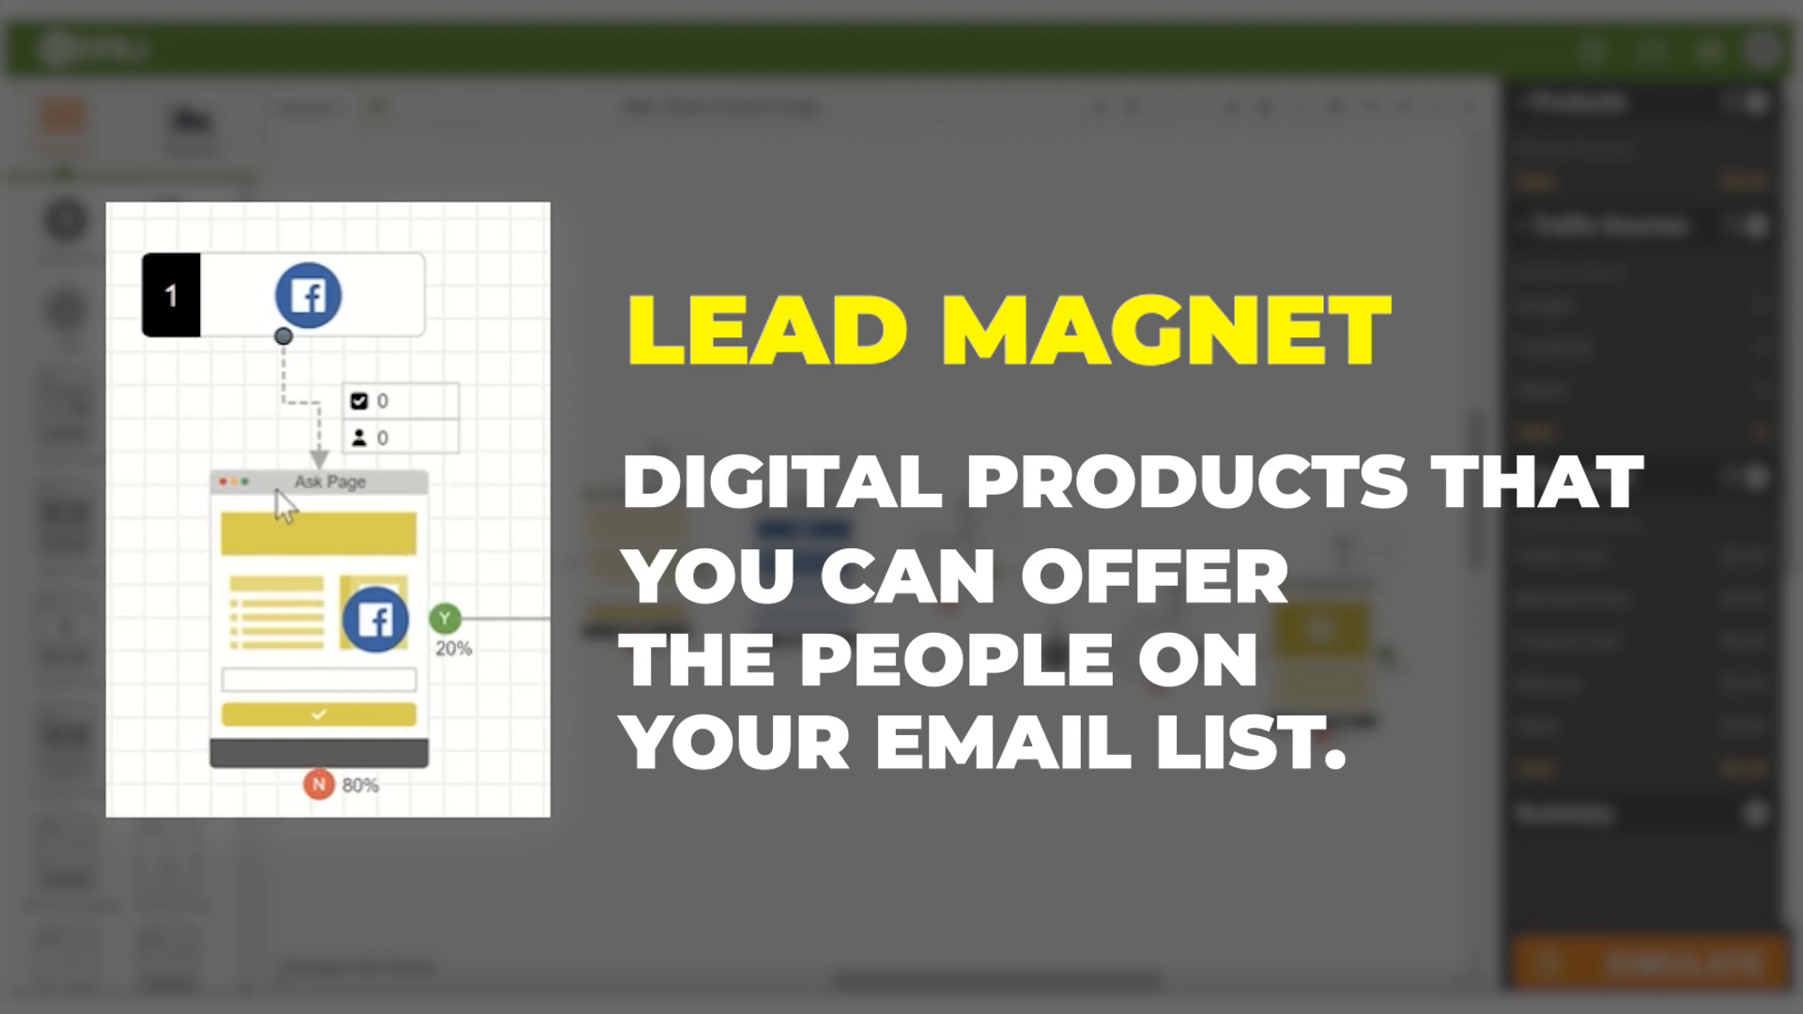
mouse_move(406, 574)
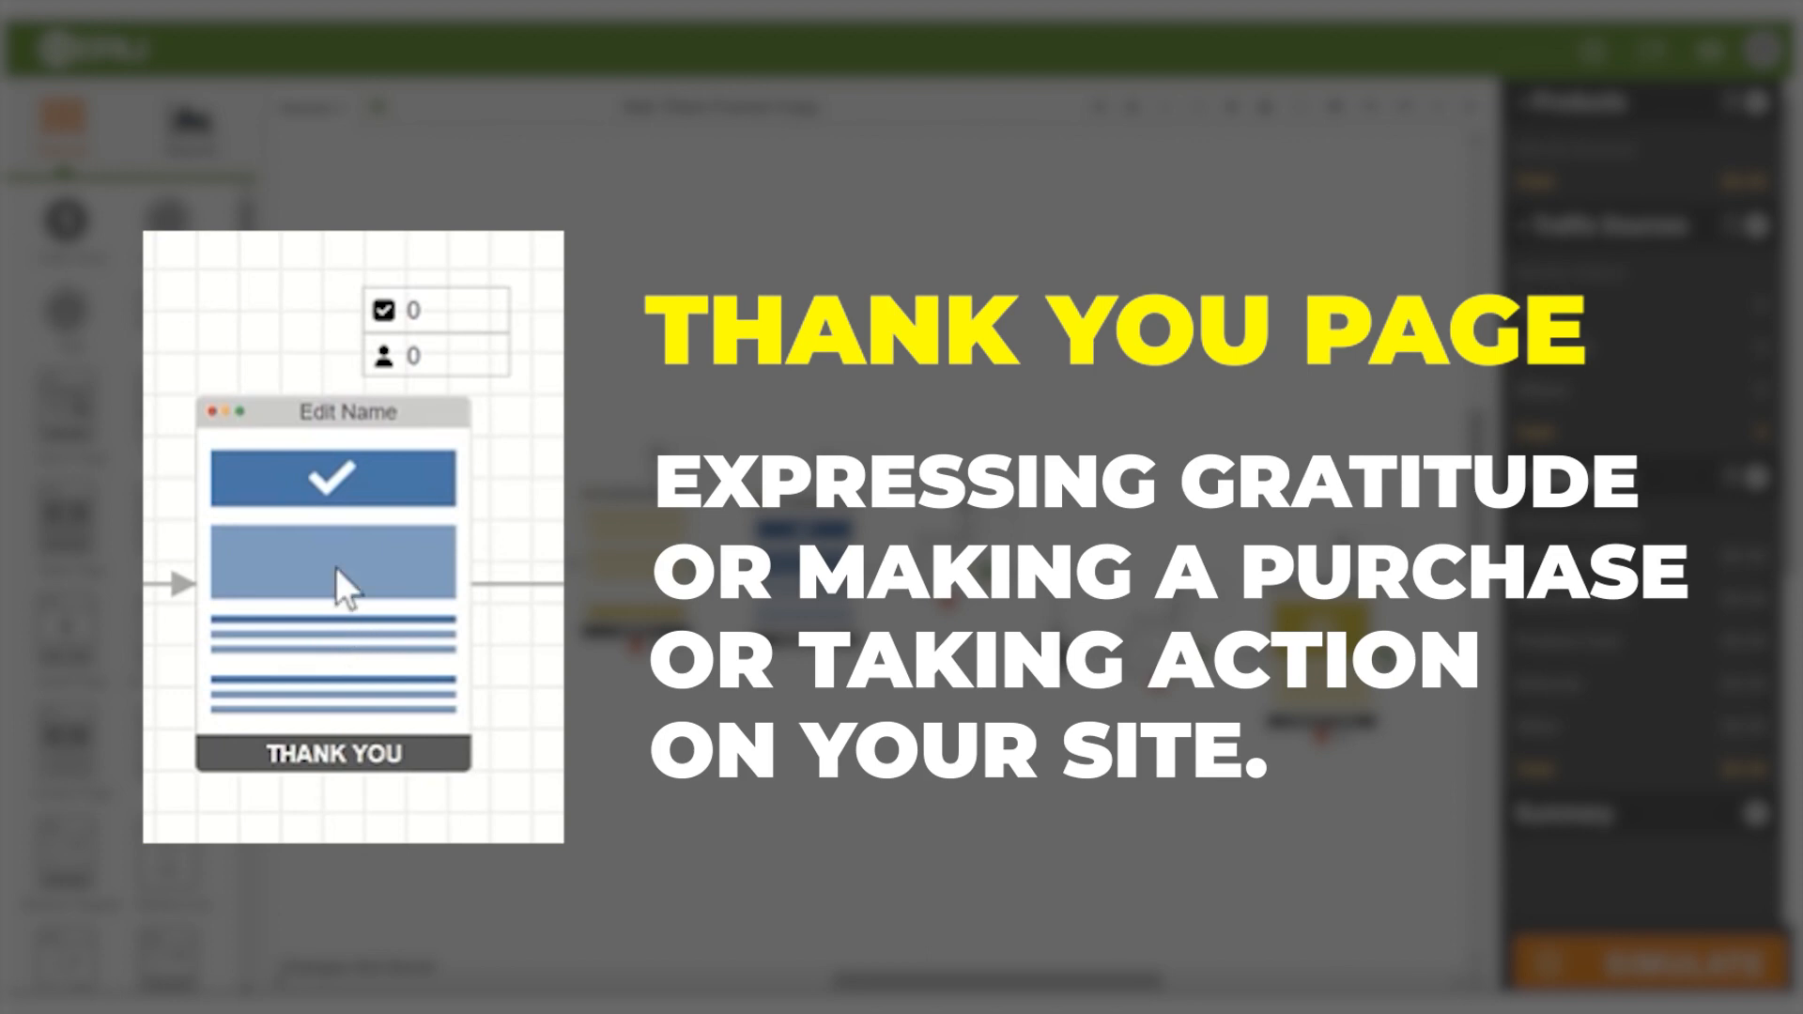
mouse_move(292, 374)
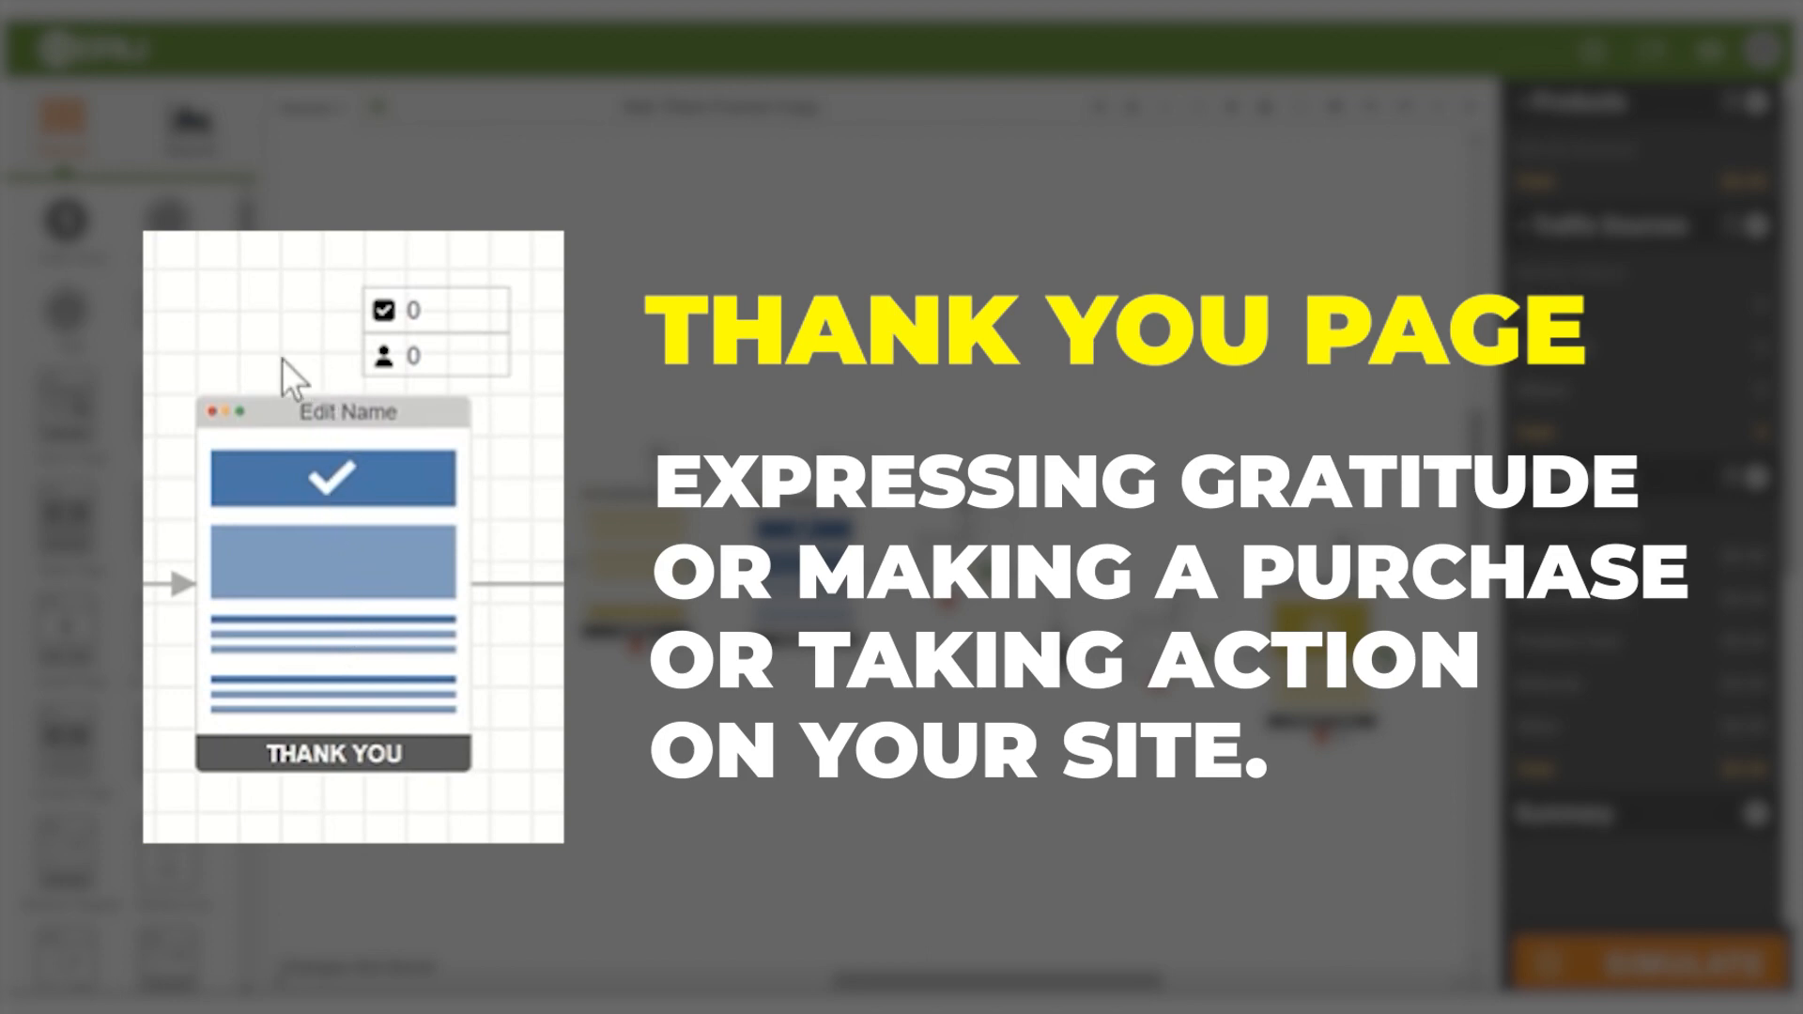
mouse_move(388, 673)
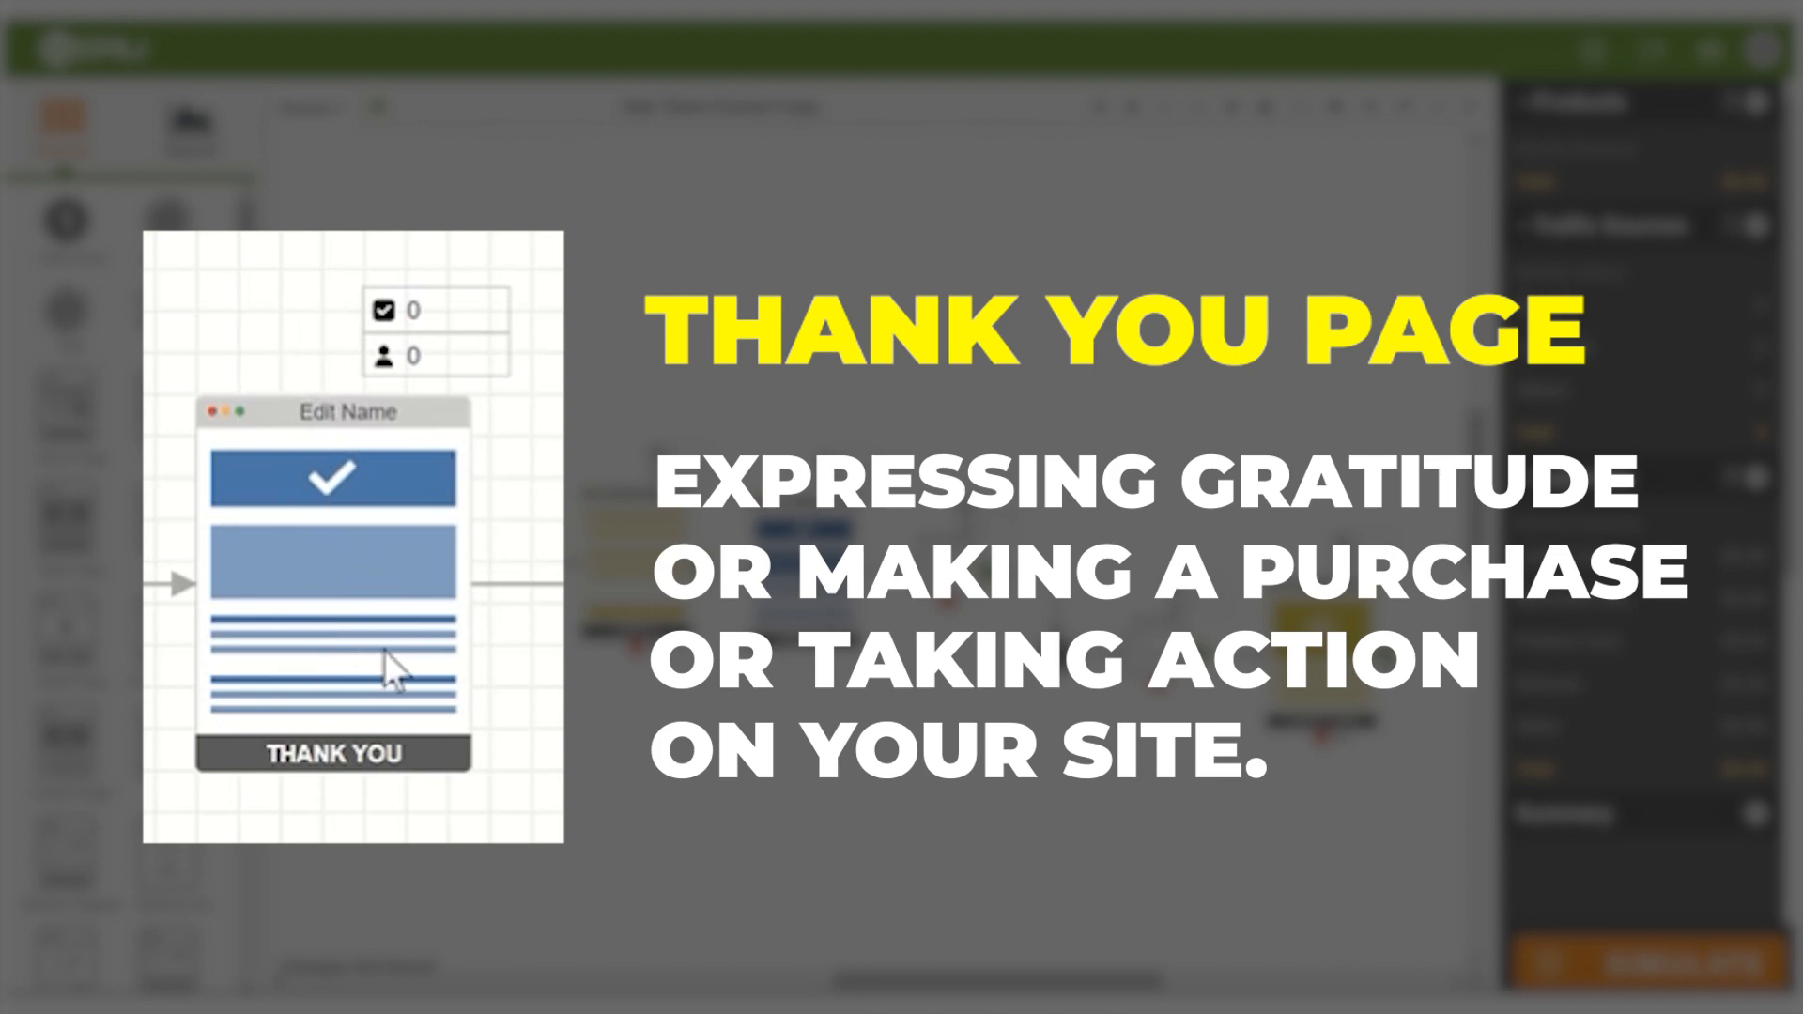
mouse_move(402, 667)
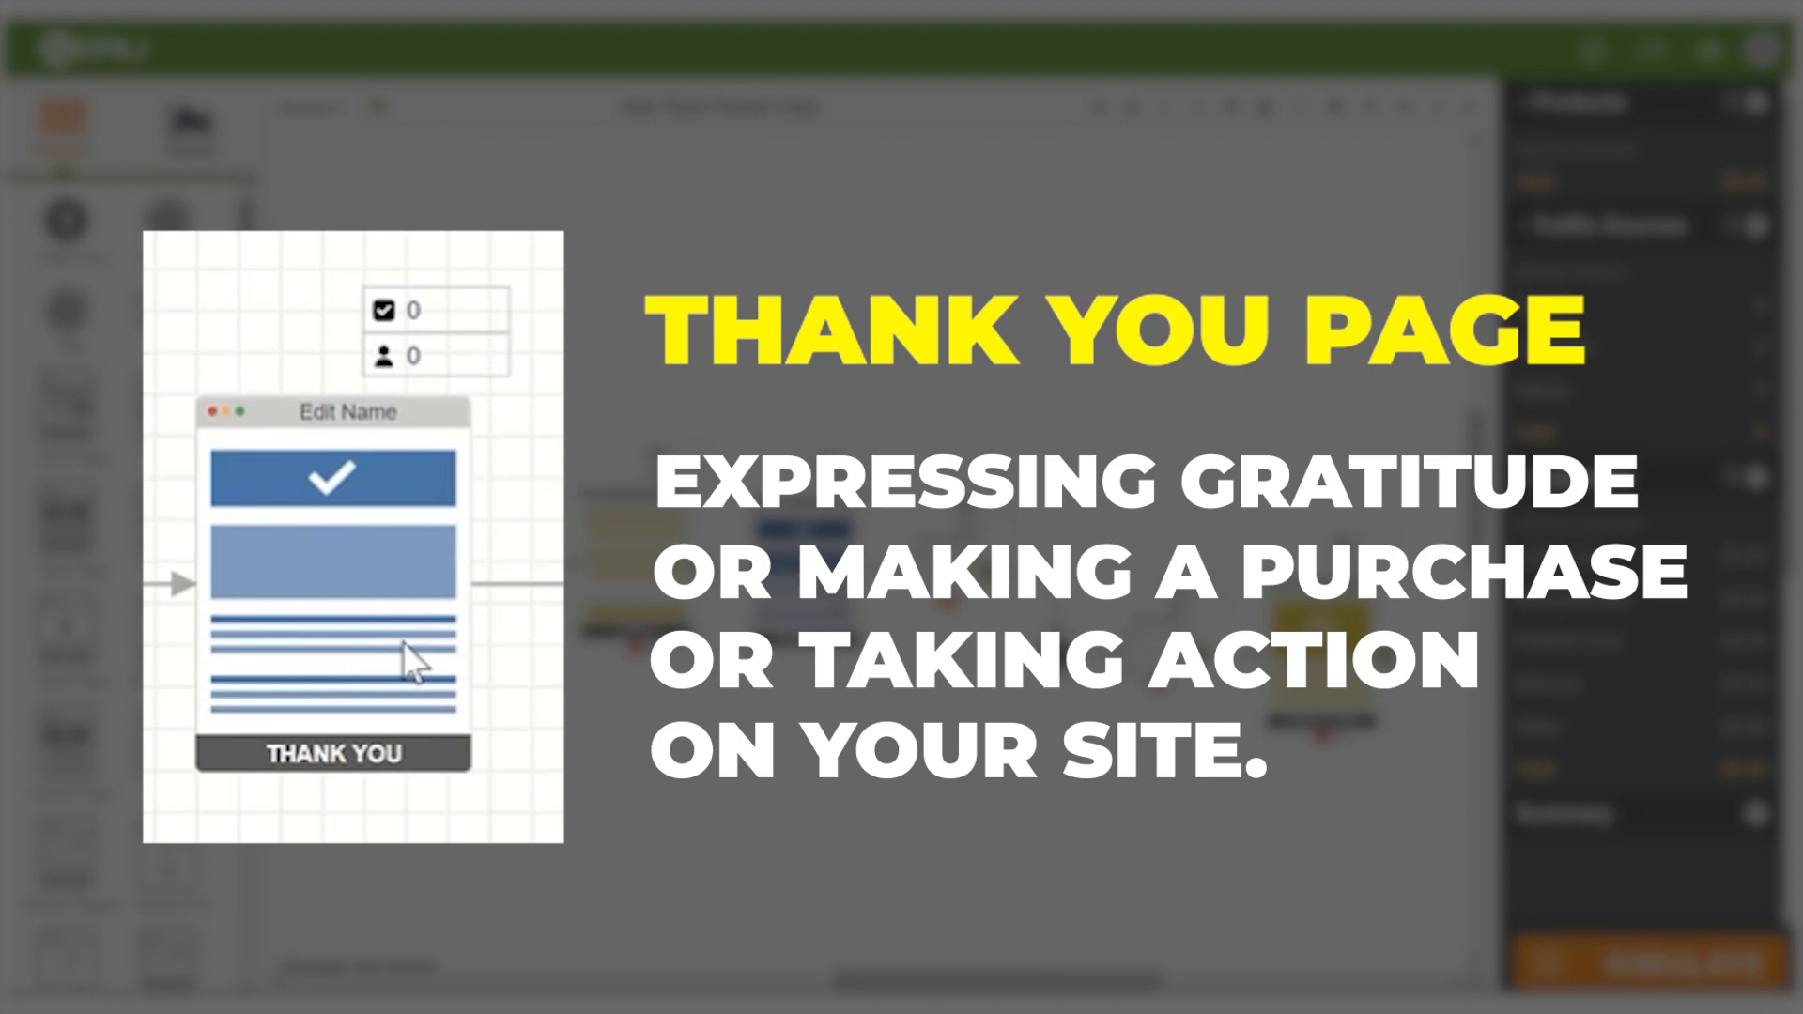
mouse_move(397, 661)
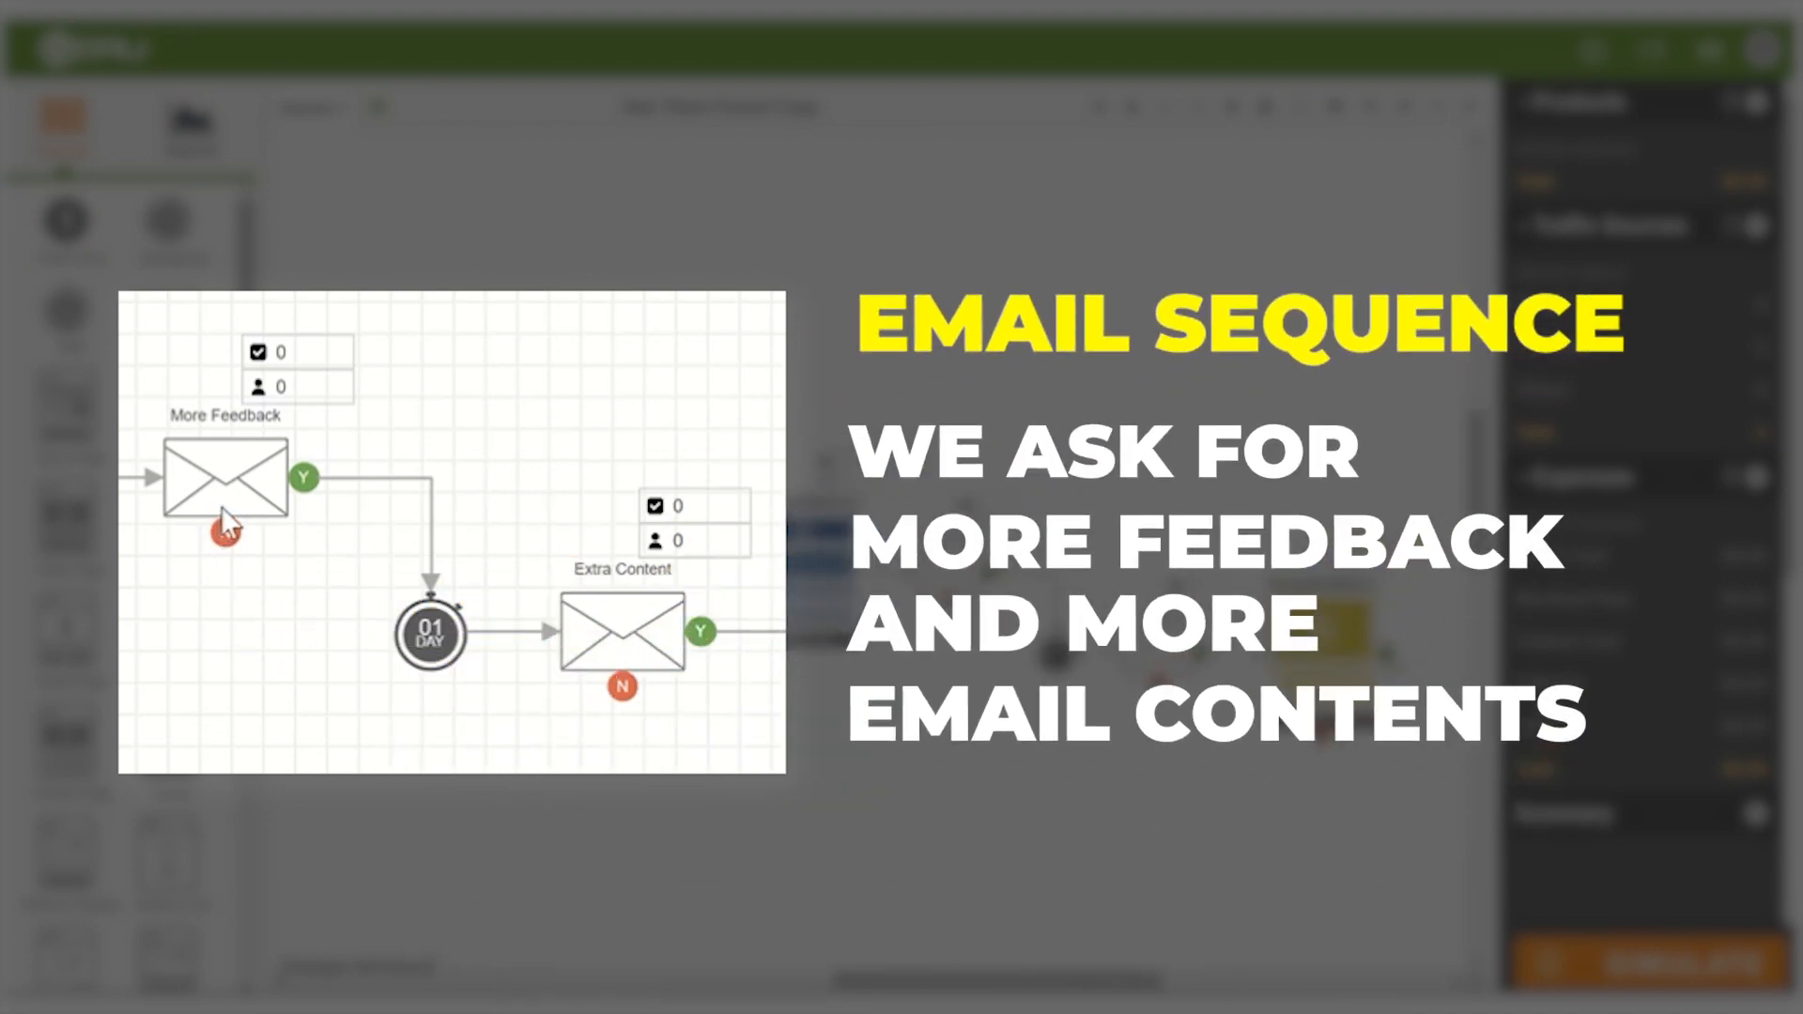
mouse_move(653, 673)
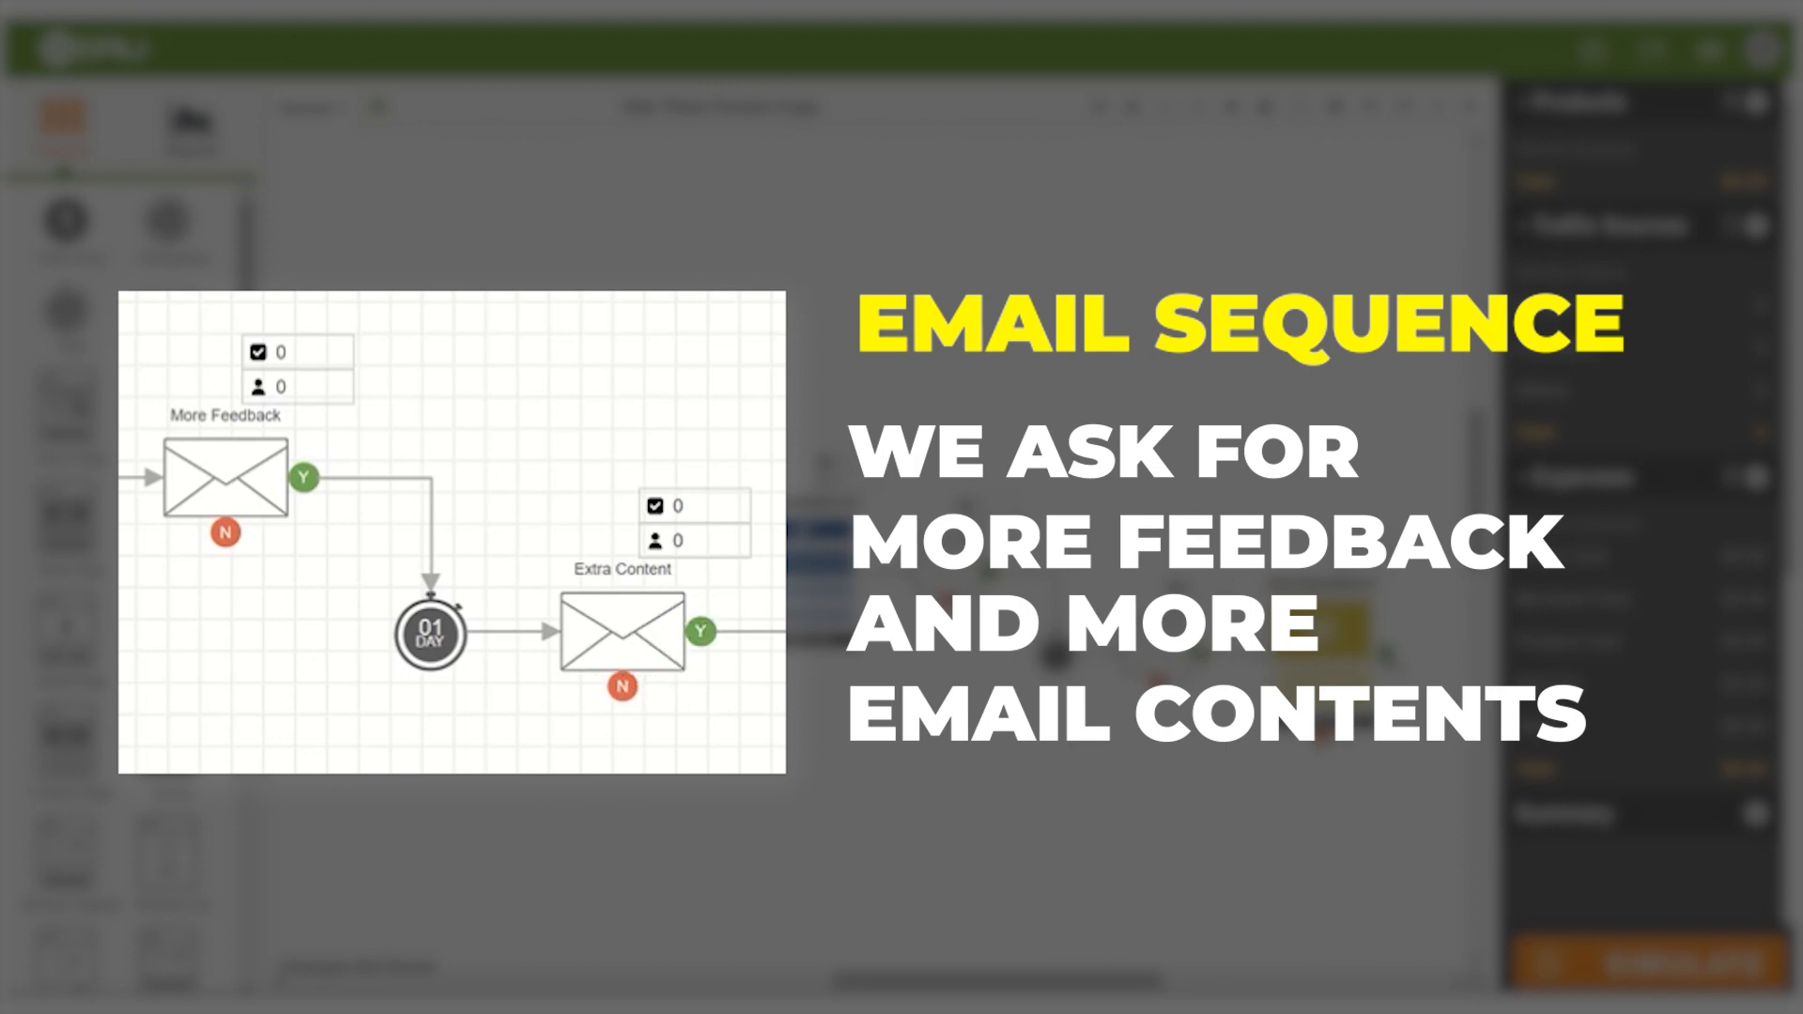
mouse_move(757, 629)
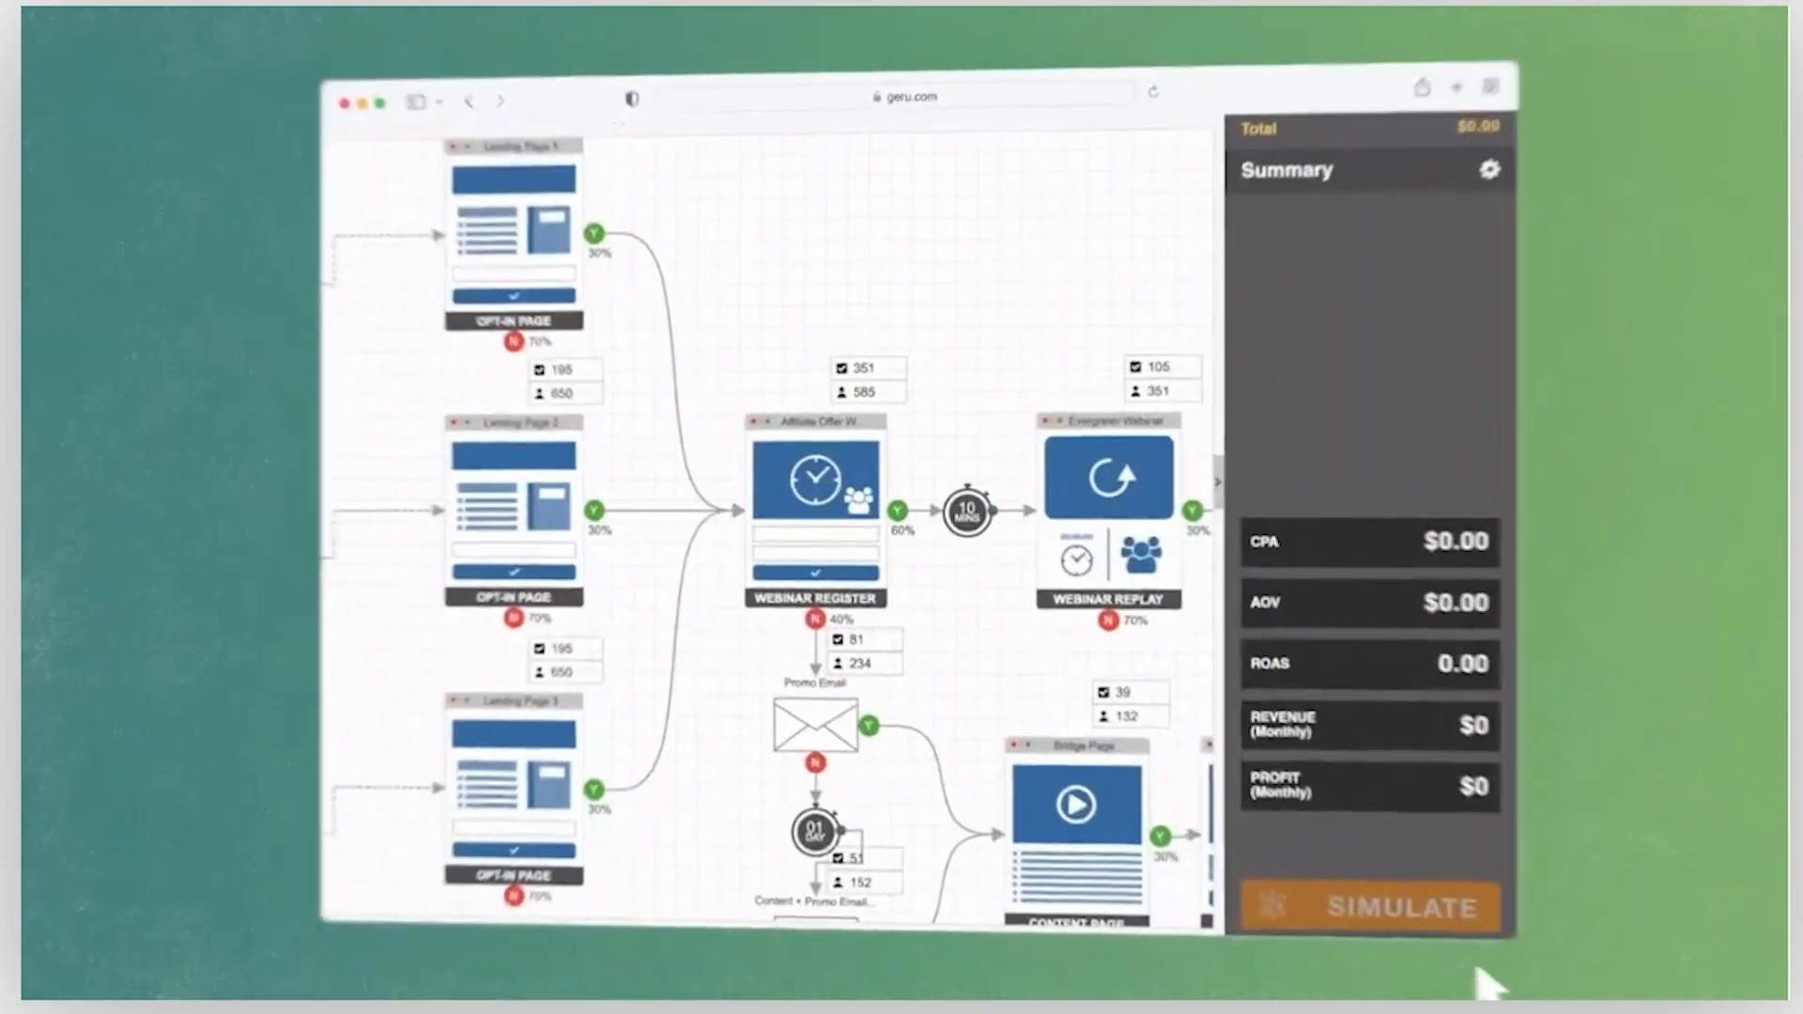
Simulate the Ask Them Funnel Copy with 2,000 Facebook visitors, yielding $2,000 expenses and -$2,000 monthly profit
click(1364, 899)
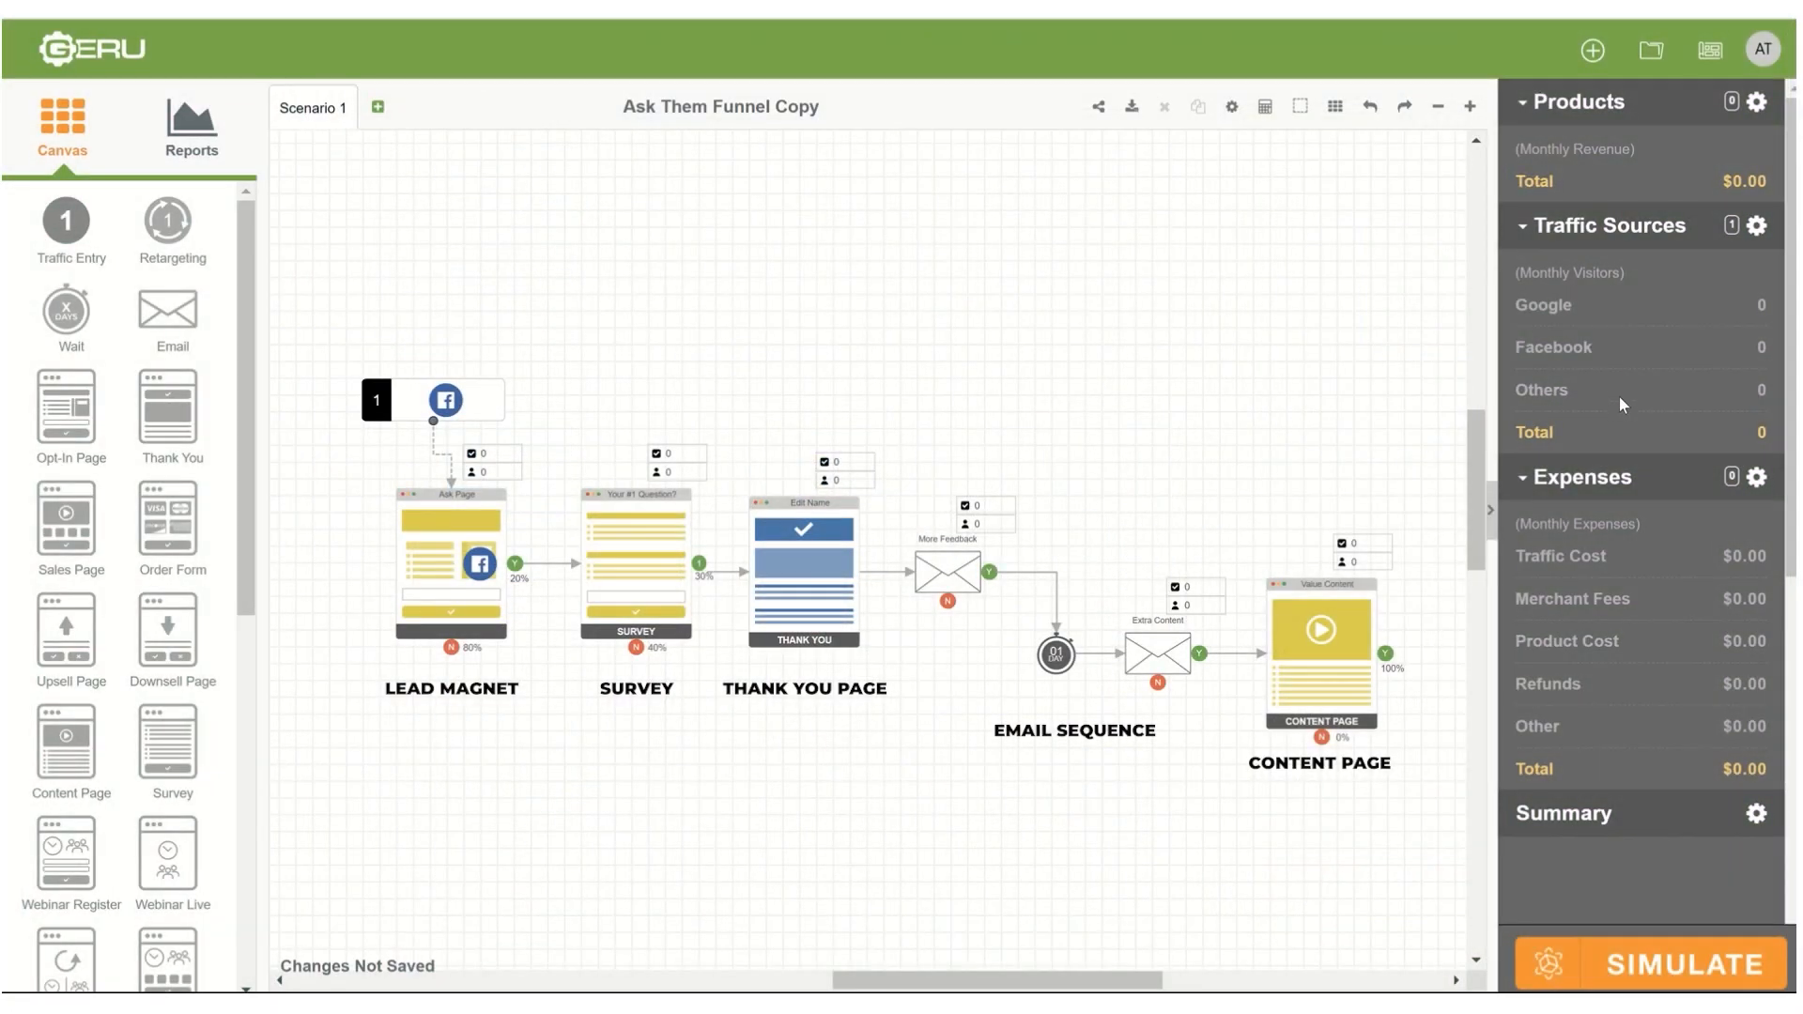
mouse_move(1614, 443)
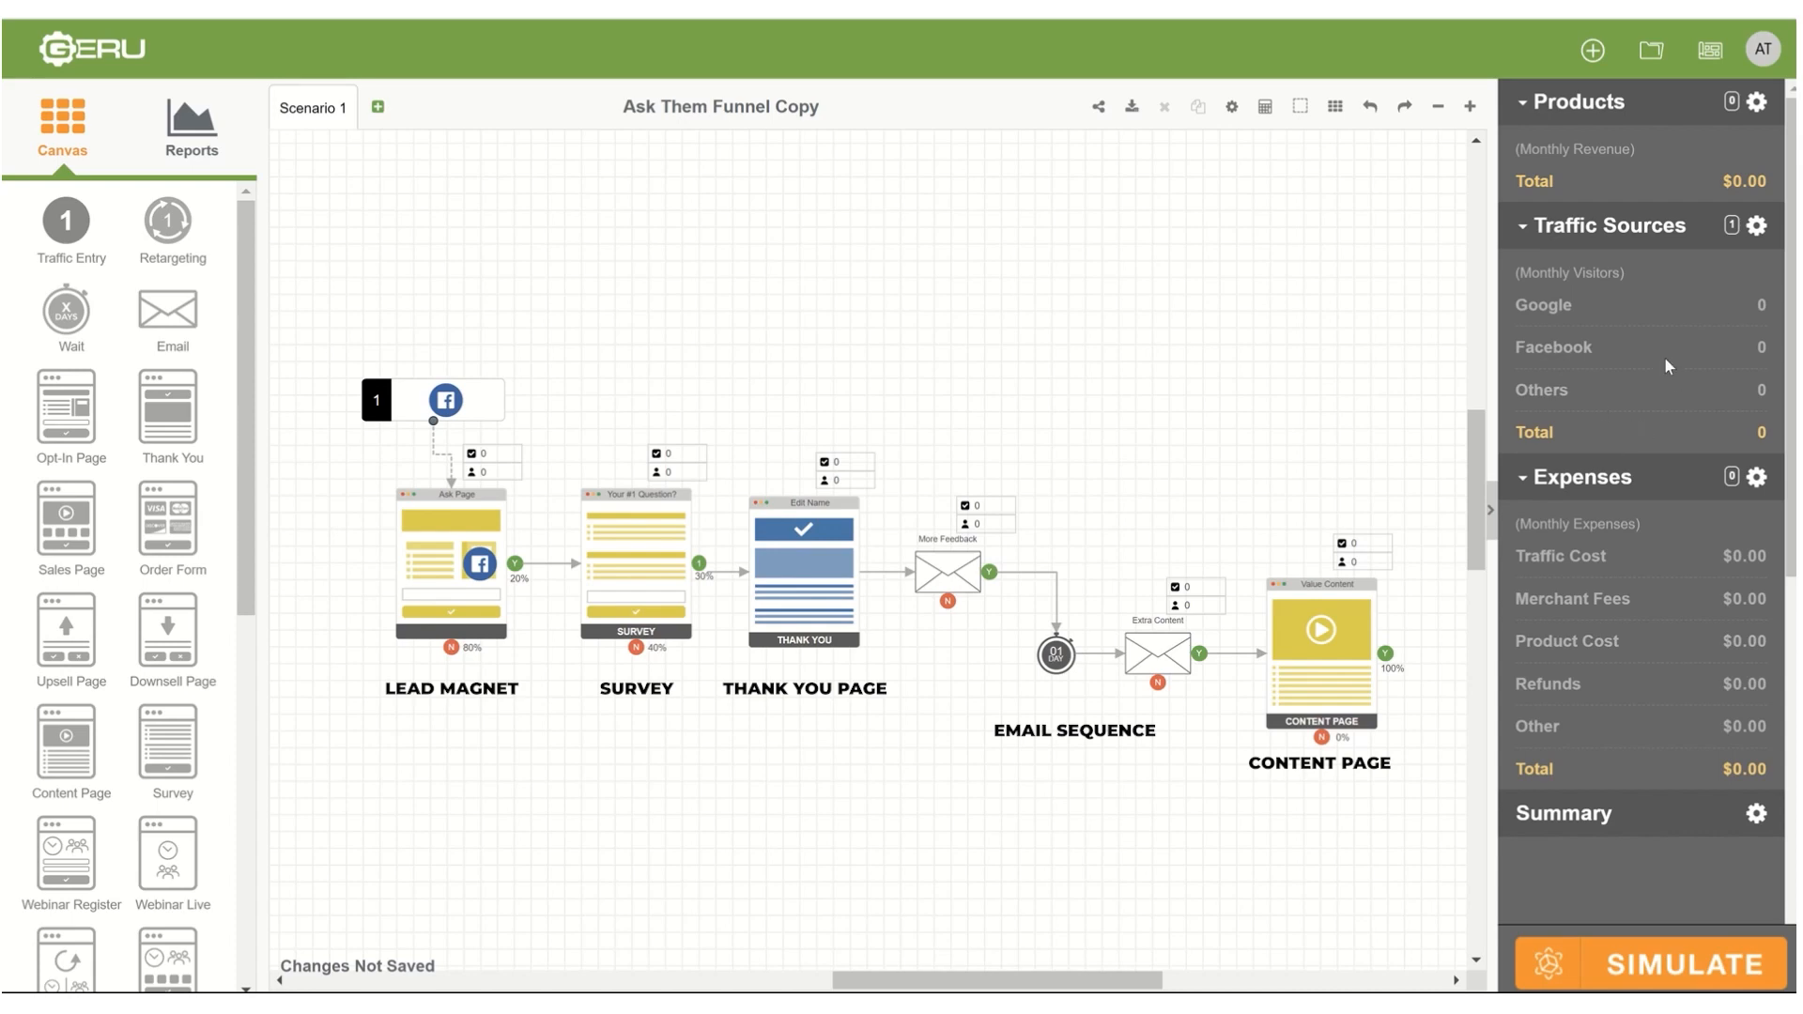
mouse_move(1671, 563)
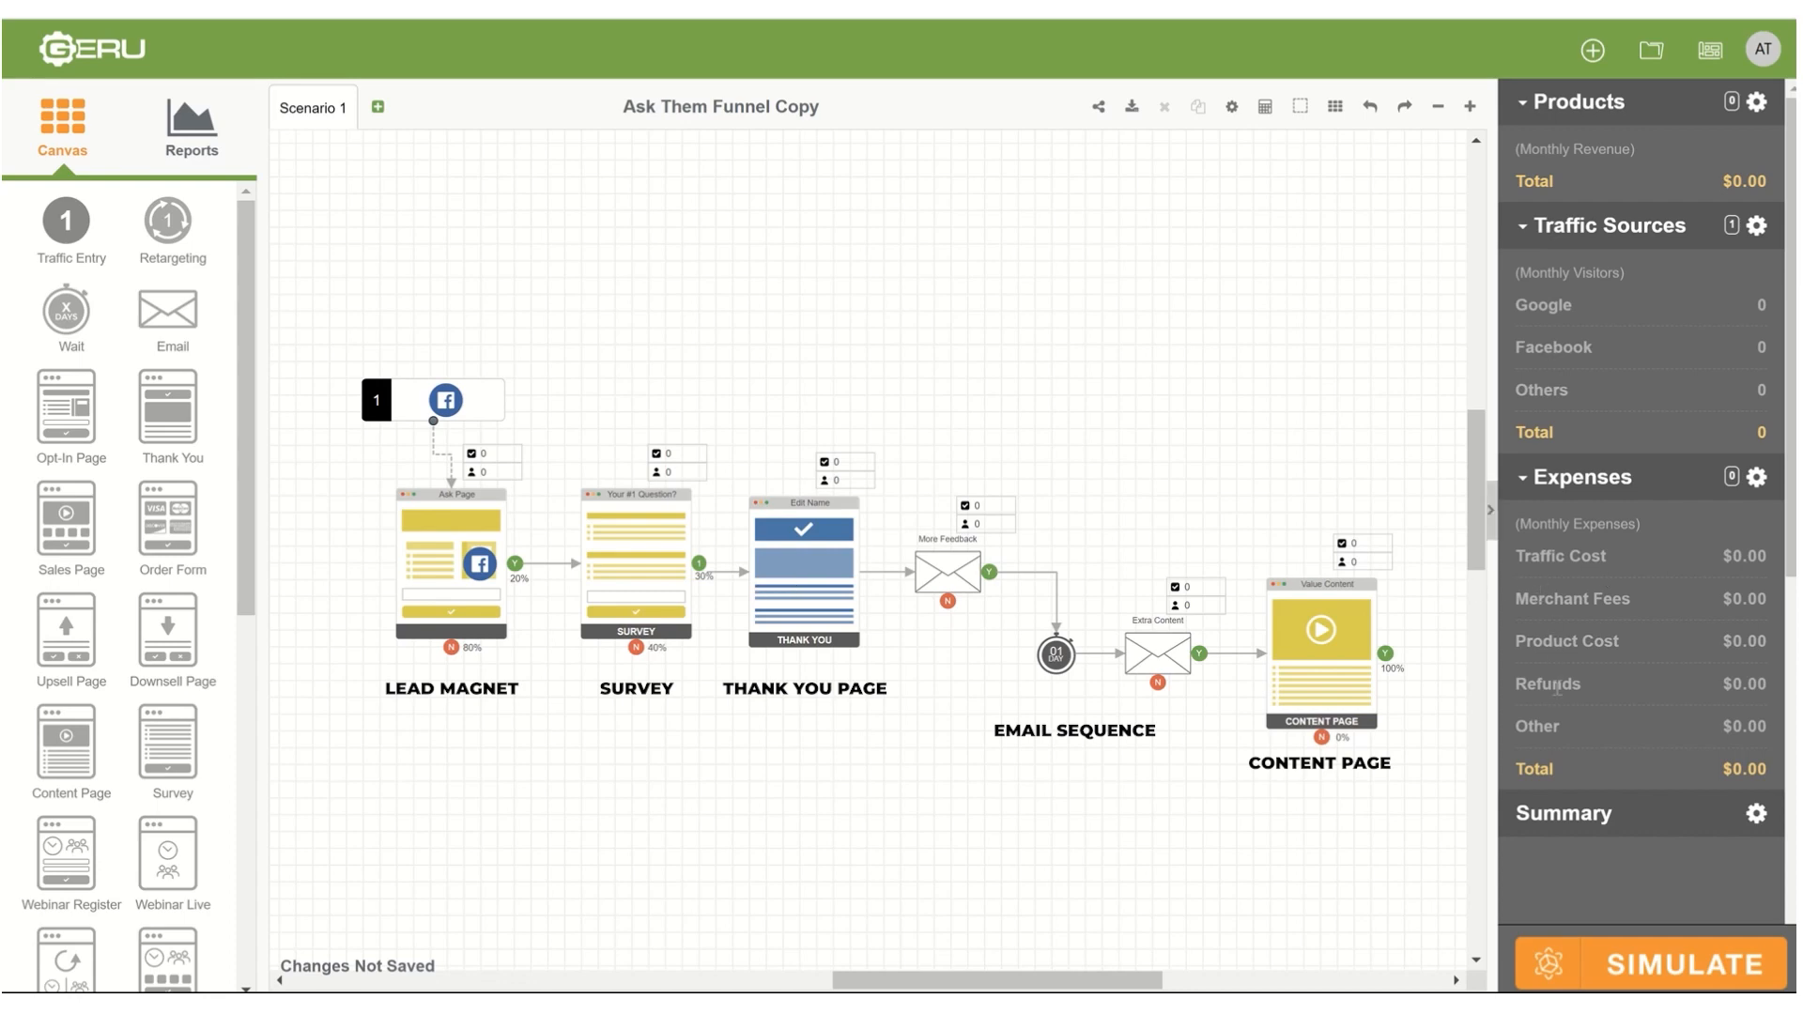
mouse_move(1614, 687)
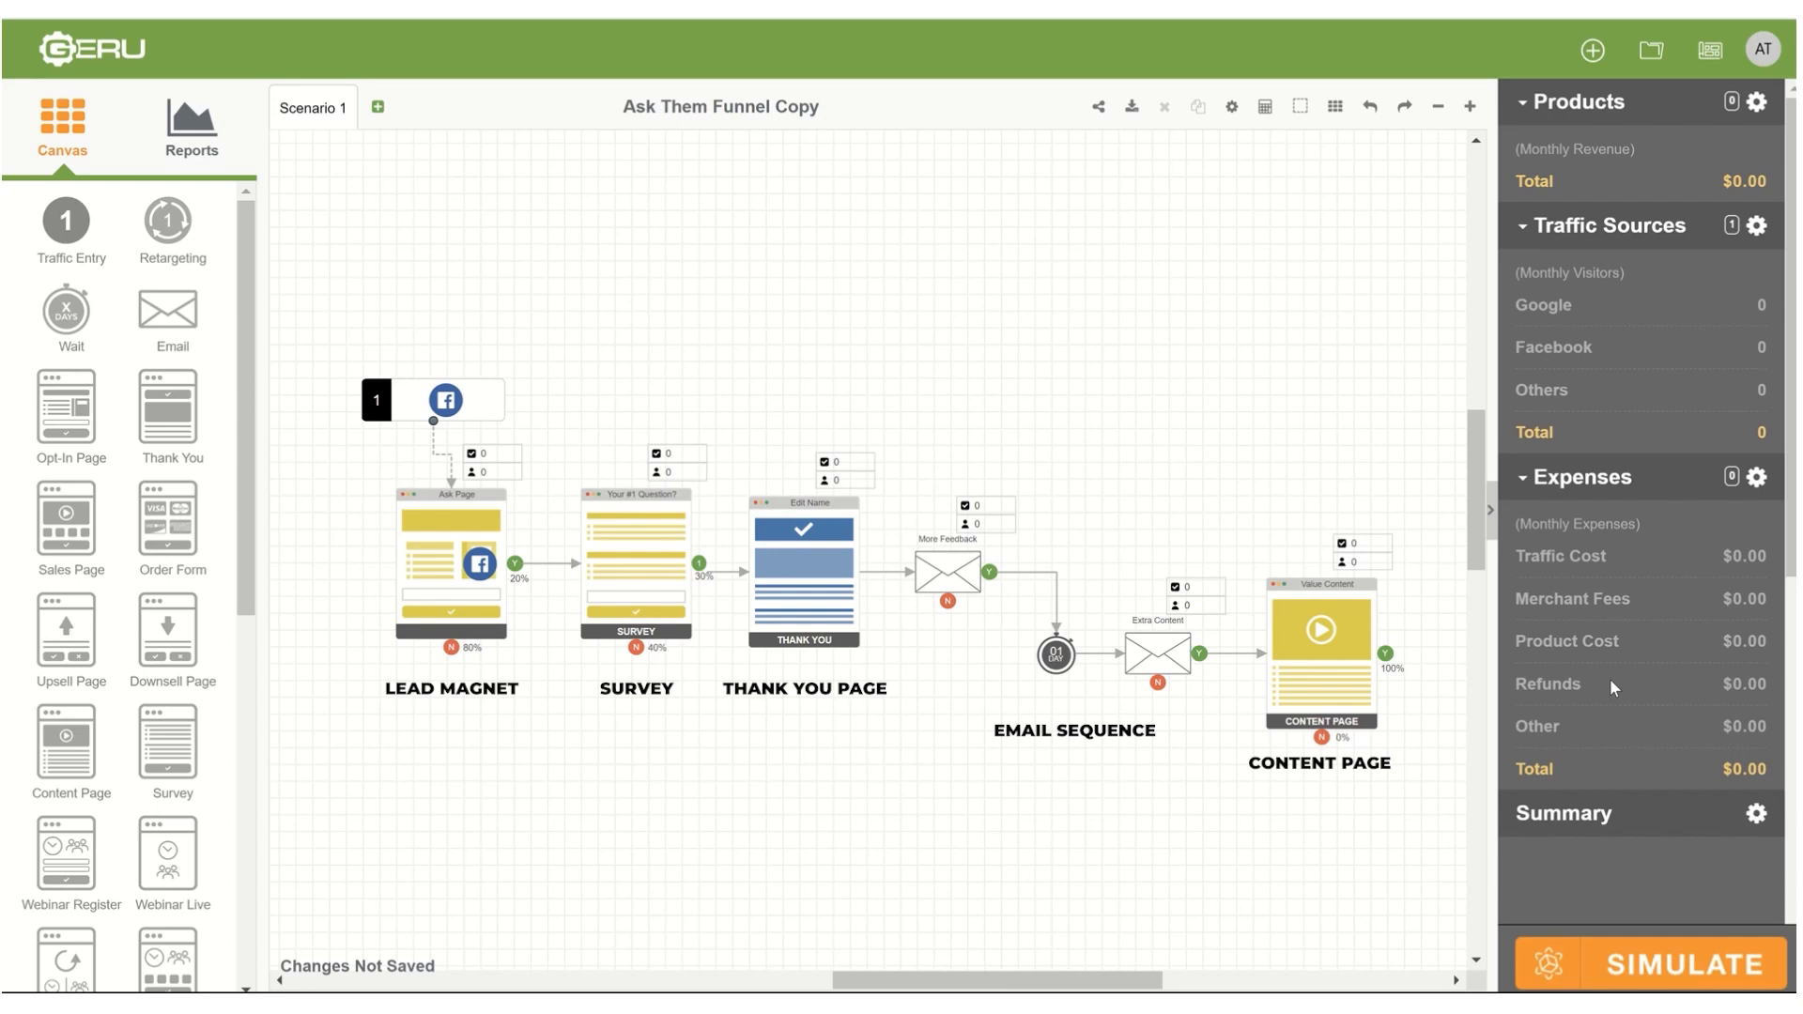
mouse_move(1616, 949)
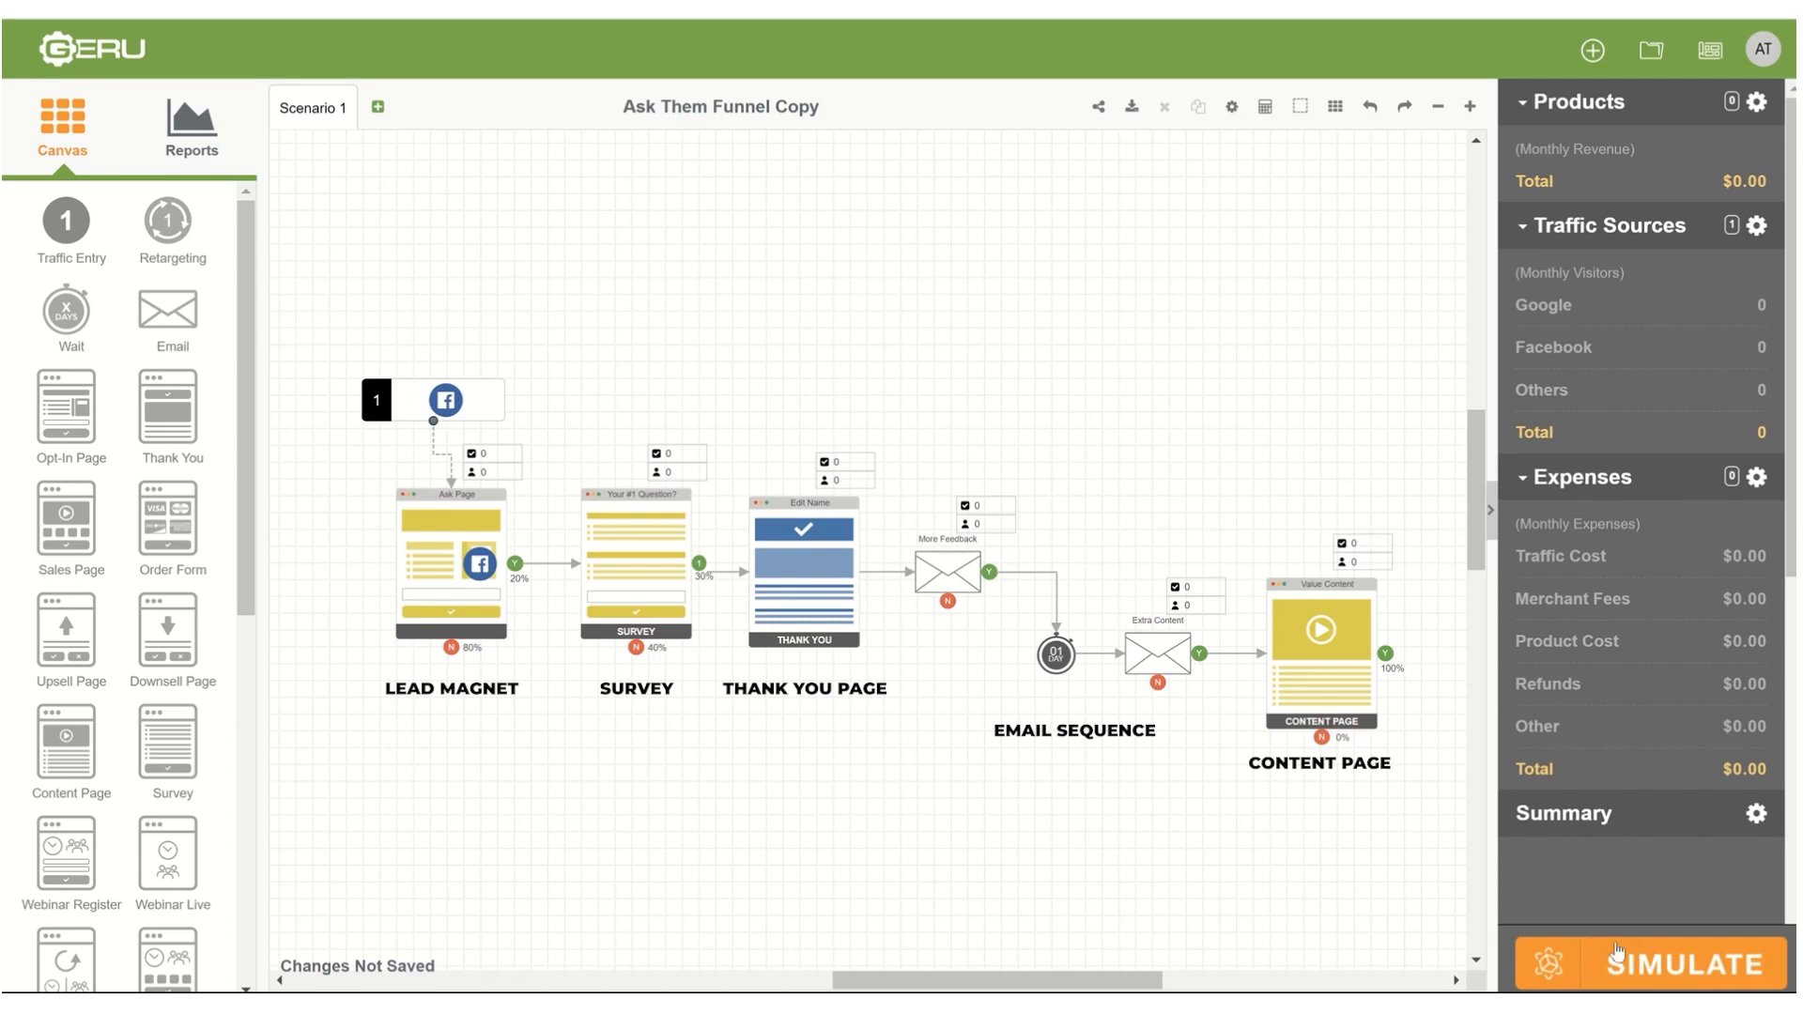
mouse_move(1667, 975)
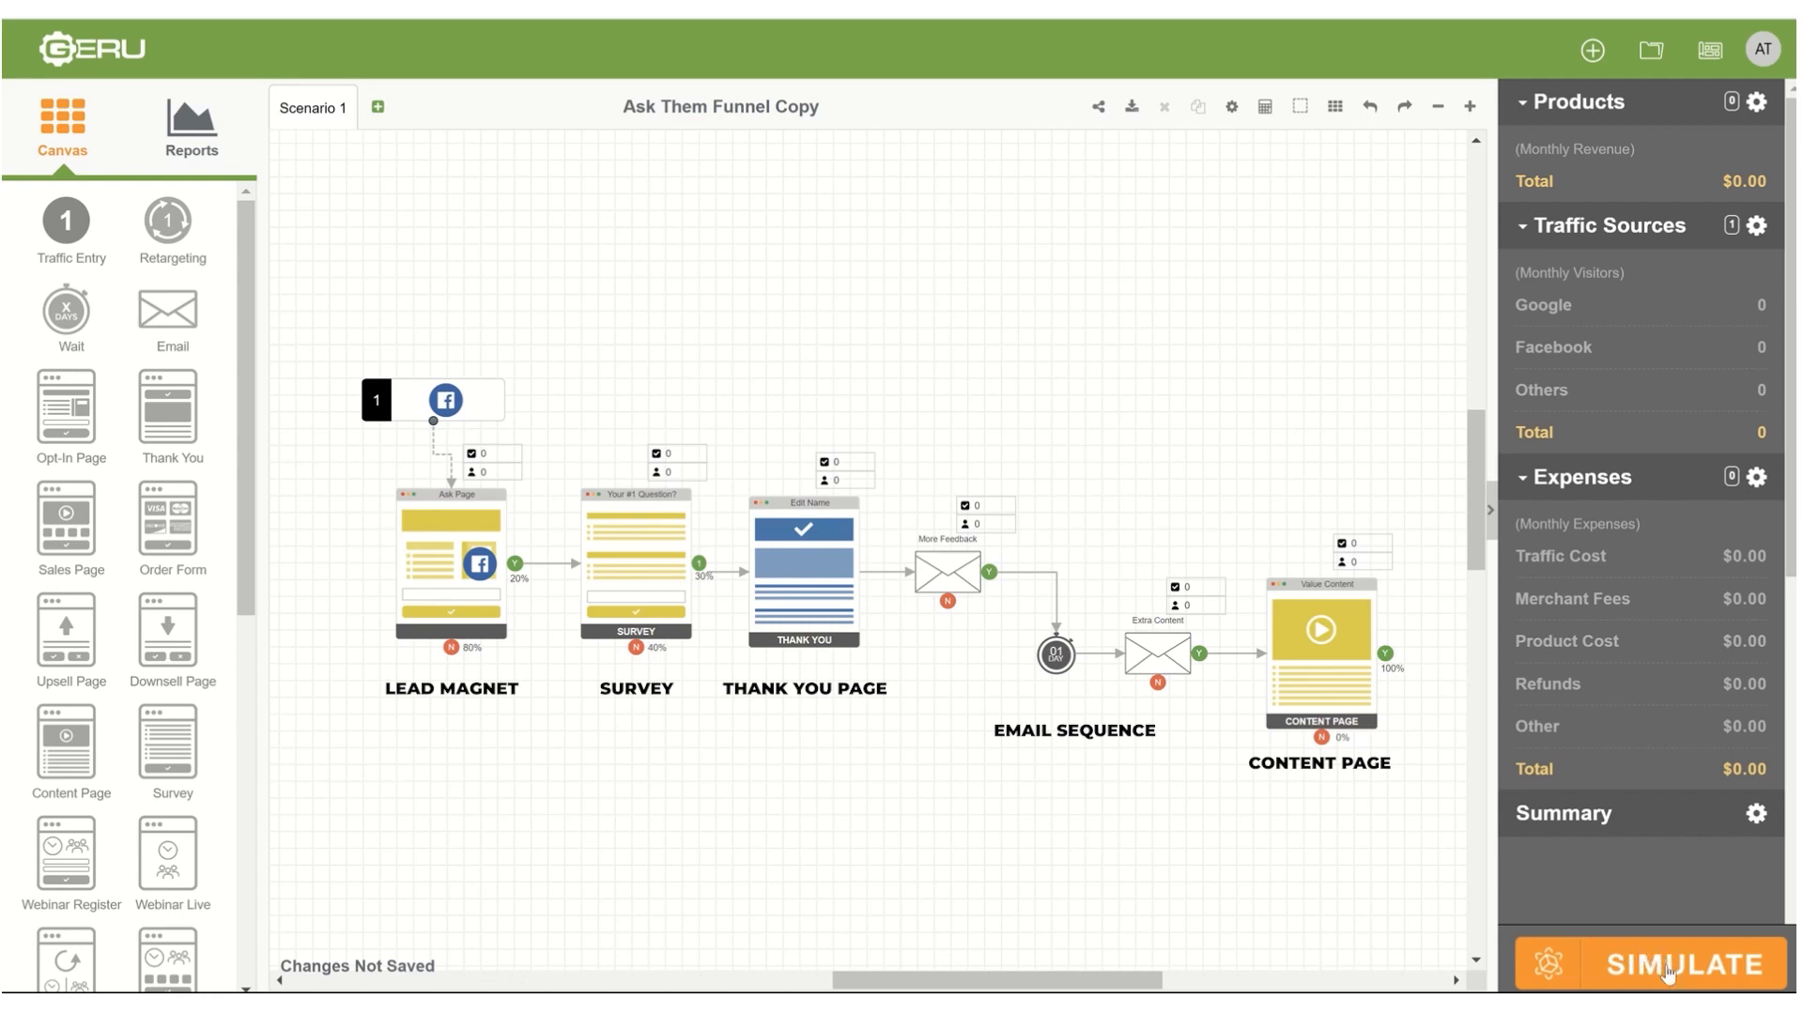
click(1668, 964)
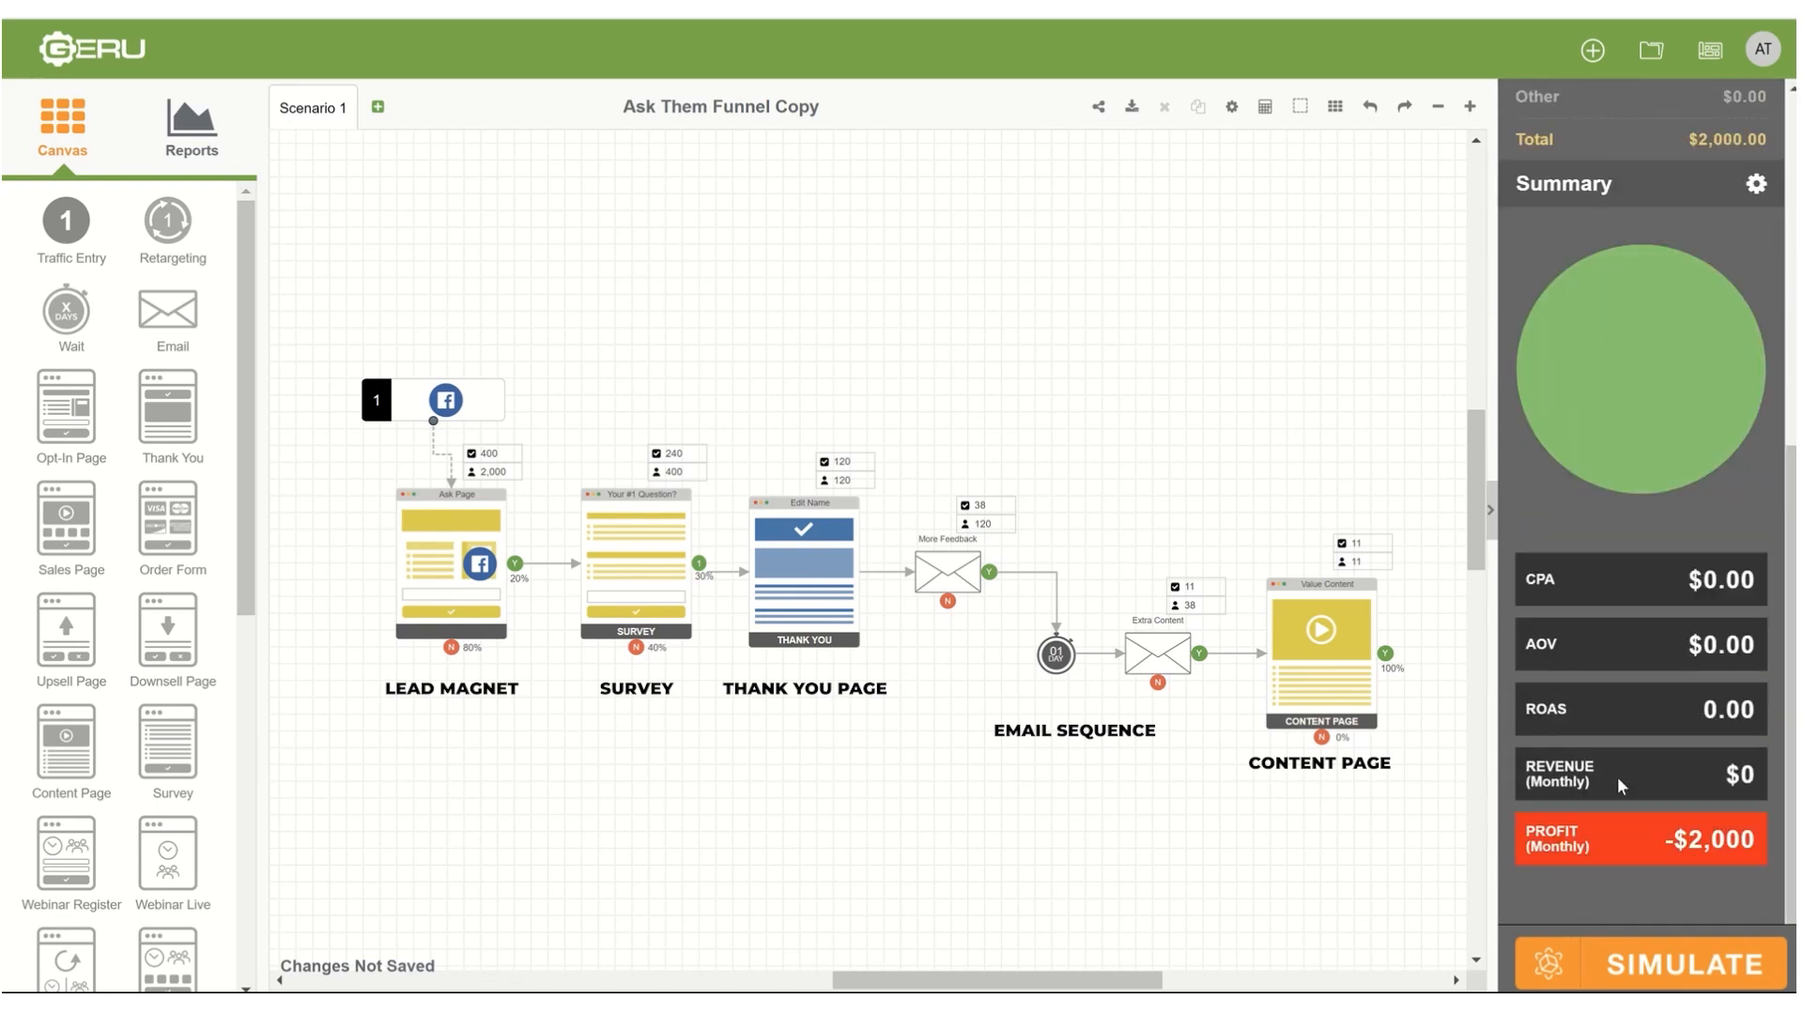
mouse_move(1651, 851)
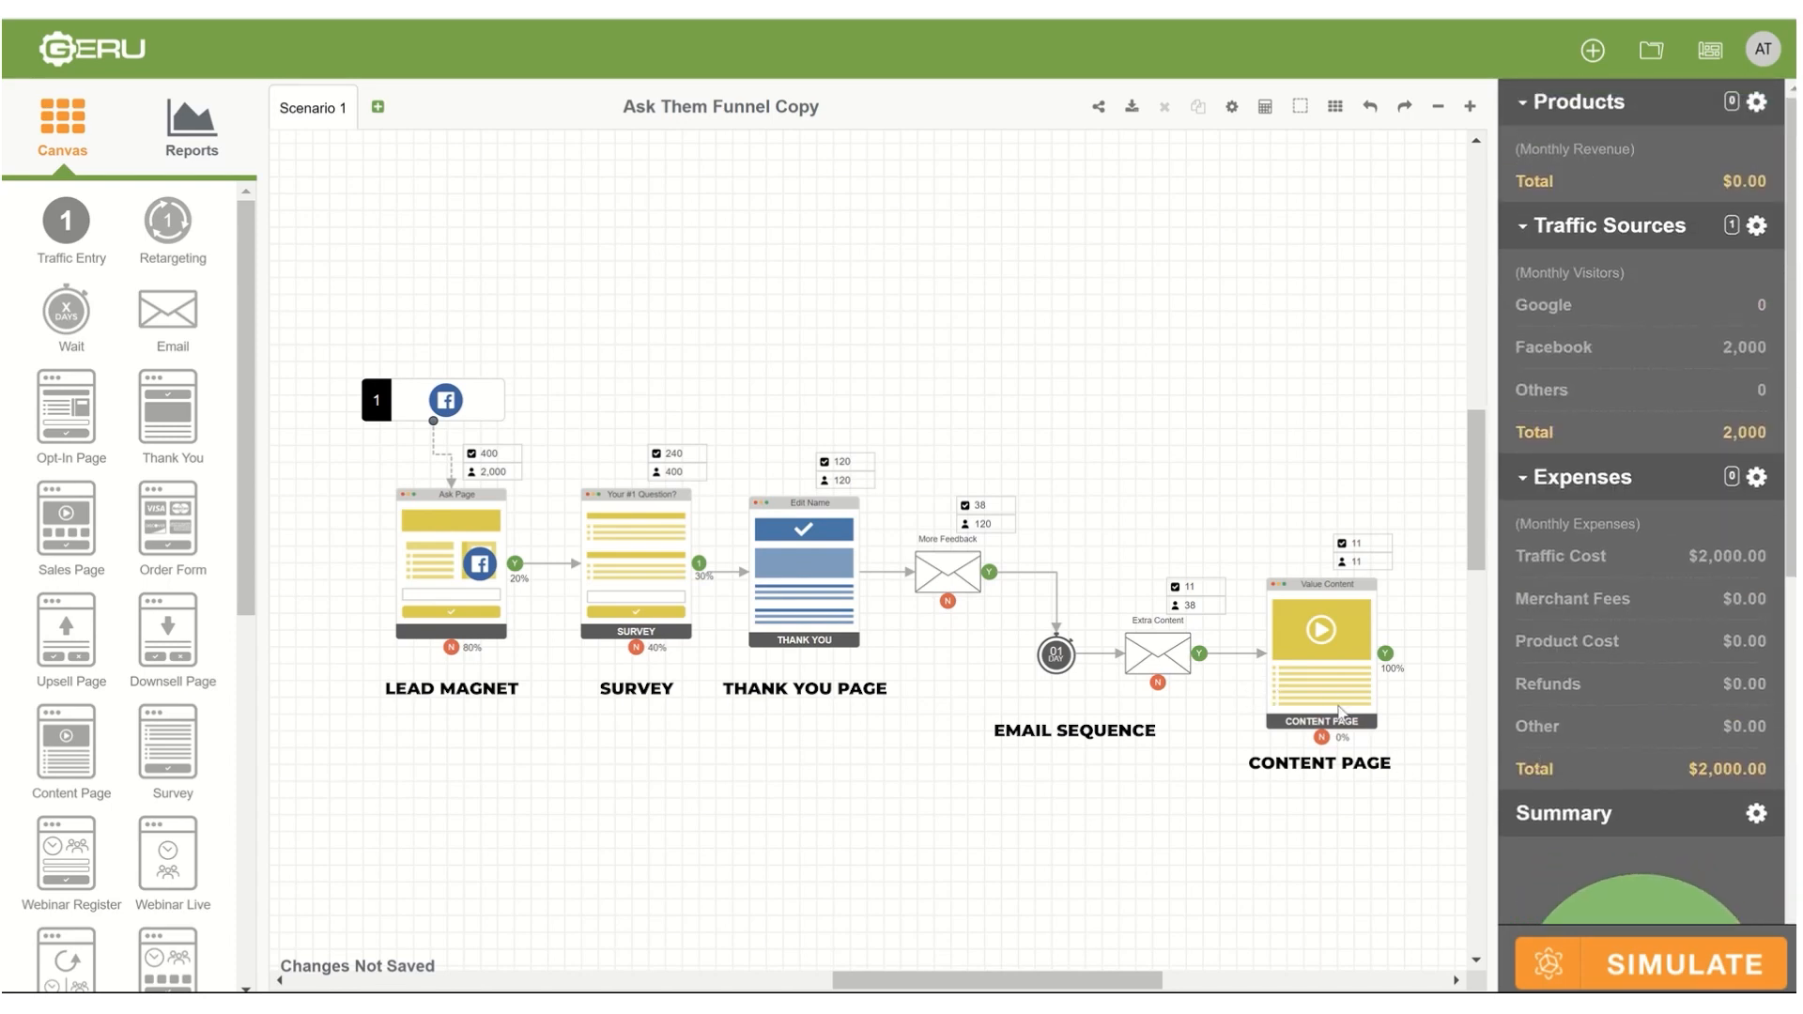
mouse_move(1292, 716)
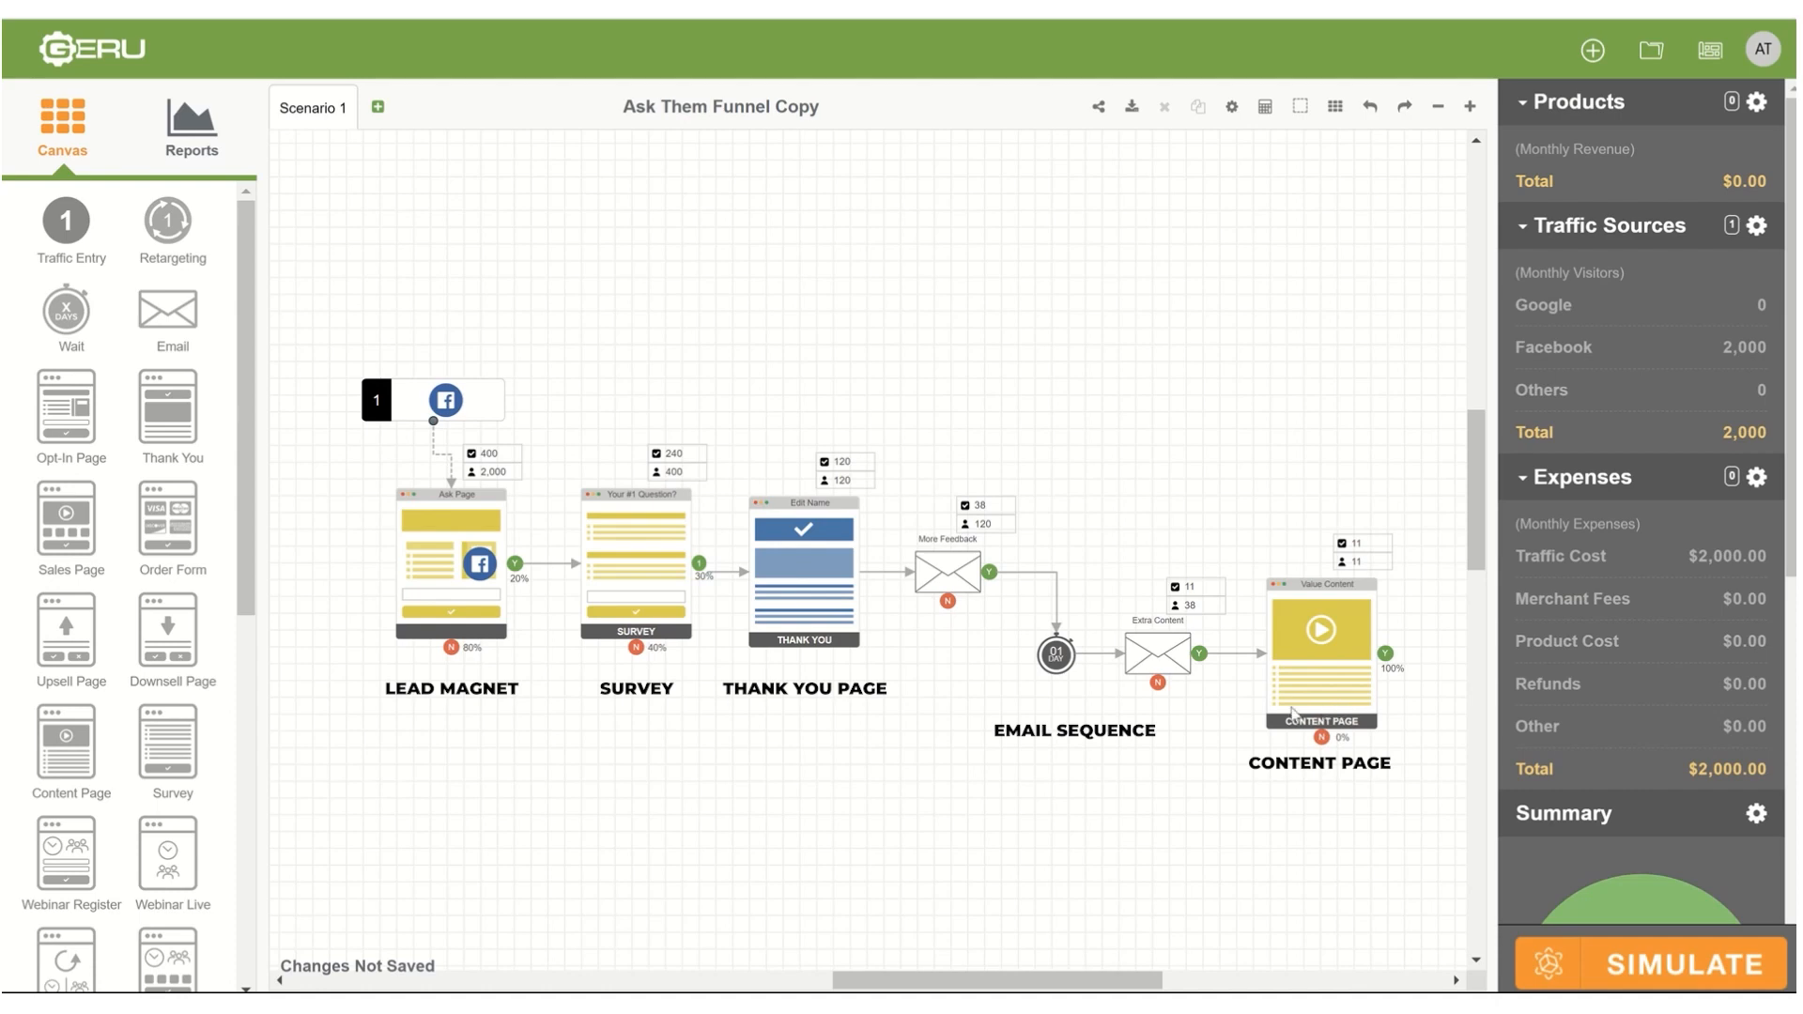
mouse_move(1264, 712)
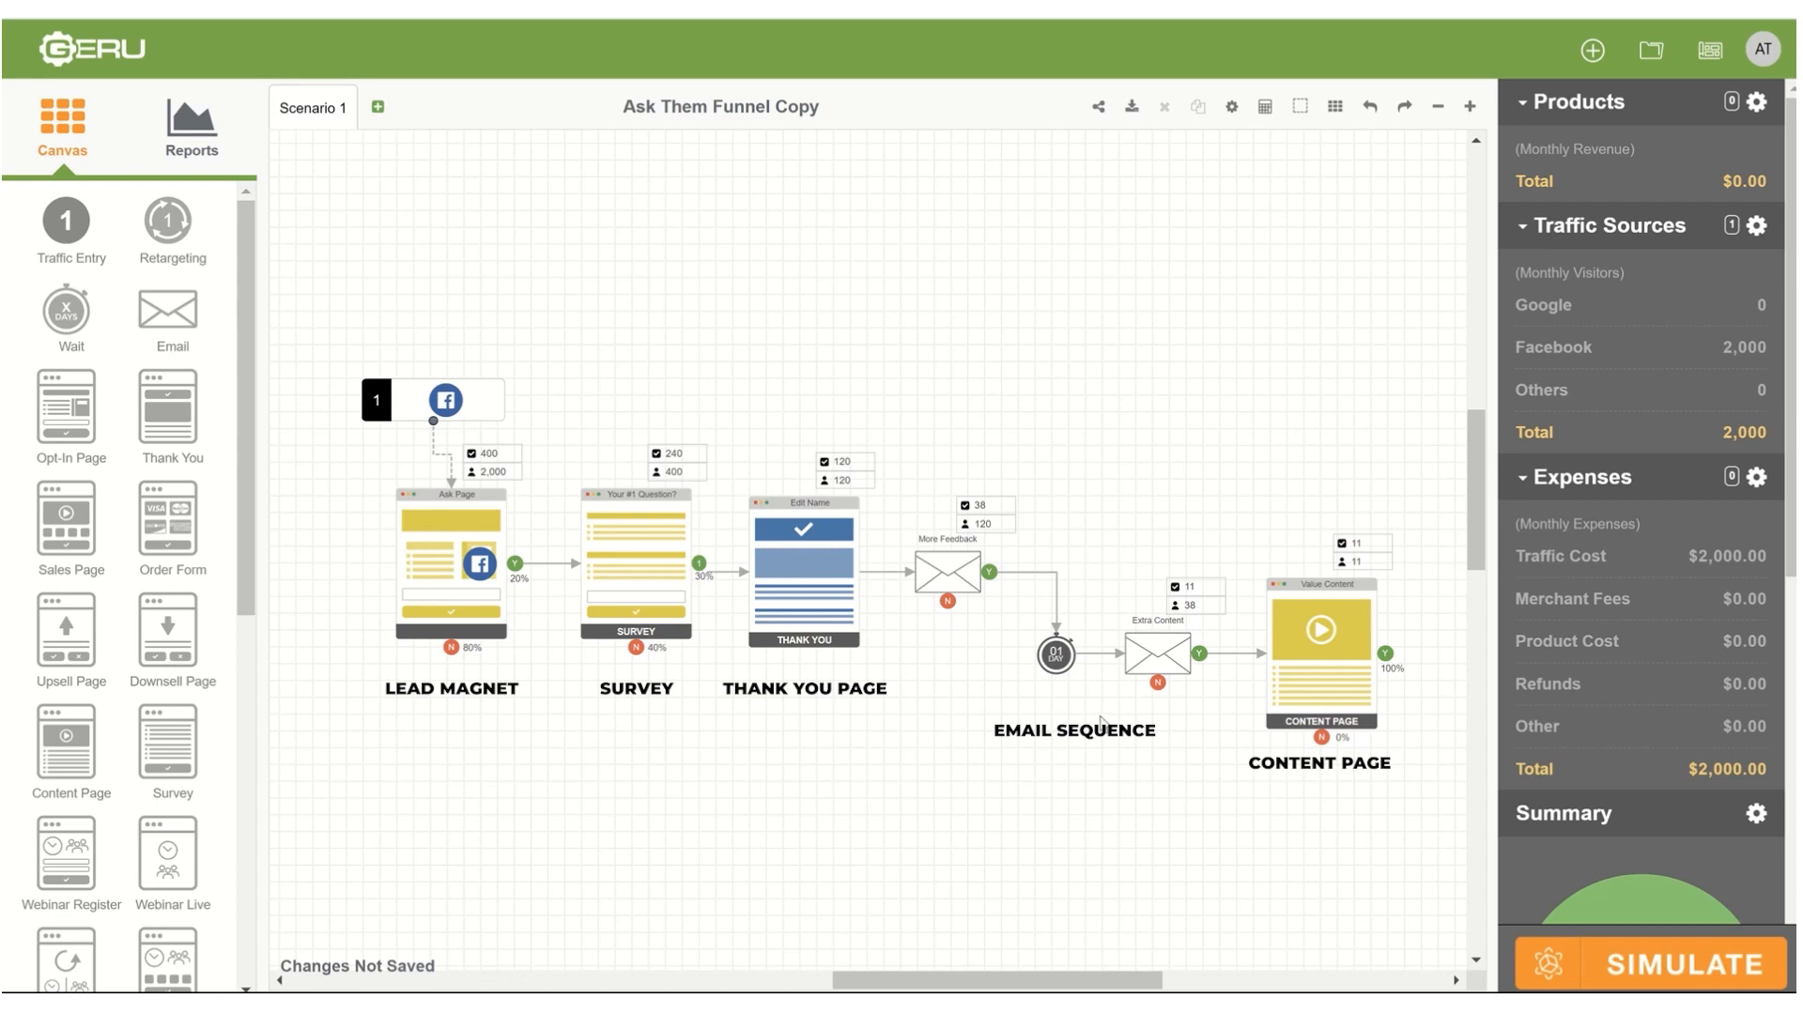
mouse_move(1037, 740)
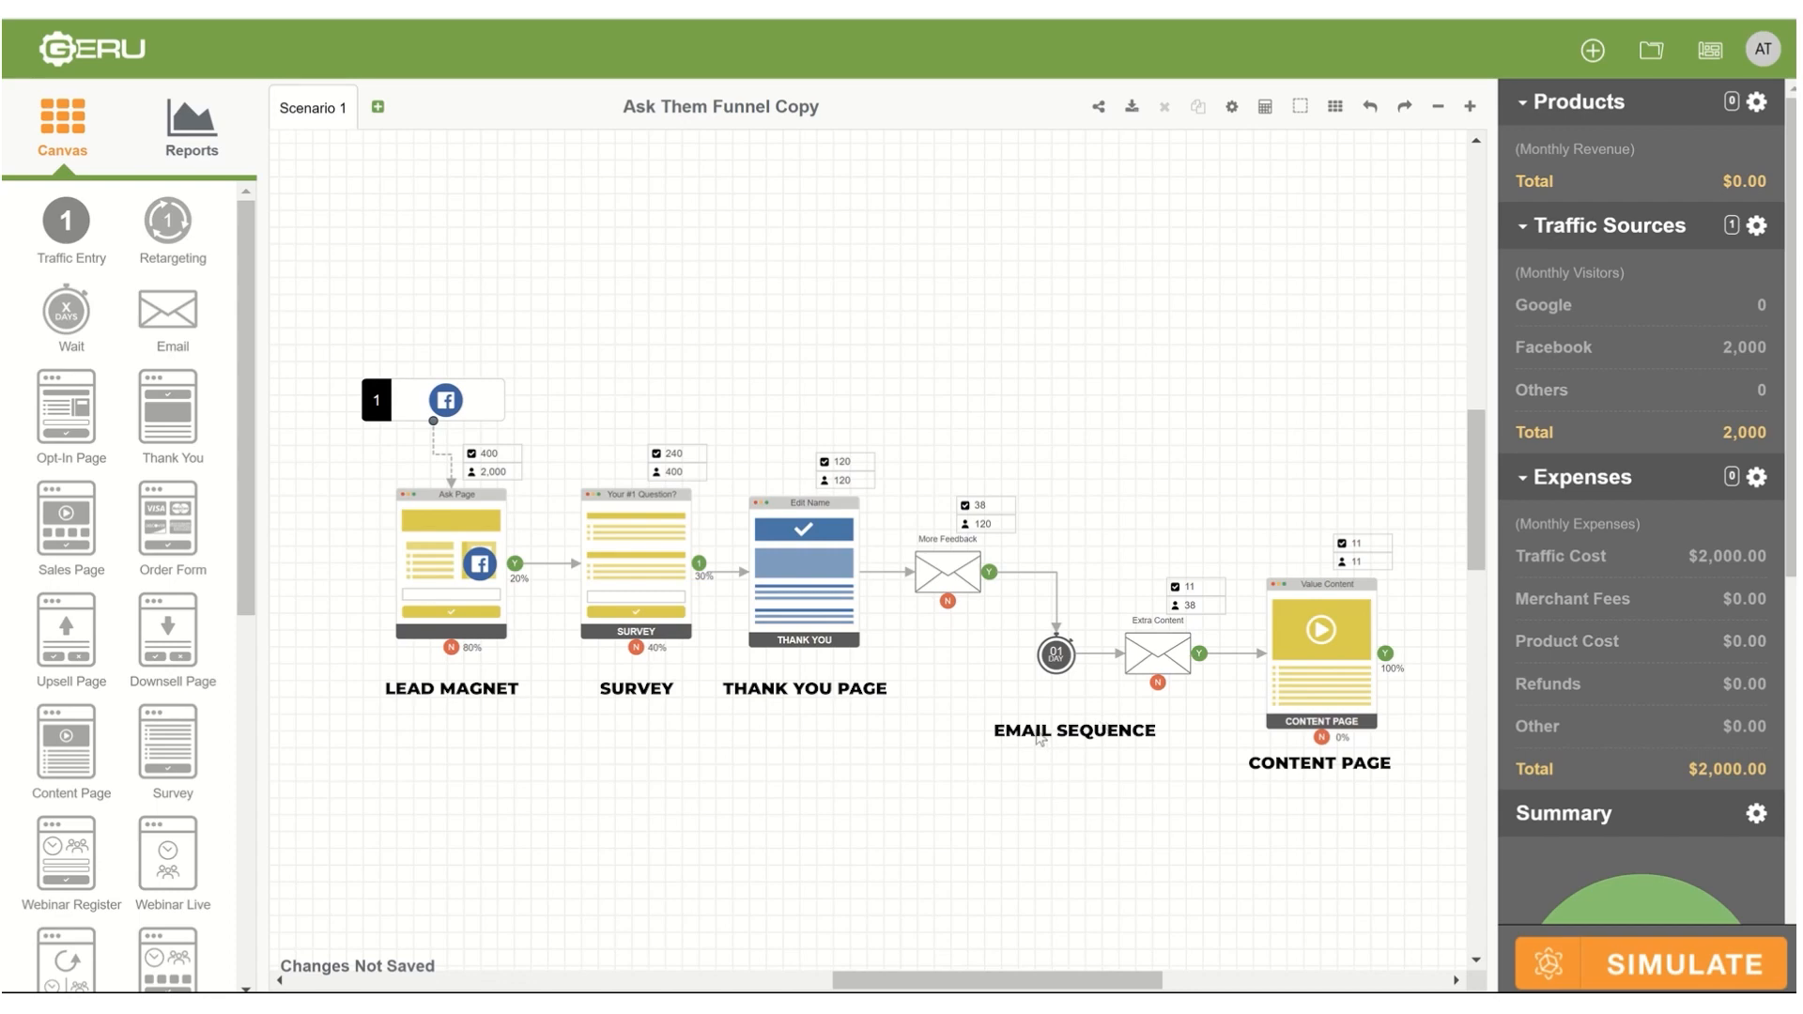
mouse_move(1027, 740)
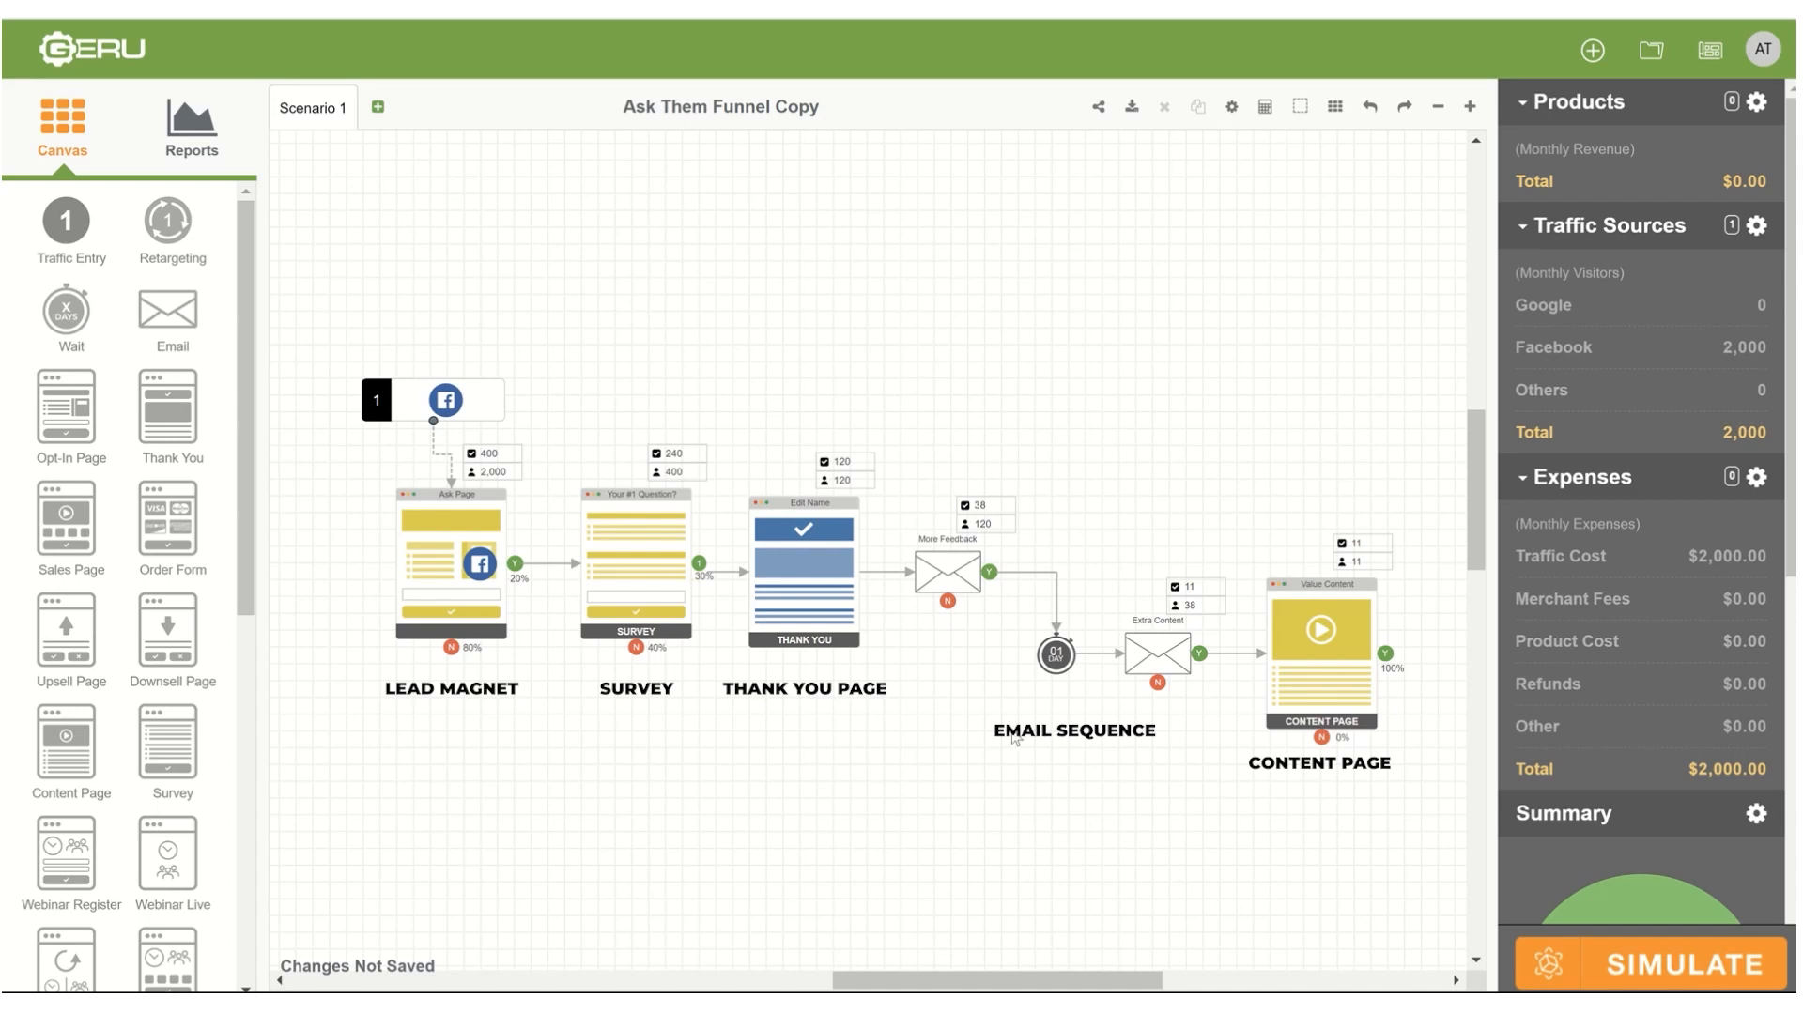
mouse_move(992, 722)
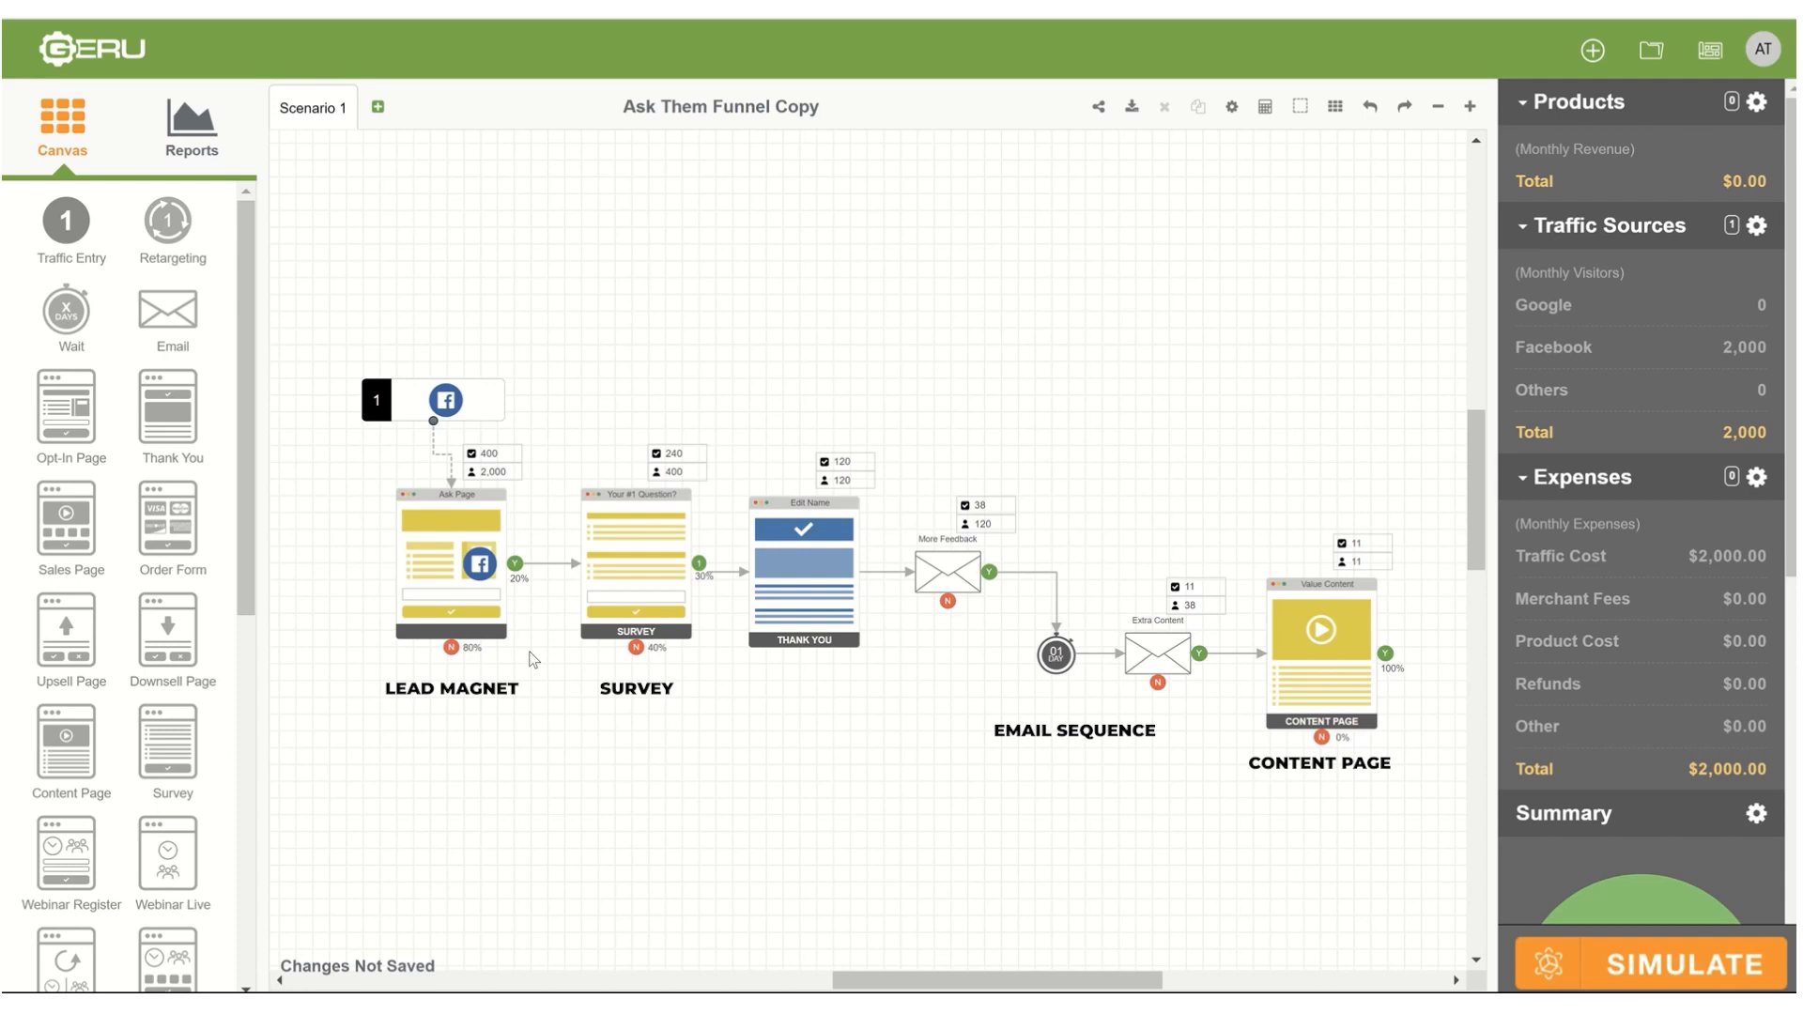
mouse_move(432, 240)
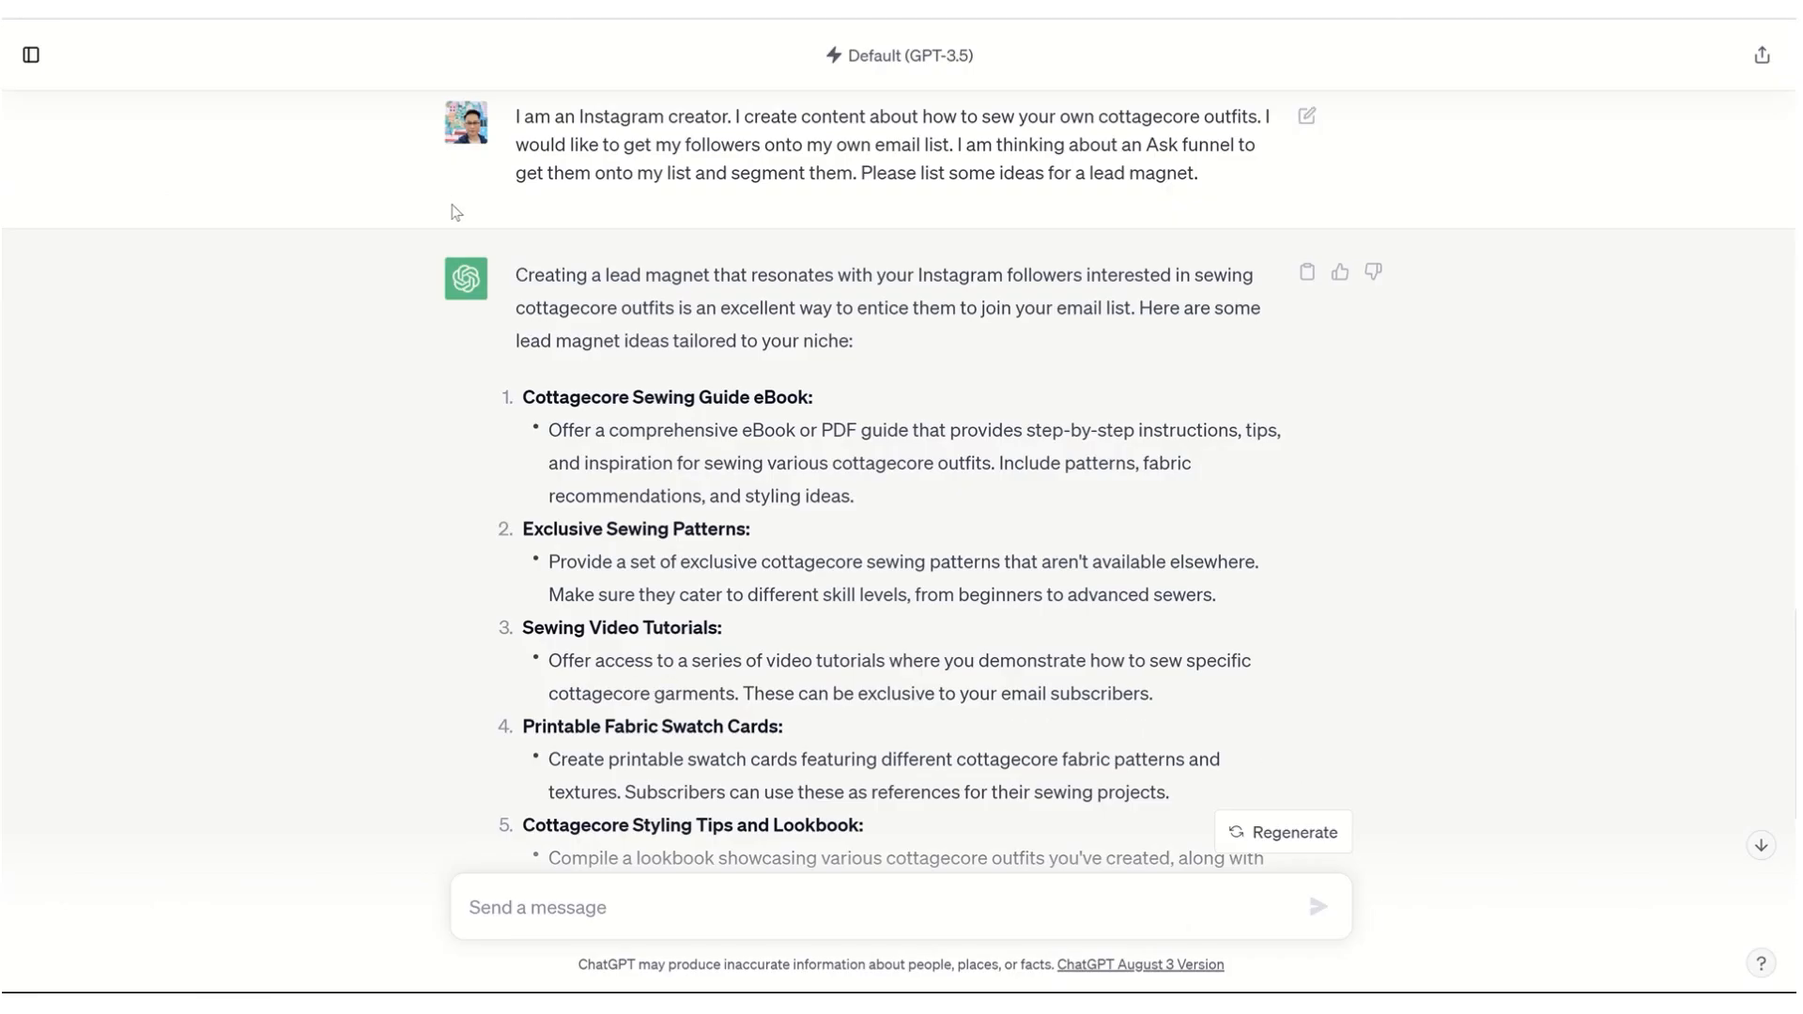
Select the prompt asking for Ask funnel lead magnet ideas for a cottagecore sewing Instagram creator
scroll(down, 3)
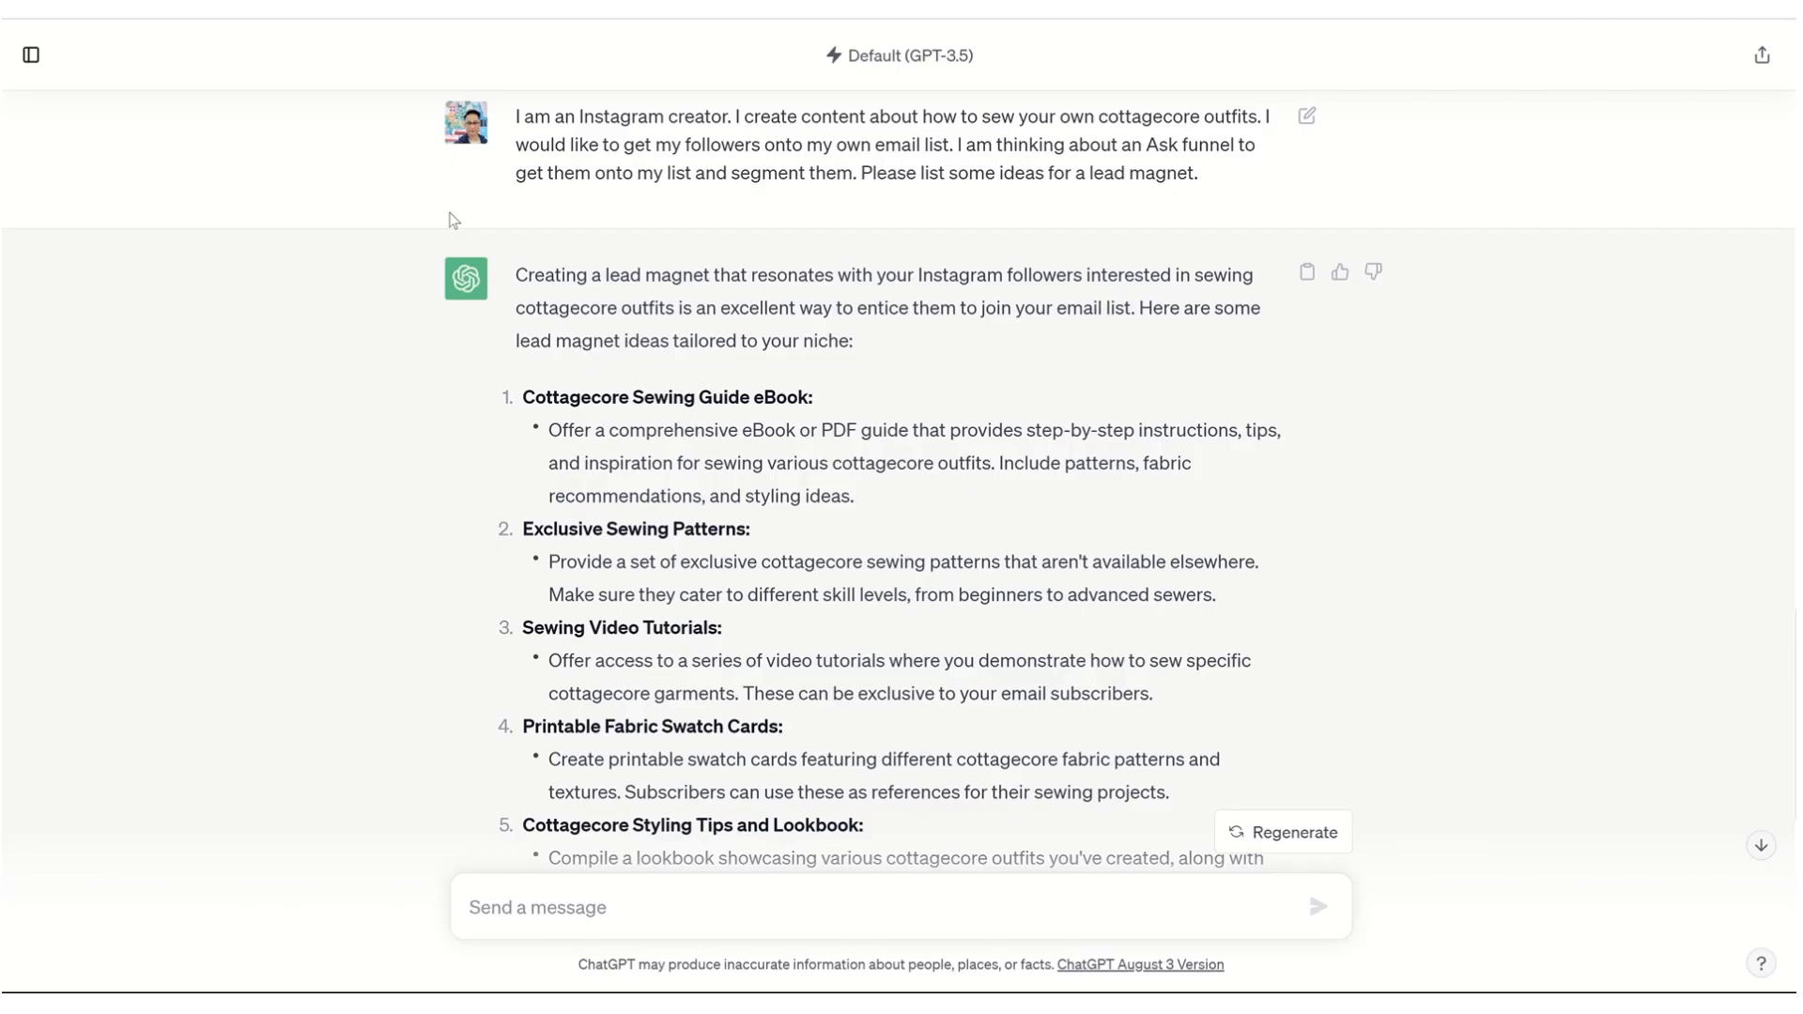
drag(515, 115, 1201, 173)
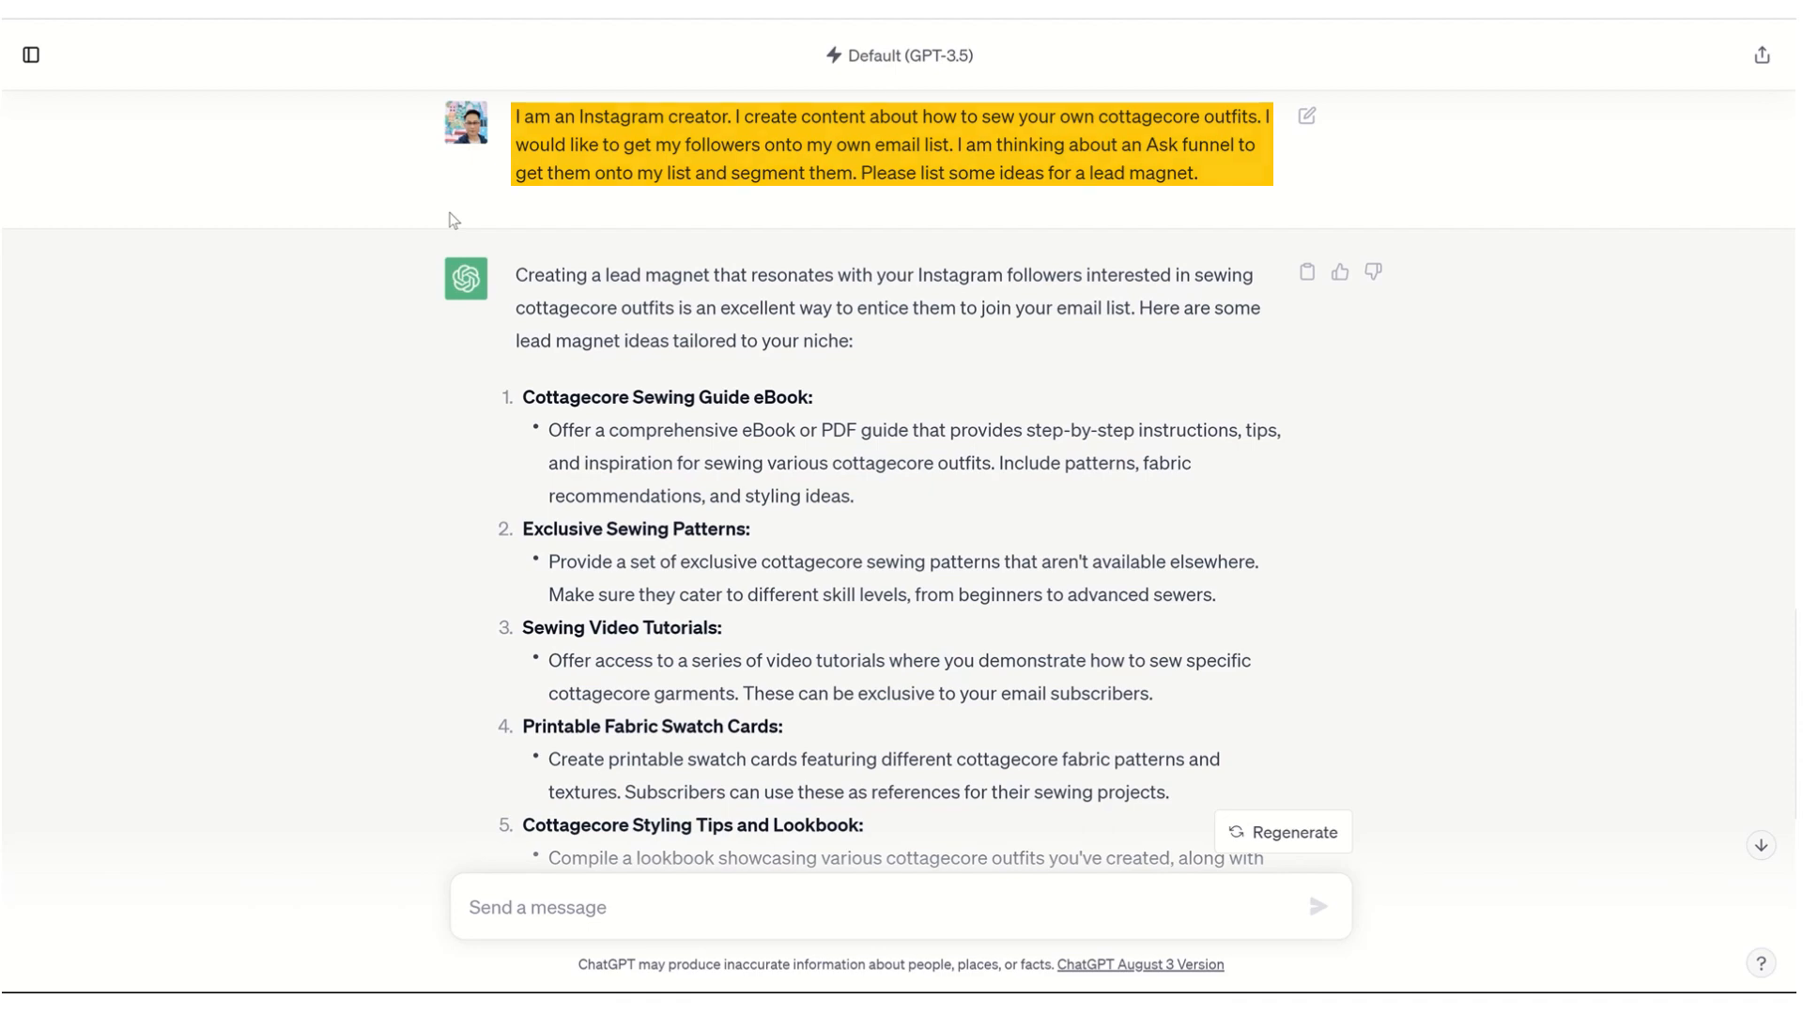
scroll(down, 3)
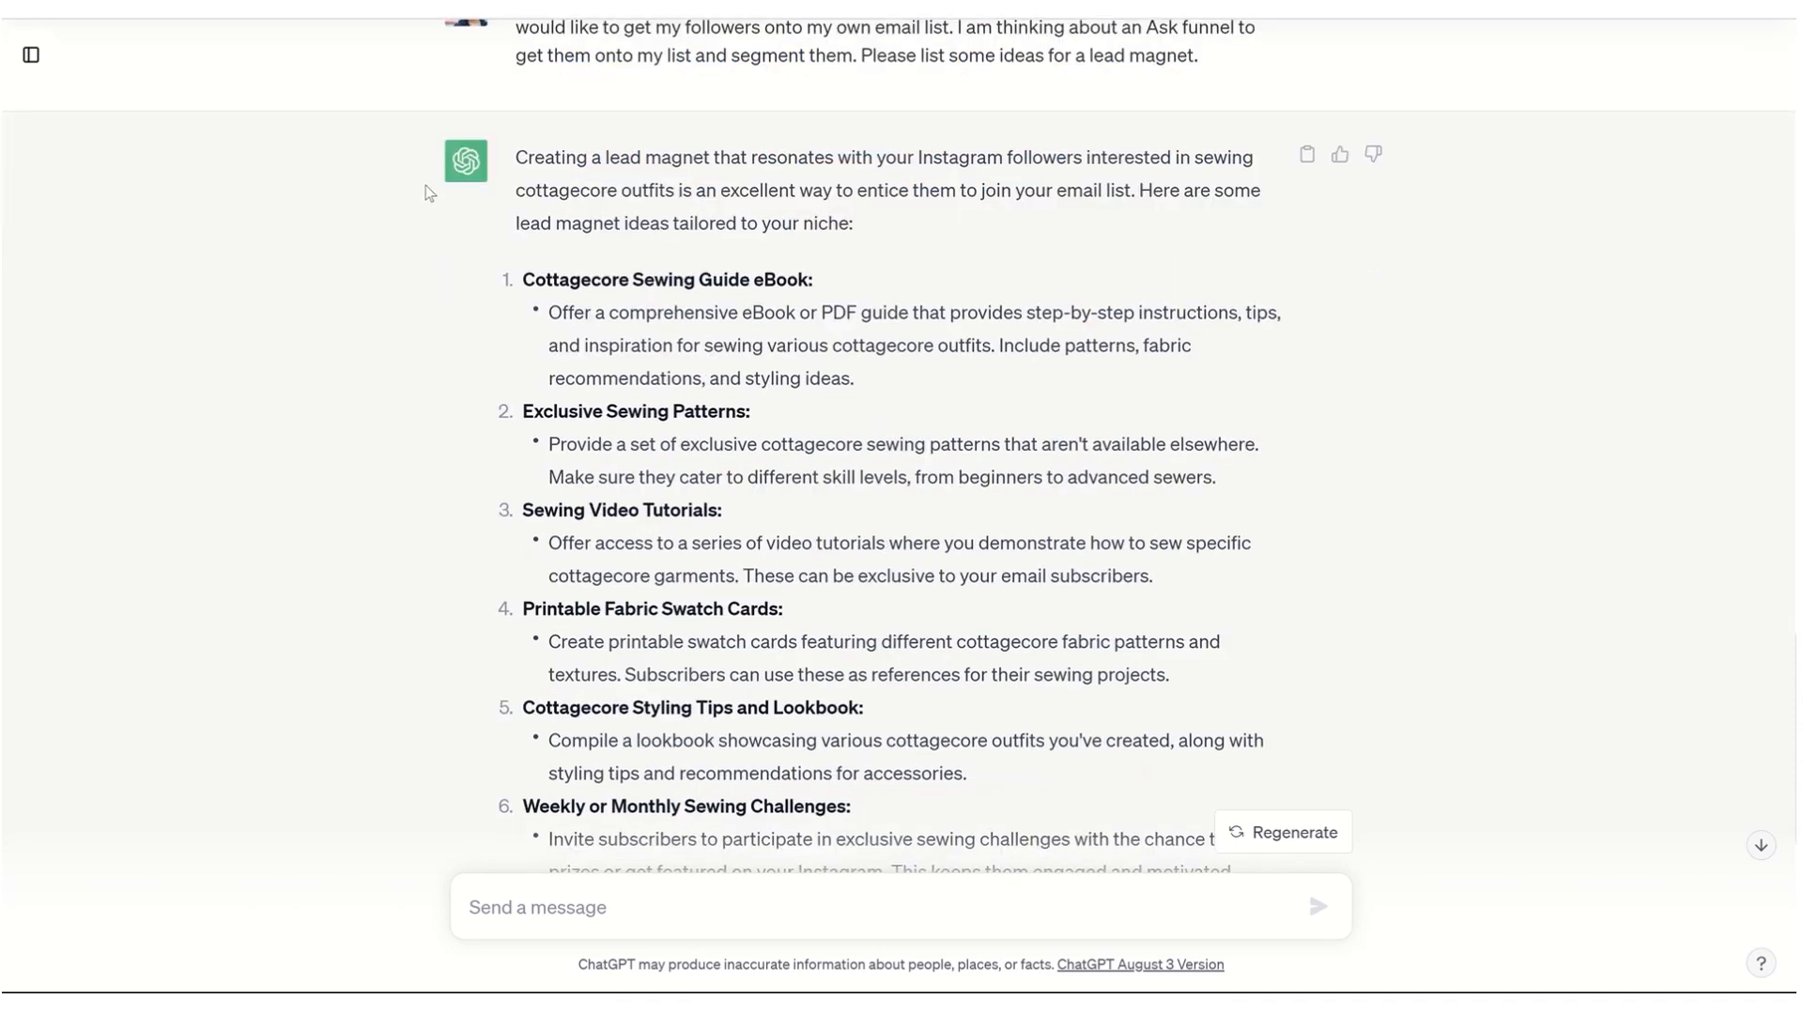
scroll(down, 3)
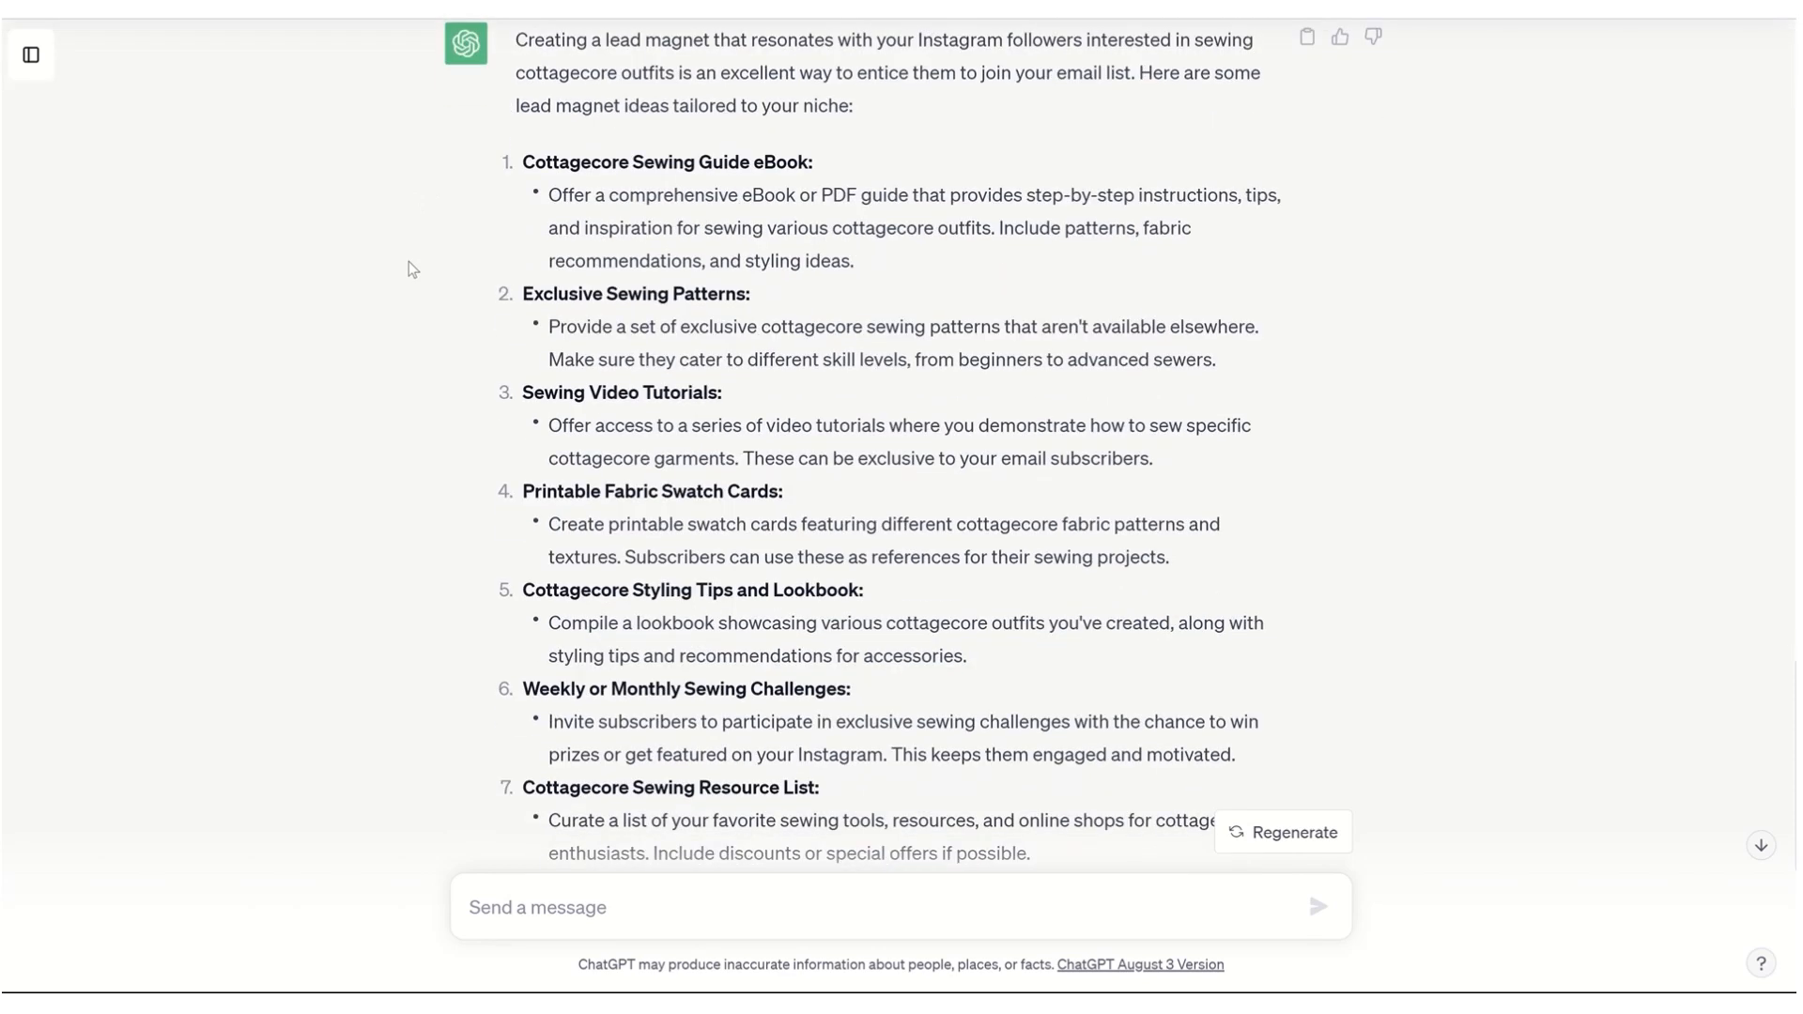
mouse_move(500, 202)
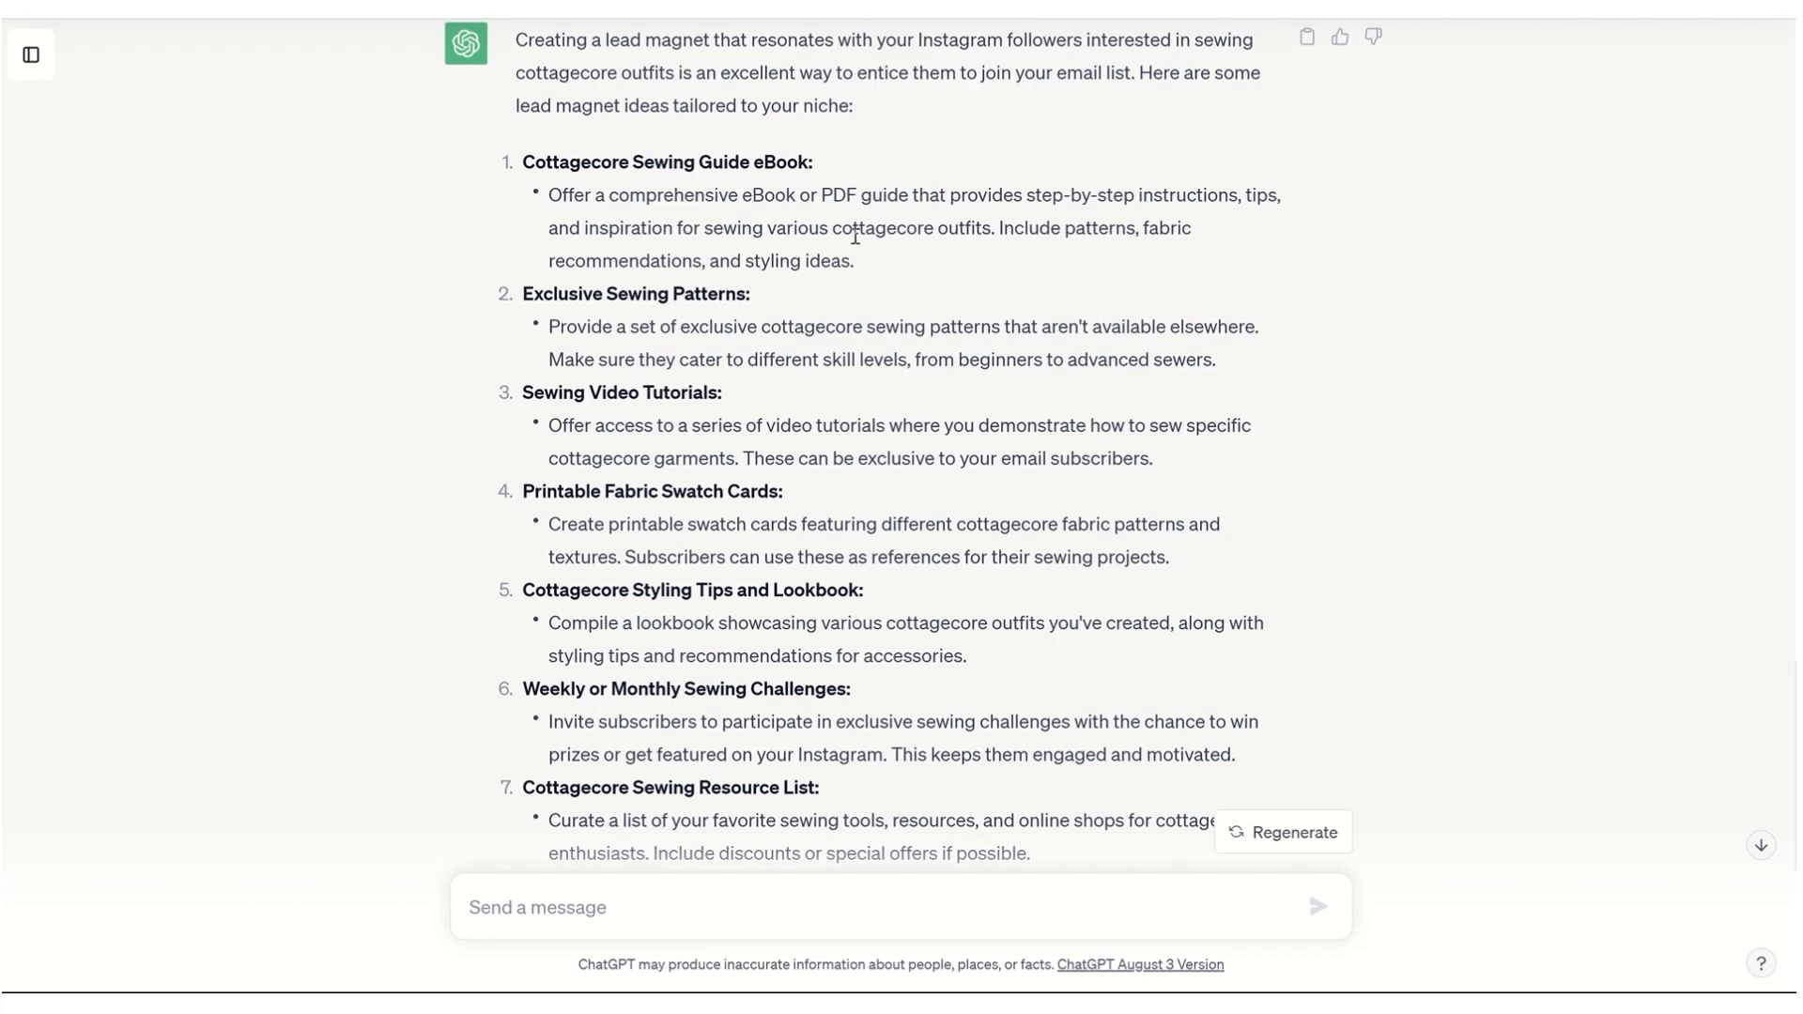
mouse_move(951, 259)
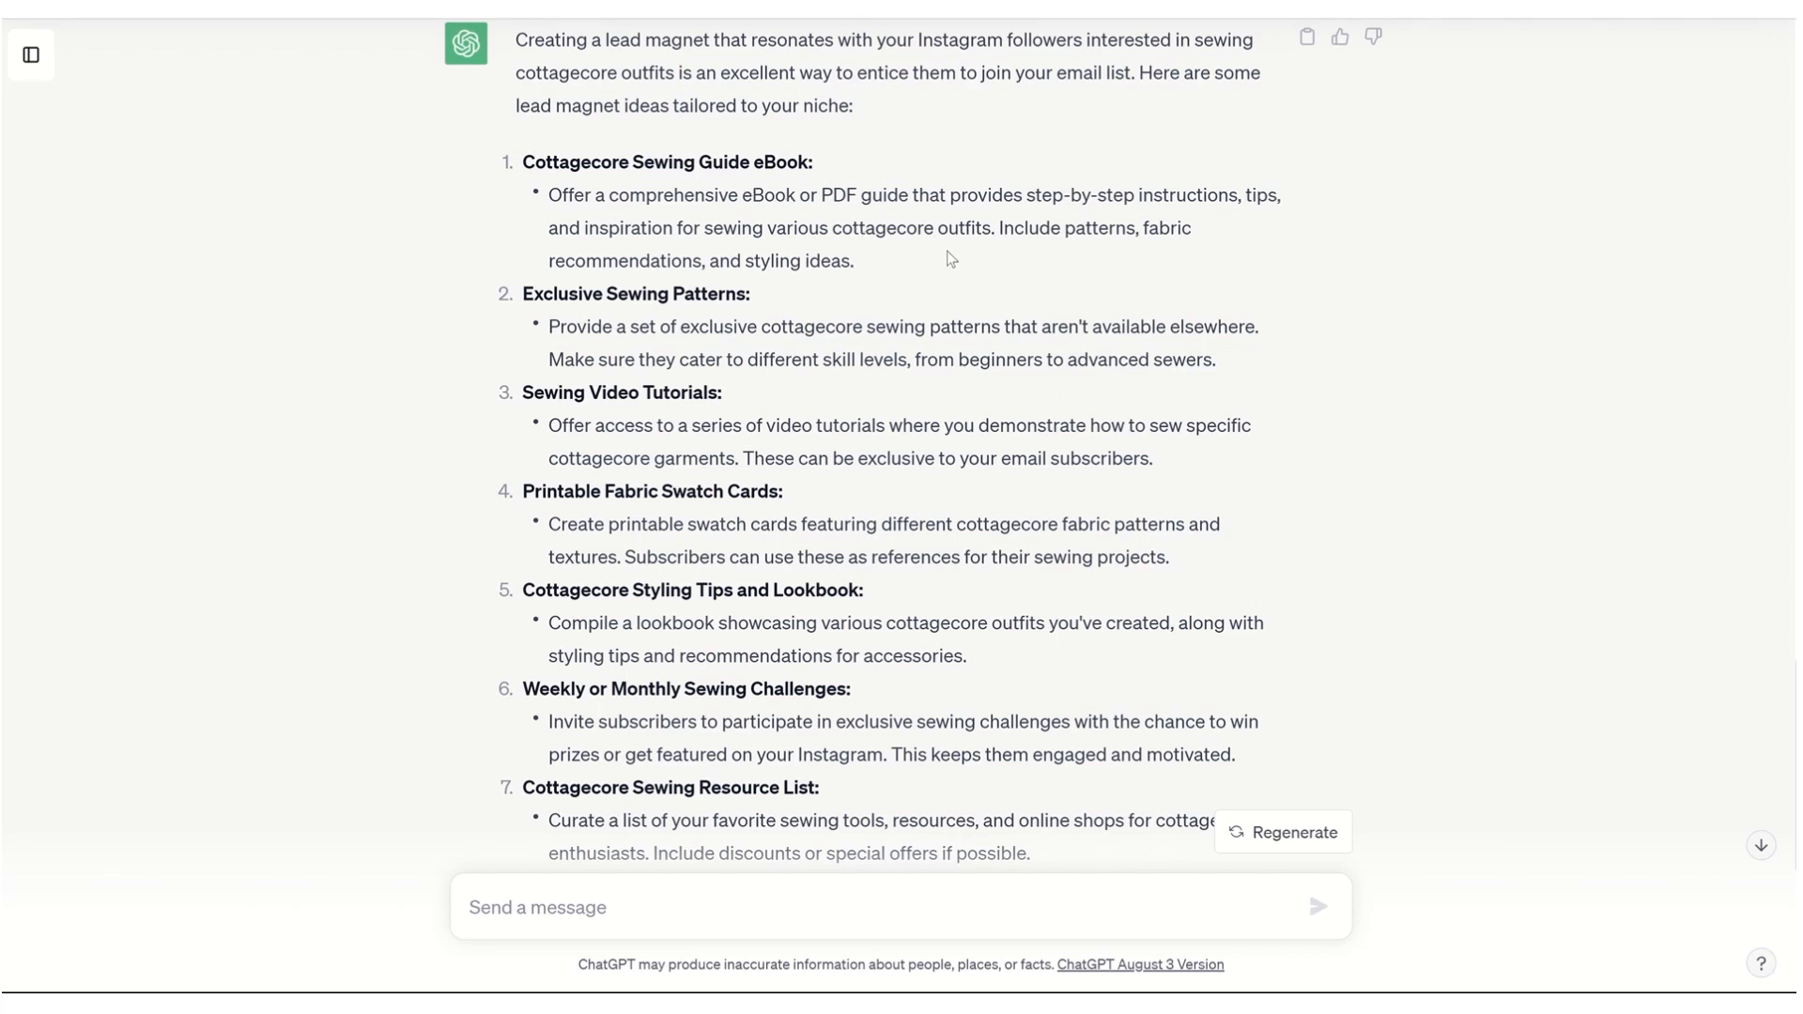
scroll(down, 3)
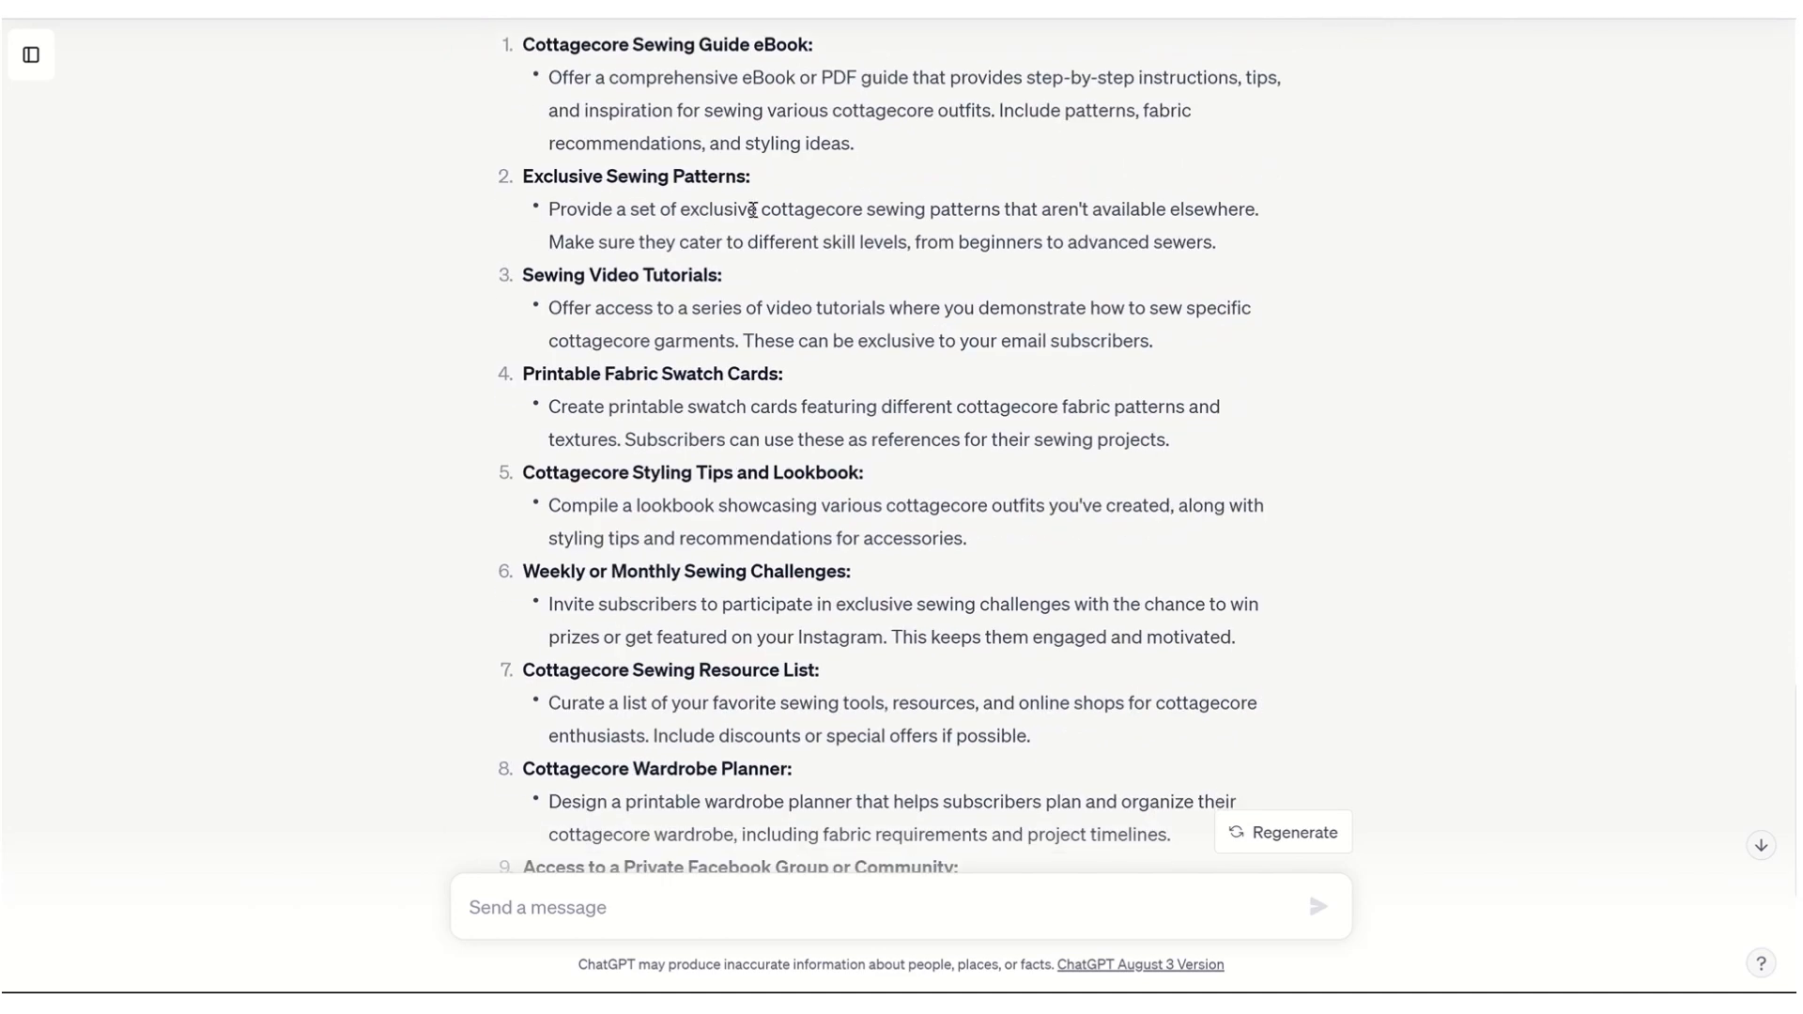
mouse_move(735, 235)
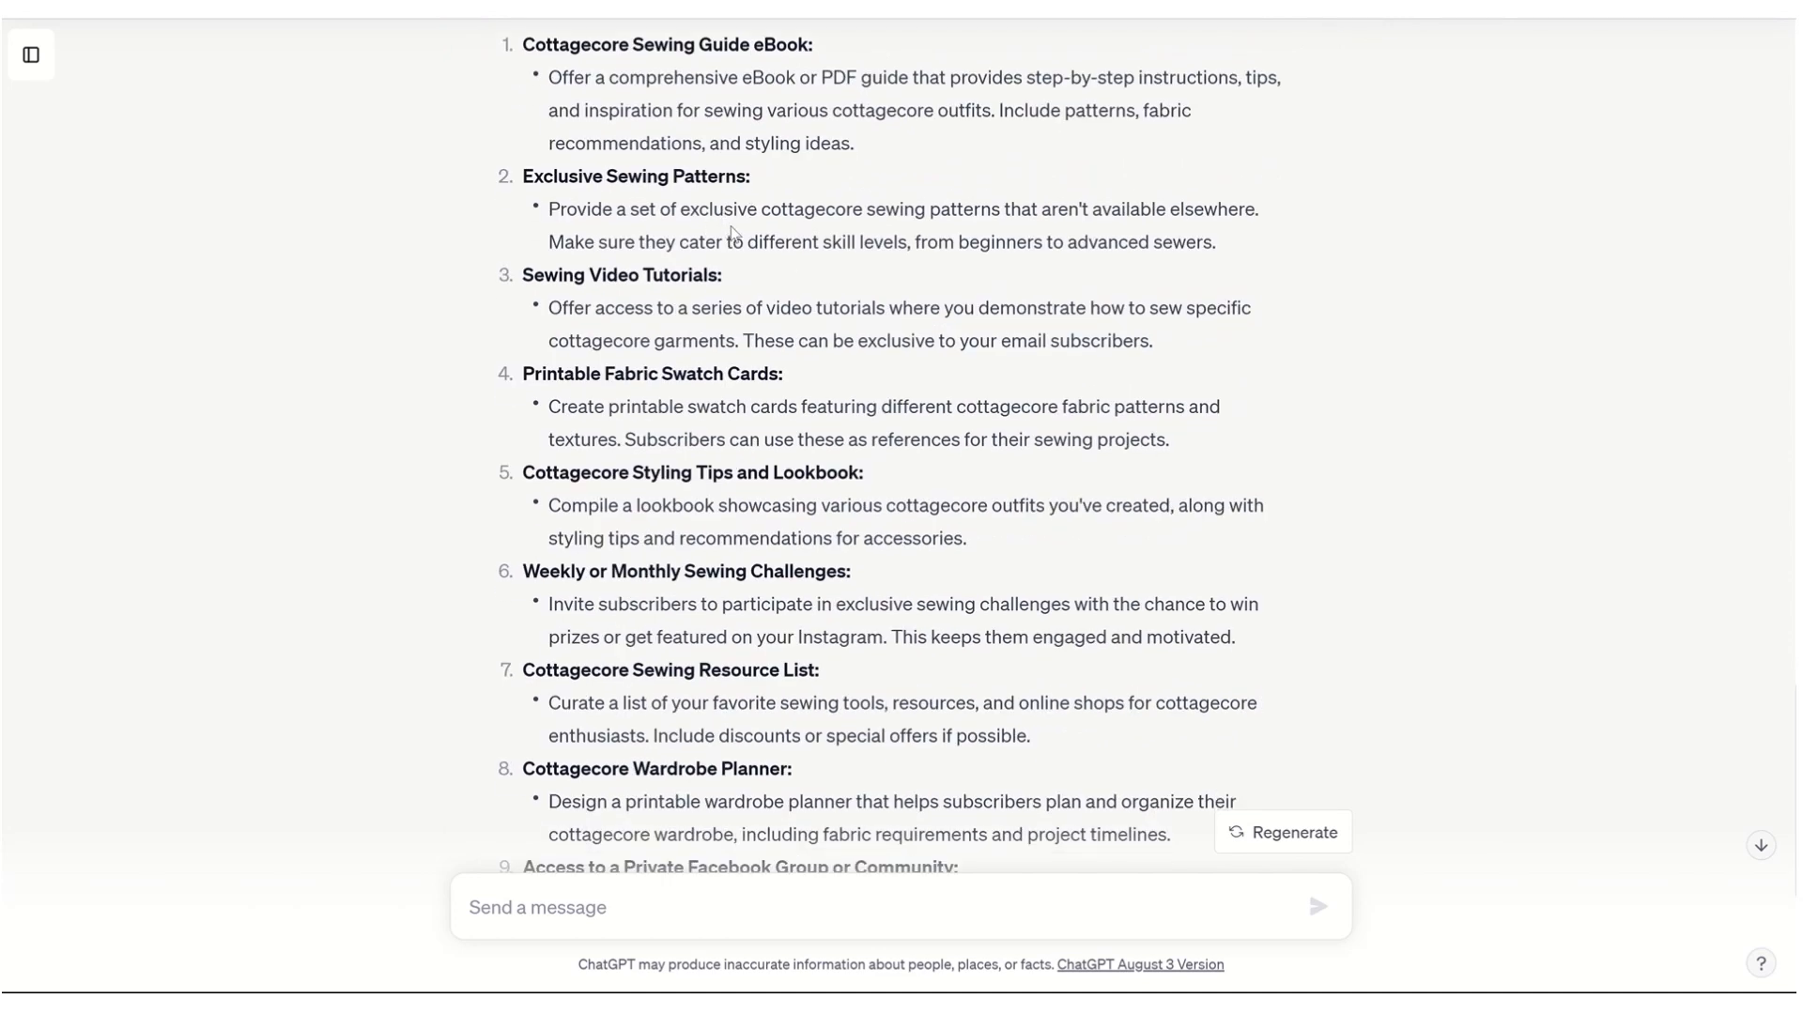
mouse_move(832, 238)
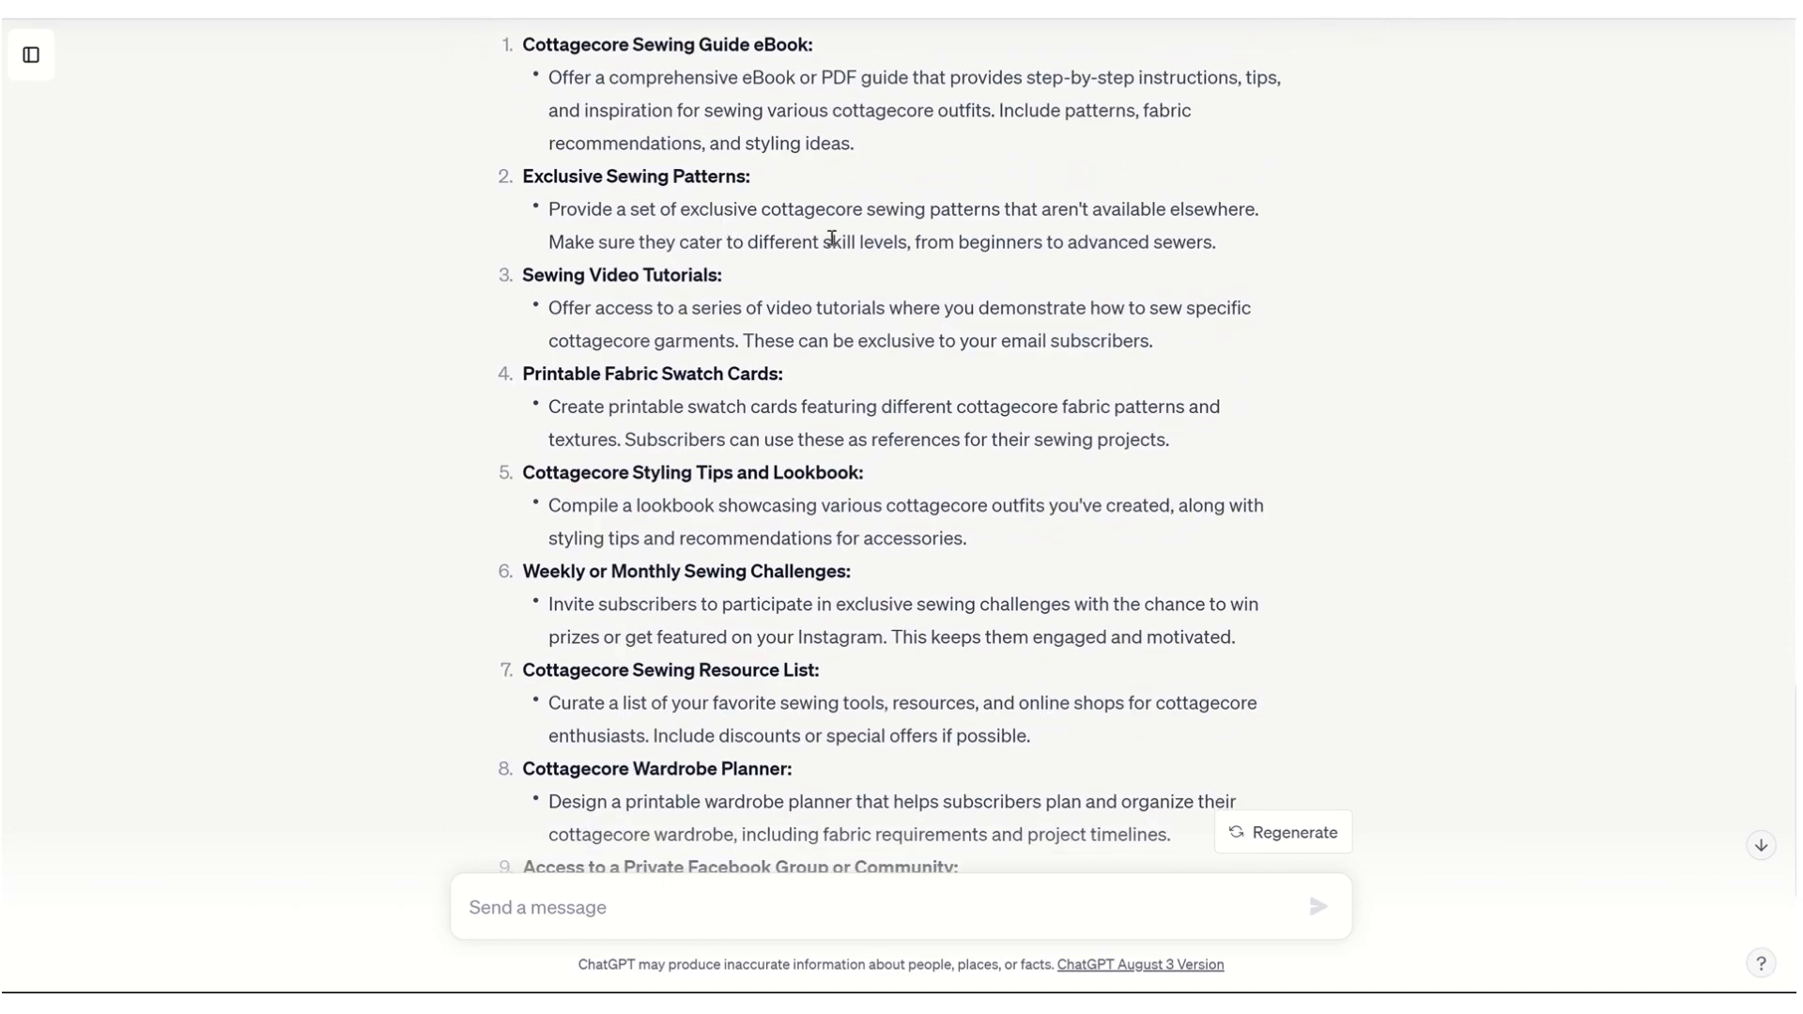
mouse_move(1033, 239)
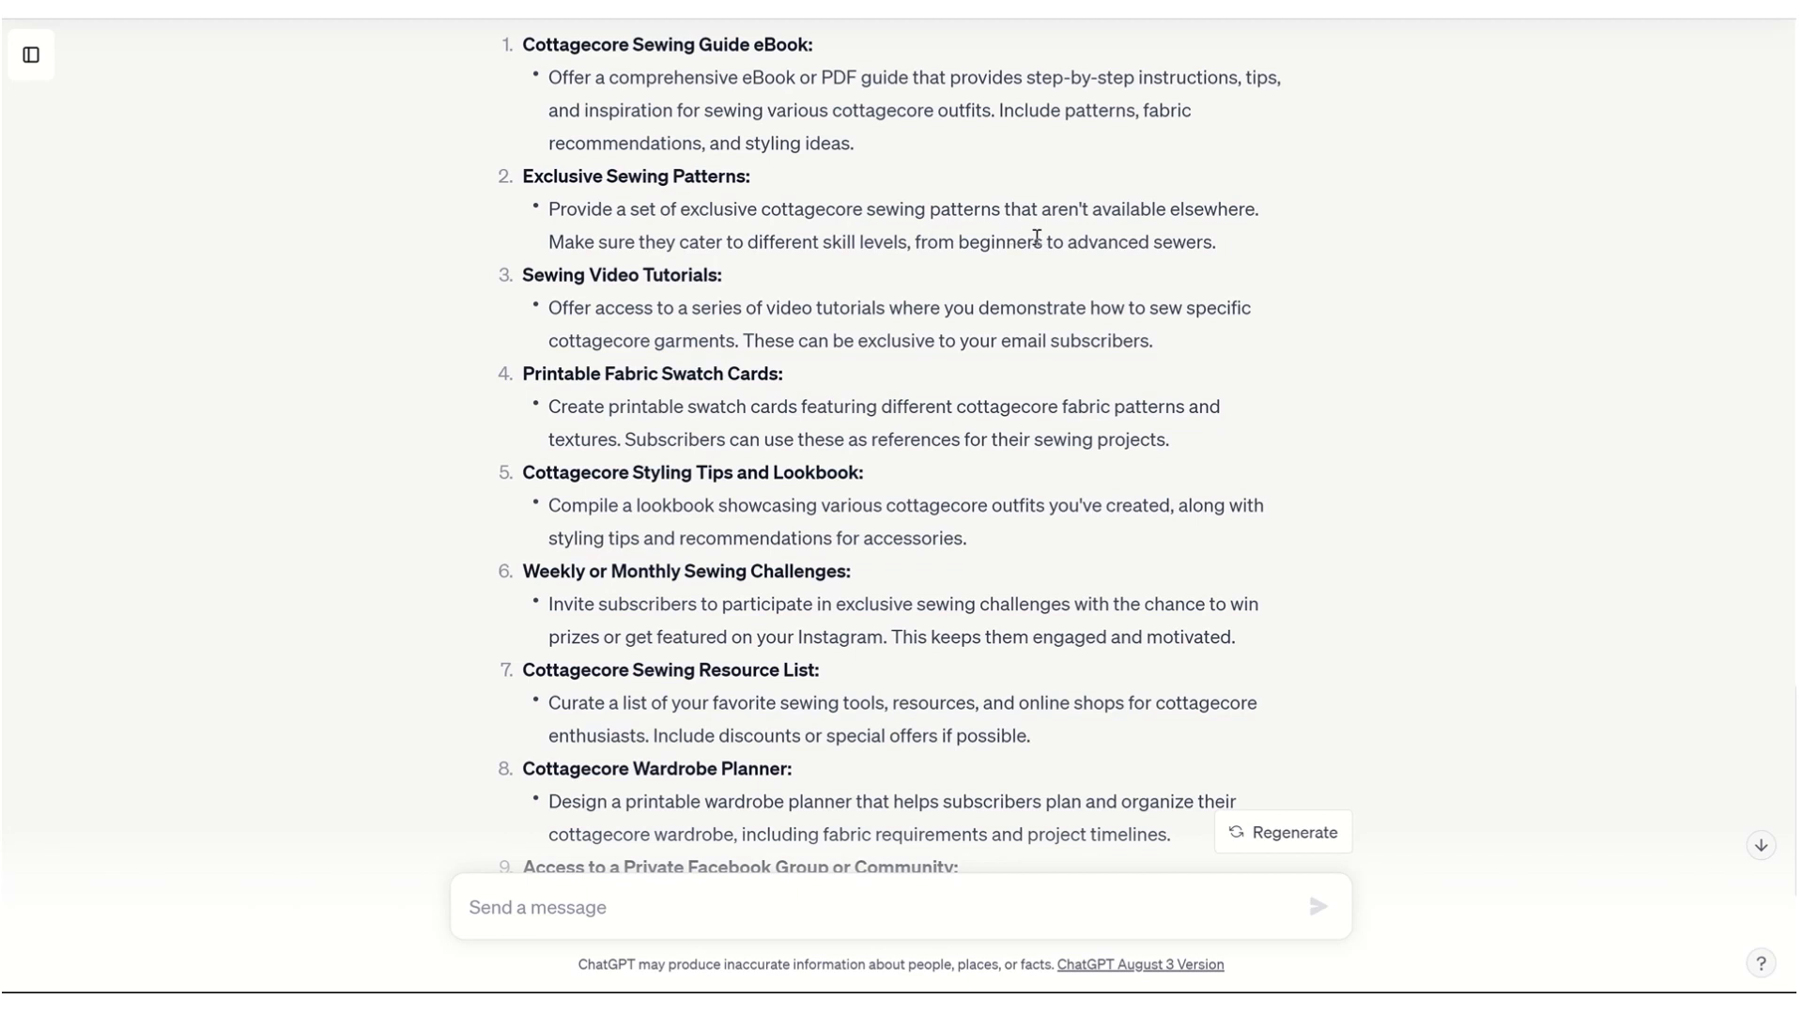
mouse_move(870, 310)
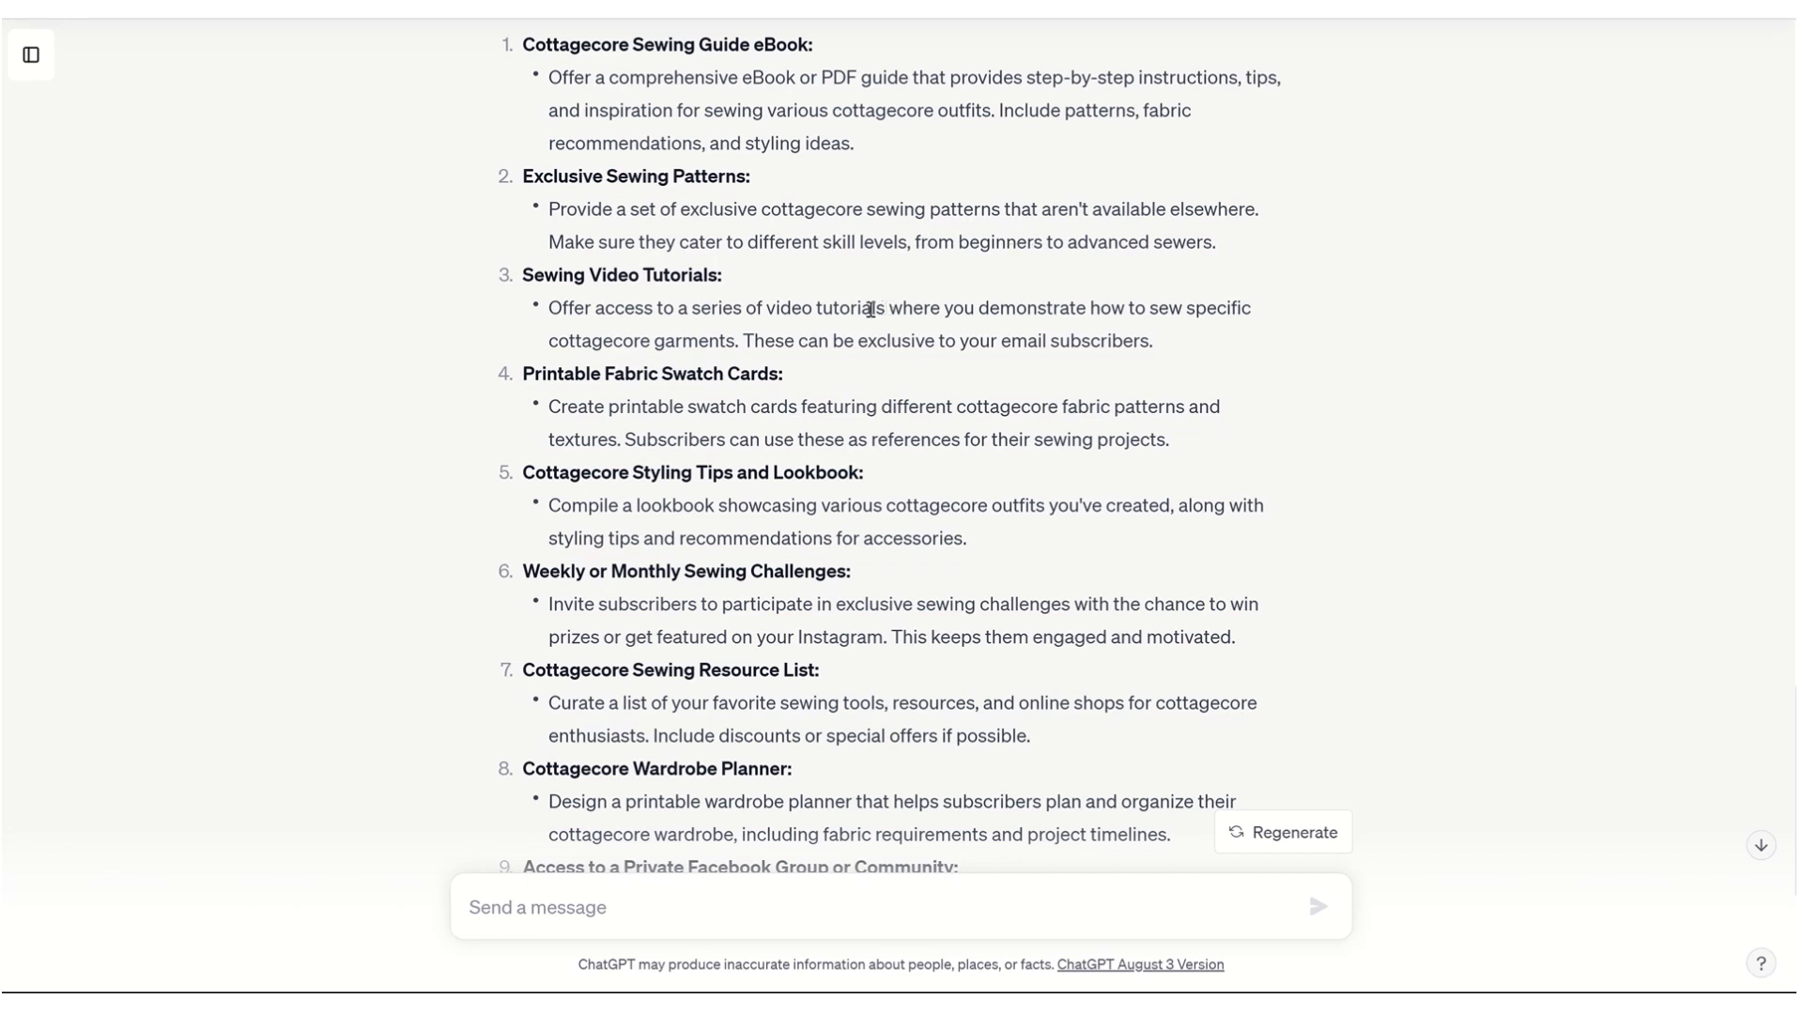
mouse_move(887, 301)
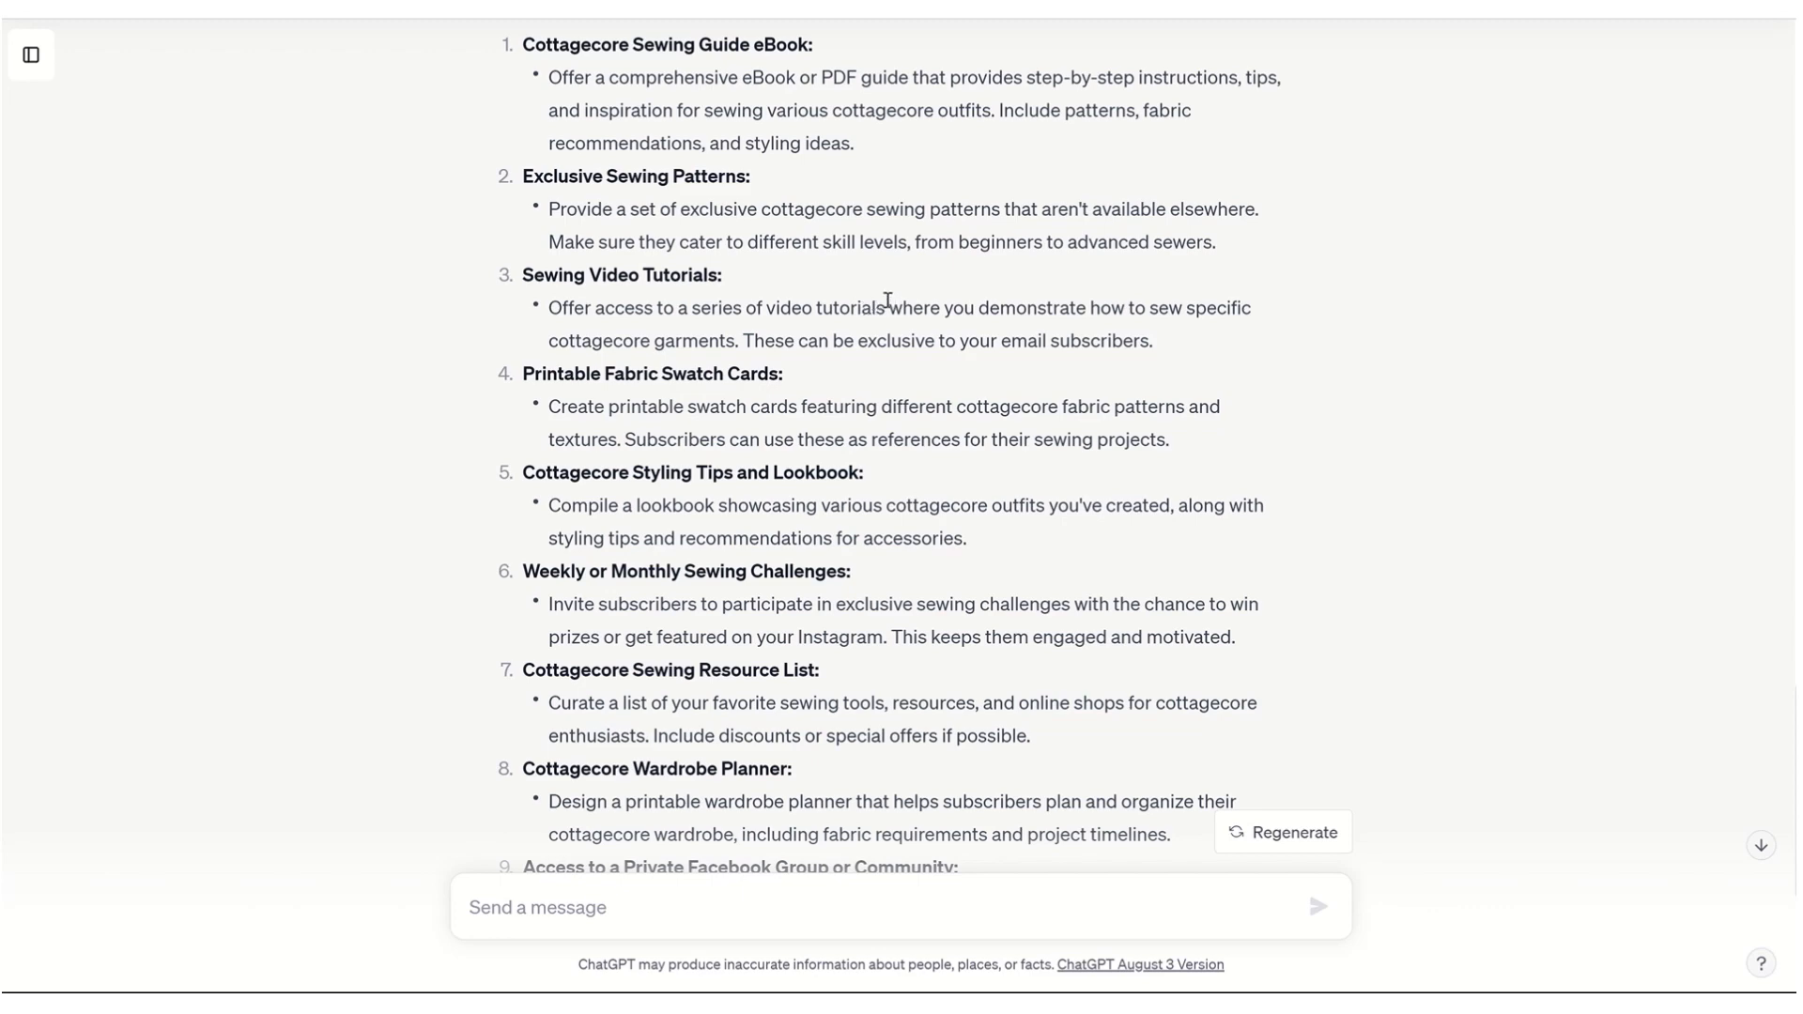
mouse_move(849, 330)
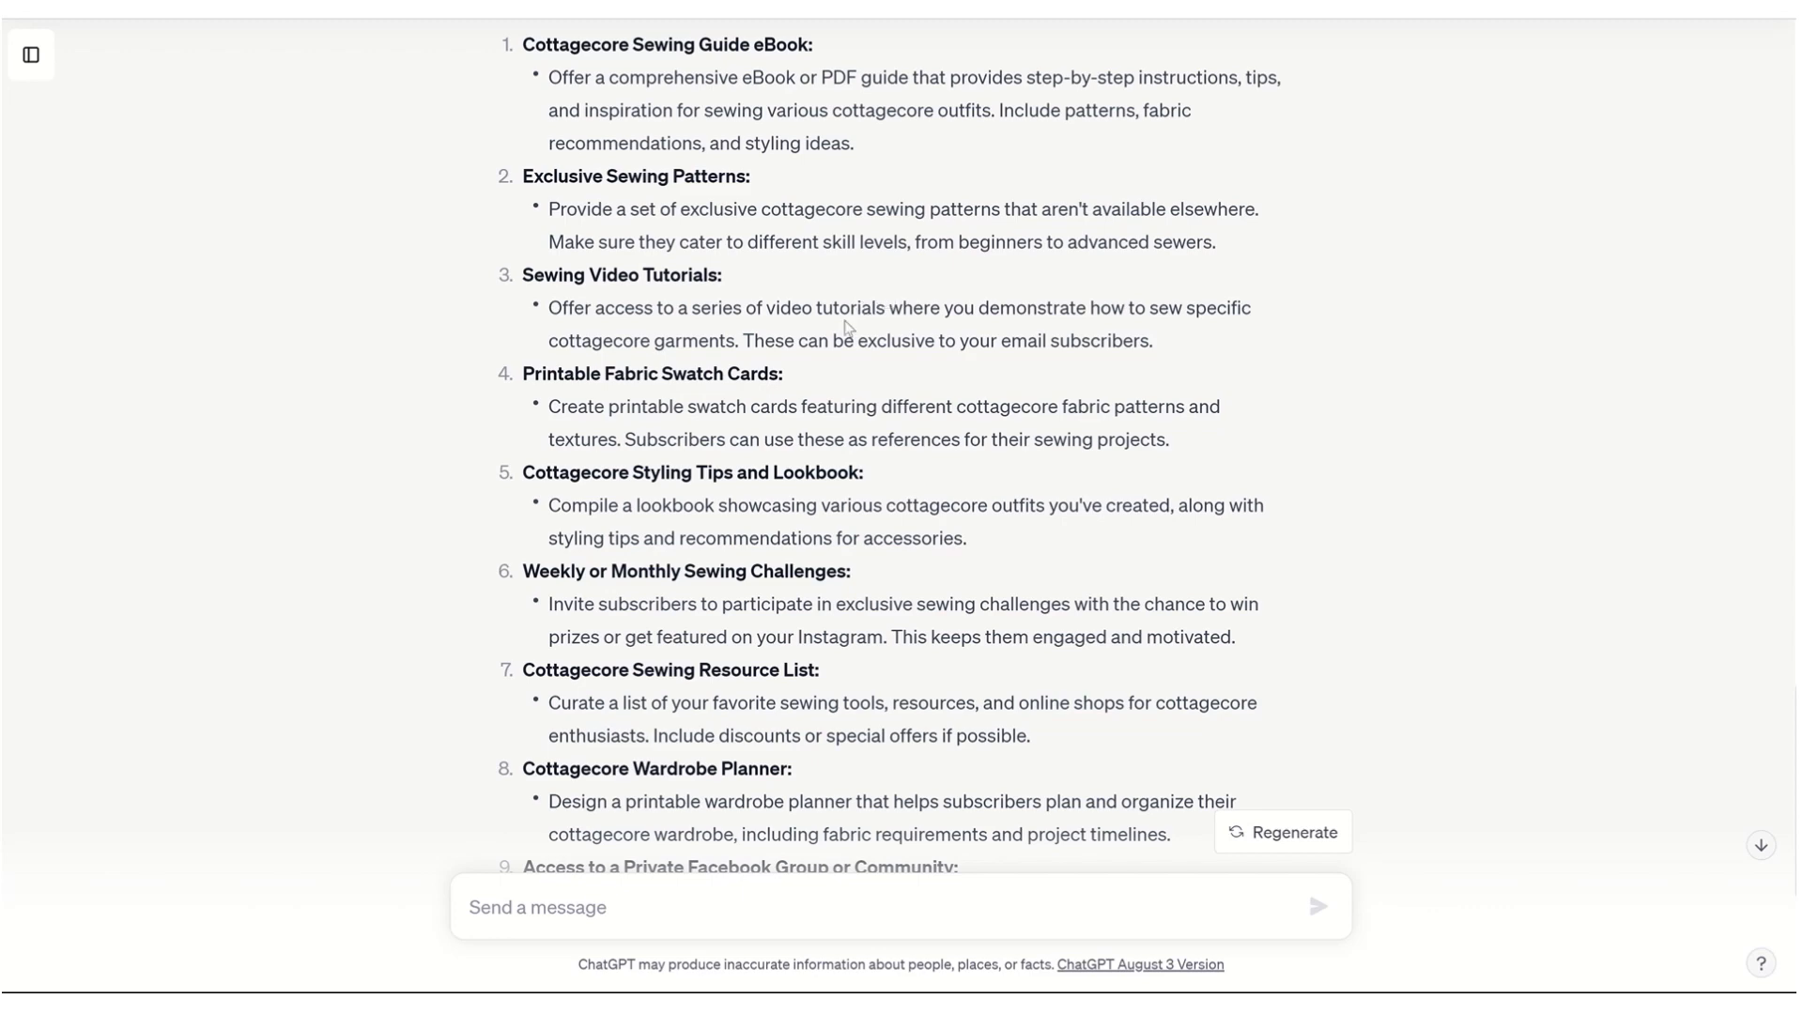
scroll(down, 3)
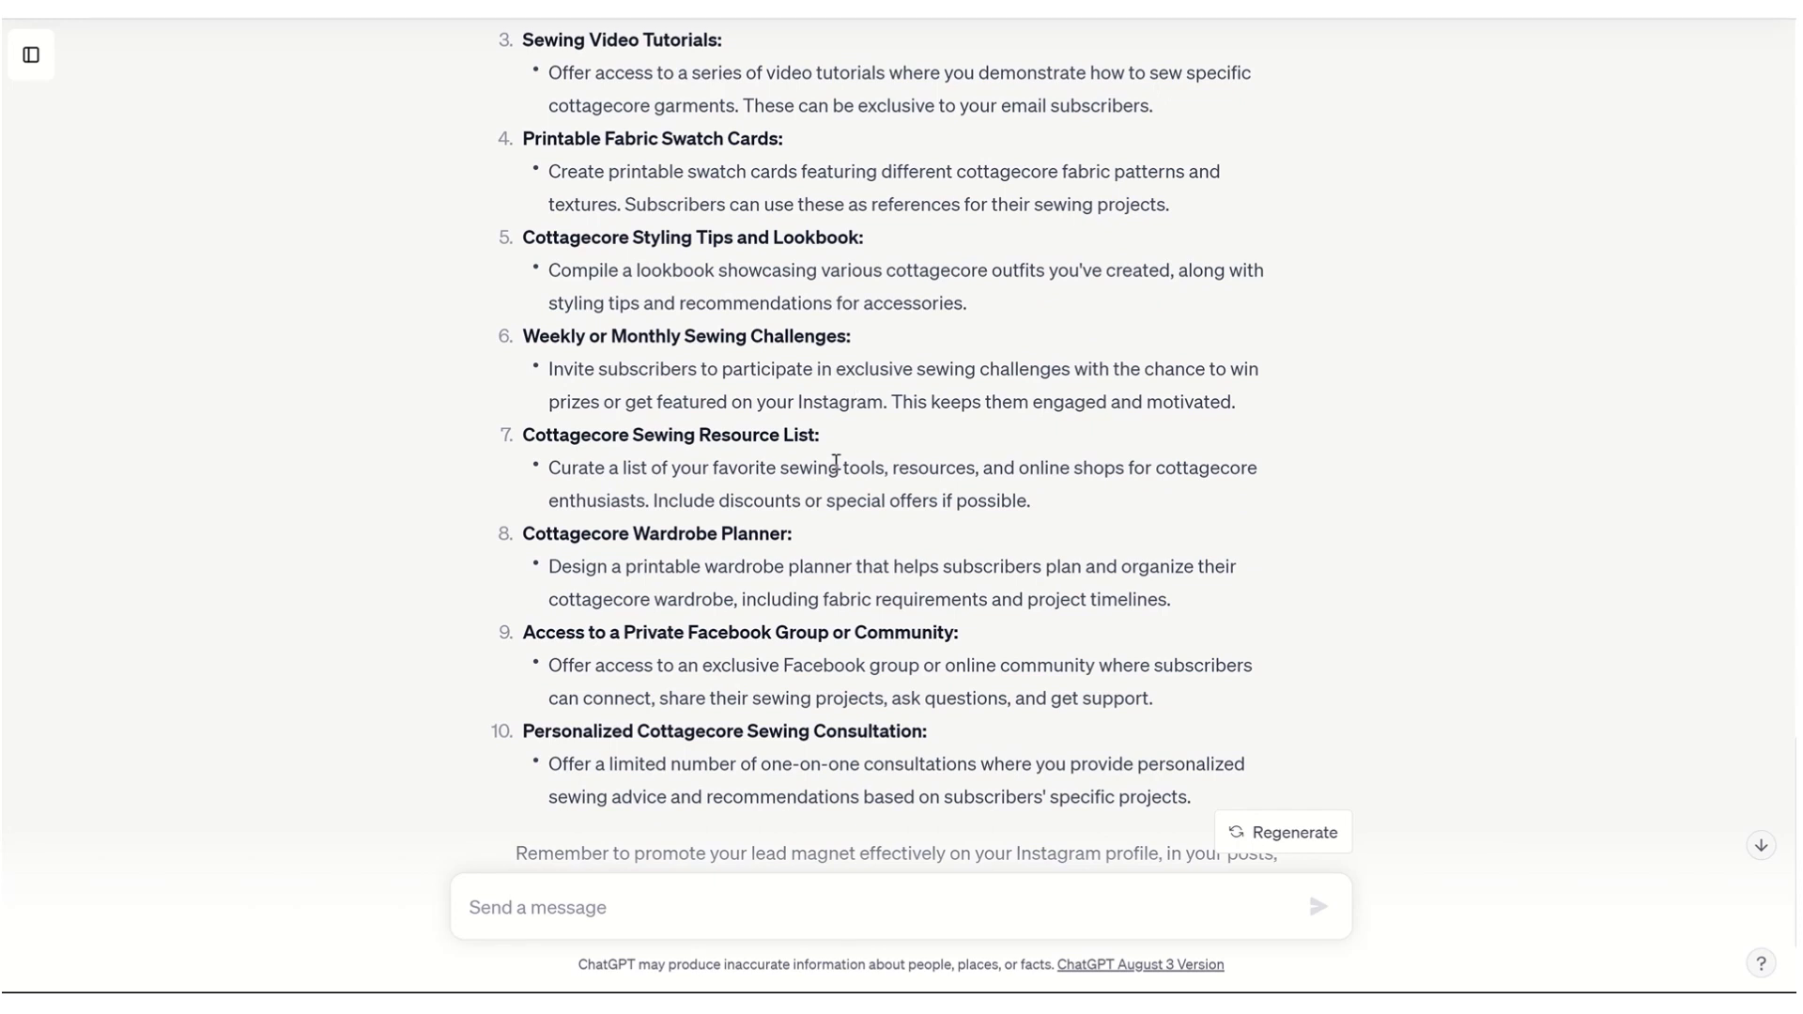
mouse_move(831, 543)
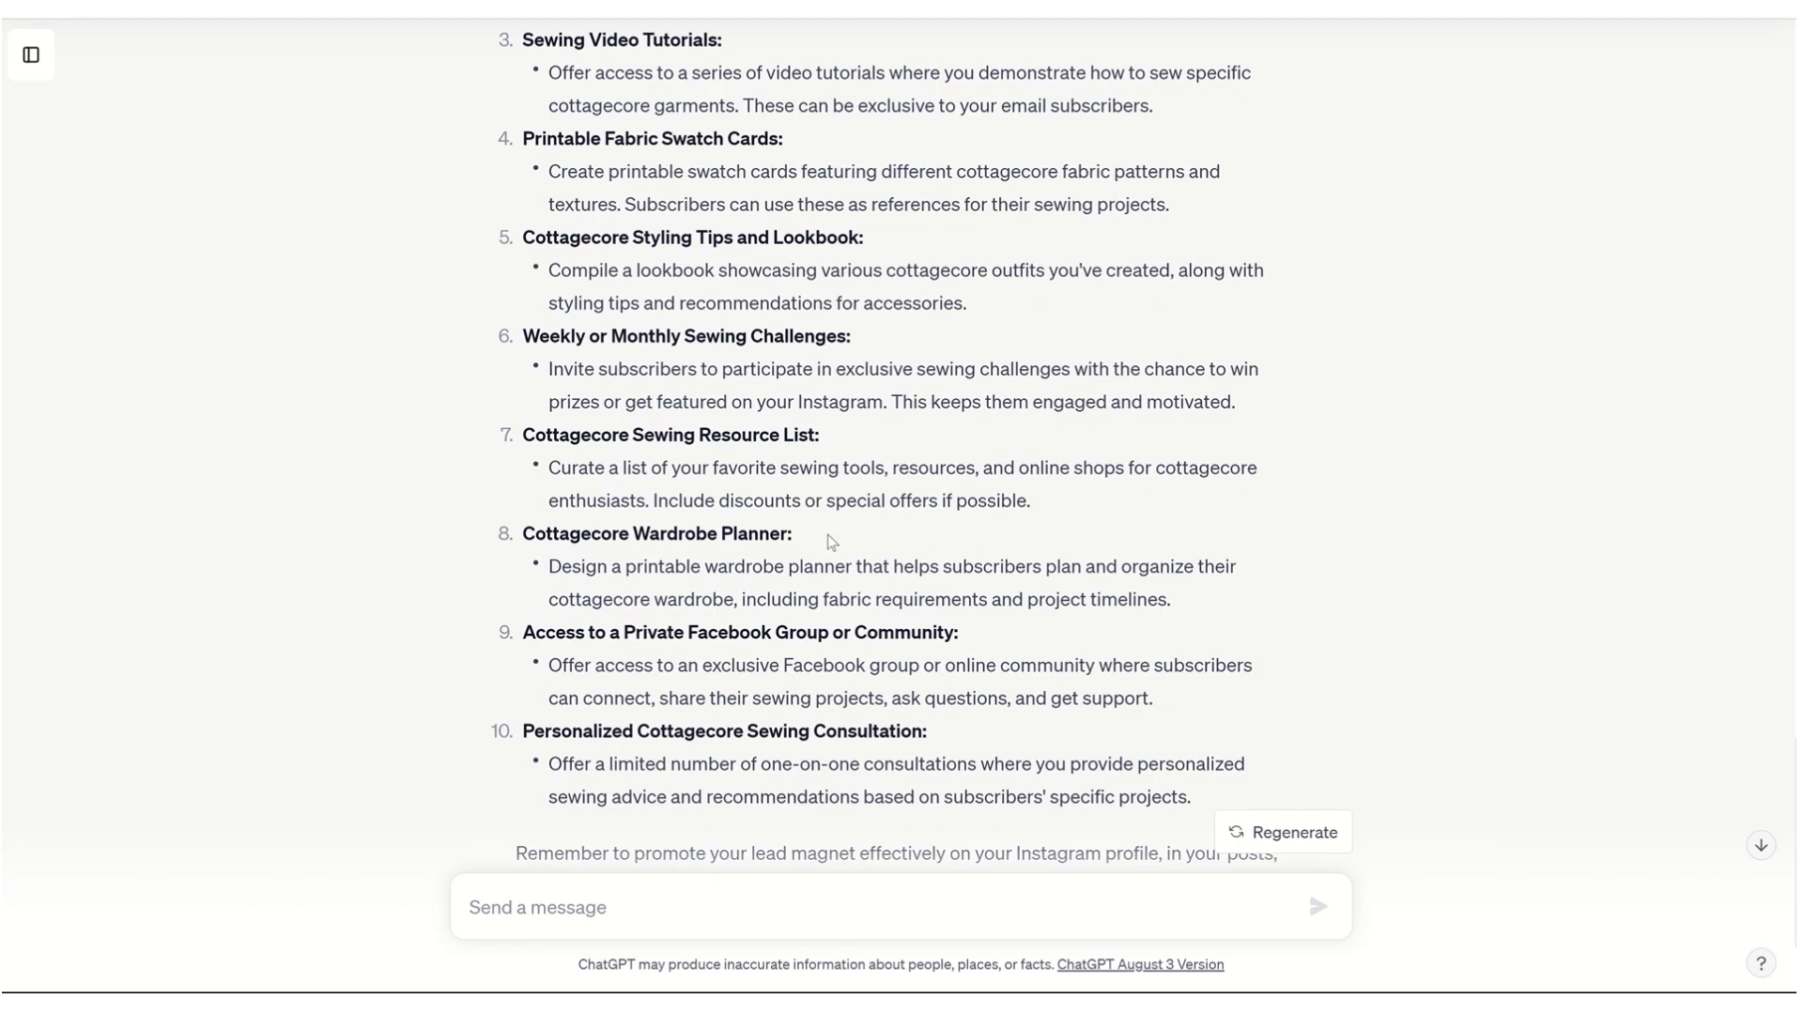
scroll(down, 3)
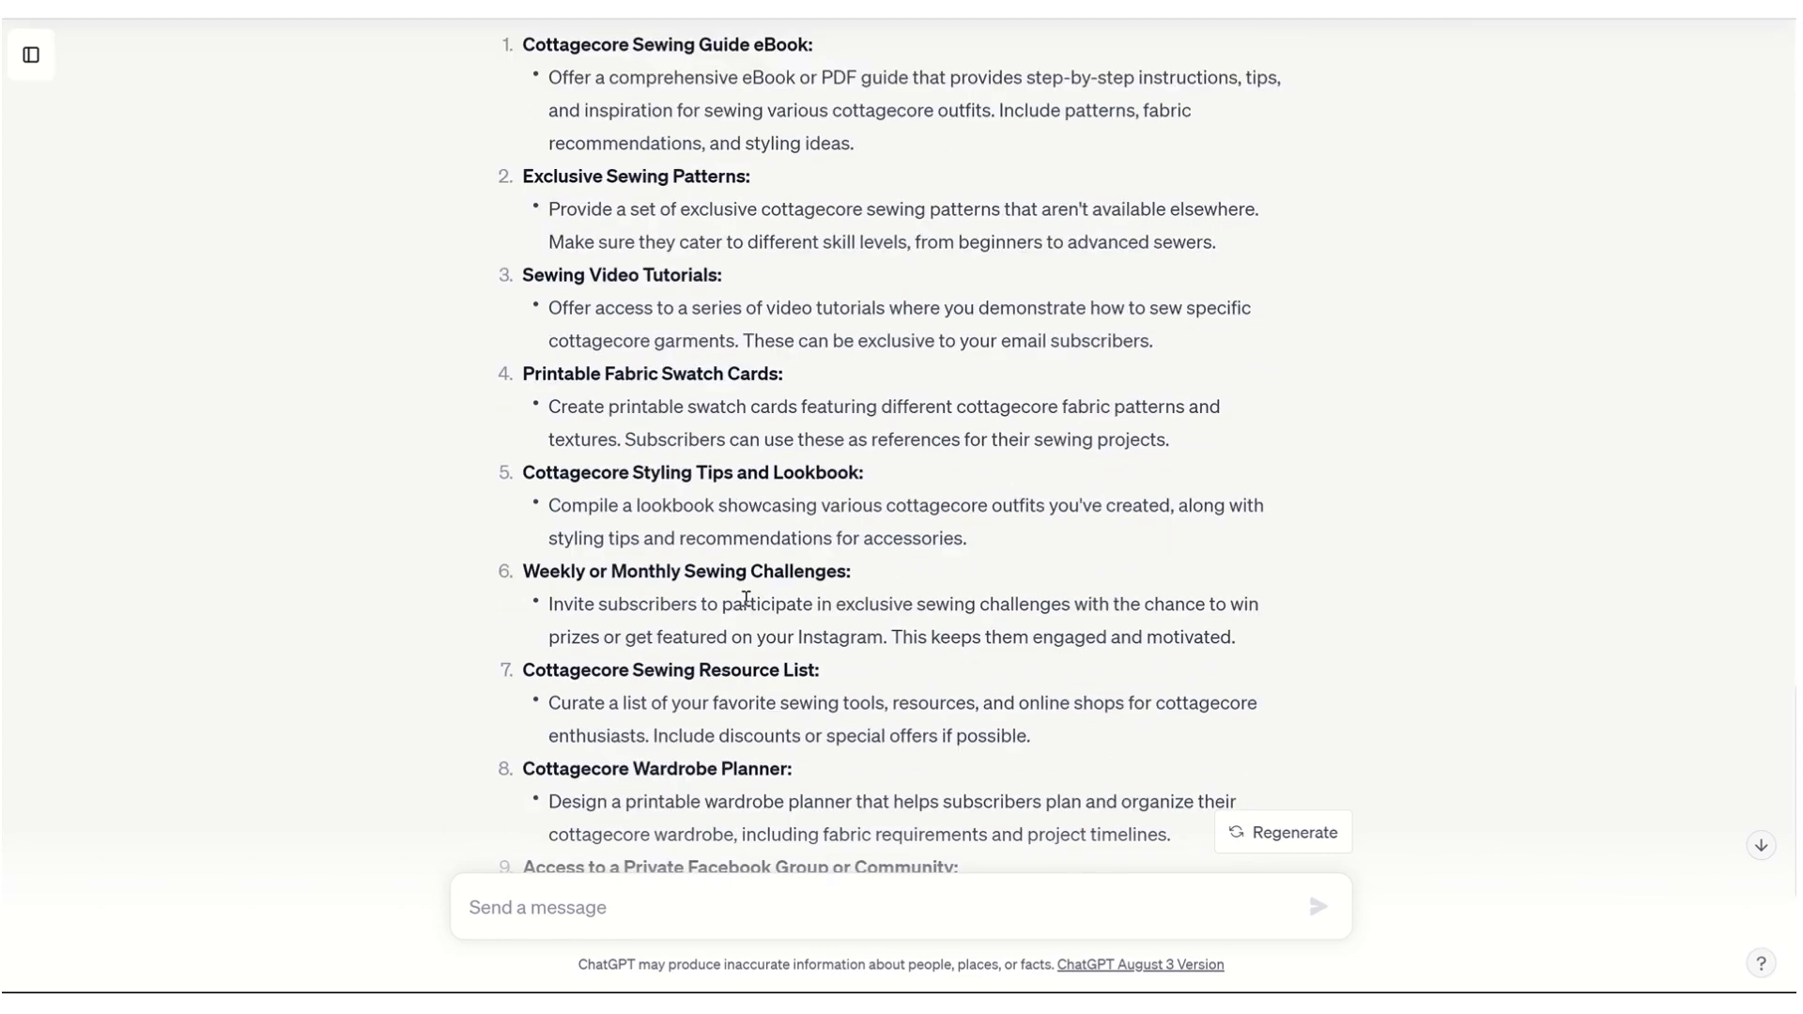
scroll(down, 3)
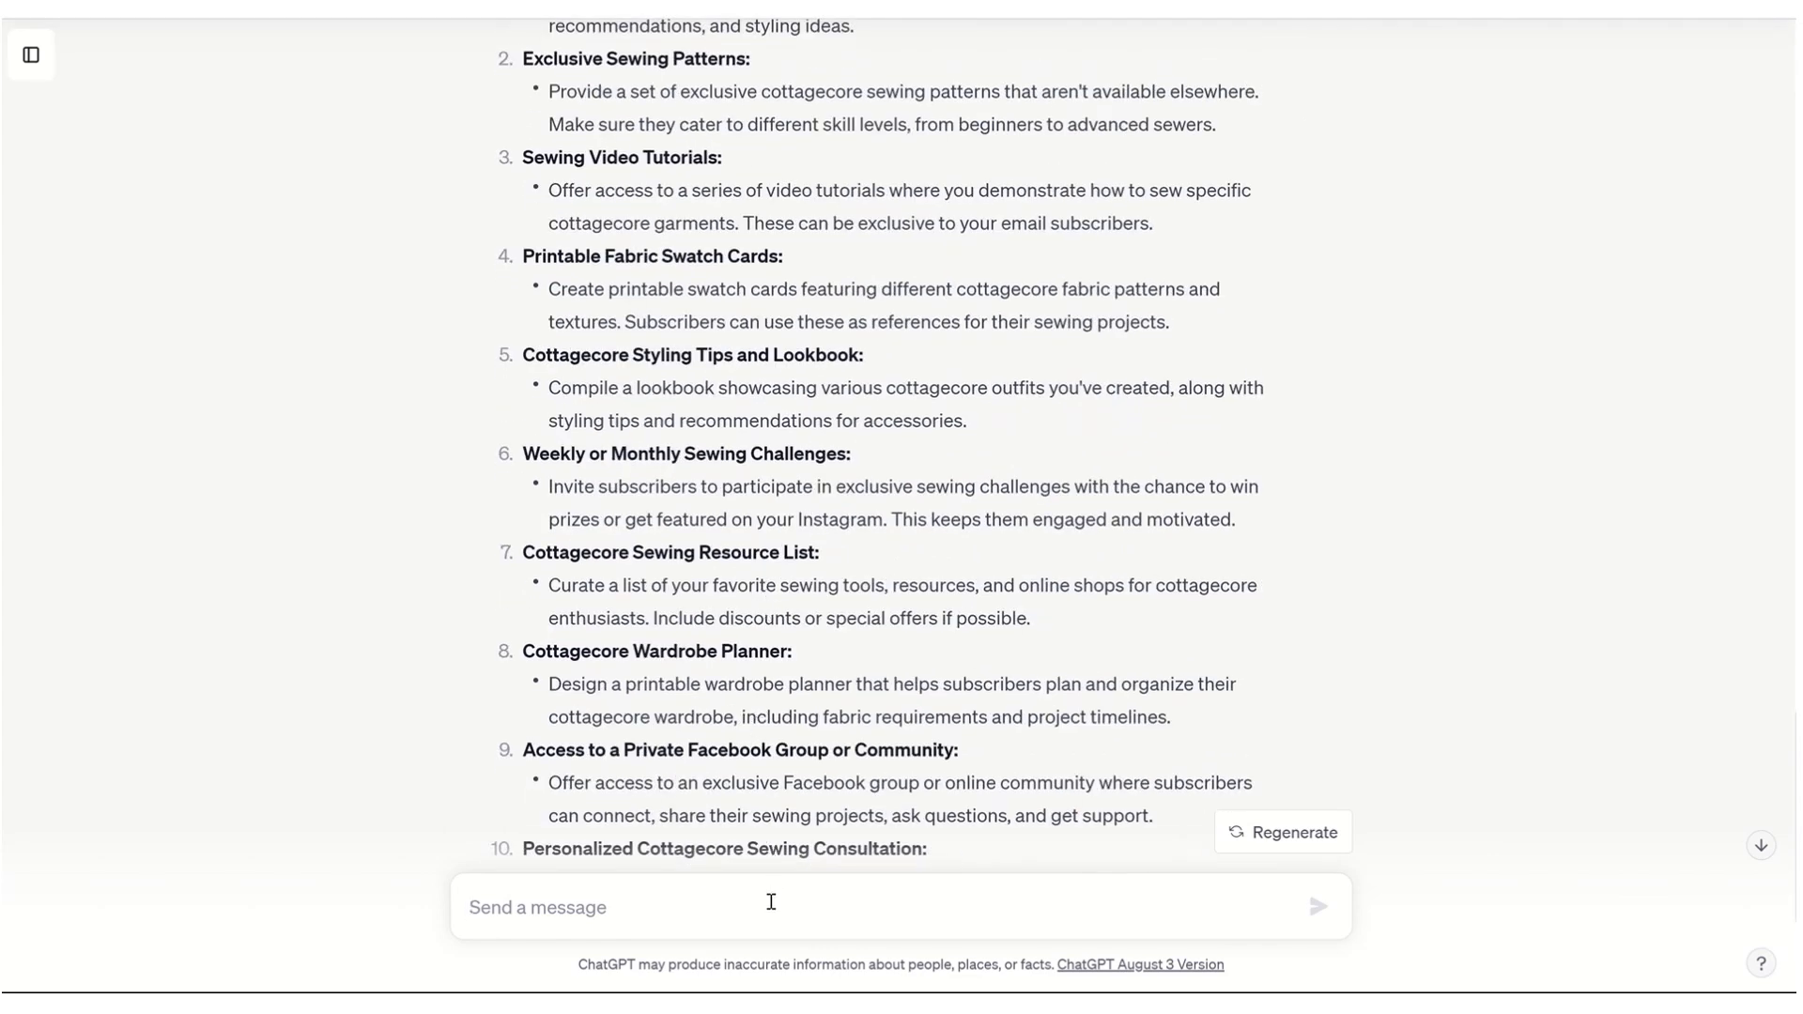
Ask ChatGPT to build a 7-day Sewing Challenge from idea number 6 and read through the plan
text(I)
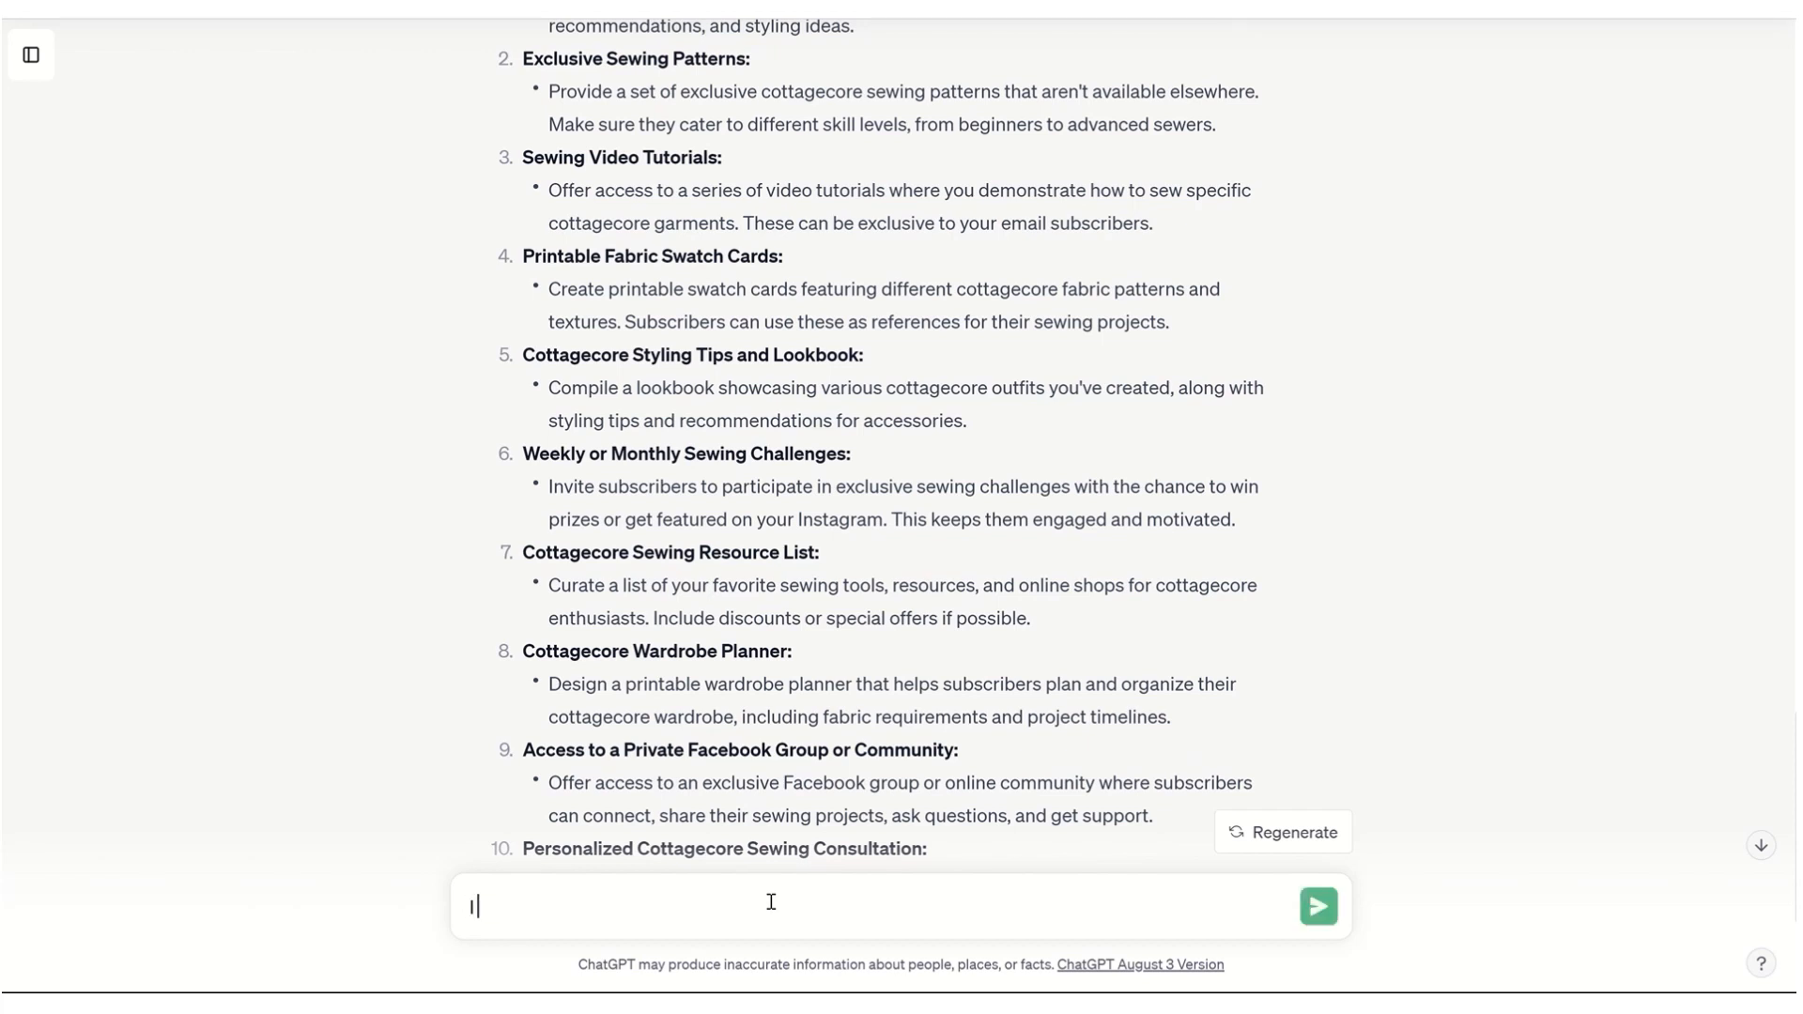
text(I like number 6 "Sewing Challenge". Can you create a 7 day sewing challenge for me?)
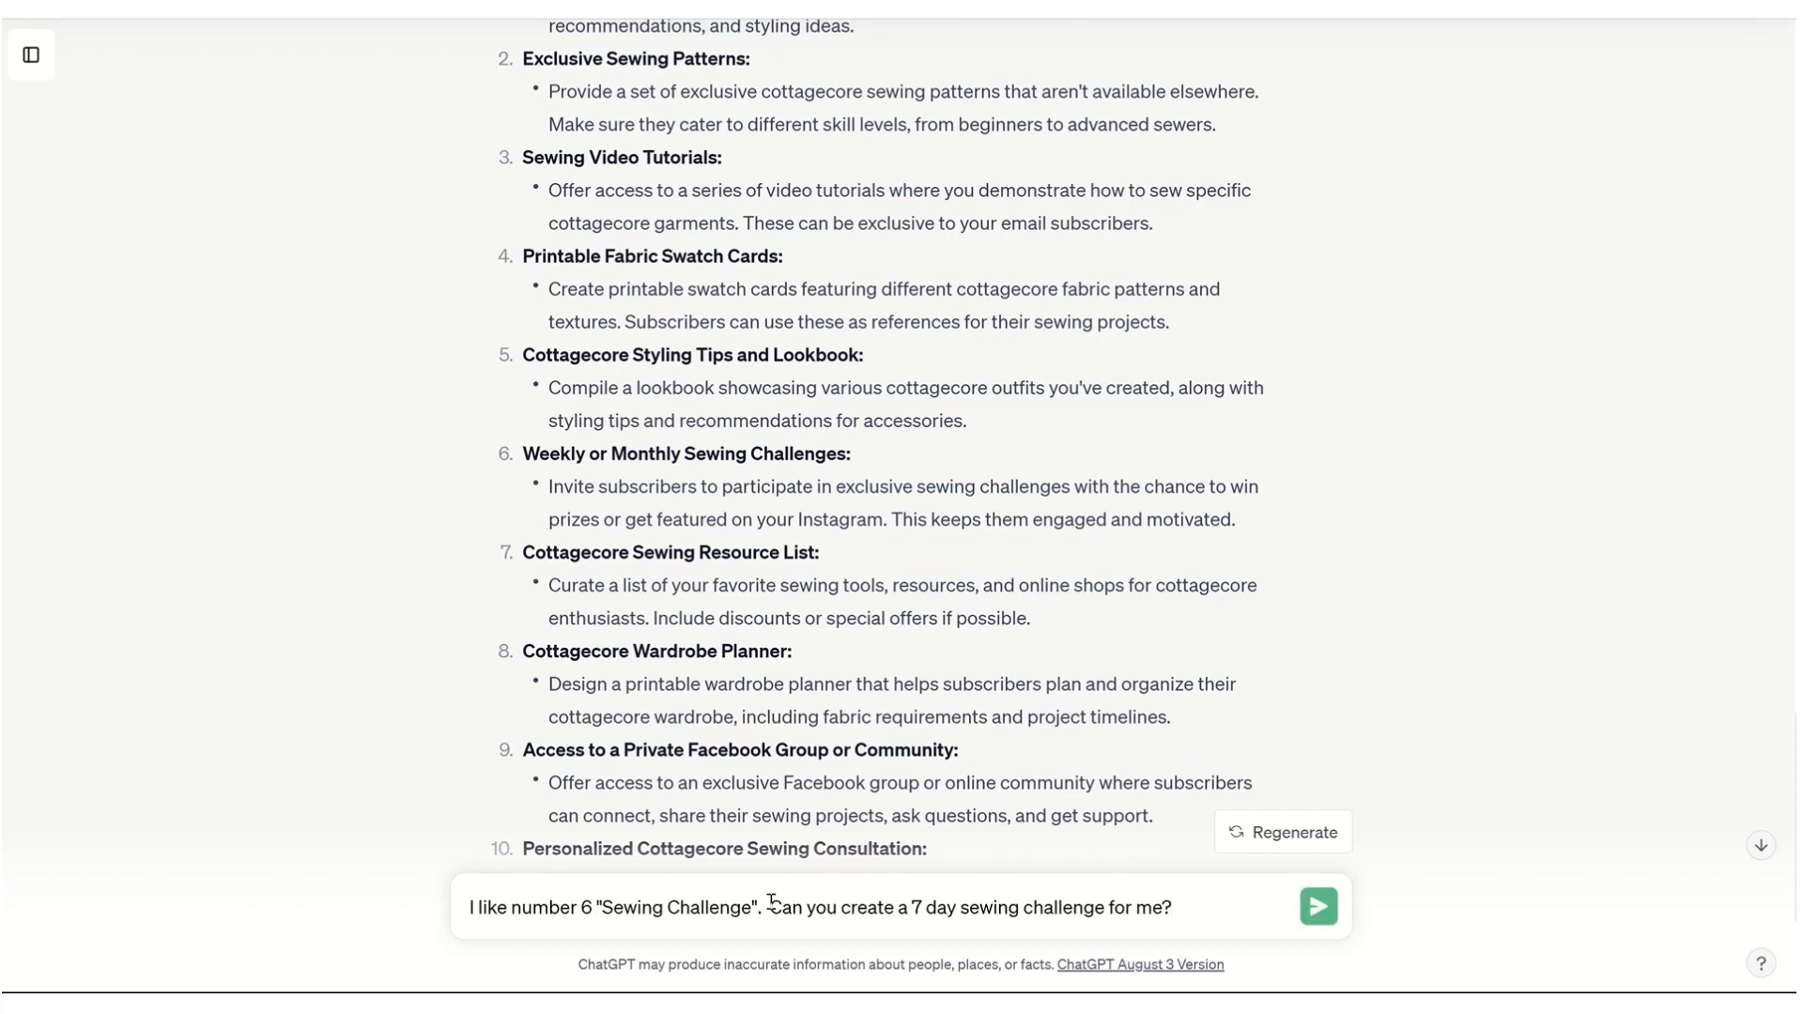
click(1319, 905)
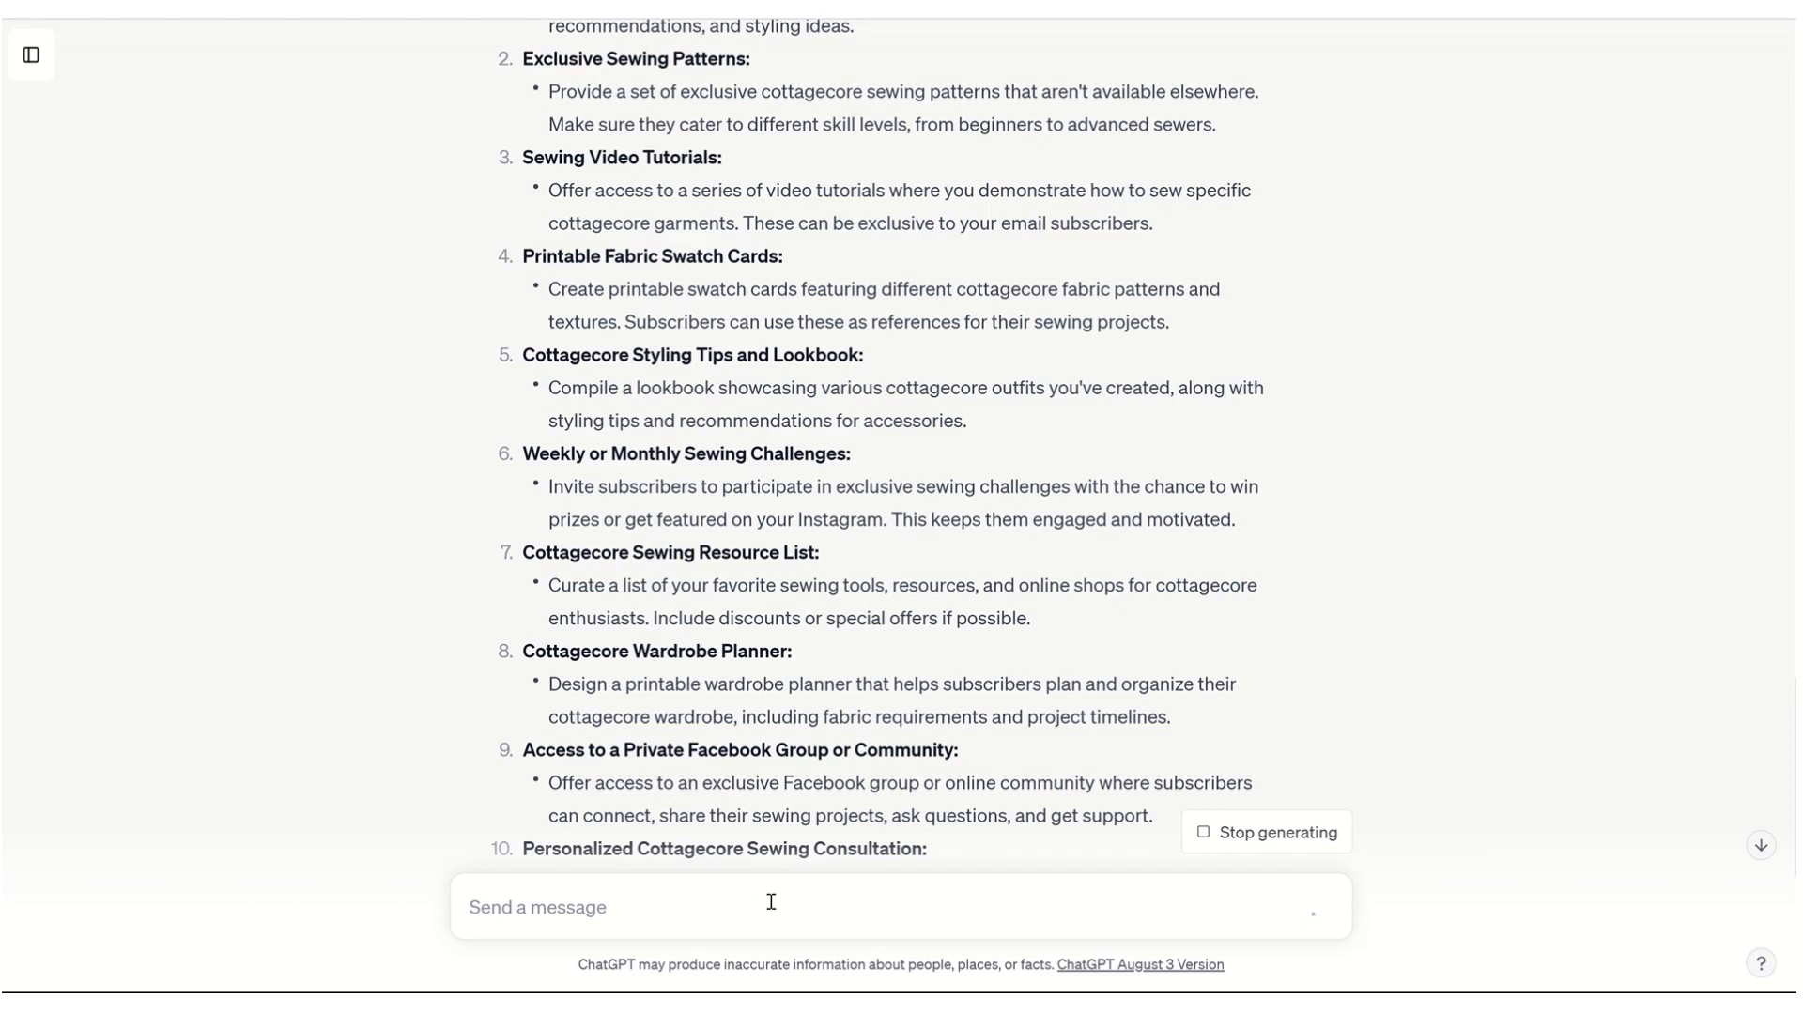
scroll(down, 3)
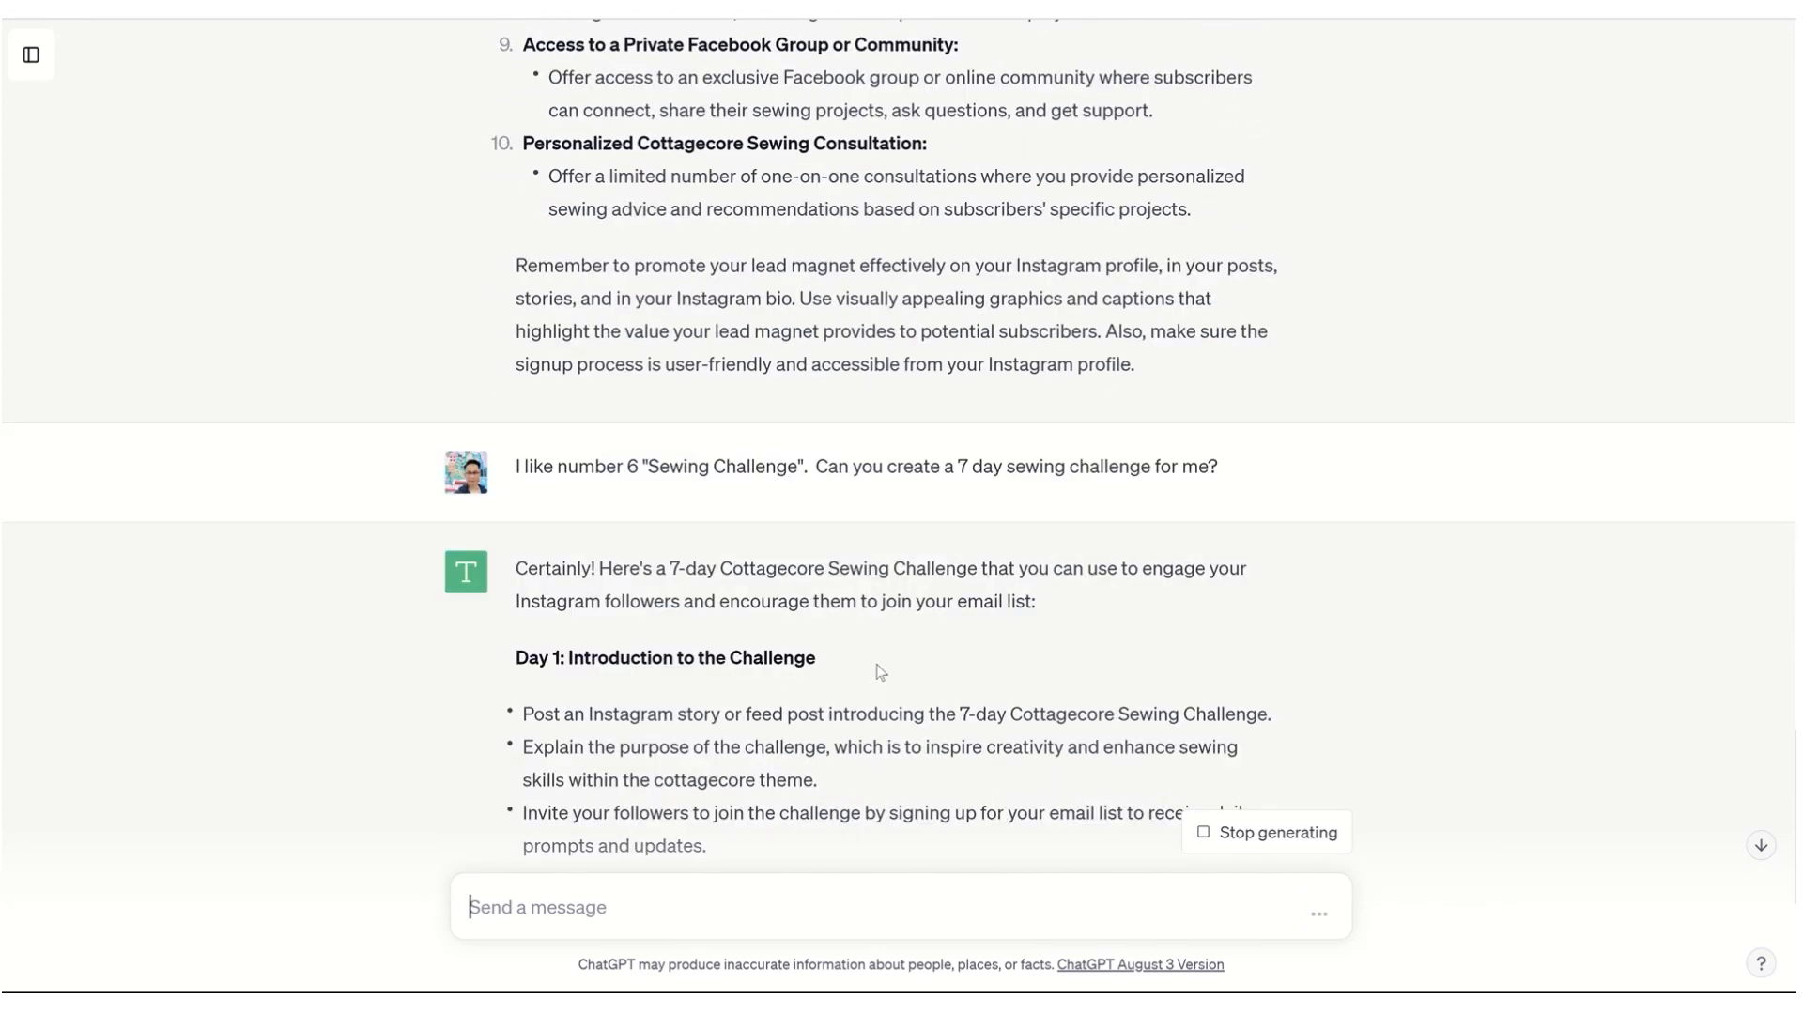
scroll(down, 3)
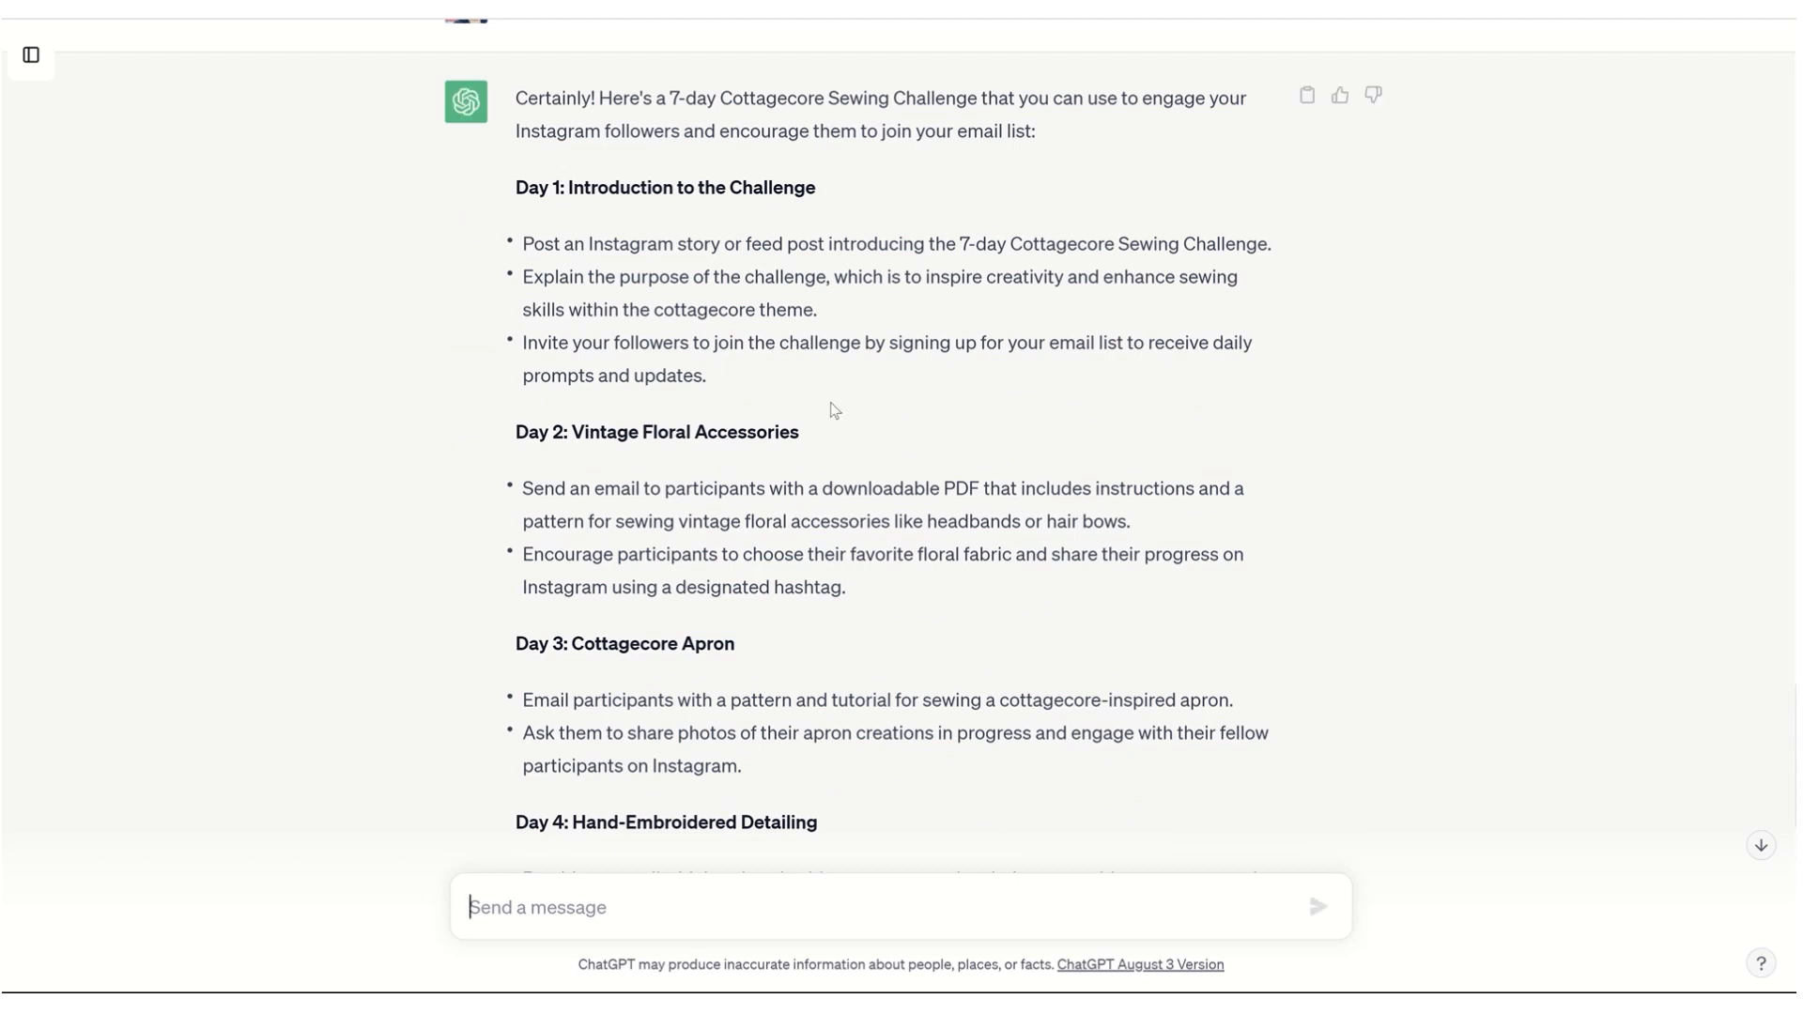
mouse_move(753, 431)
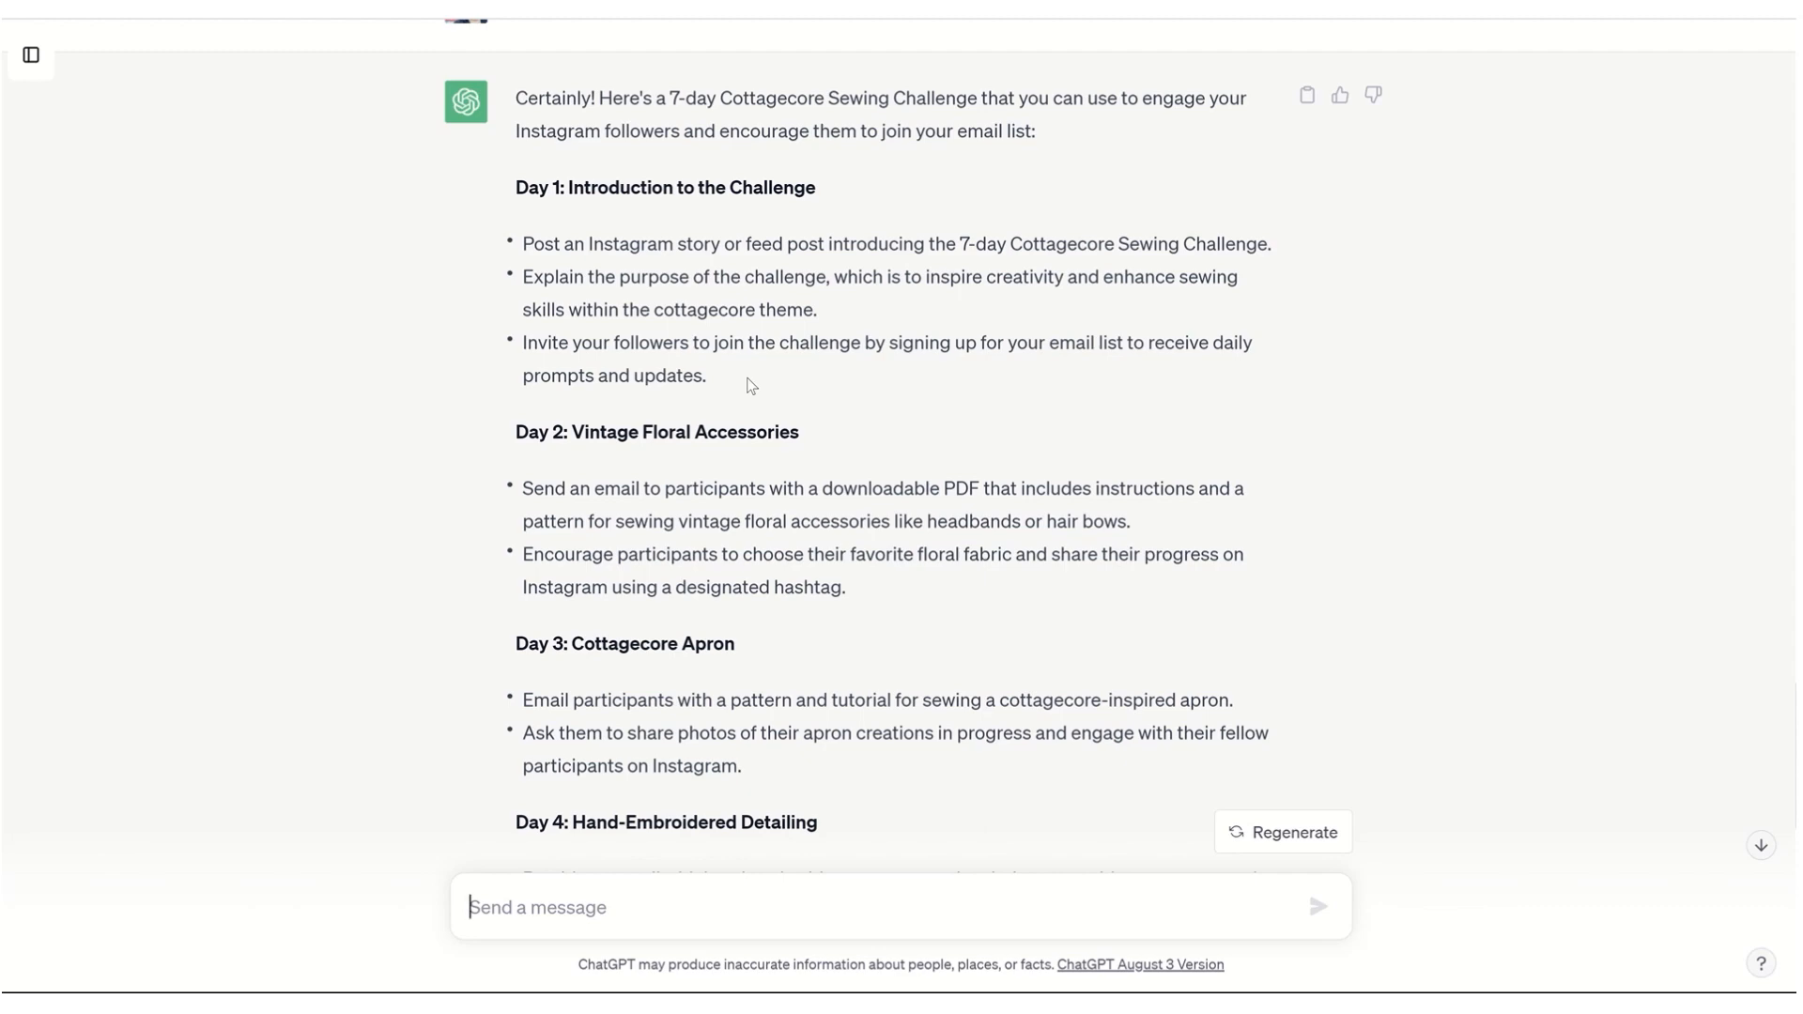
mouse_move(729, 389)
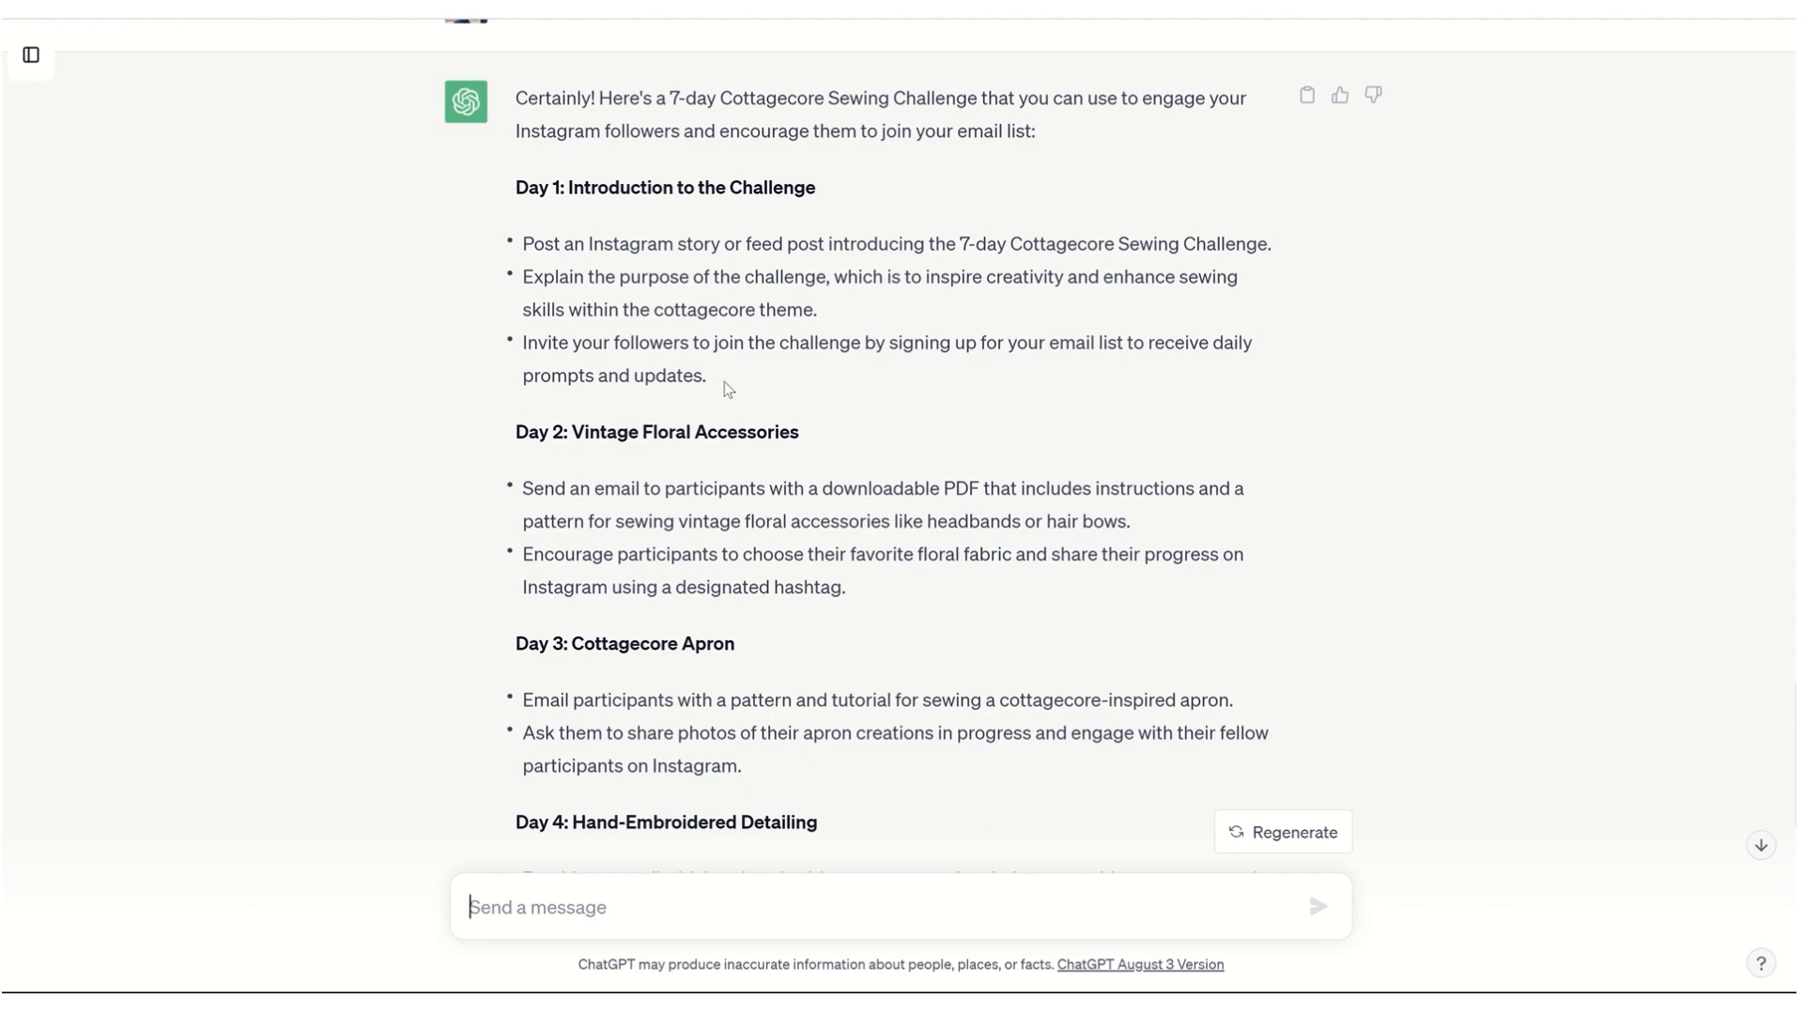
scroll(down, 3)
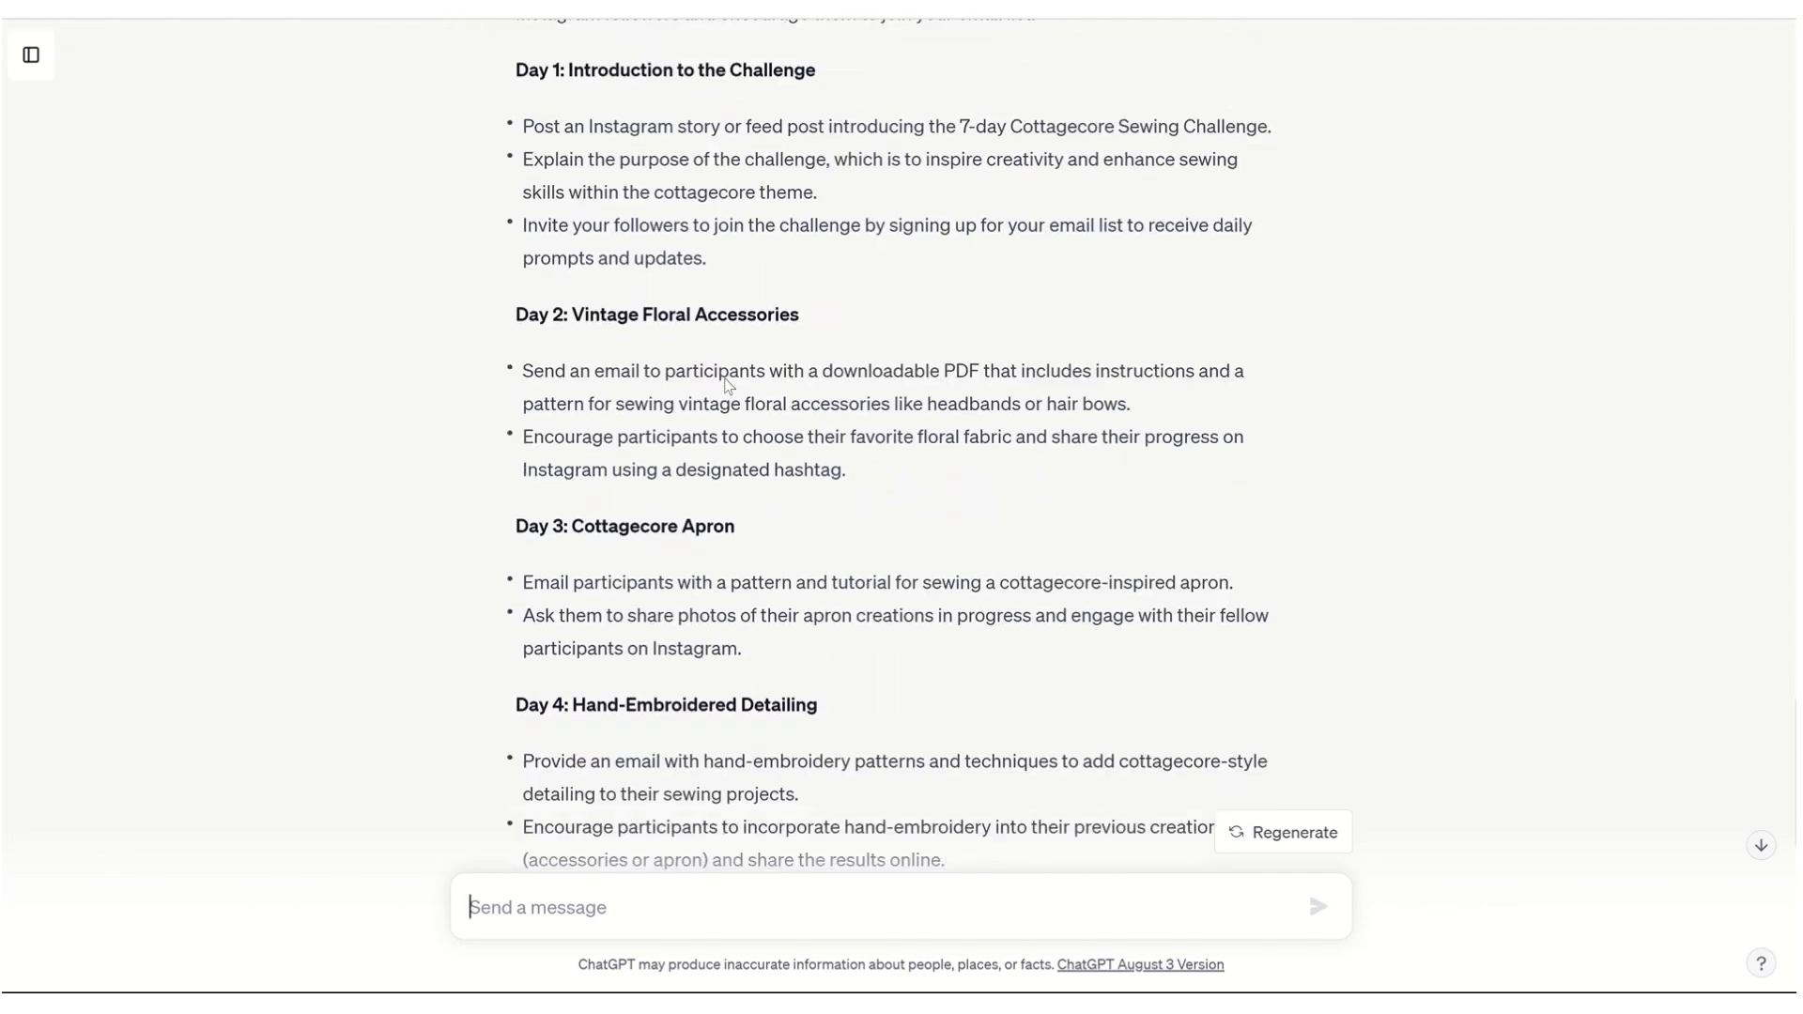
scroll(down, 3)
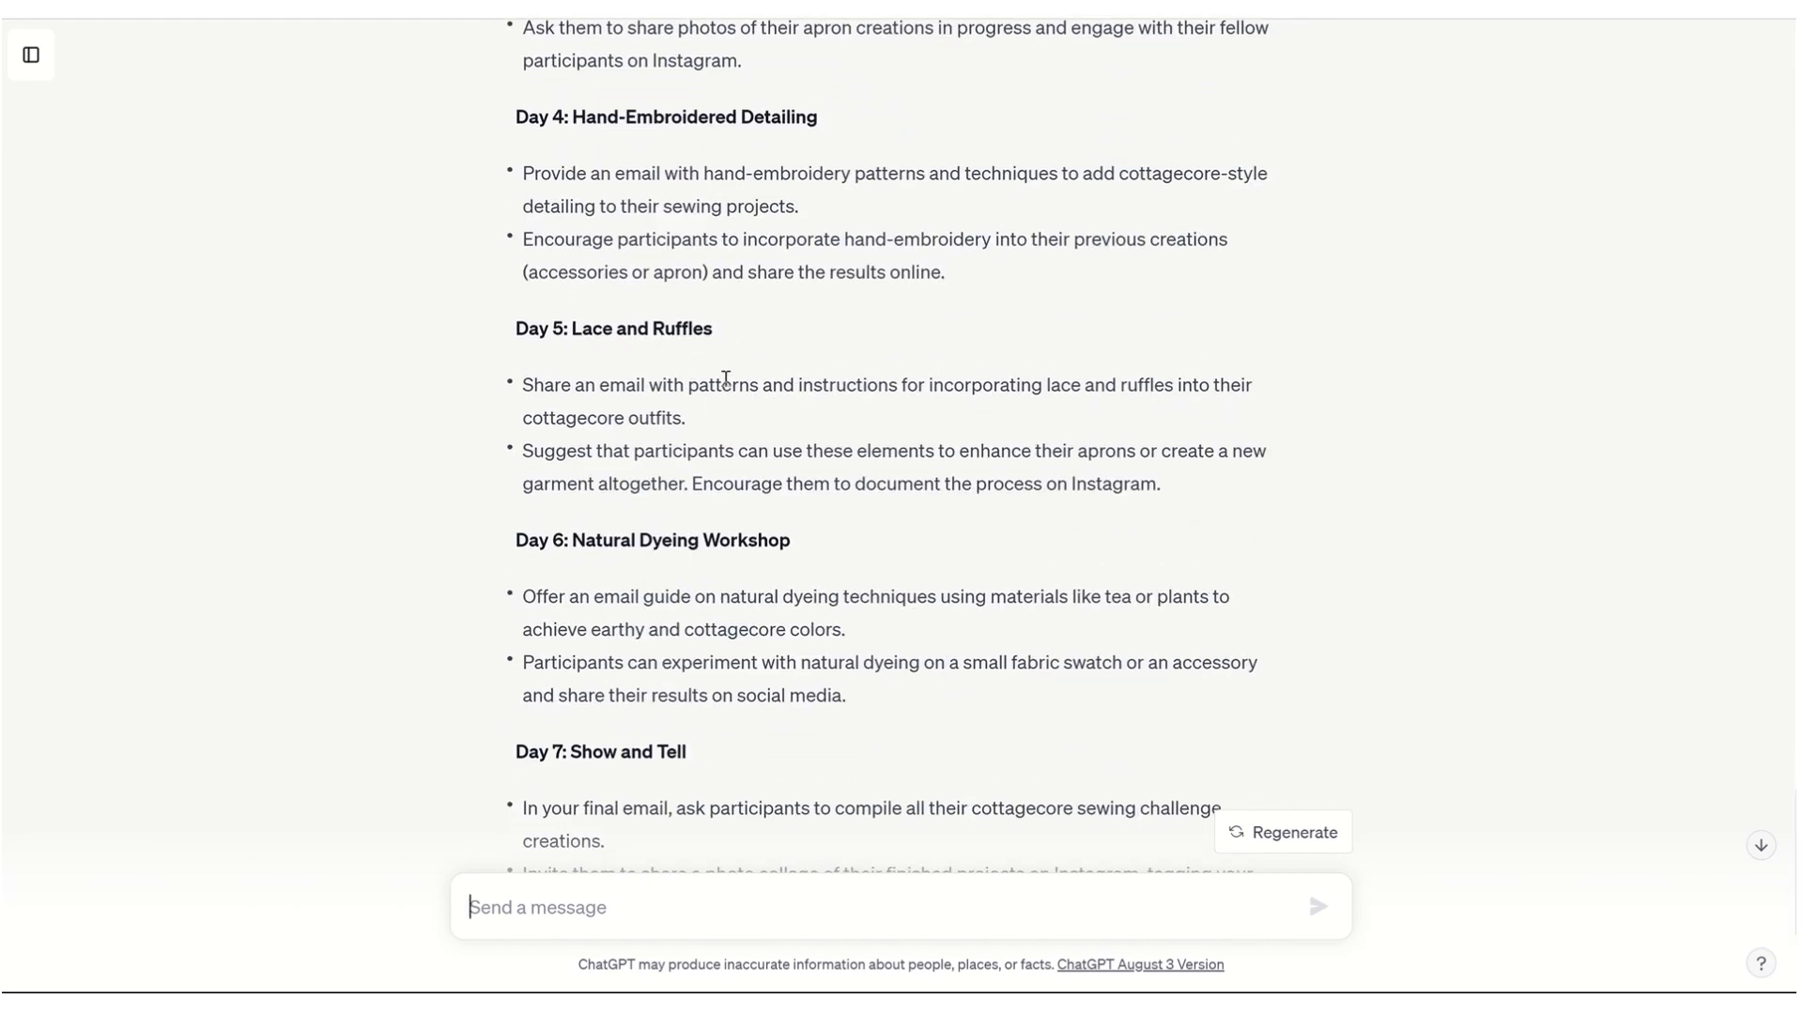
scroll(down, 3)
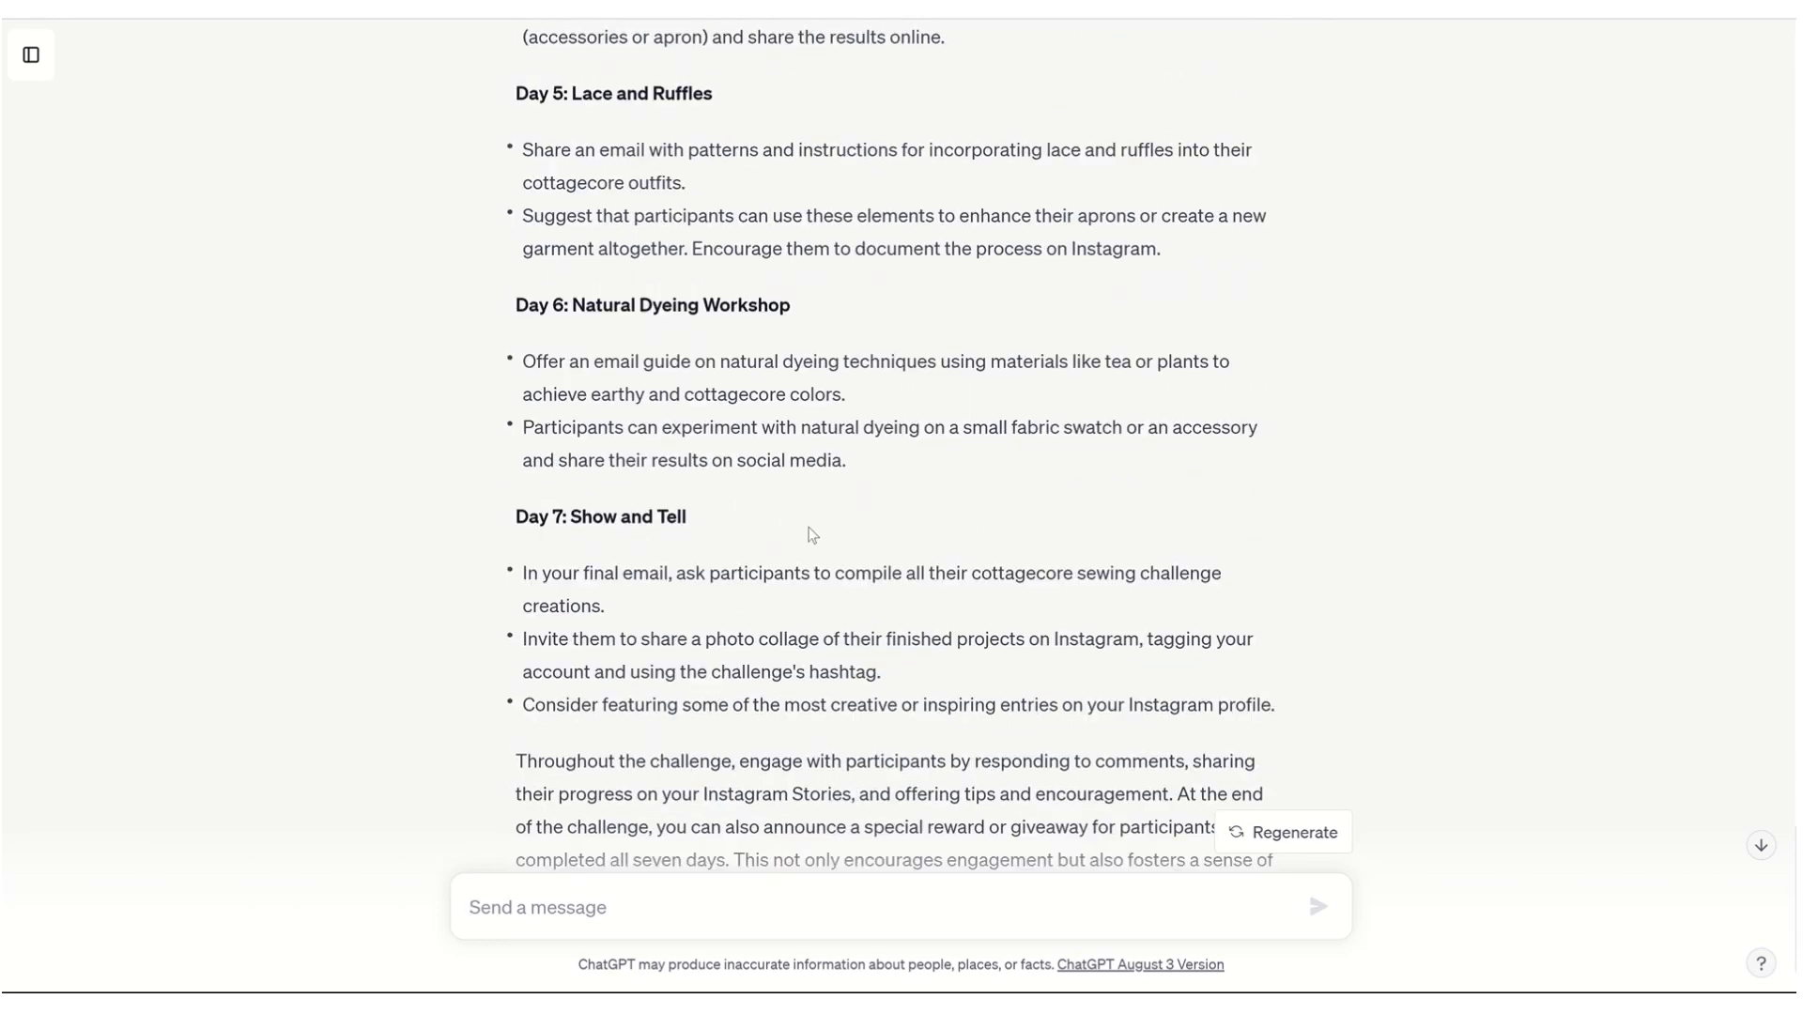
scroll(down, 3)
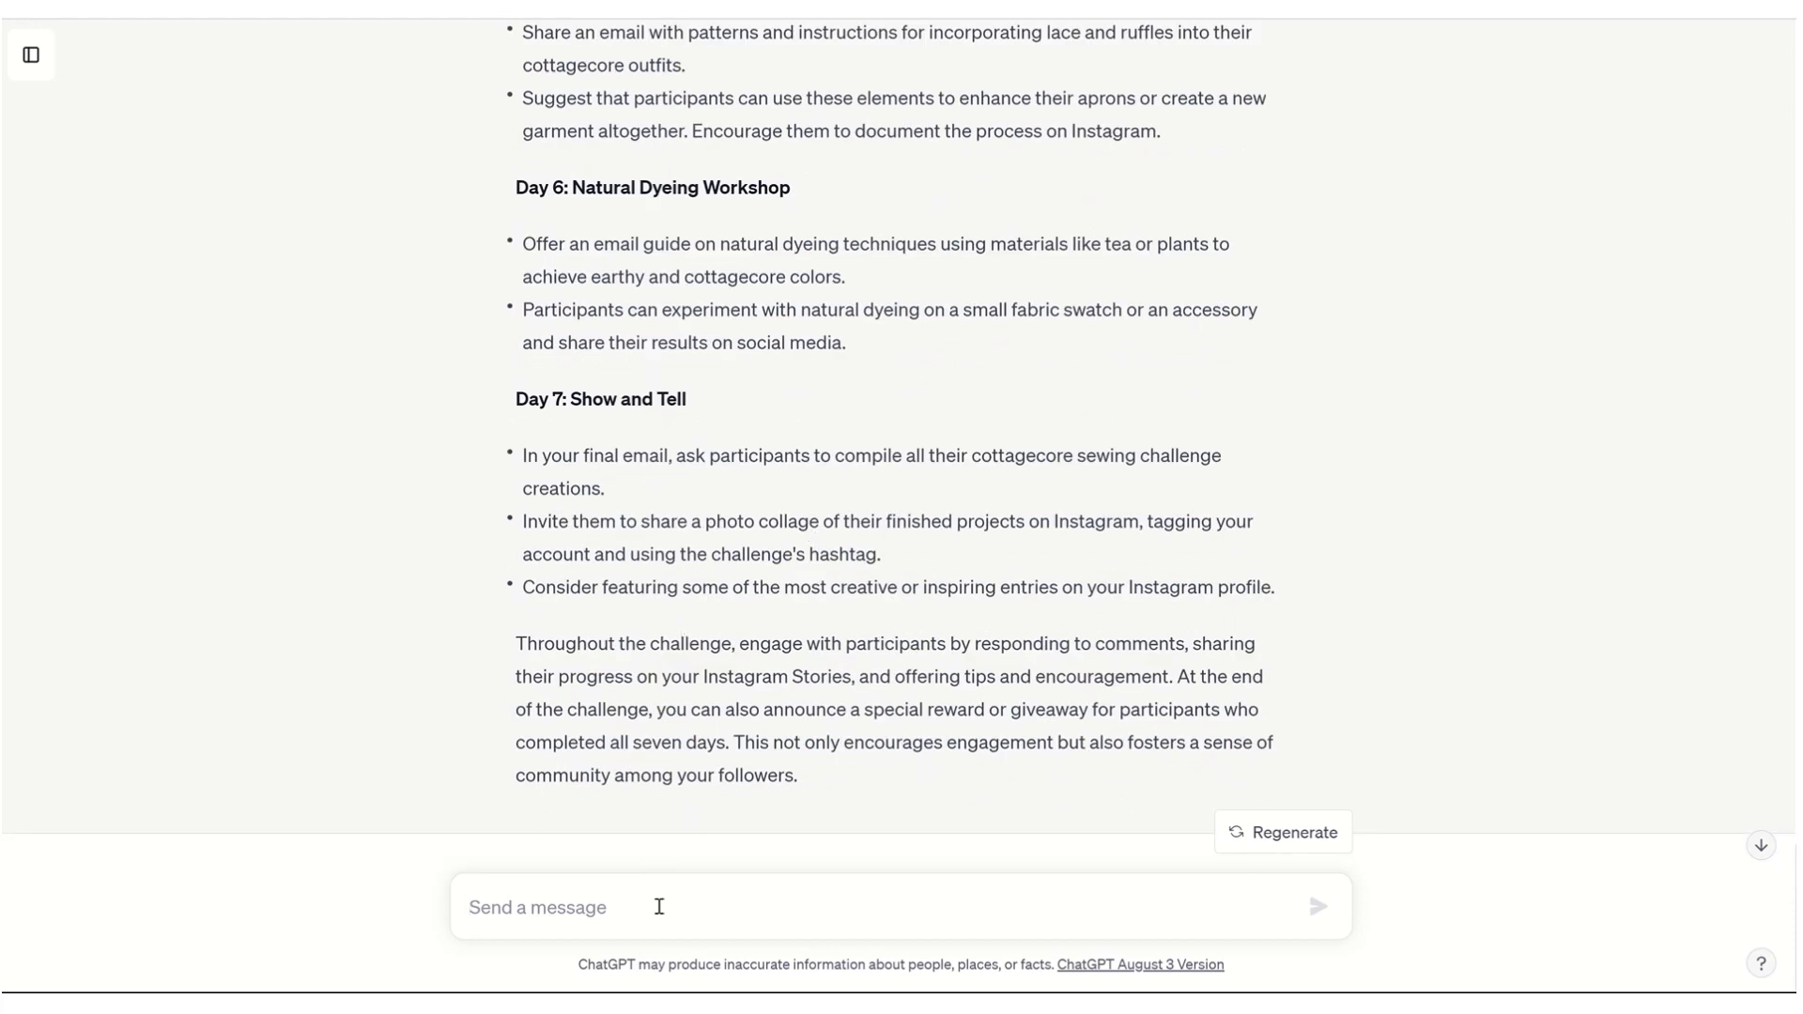
Ask for a different Day 6 idea, getting a Cottagecore Patchwork Project instead
text(I don't like Day 6. I prefer something)
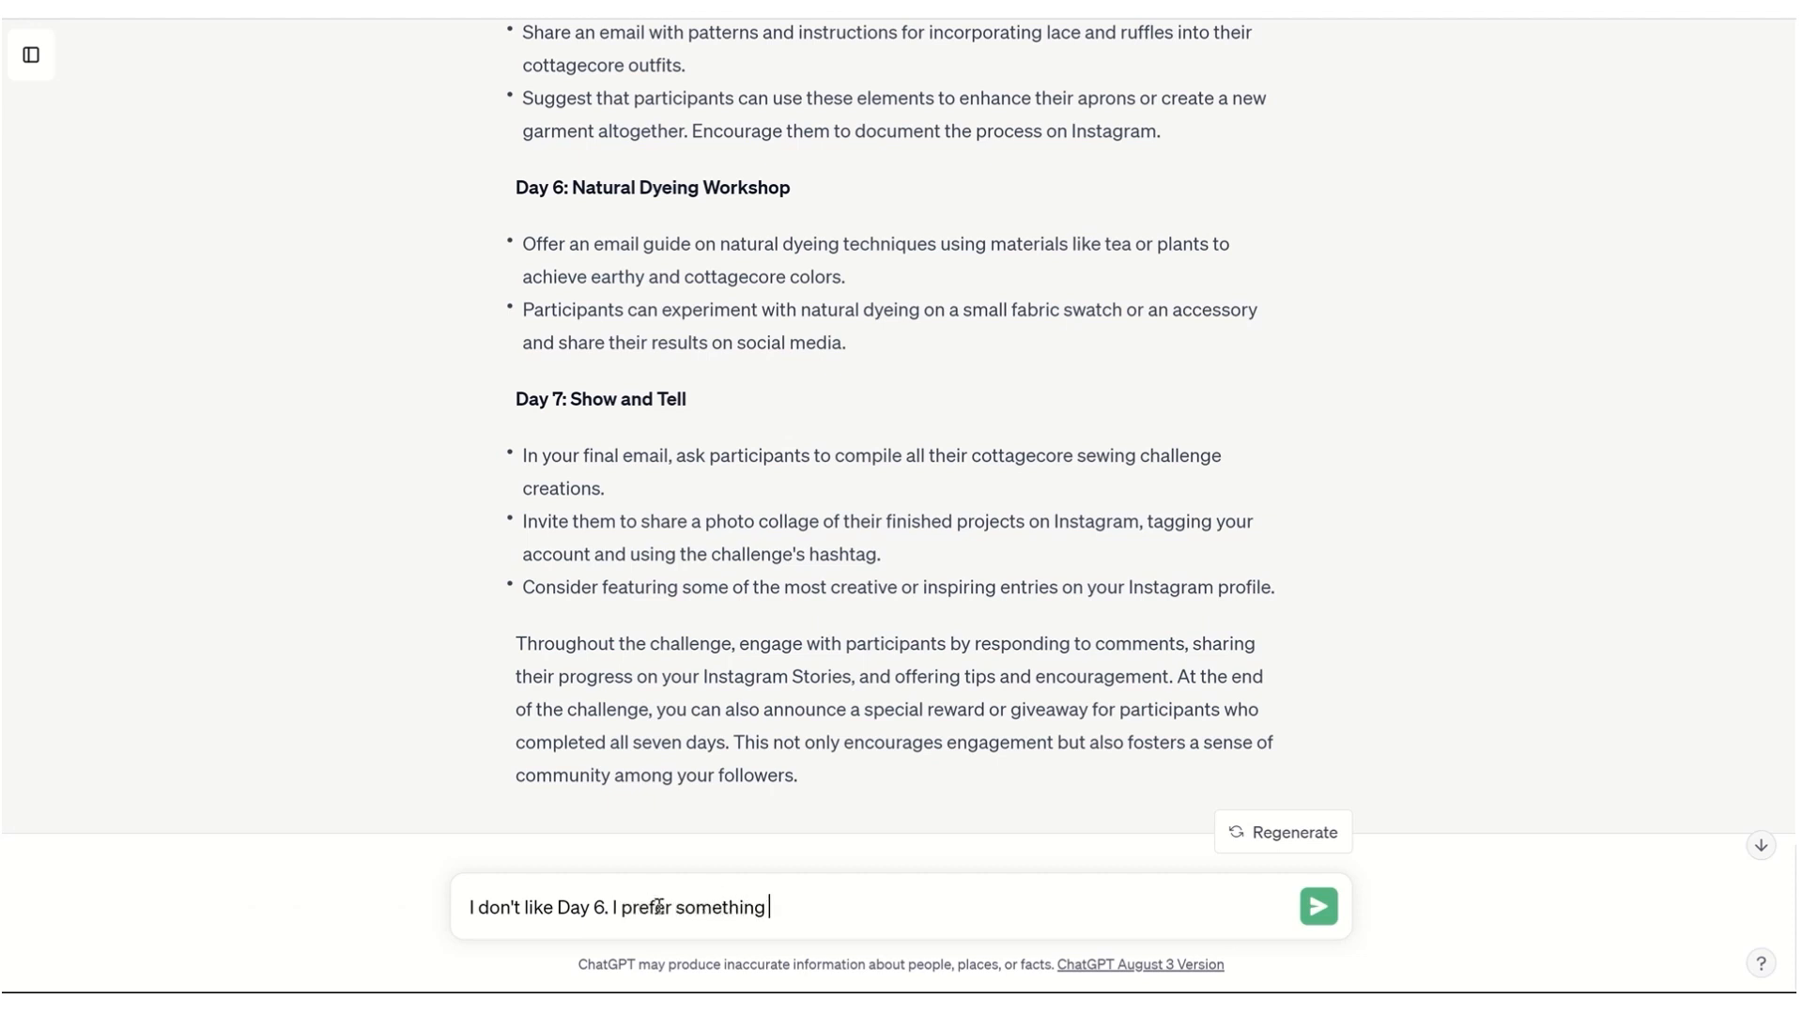
text(else. Please giv)
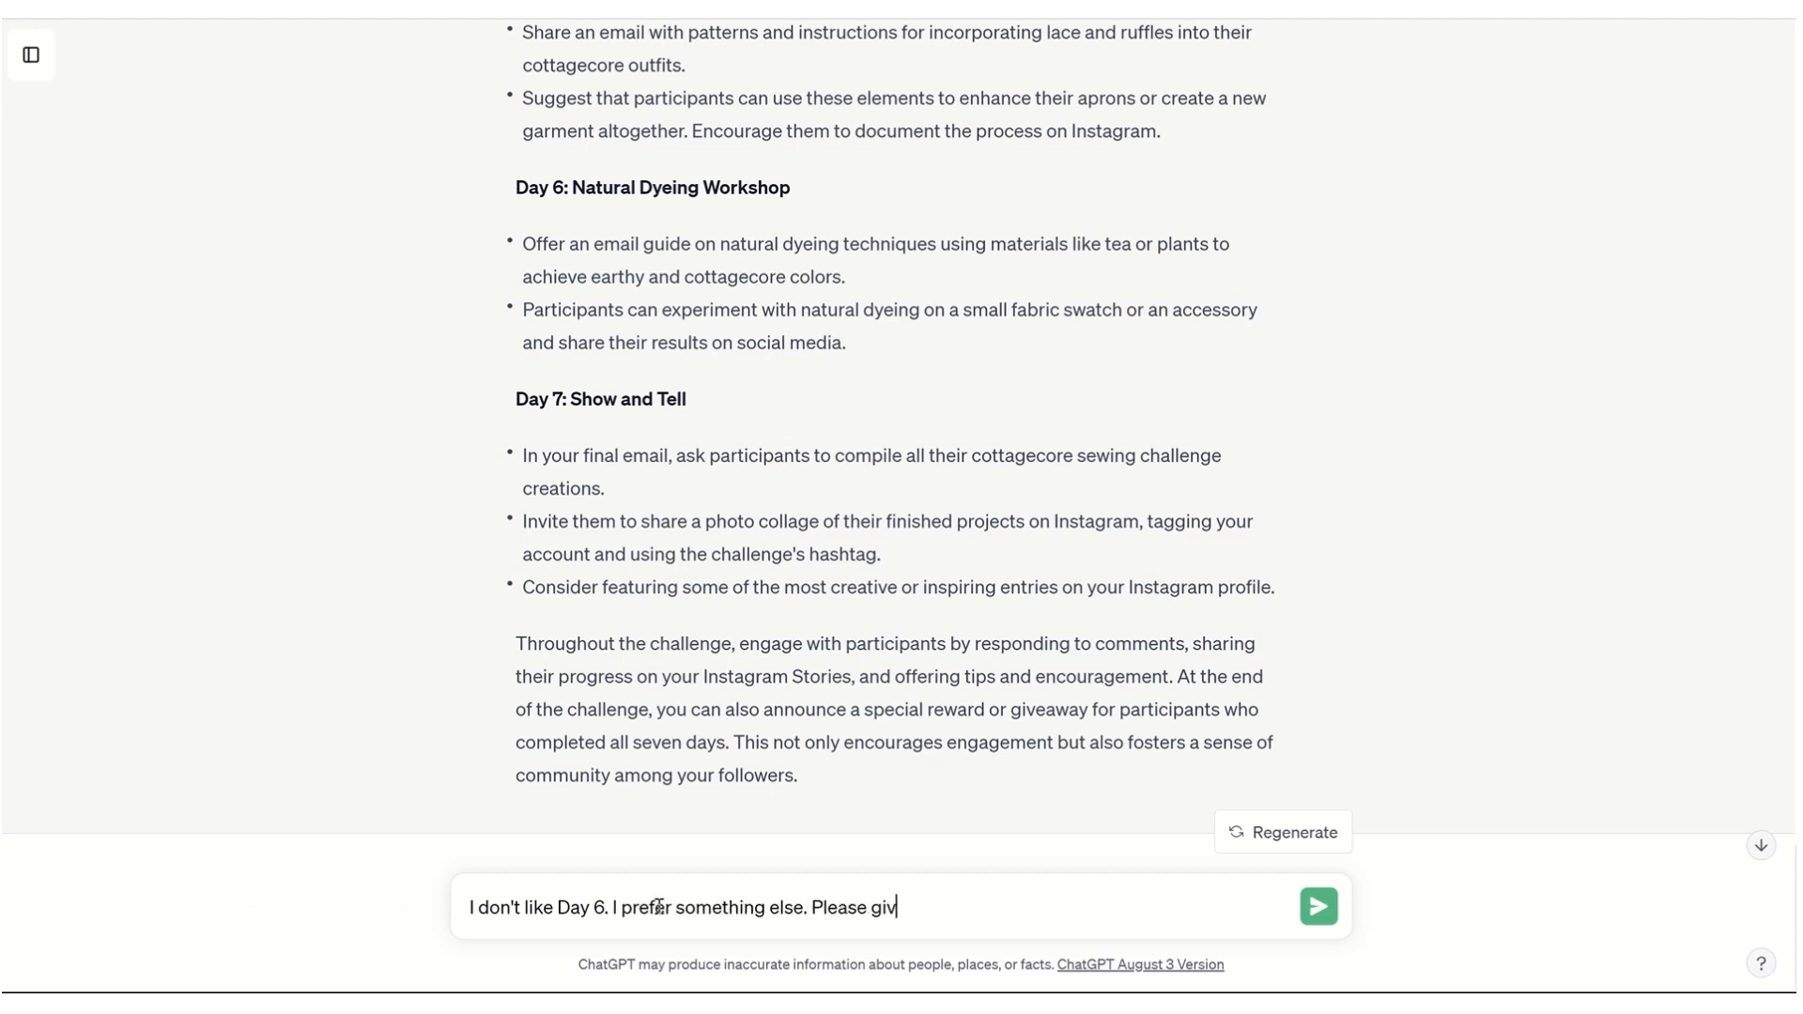
text(e me another id)
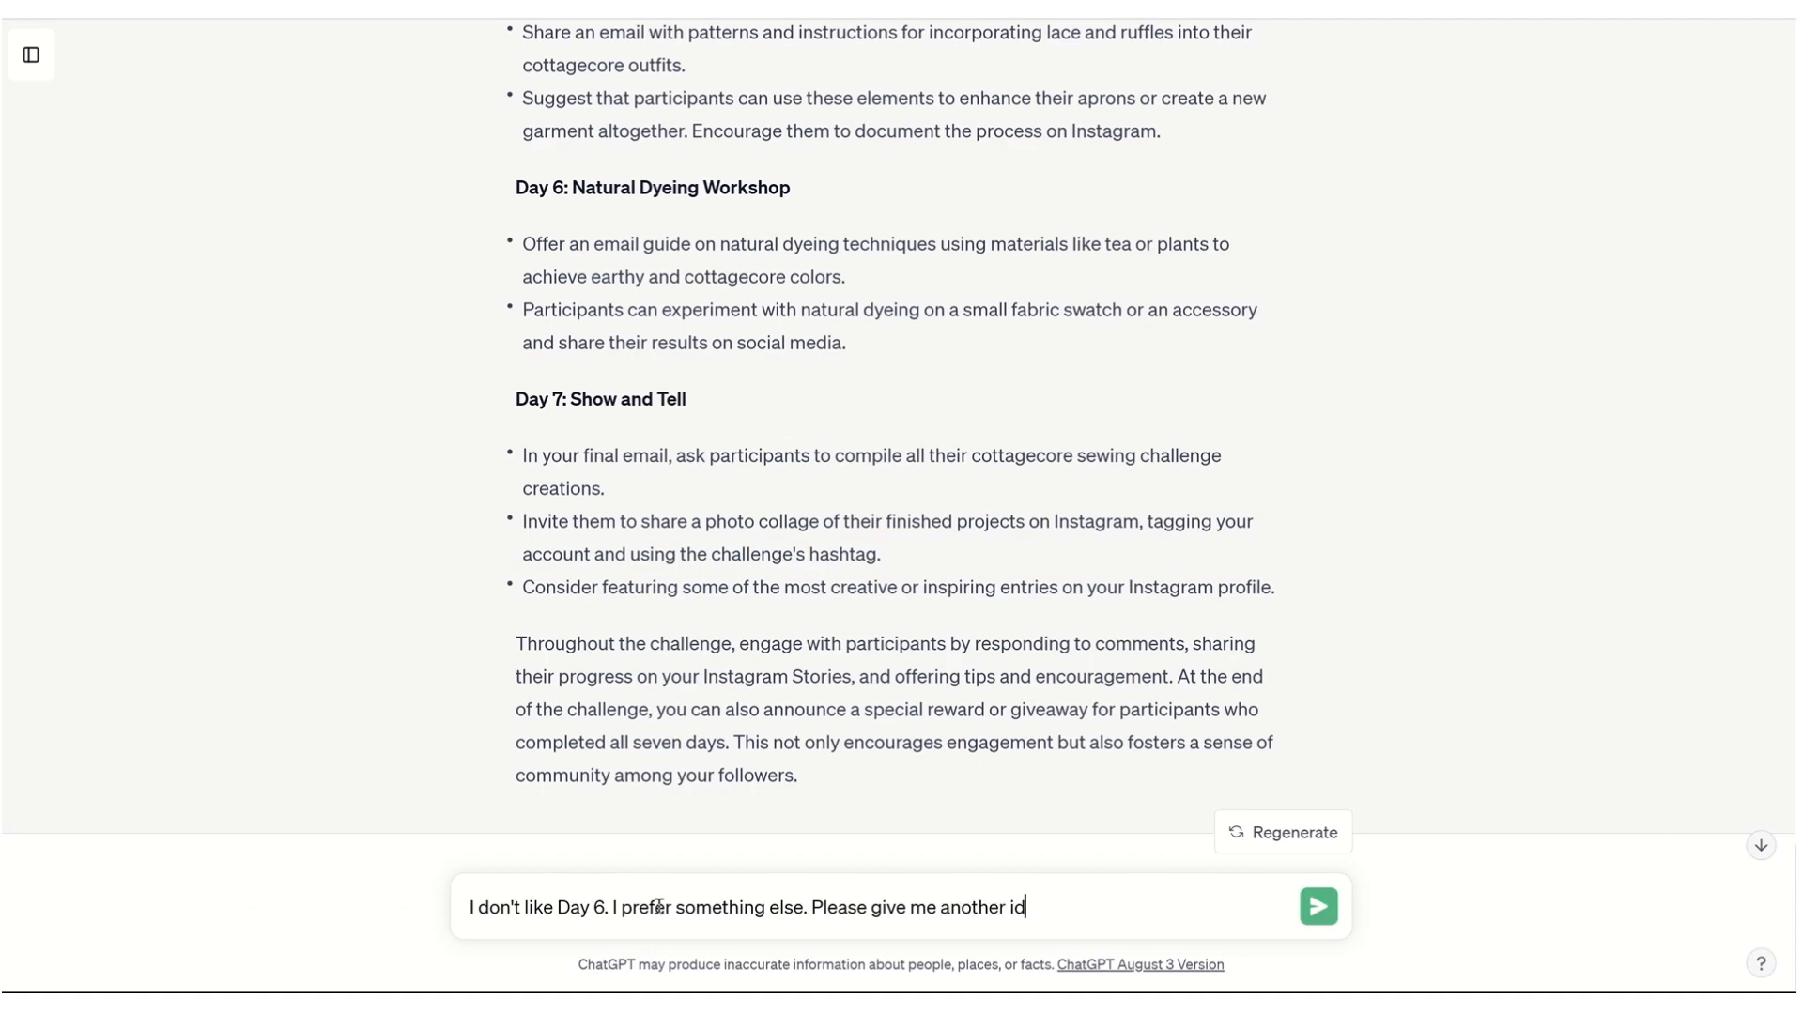
click(1319, 905)
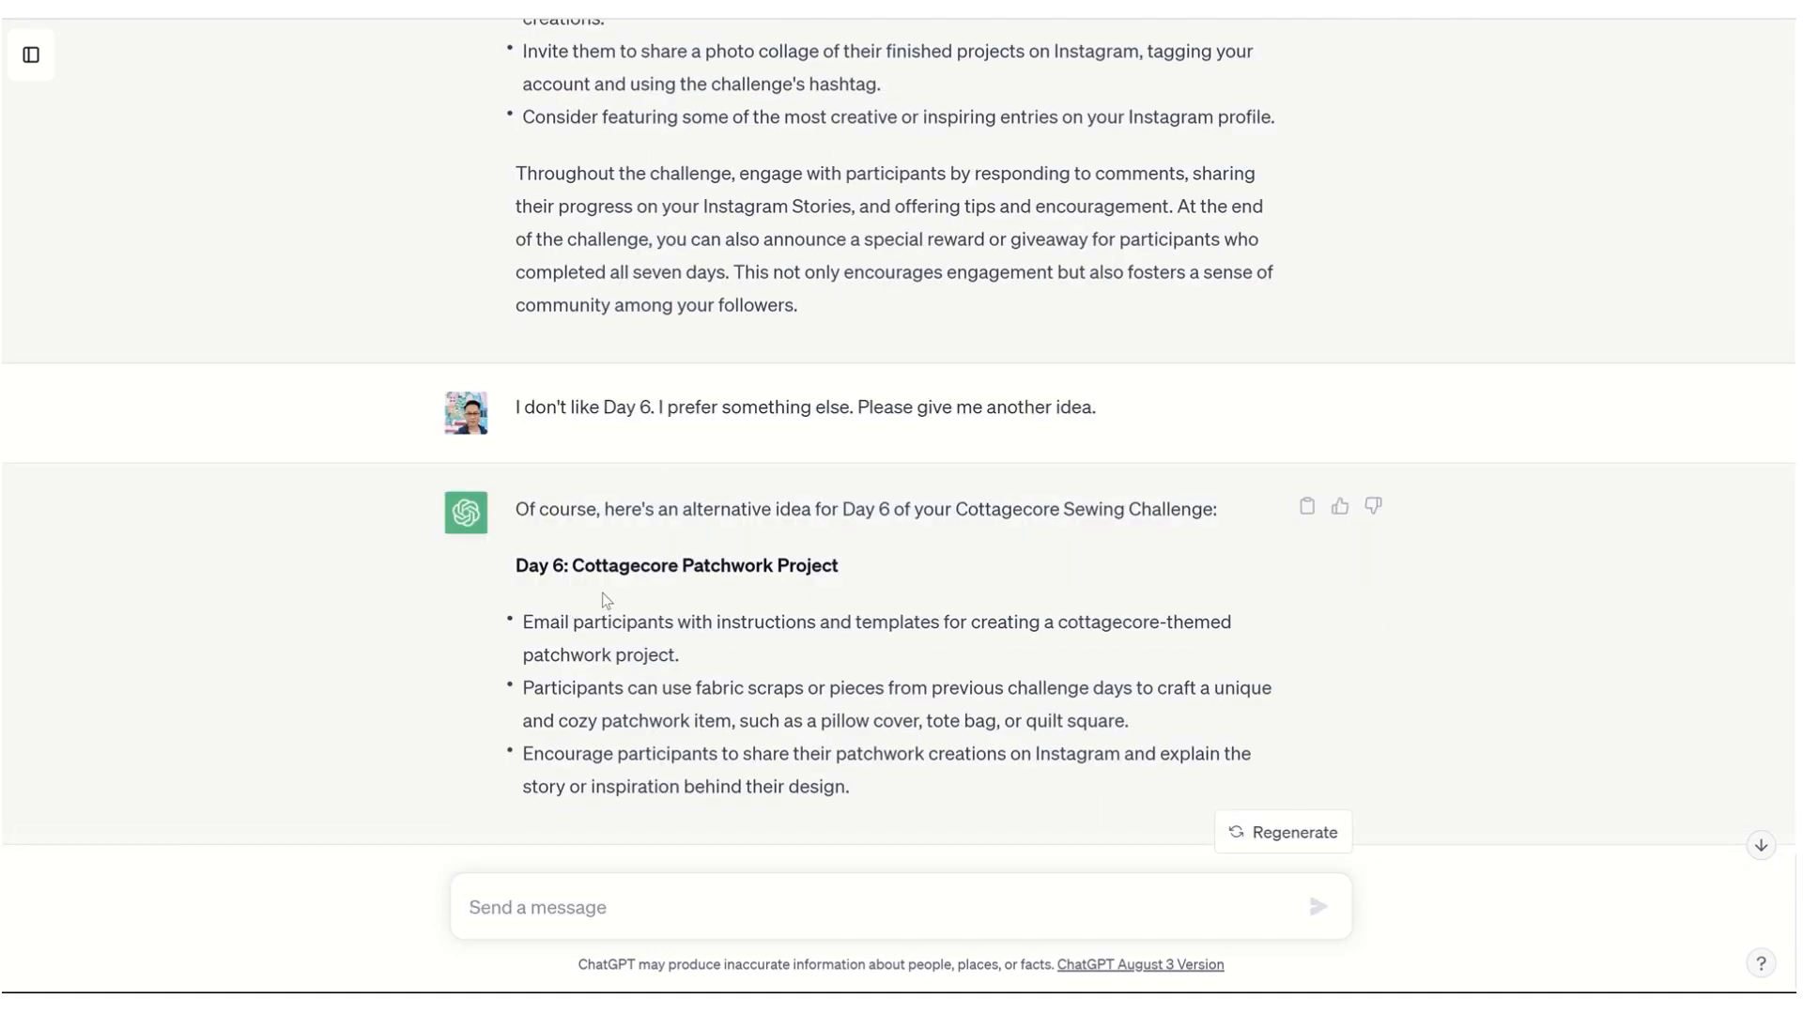
click(898, 908)
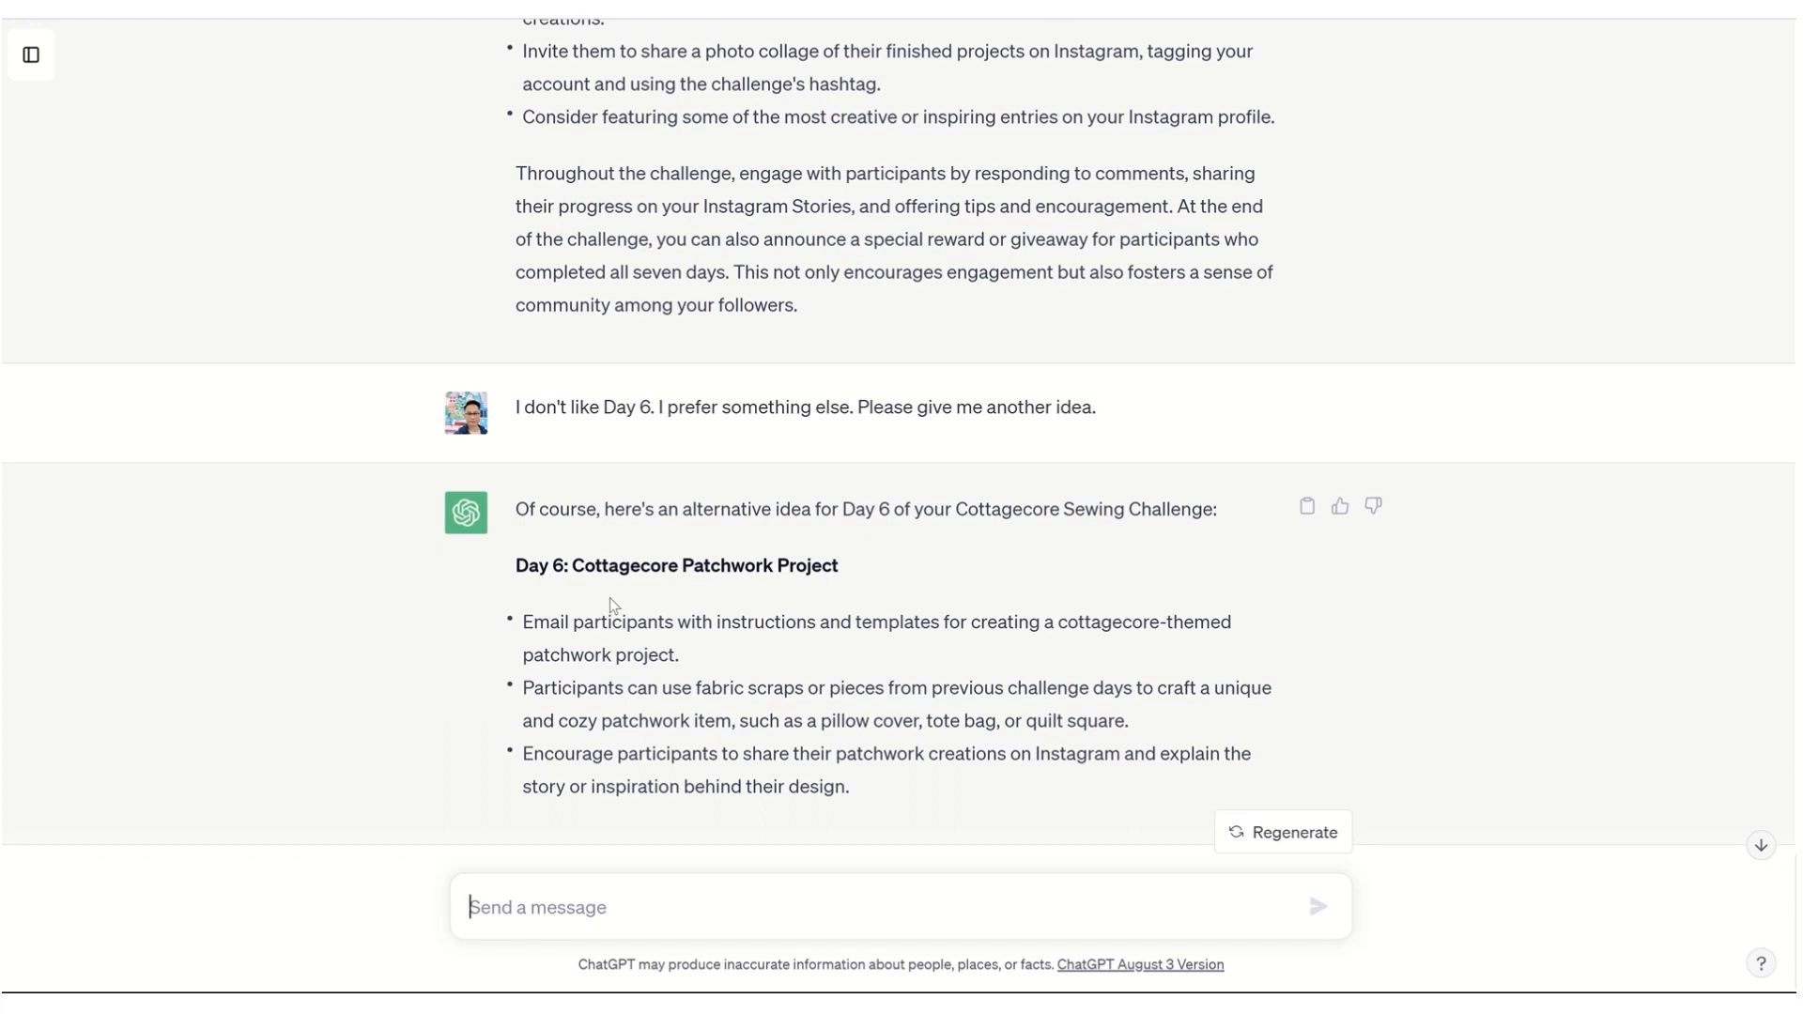
scroll(down, 3)
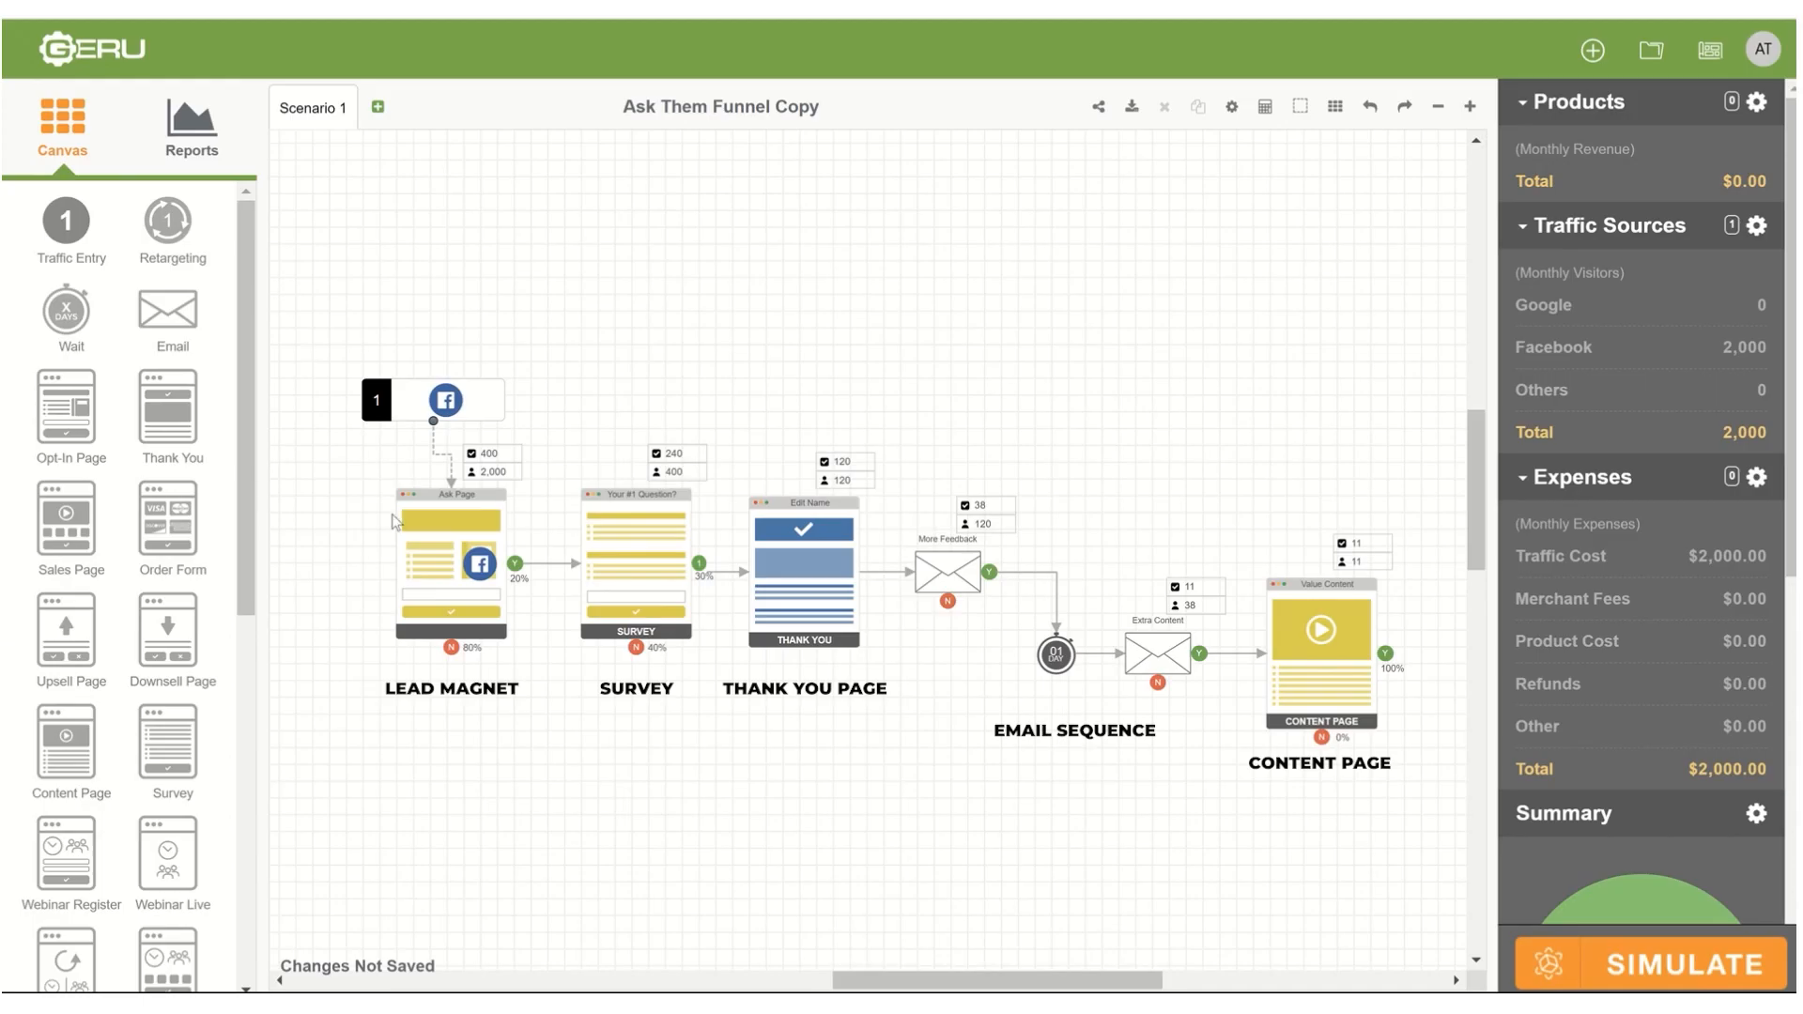
mouse_move(563, 584)
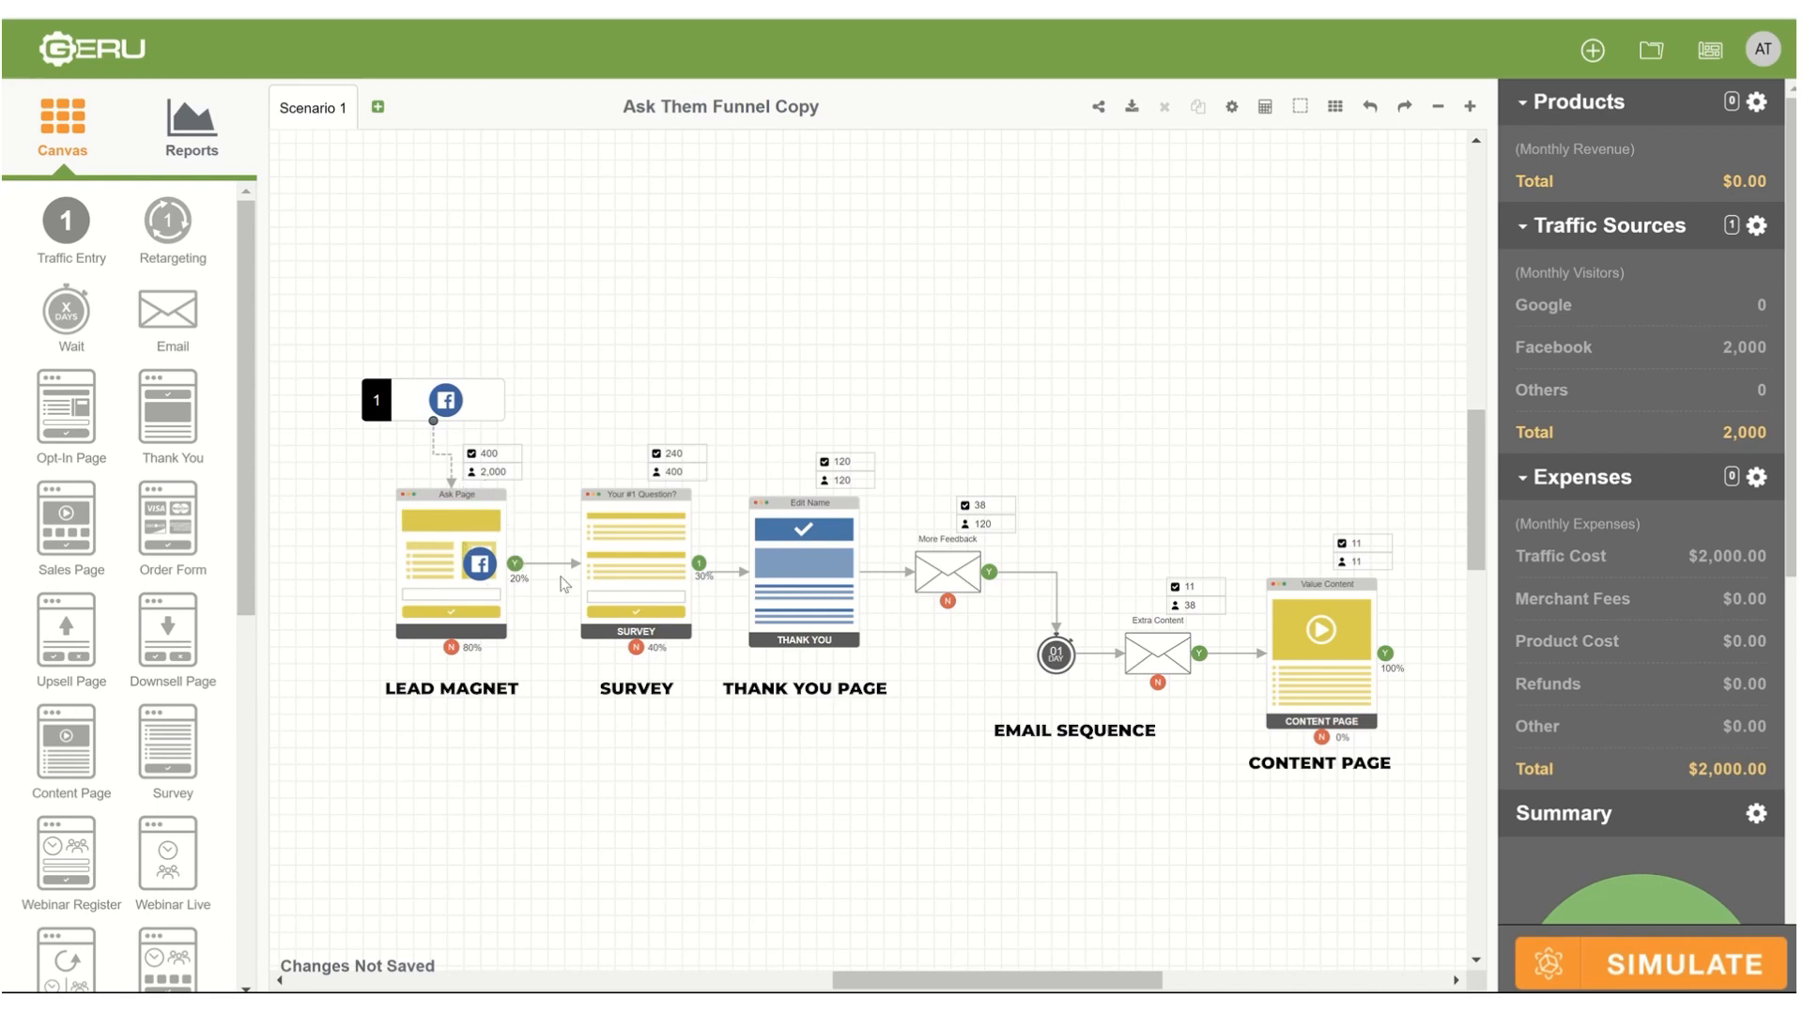
mouse_move(659, 603)
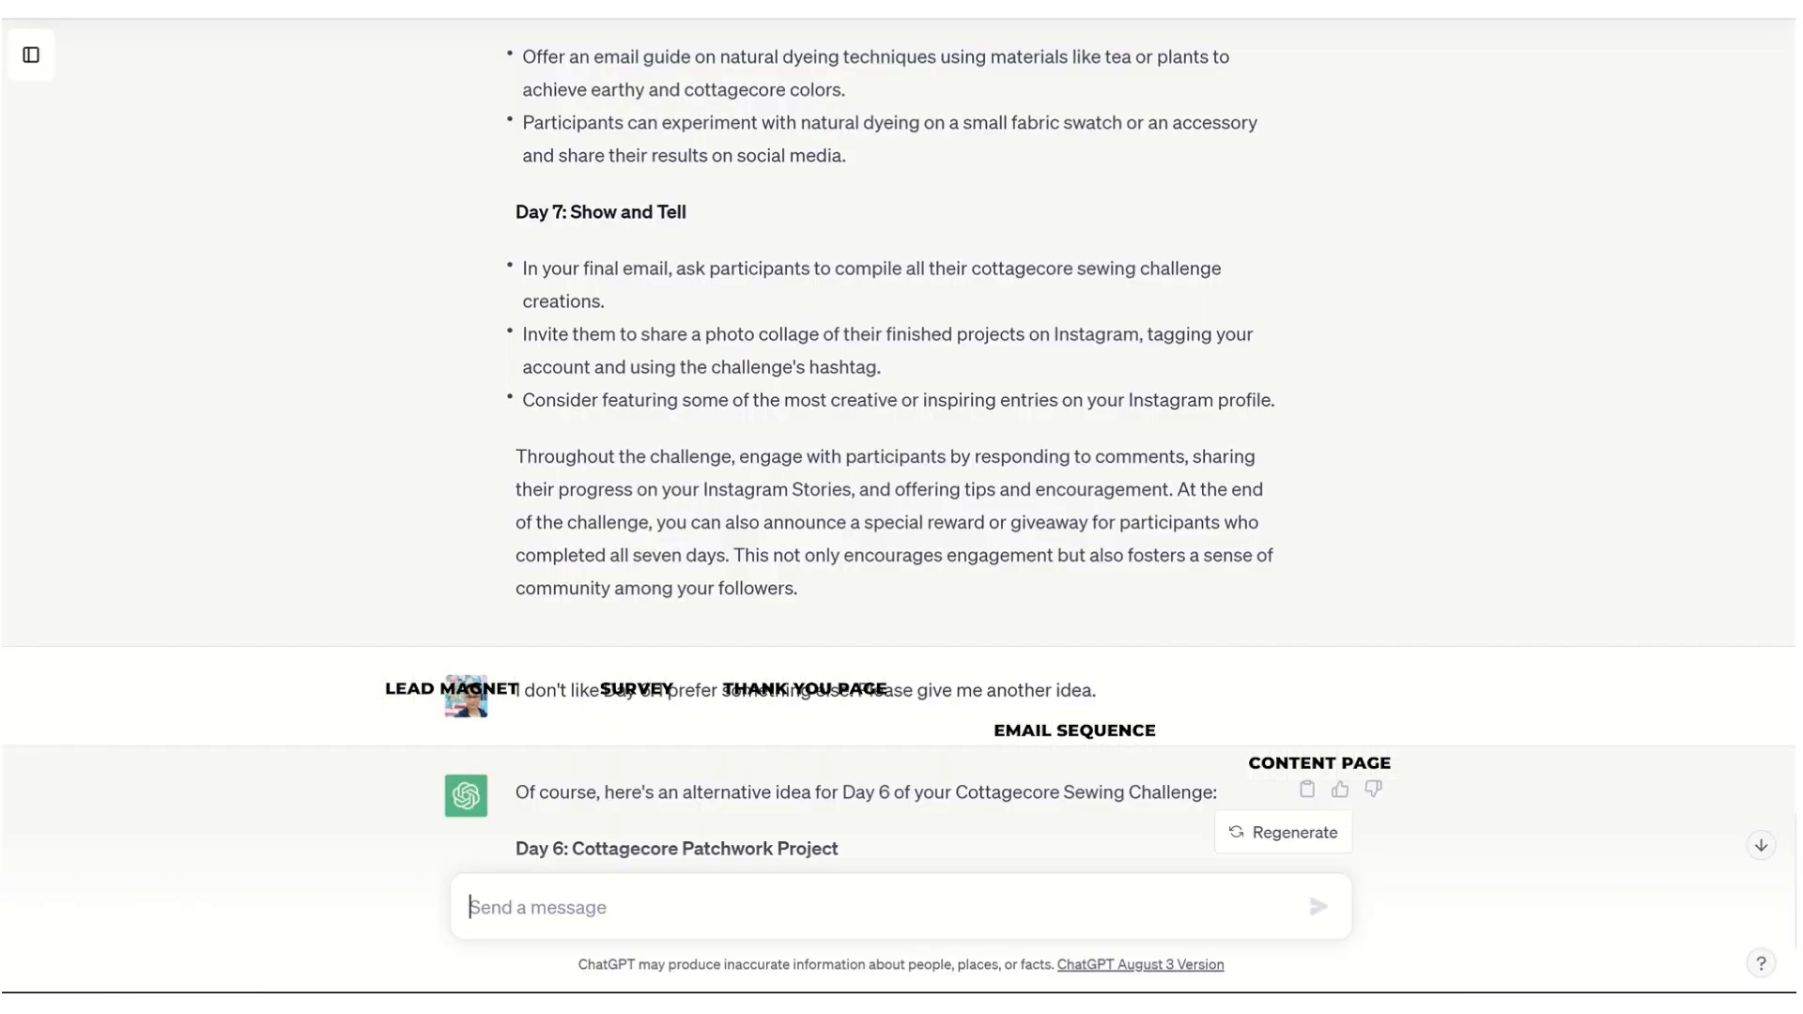
text(The 2nd step i)
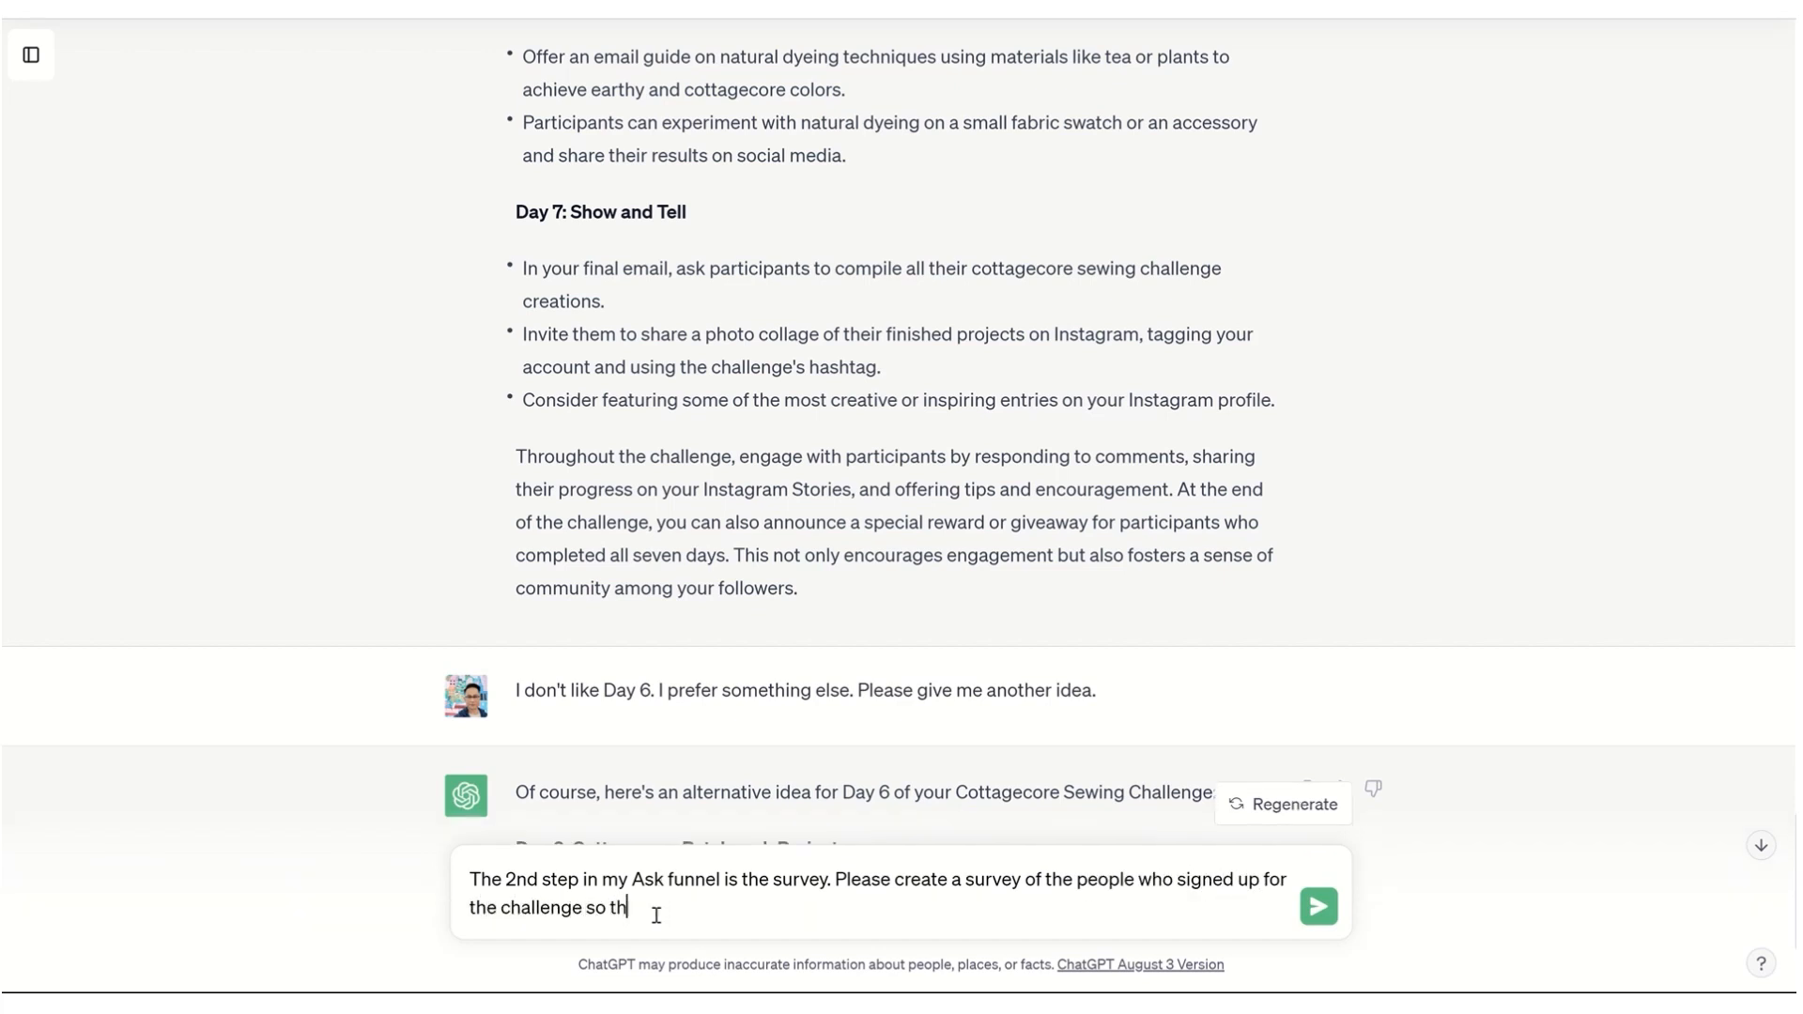
text(at I can begin to segmen)
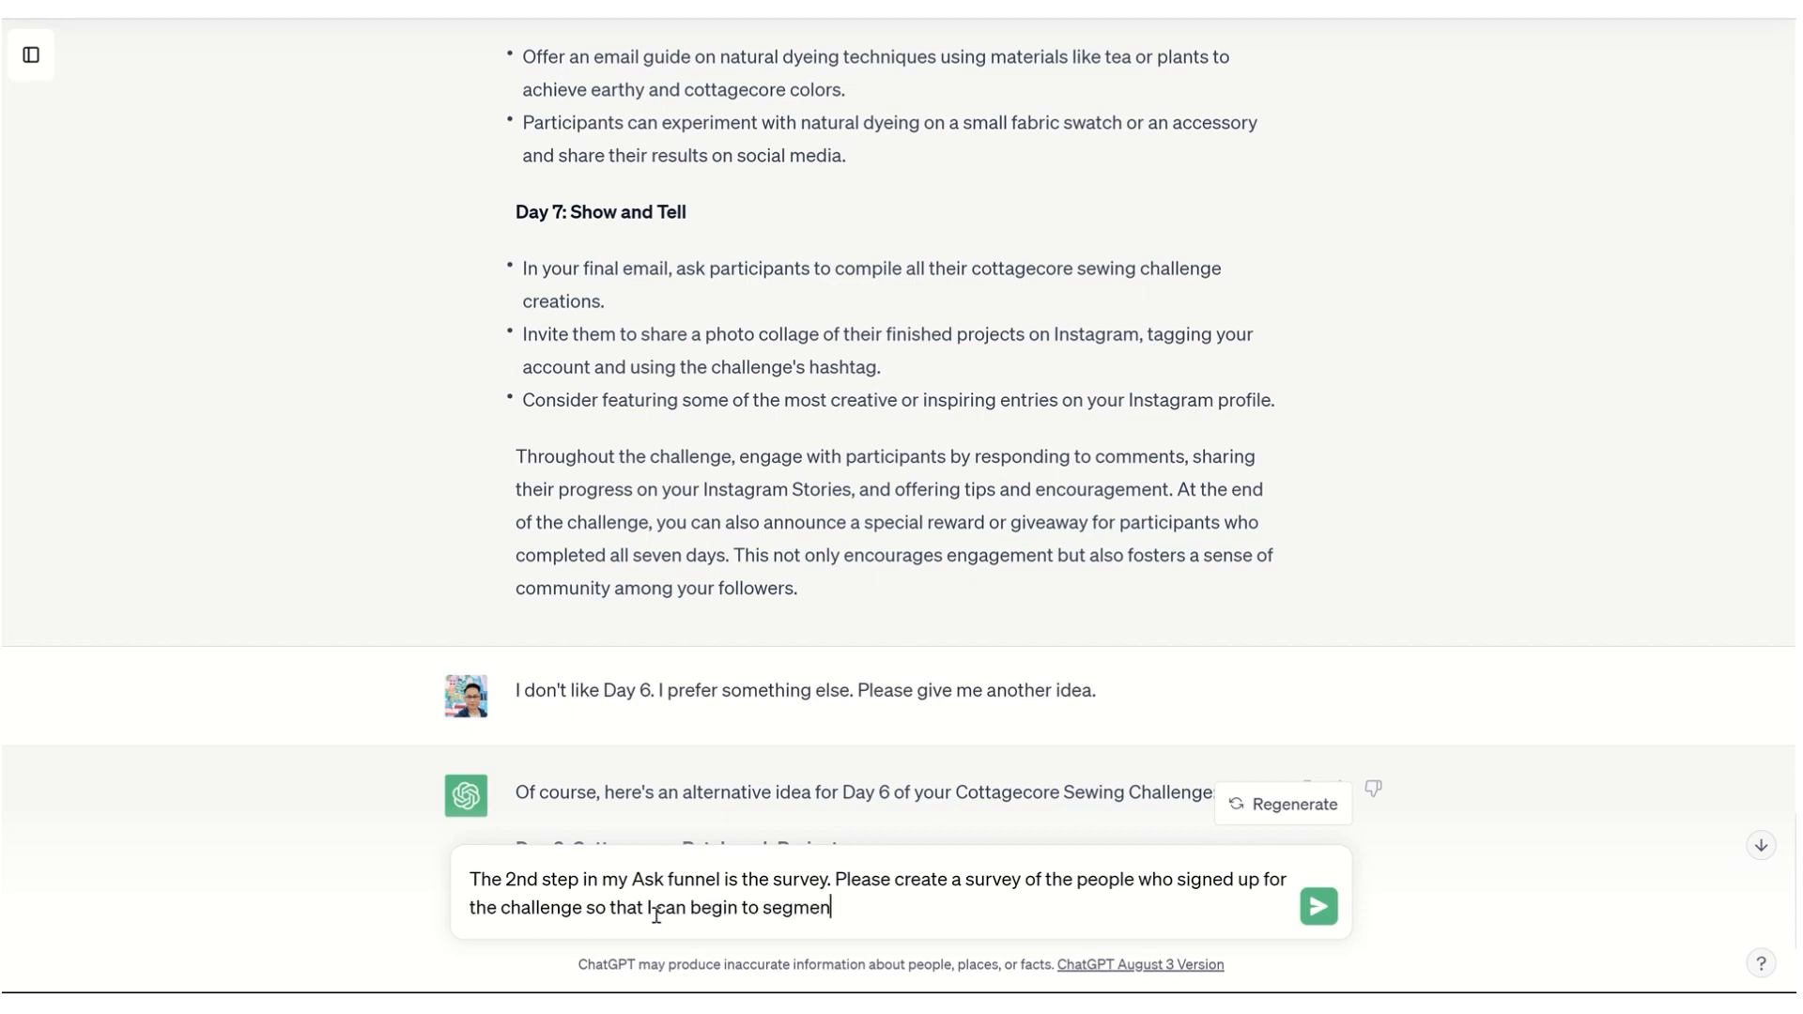
text(my list.)
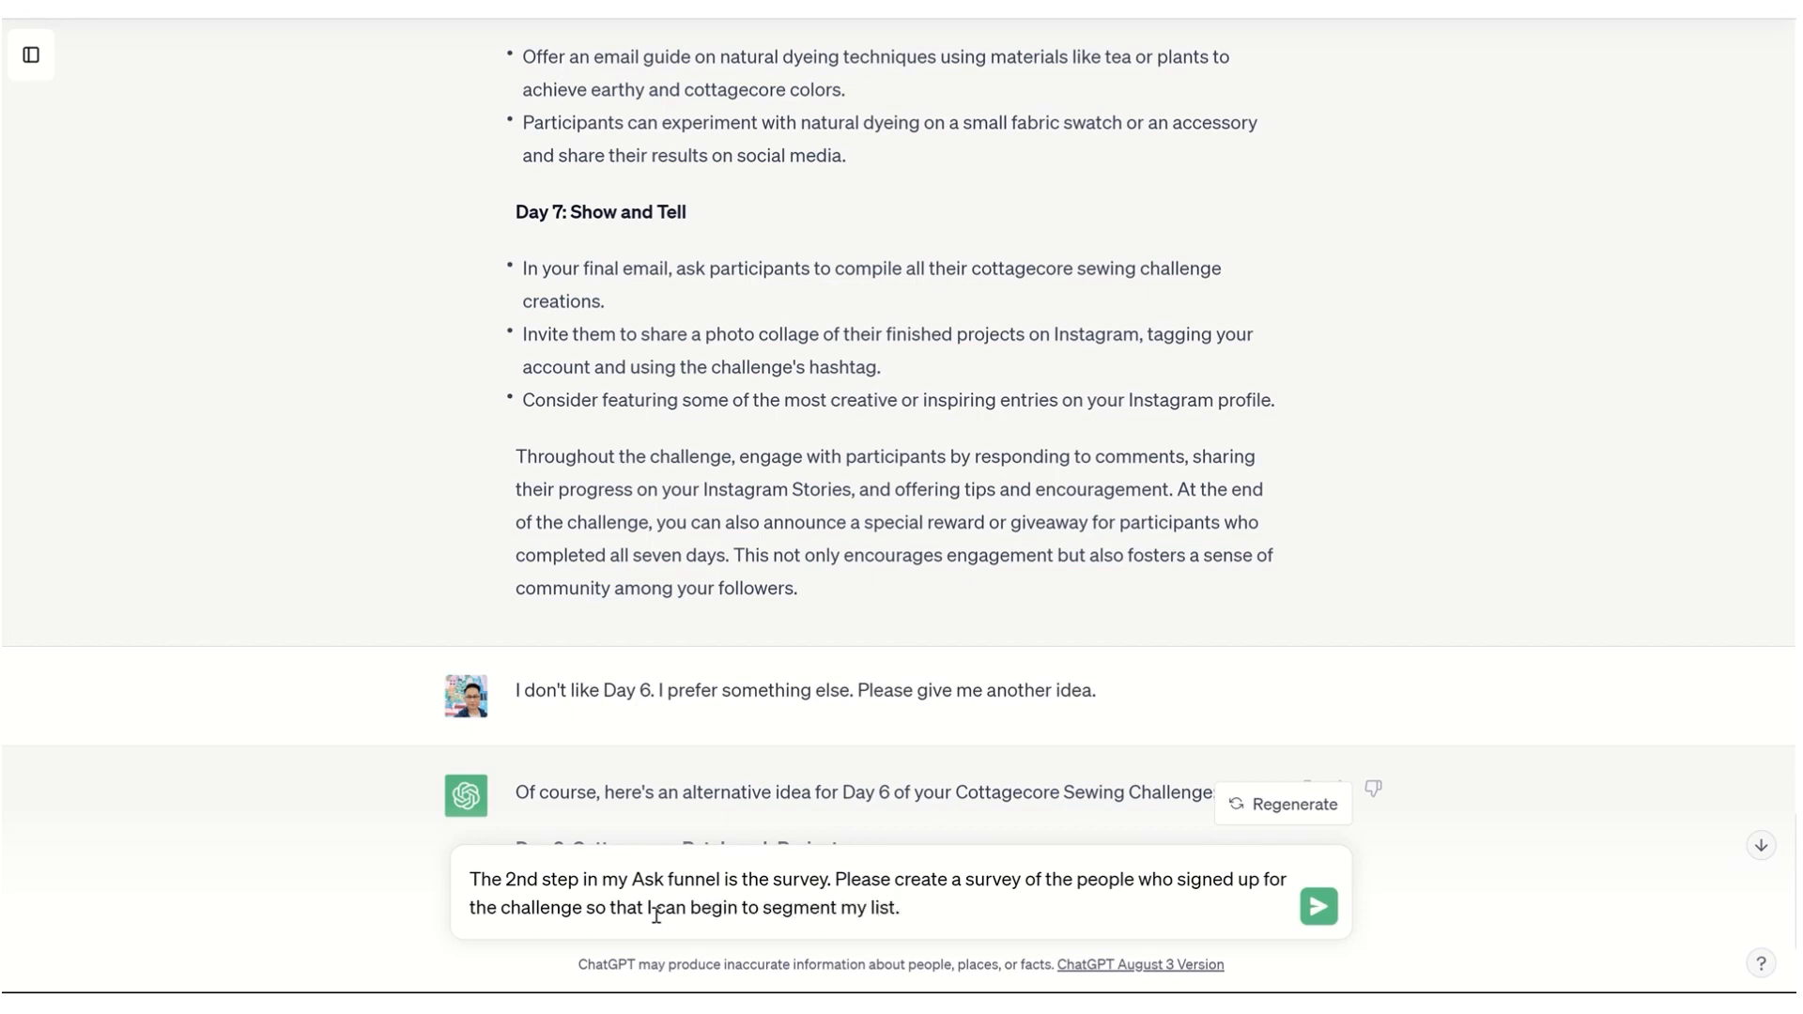
click(1319, 905)
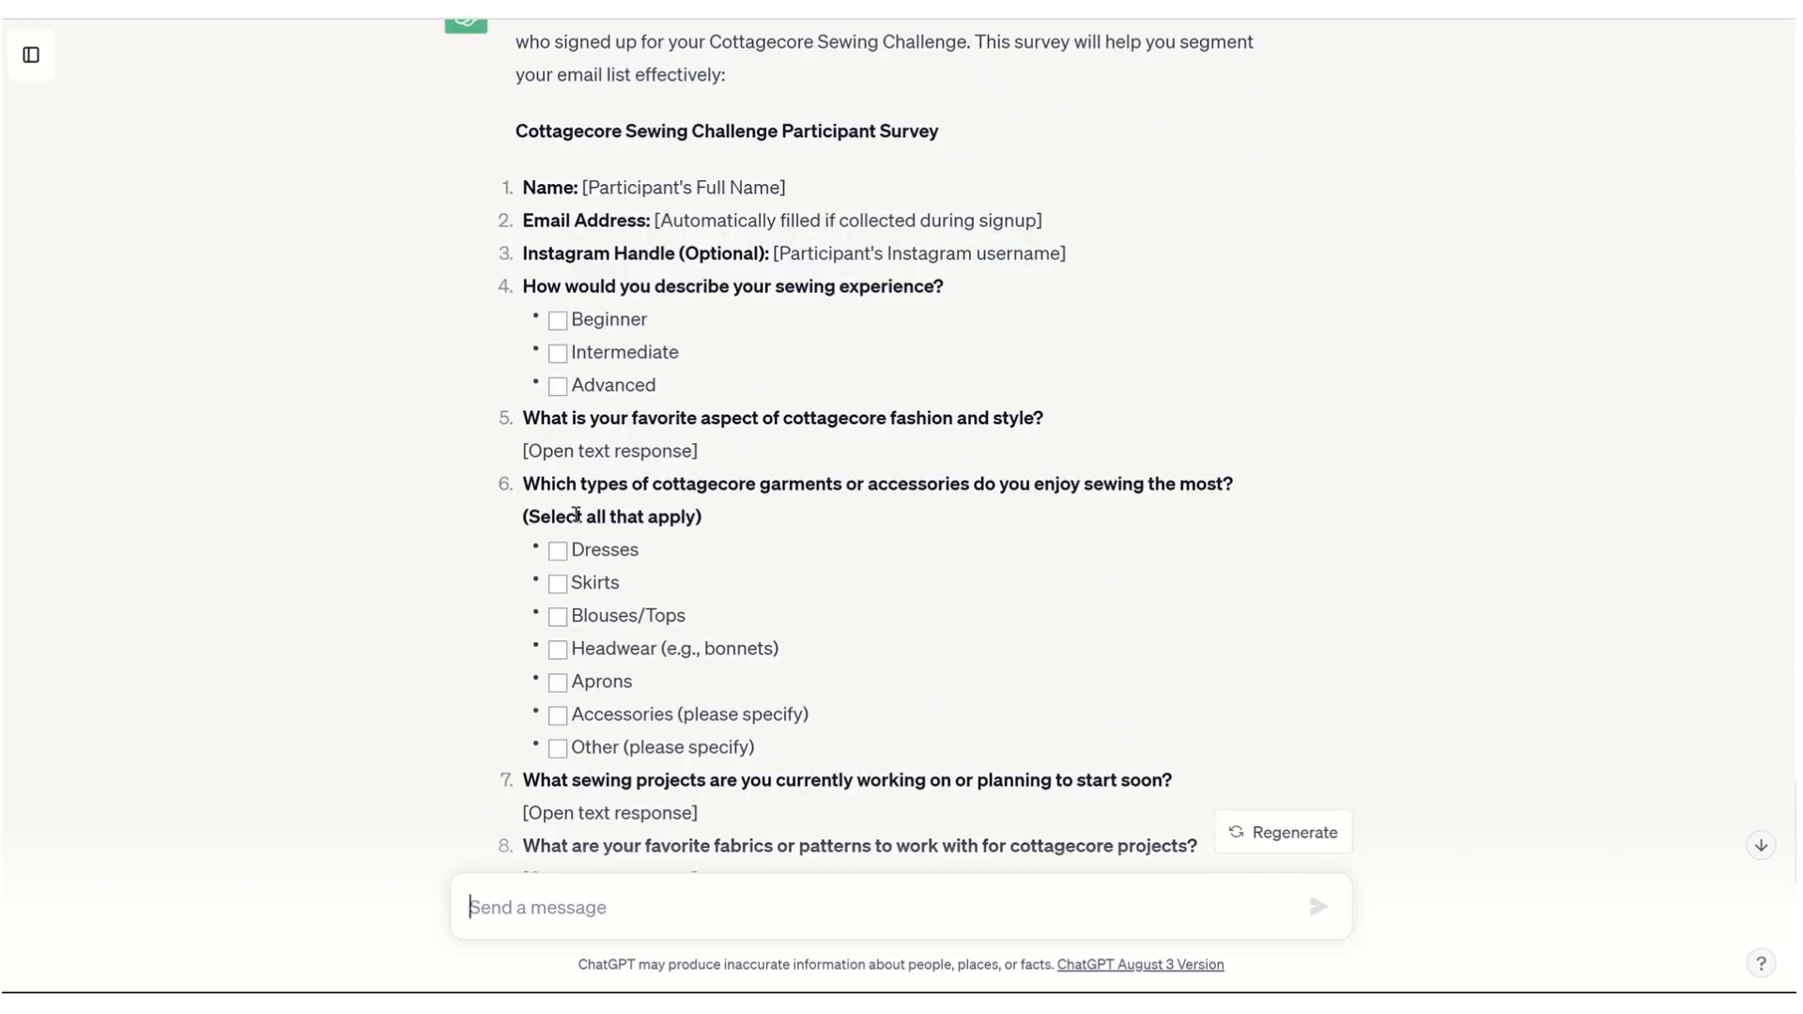
scroll(down, 3)
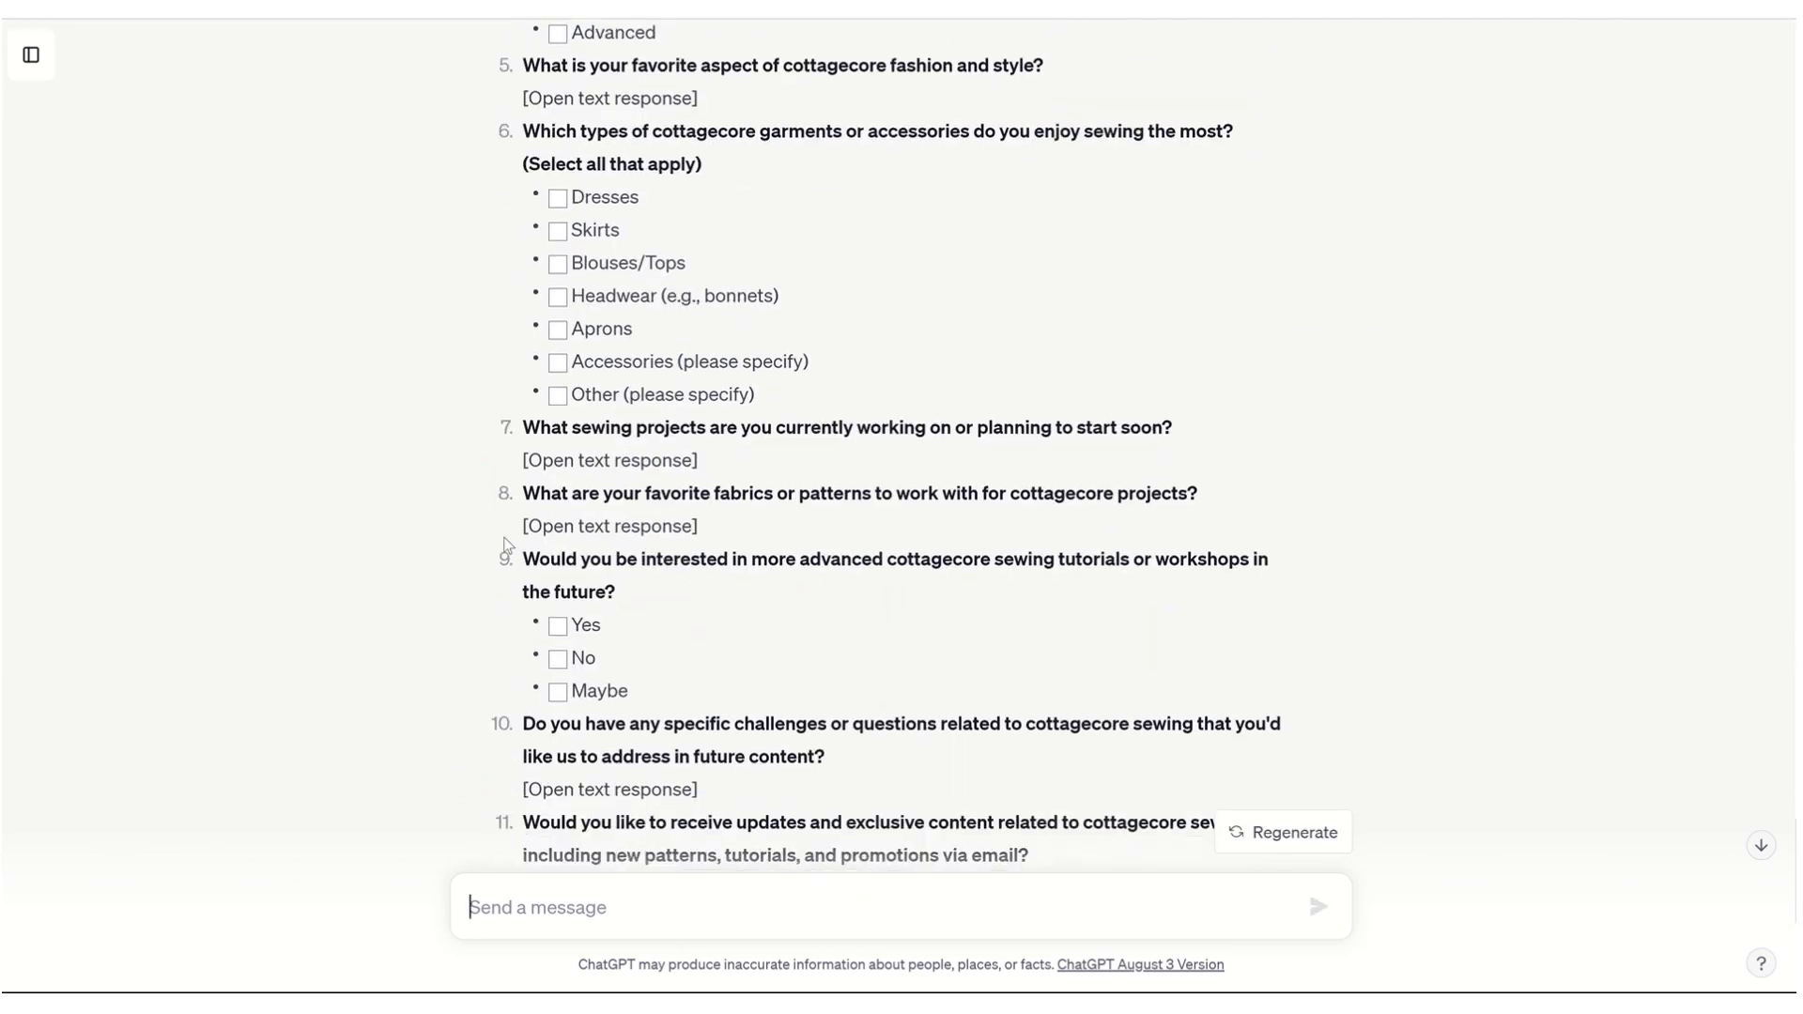
scroll(down, 3)
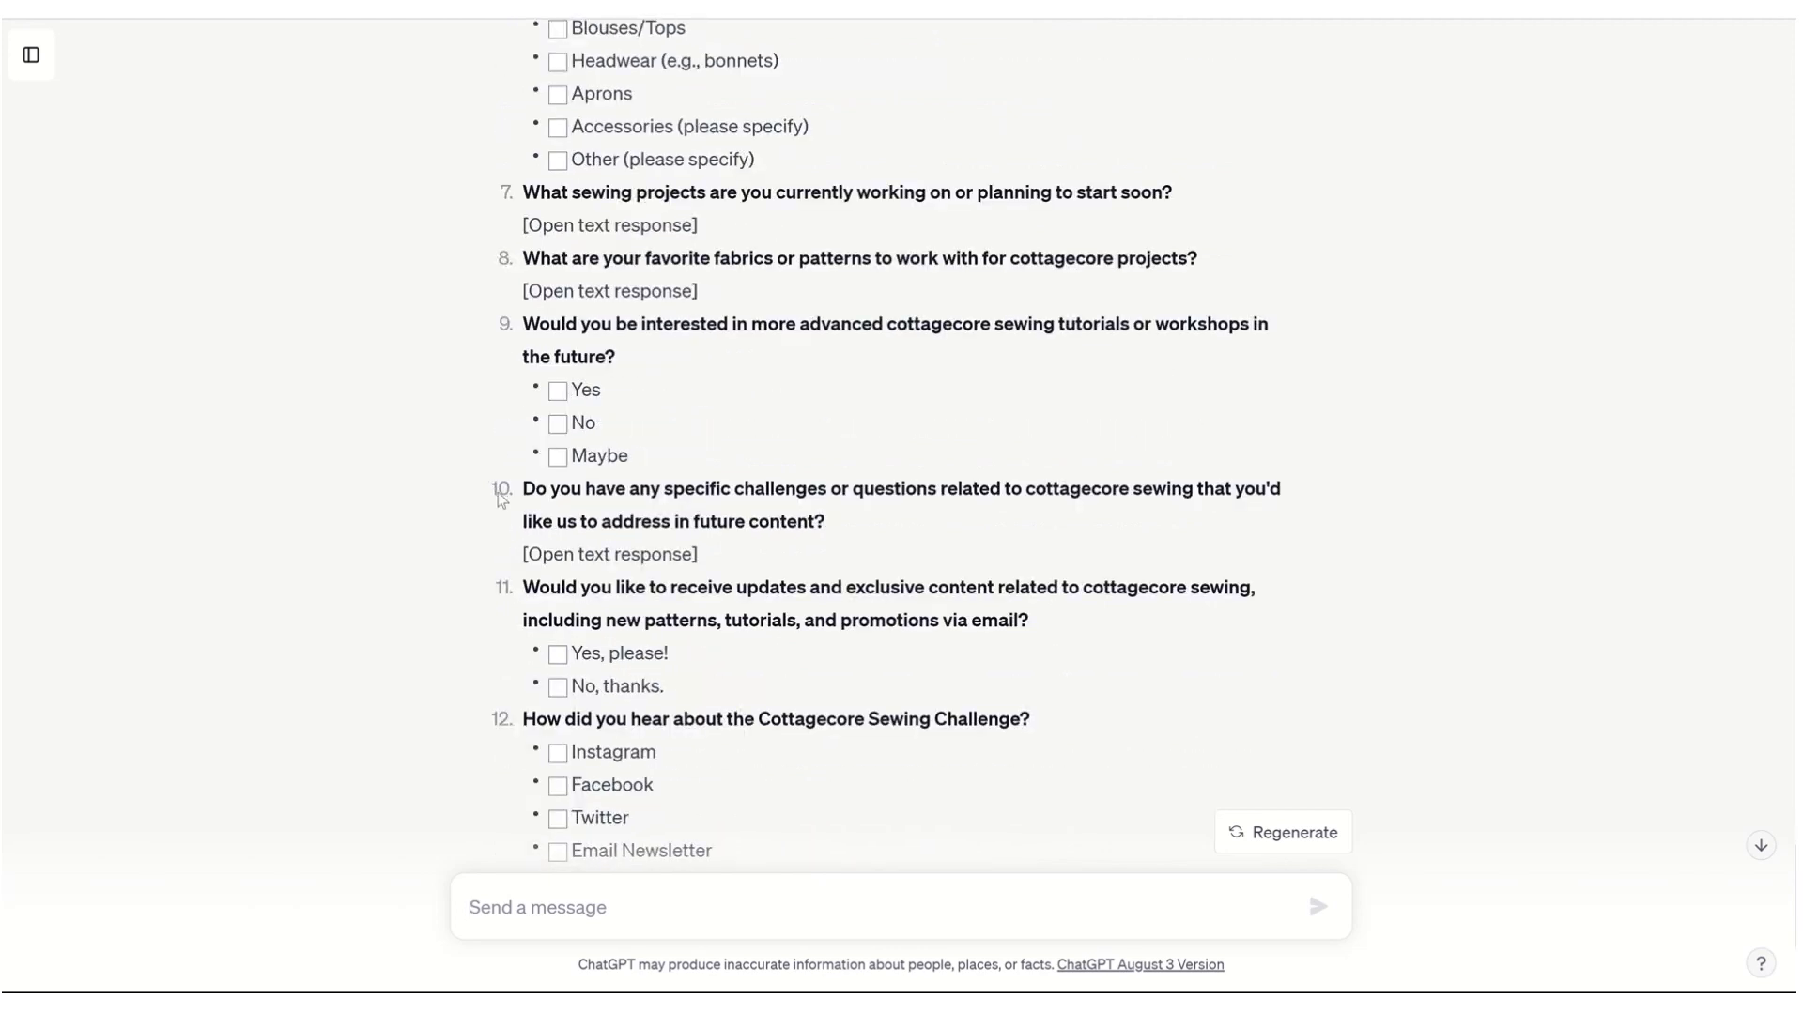
scroll(down, 3)
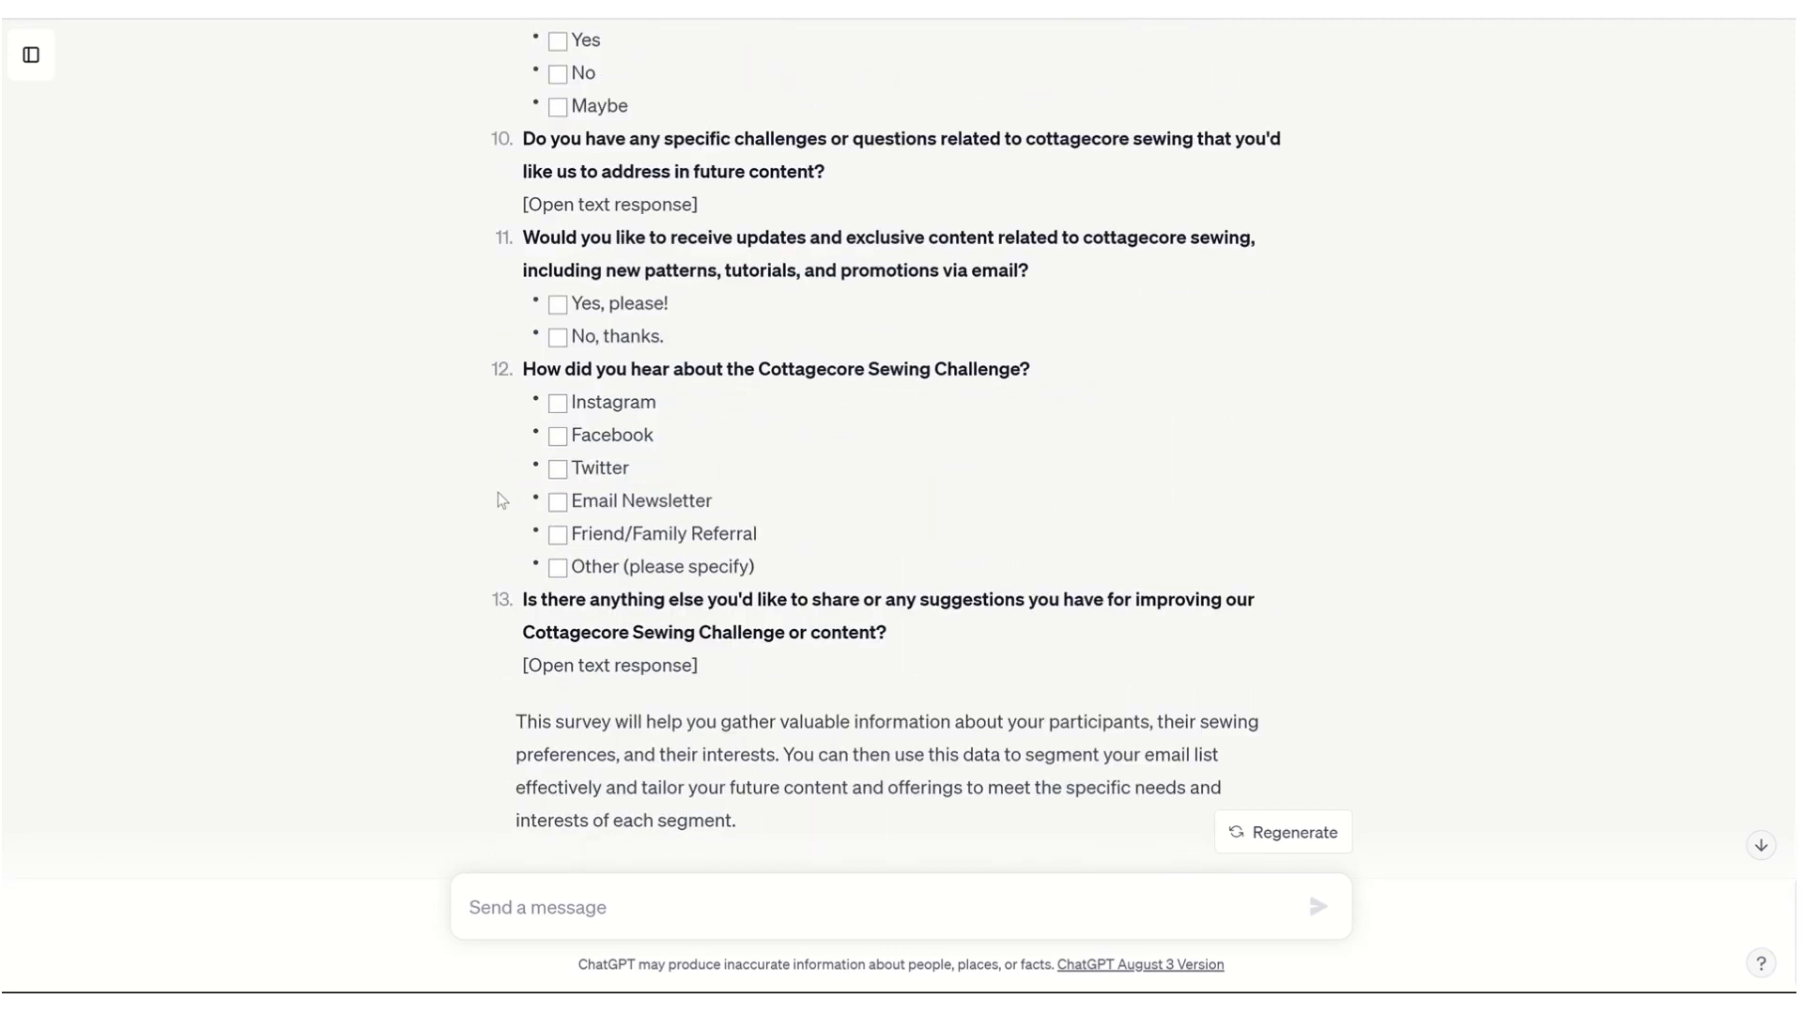
scroll(down, 3)
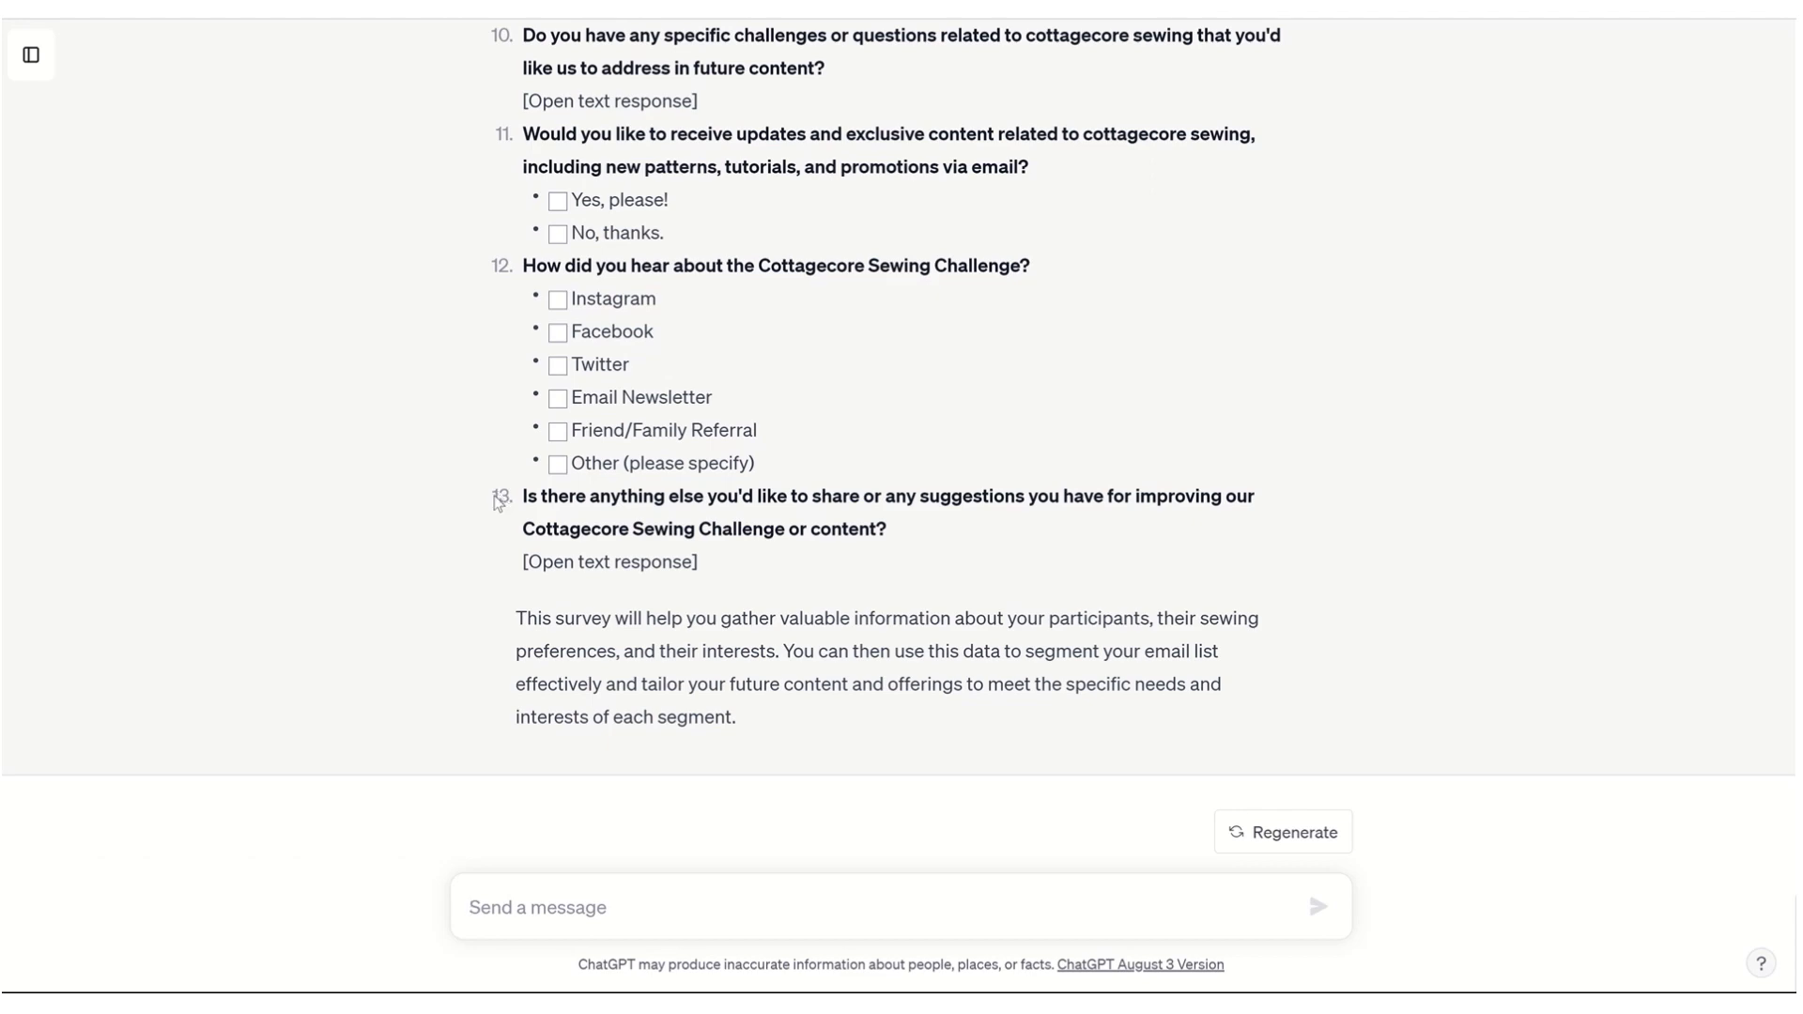
mouse_move(558, 437)
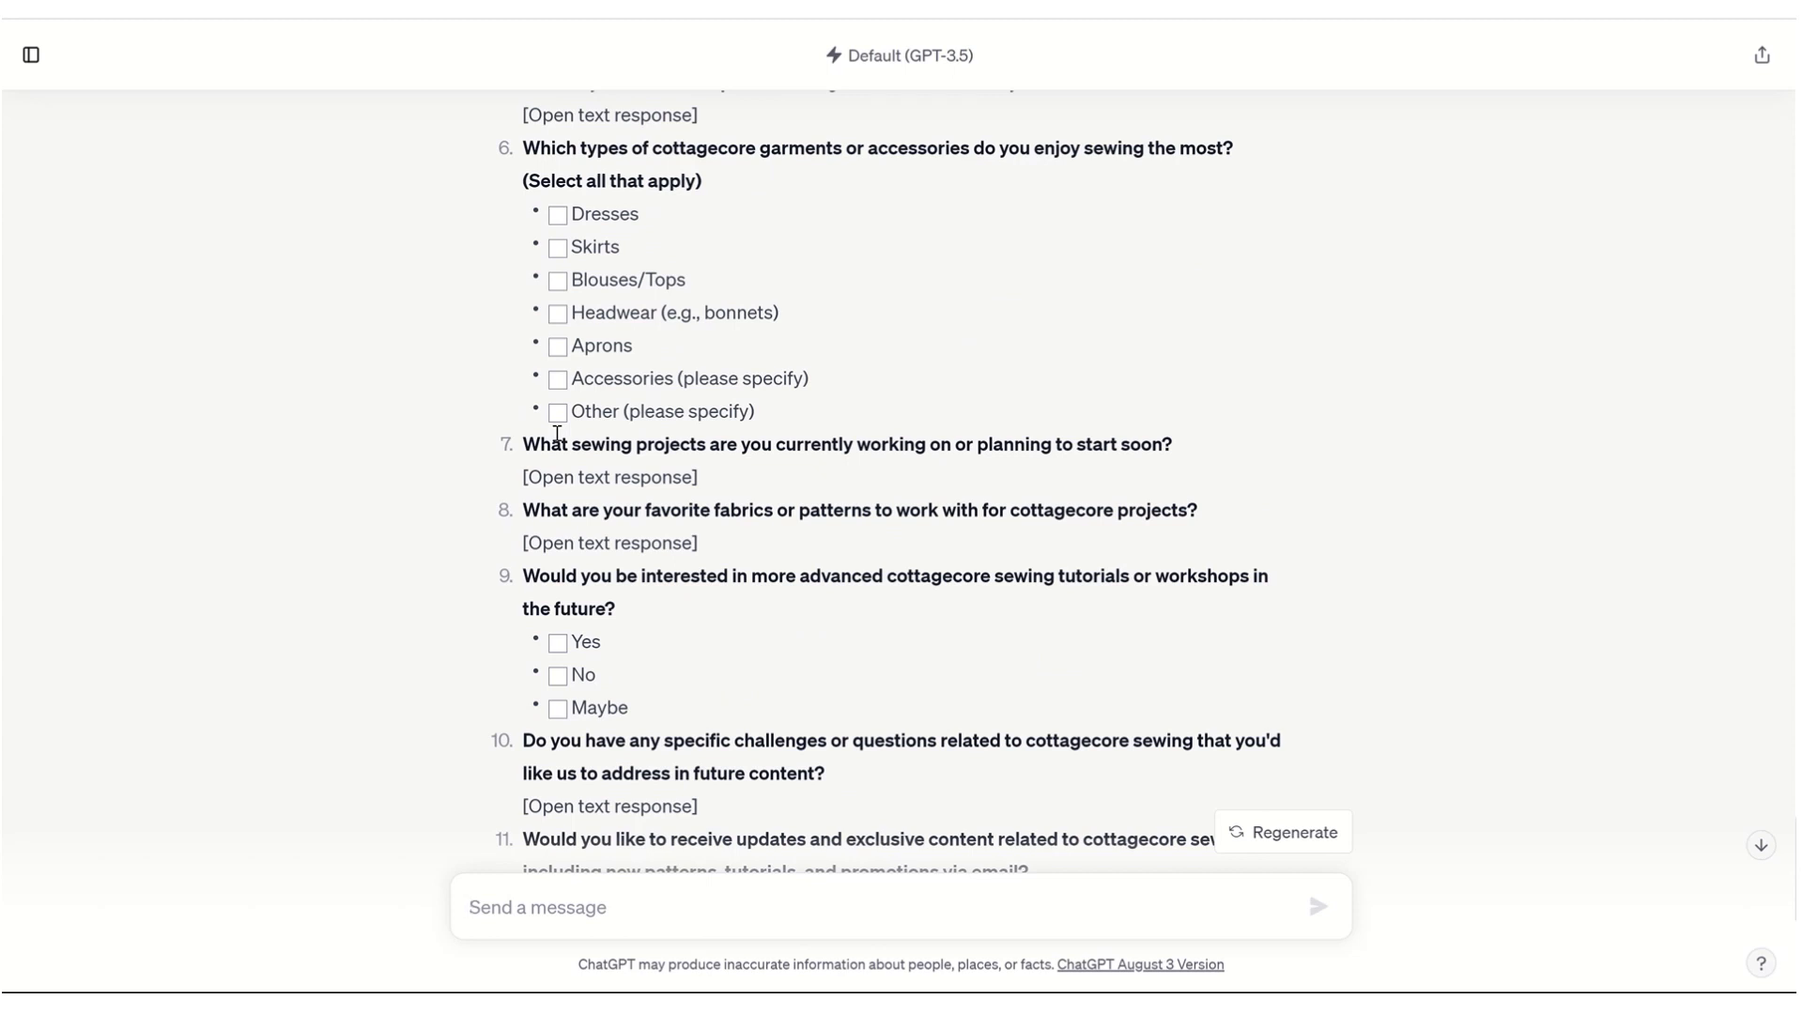
mouse_move(472, 504)
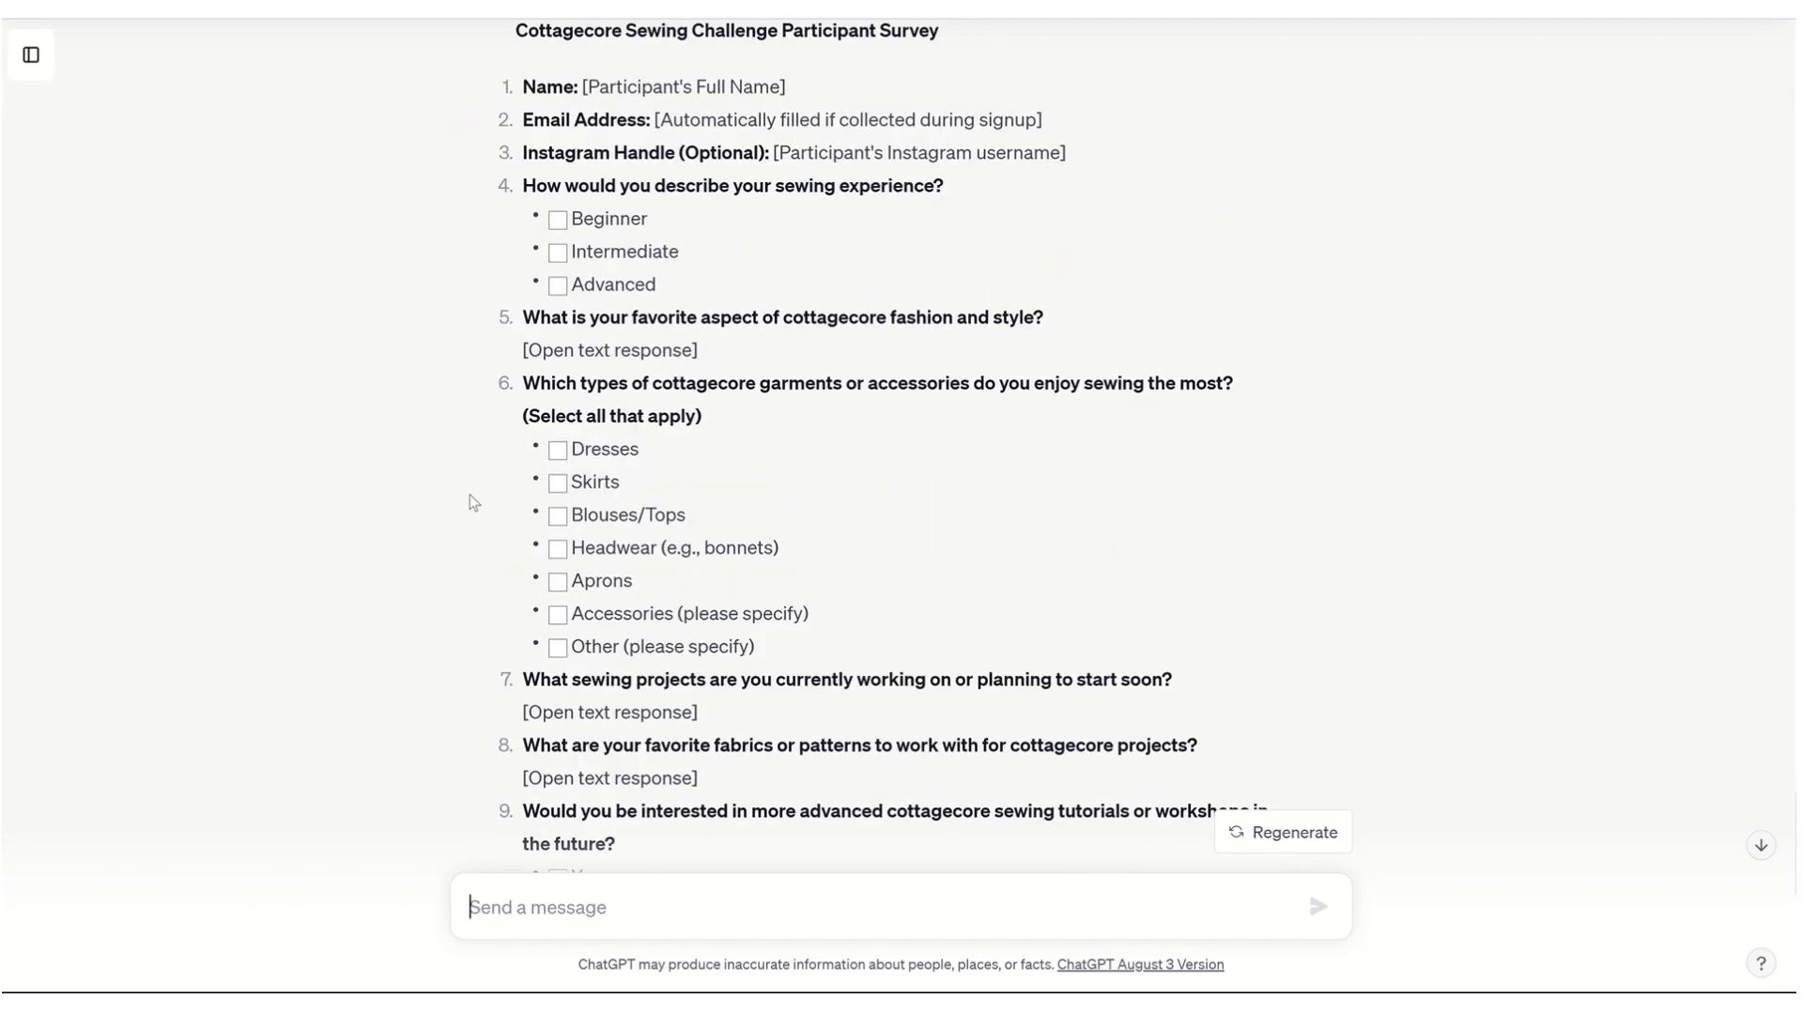
mouse_move(870, 451)
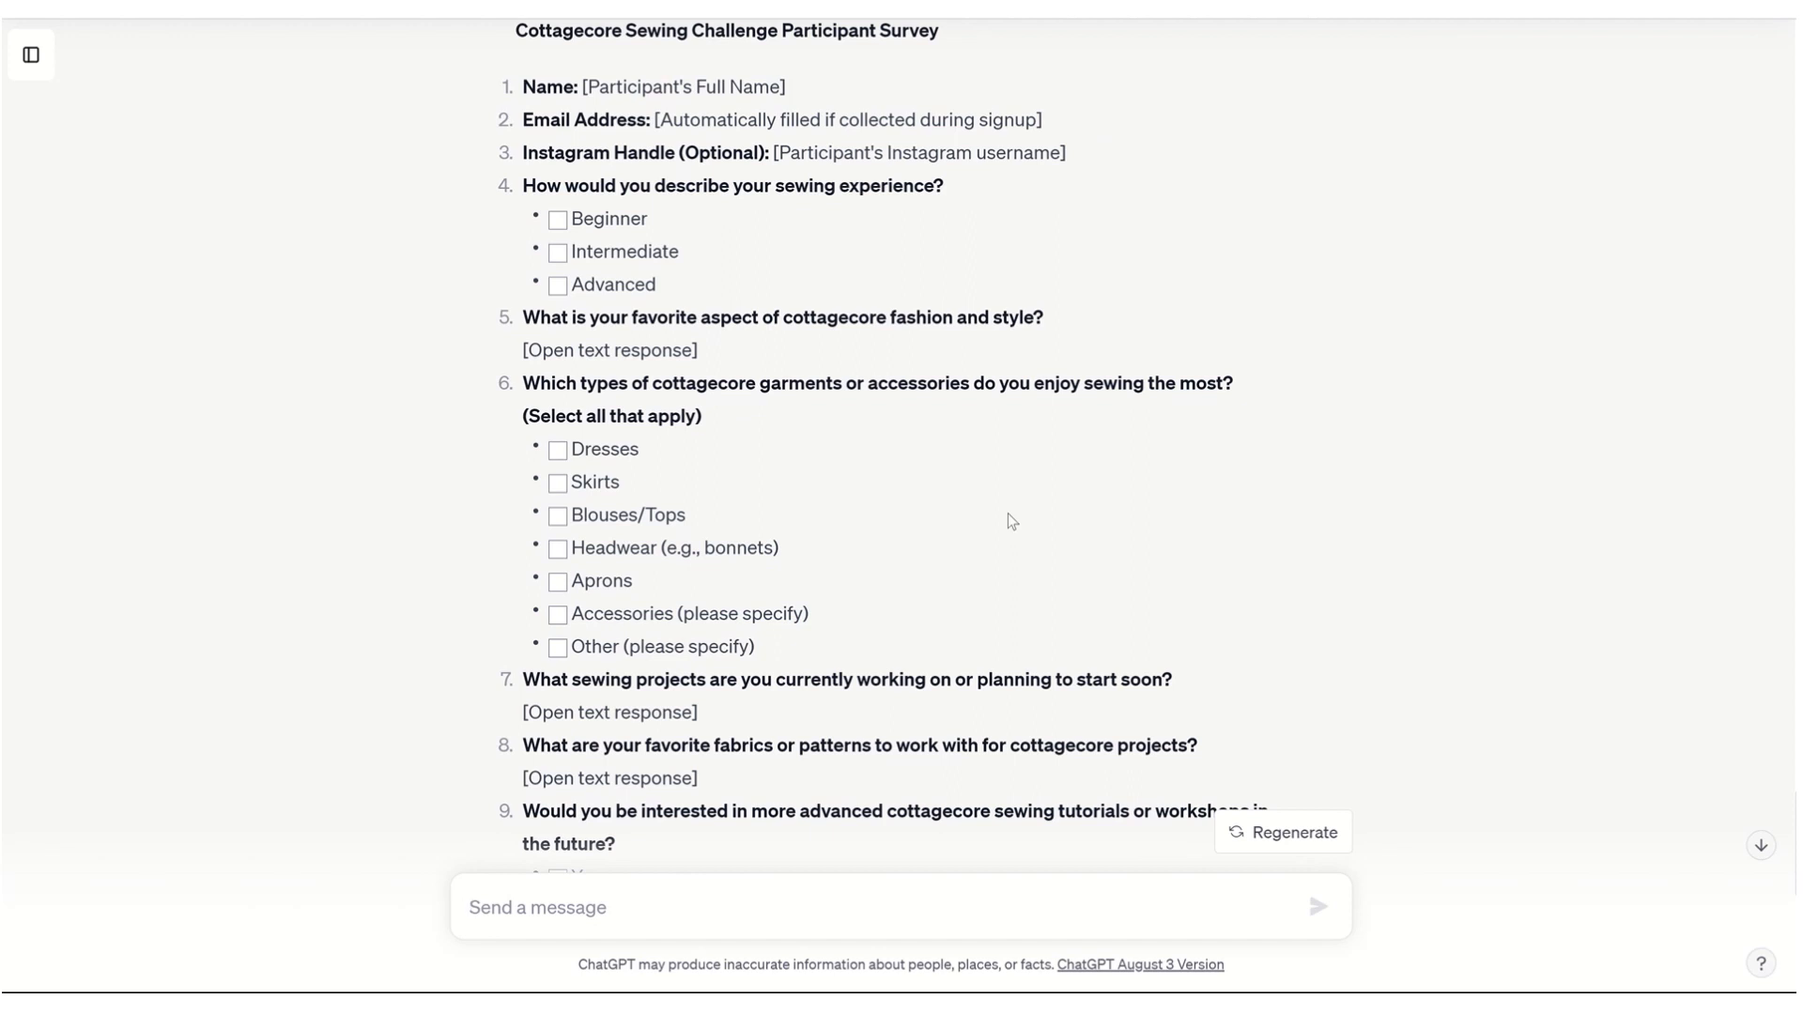
click(535, 907)
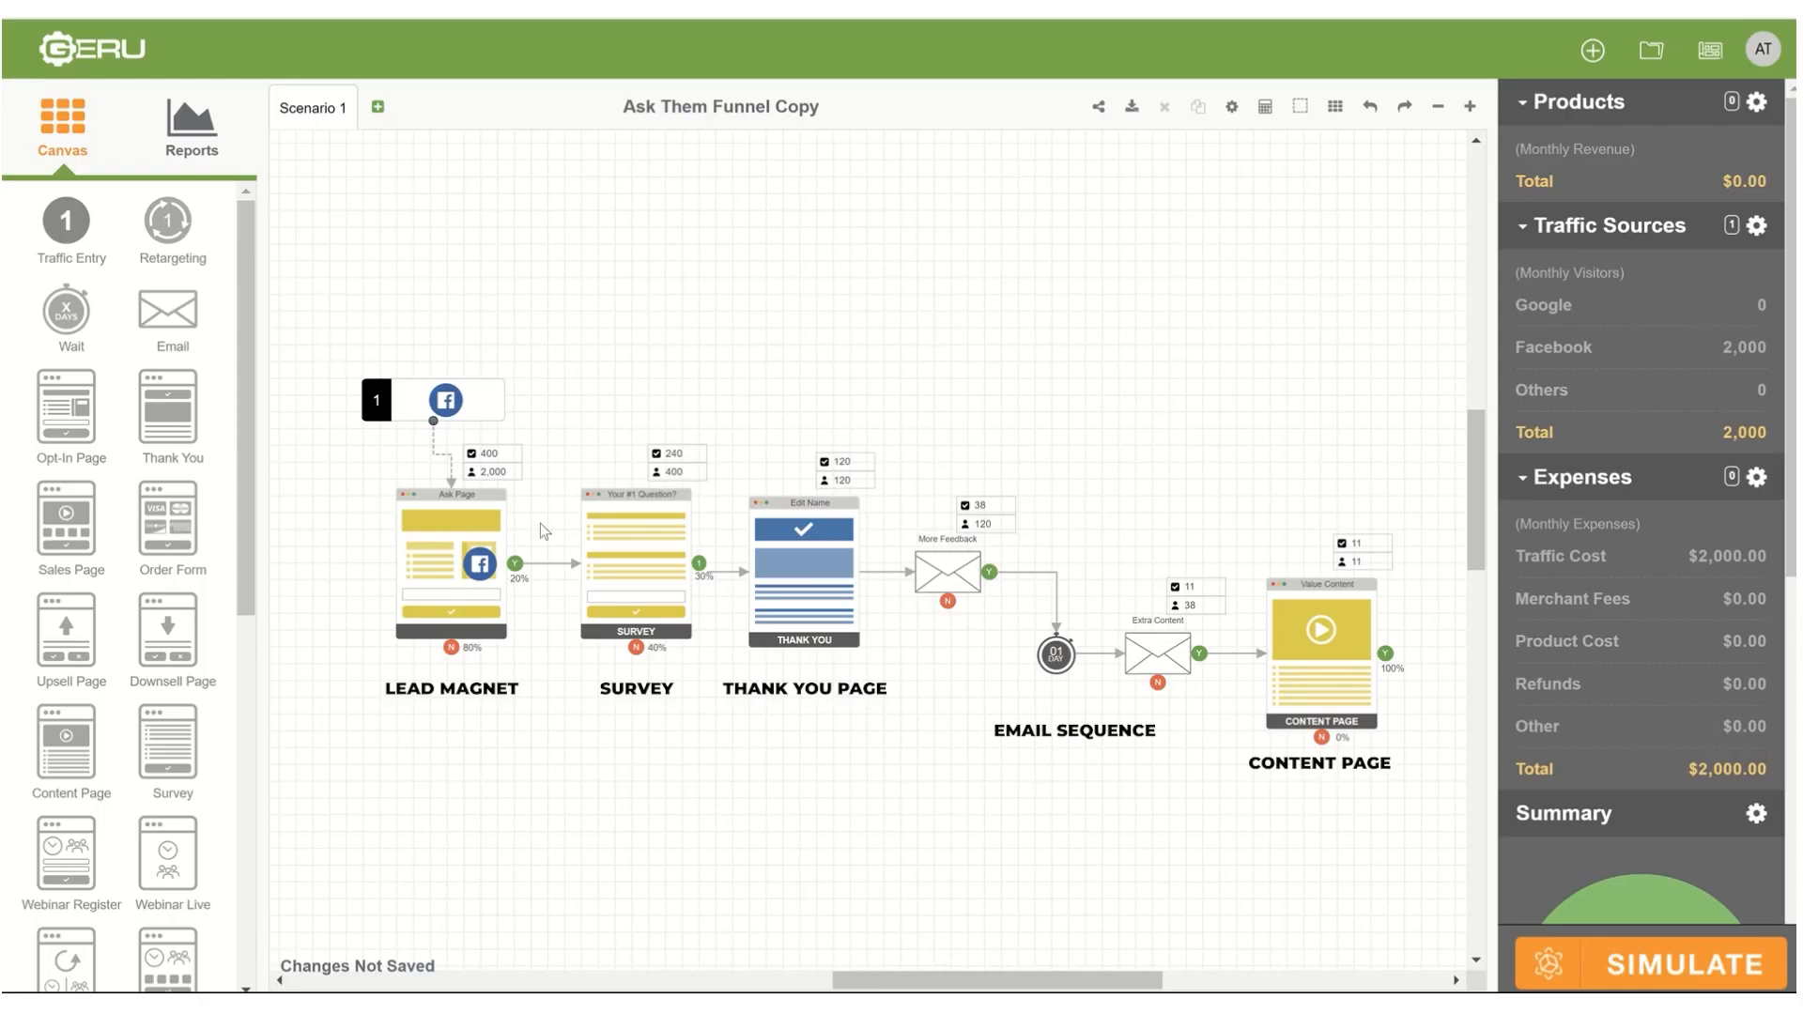
mouse_move(733, 500)
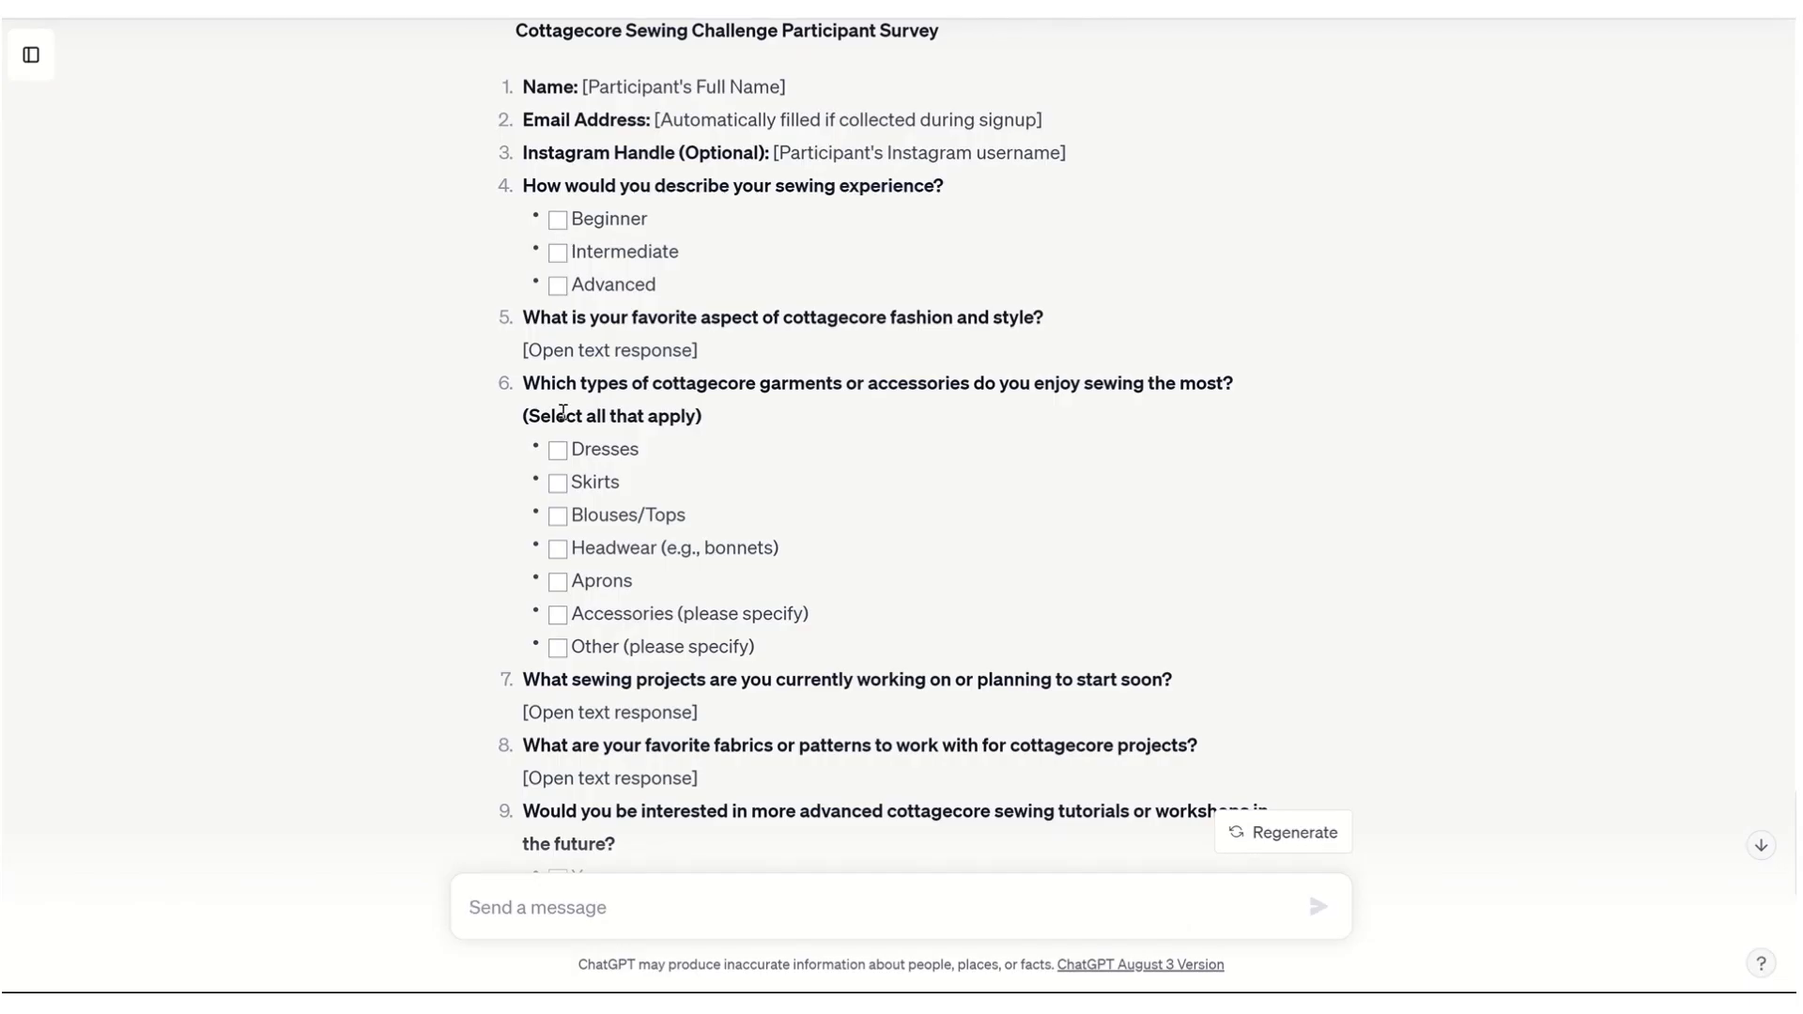
Request thank-you page copy for after the survey, written in Martha Stewart's warm tone
text(Now write som)
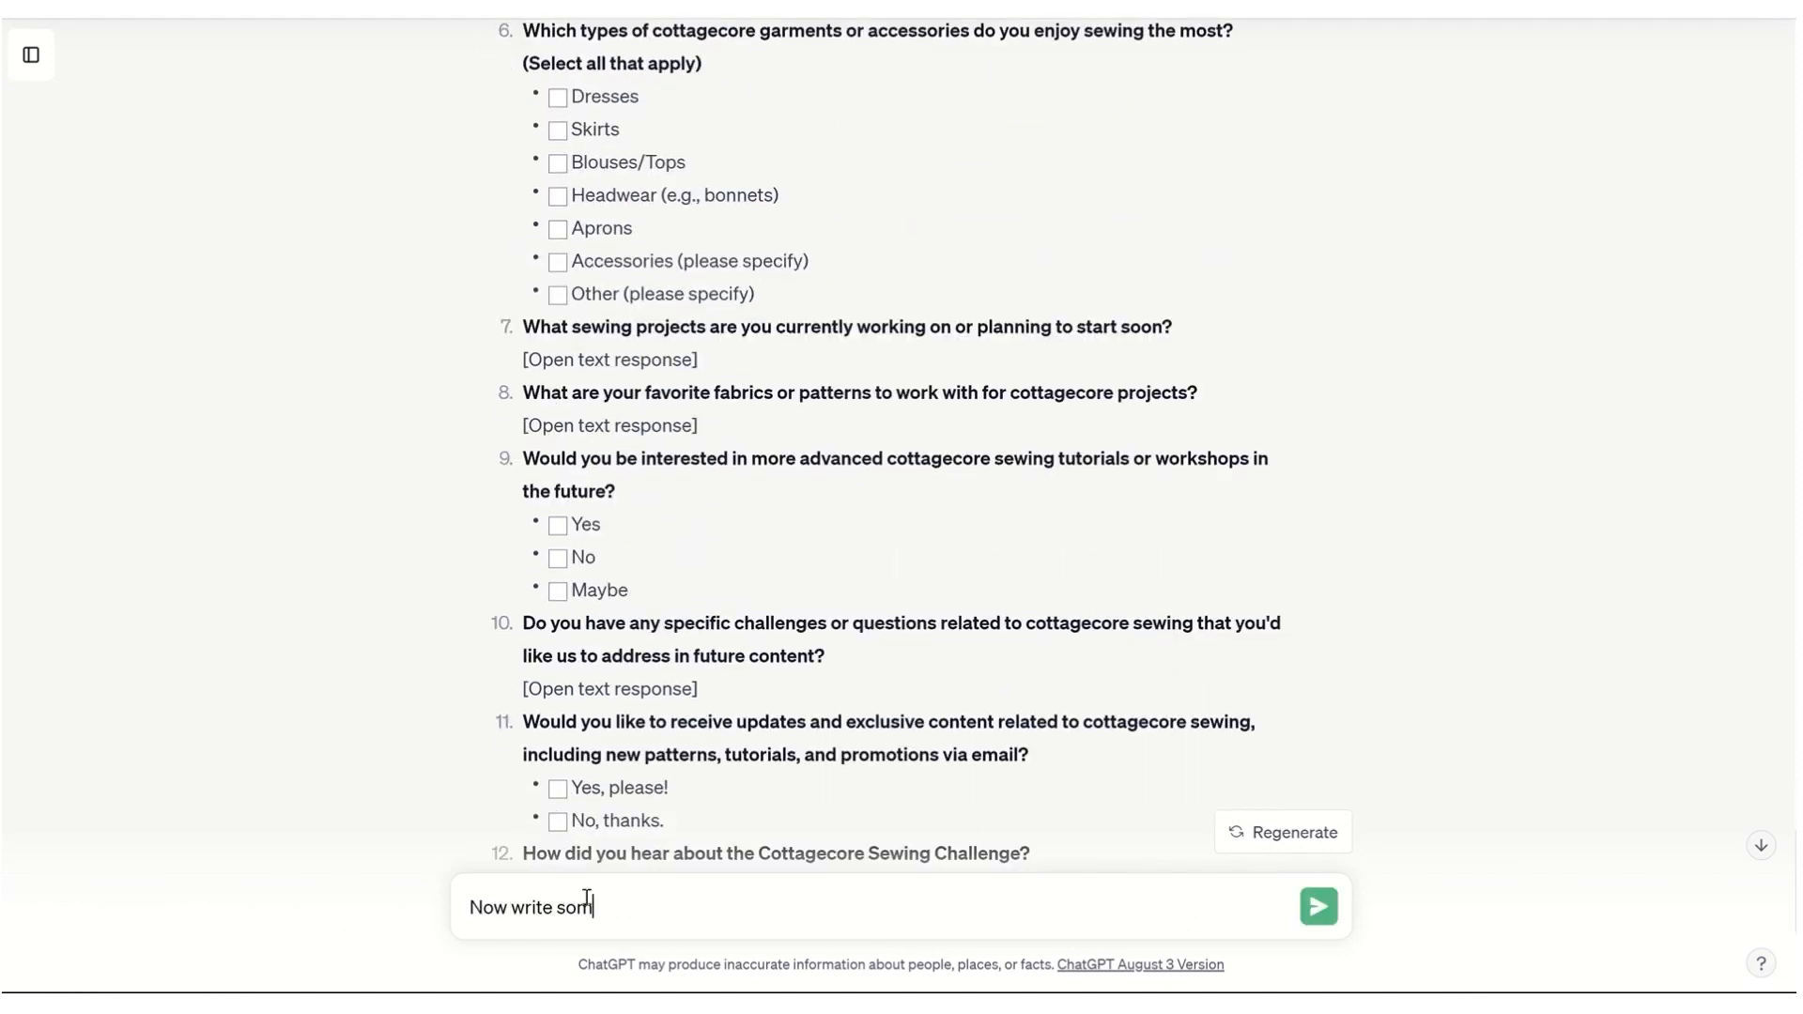
text(e copy for my)
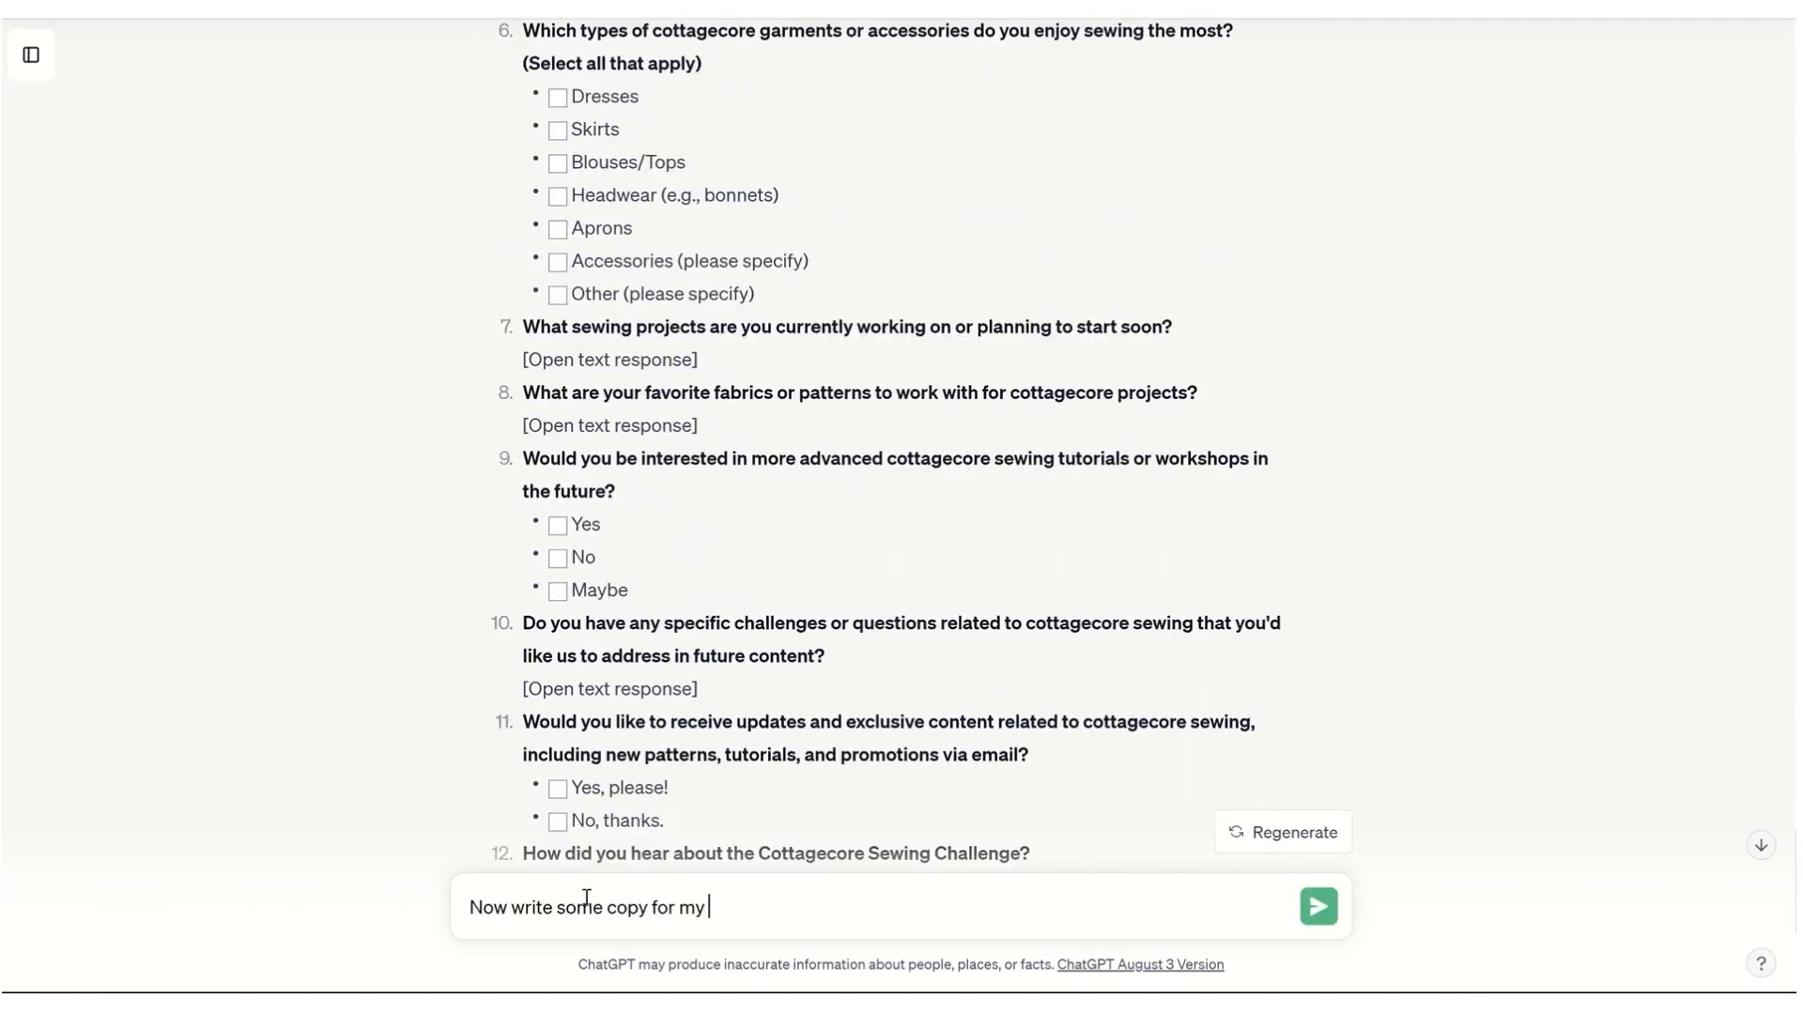
text(thank you page after they)
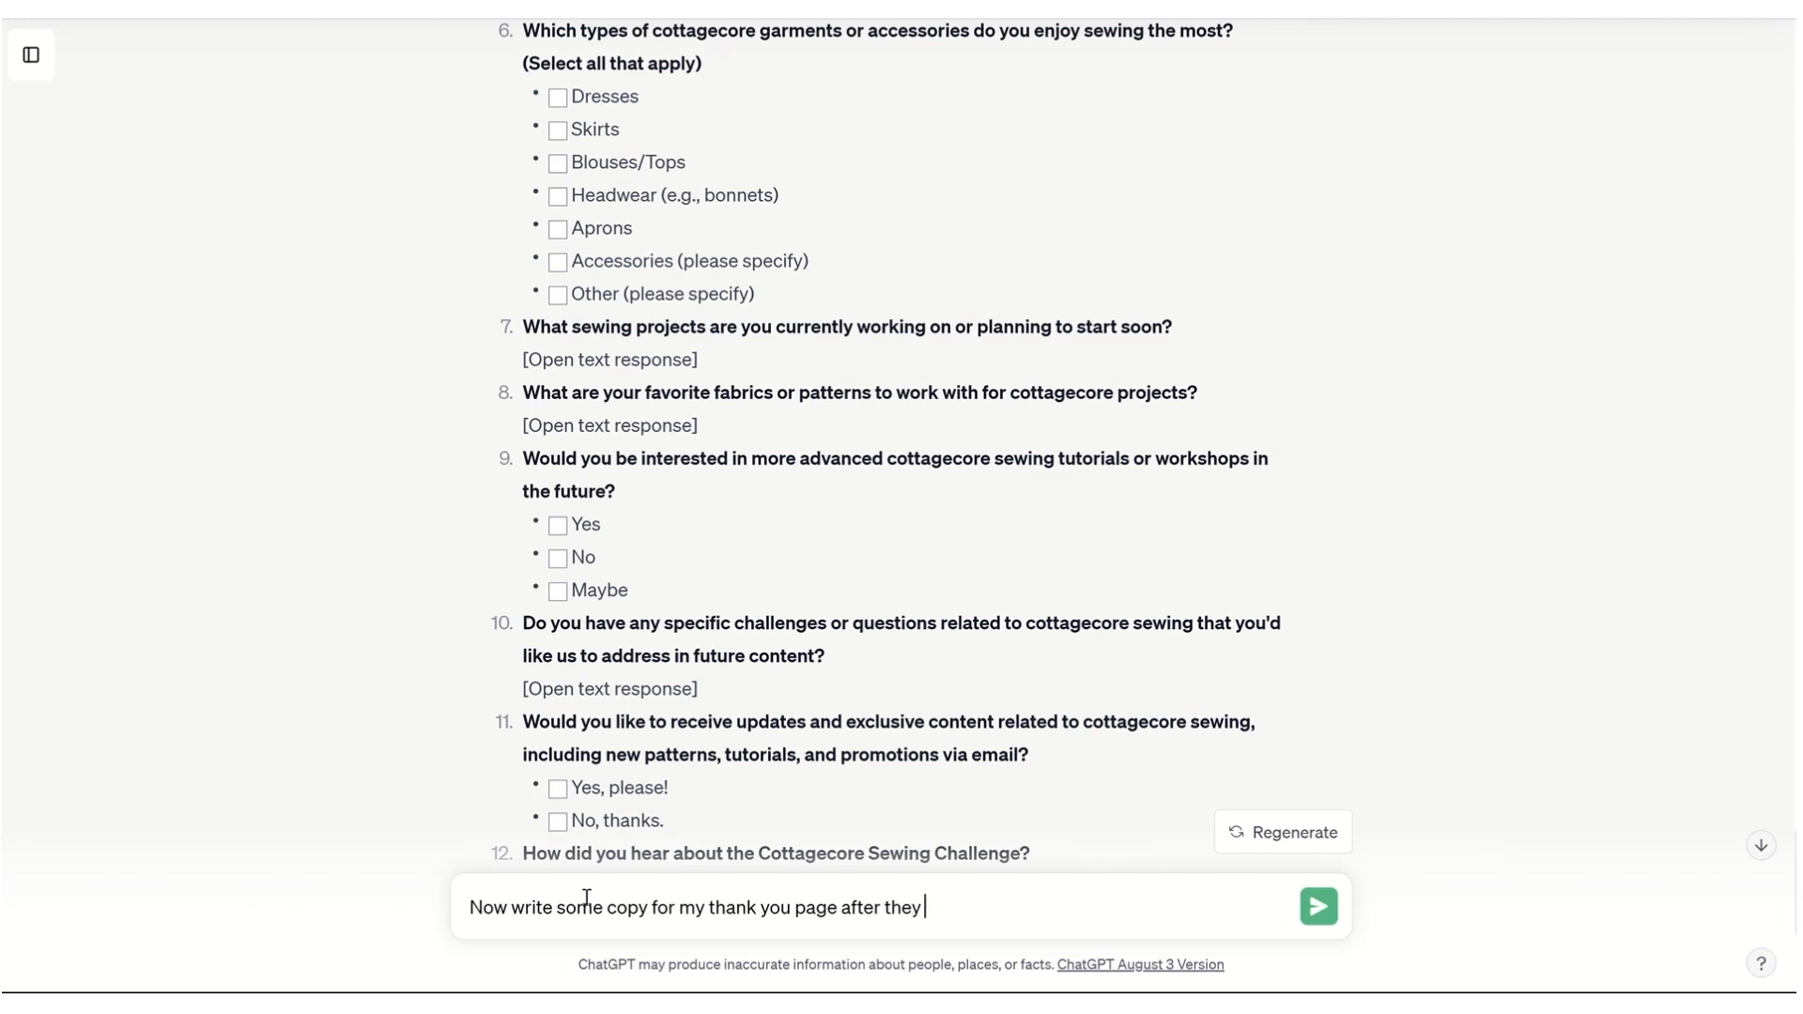
text(fill out the survey.)
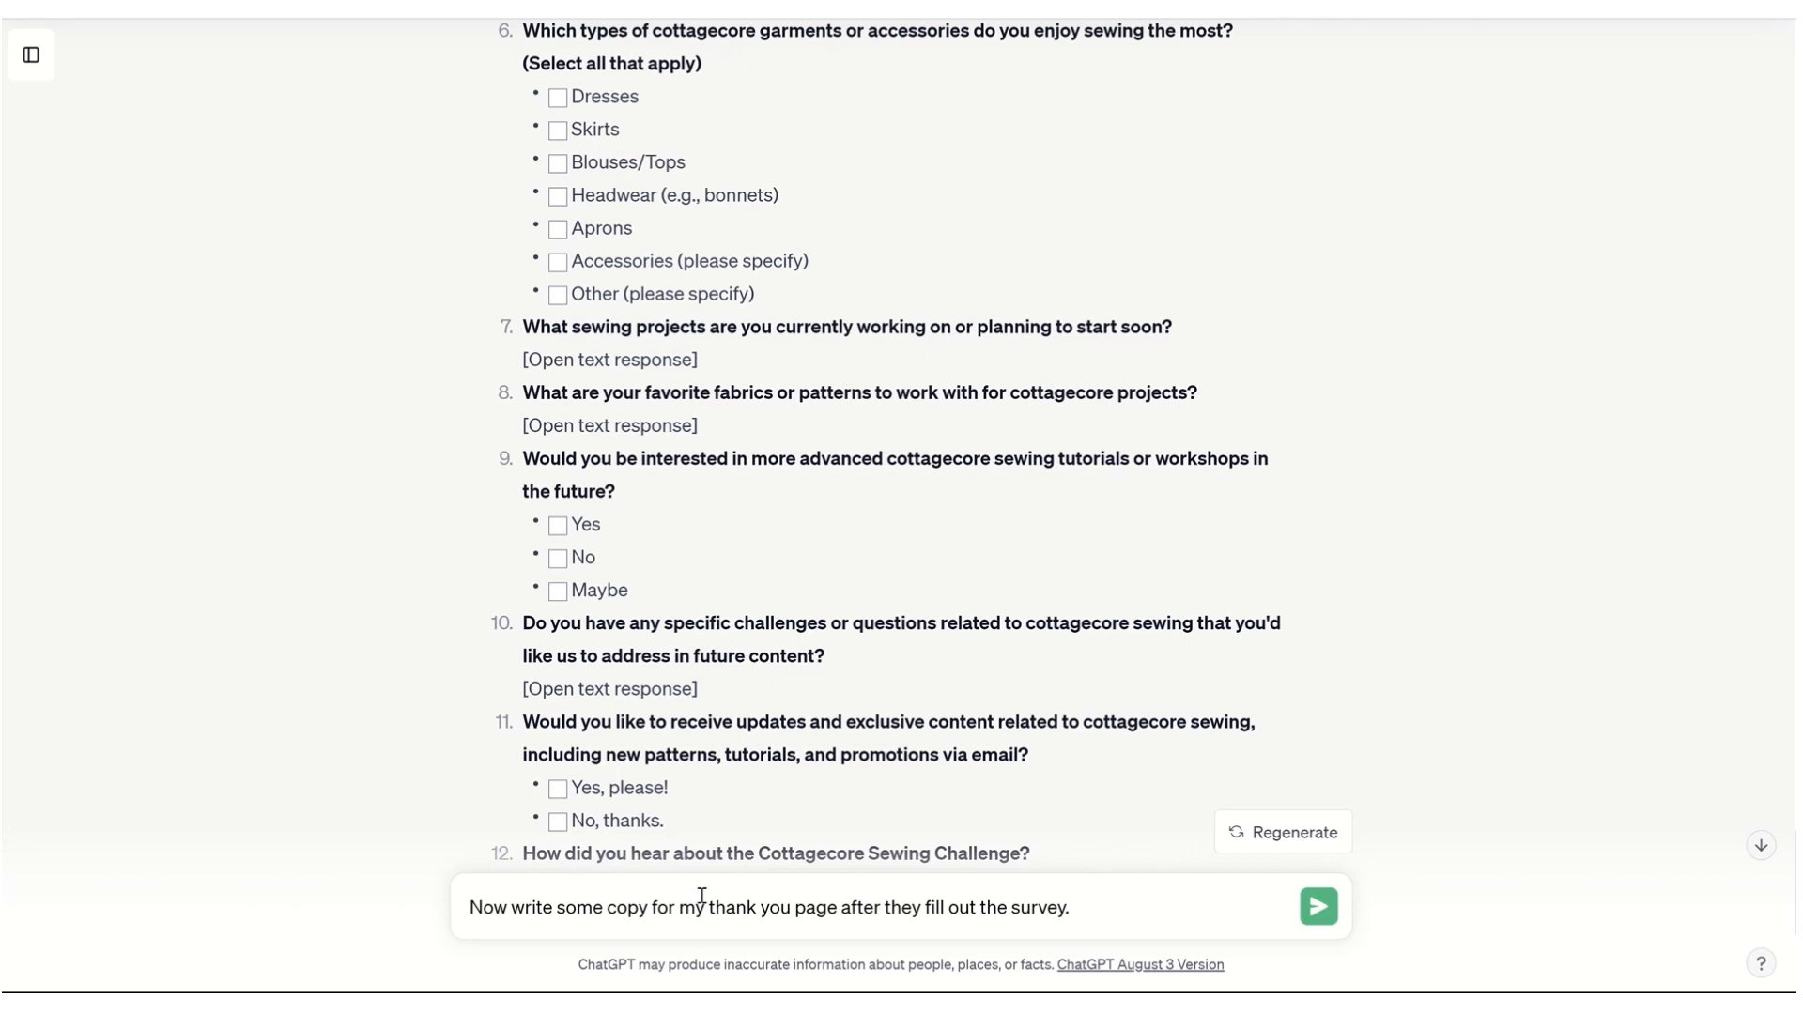
click(1075, 907)
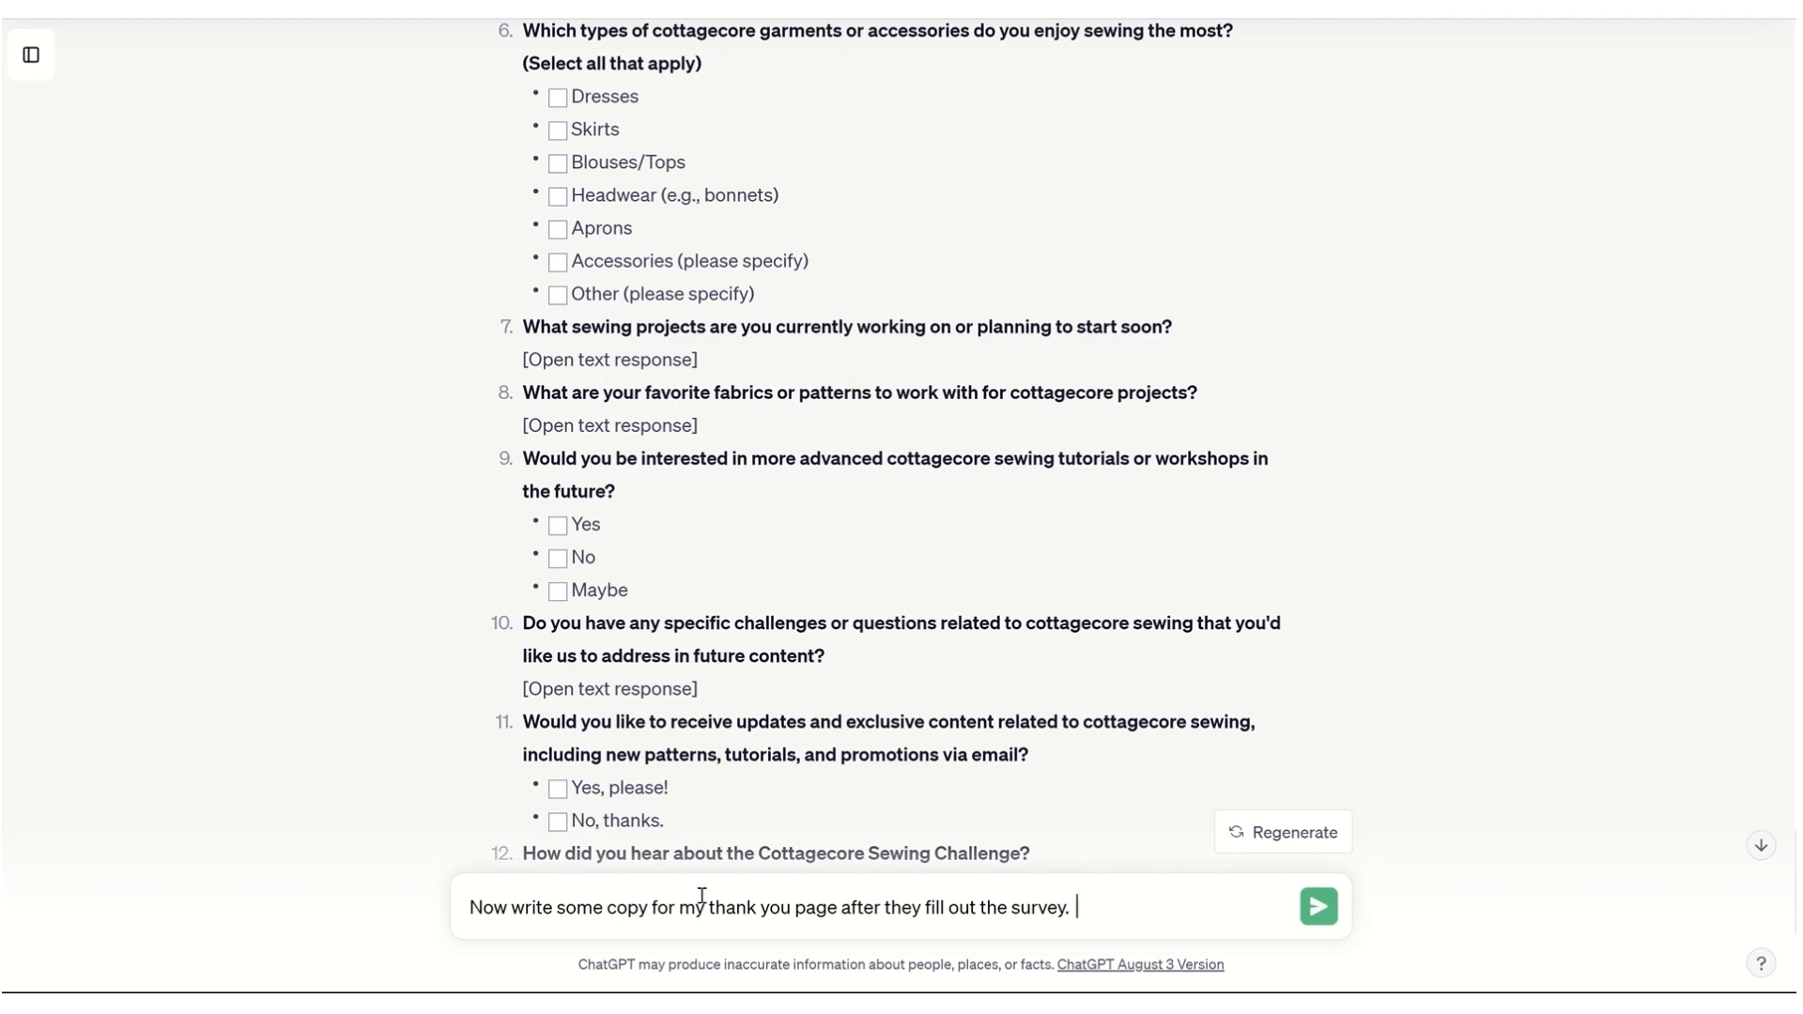
text(Write in the helpful and)
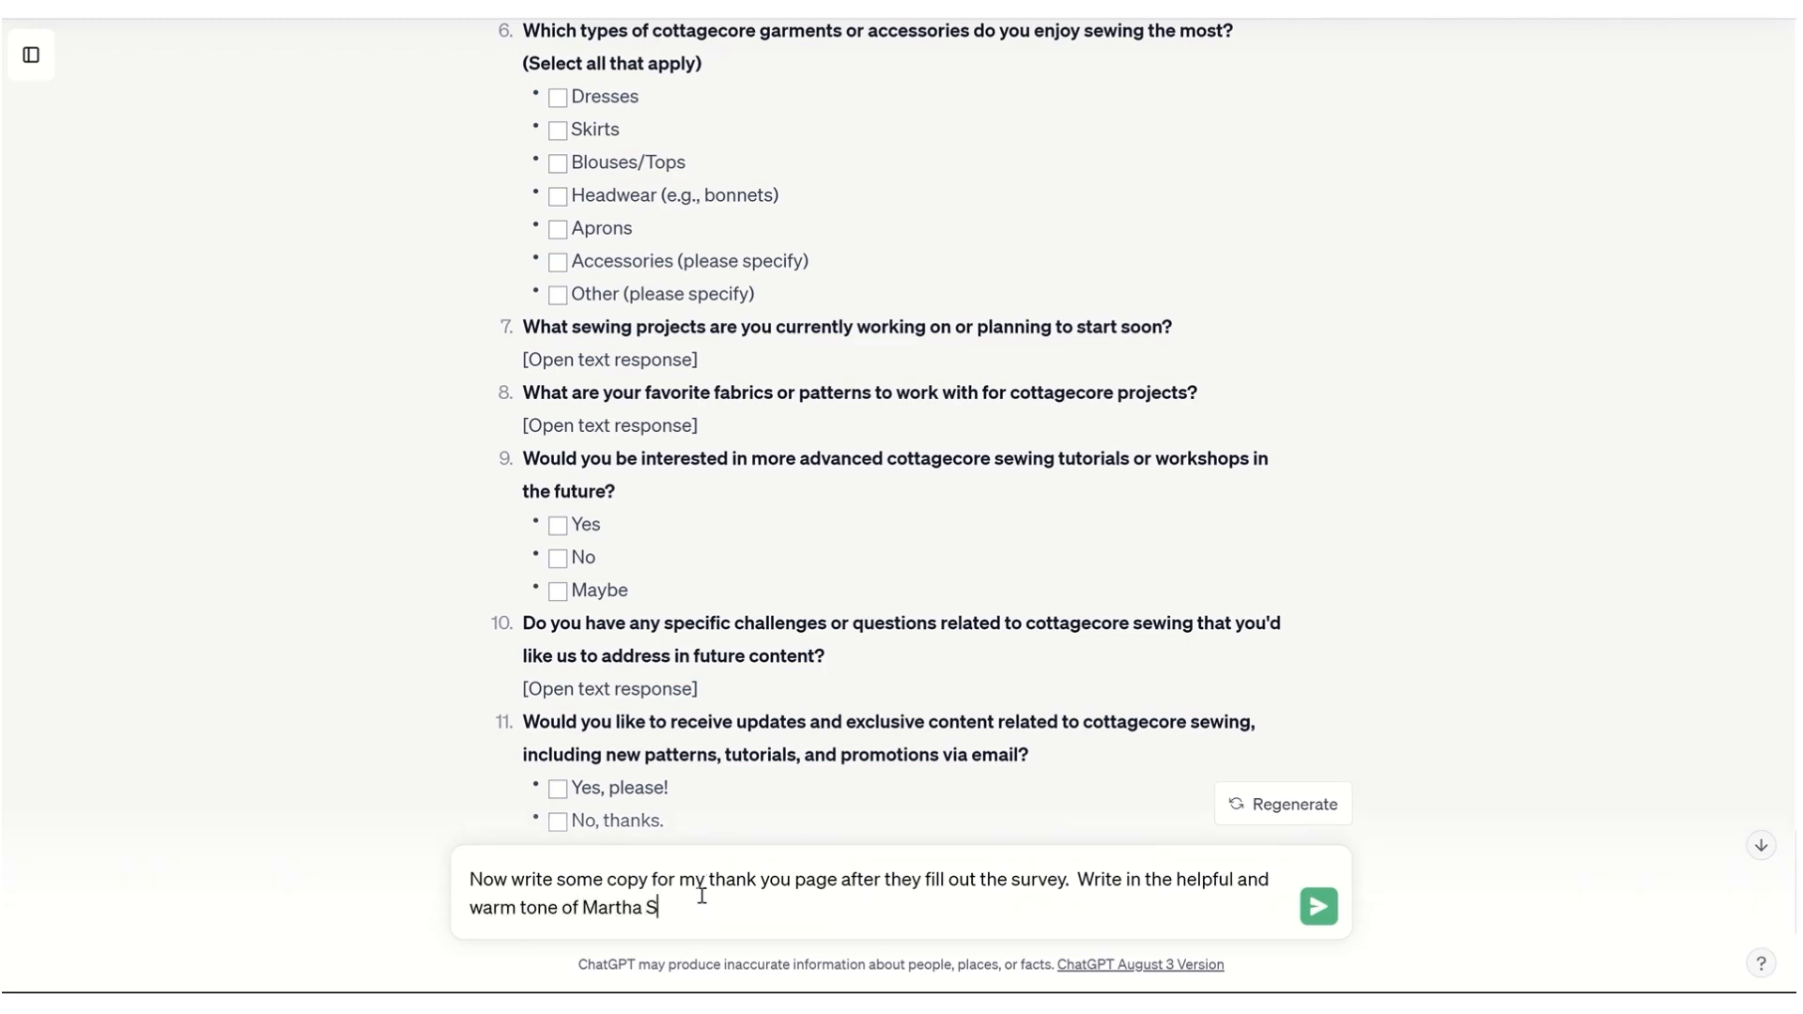
click(1319, 905)
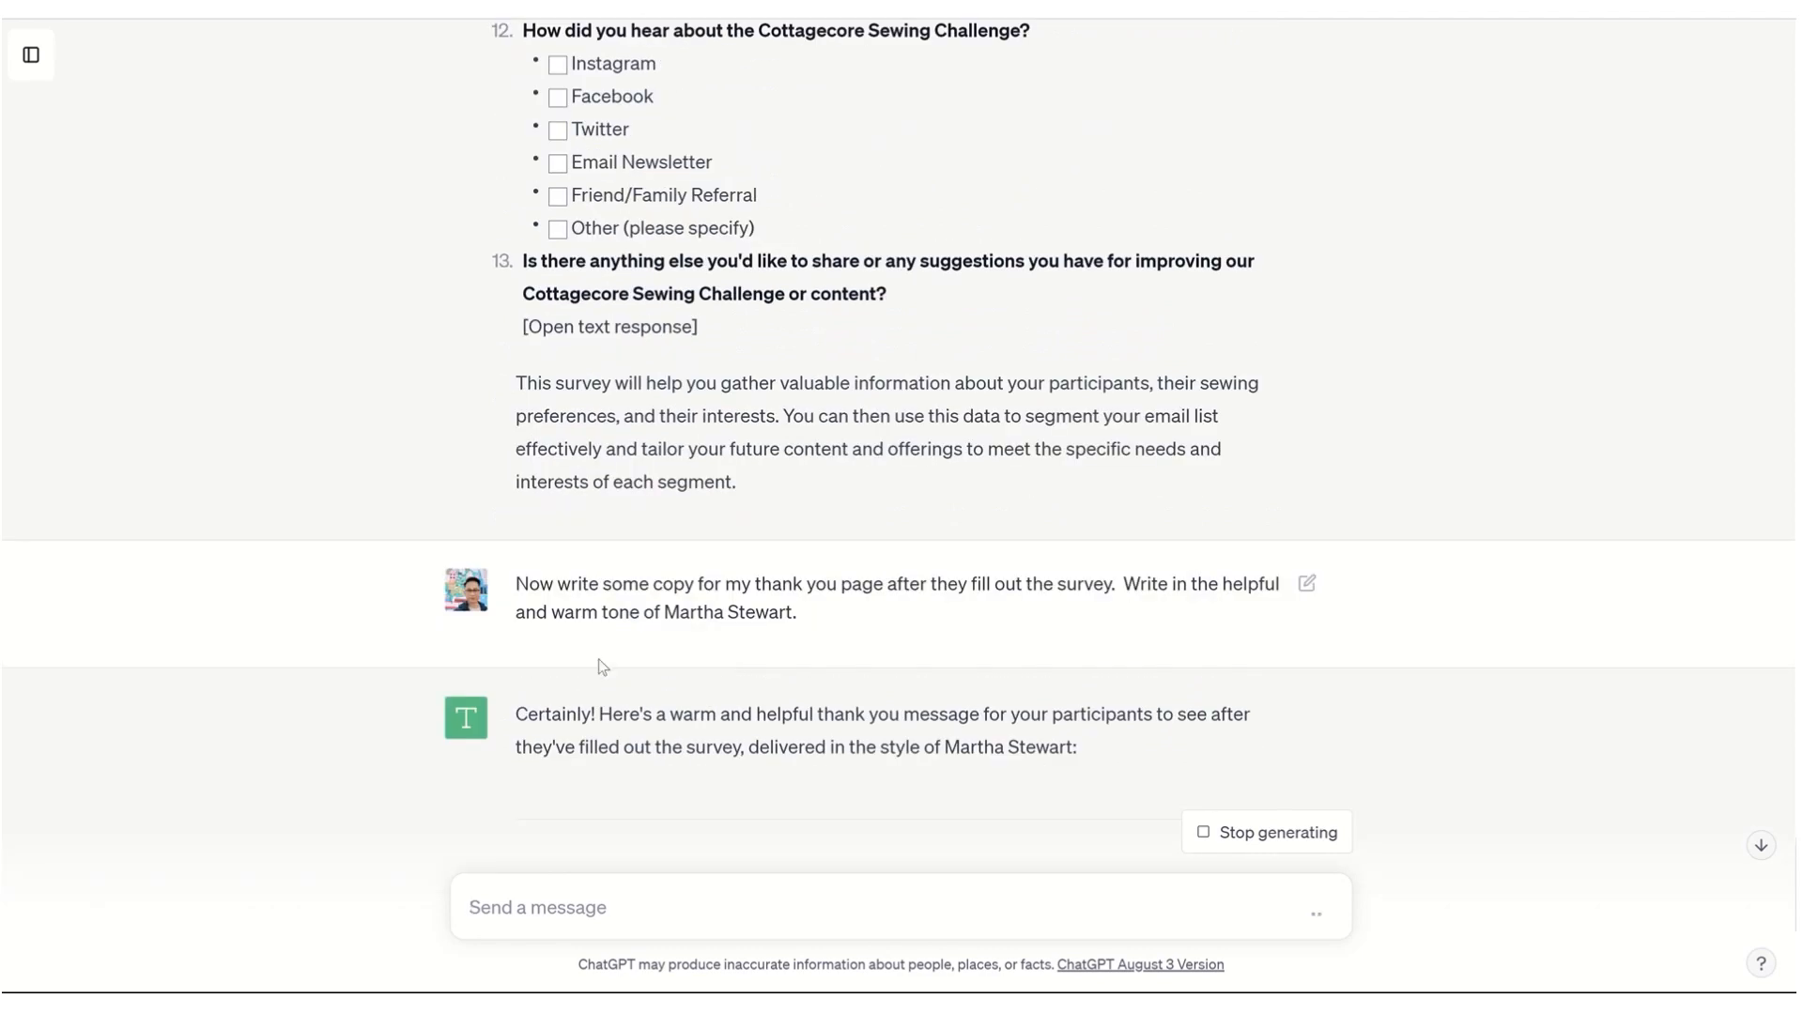
Read through the warm thank-you page message down to its sign-off
scroll(down, 3)
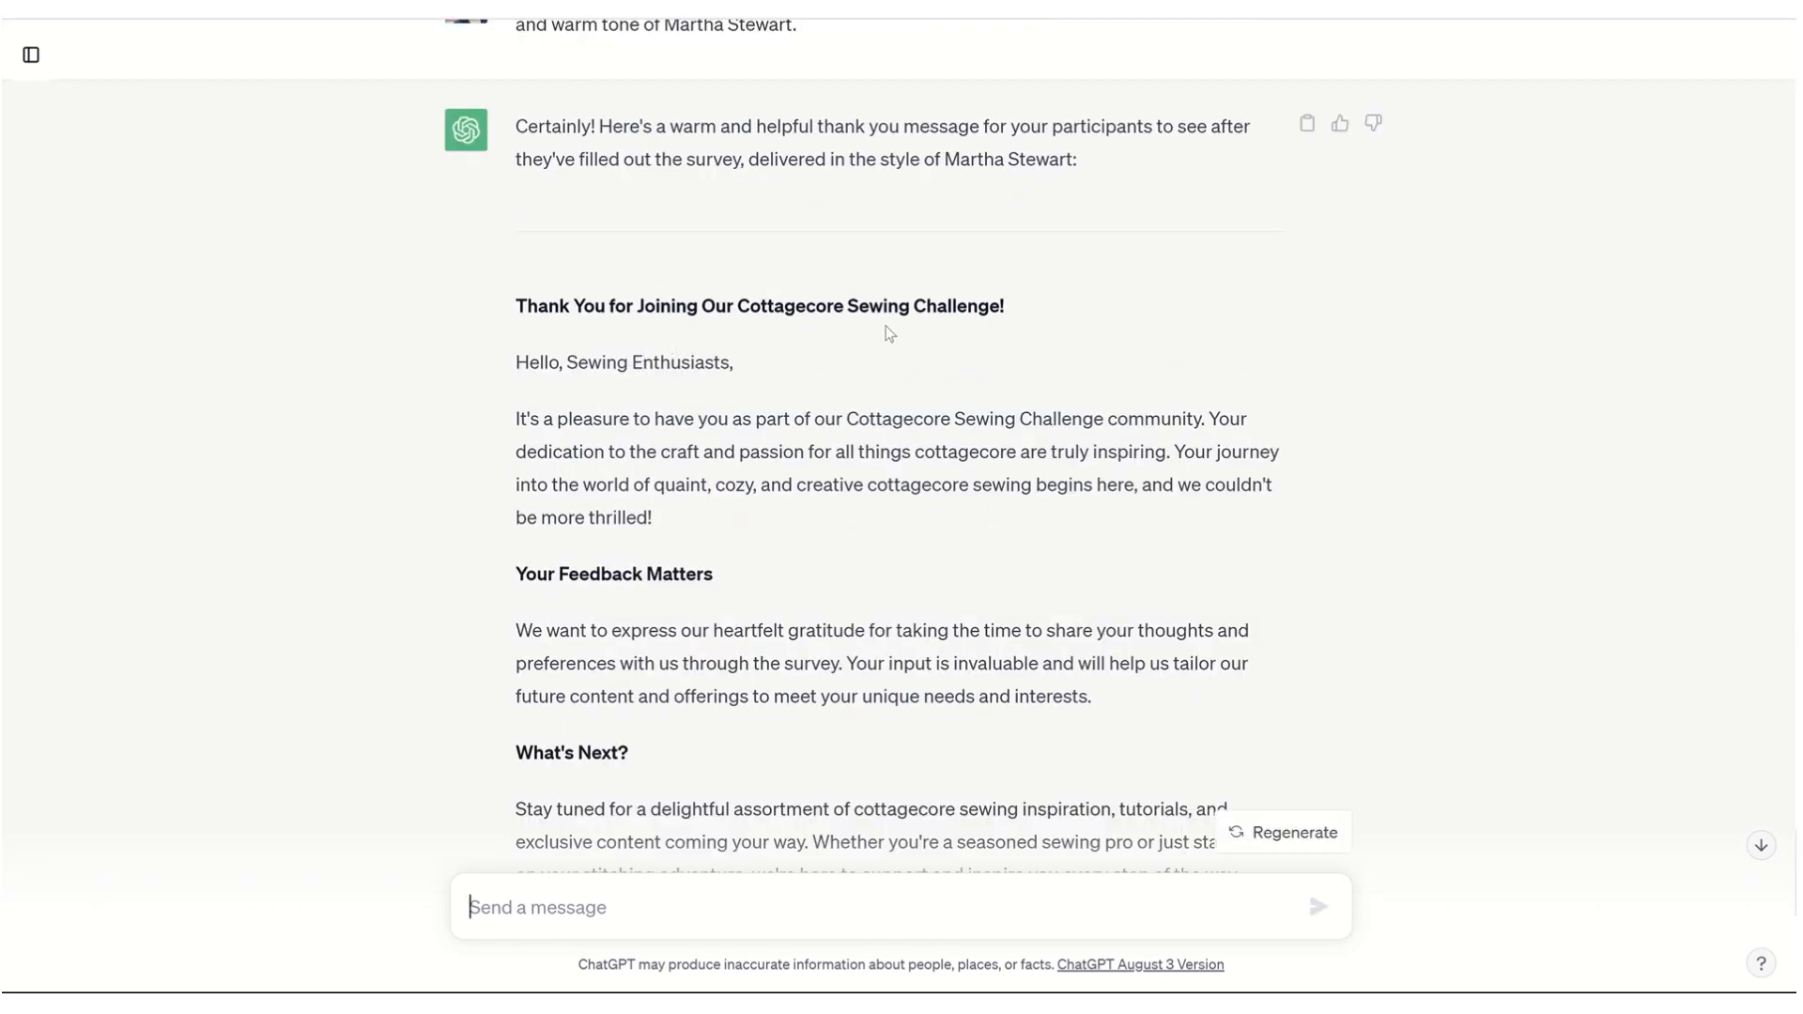
mouse_move(546, 464)
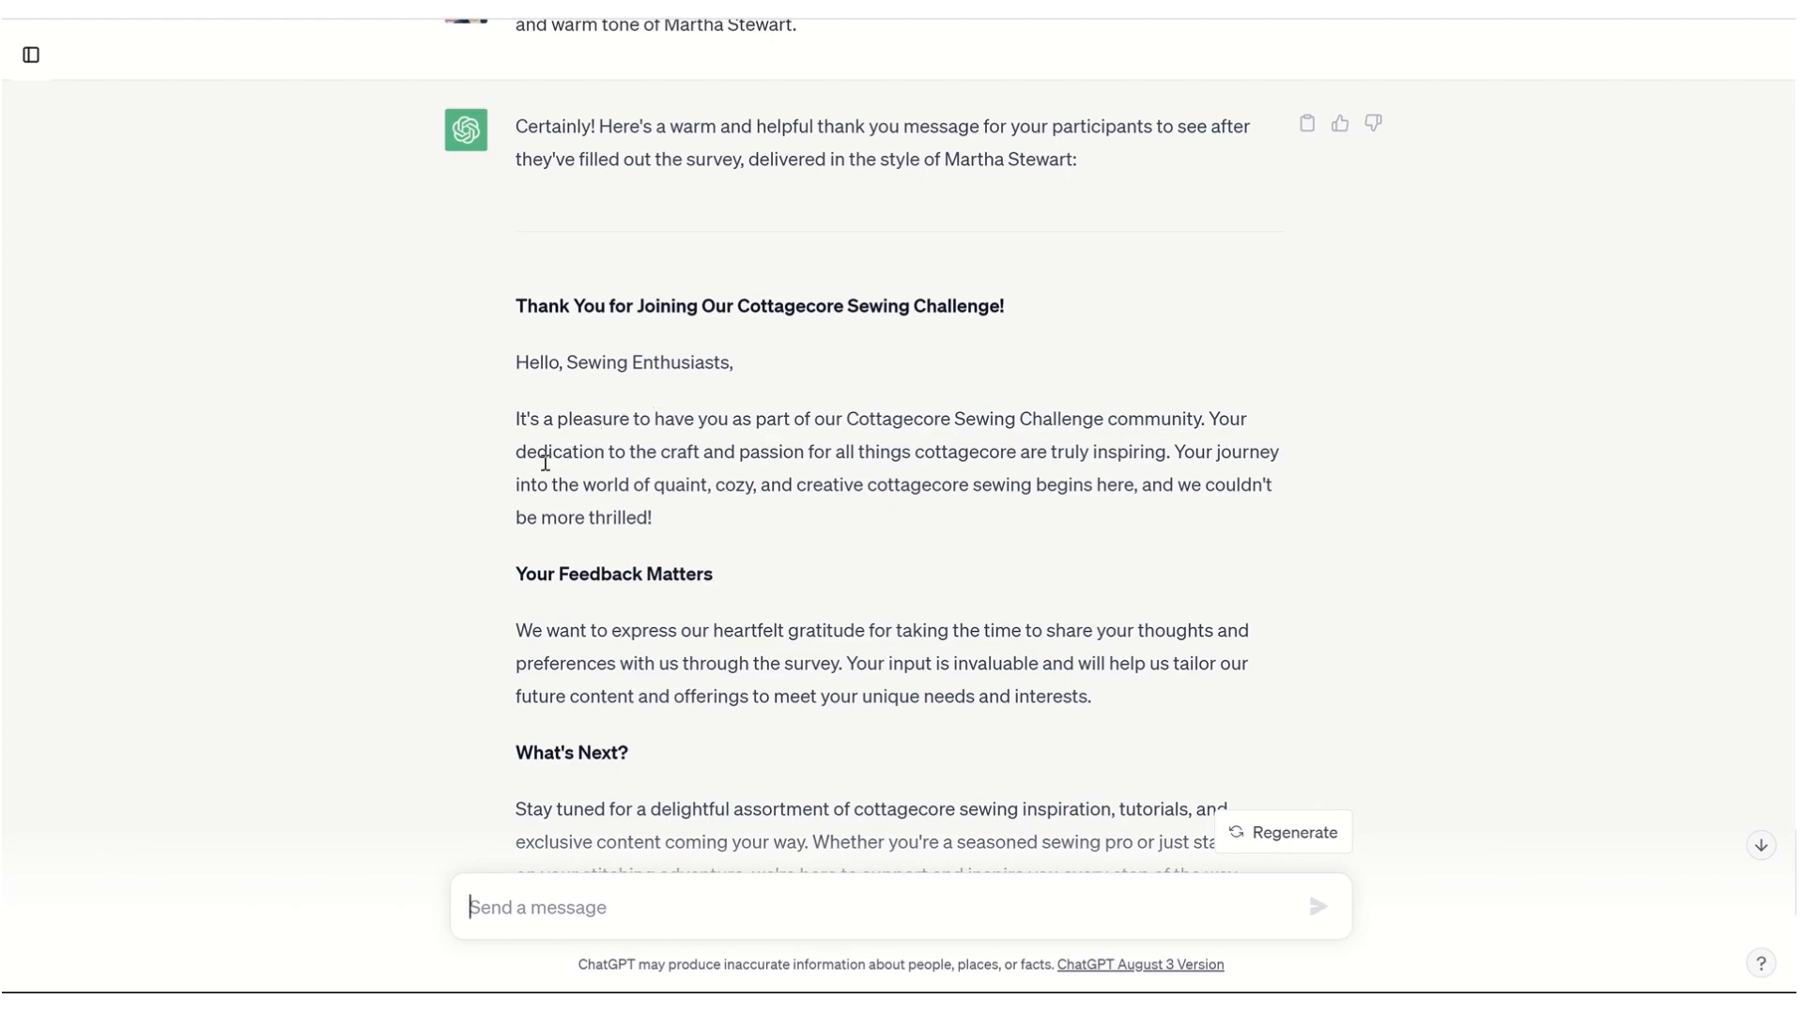
scroll(down, 3)
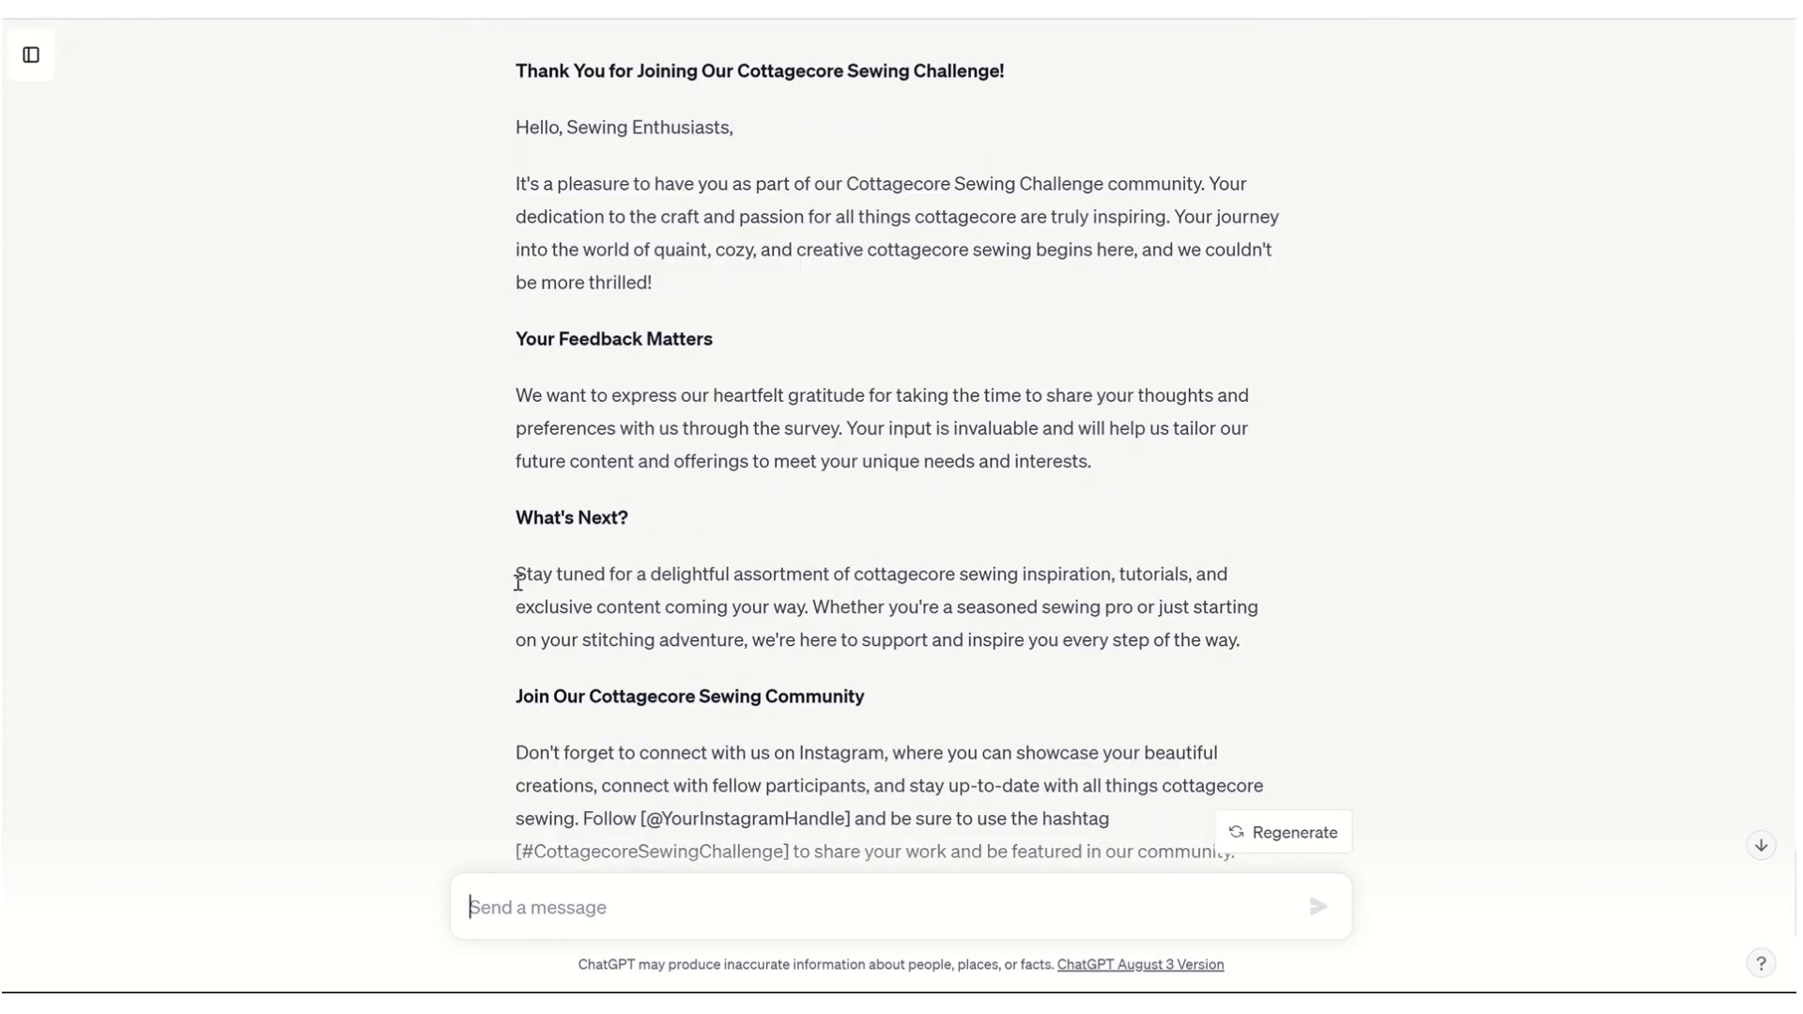
scroll(down, 3)
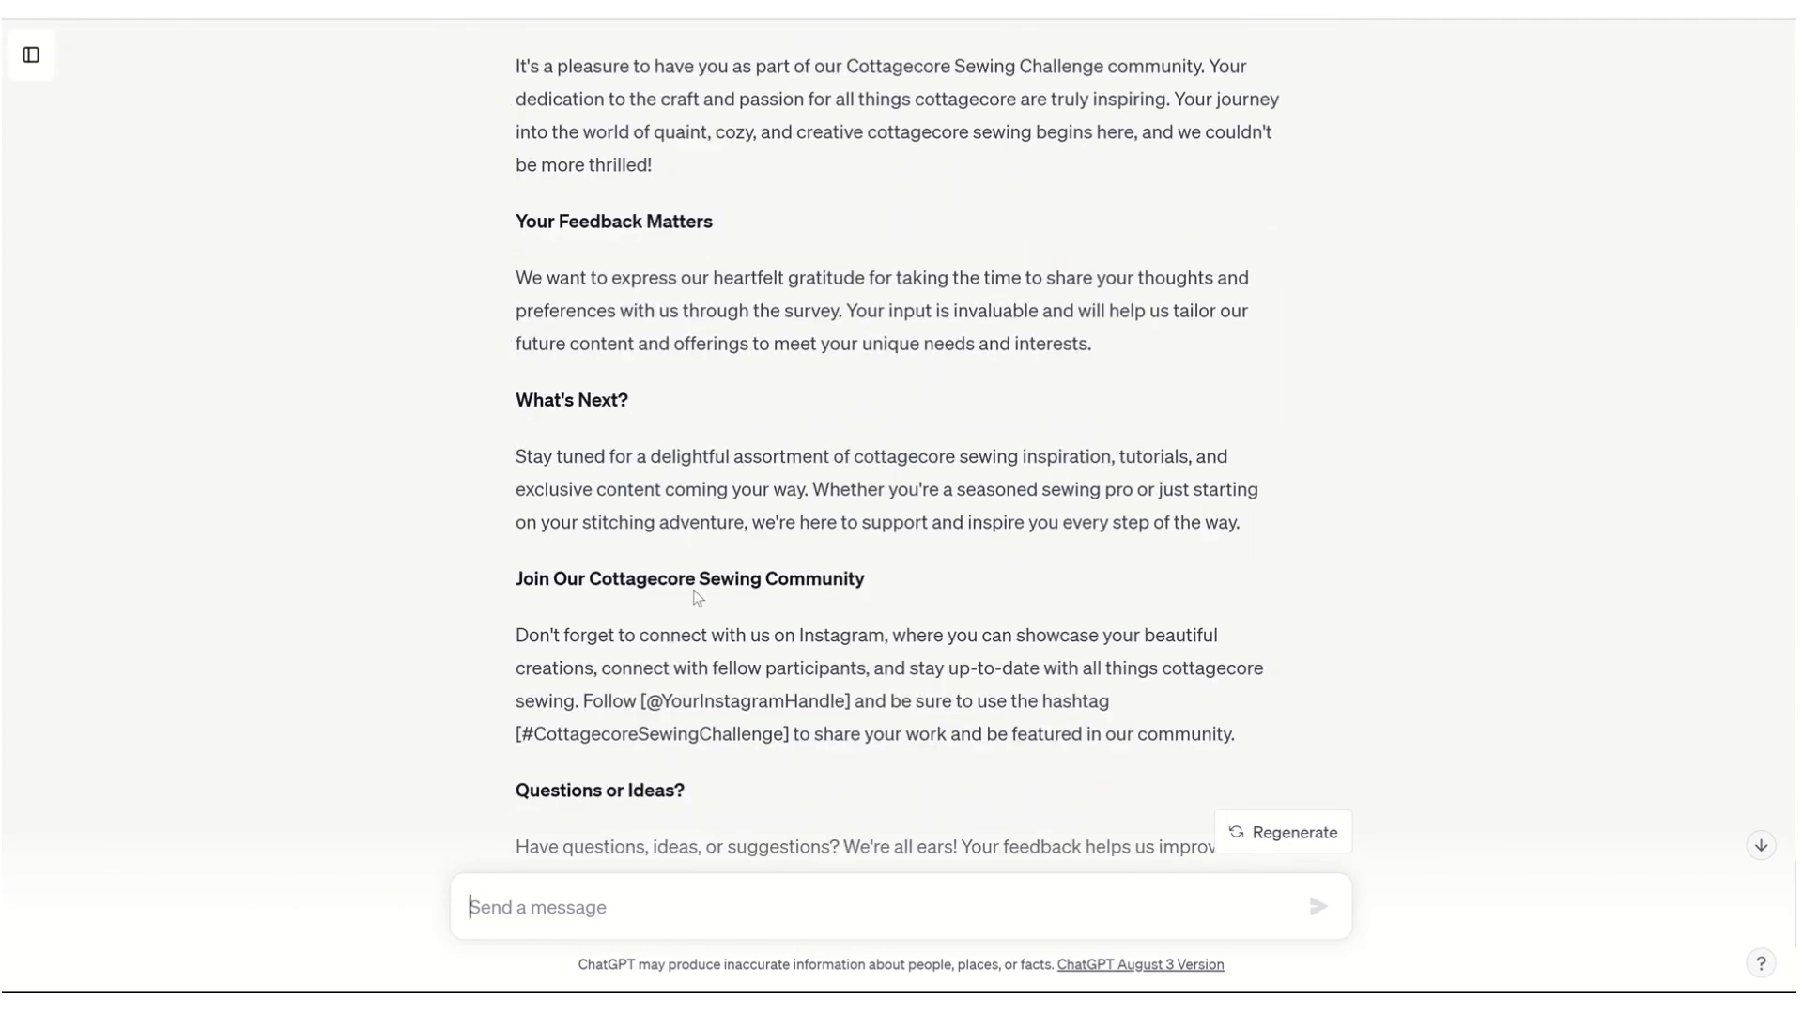
scroll(down, 3)
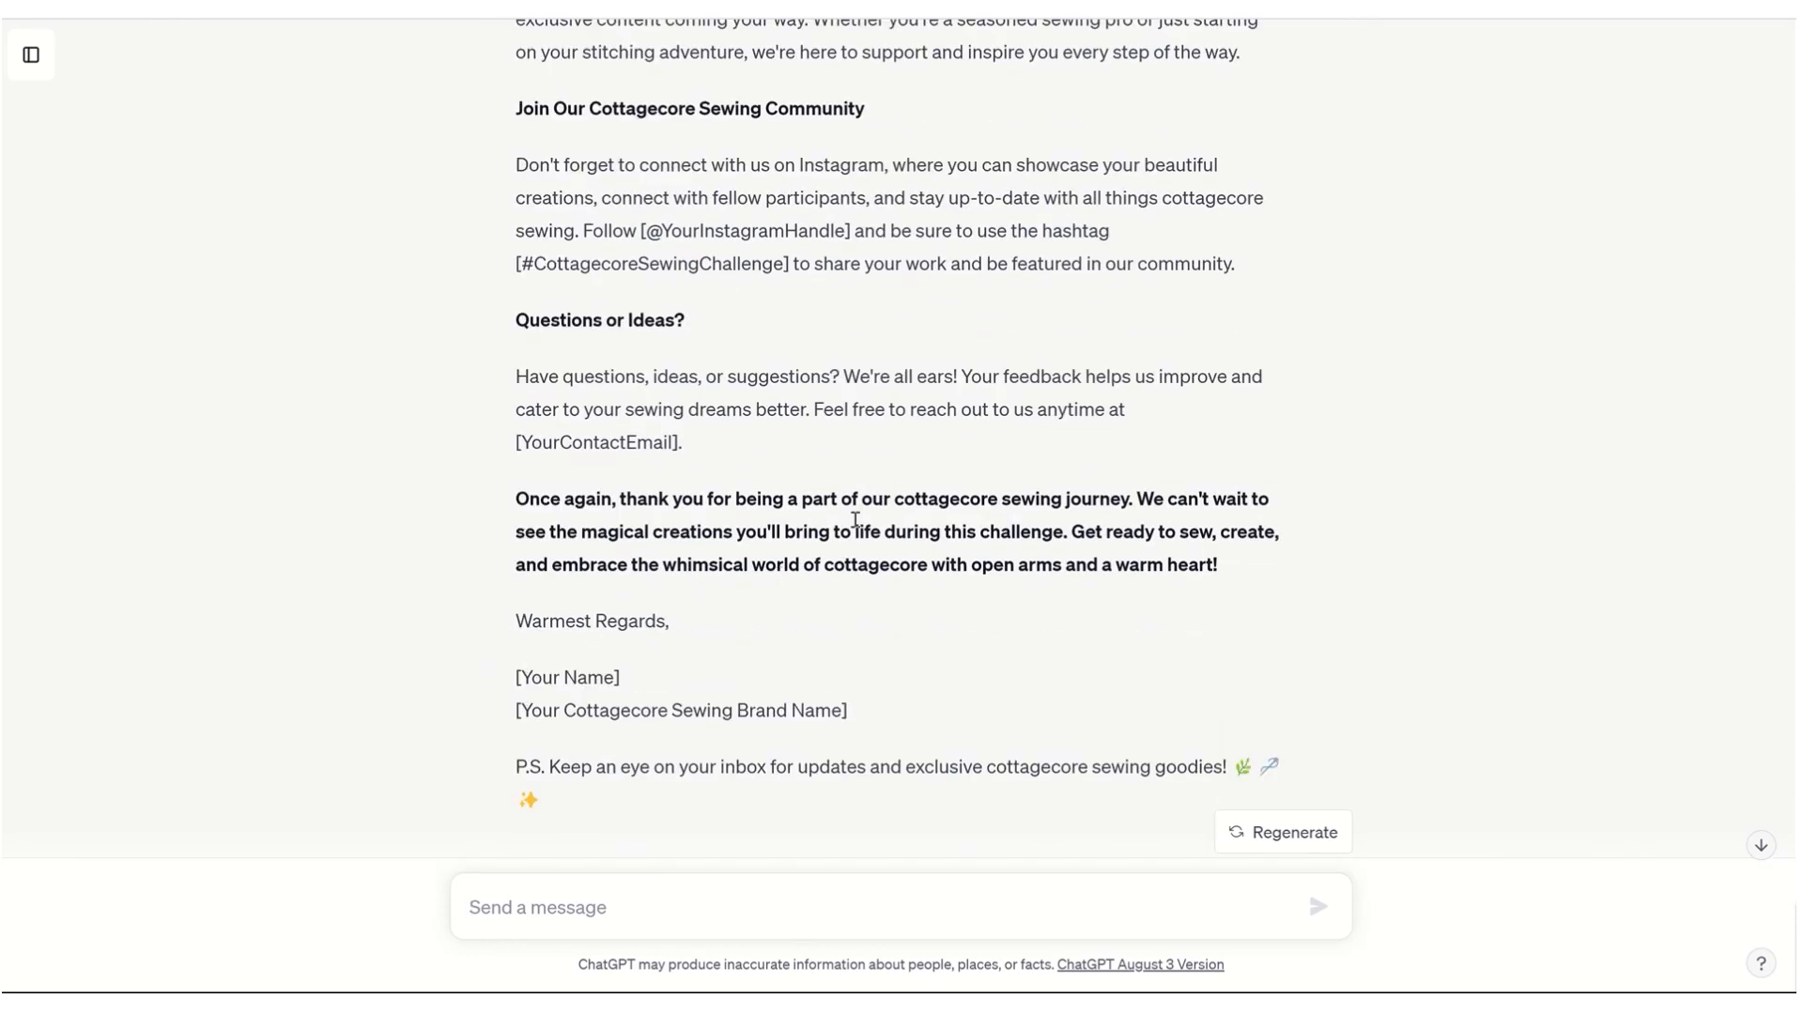
mouse_move(774, 506)
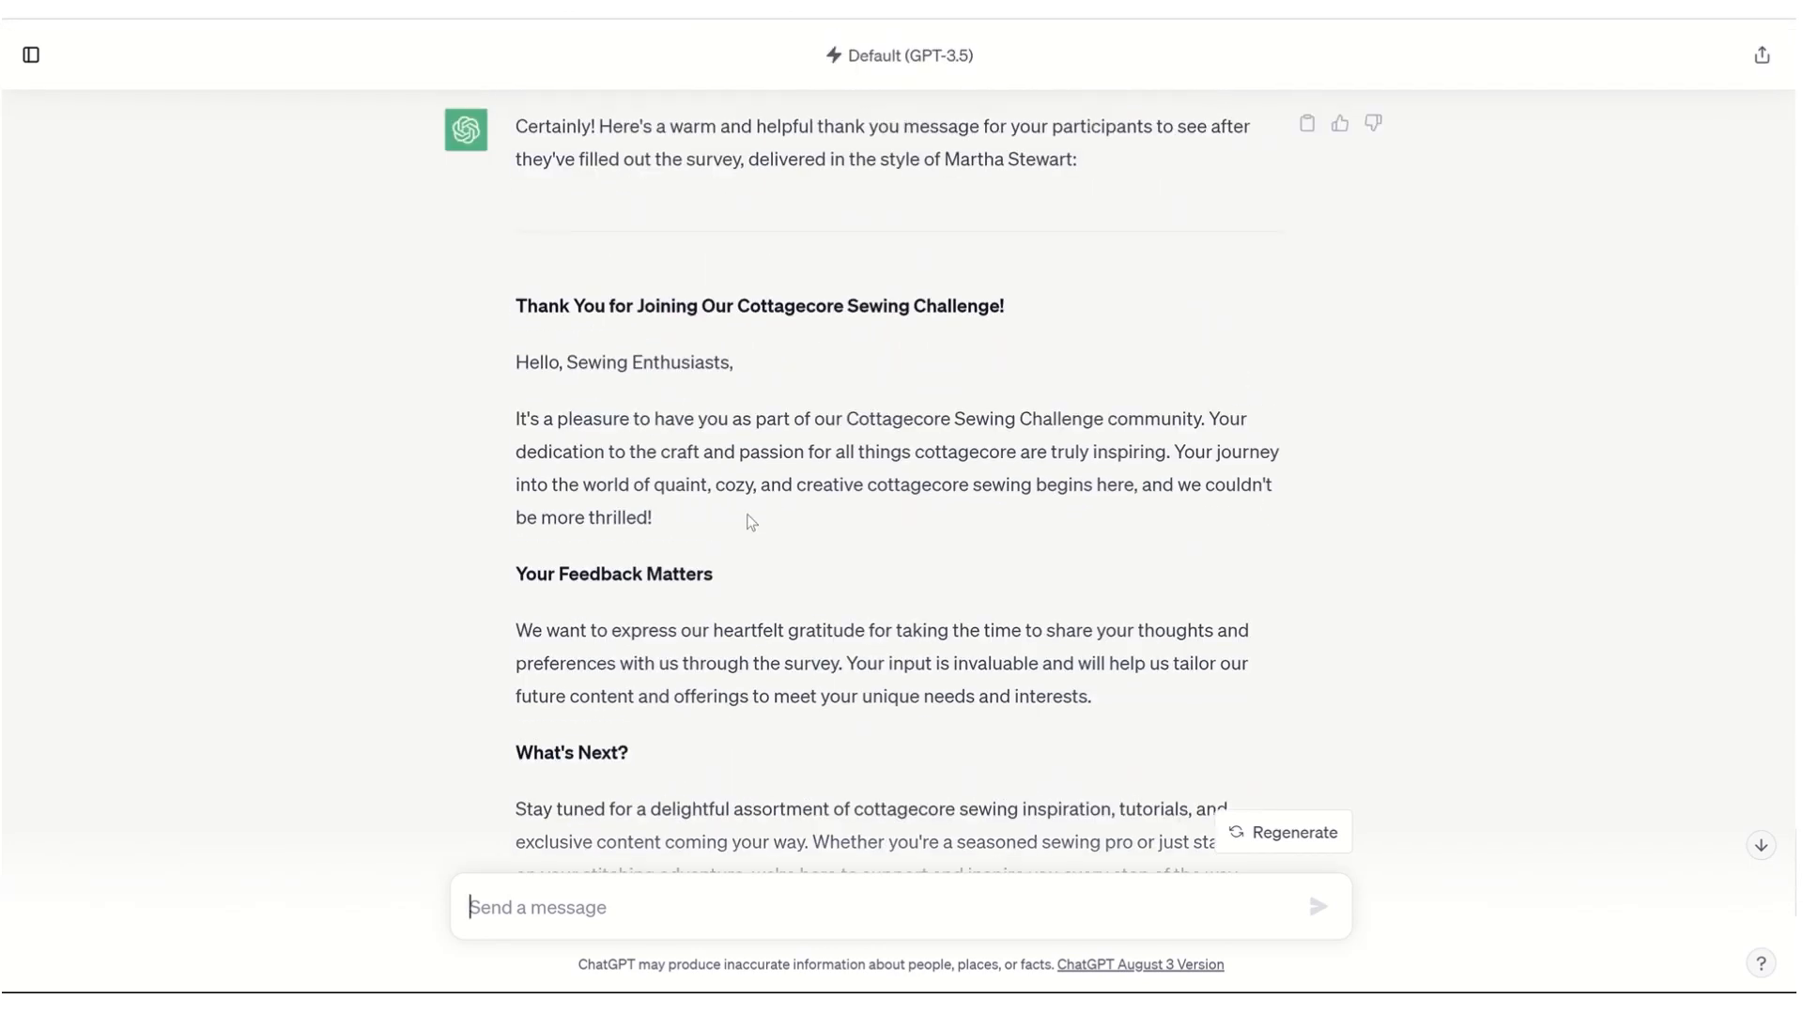
mouse_move(381, 52)
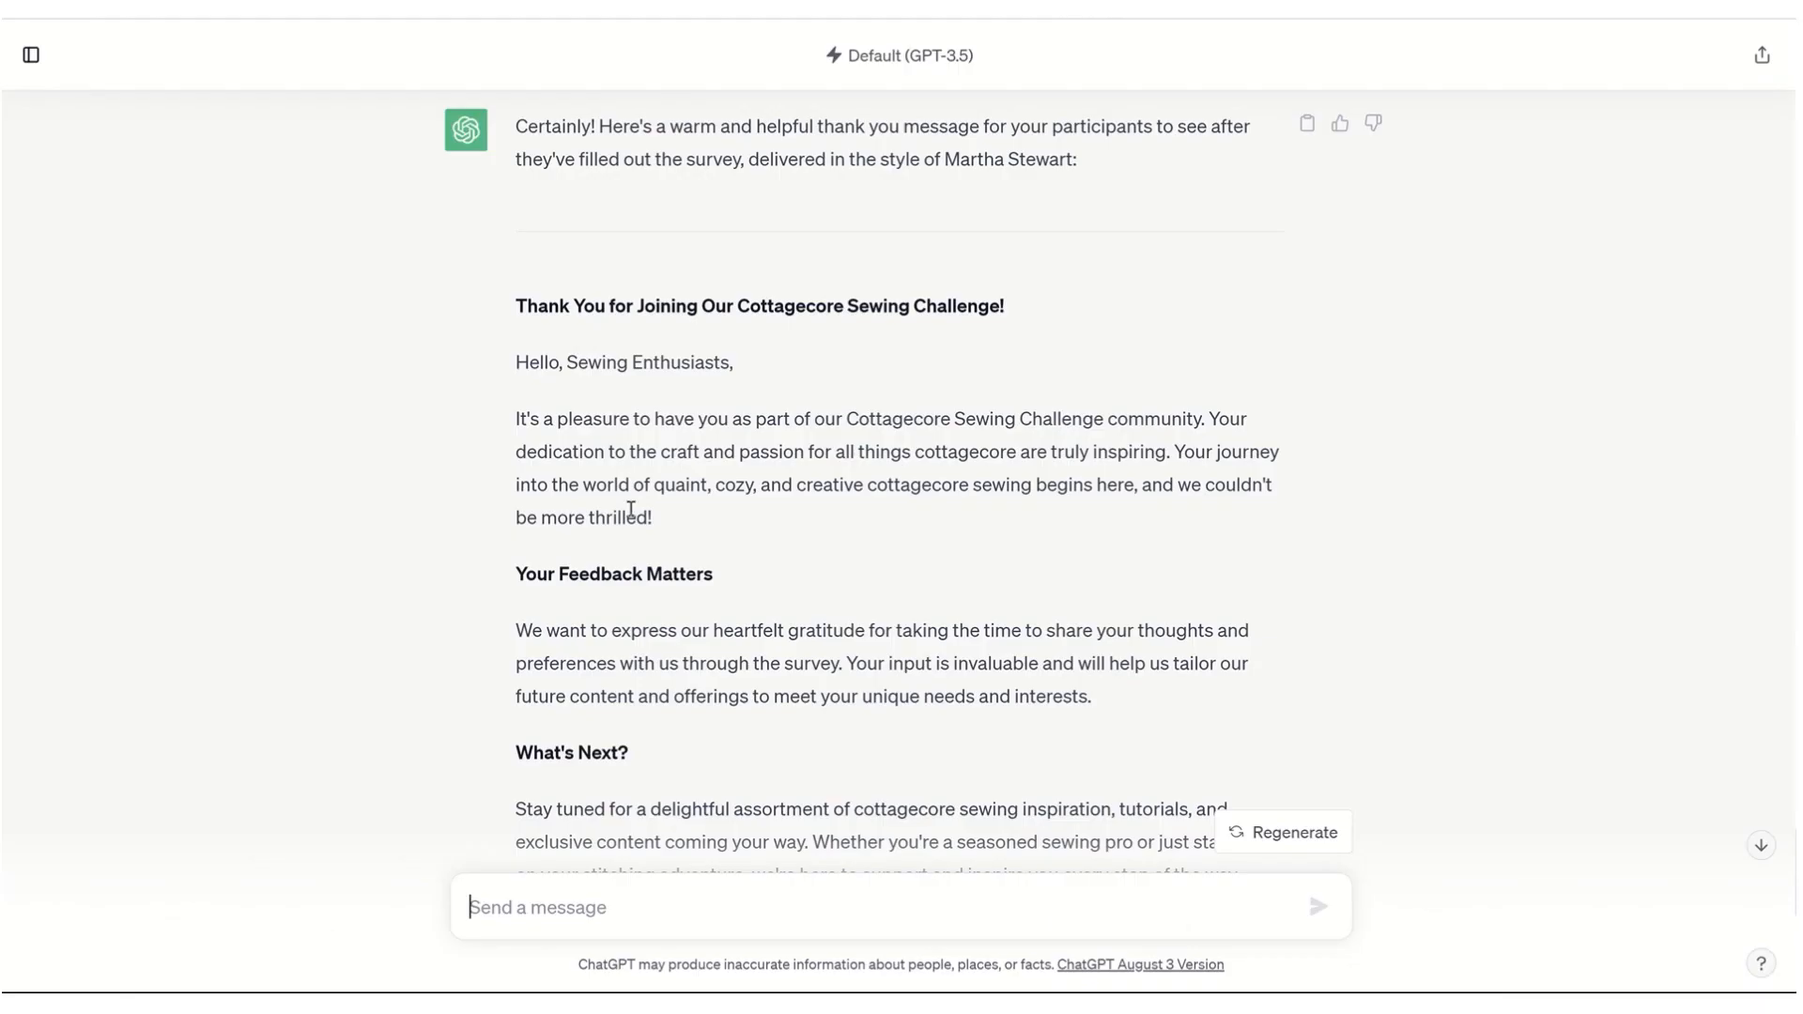
Request a short welcome email in the same warm tone and read it through to its sign-off
text(Now)
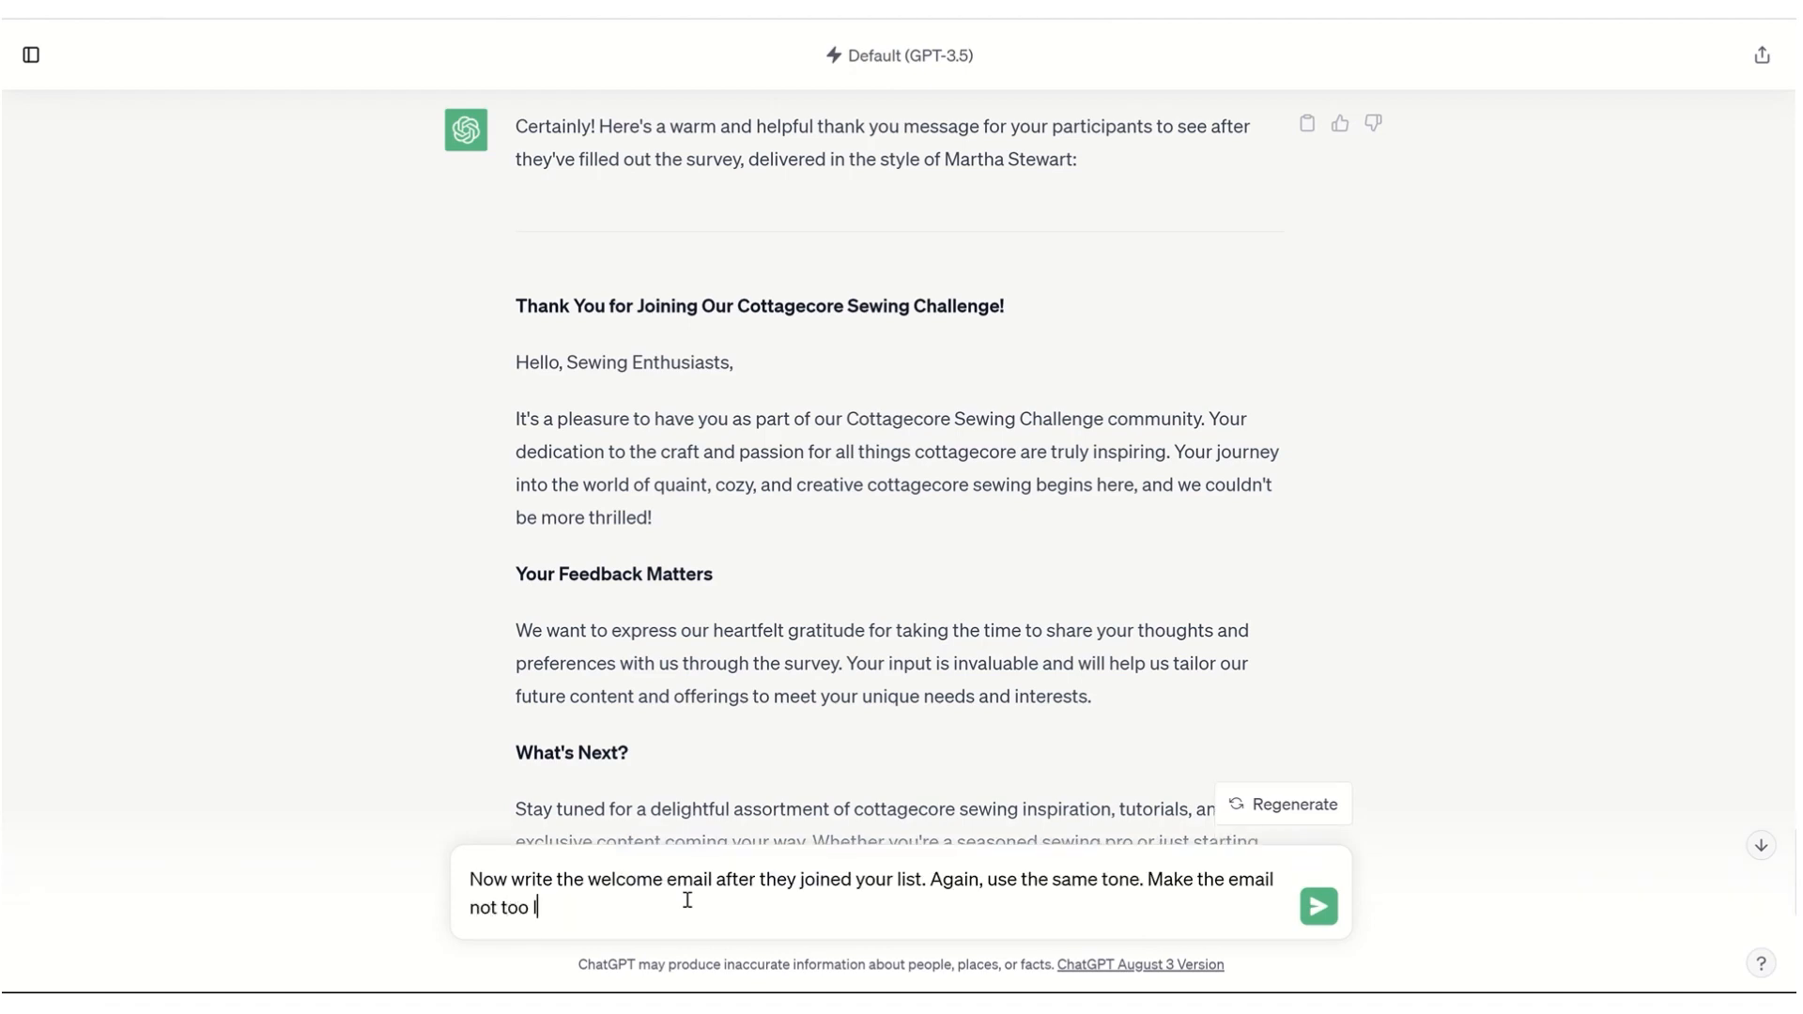
click(1319, 906)
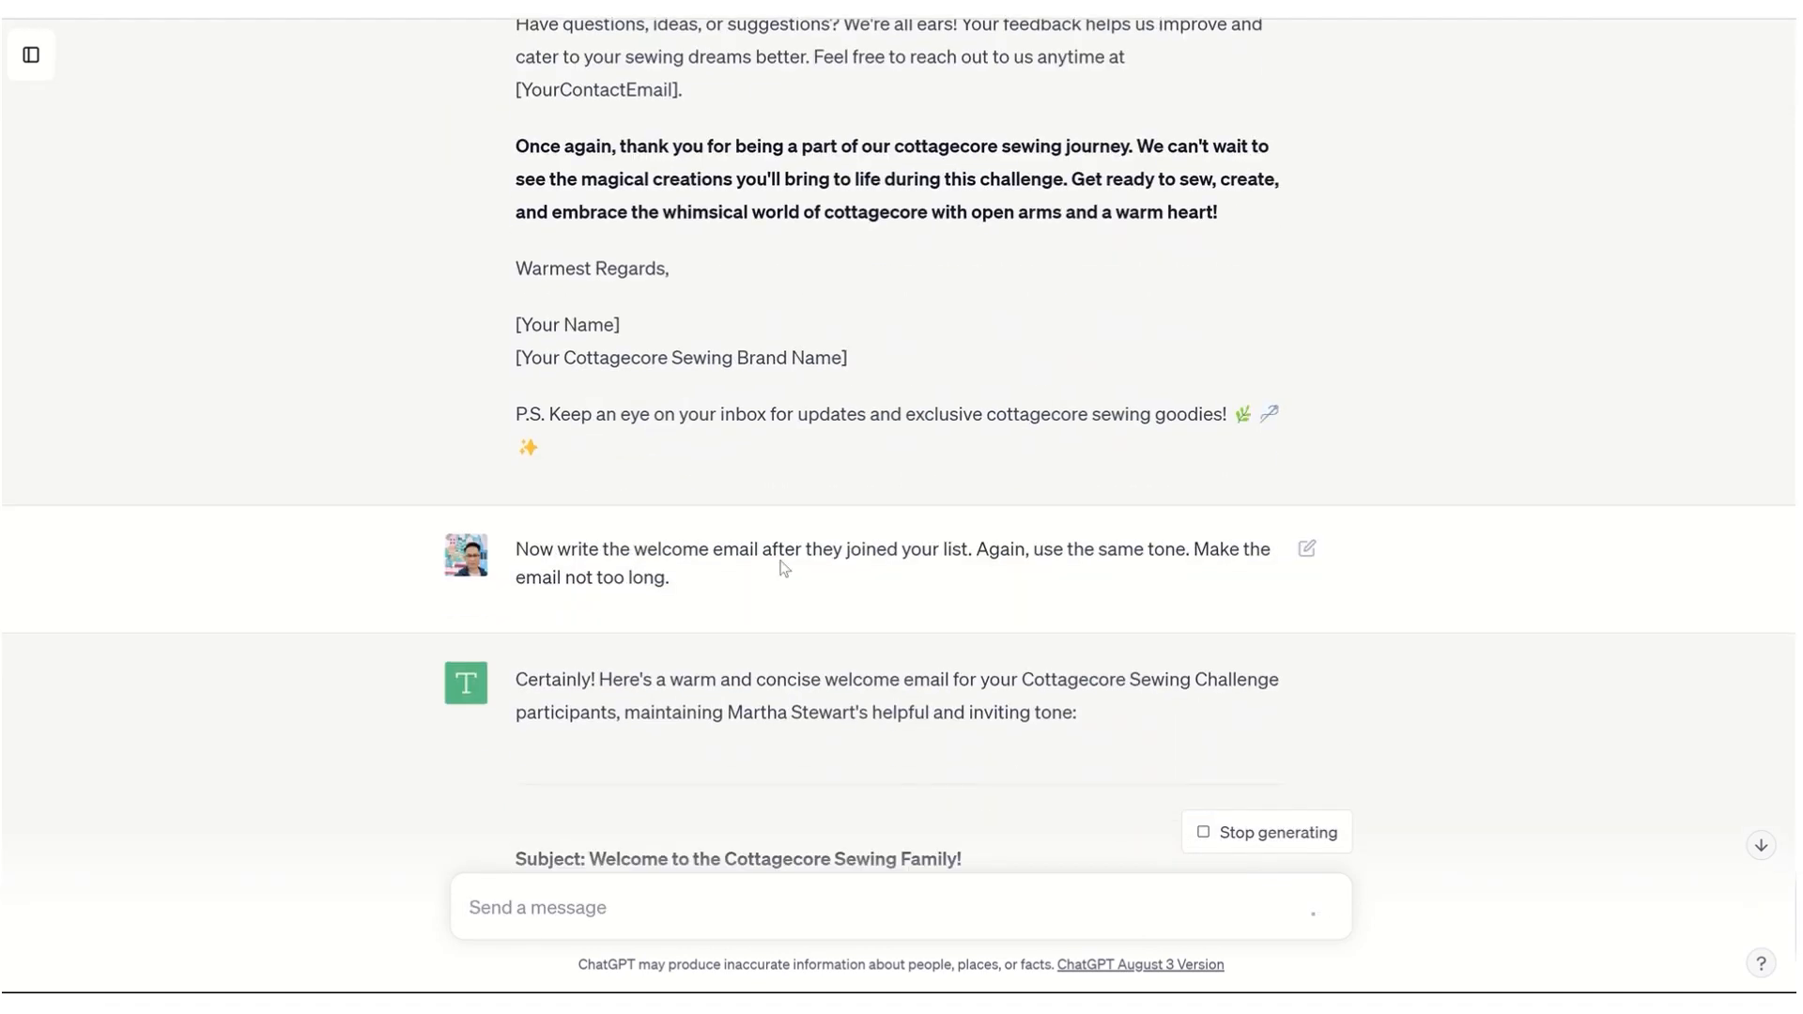
scroll(down, 3)
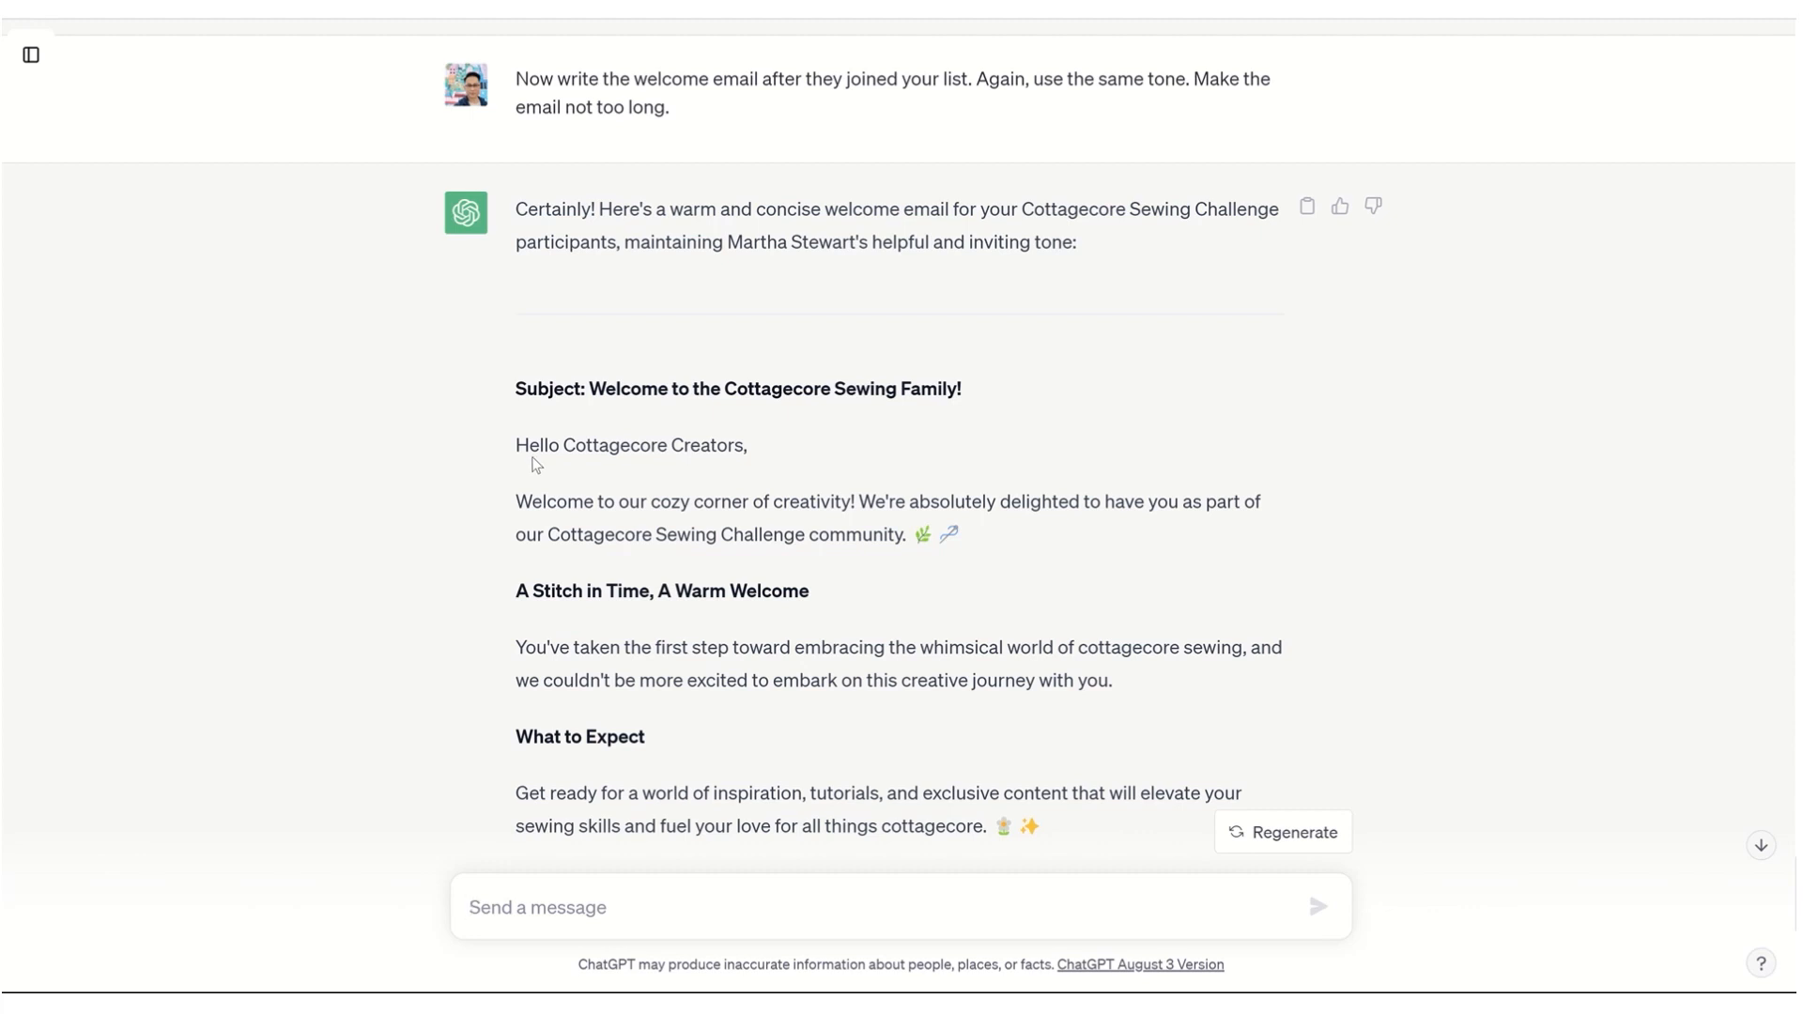
scroll(down, 3)
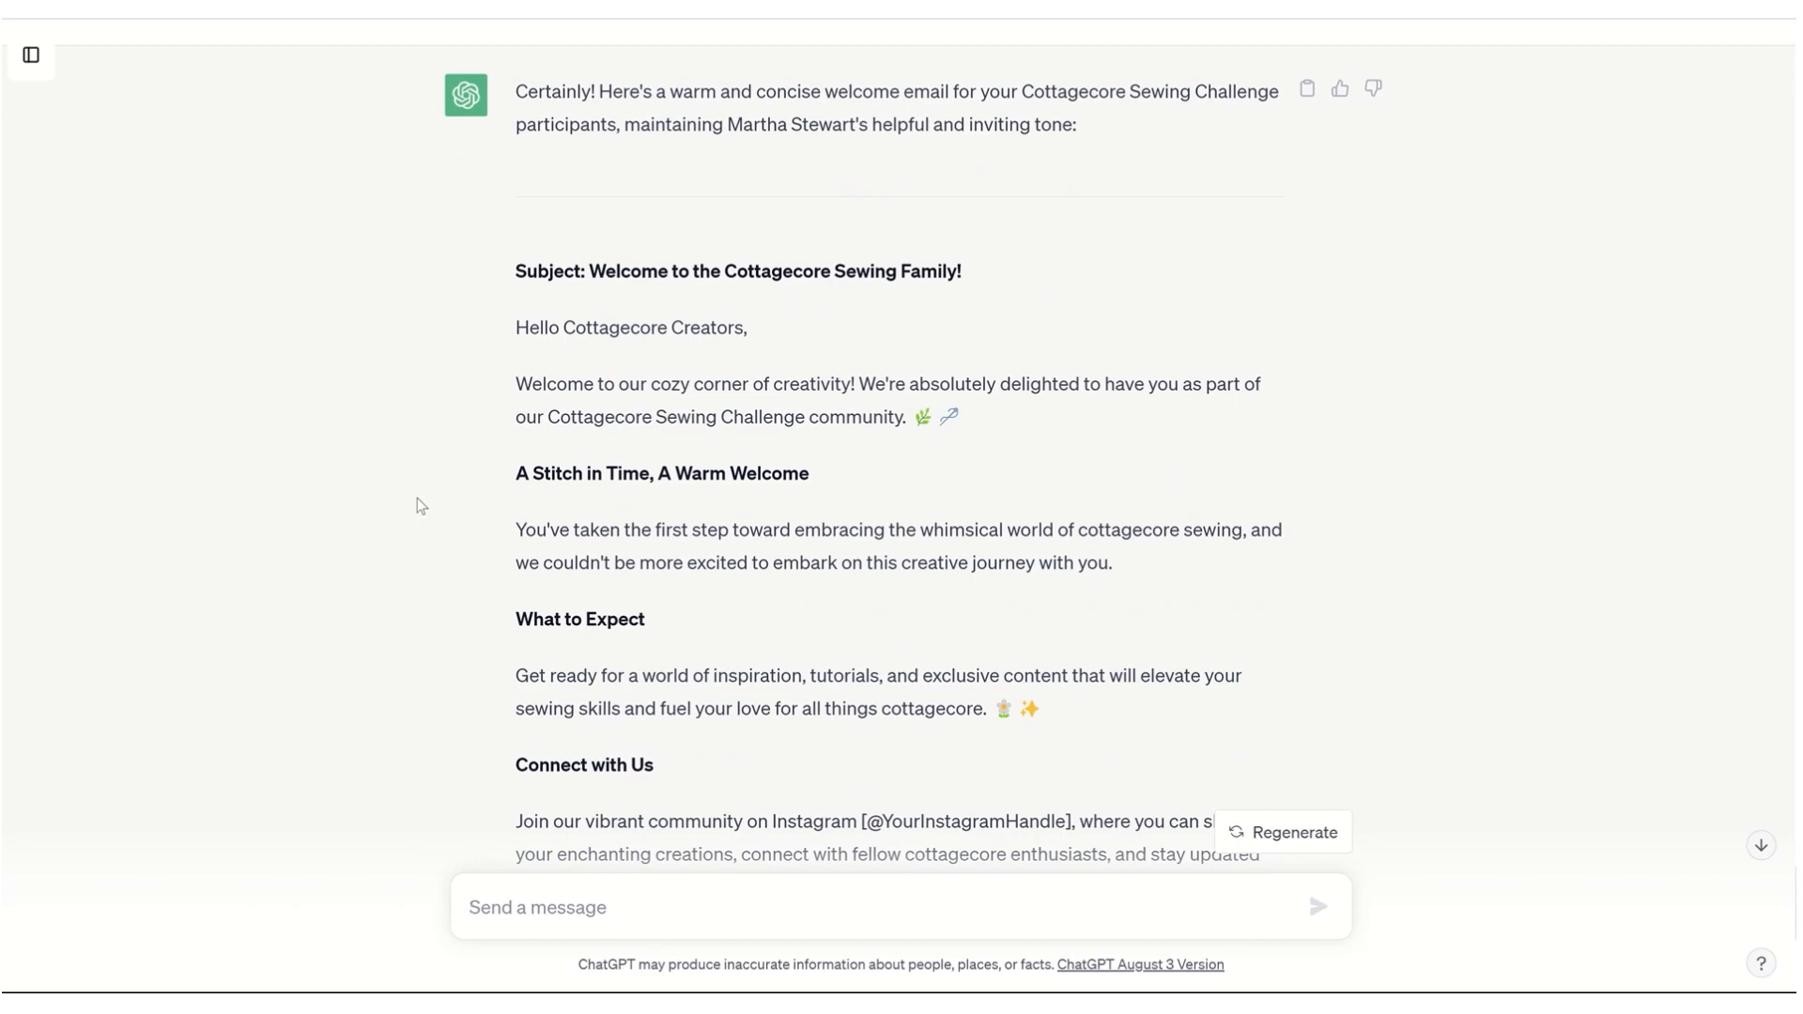
scroll(down, 3)
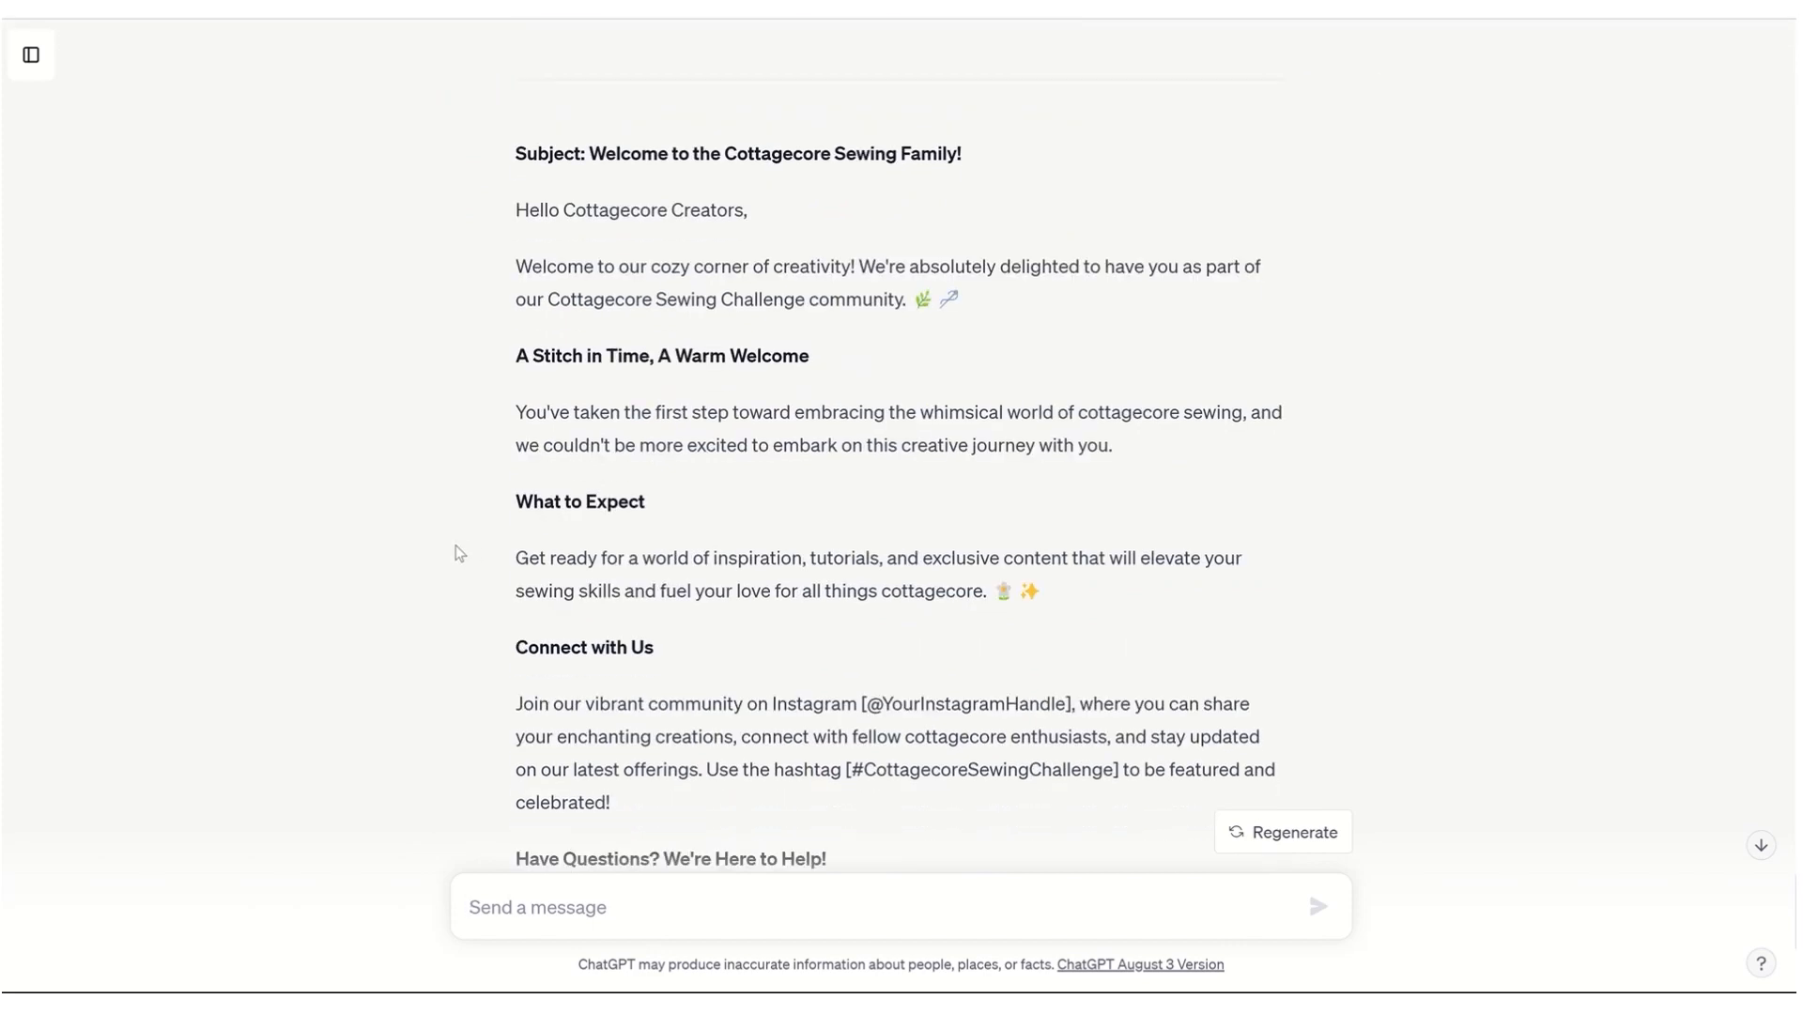
scroll(down, 3)
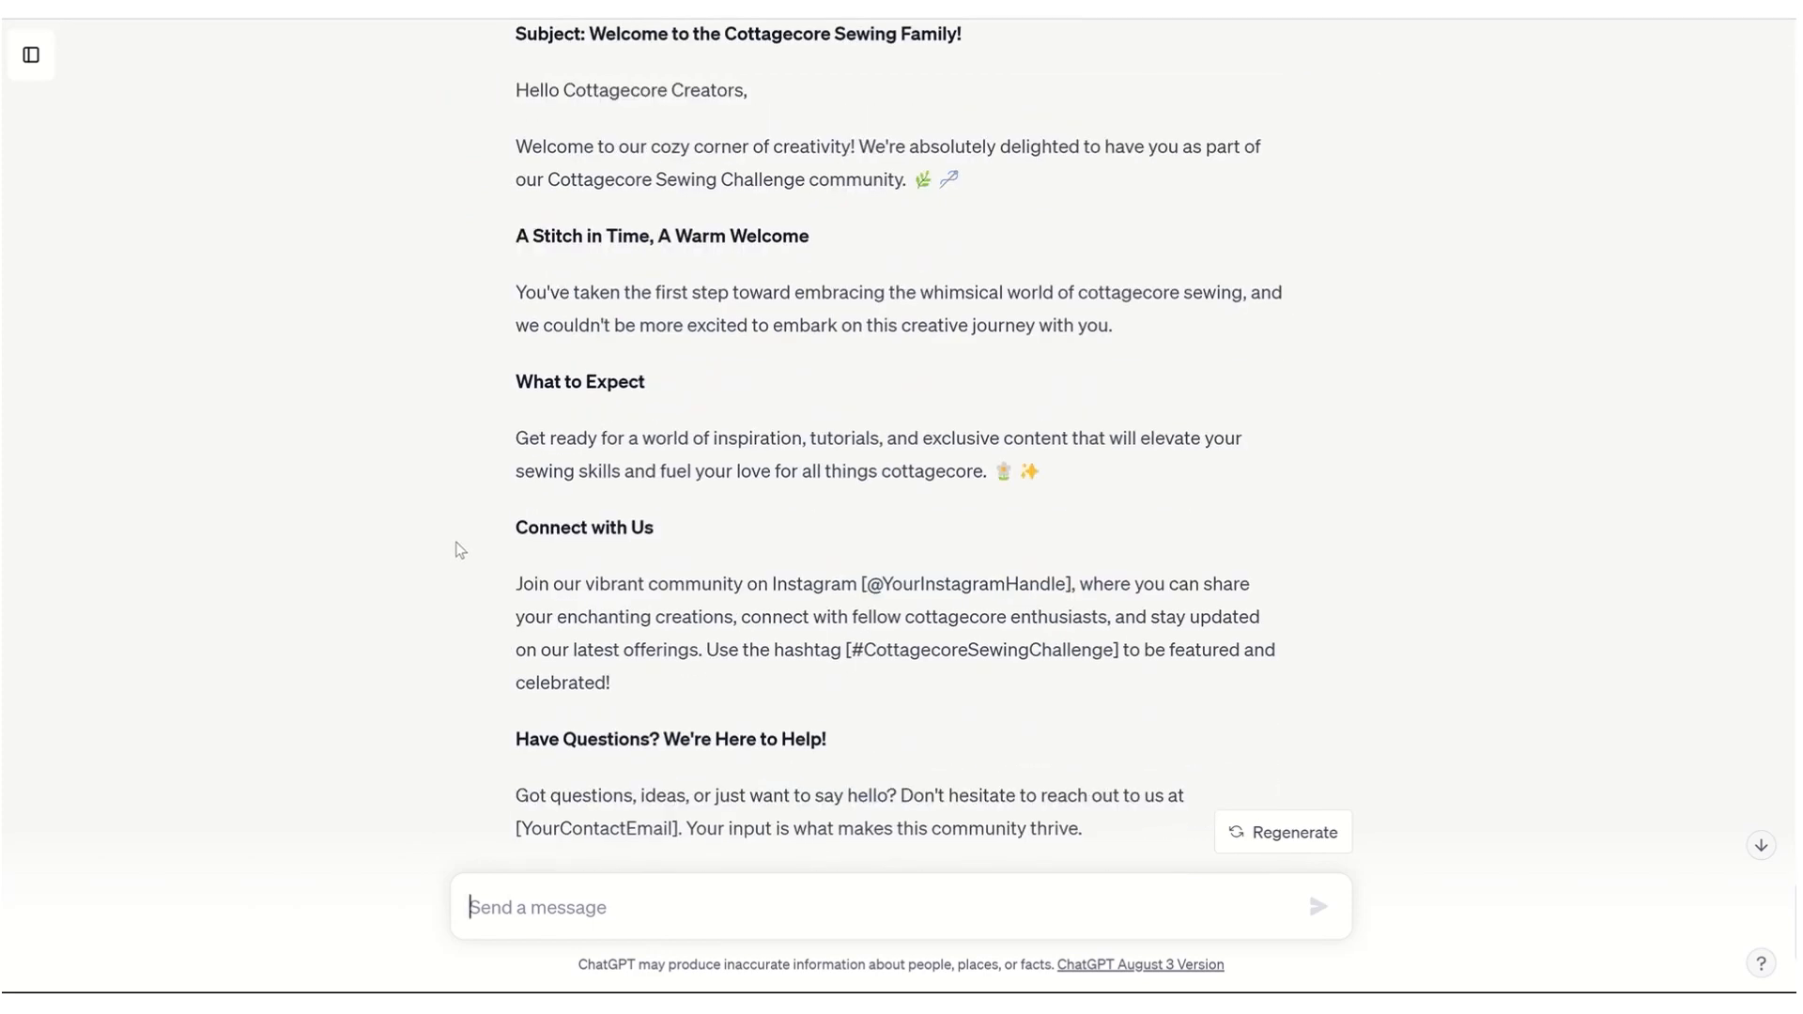
scroll(down, 3)
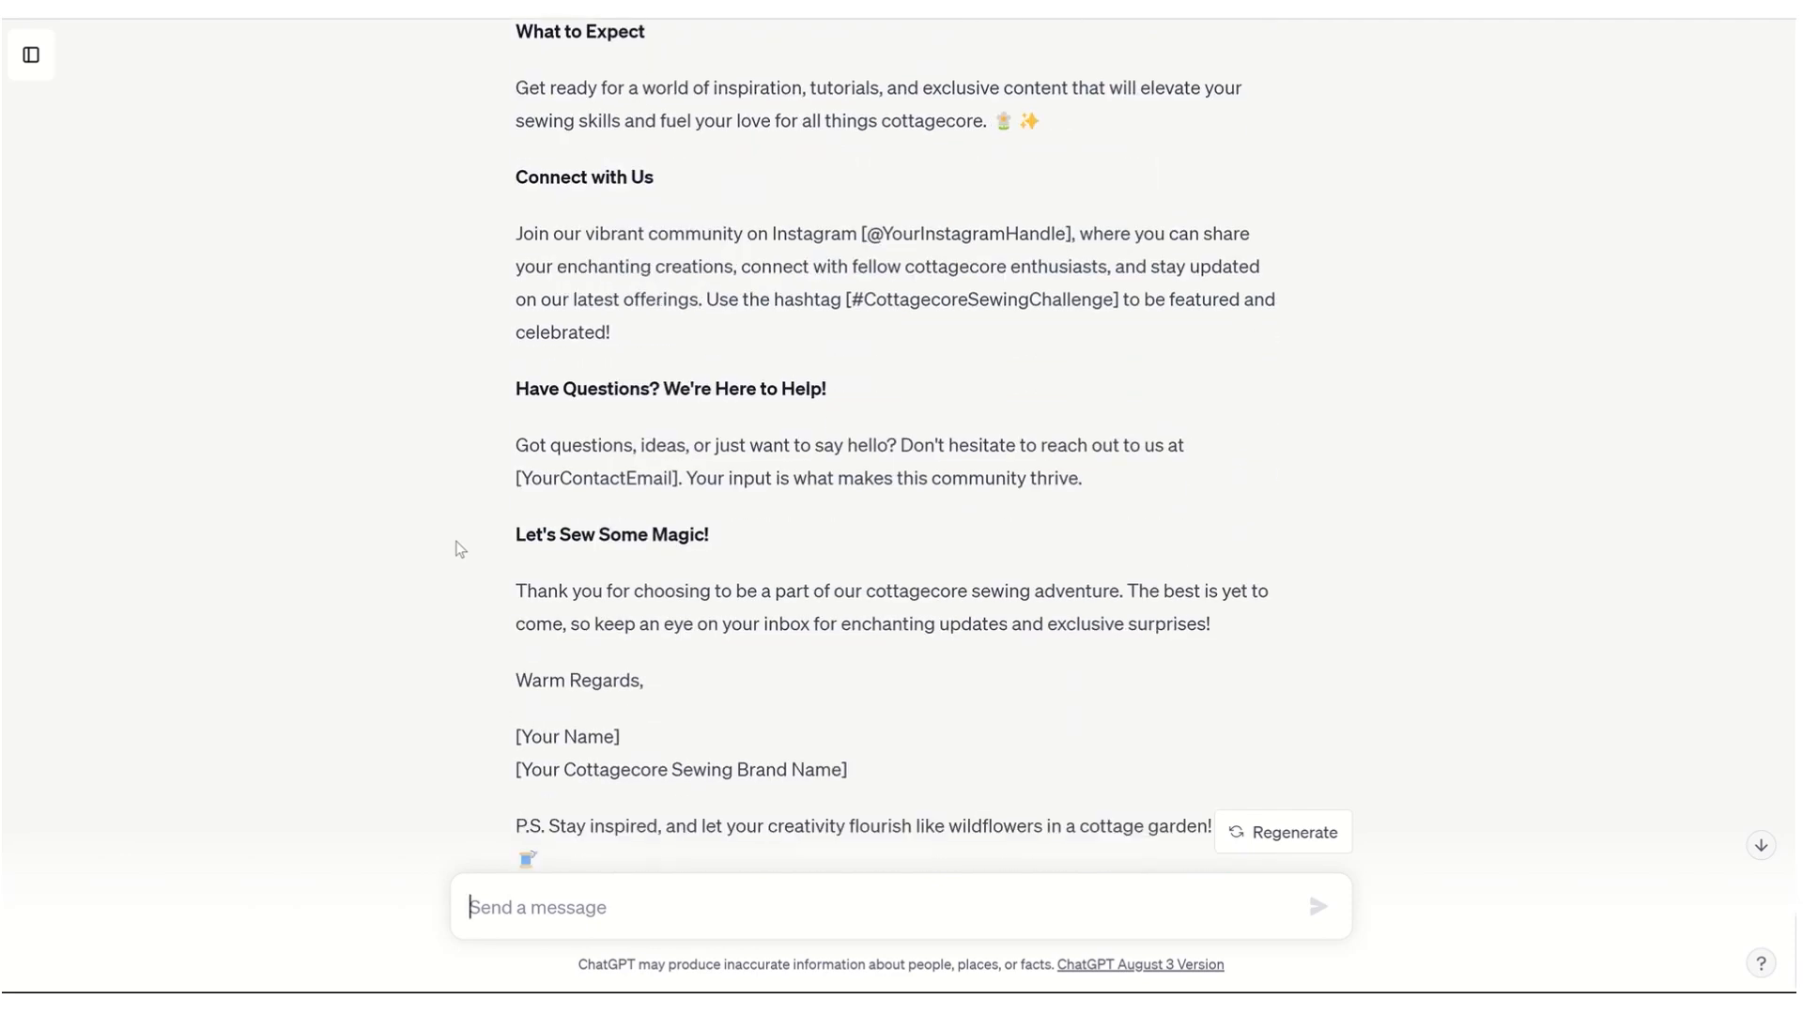
mouse_move(450, 514)
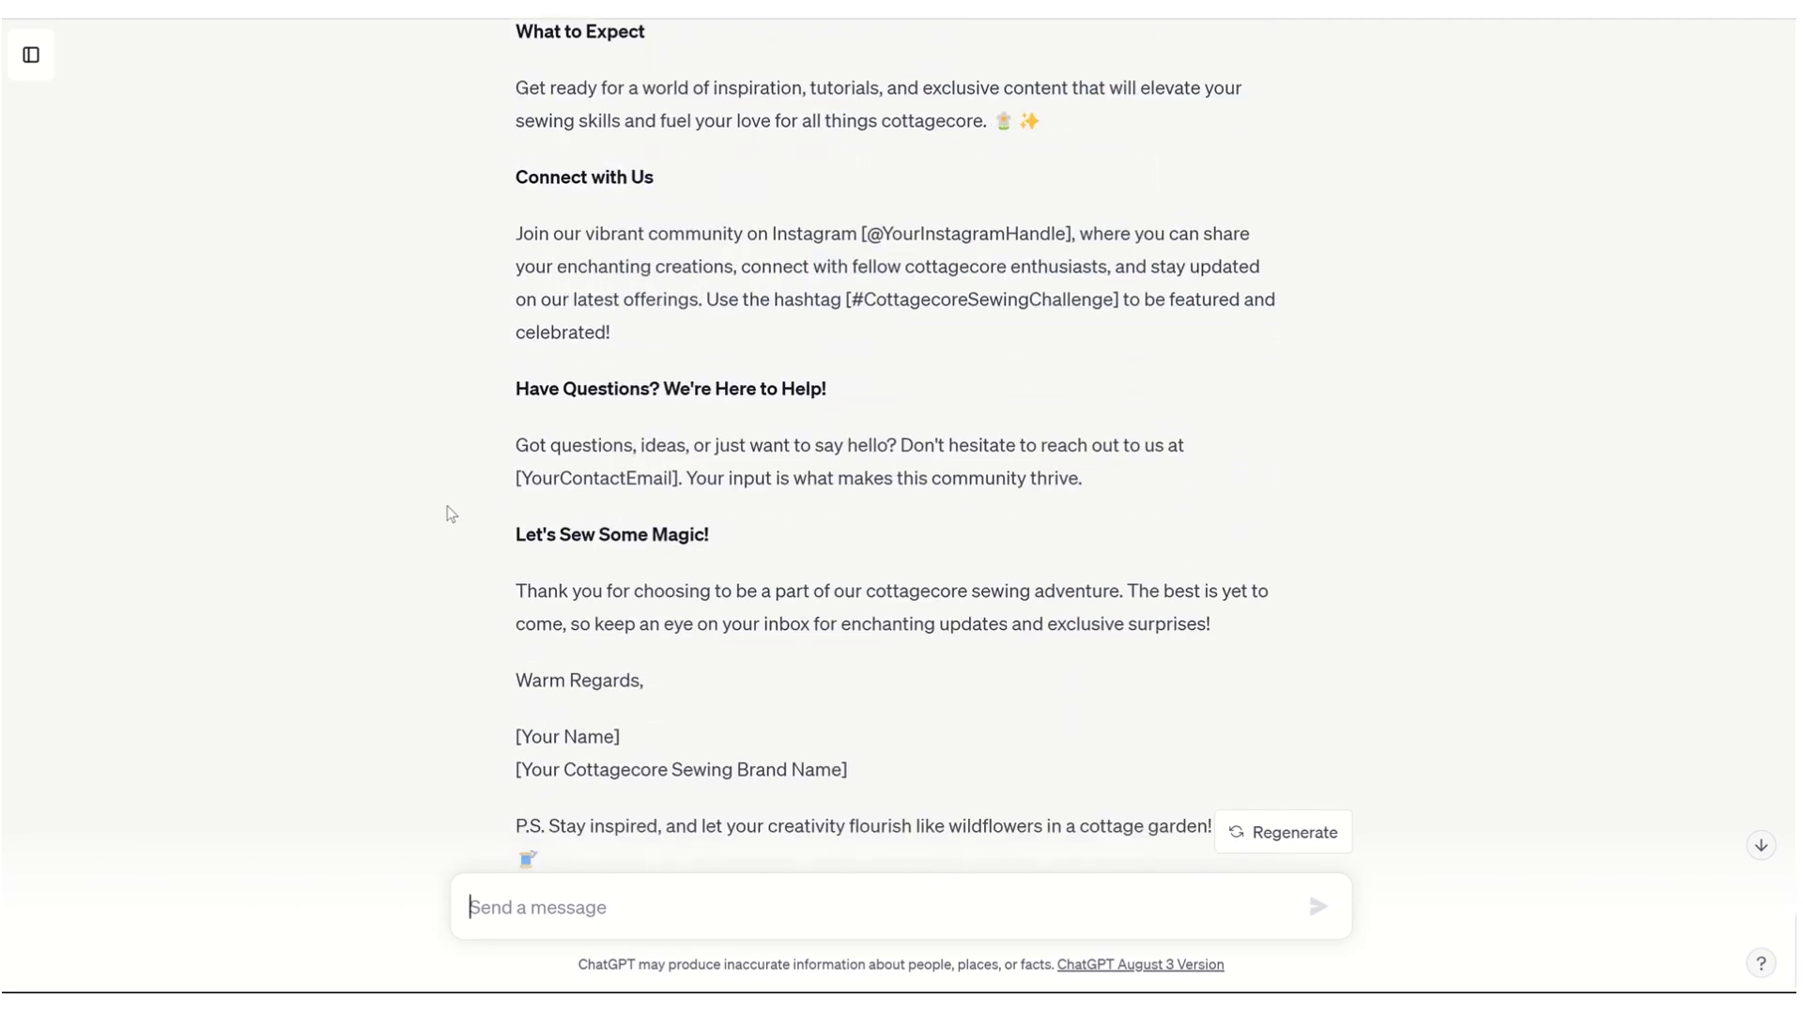
mouse_move(451, 504)
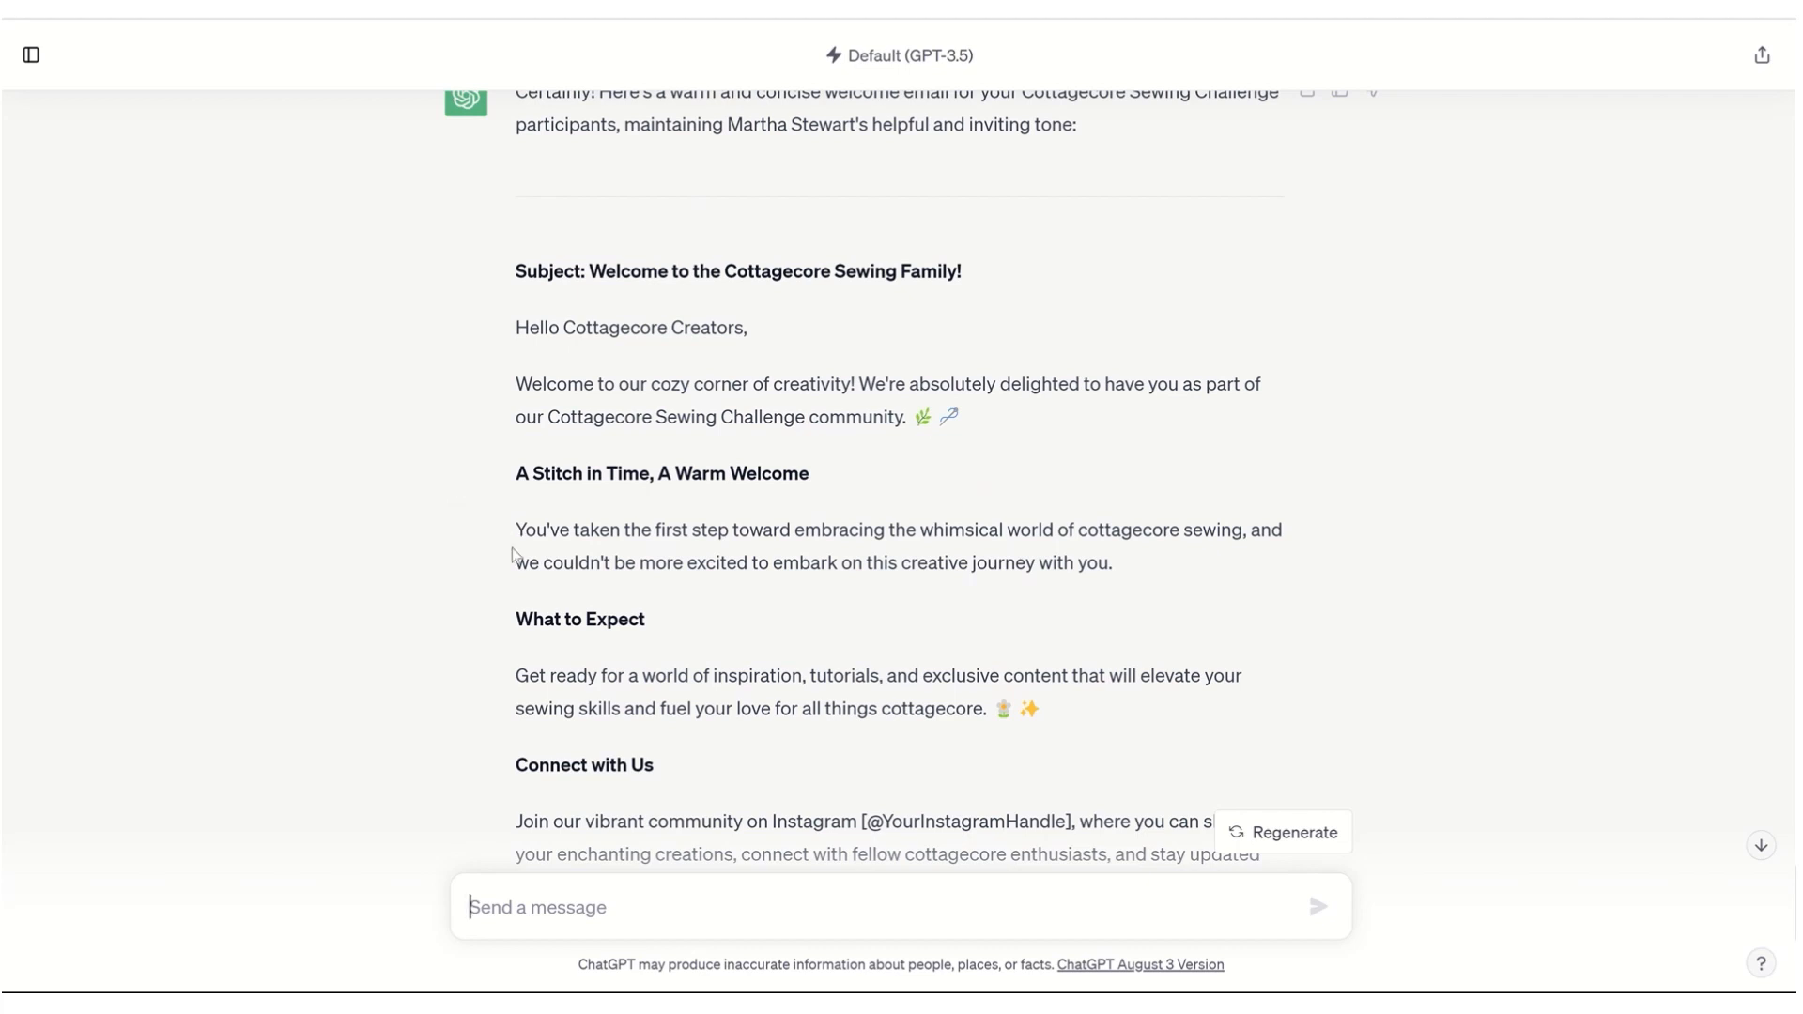
mouse_move(469, 619)
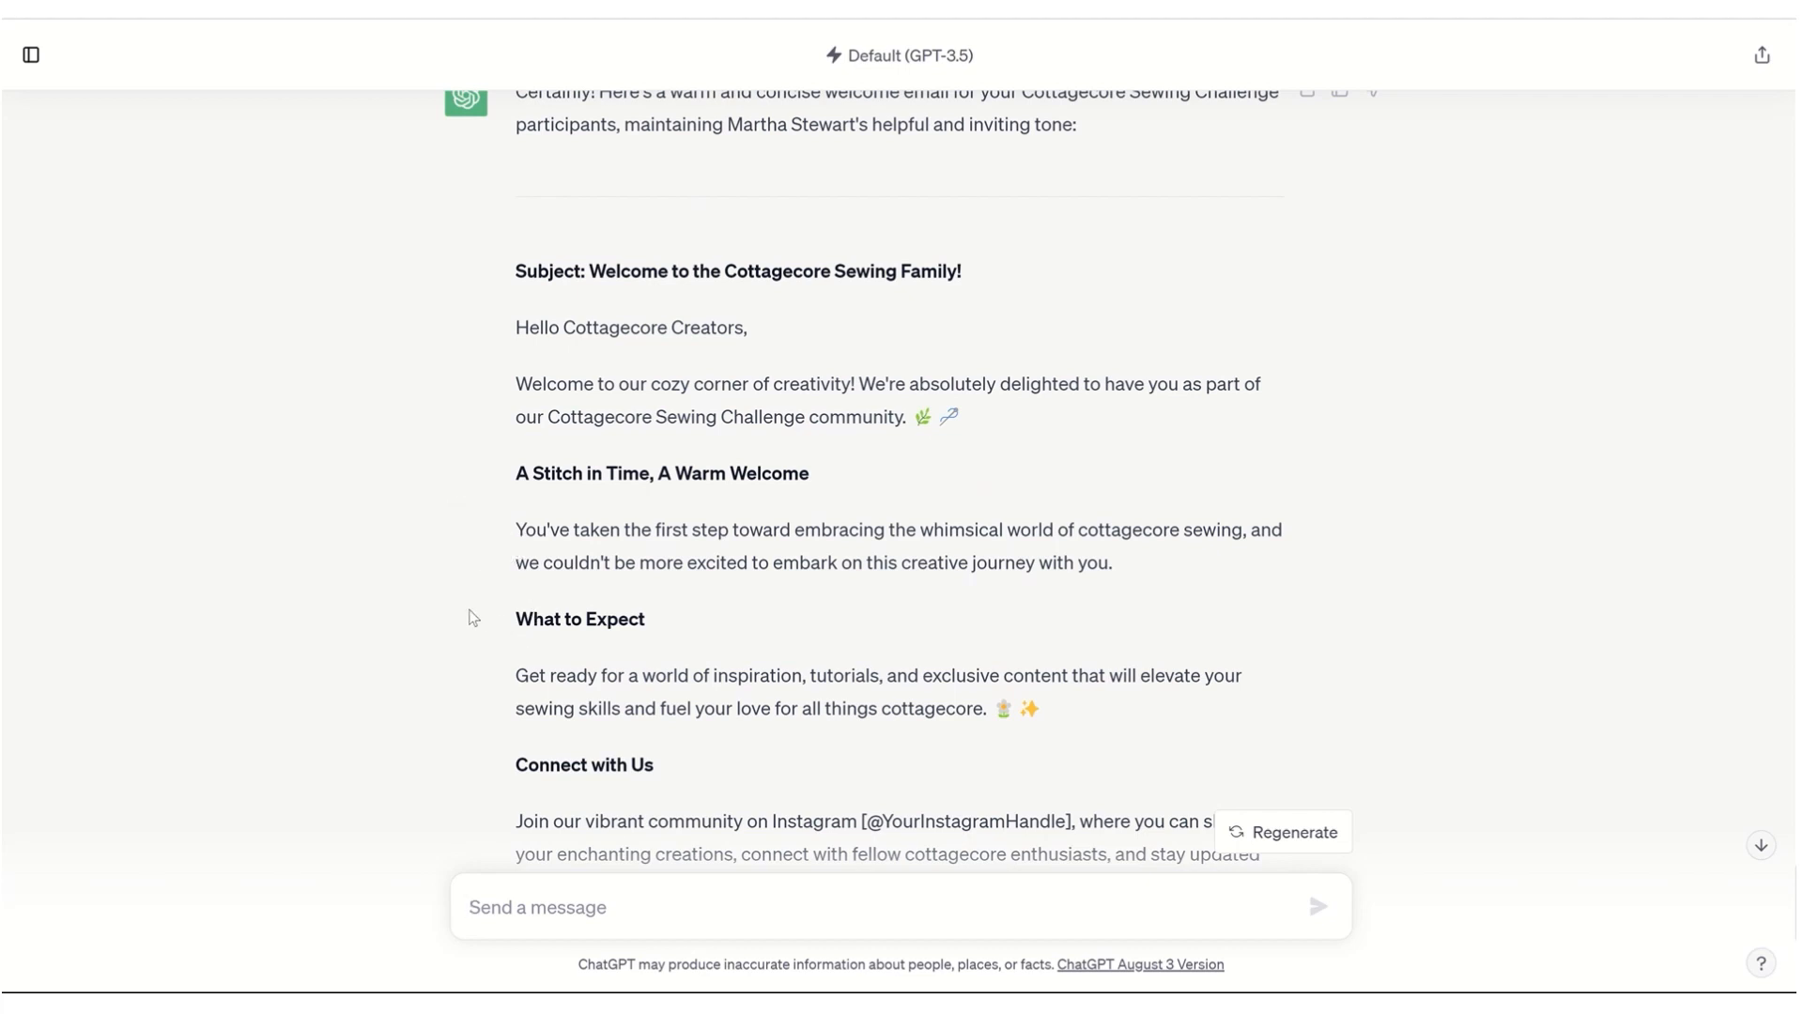
scroll(down, 3)
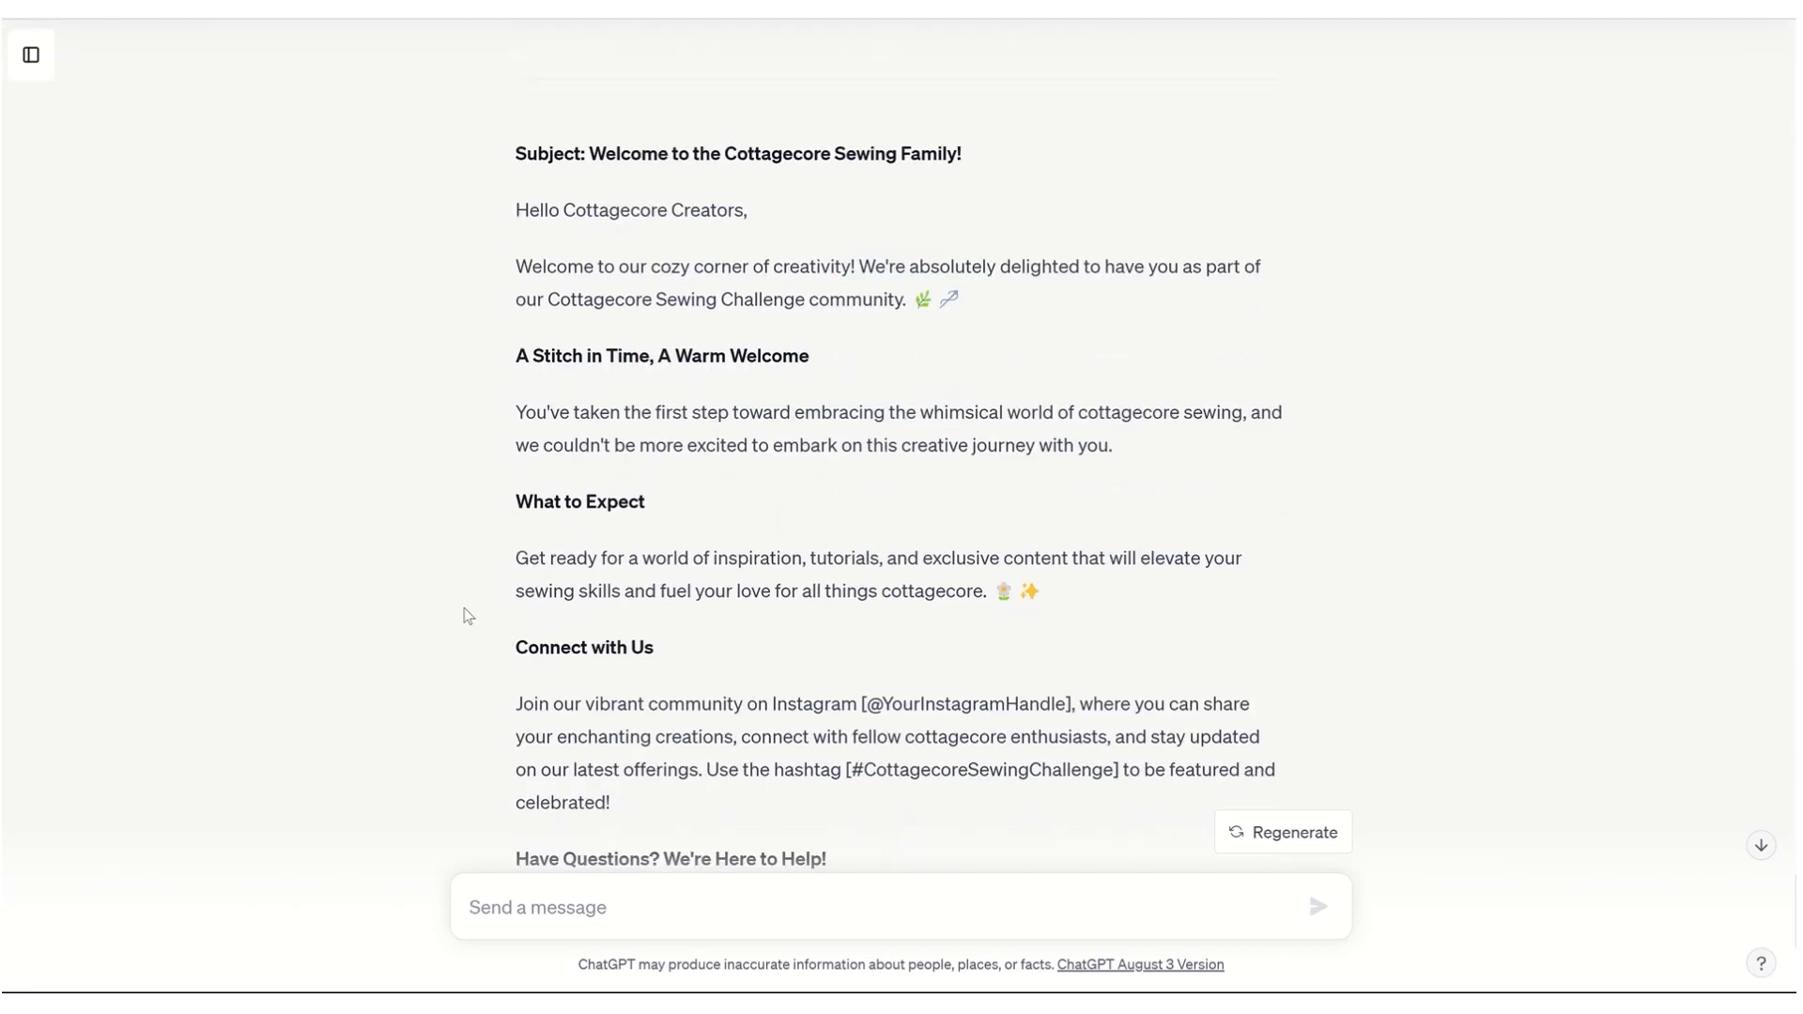
scroll(down, 3)
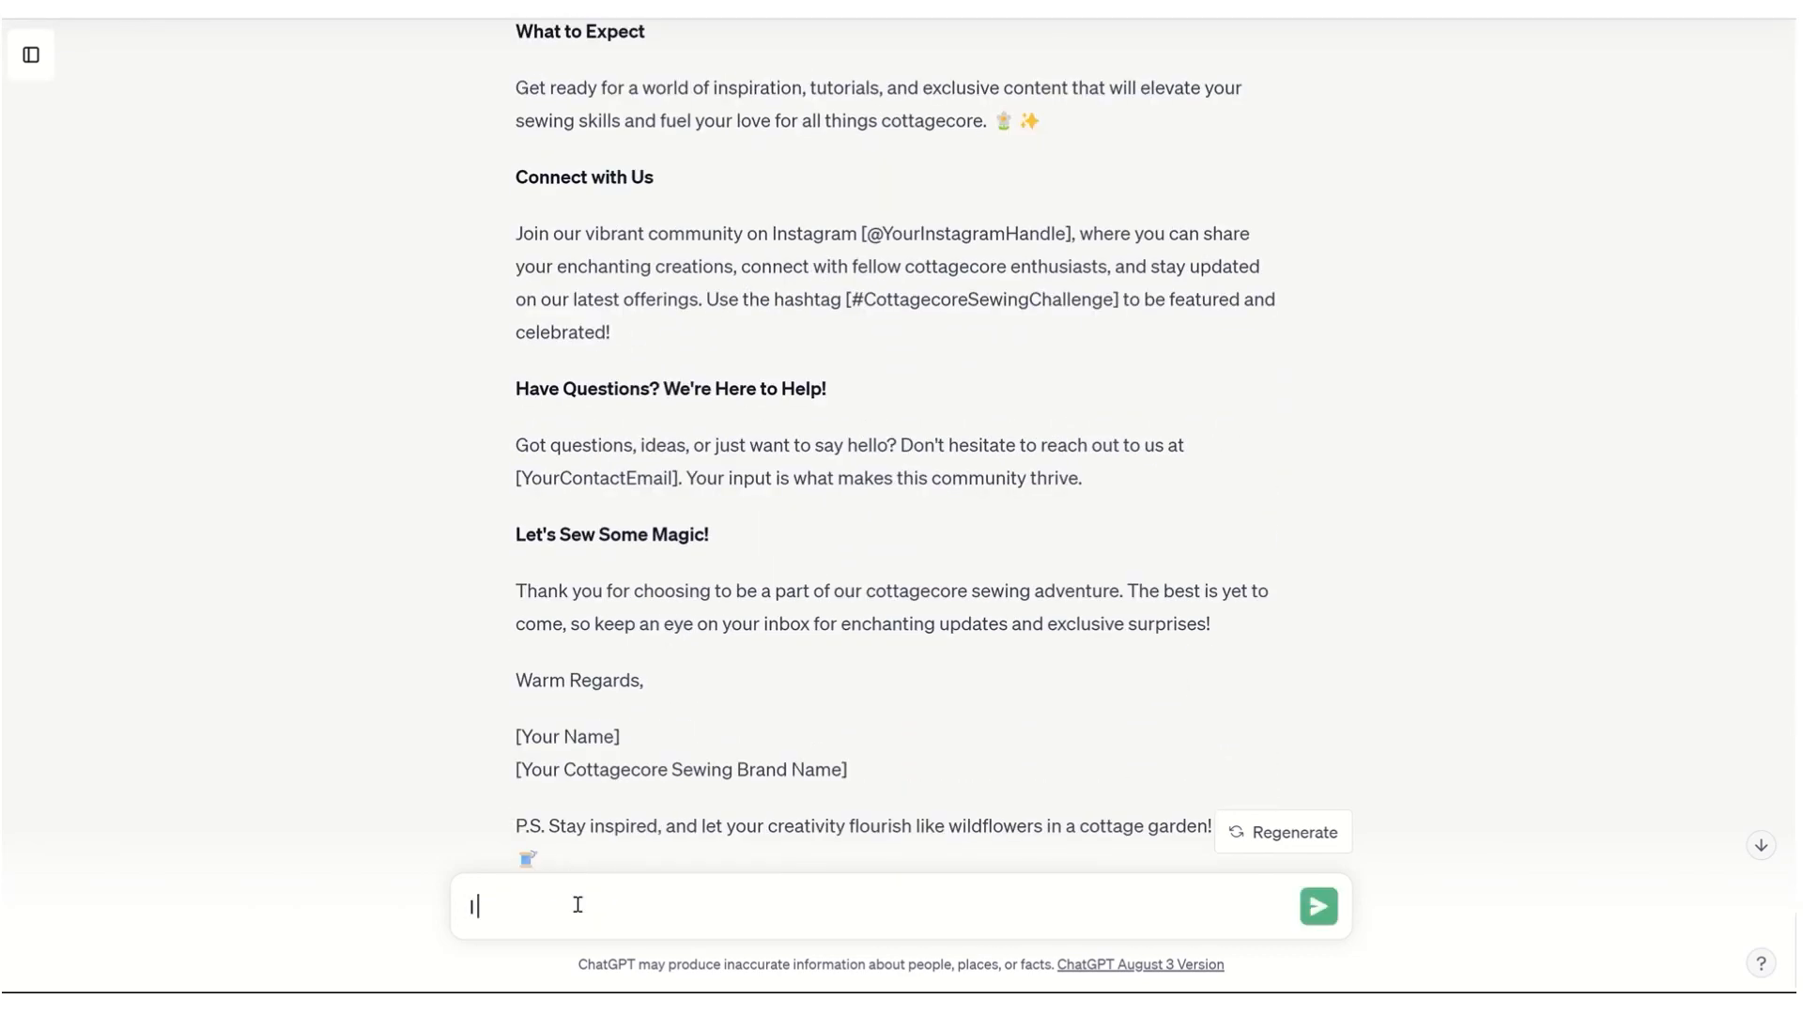
Draft a follow-up stating the email subscriber needs to reply to this email
text(I need the)
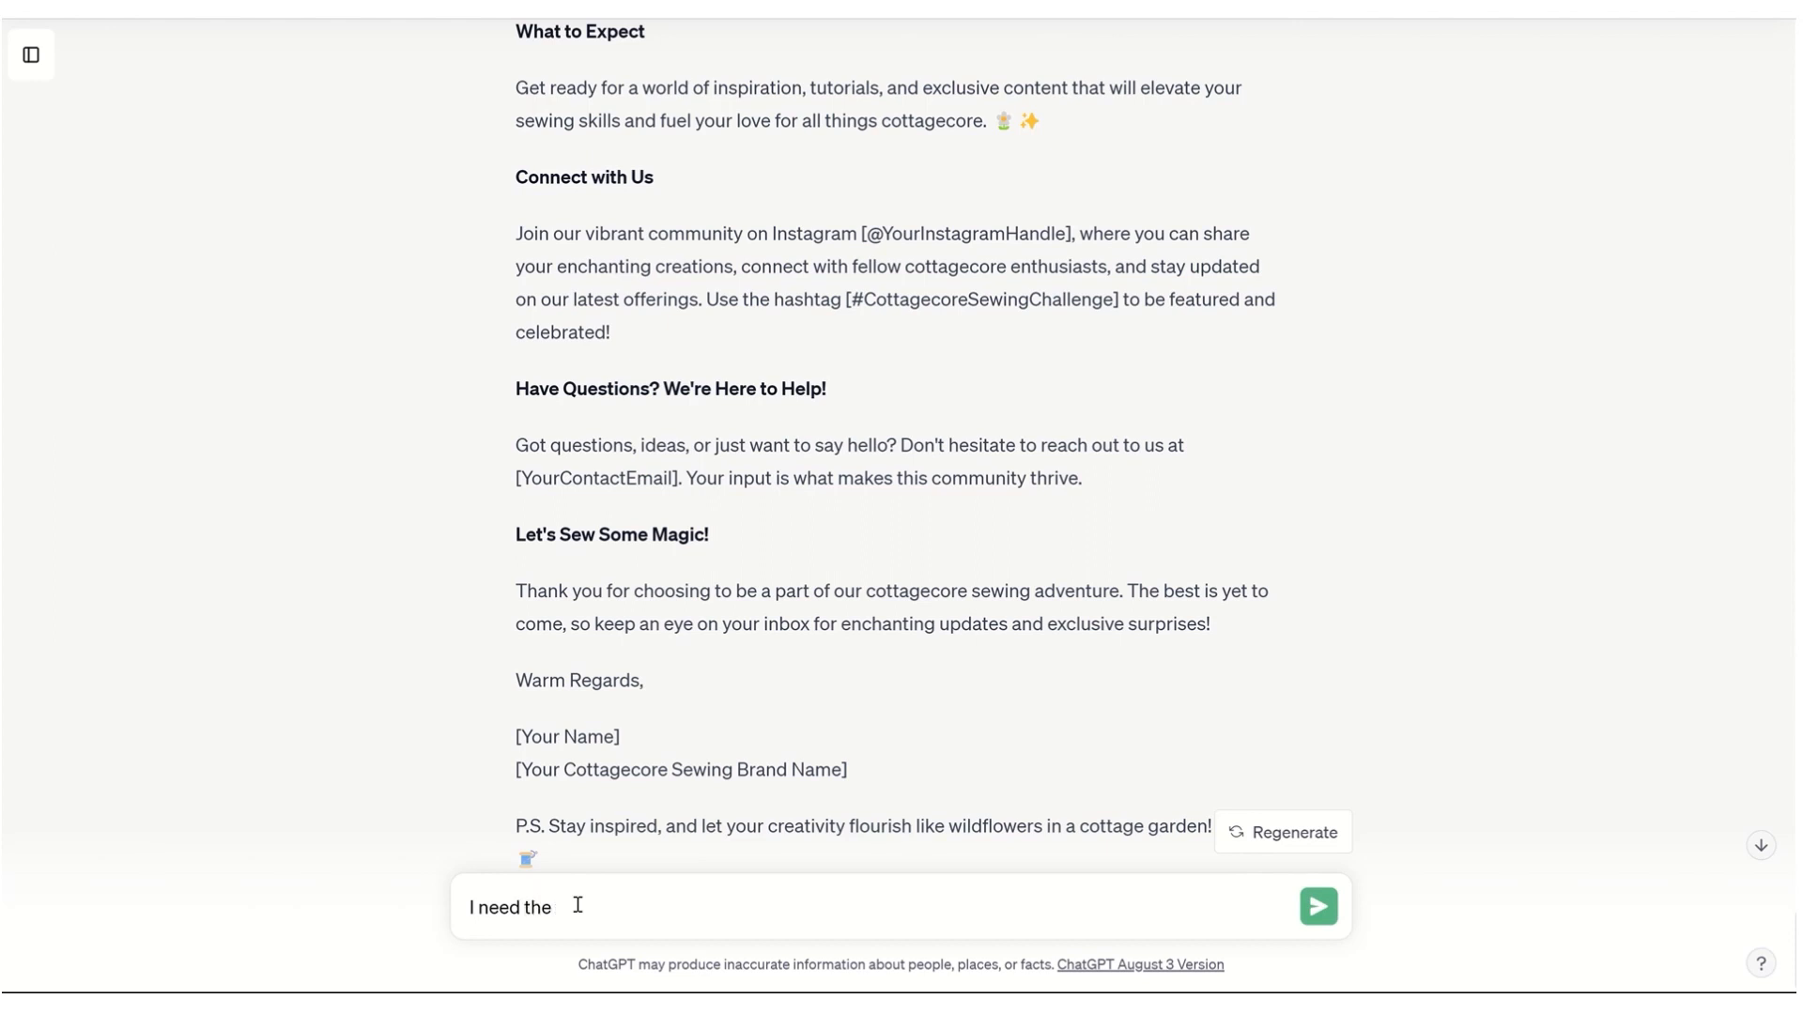
text(email subscriber to)
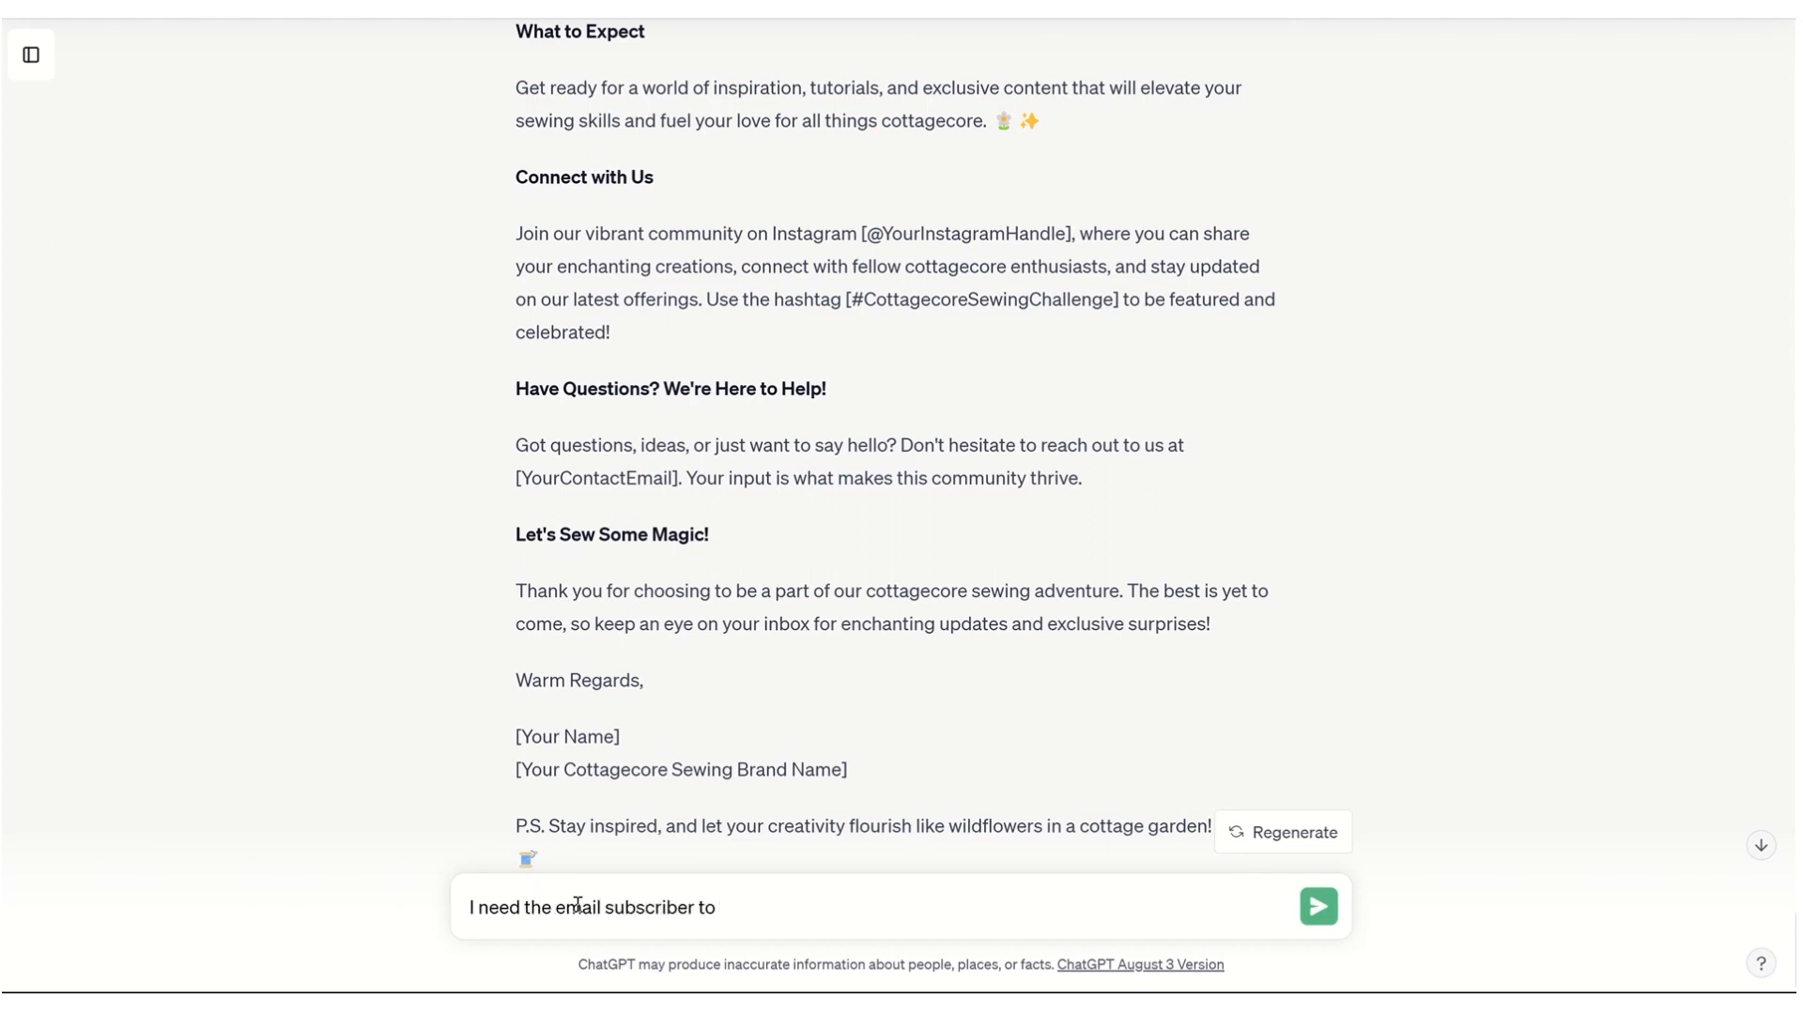
text(reply to this email with something right away so that the)
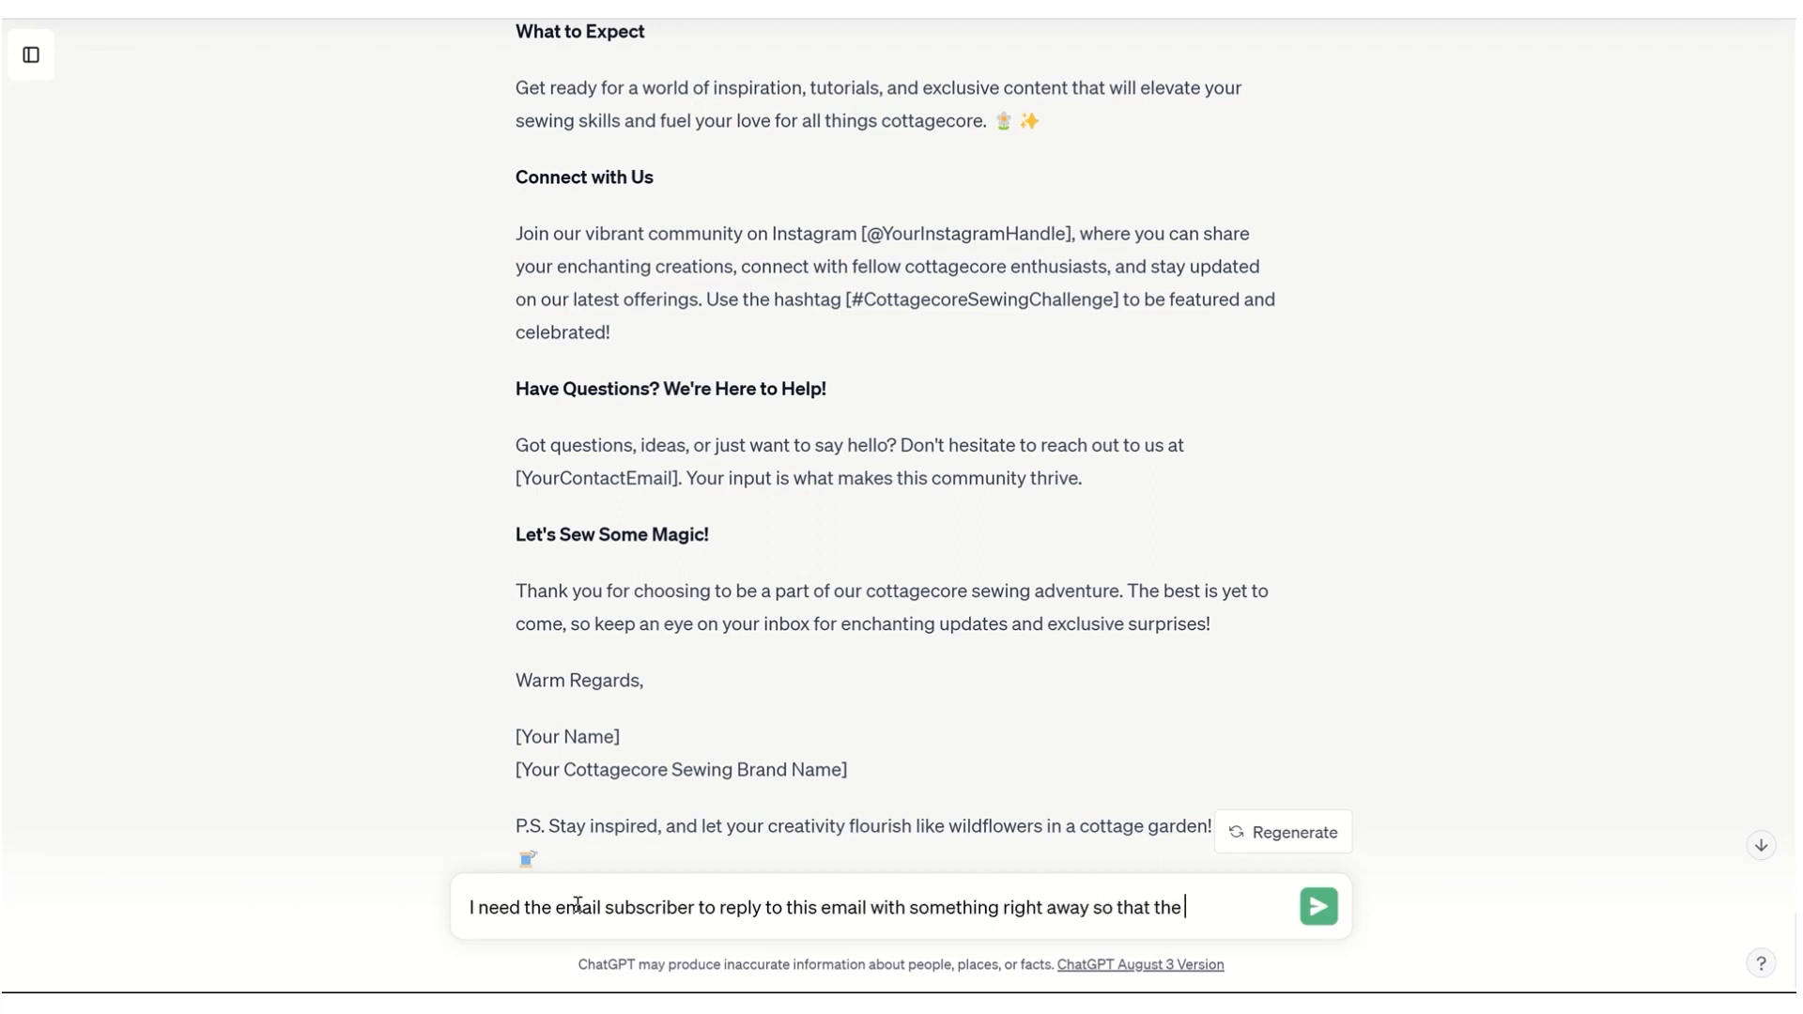
Finish and send the request: replies keep ISPs from spamming the email and raise the deliverability score
text(ISP will not)
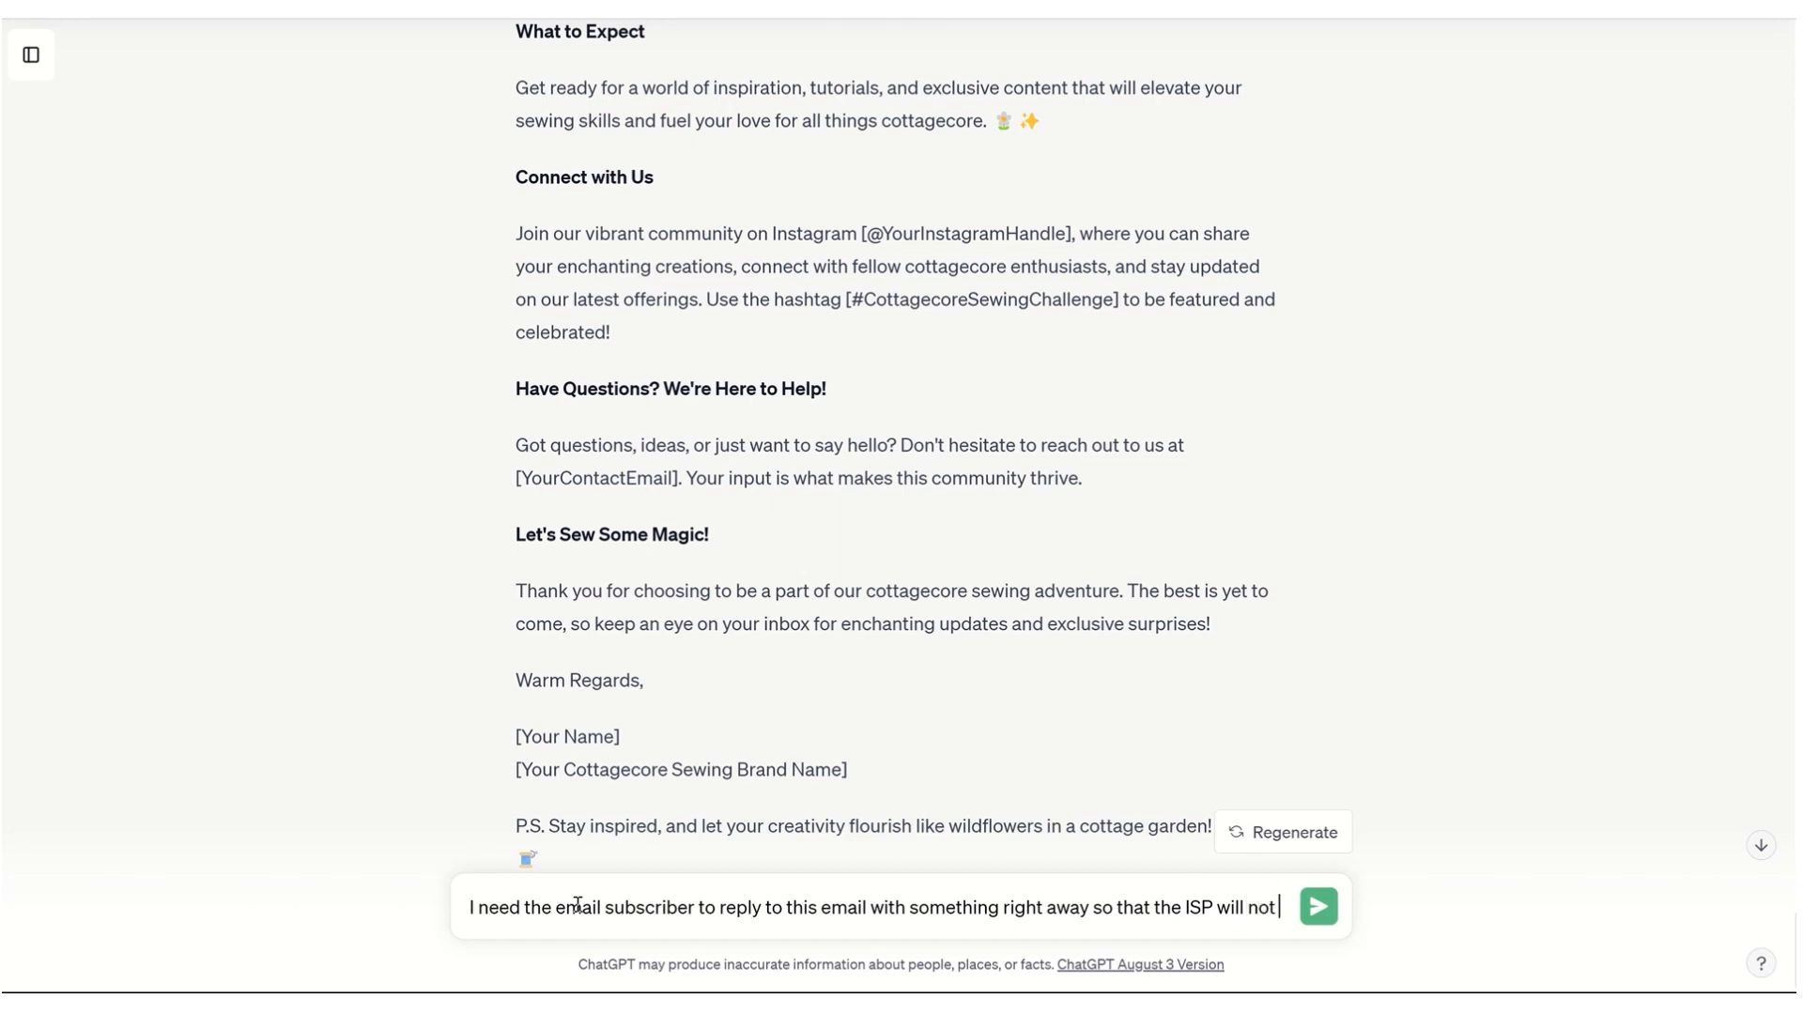
text(send my email to)
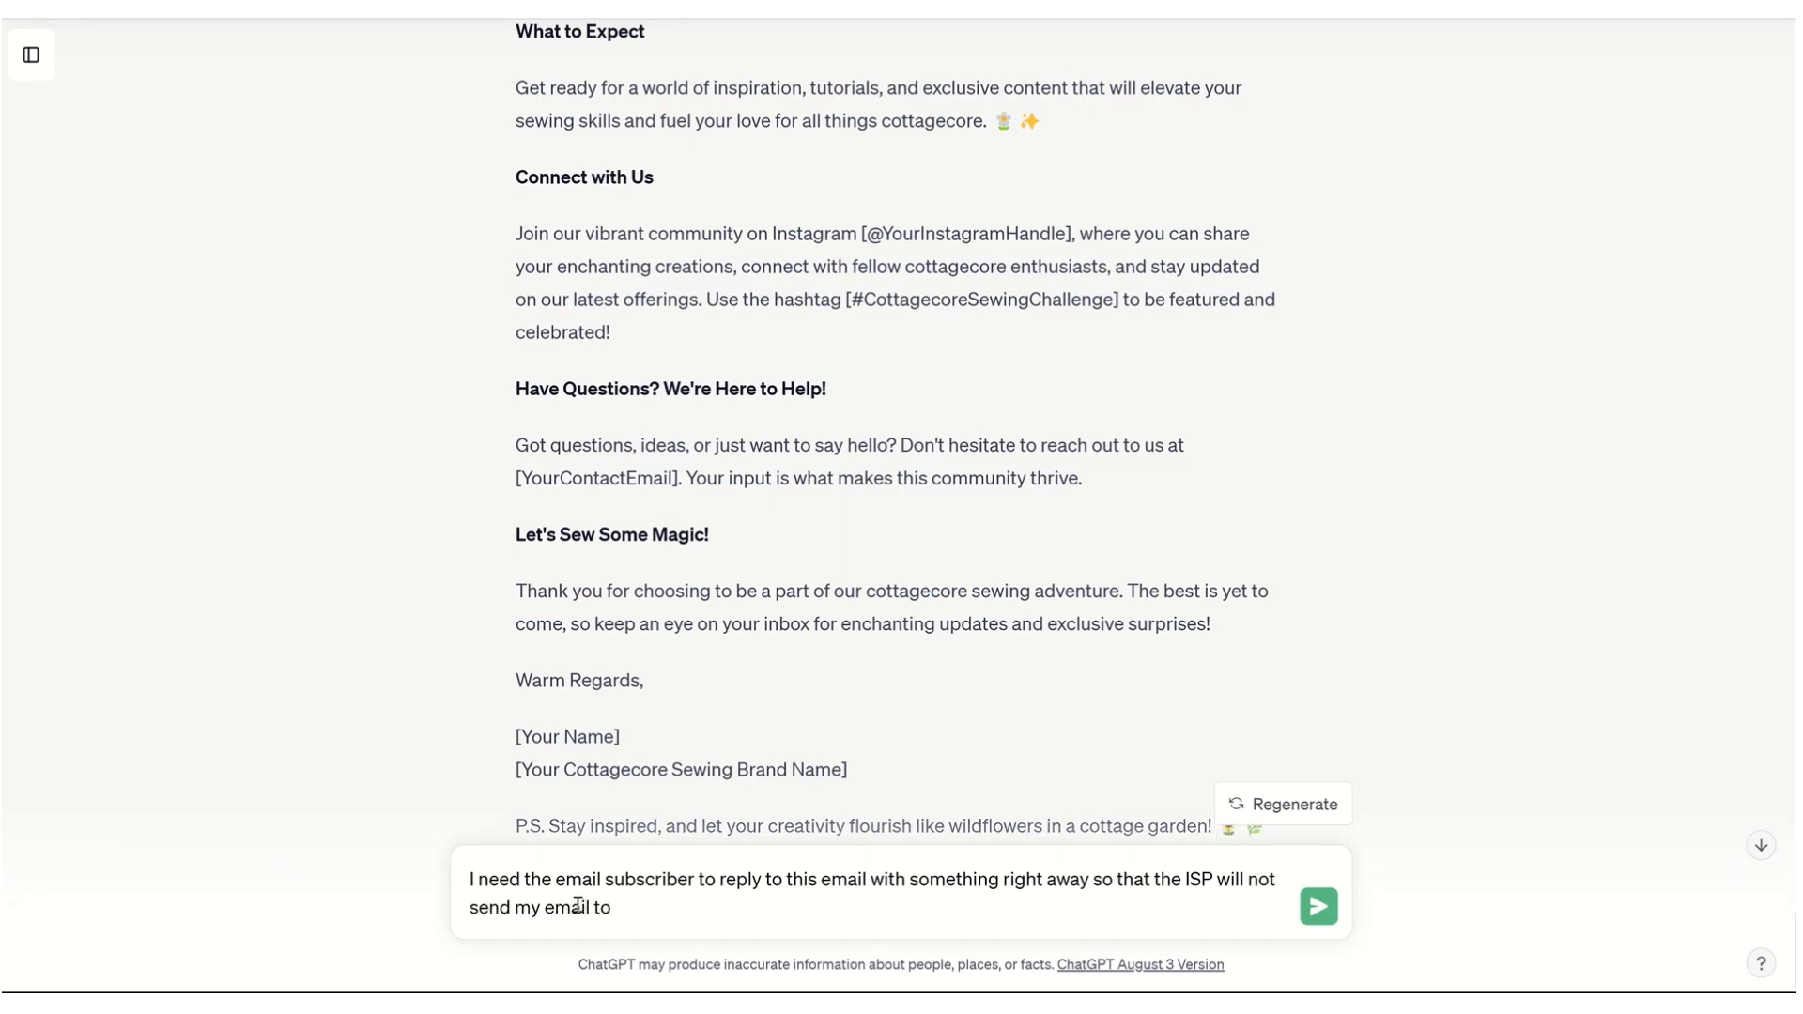
text(spam and give me)
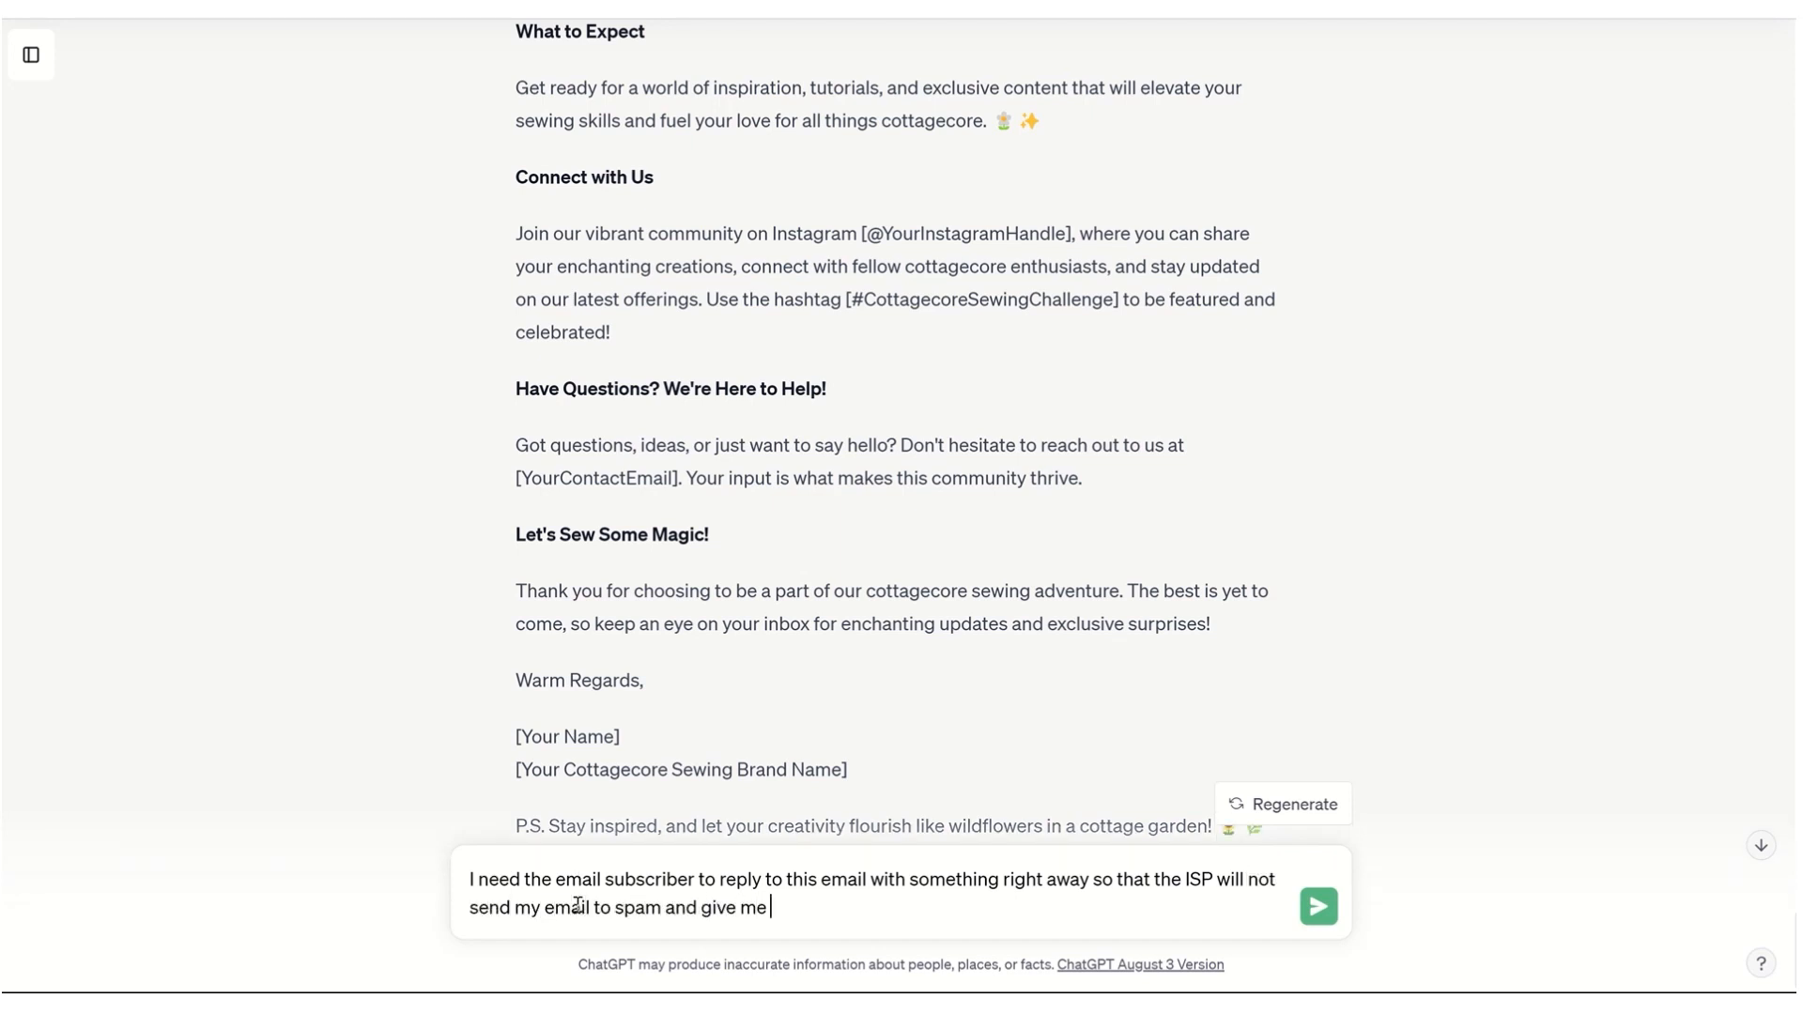
text(a higher deliverat)
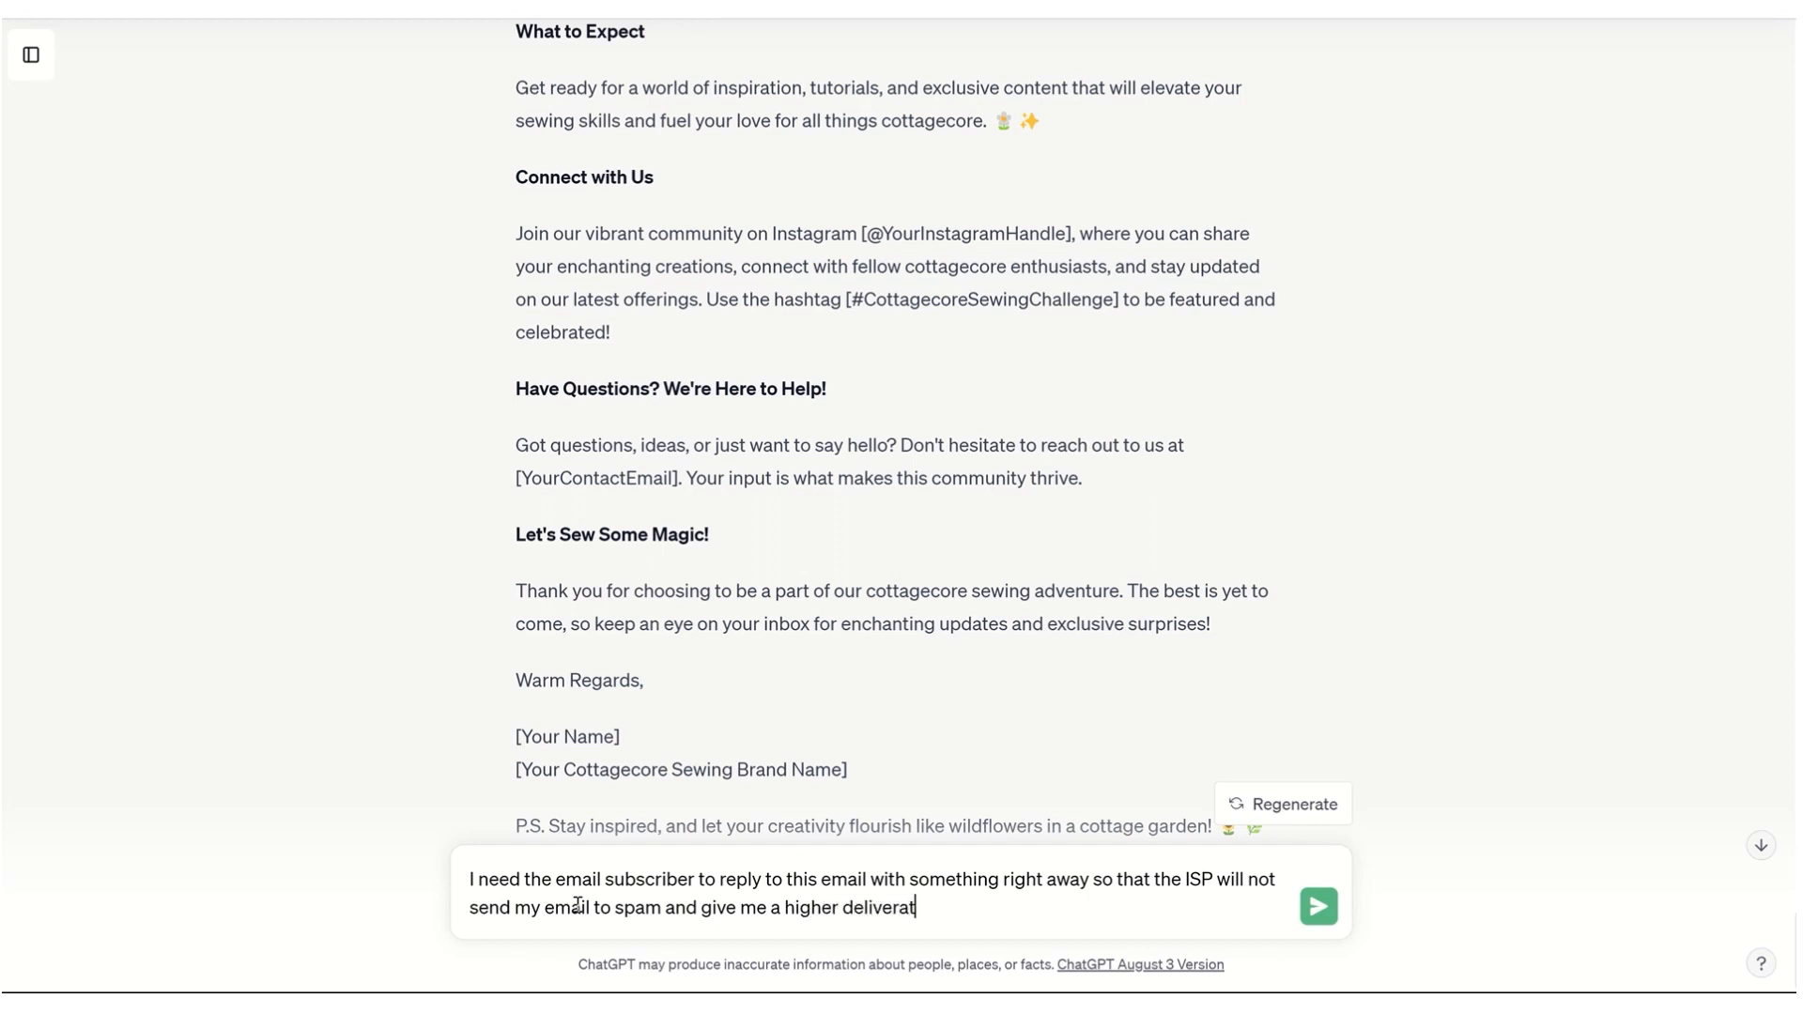
text(bility score.)
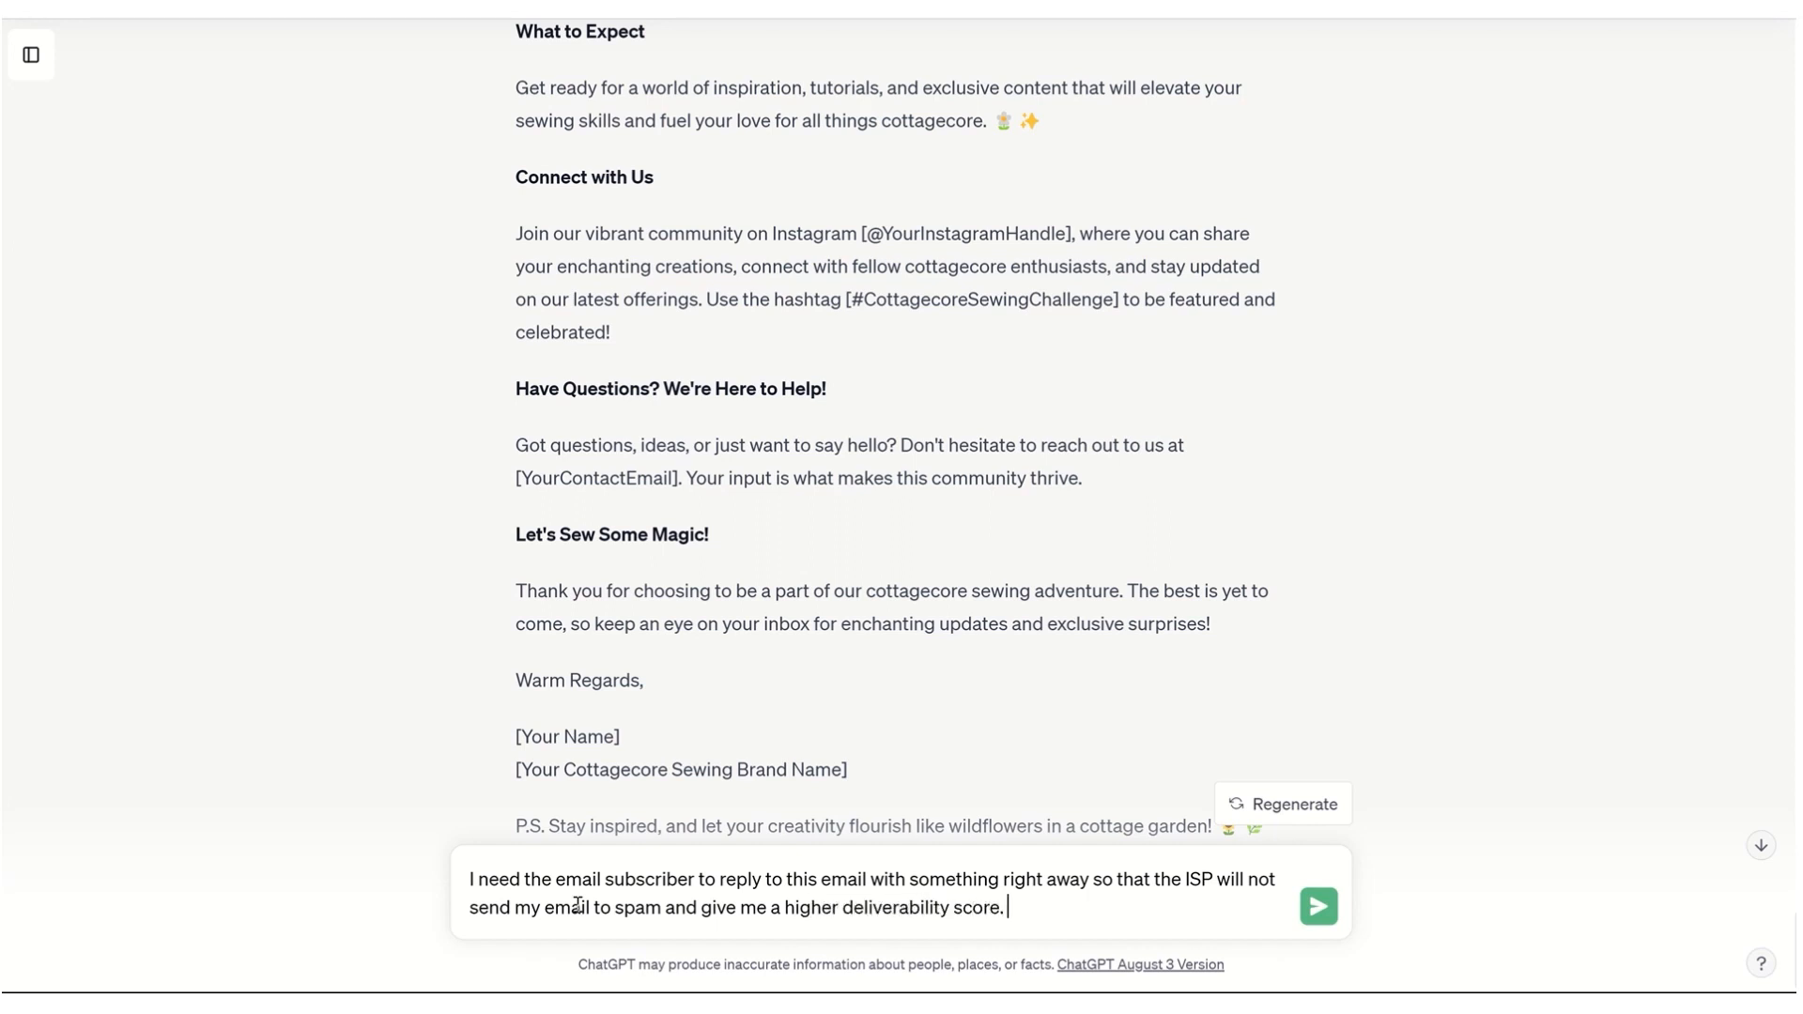
text(Can you help with hat)
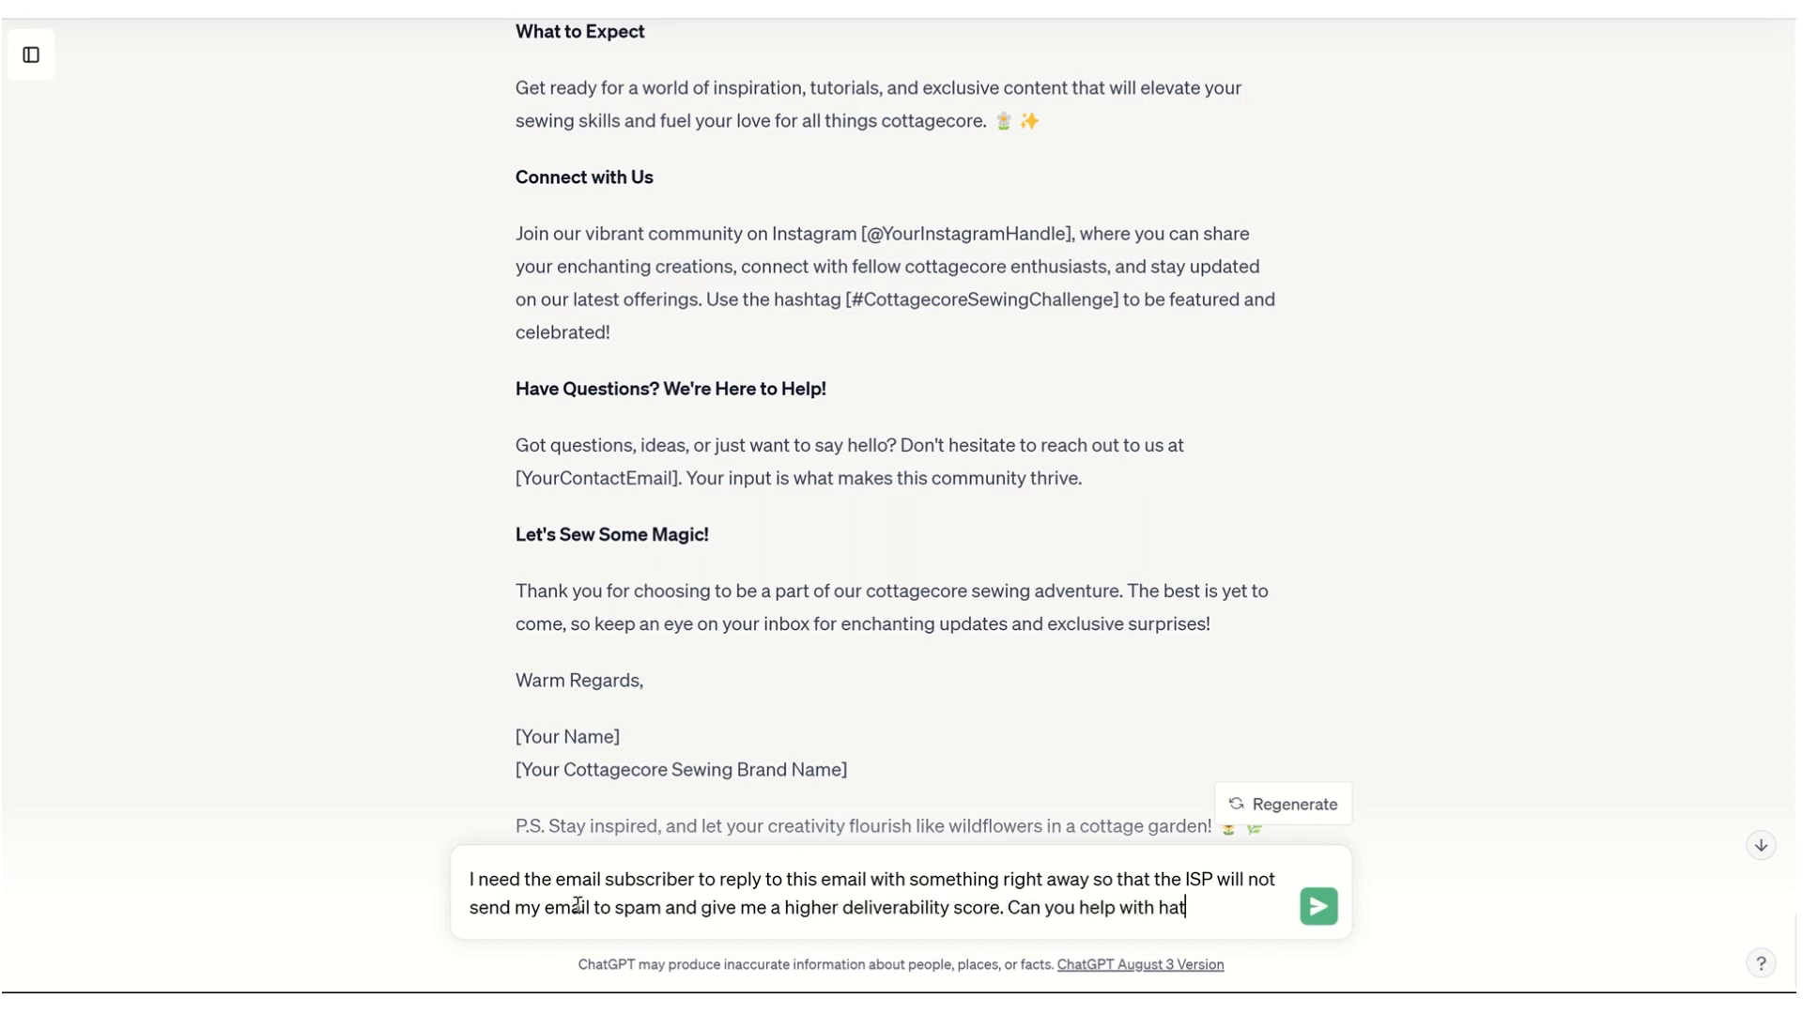
text(that?)
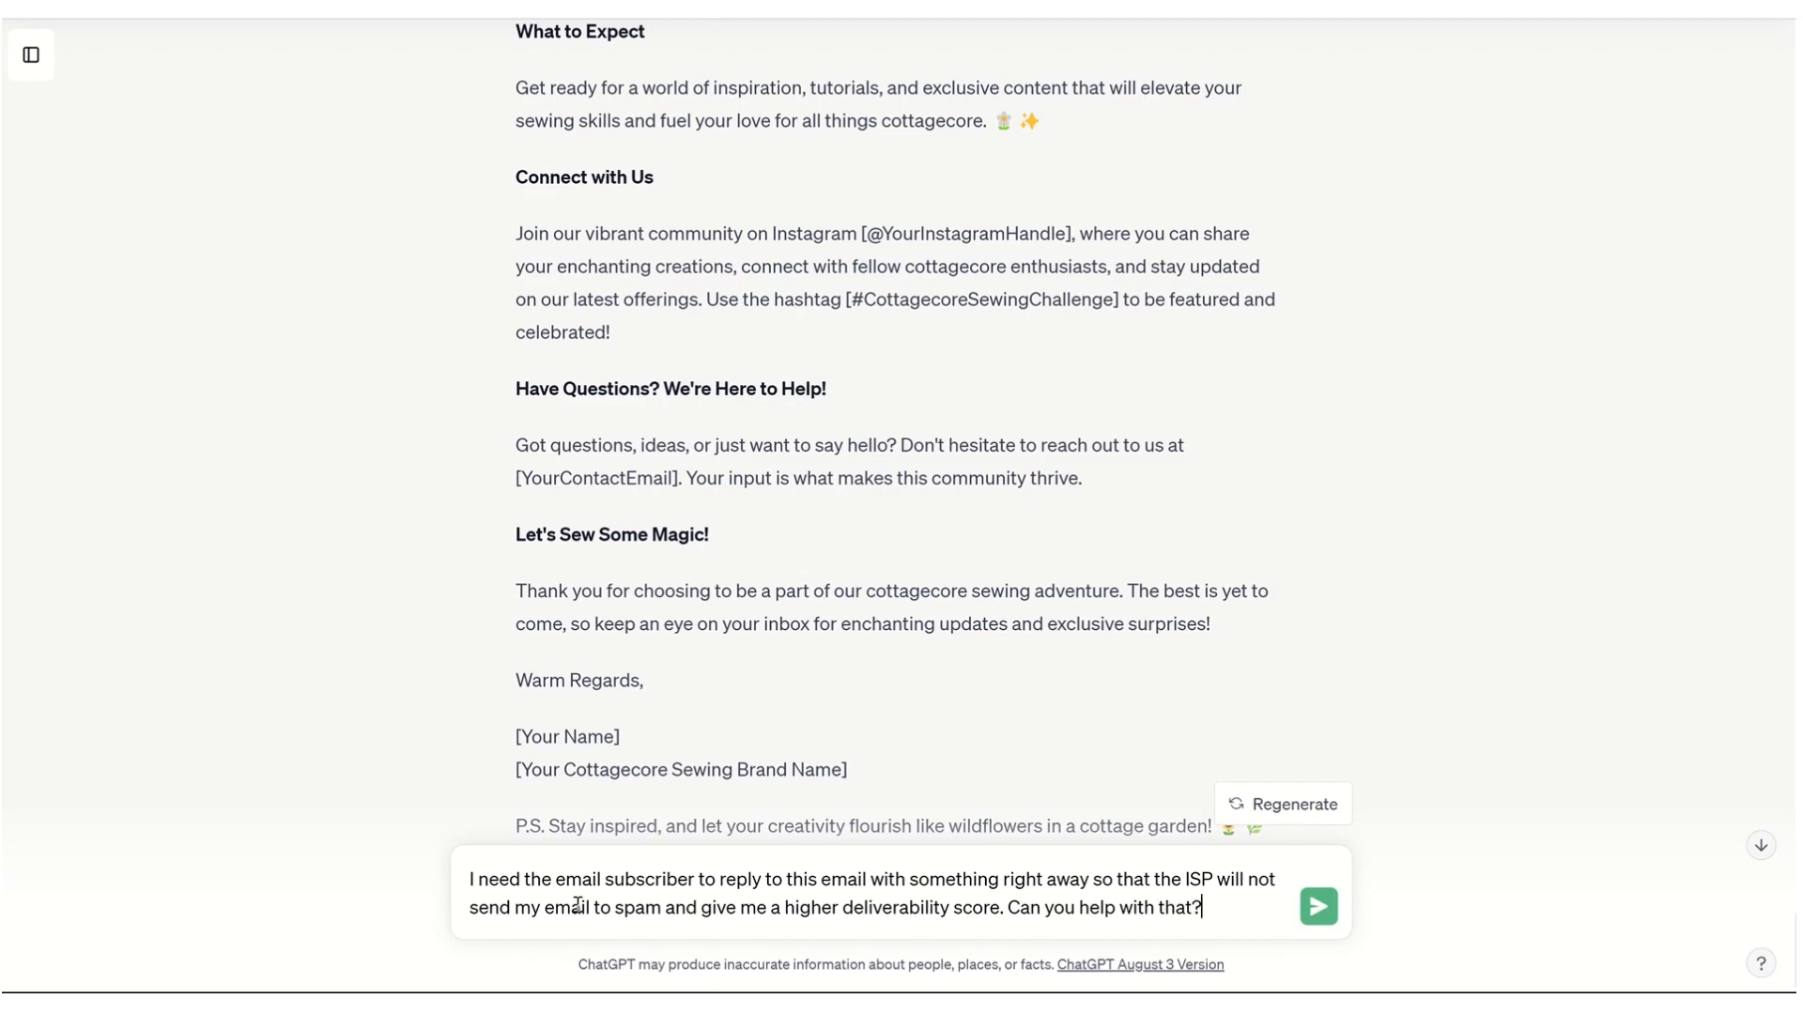
click(1319, 906)
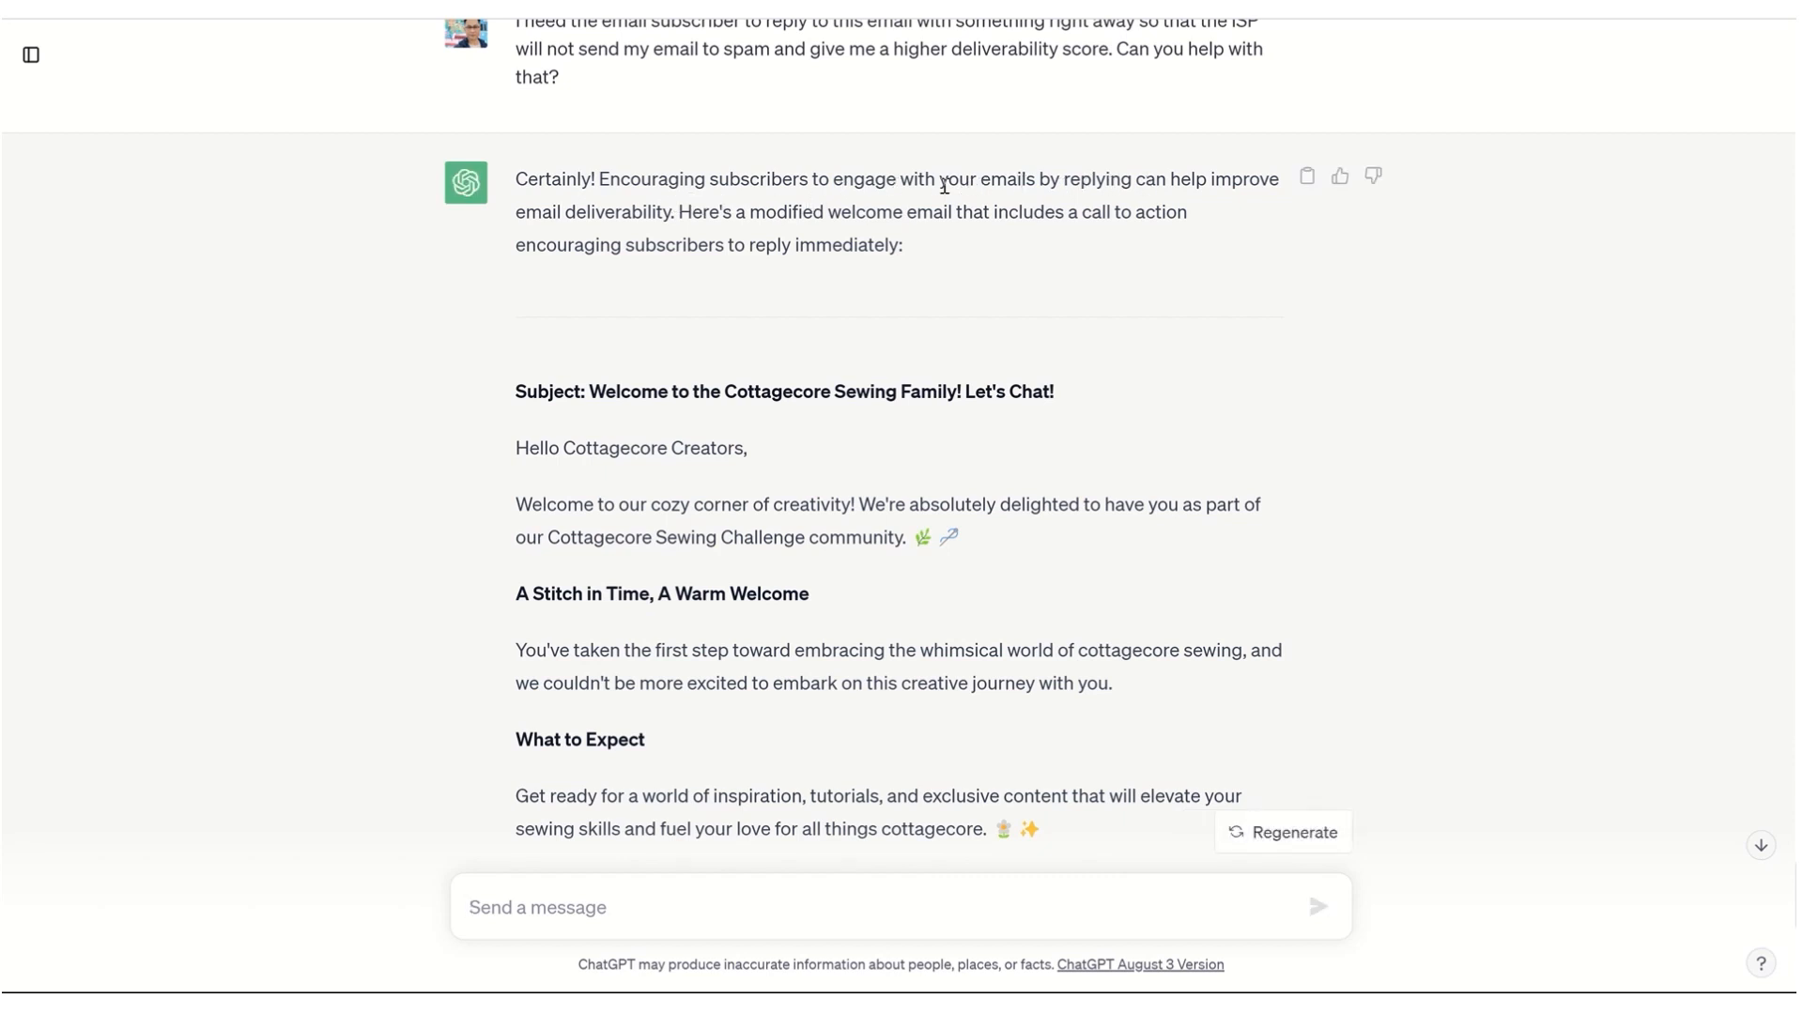
mouse_move(822, 237)
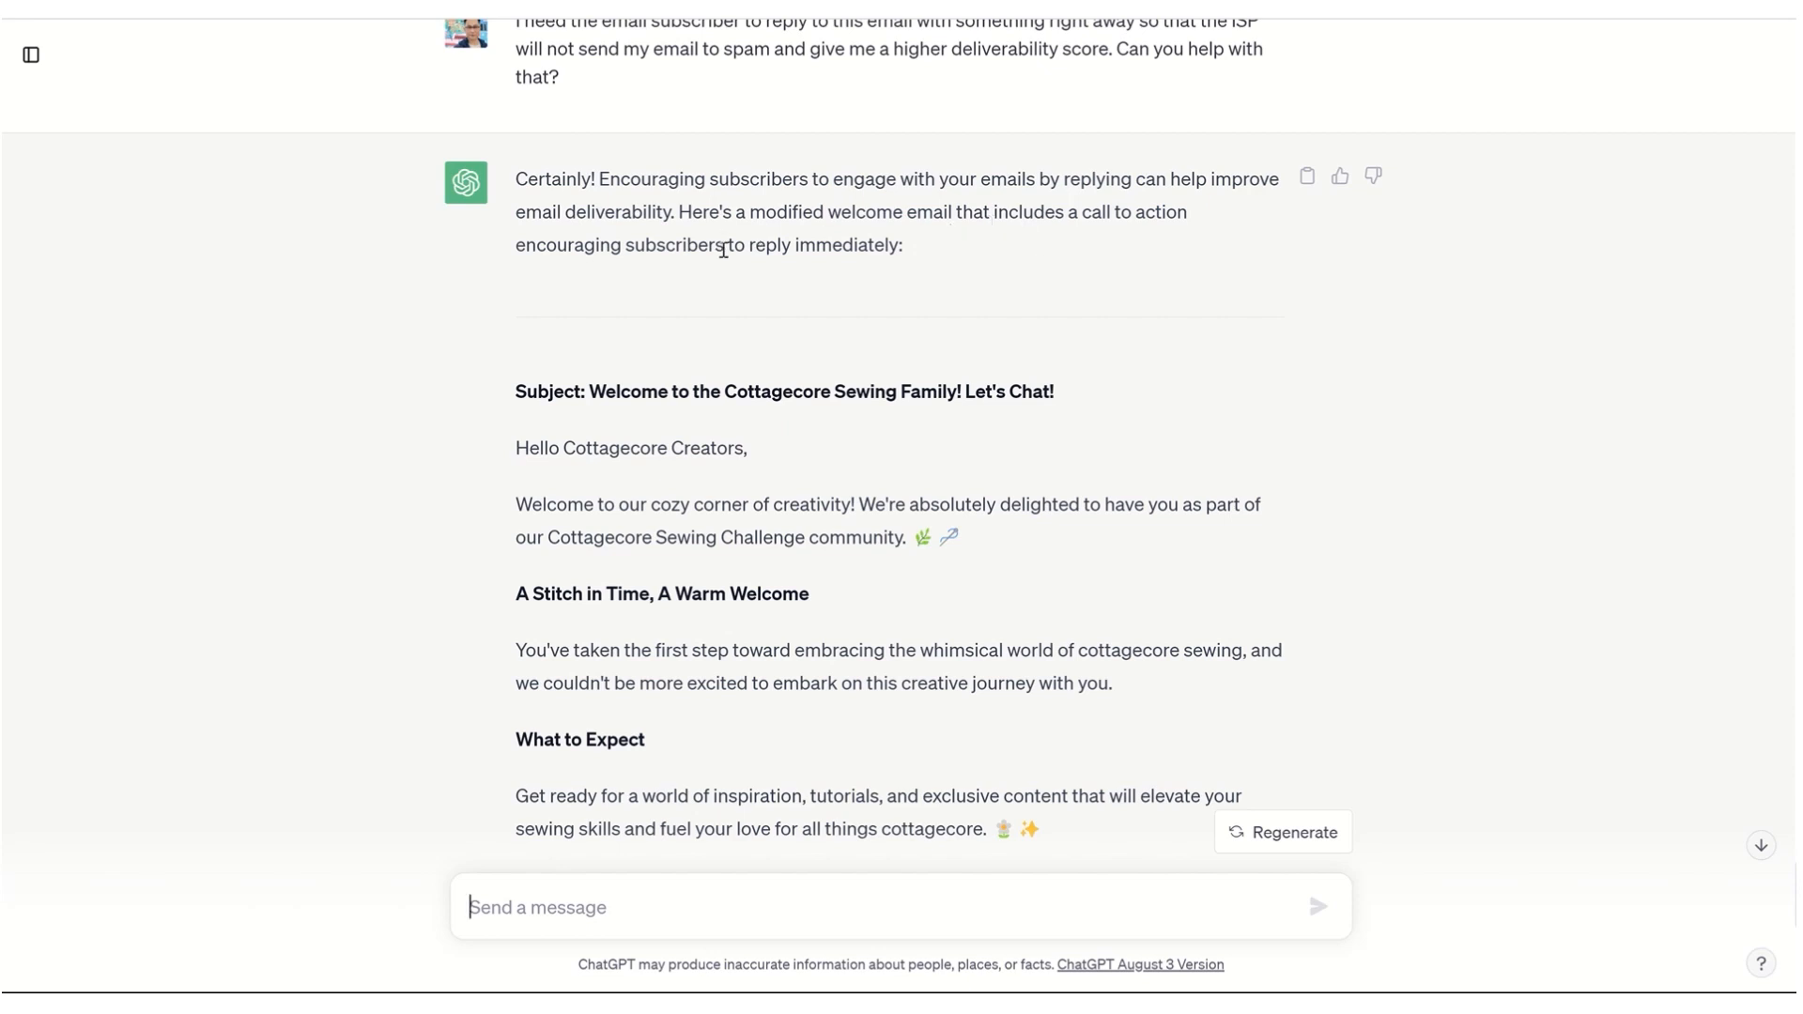
Read the revised 'Let's Chat' welcome email inviting subscribers to reply with an introduction
scroll(down, 3)
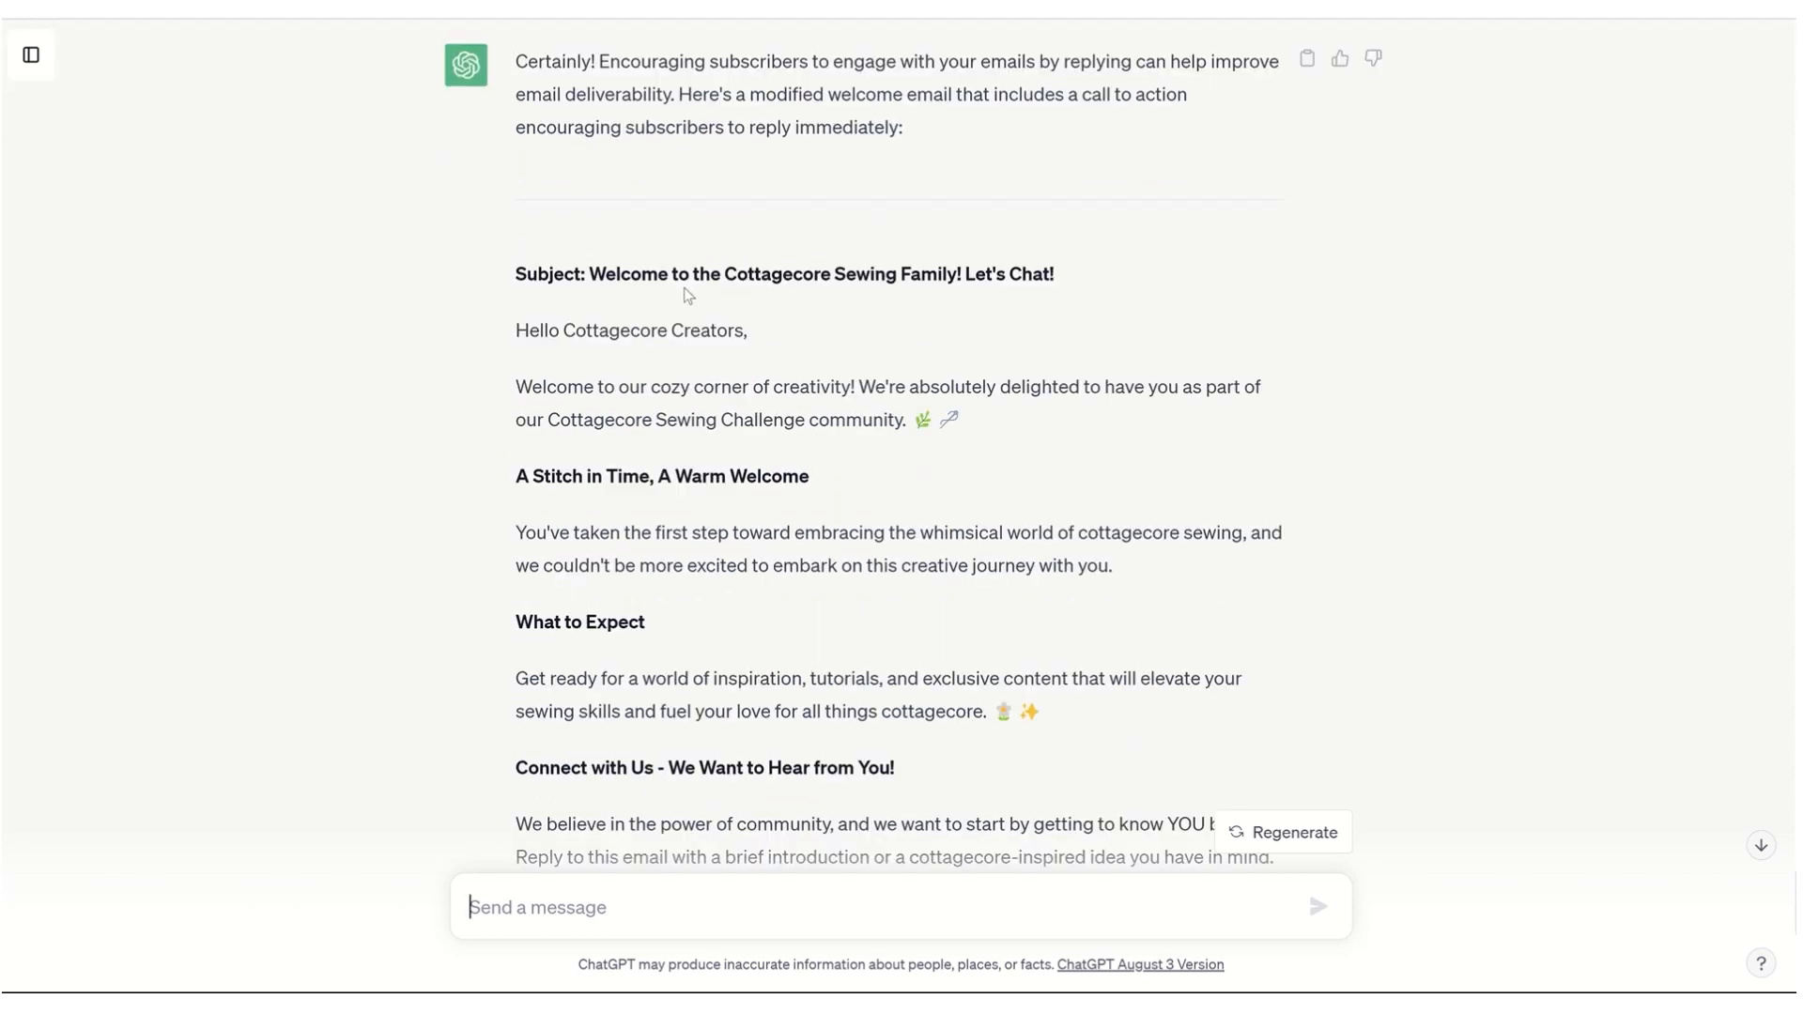
mouse_move(914, 280)
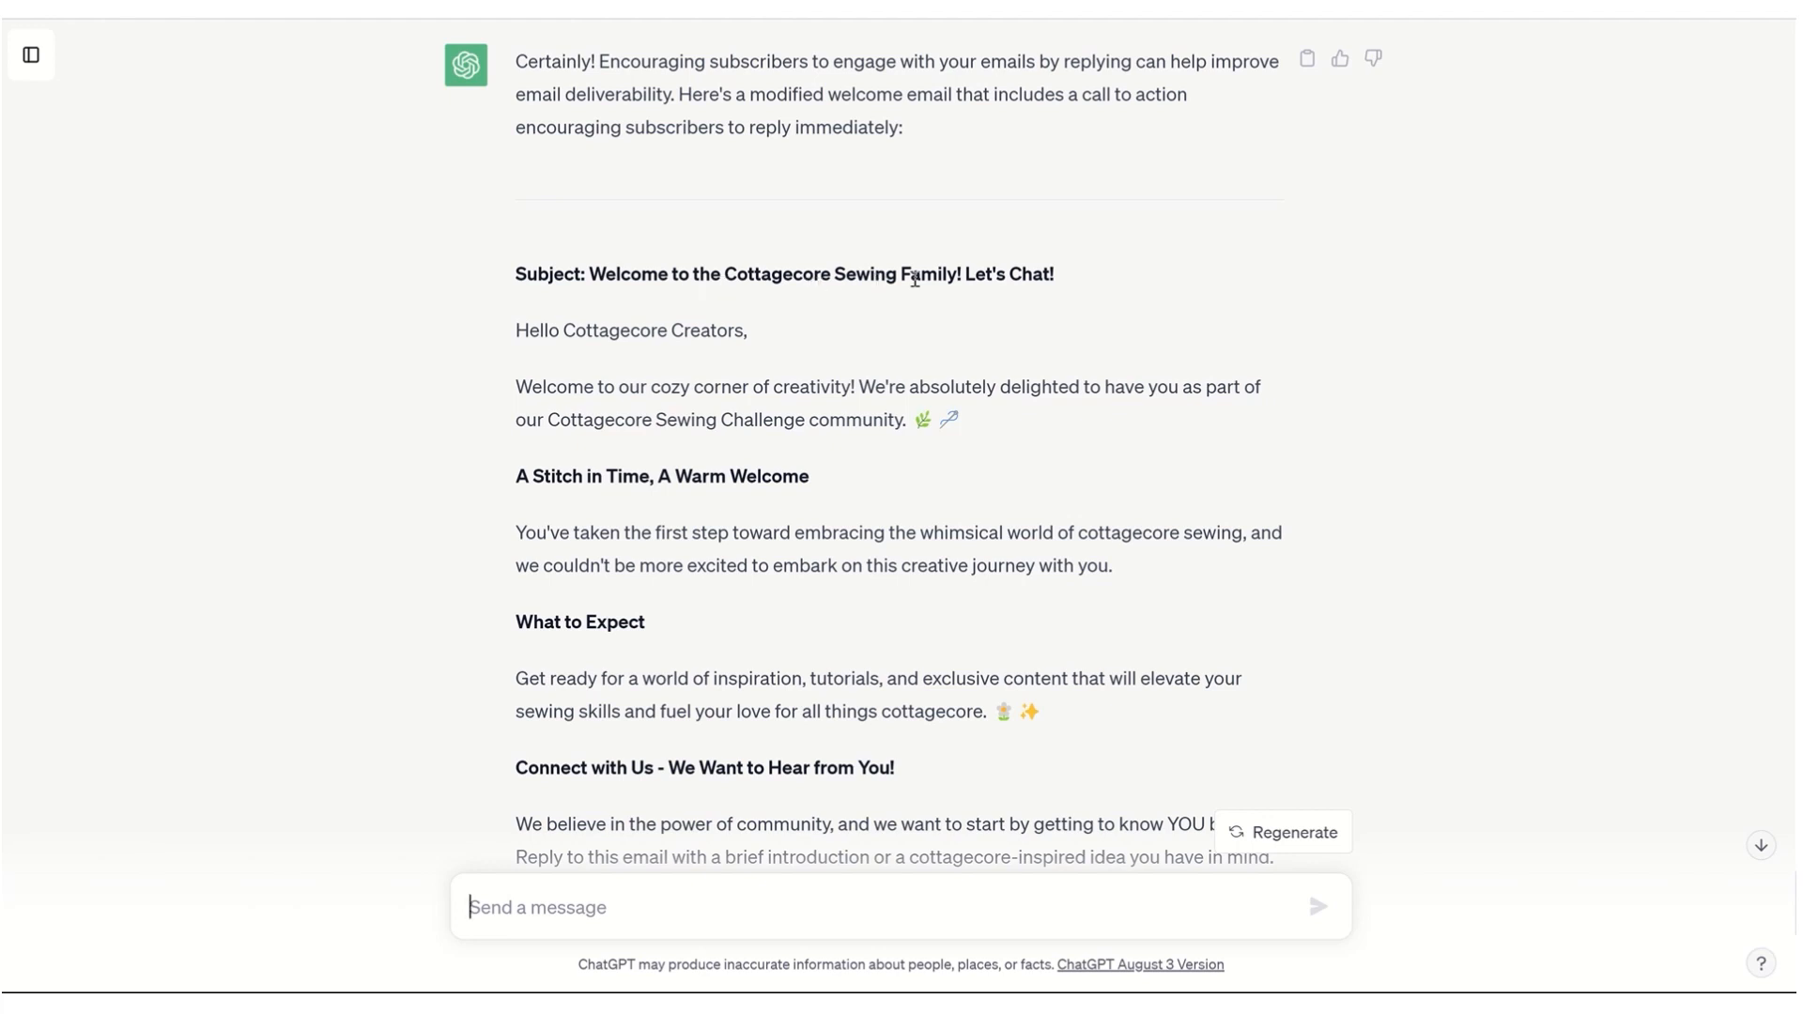
mouse_move(569, 359)
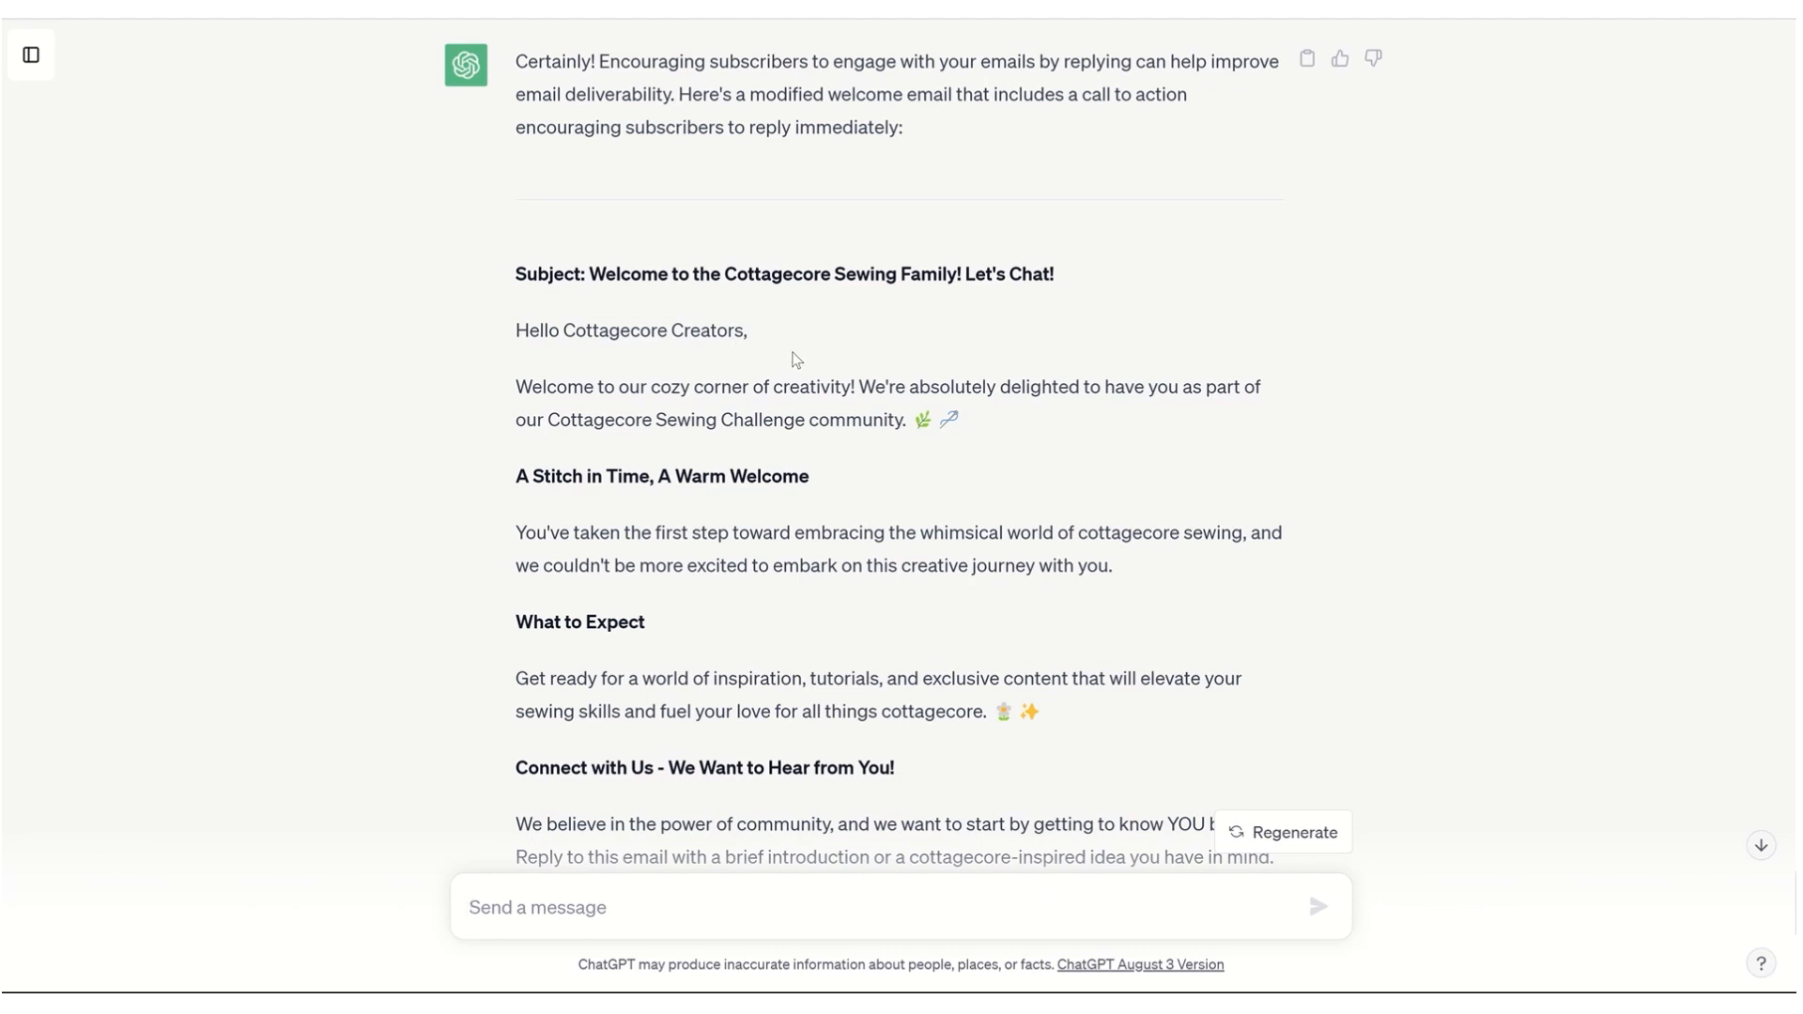
mouse_move(679, 376)
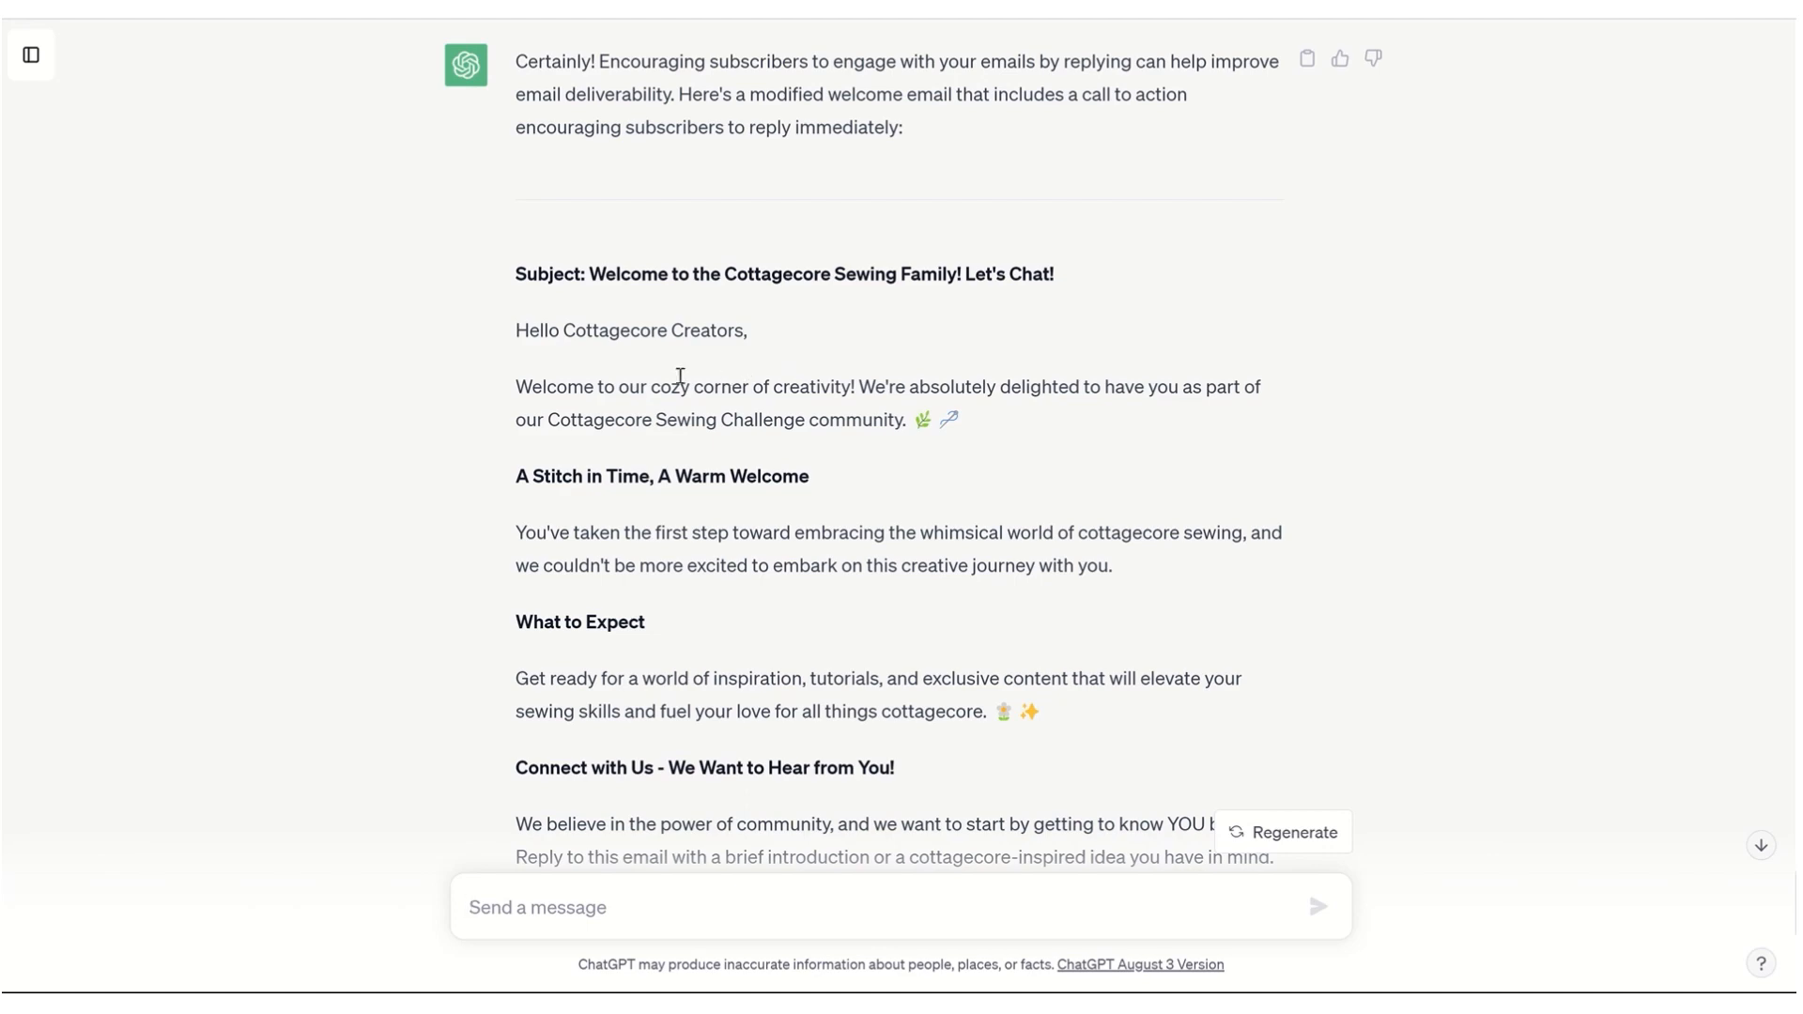
scroll(down, 3)
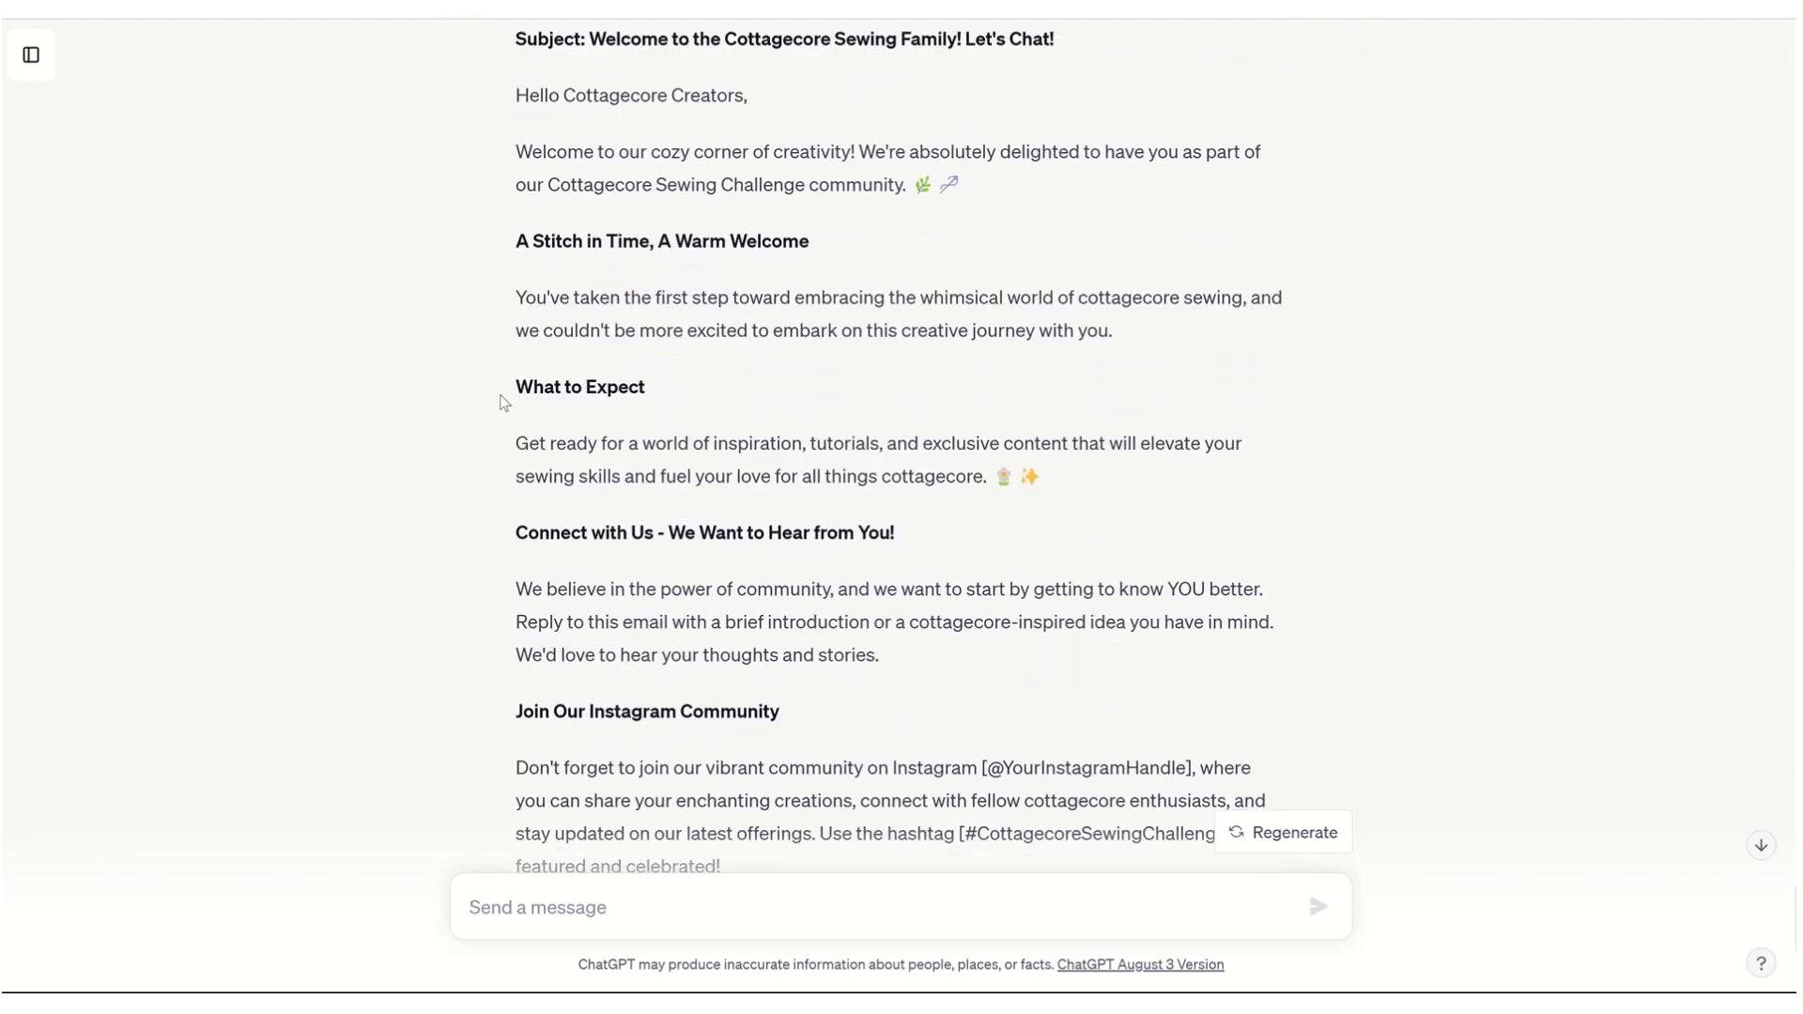
scroll(down, 3)
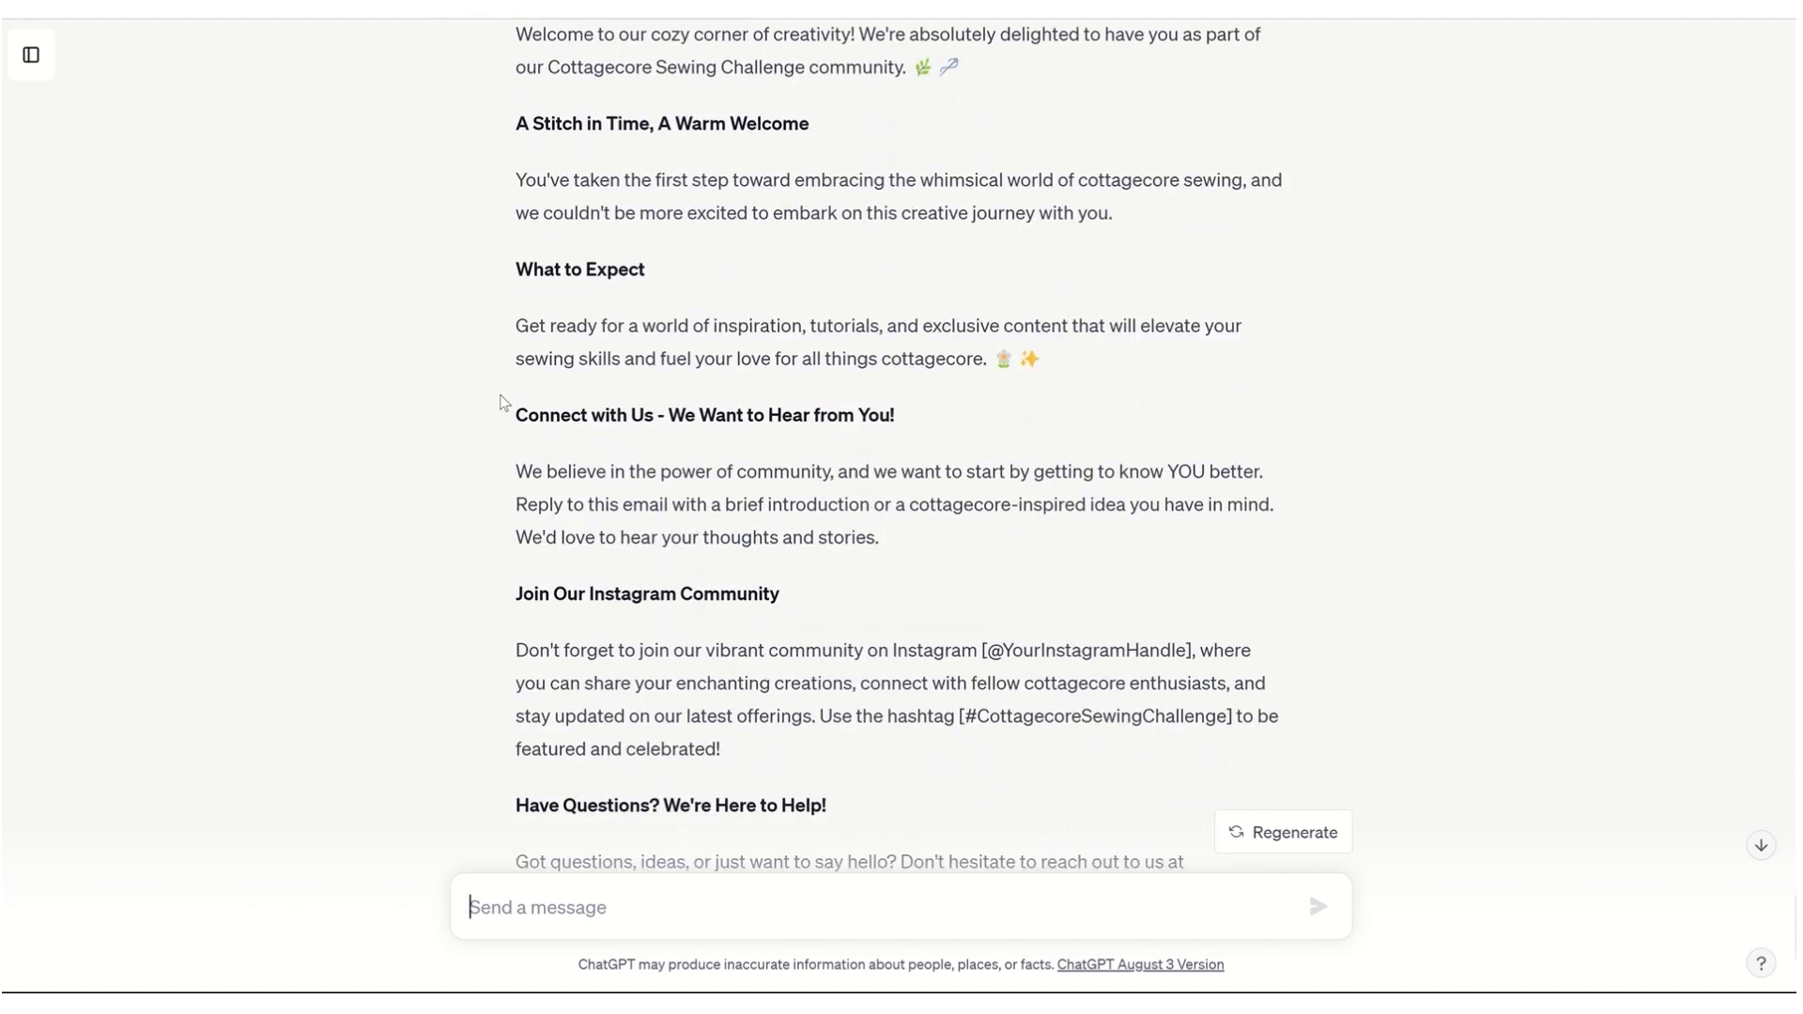
scroll(down, 3)
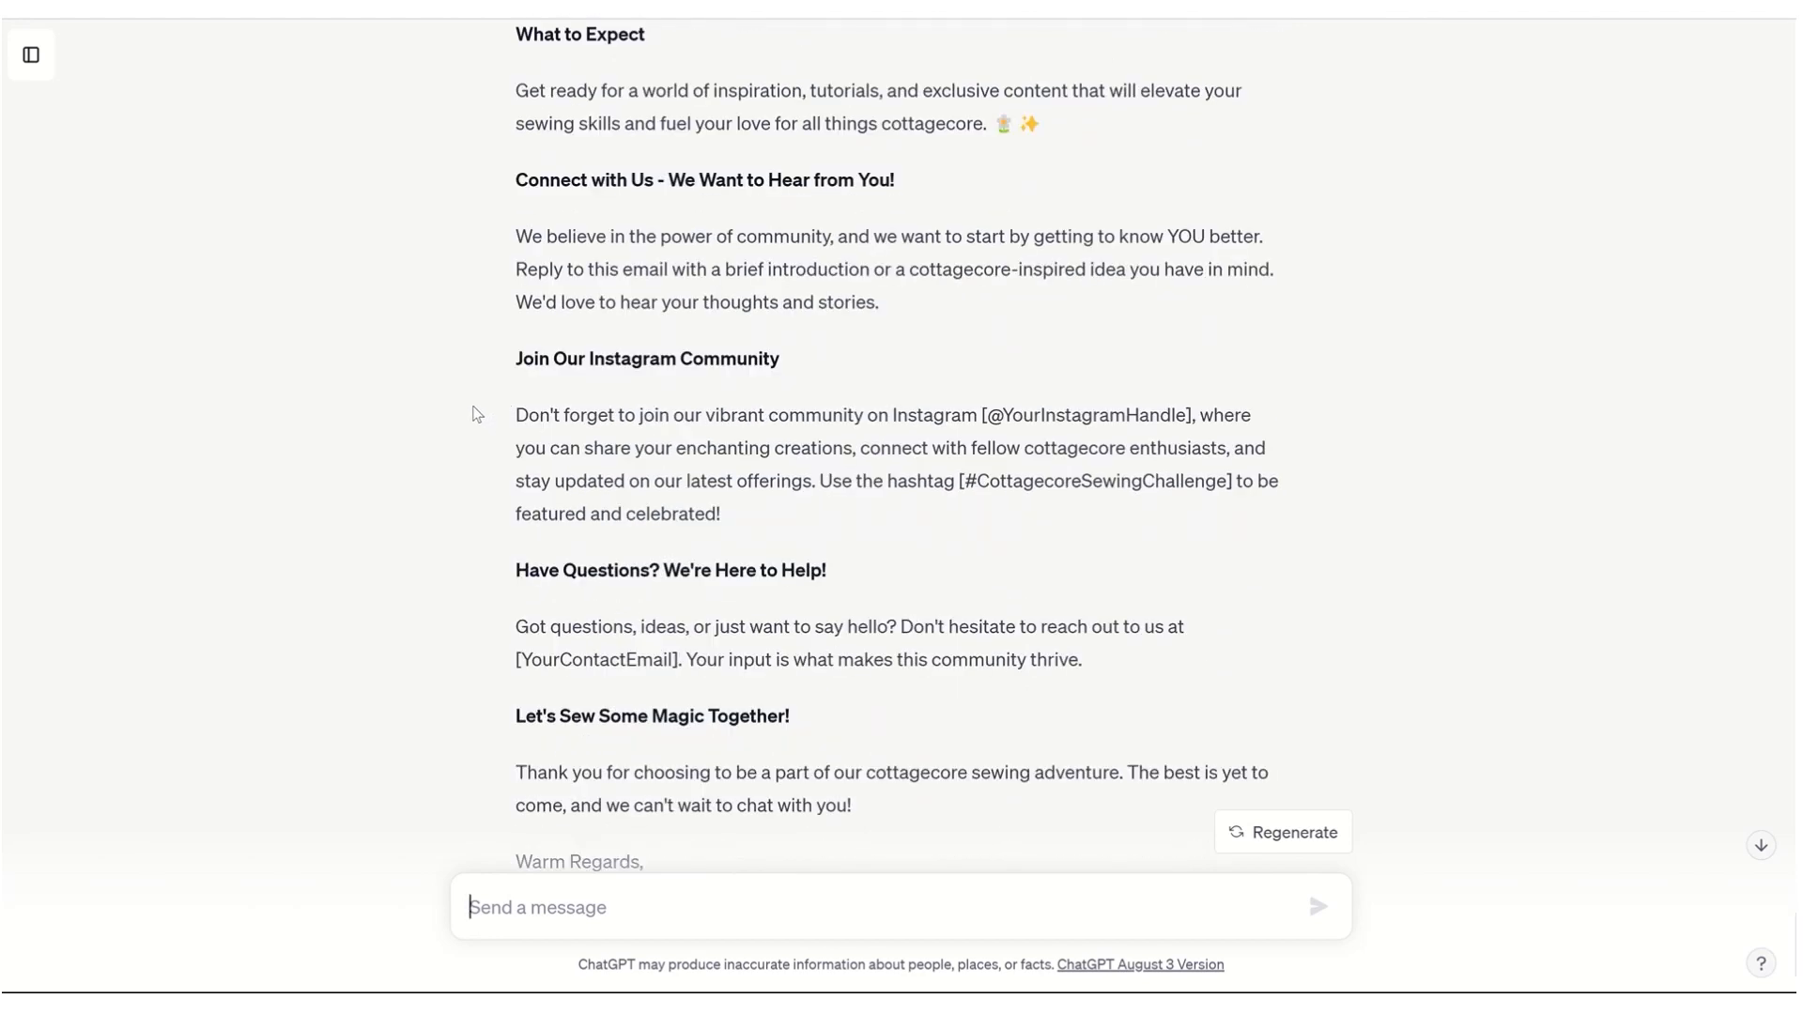
scroll(down, 3)
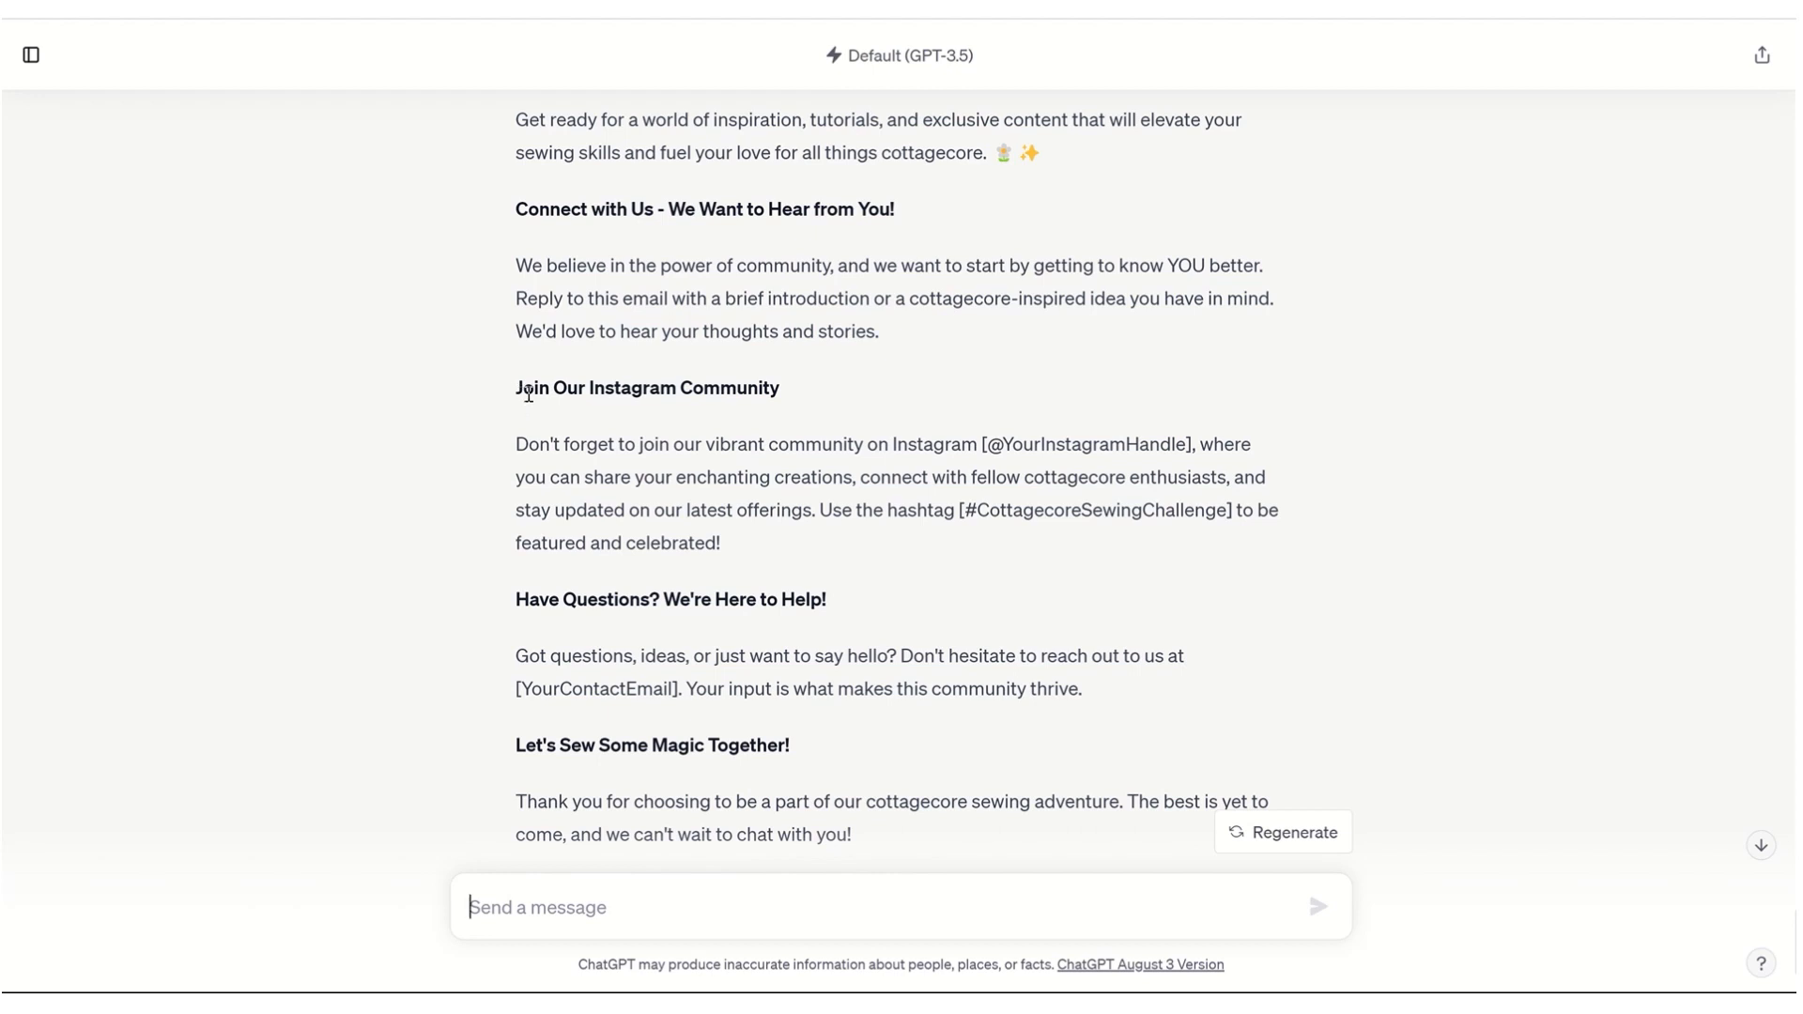
mouse_move(588, 432)
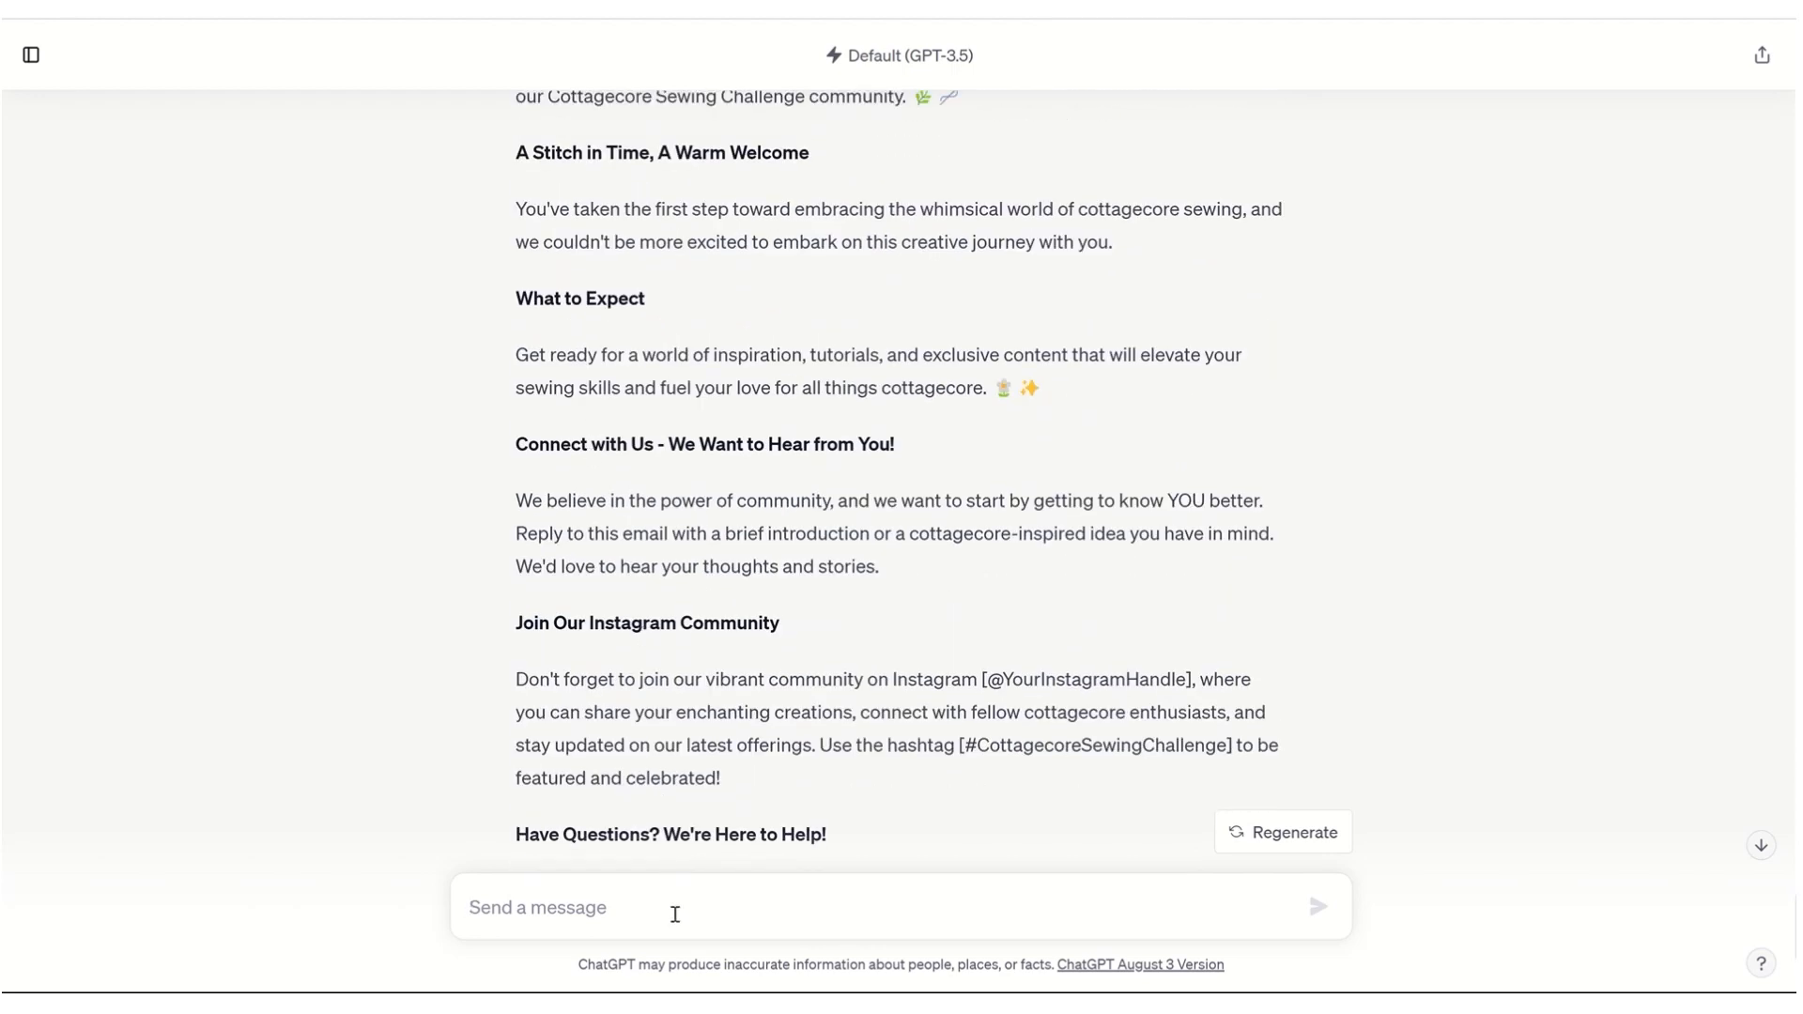
Tell ChatGPT these subscribers already followed us on Instagram and ask it to update the email
text(We already have people on Instagram.)
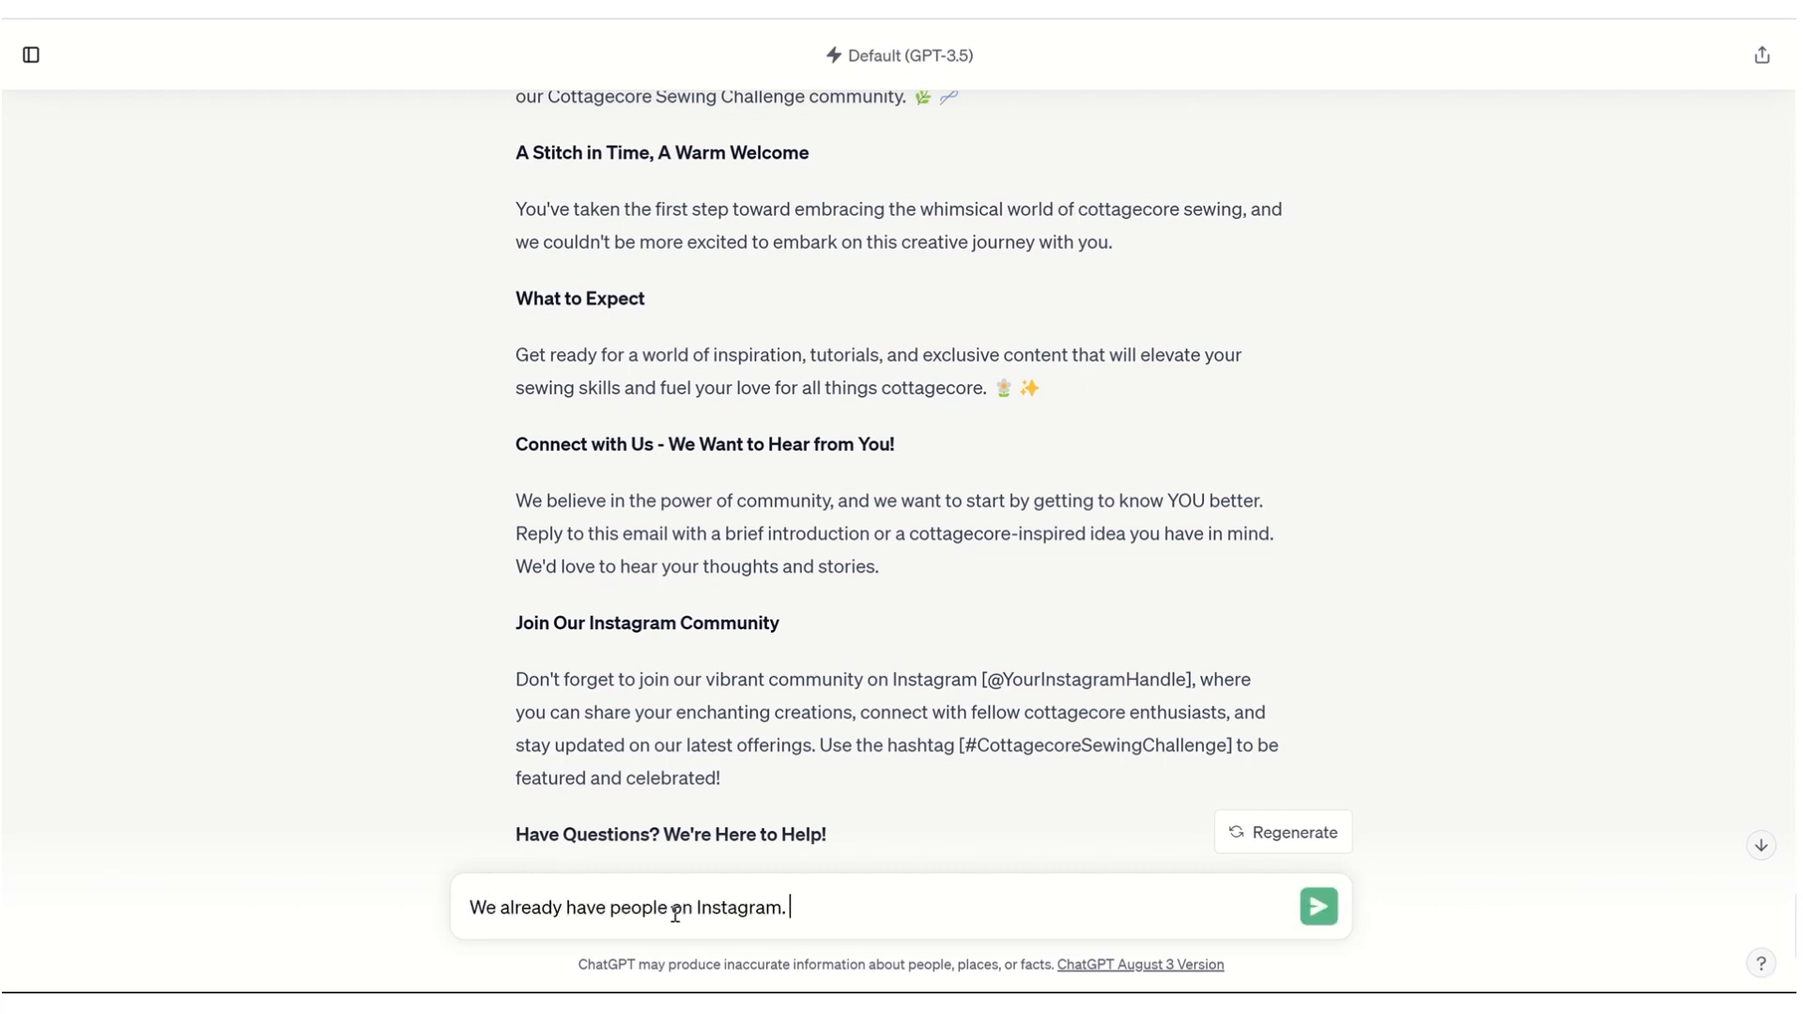
text(In fact, these are the)
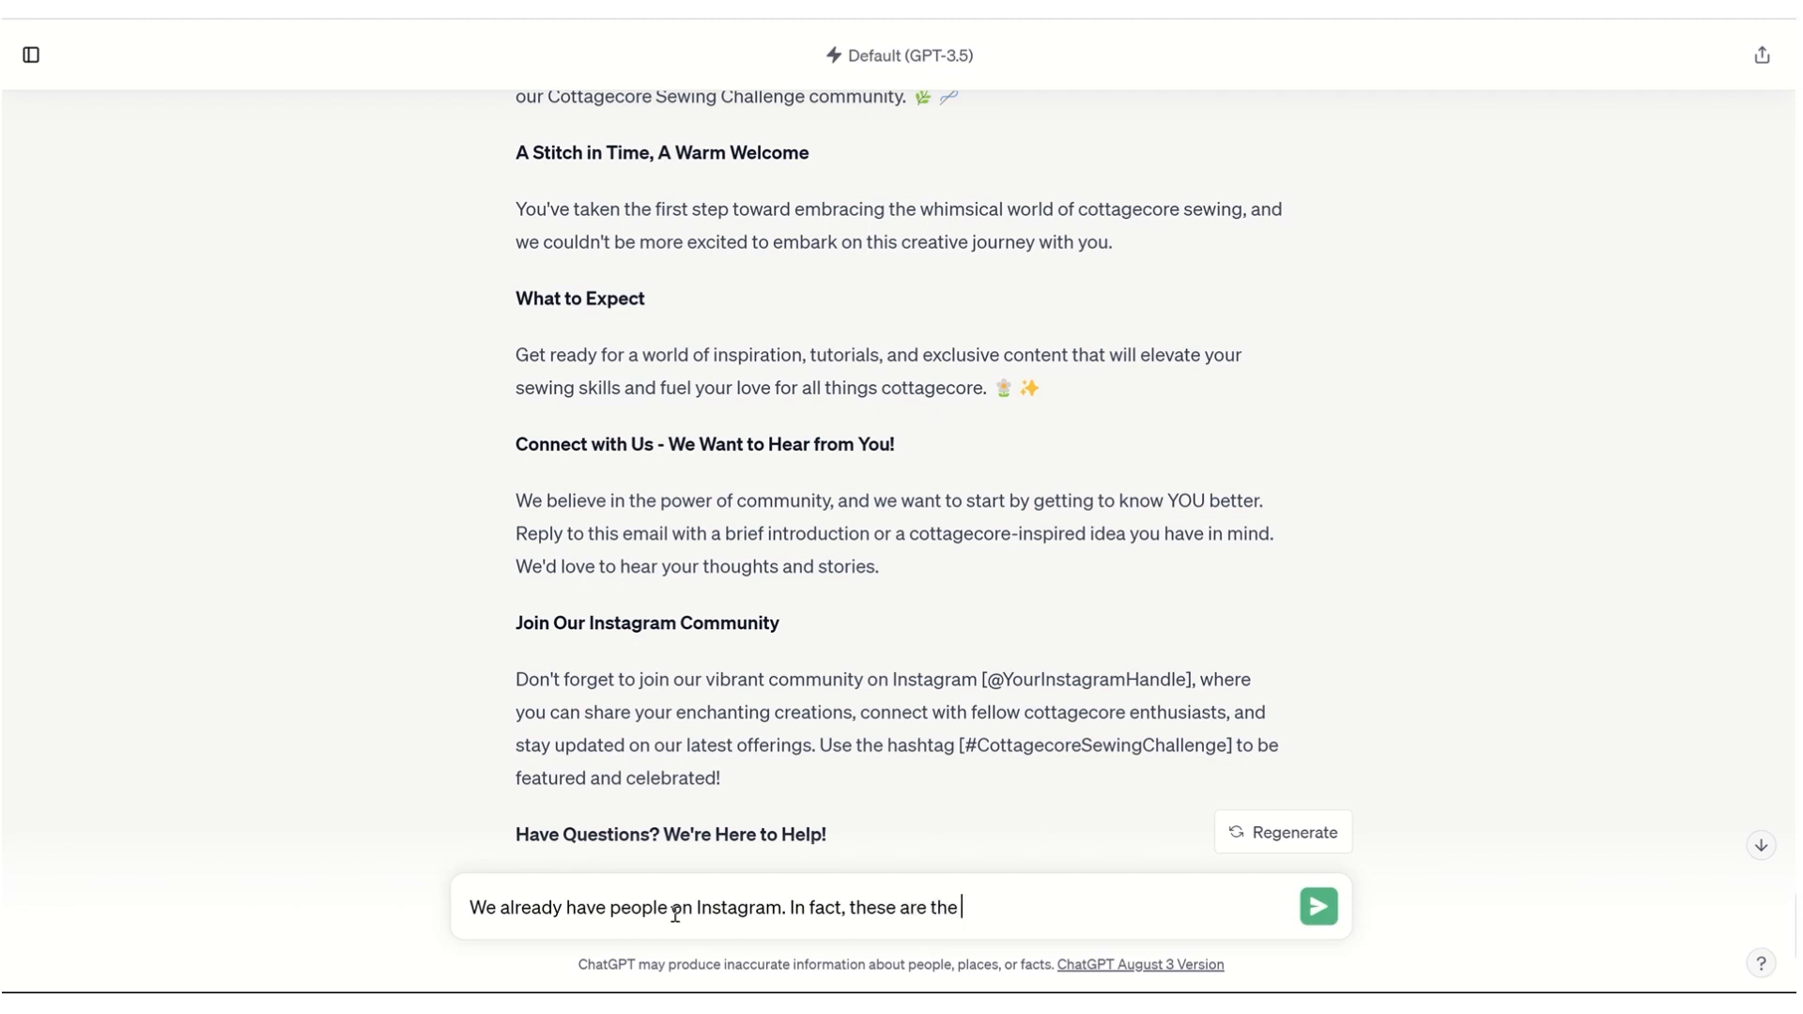
text(people that)
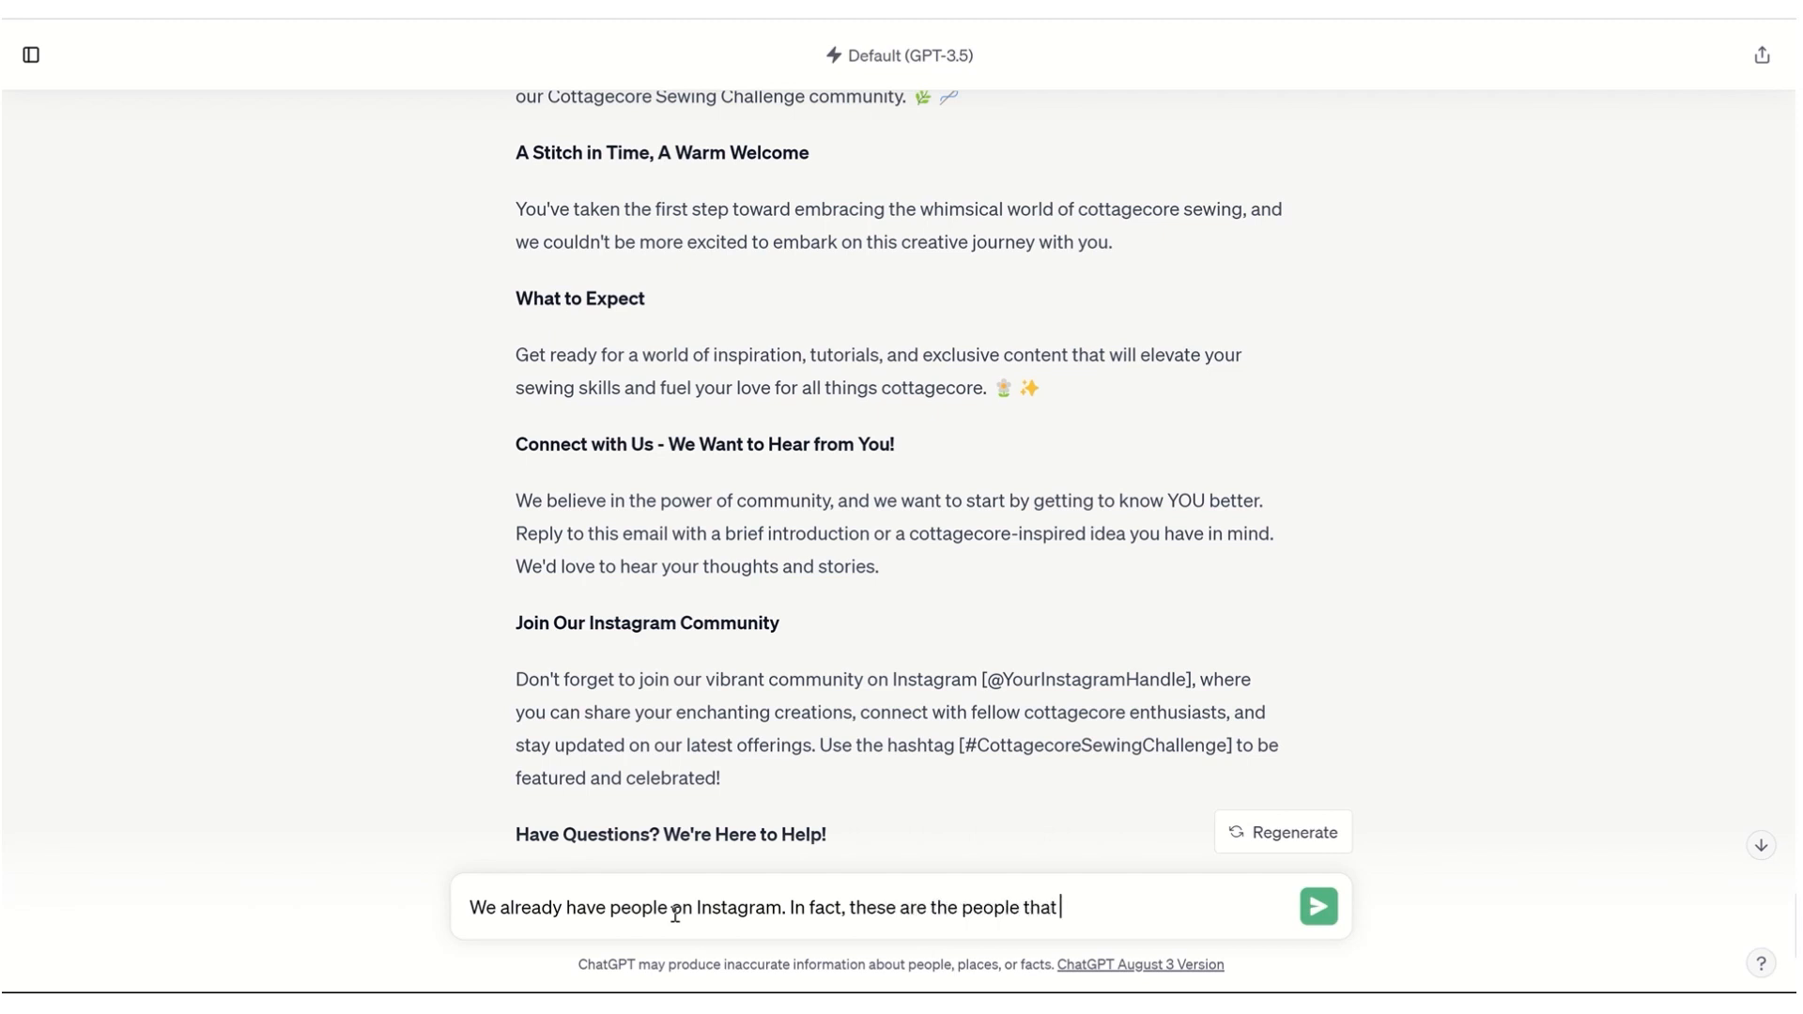
text(followed us on Insg)
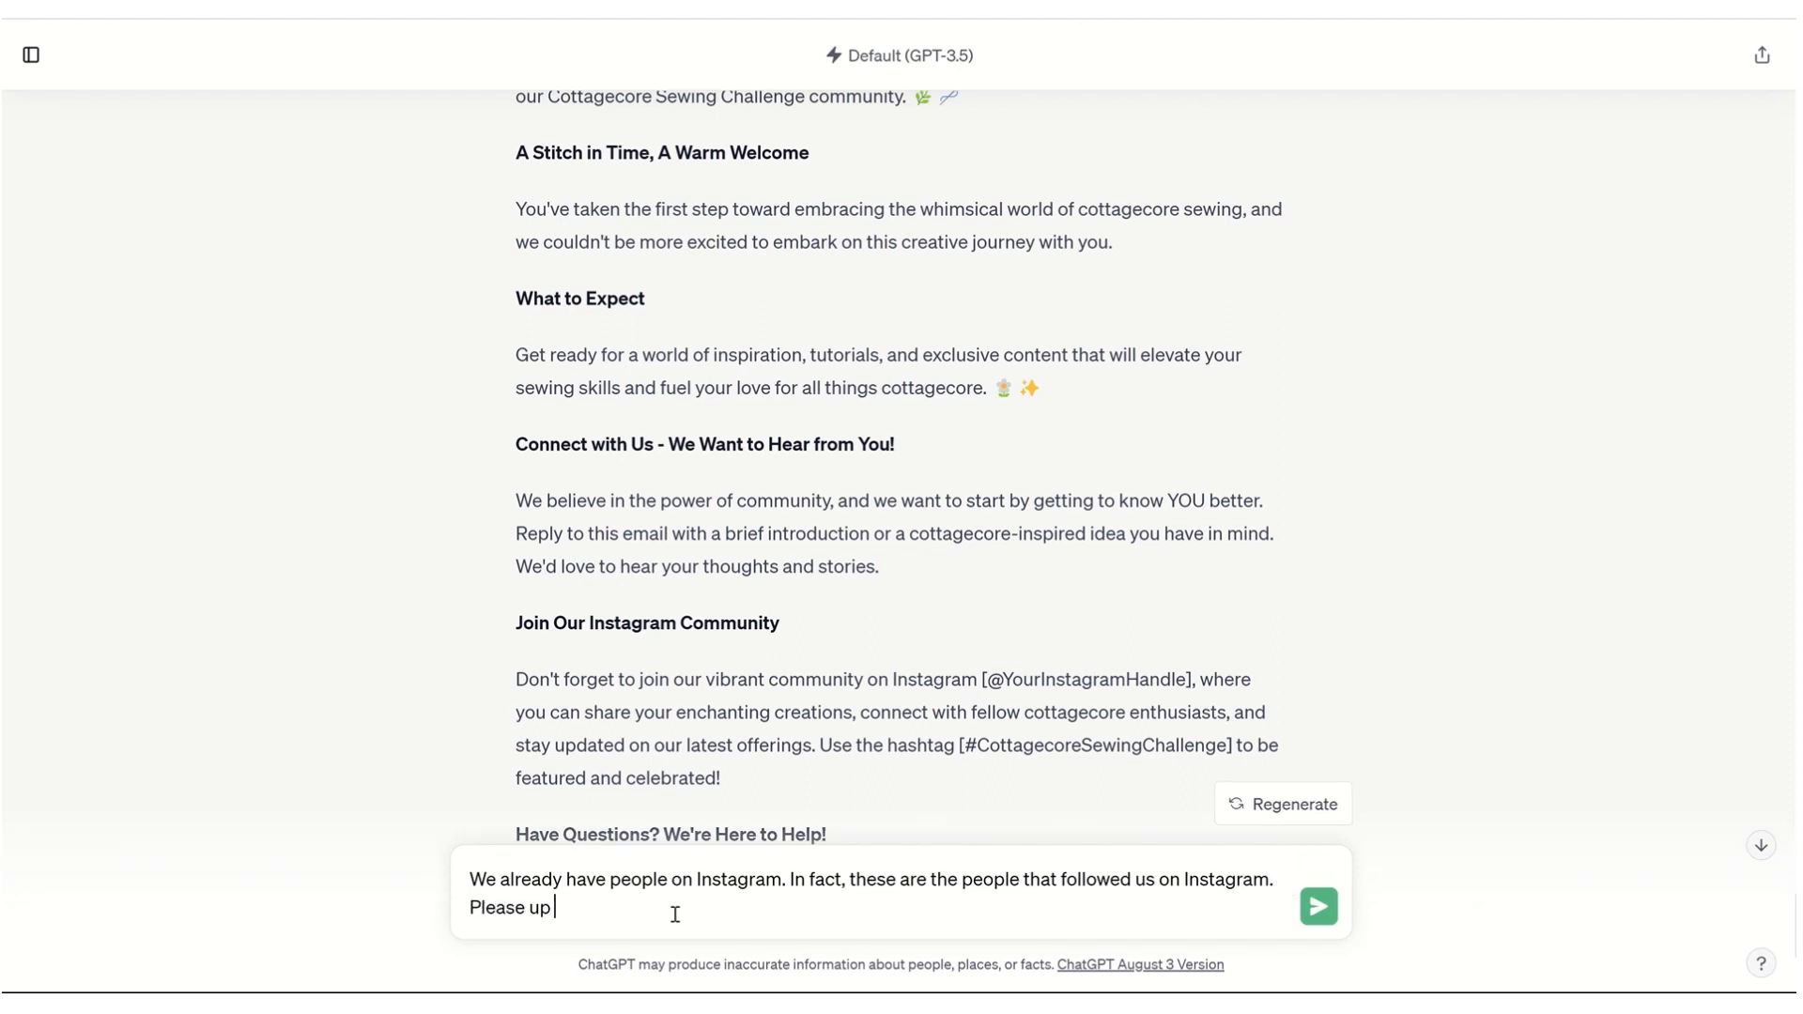
click(1319, 905)
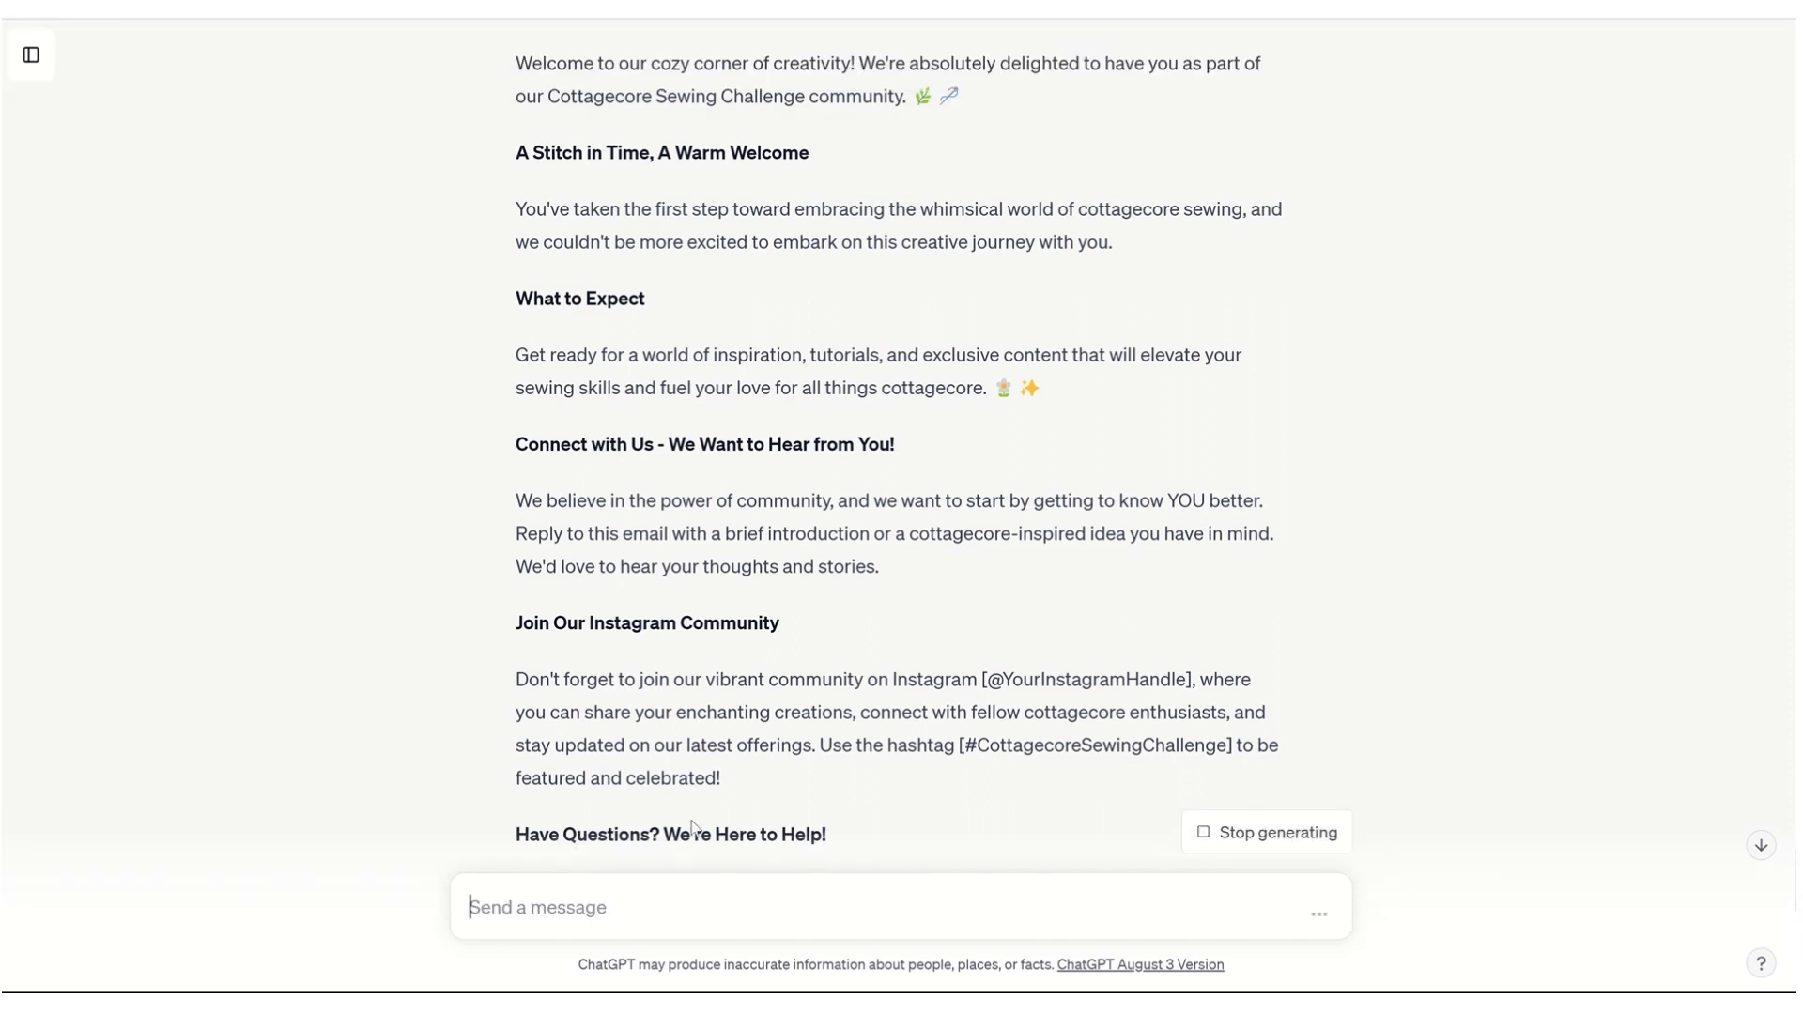
scroll(down, 3)
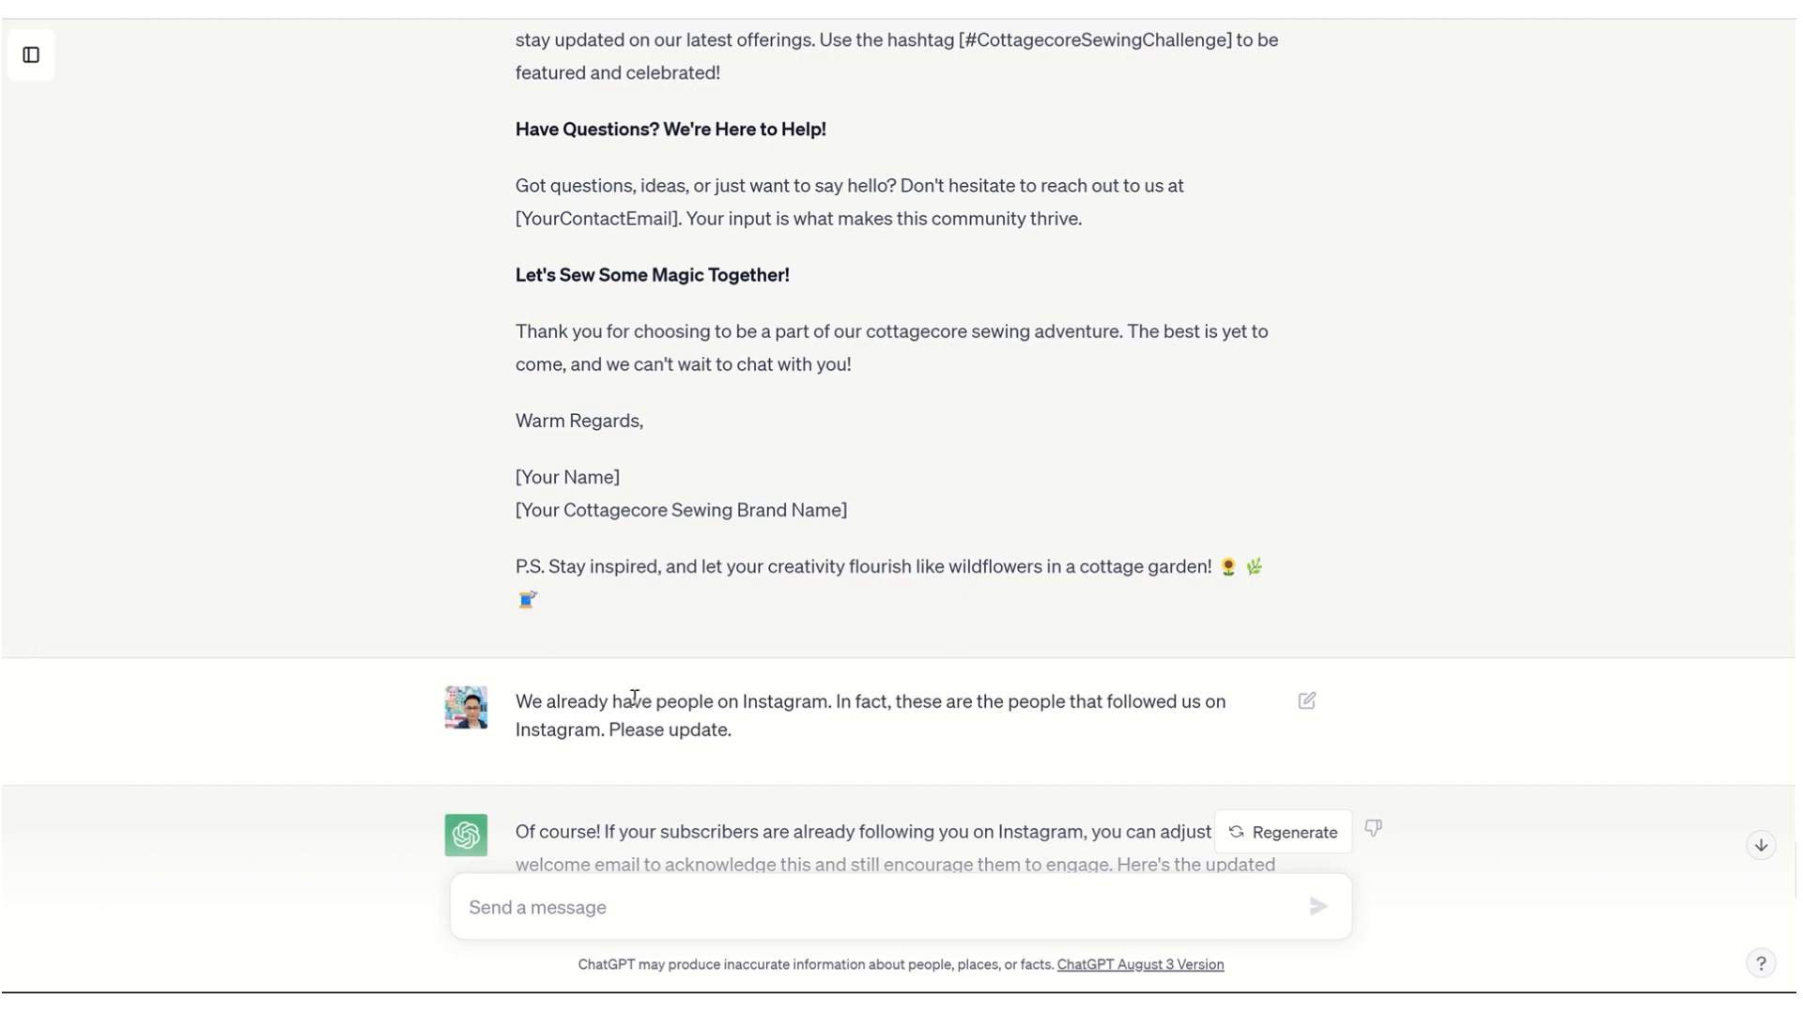
scroll(down, 3)
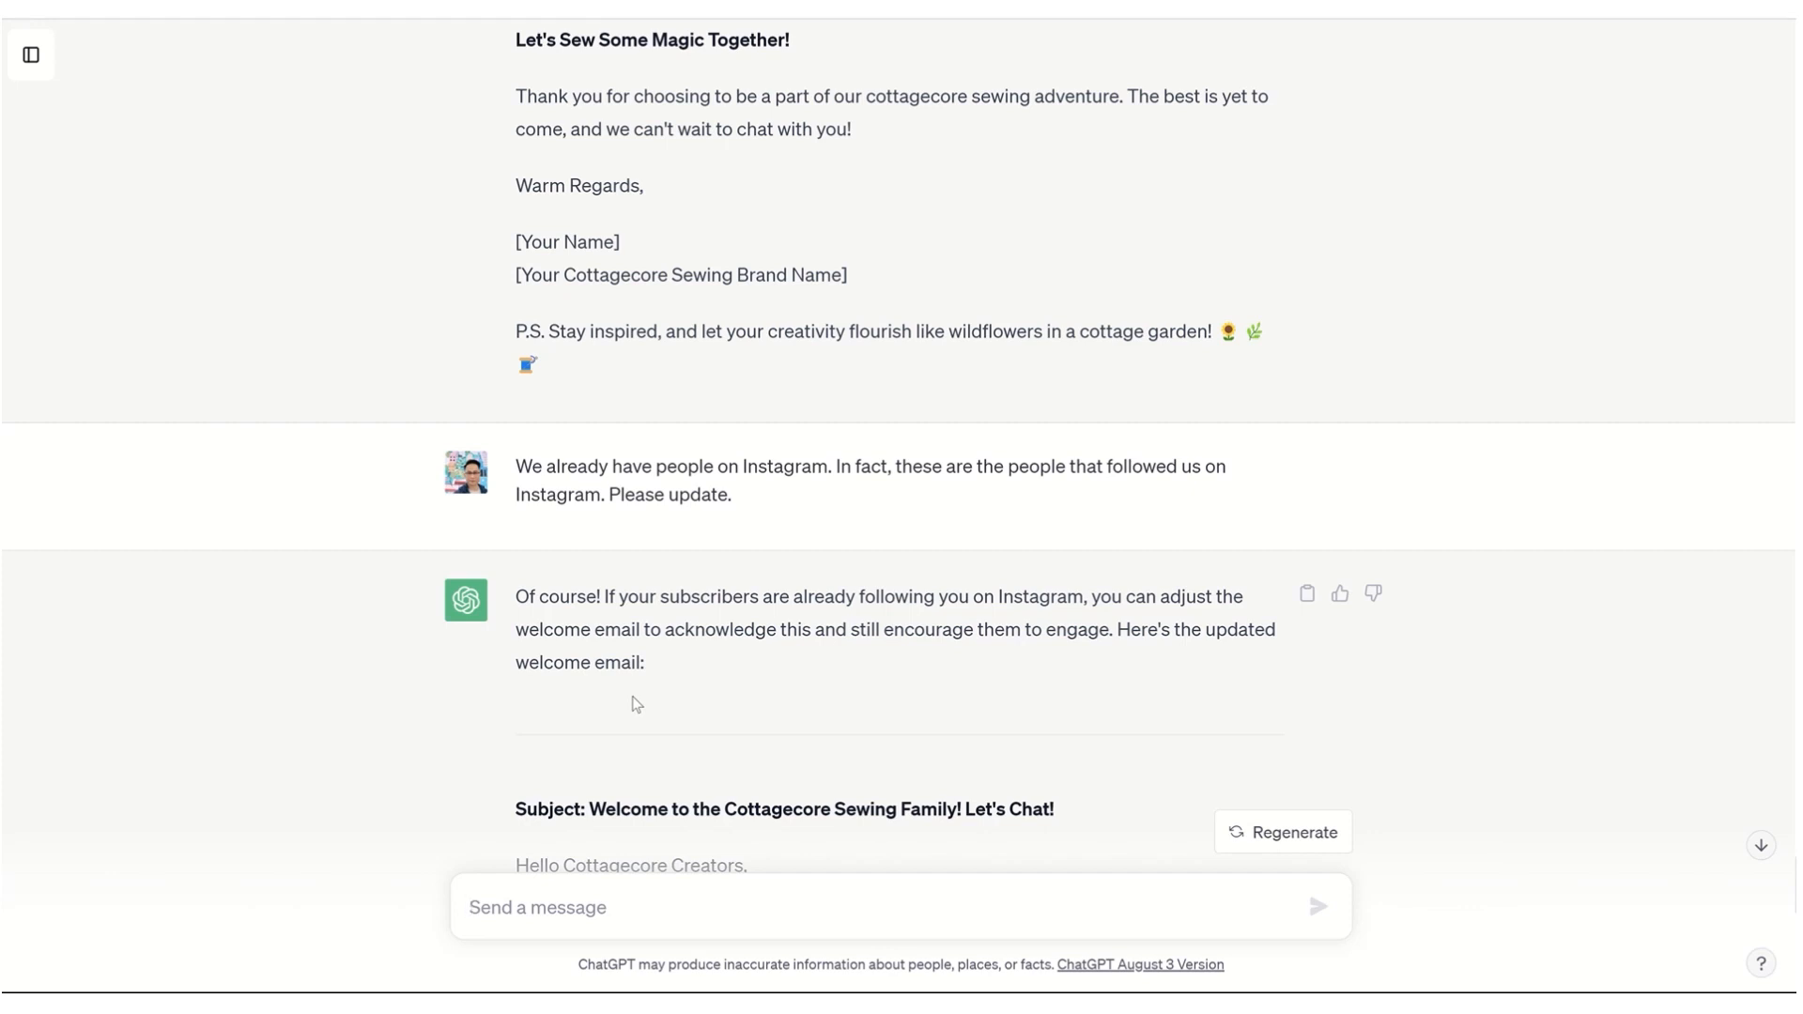
click(537, 906)
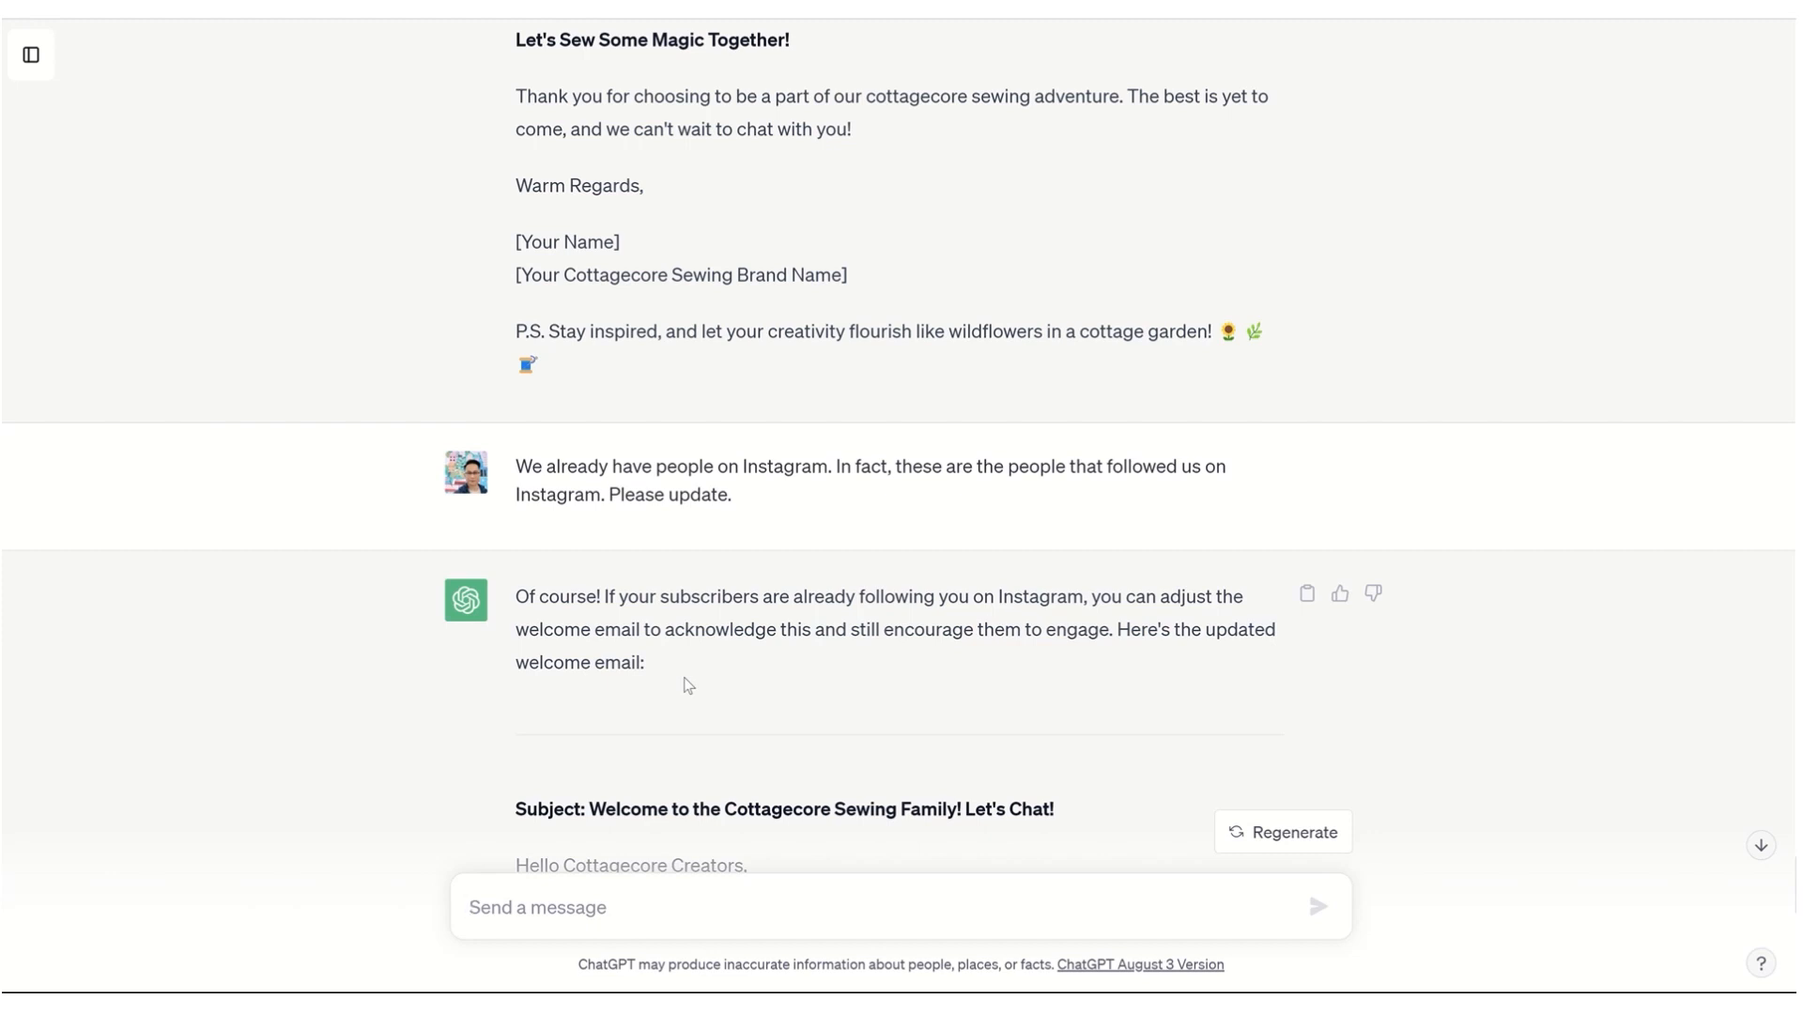
scroll(down, 3)
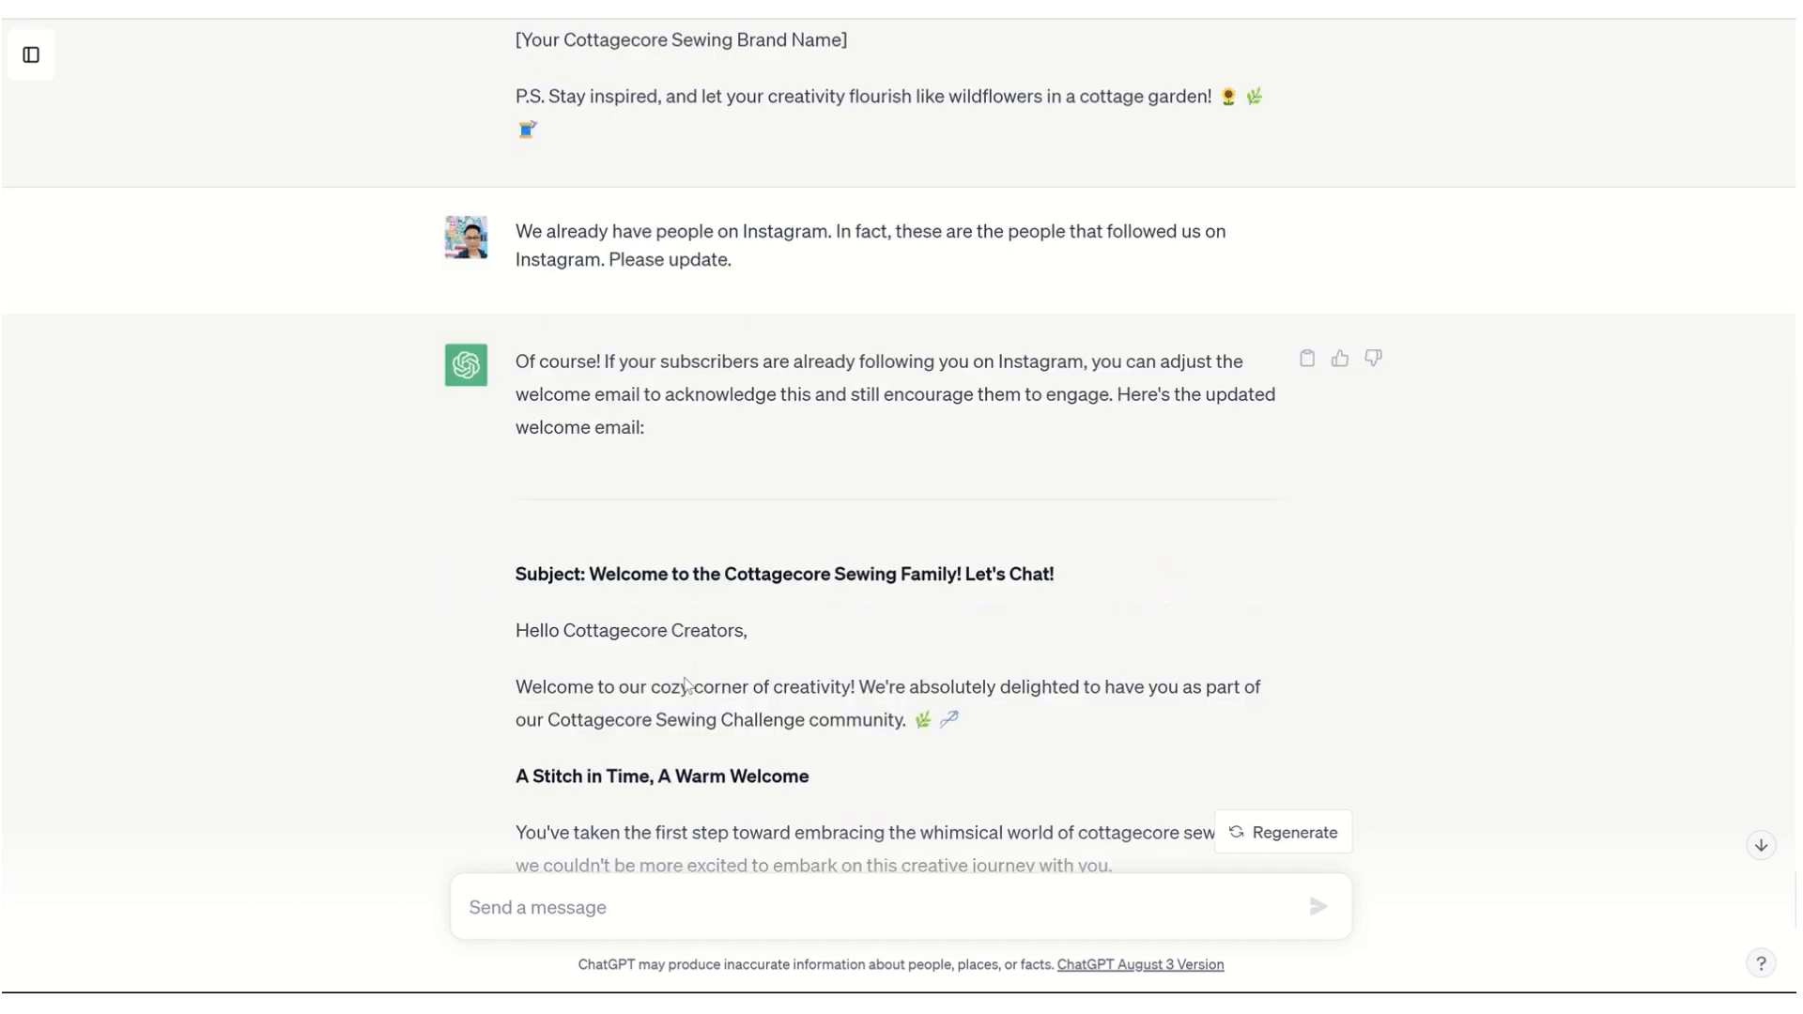
scroll(down, 3)
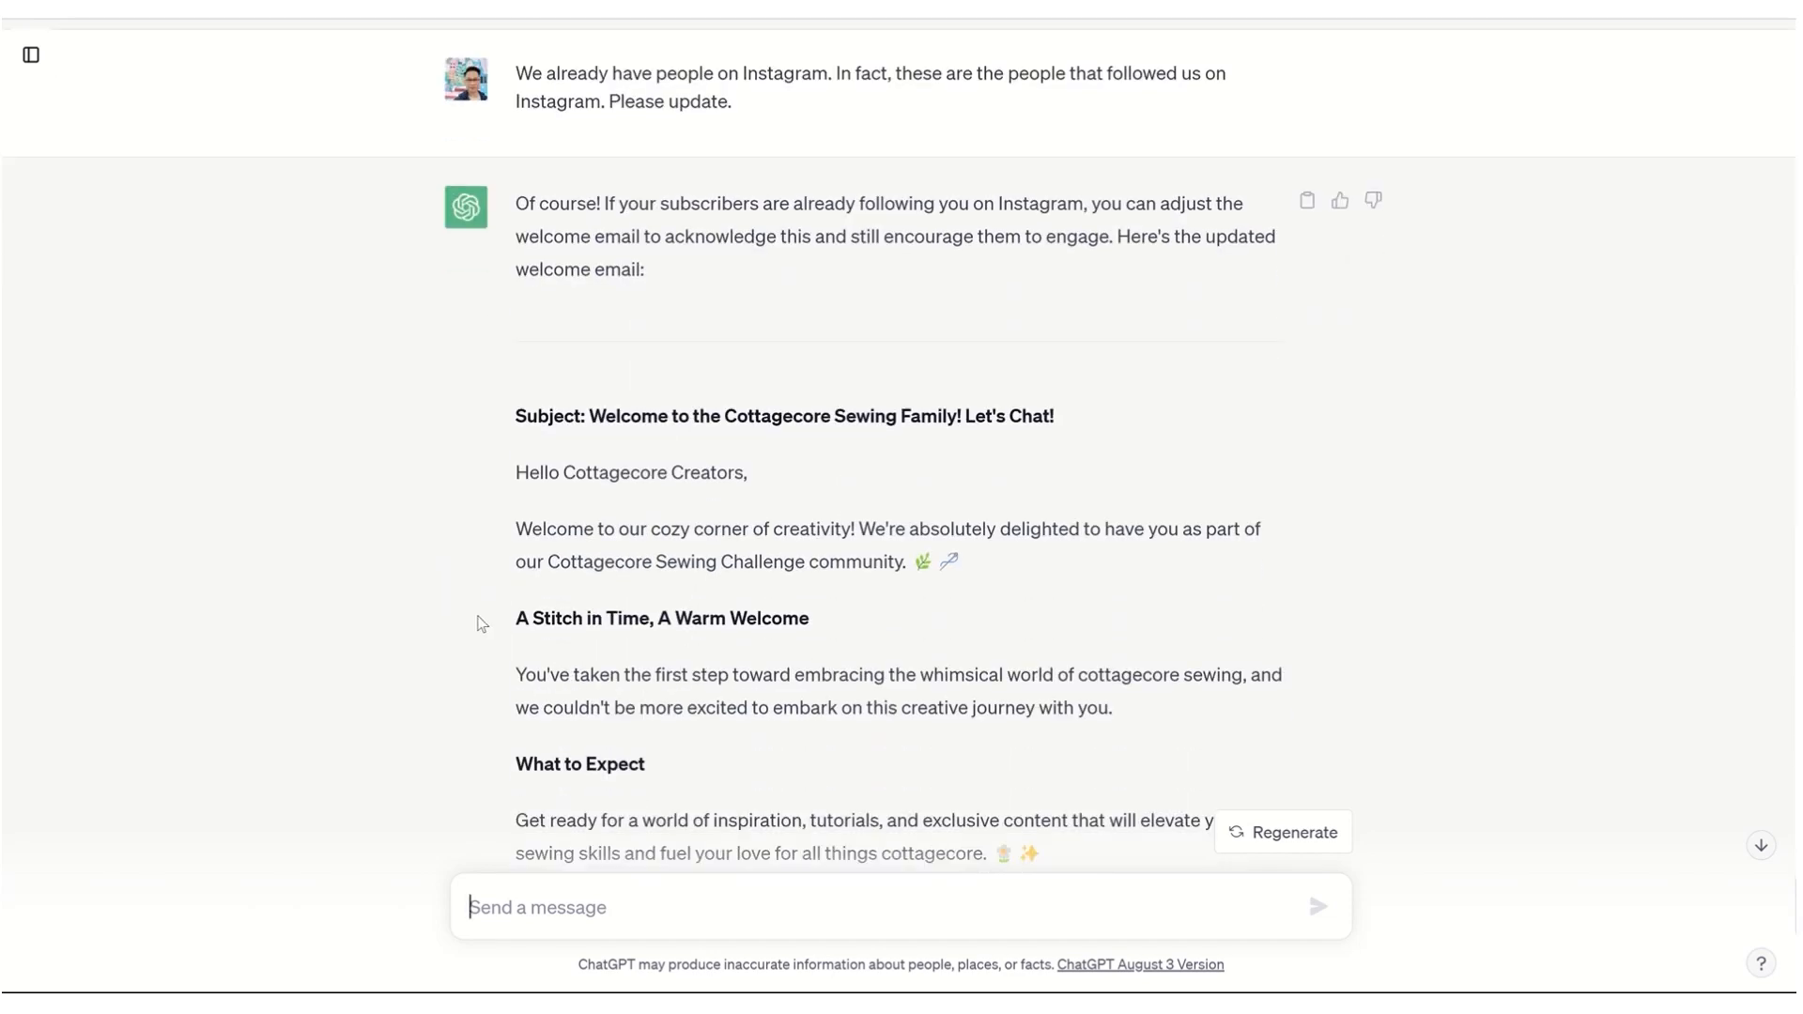
scroll(down, 3)
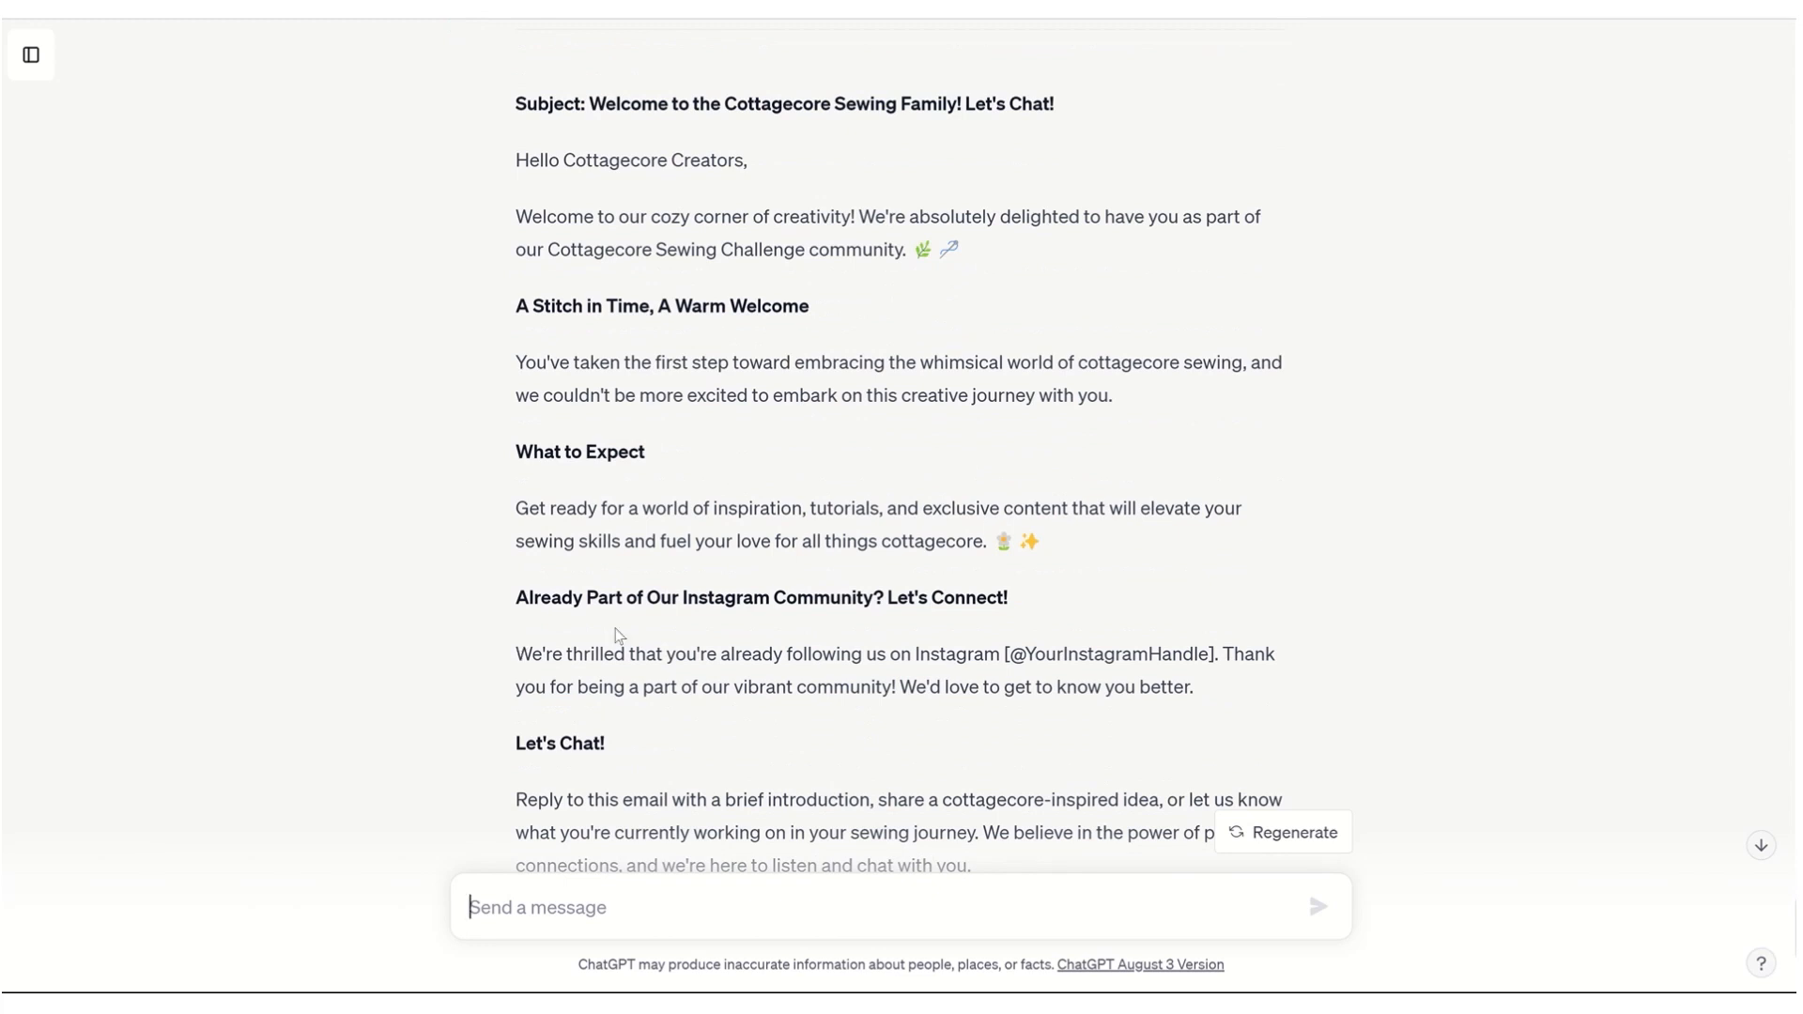
mouse_move(740, 643)
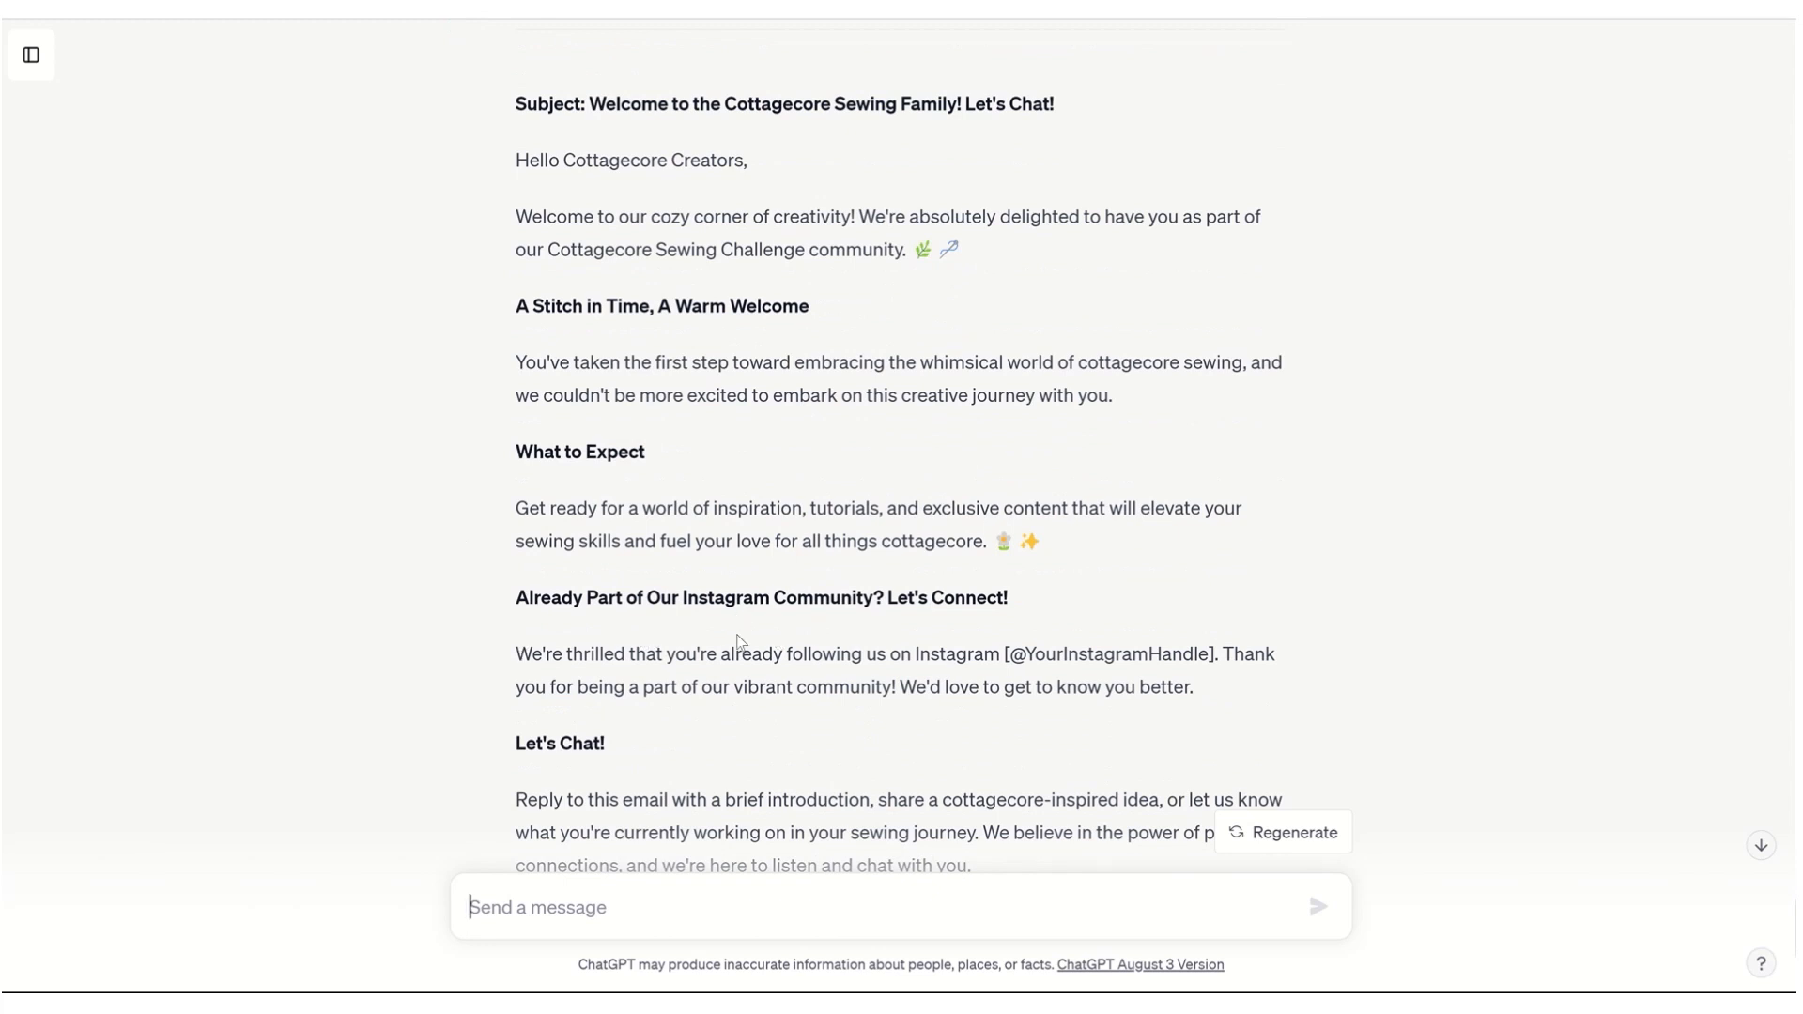
mouse_move(890, 682)
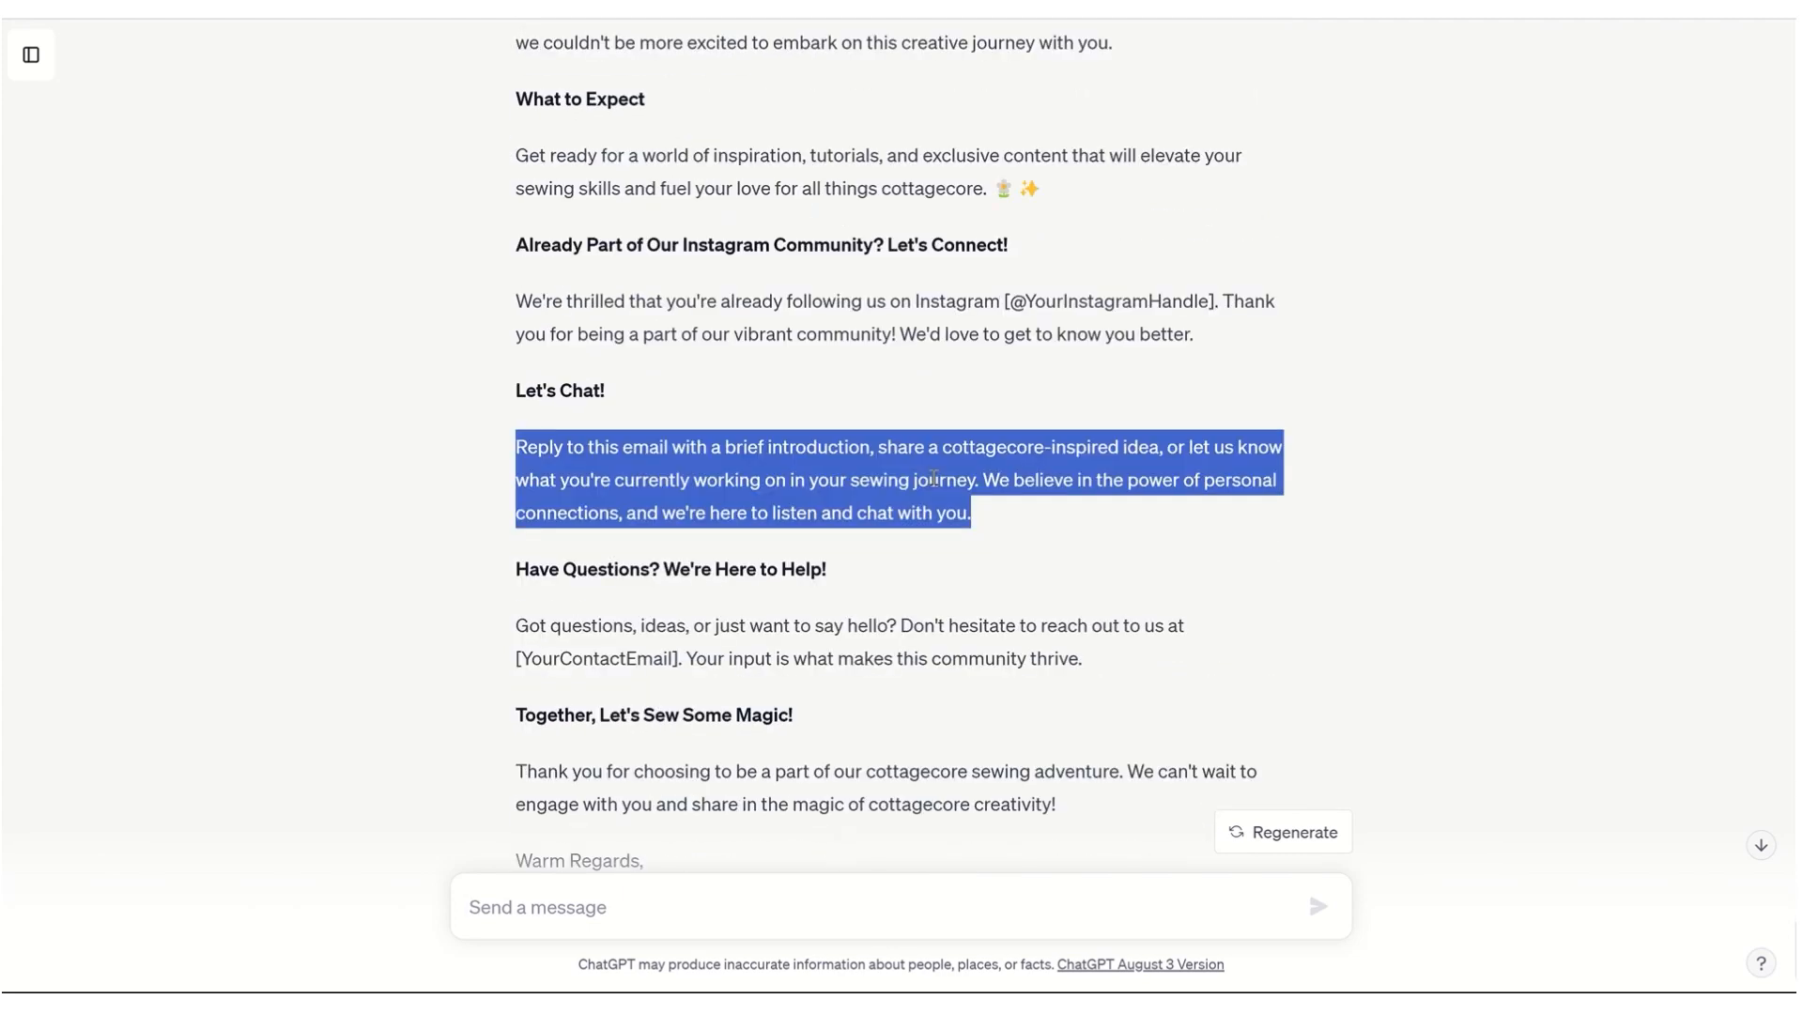
scroll(down, 3)
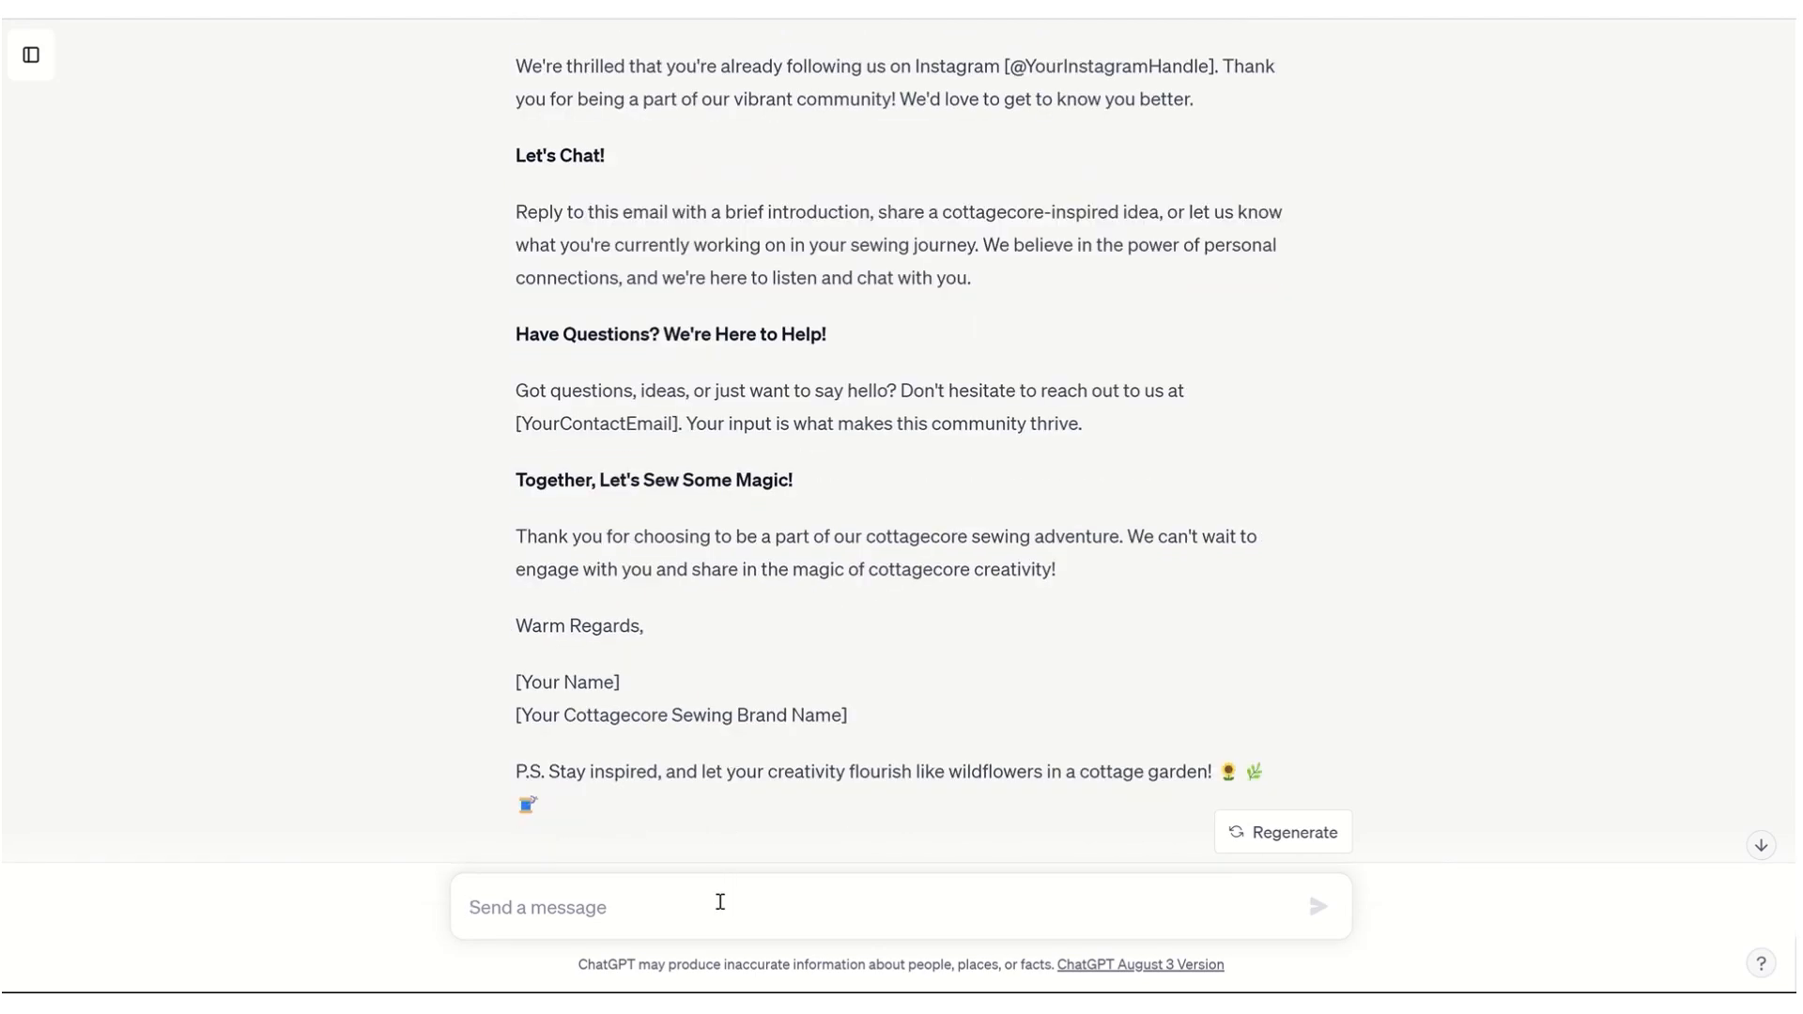
Ask for copy that compels subscribers to reply immediately, suggesting something they'd want to see or gotchas, and to be honest
text(Can you)
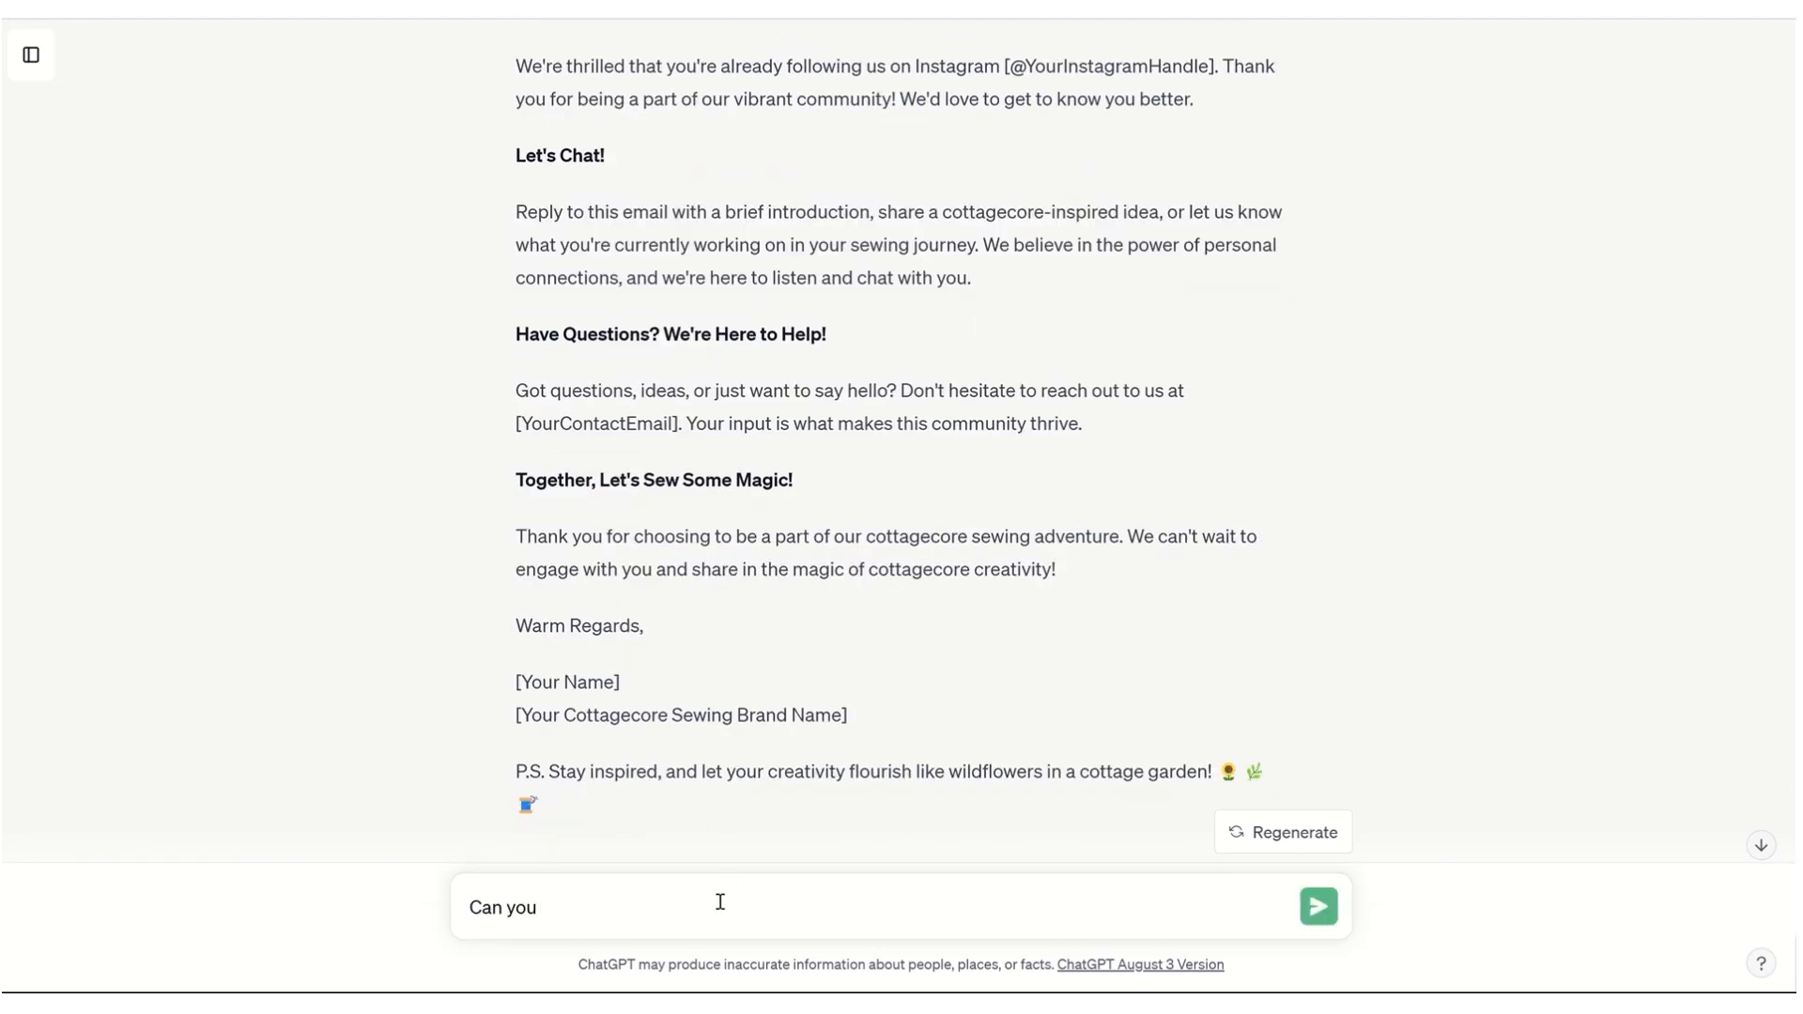
text(write copy that compels the email subsc)
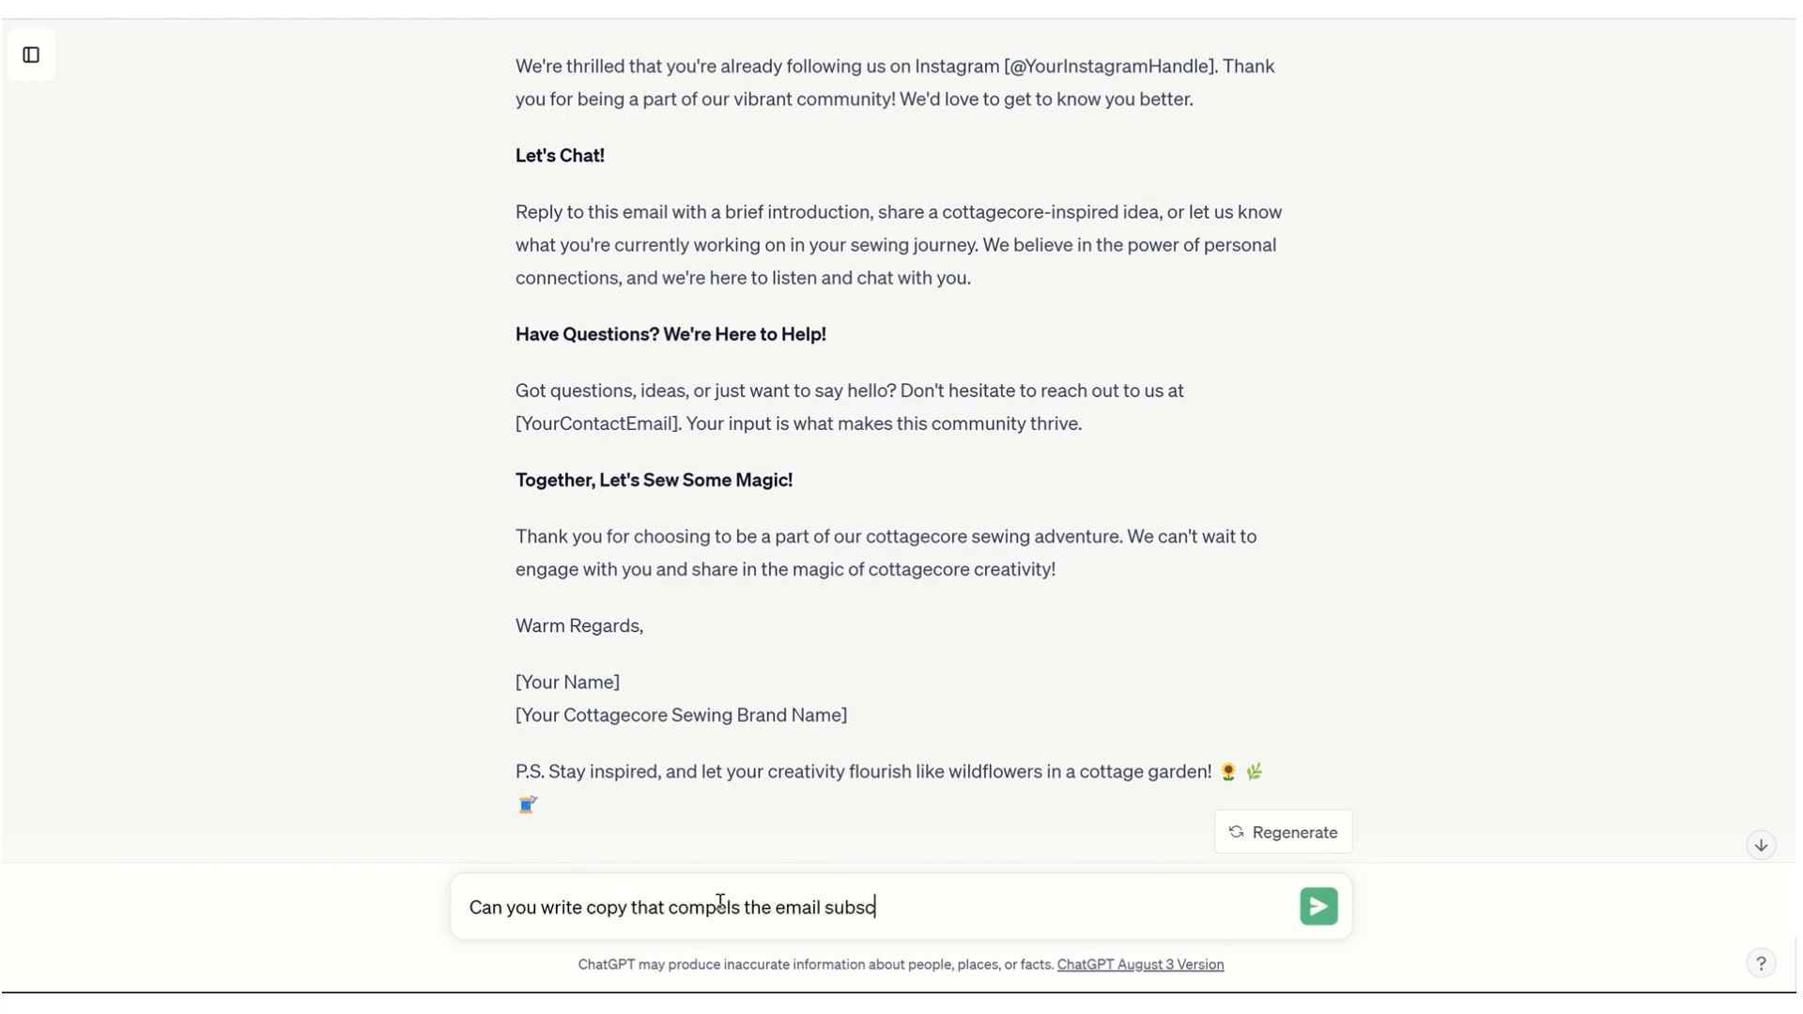
text(riber to immediately reply? For example,)
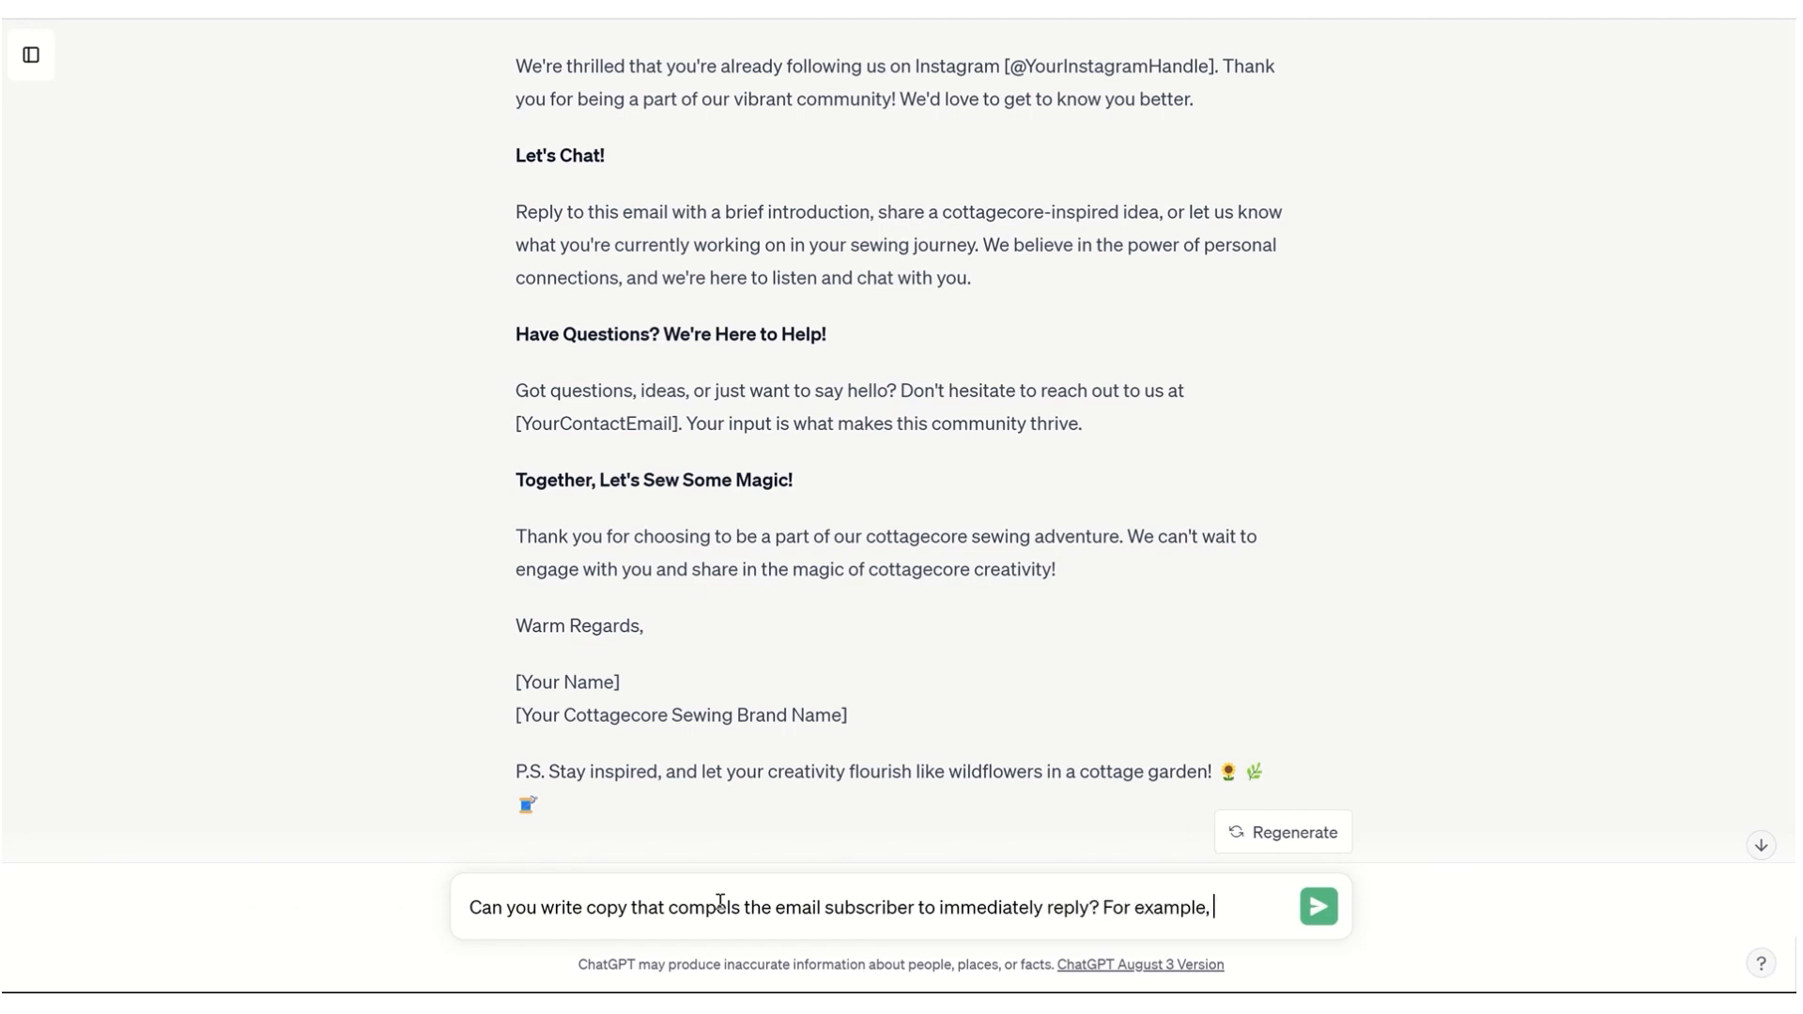
text(maybe they would)
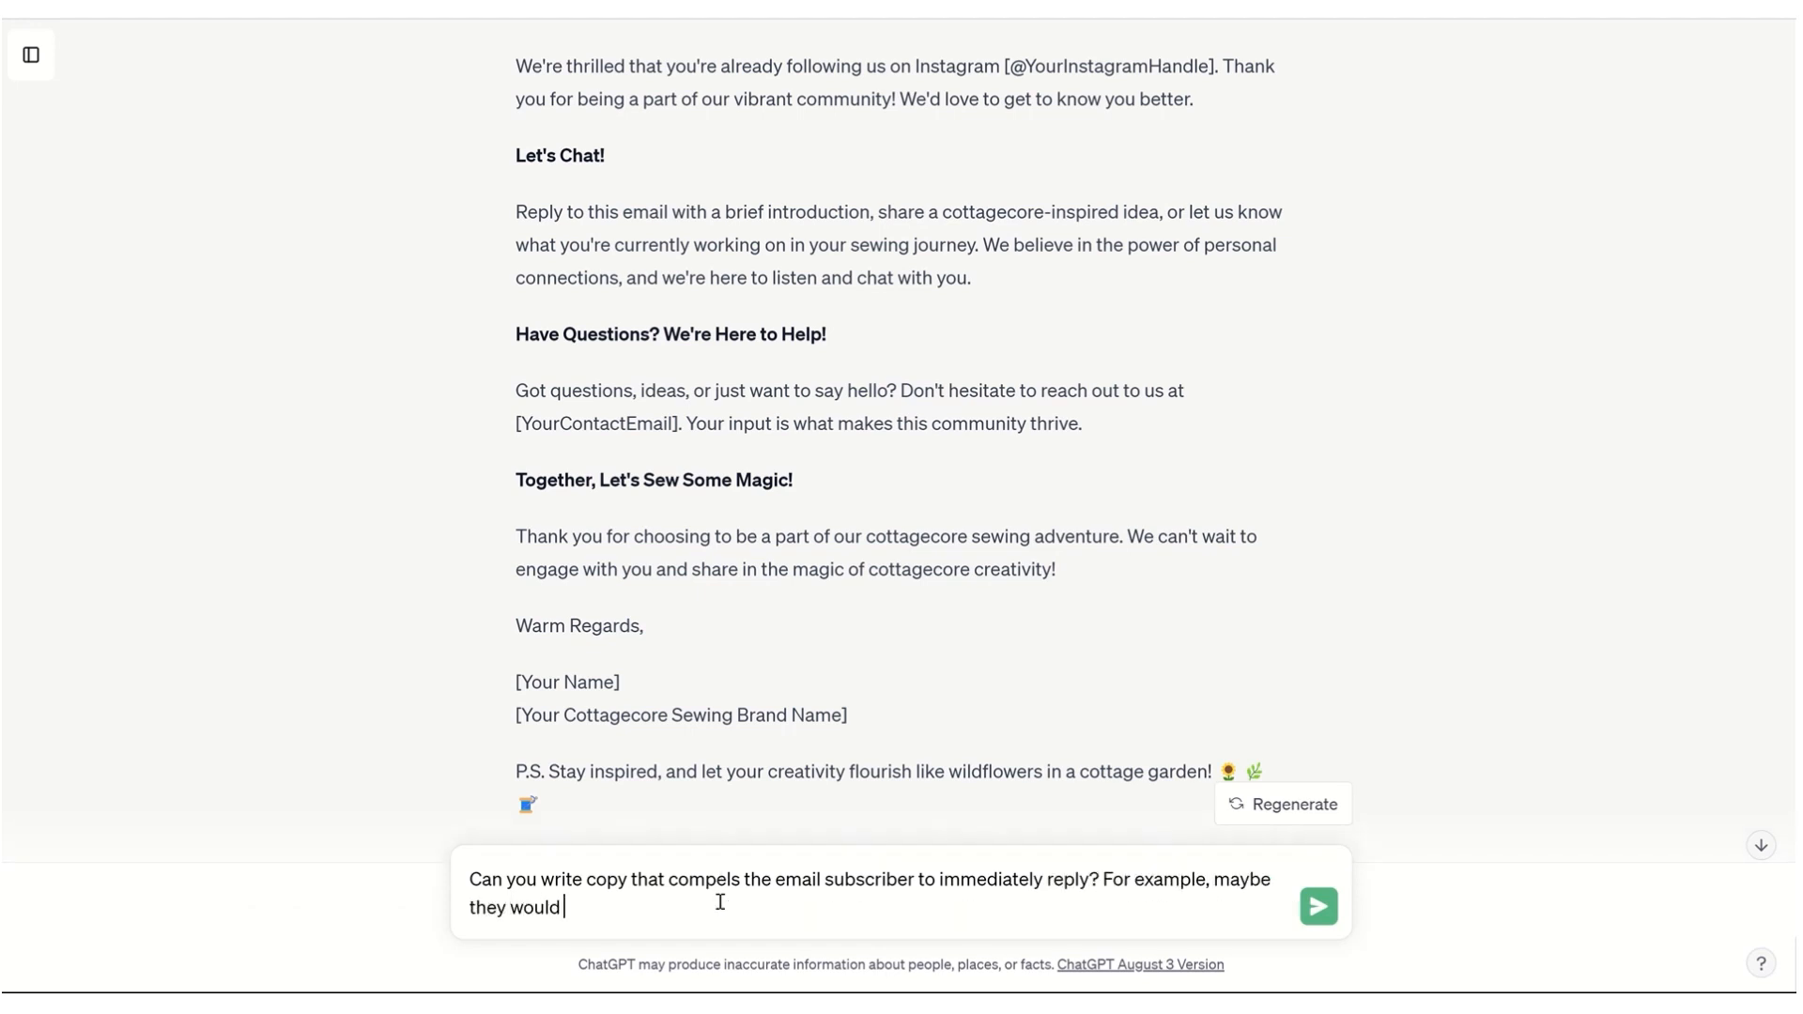
text(want to see some design or some stat)
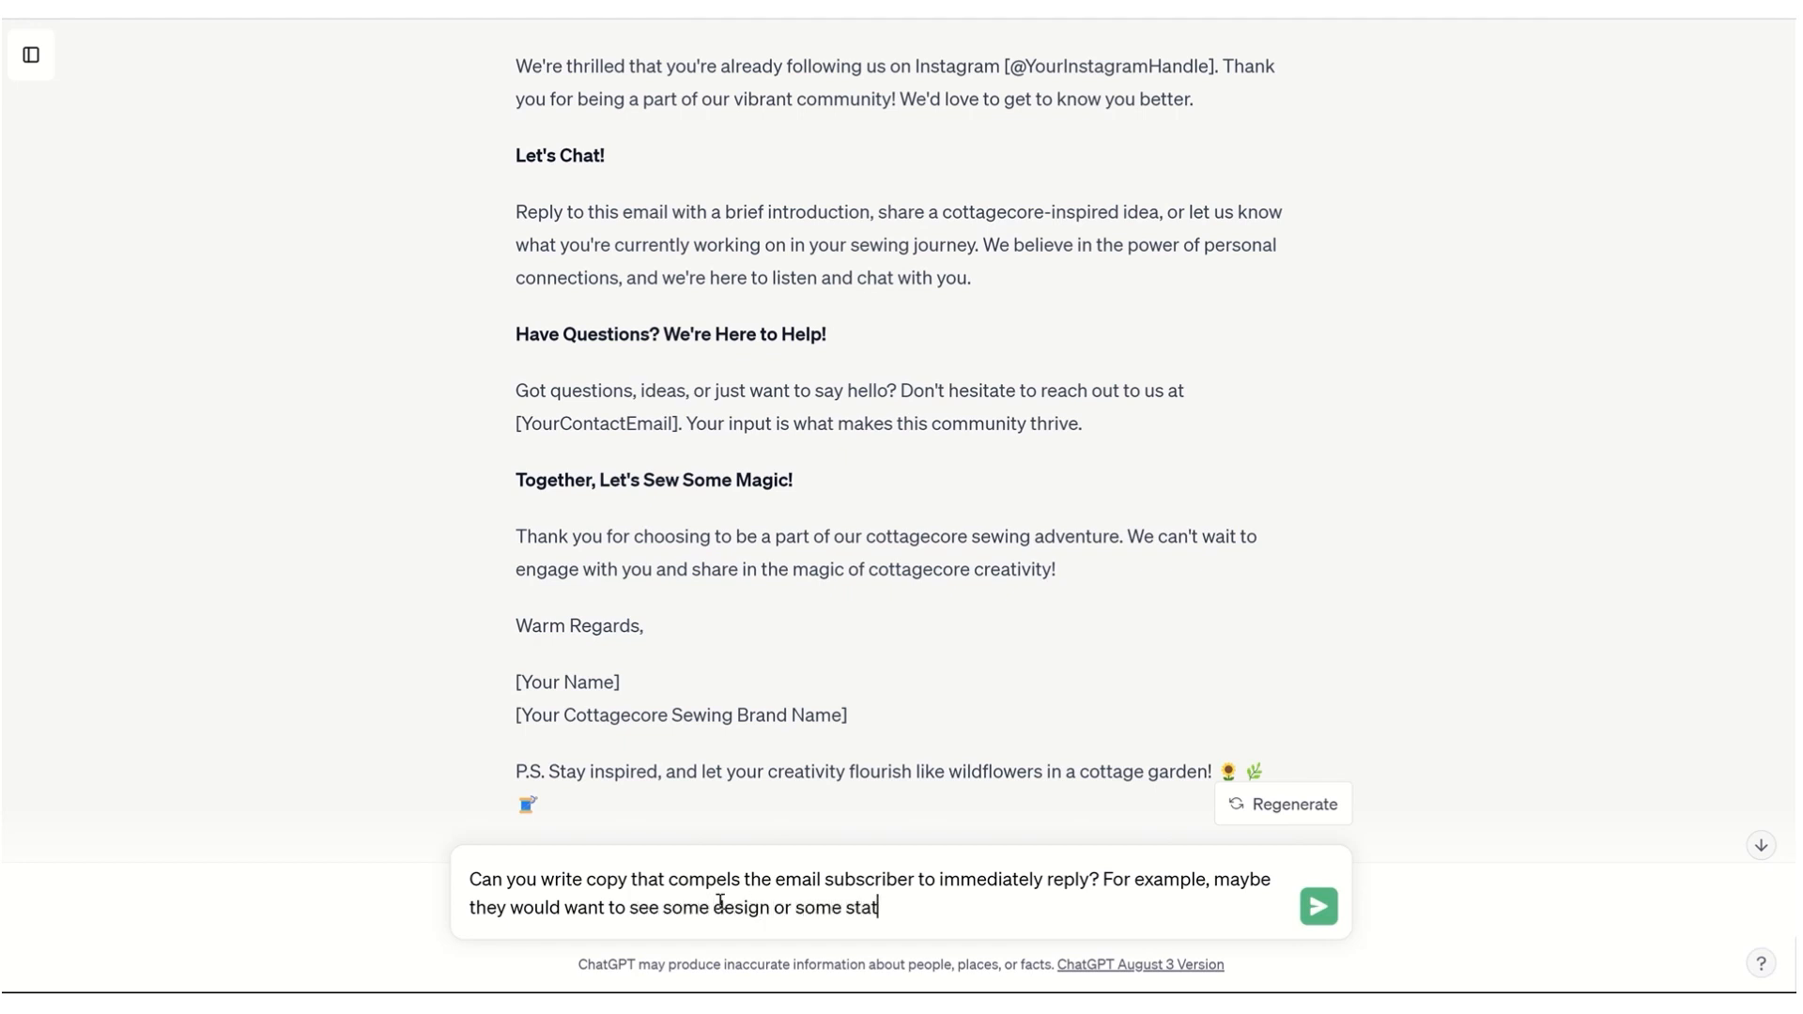
text(or some gotchas or some best practice)
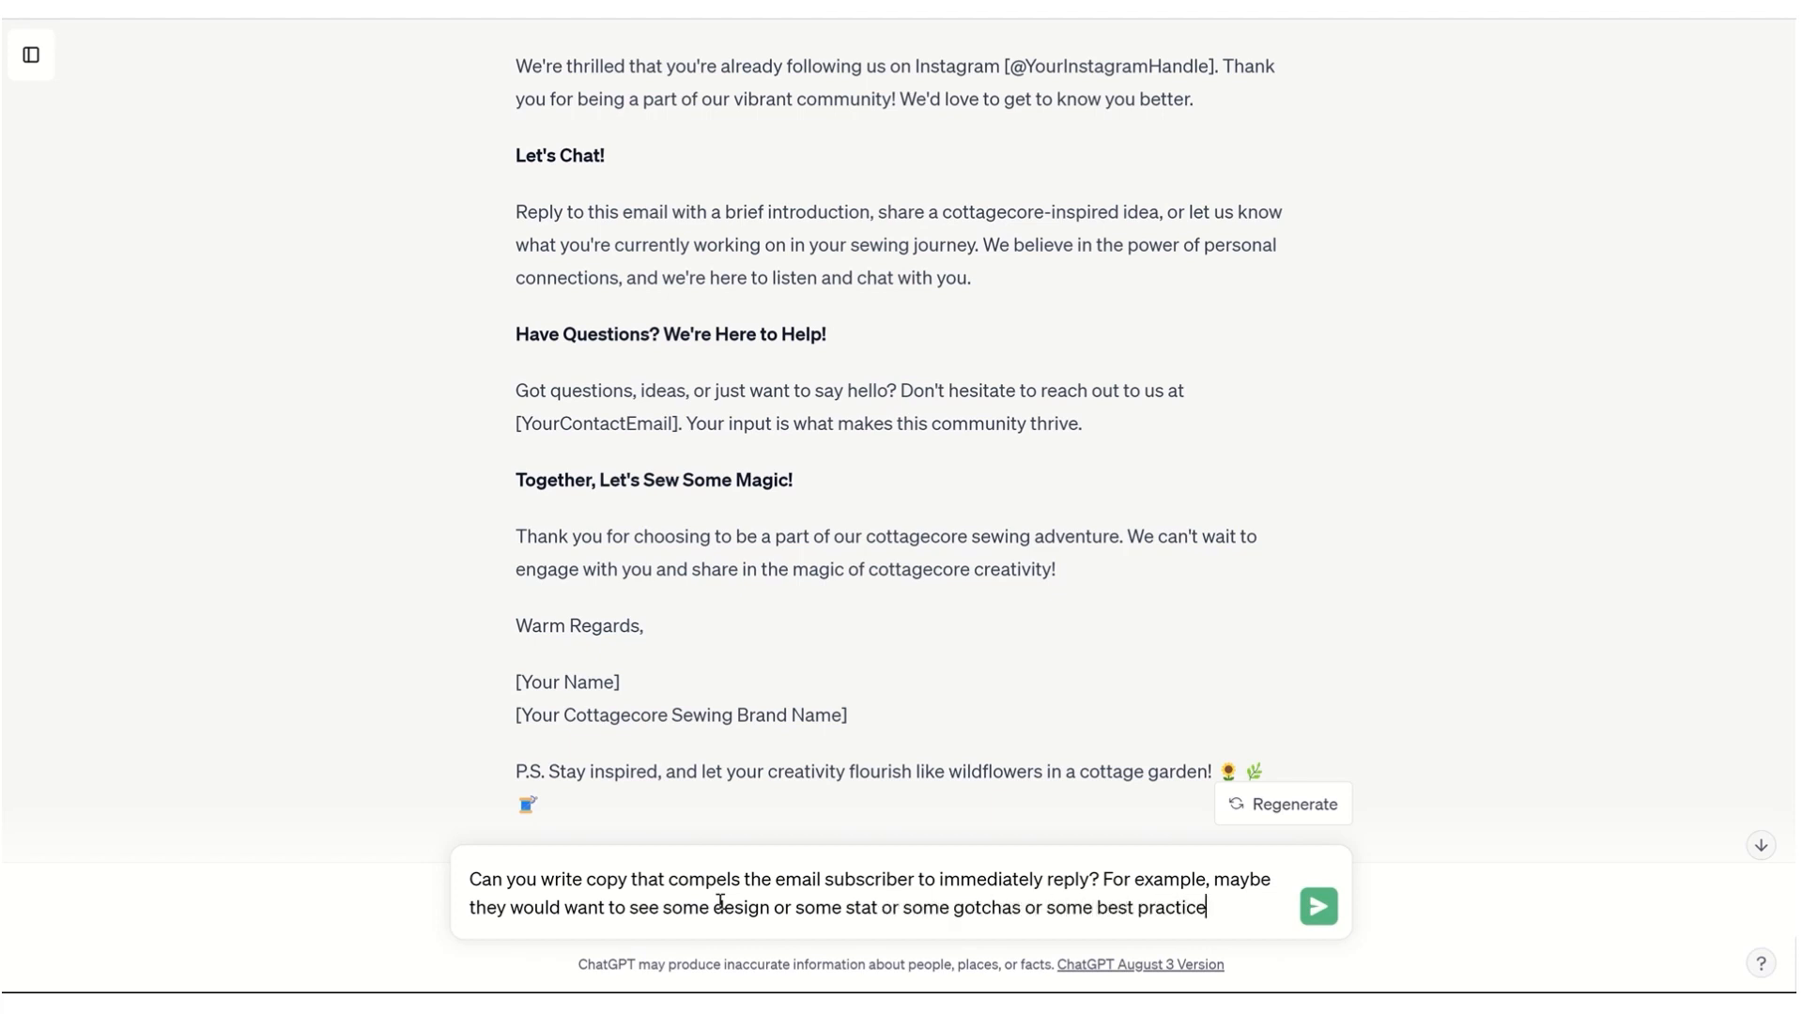
text(s.  Does t)
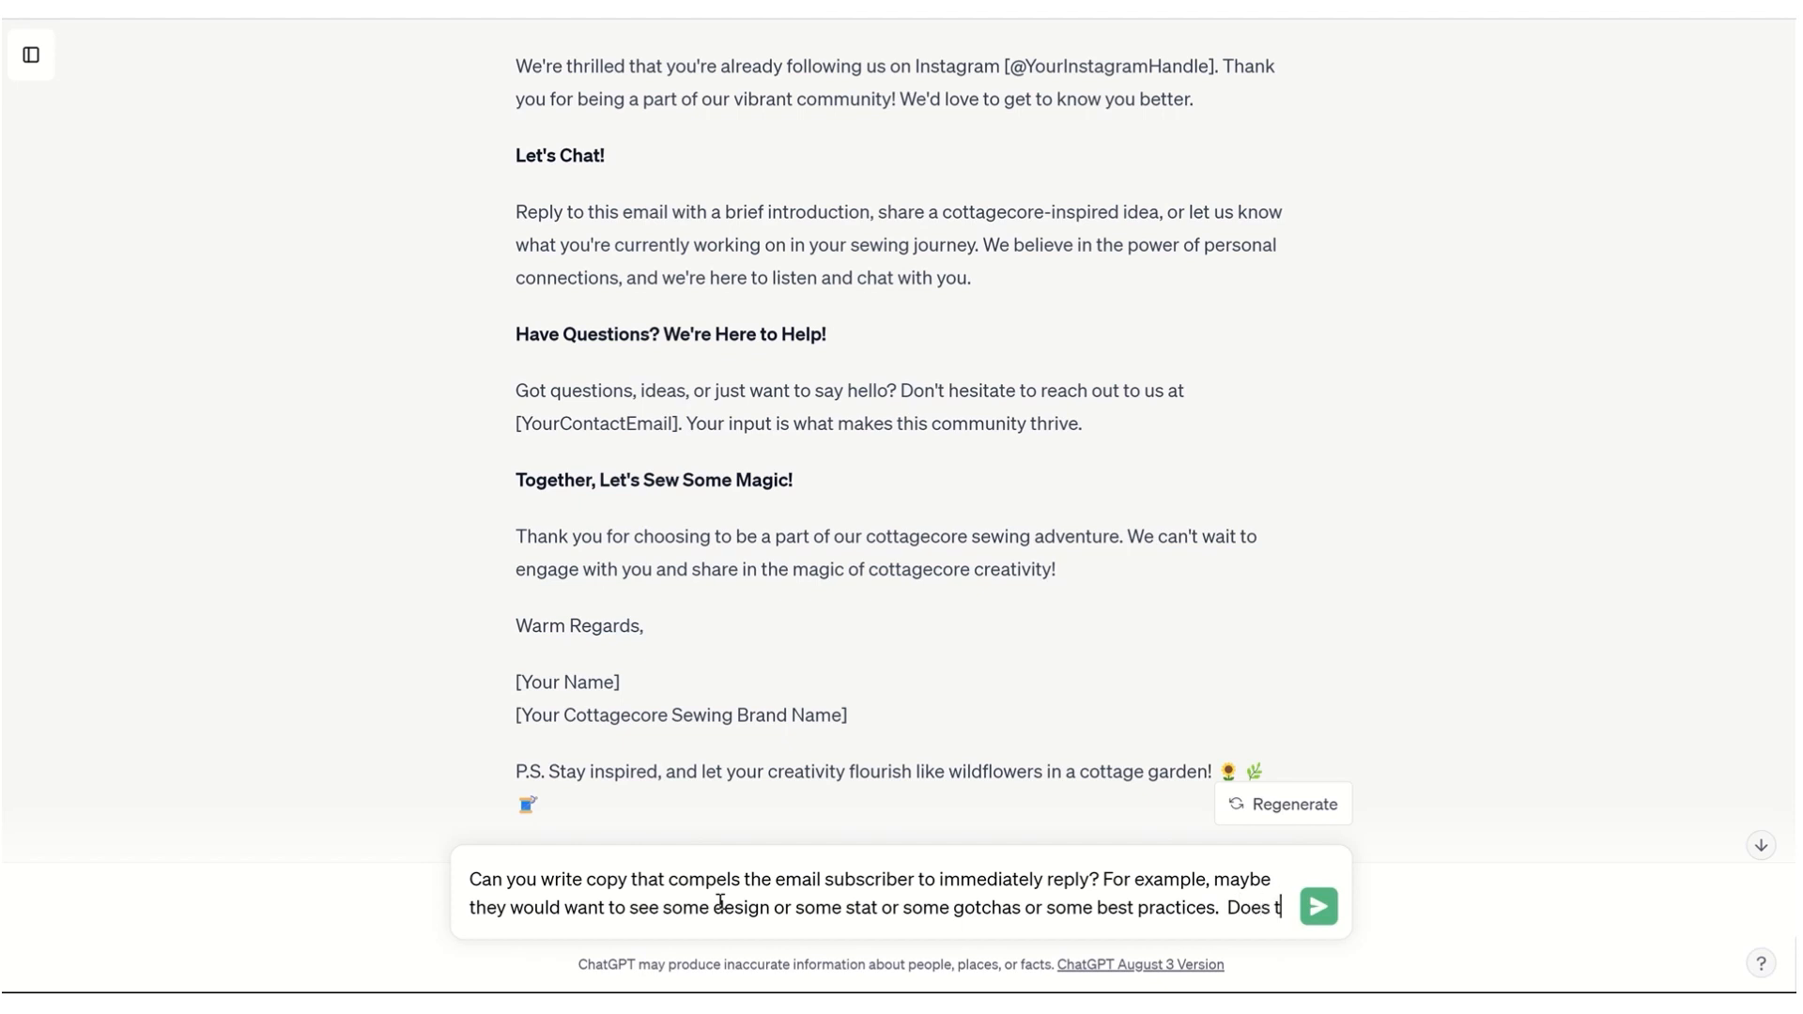
text(his make sense)
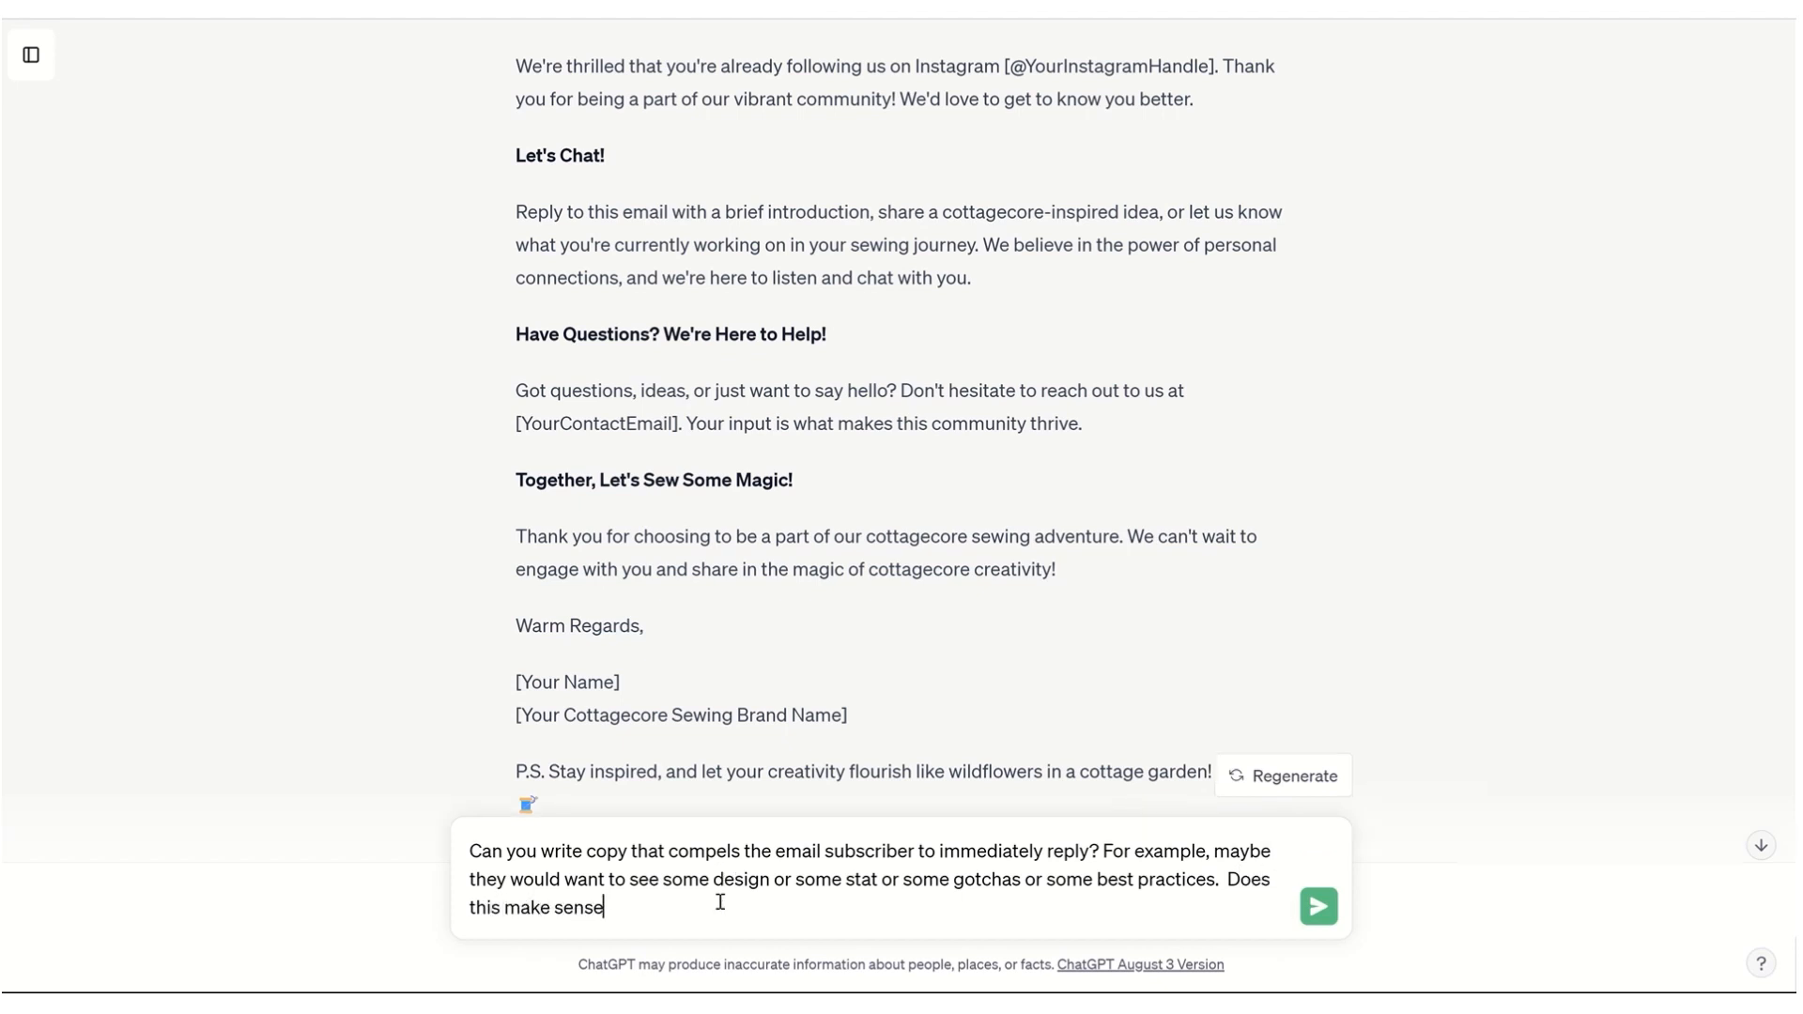
text(?)
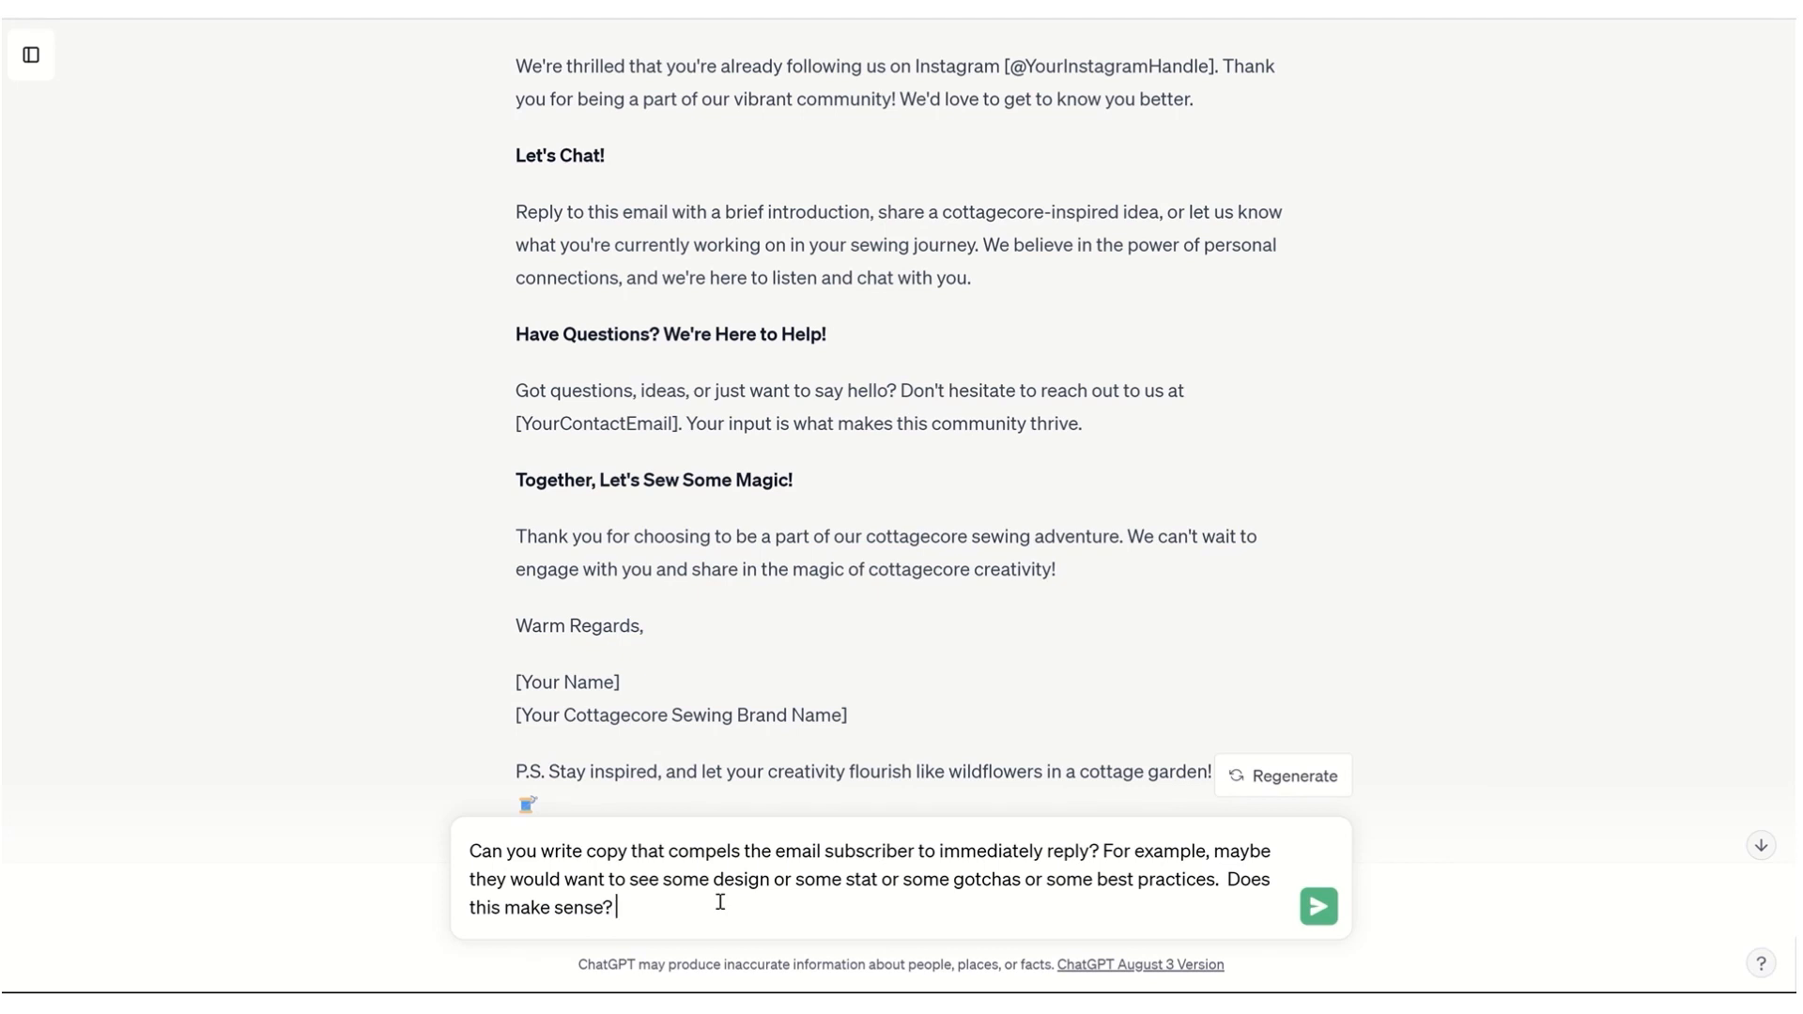
text(Be hone)
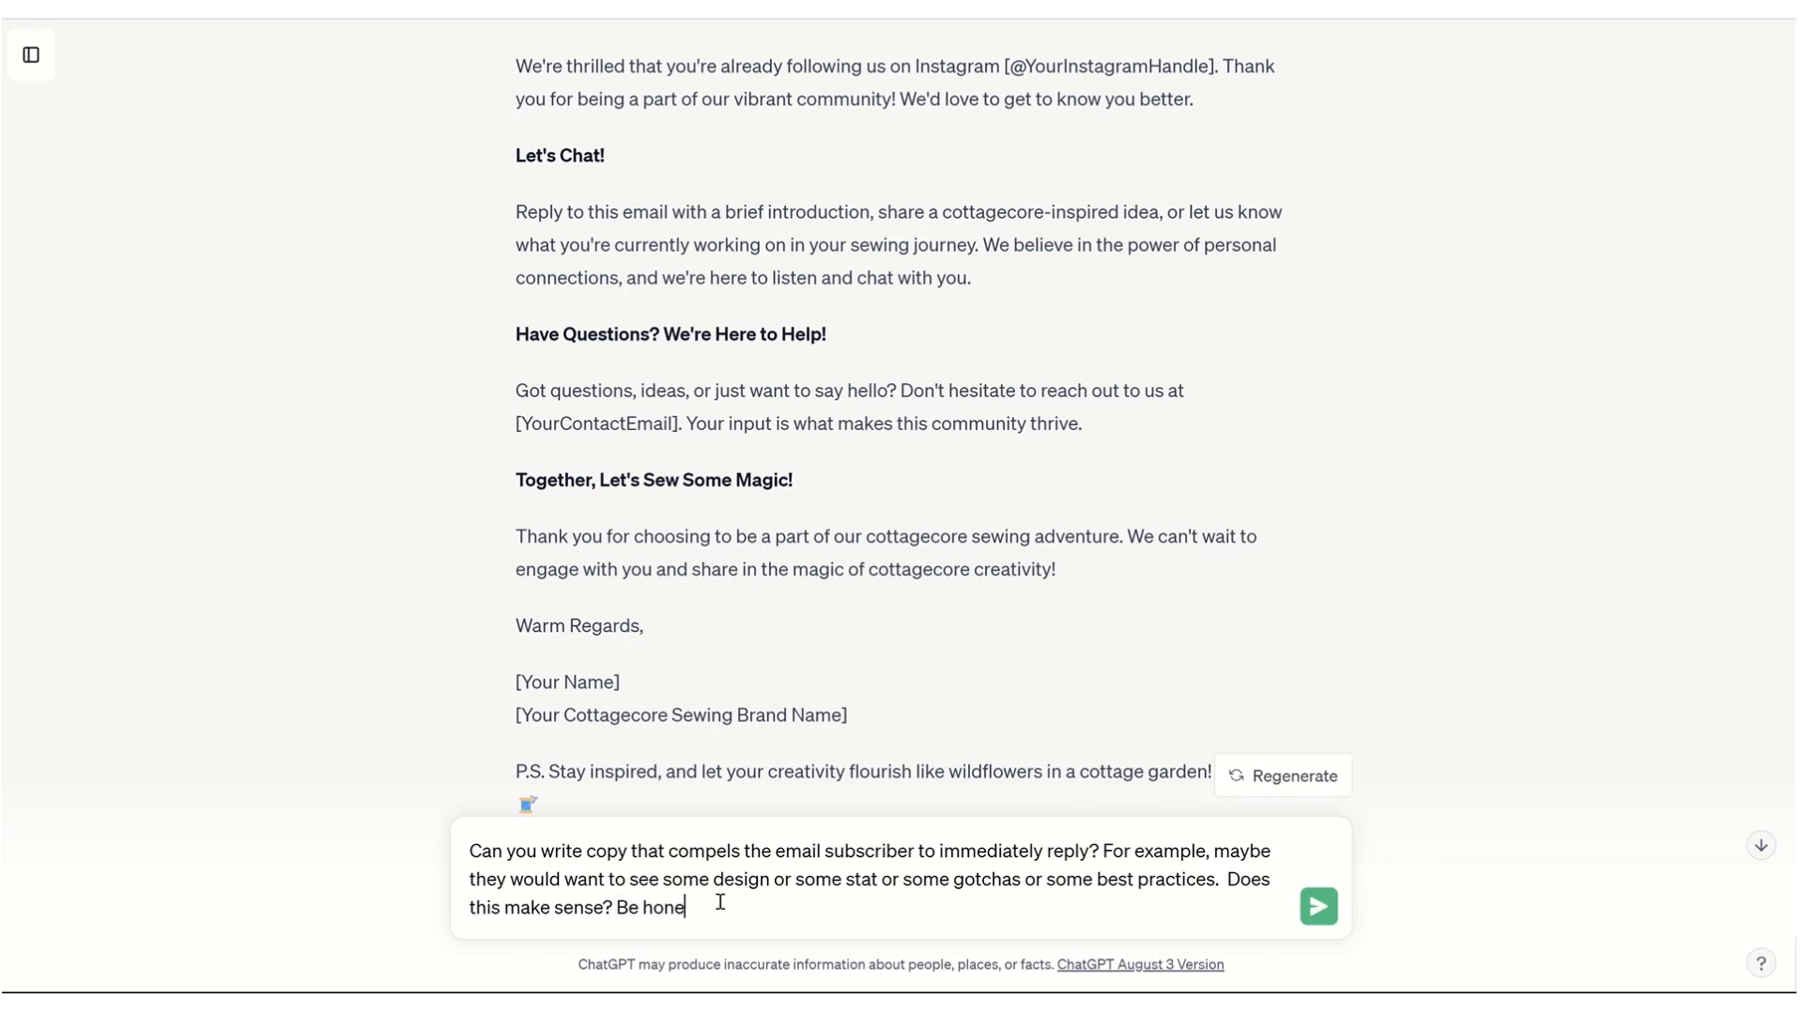
click(1319, 906)
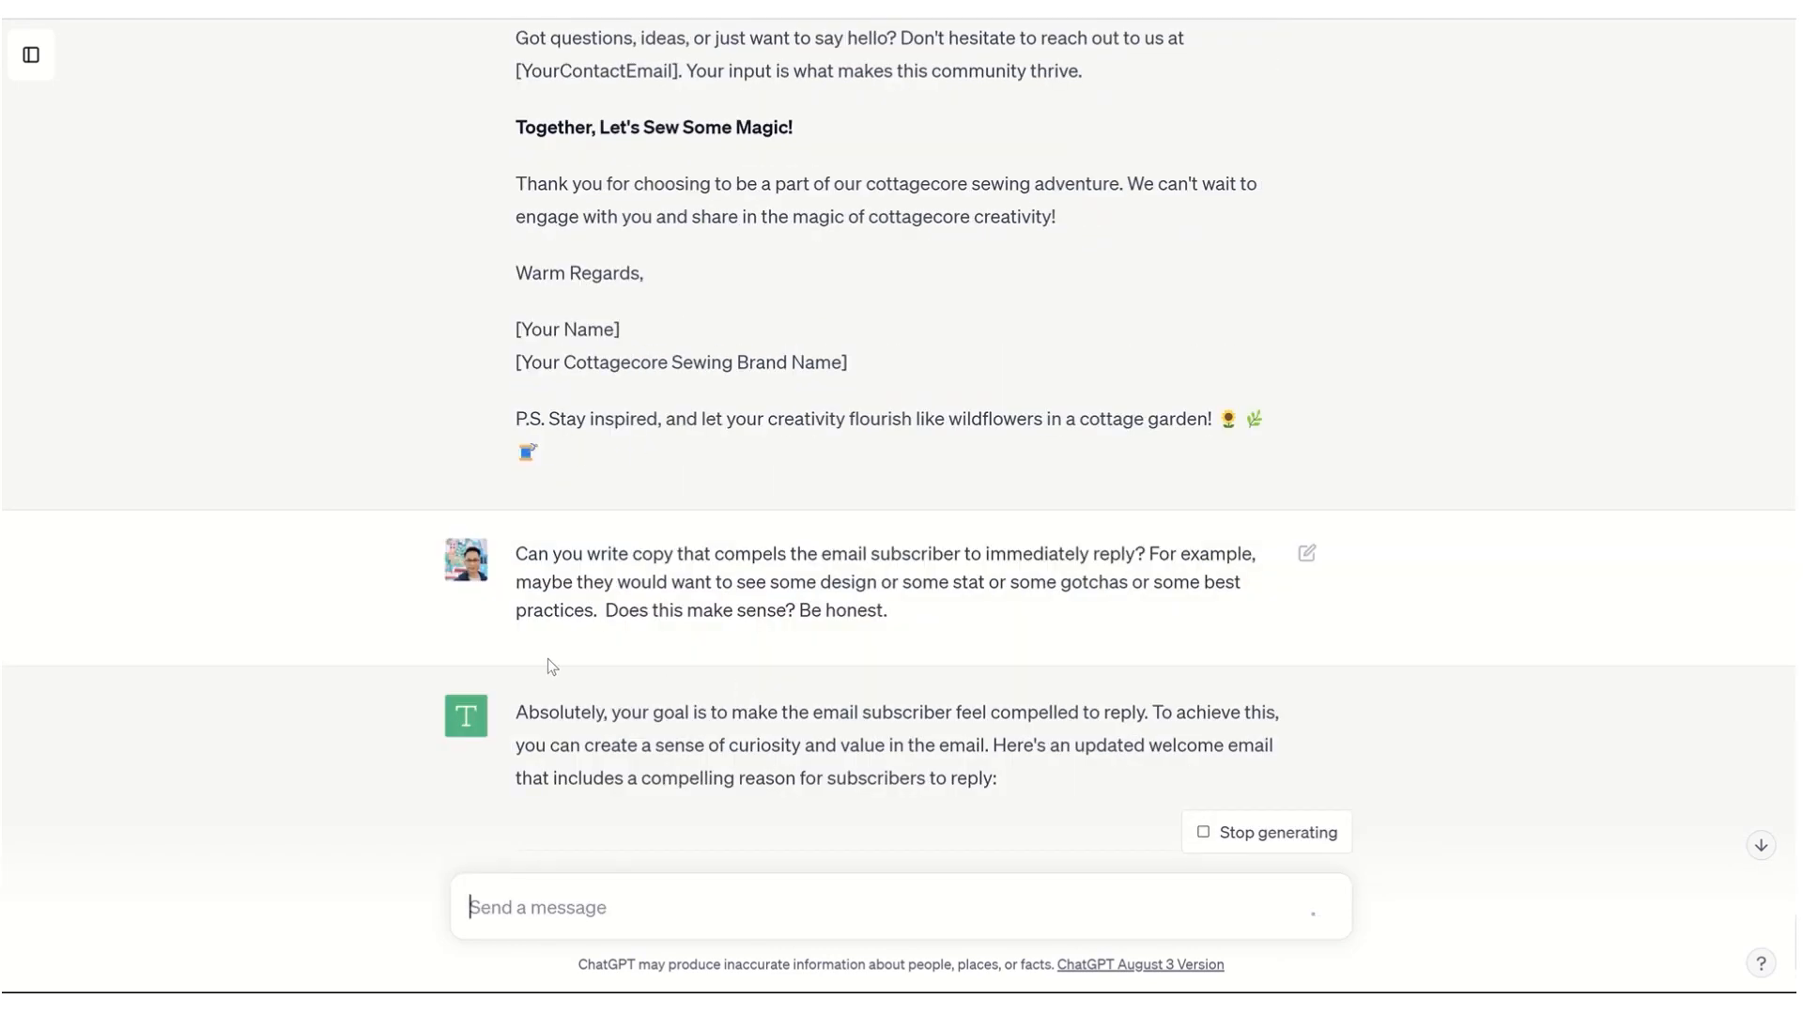
Read the revised welcome email with its 'Let's Start a Creative Conversation' and 'Why Reply?' sections
scroll(down, 3)
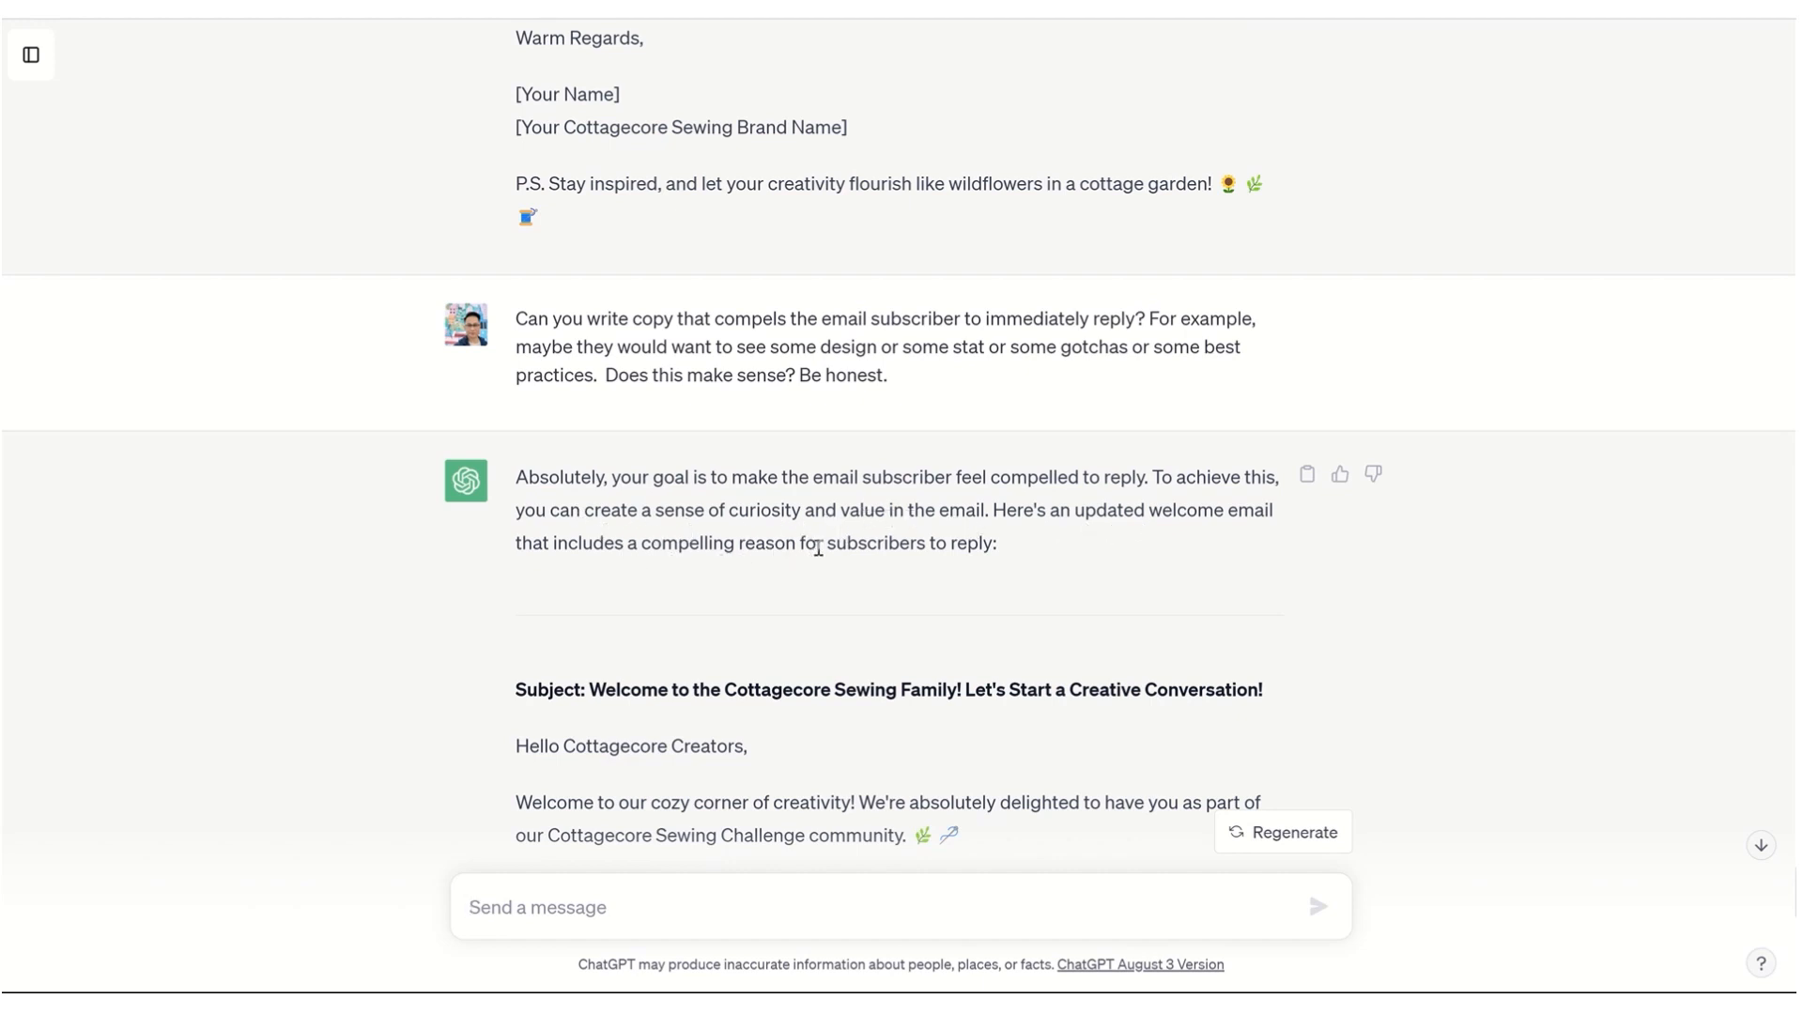
scroll(down, 3)
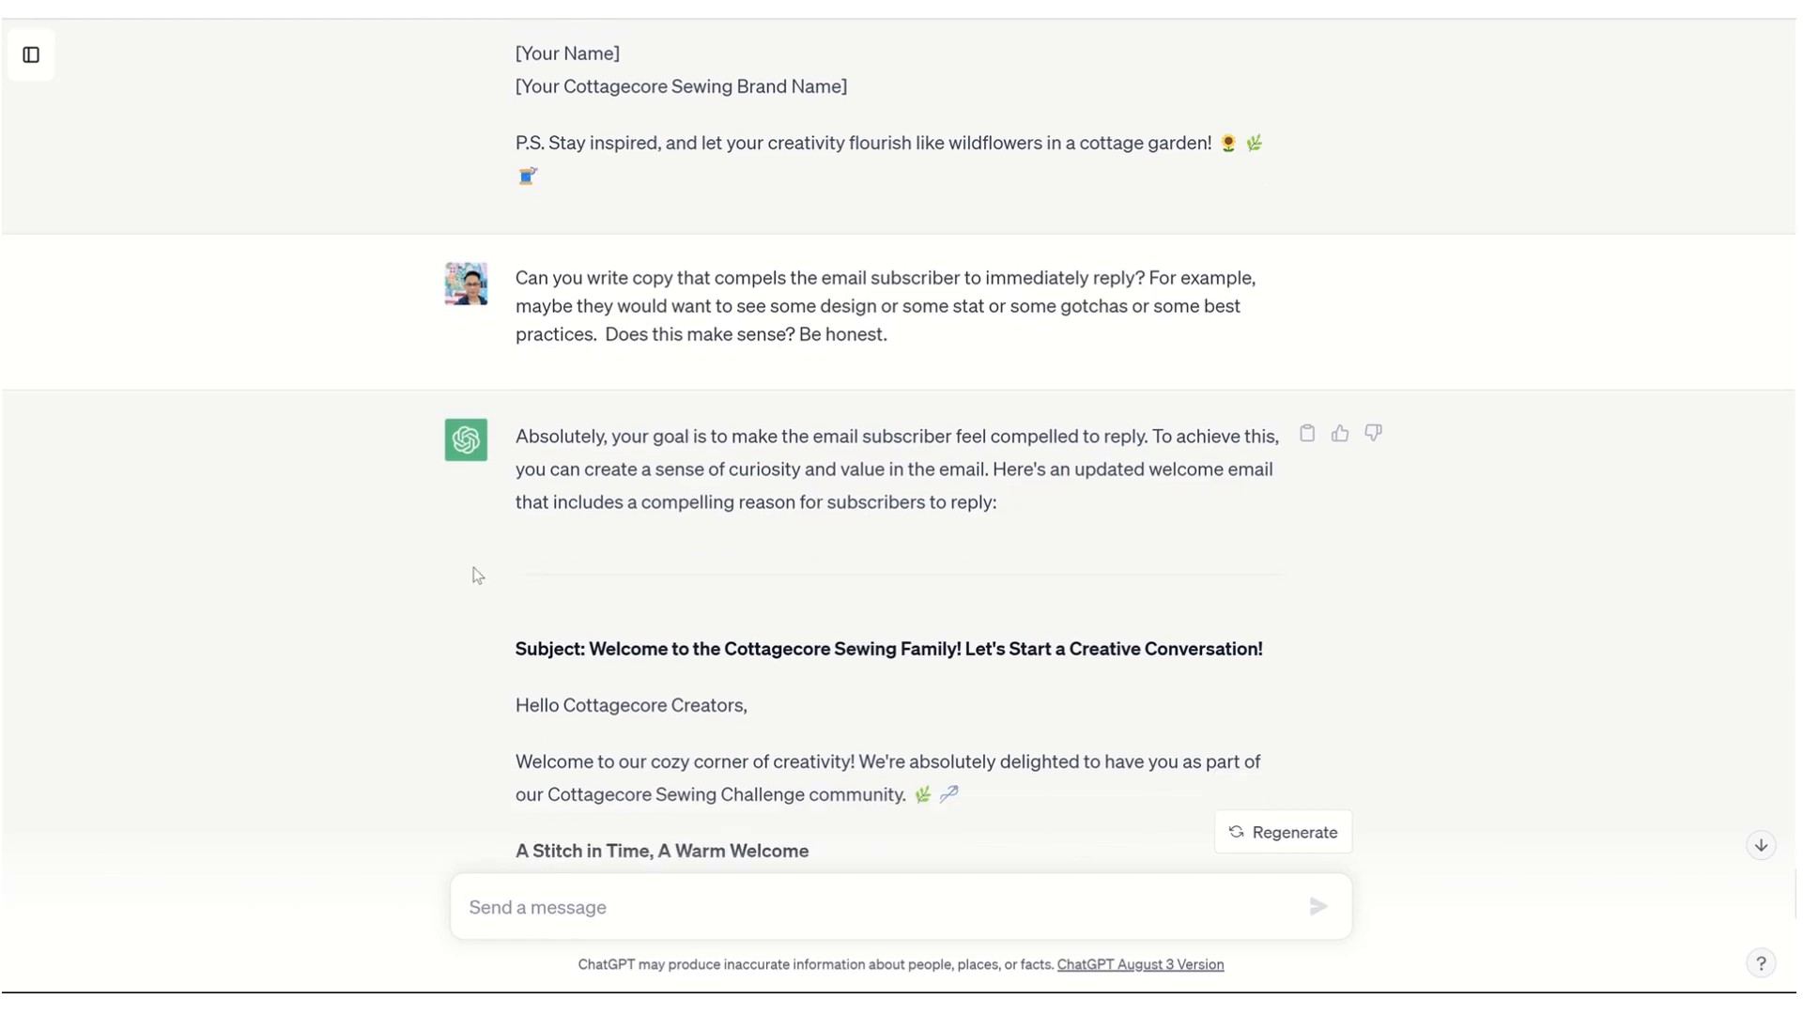
scroll(down, 3)
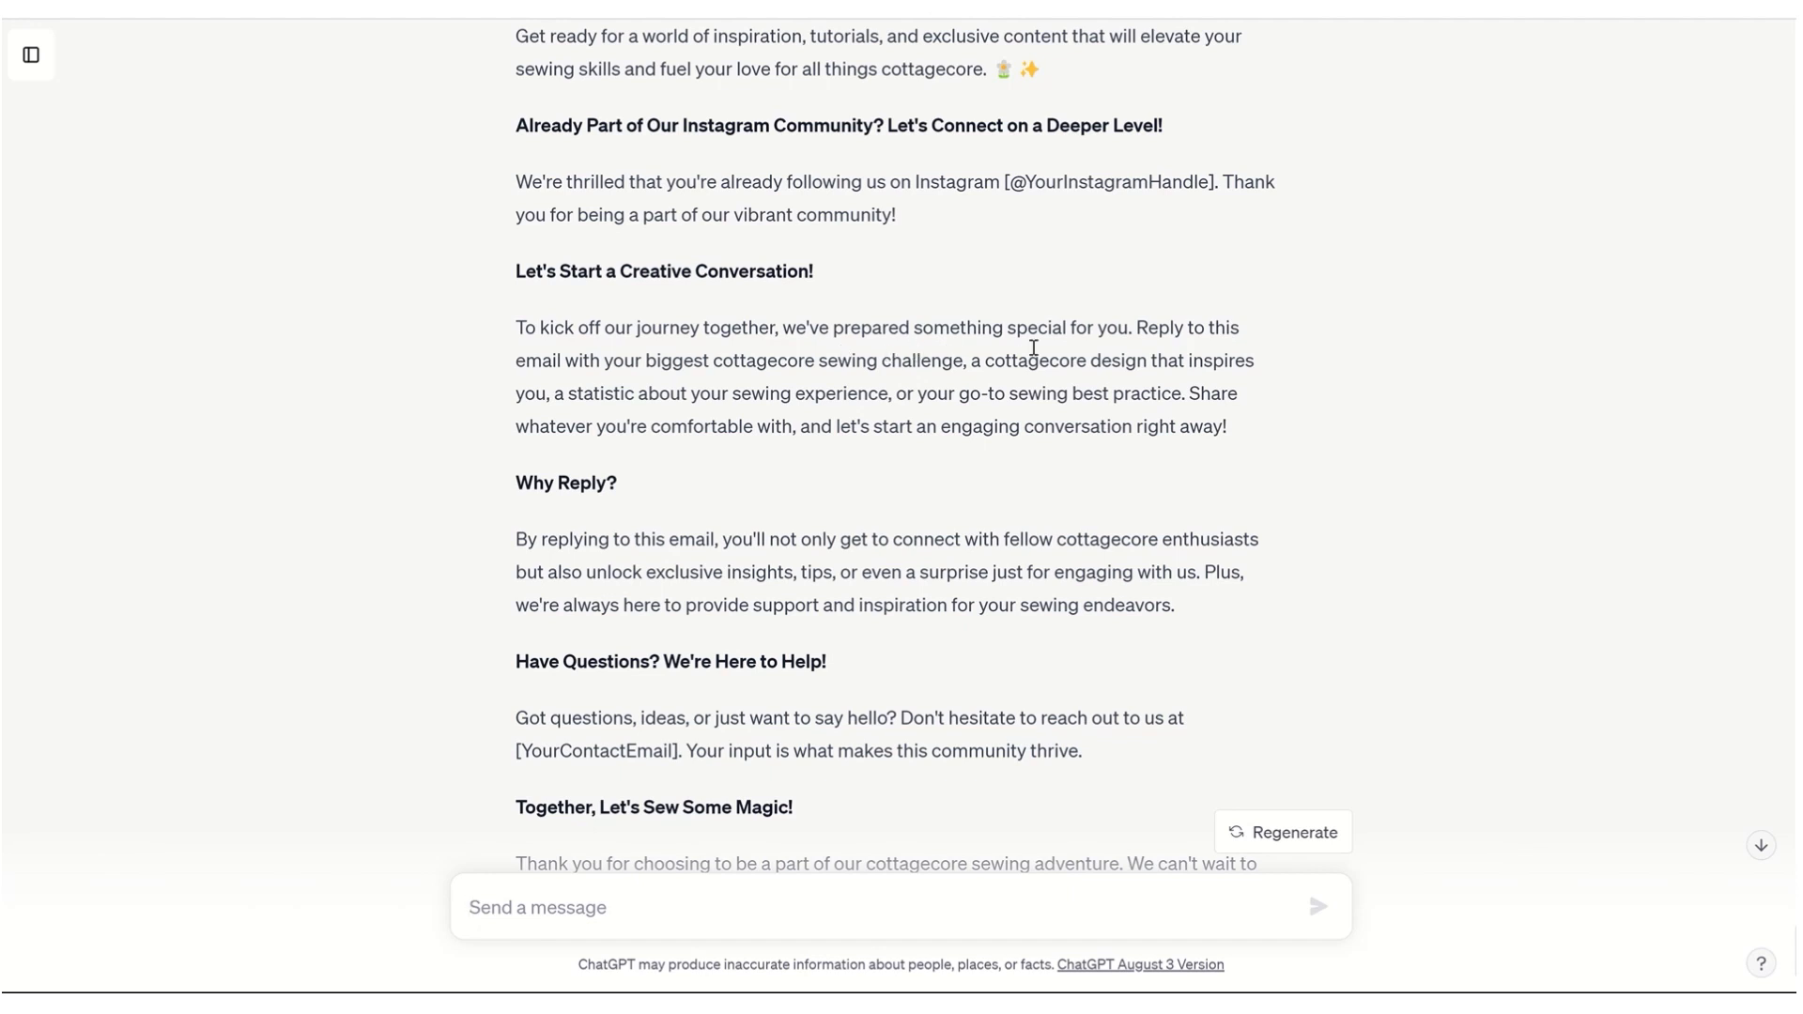
mouse_move(751, 370)
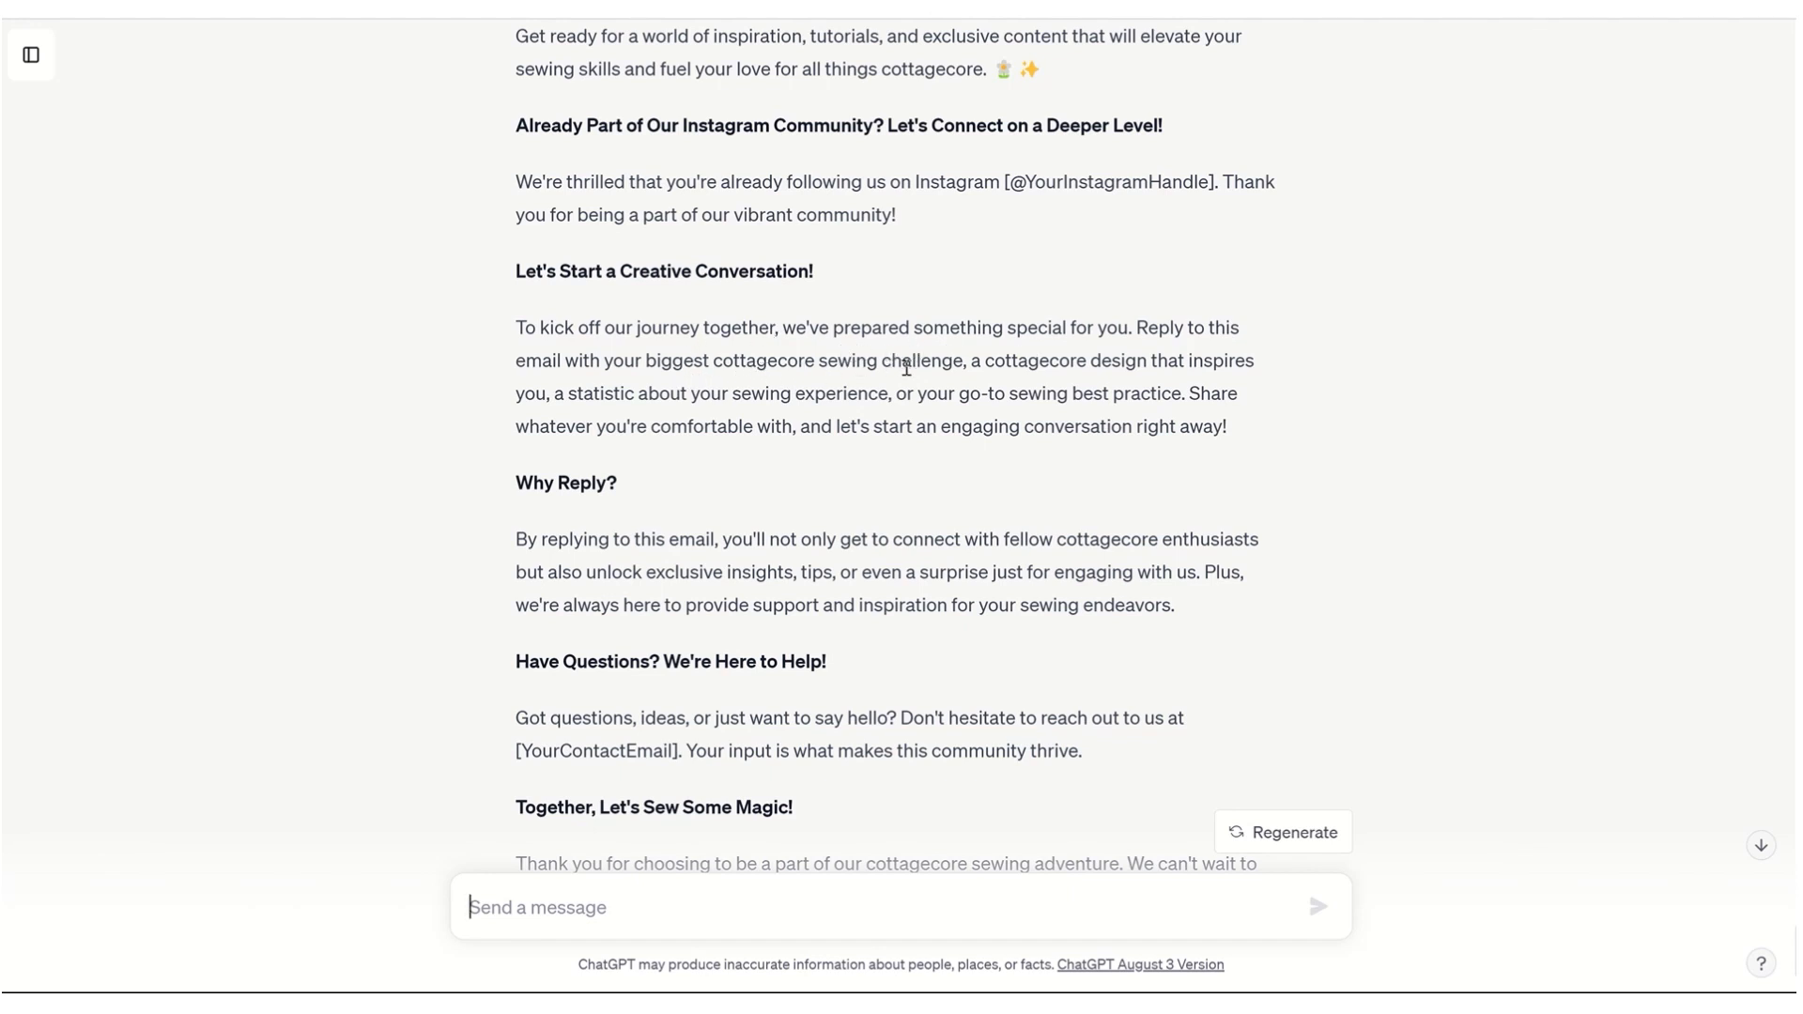
mouse_move(769, 368)
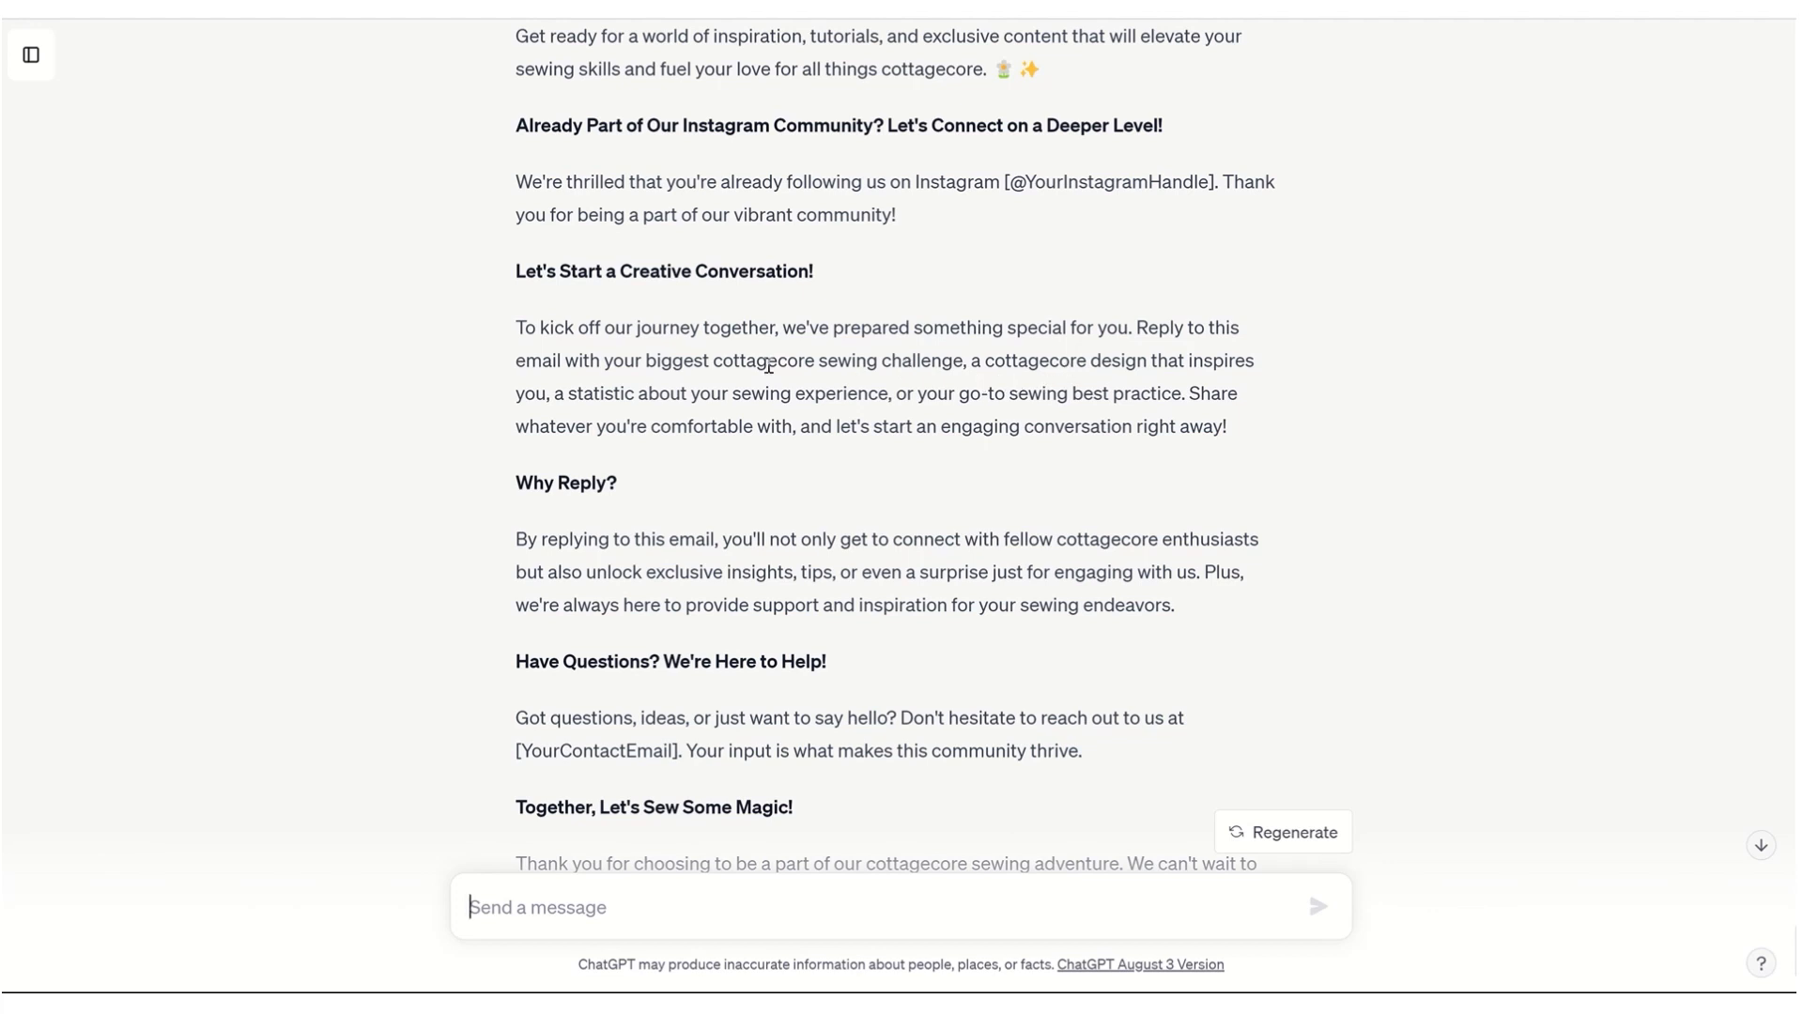
mouse_move(716, 413)
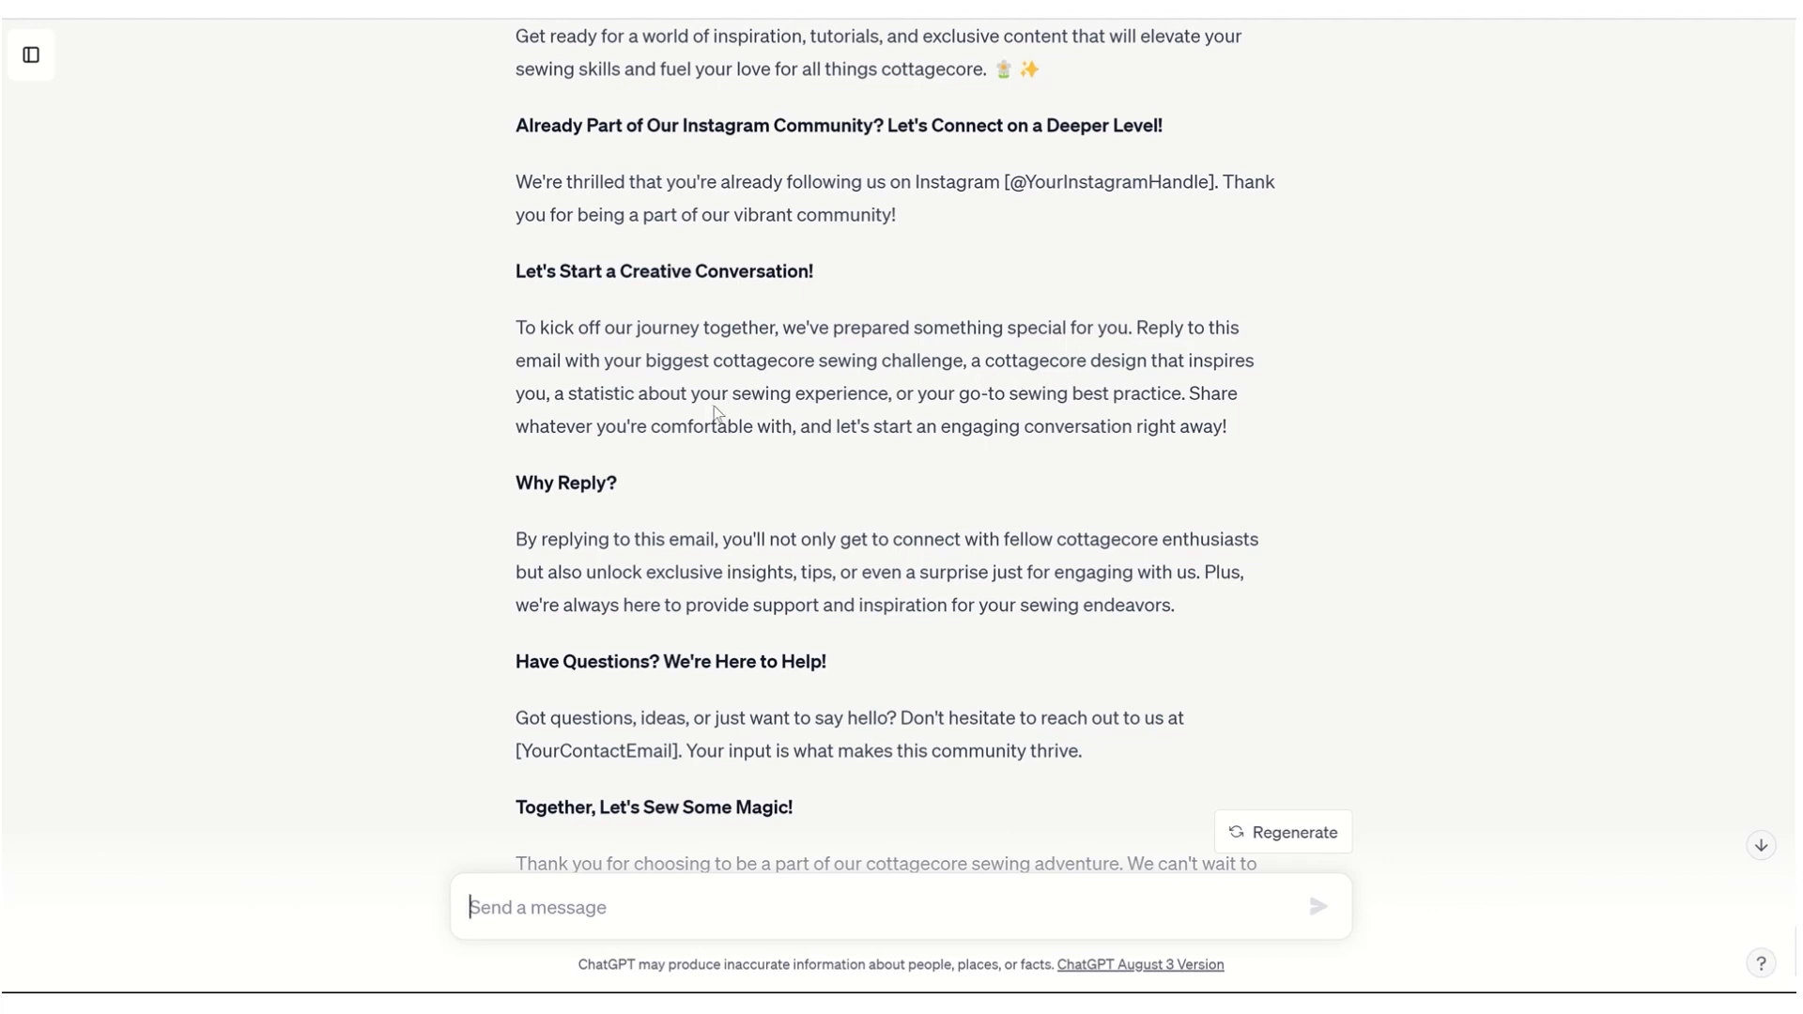
mouse_move(920, 398)
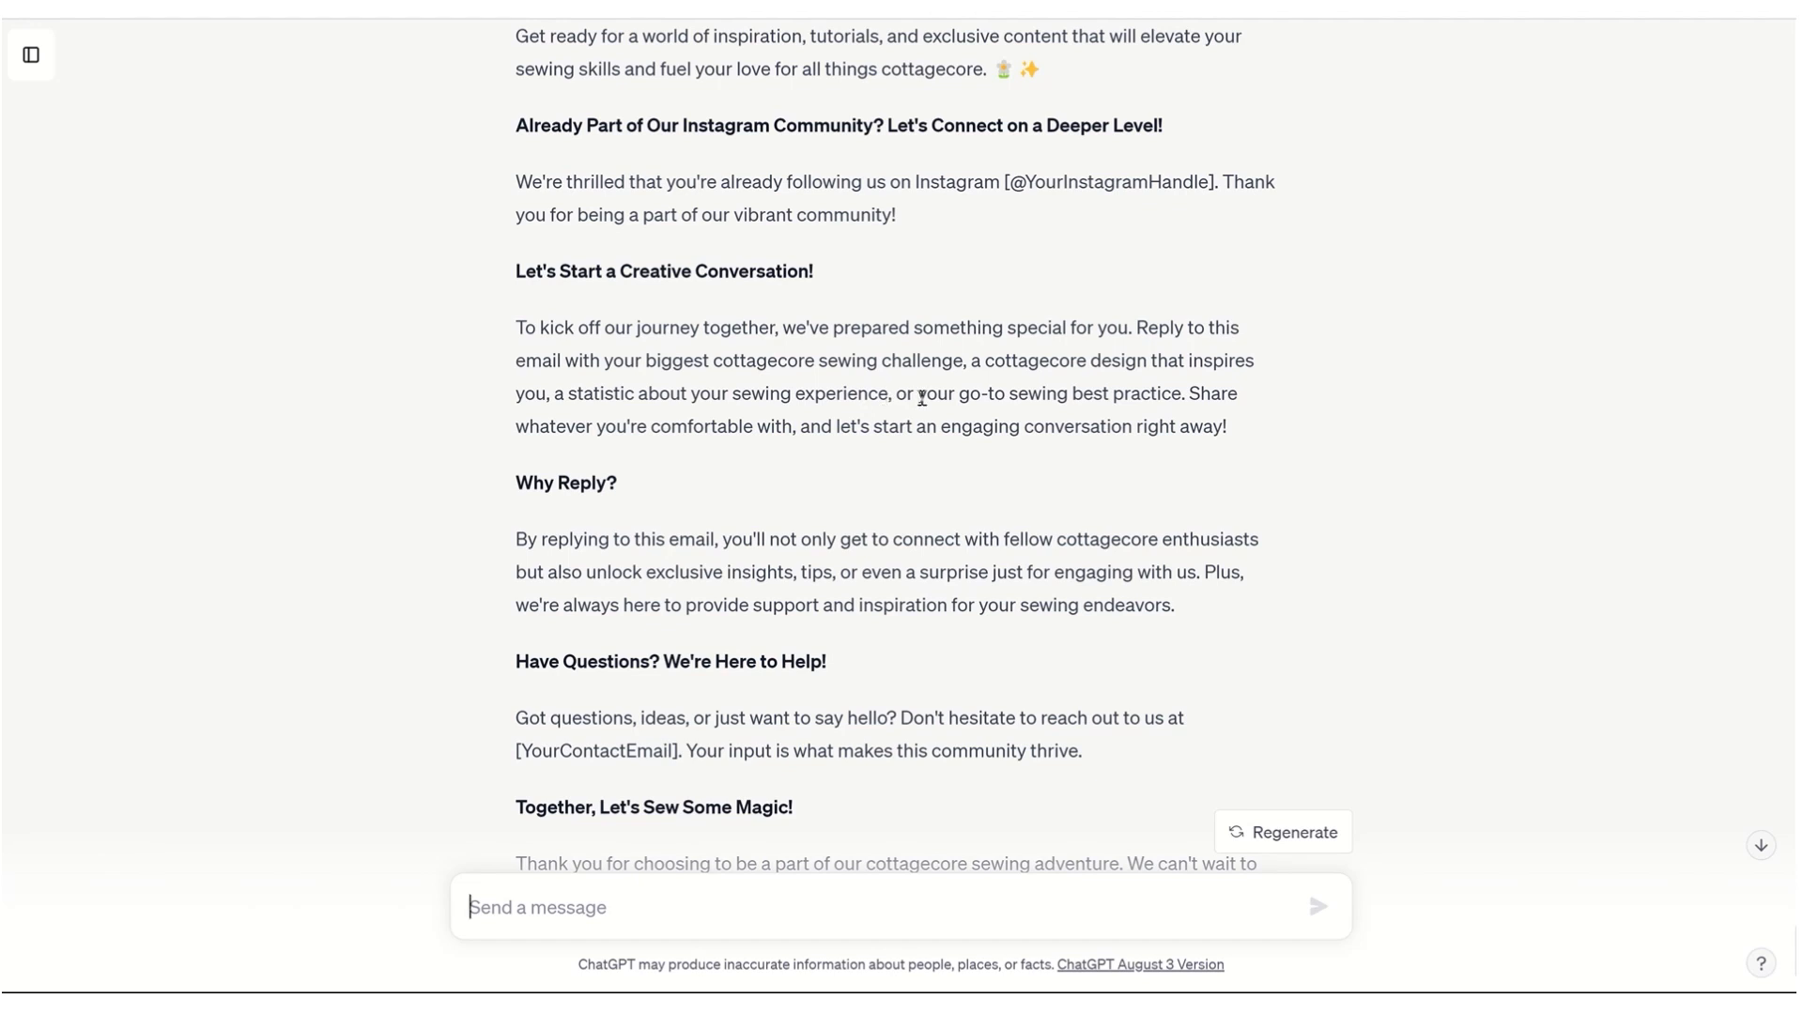
mouse_move(757, 426)
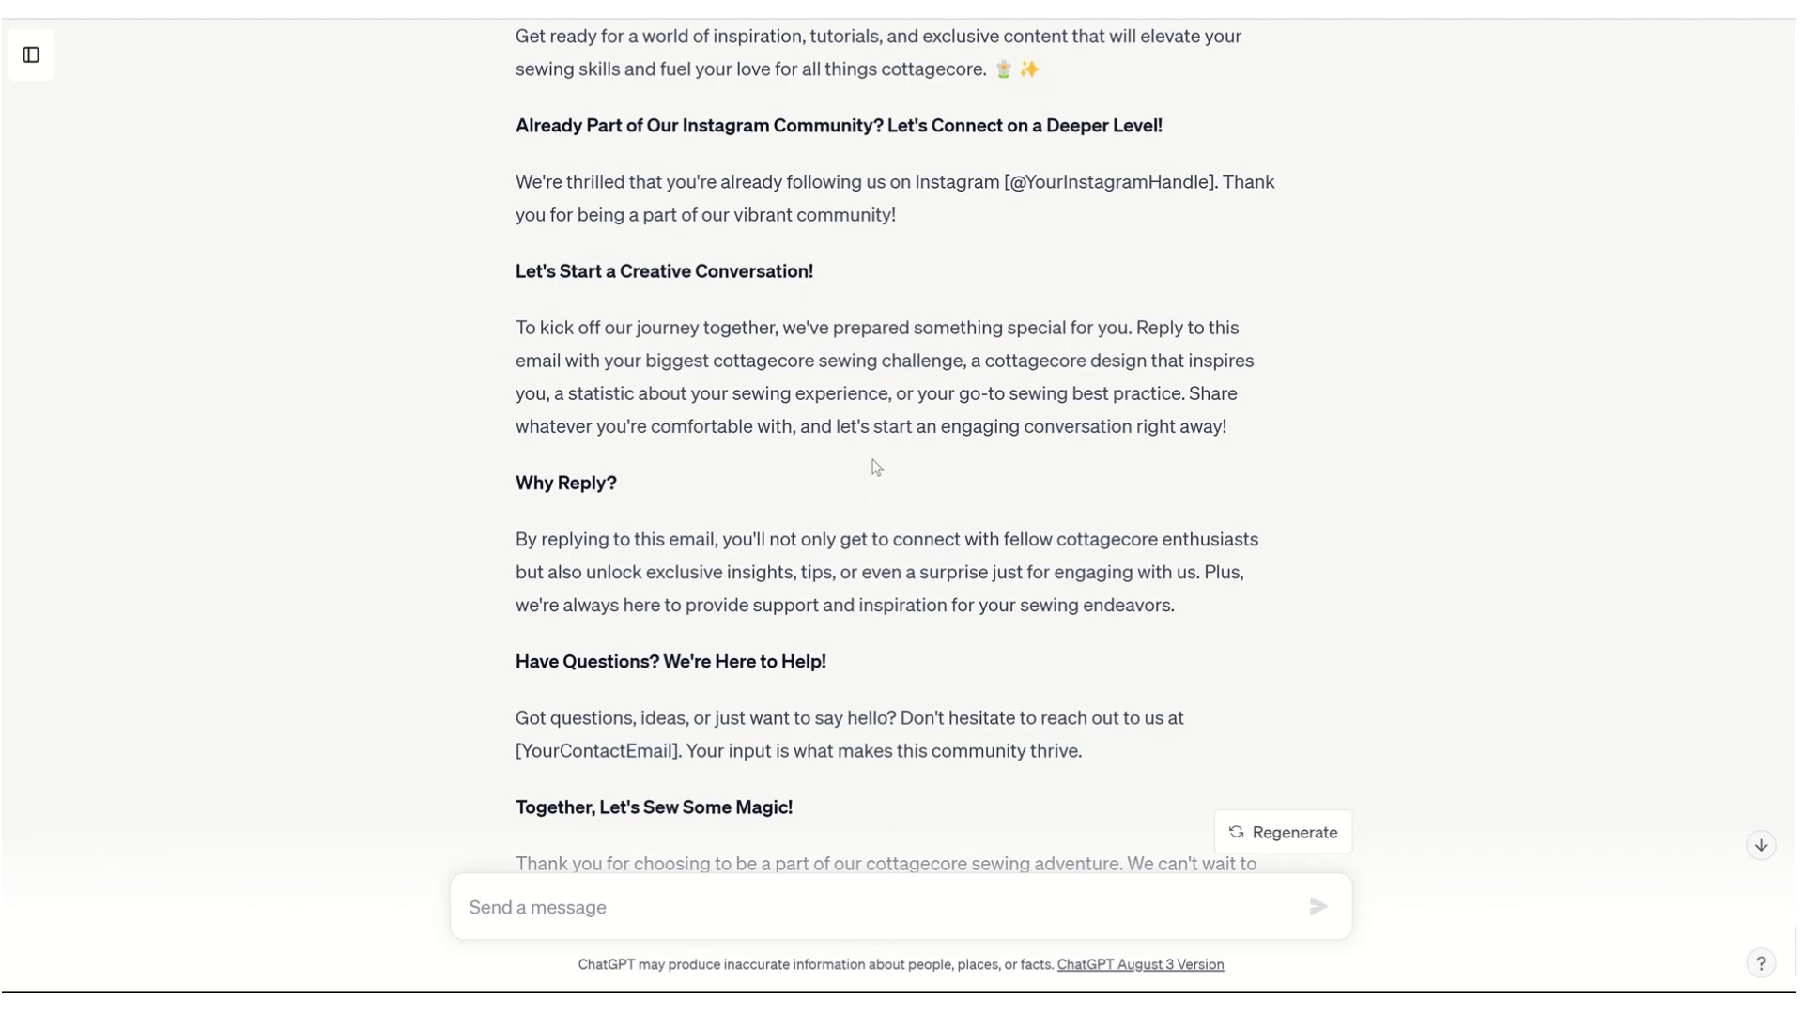
mouse_move(877, 464)
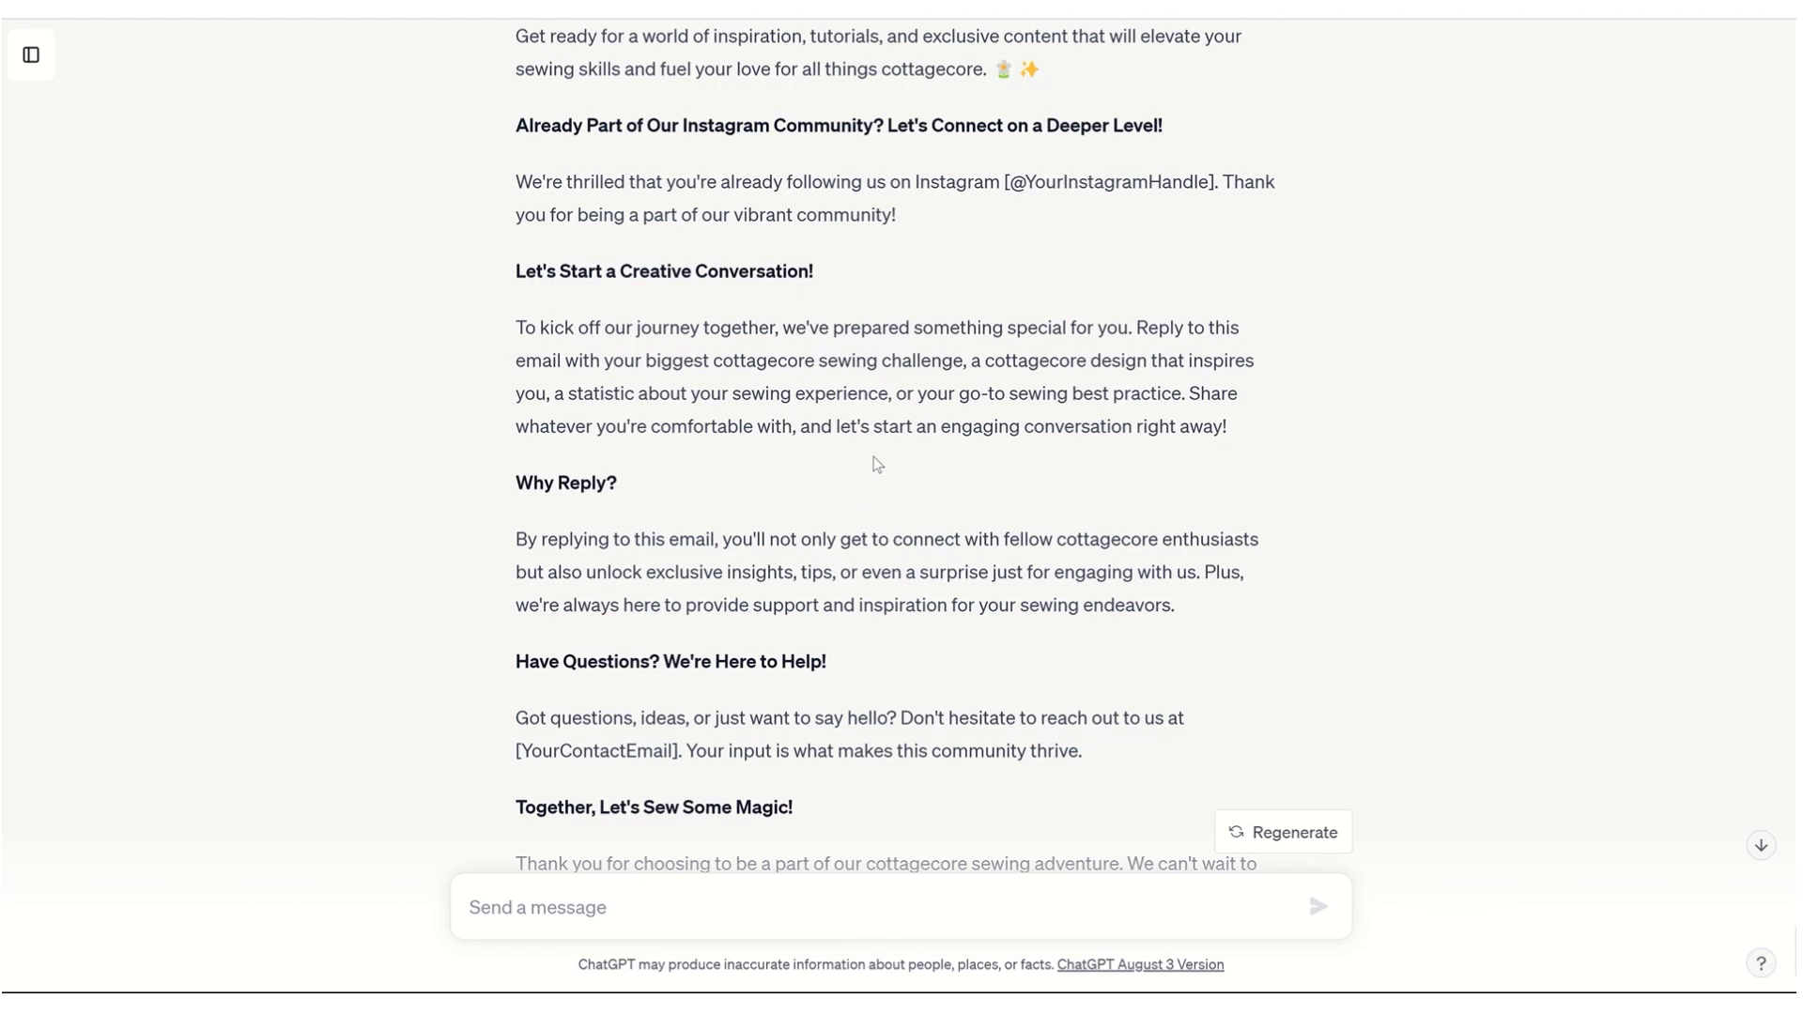
mouse_move(860, 455)
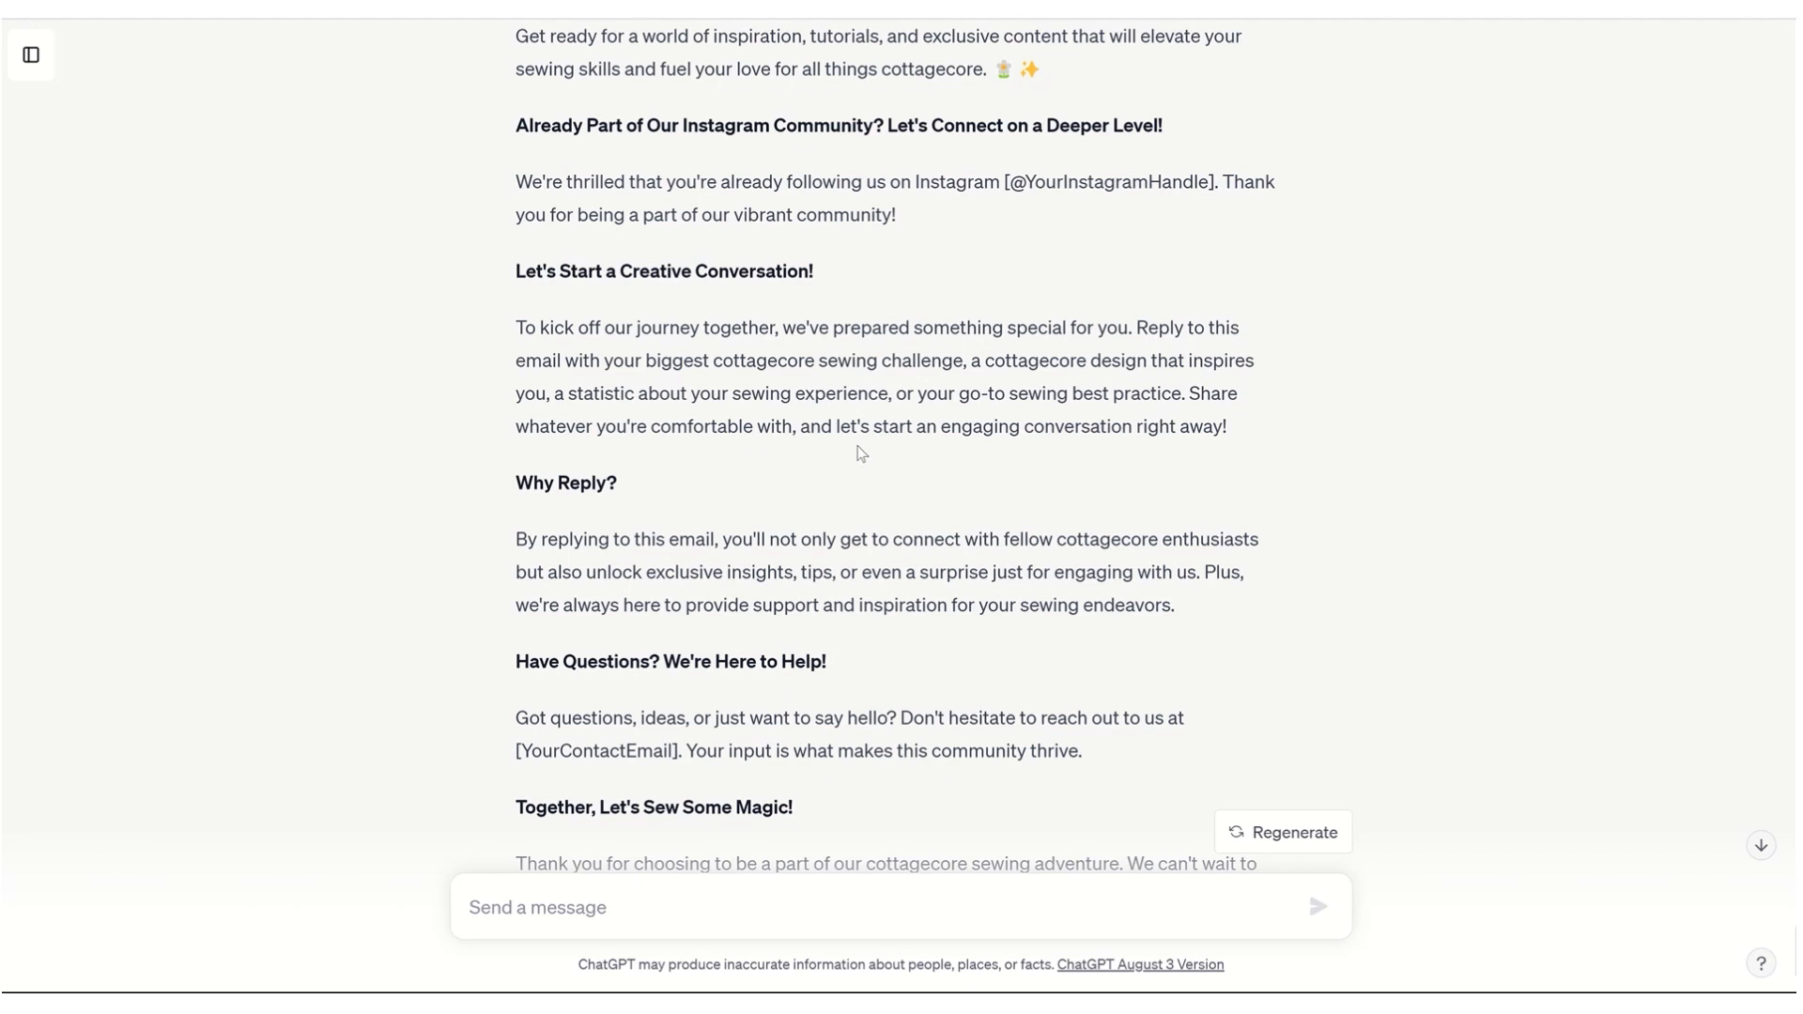
mouse_move(870, 419)
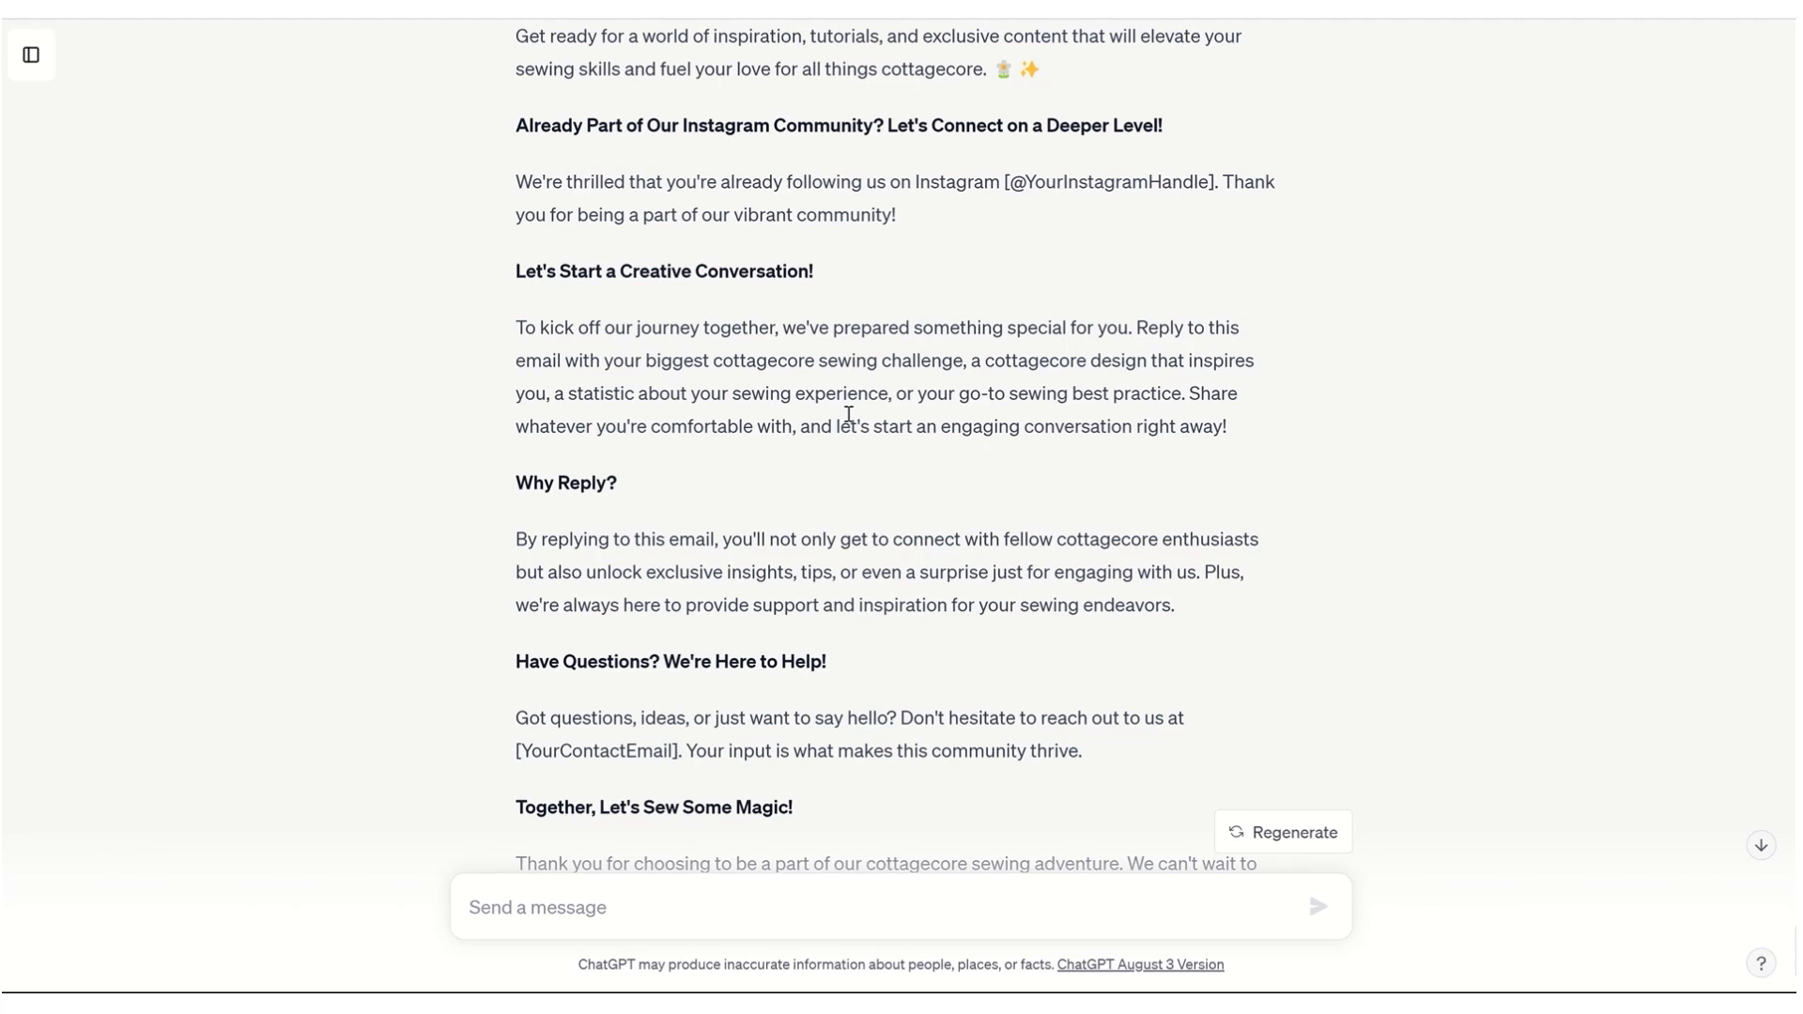
mouse_move(915, 427)
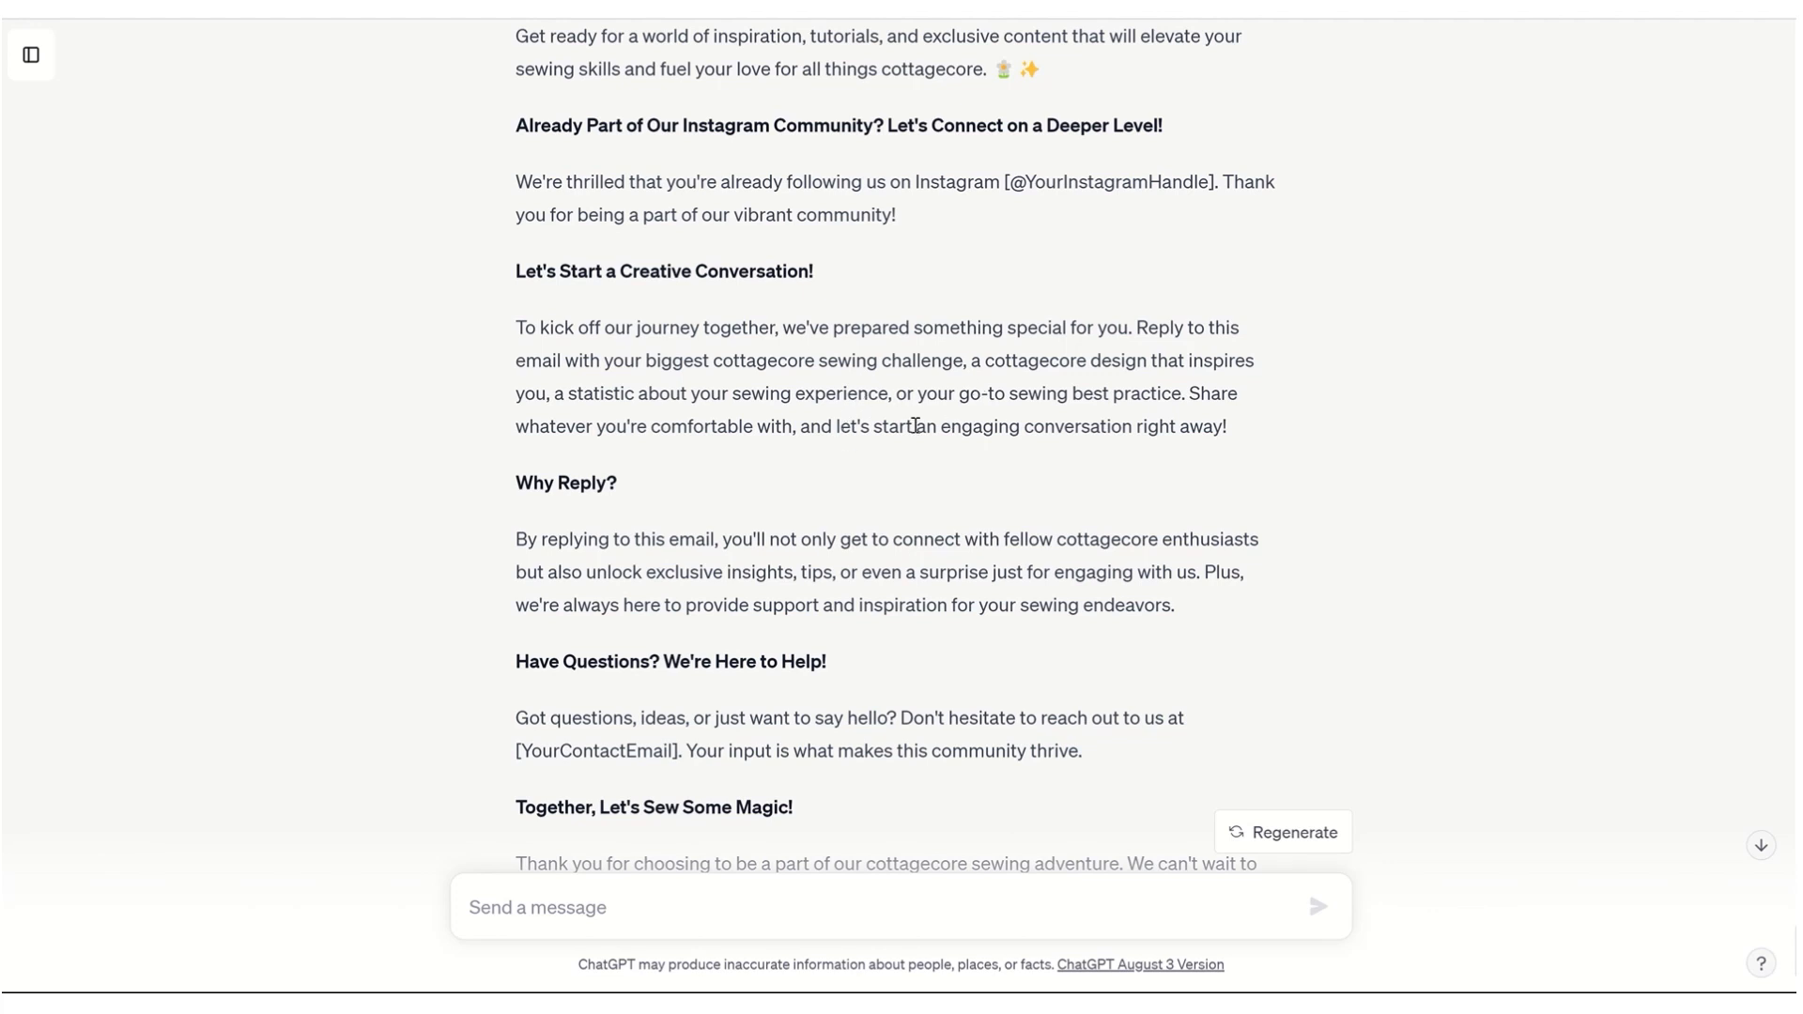
mouse_move(913, 424)
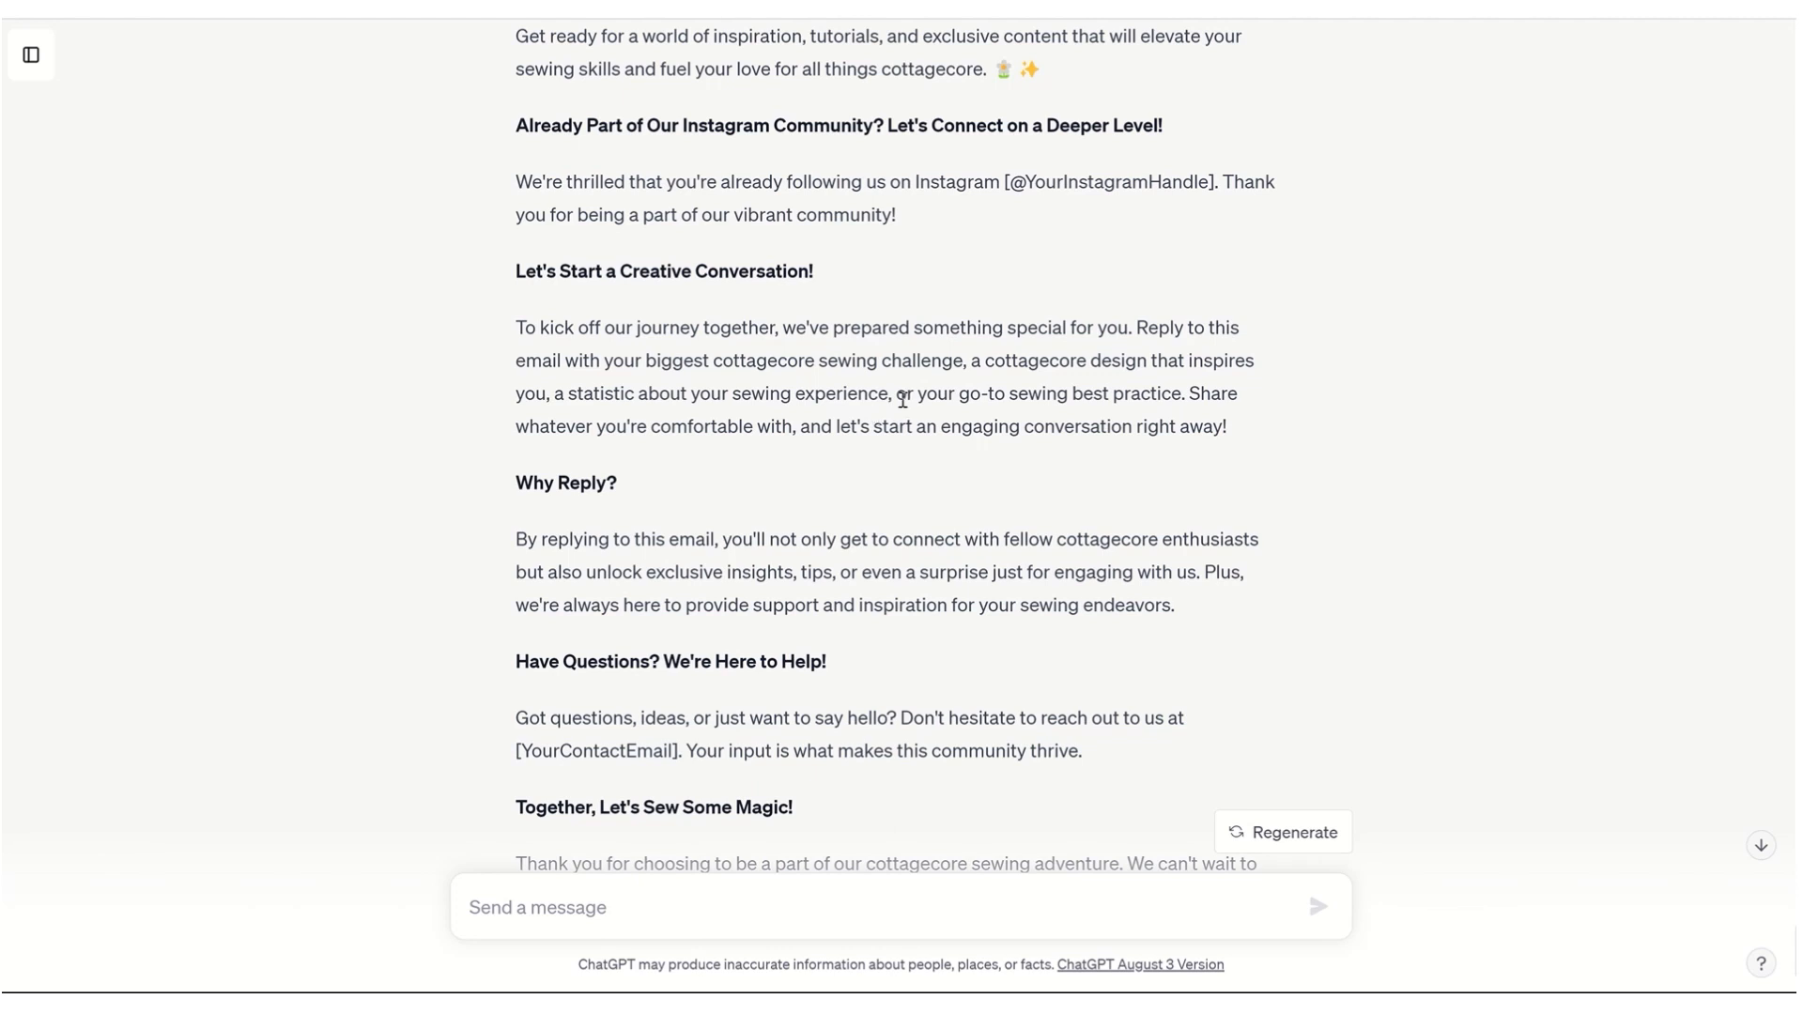
mouse_move(799, 419)
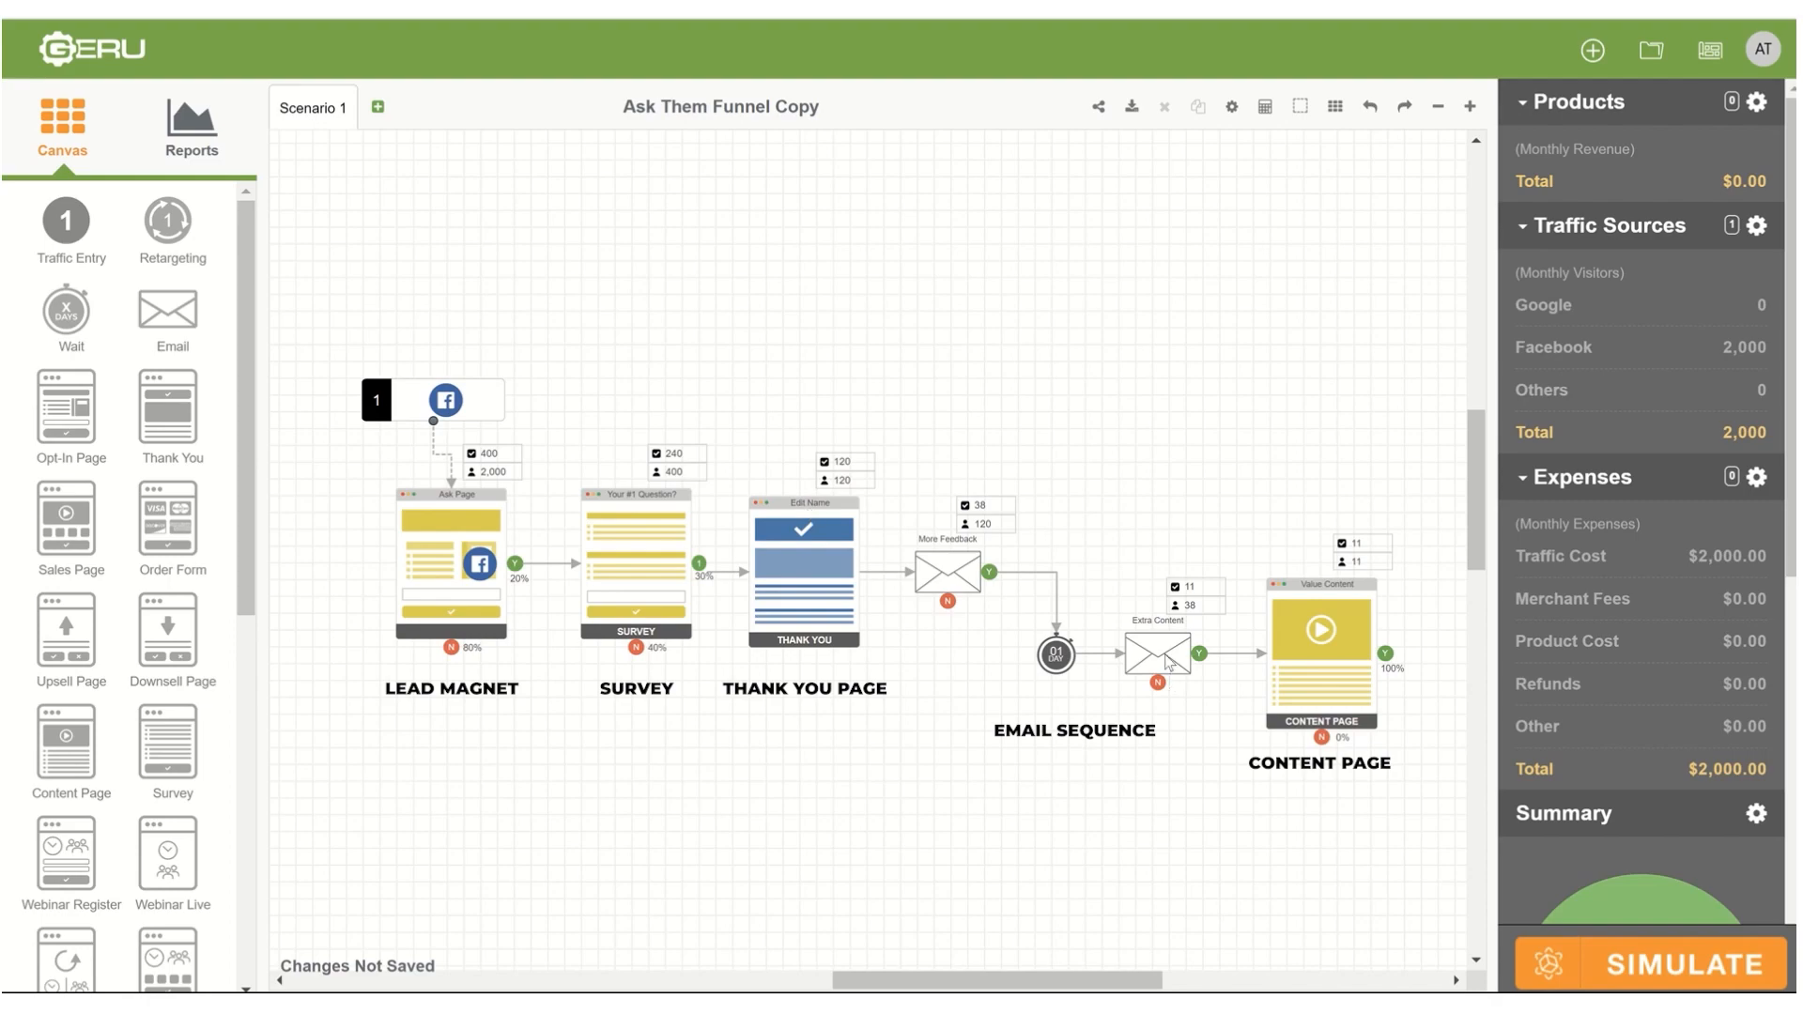
mouse_move(722, 210)
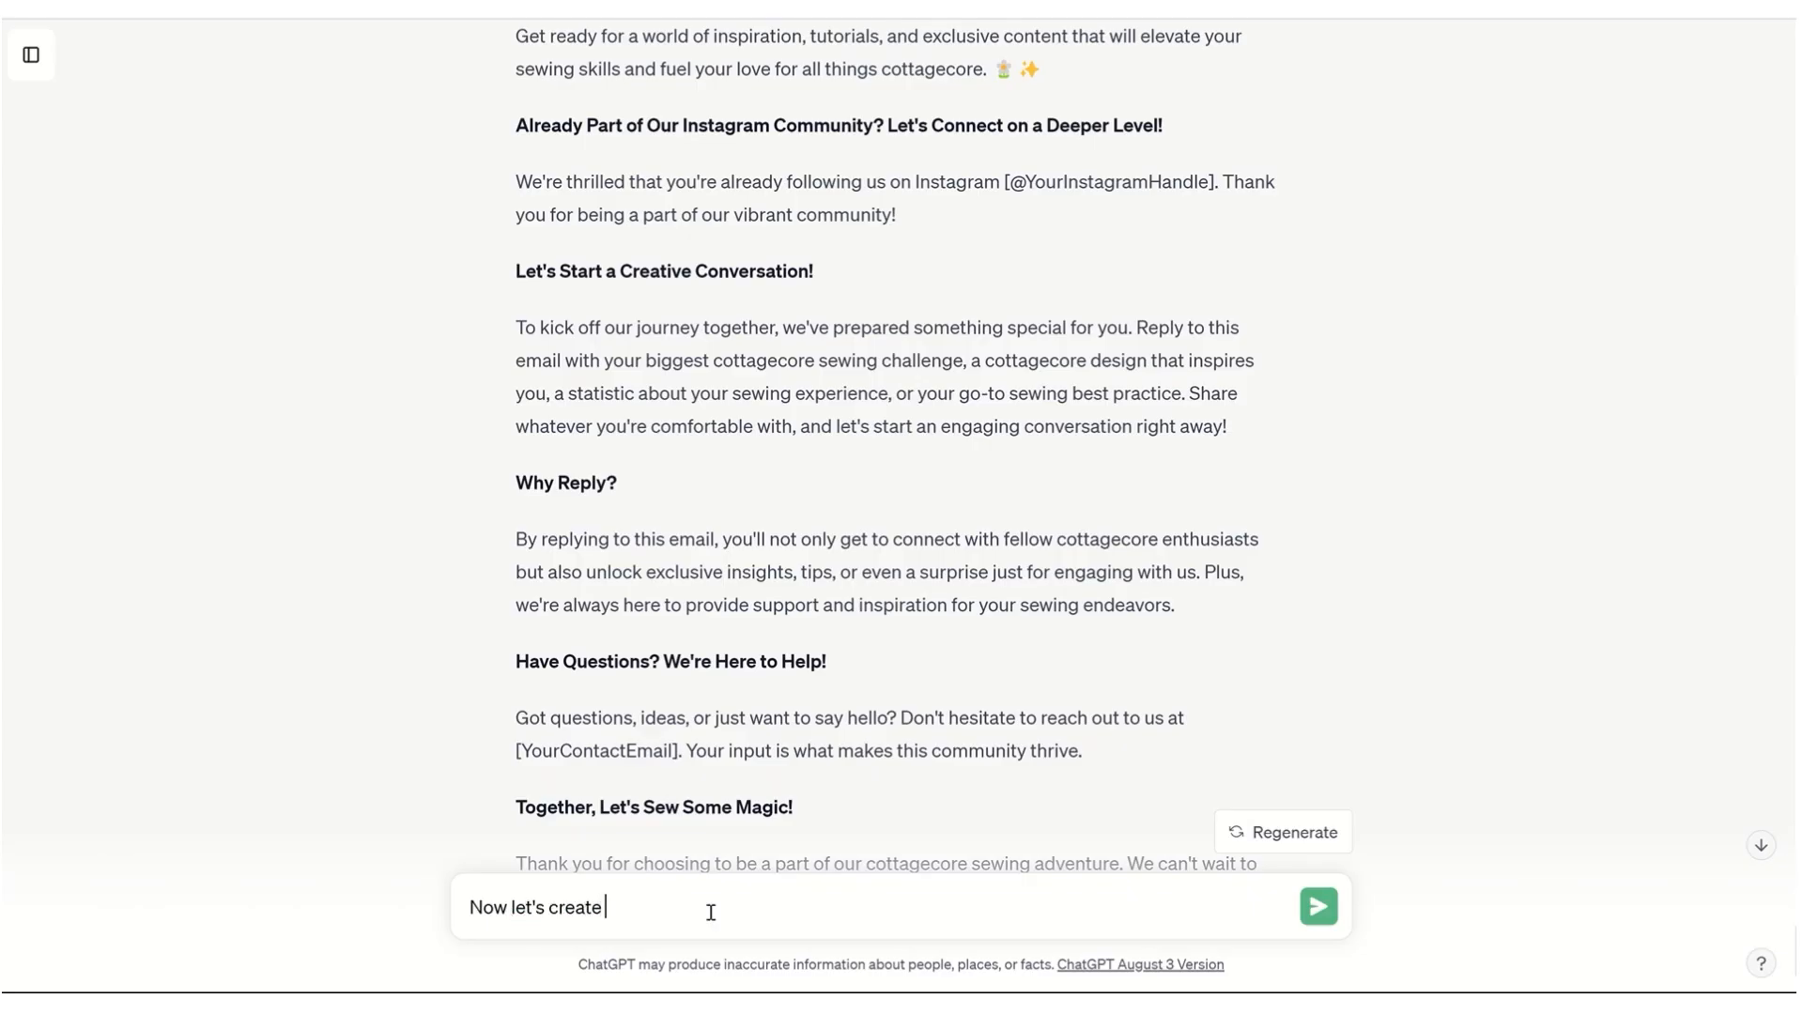
text(email 2 for day 2 o)
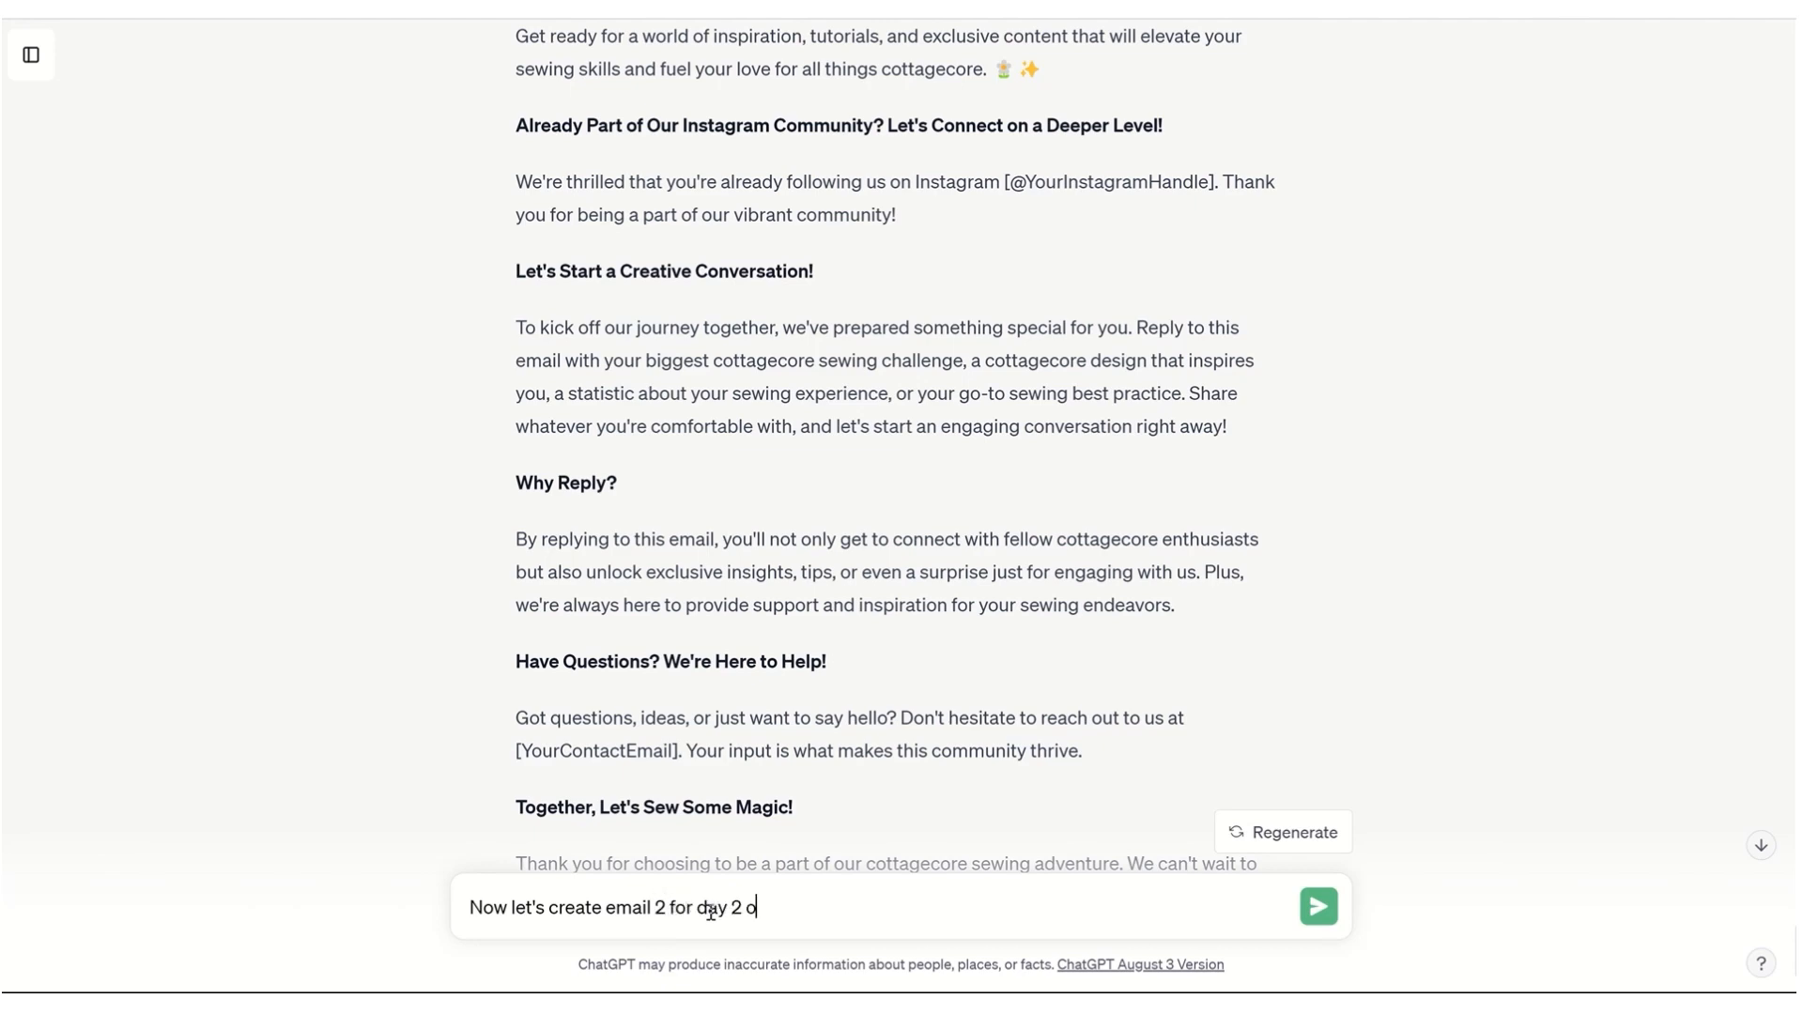
click(1319, 905)
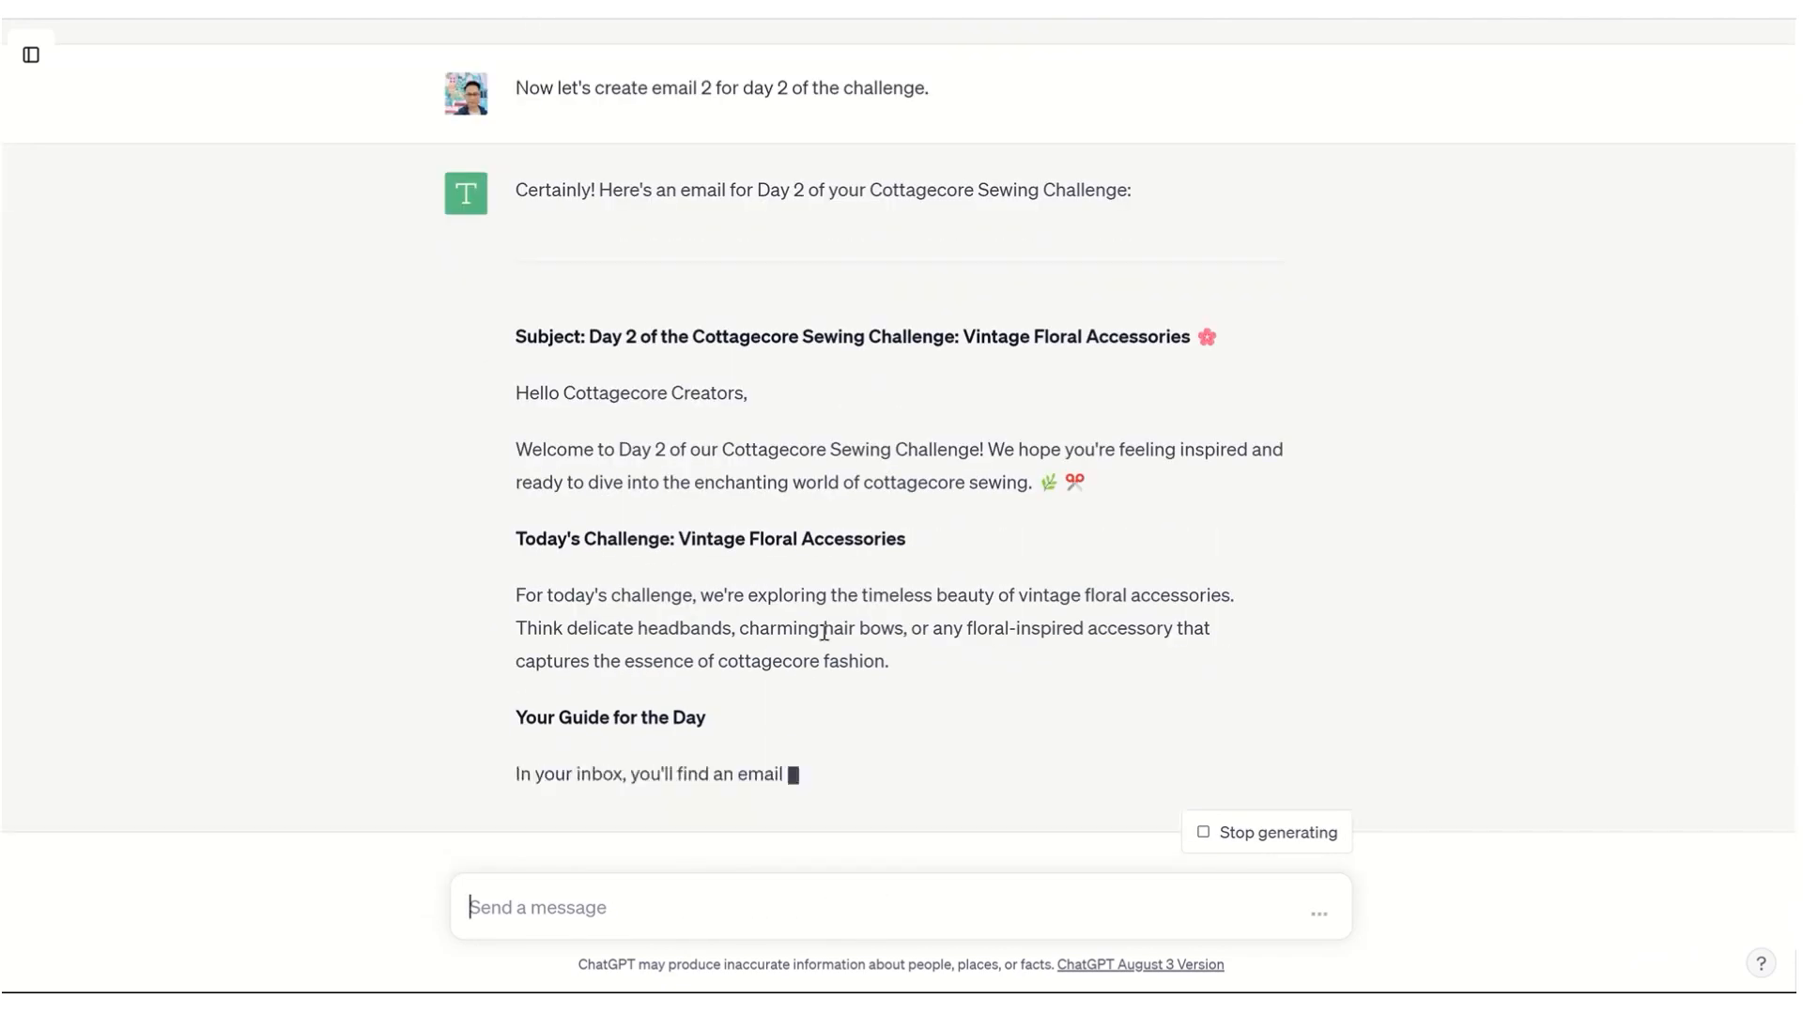
scroll(down, 3)
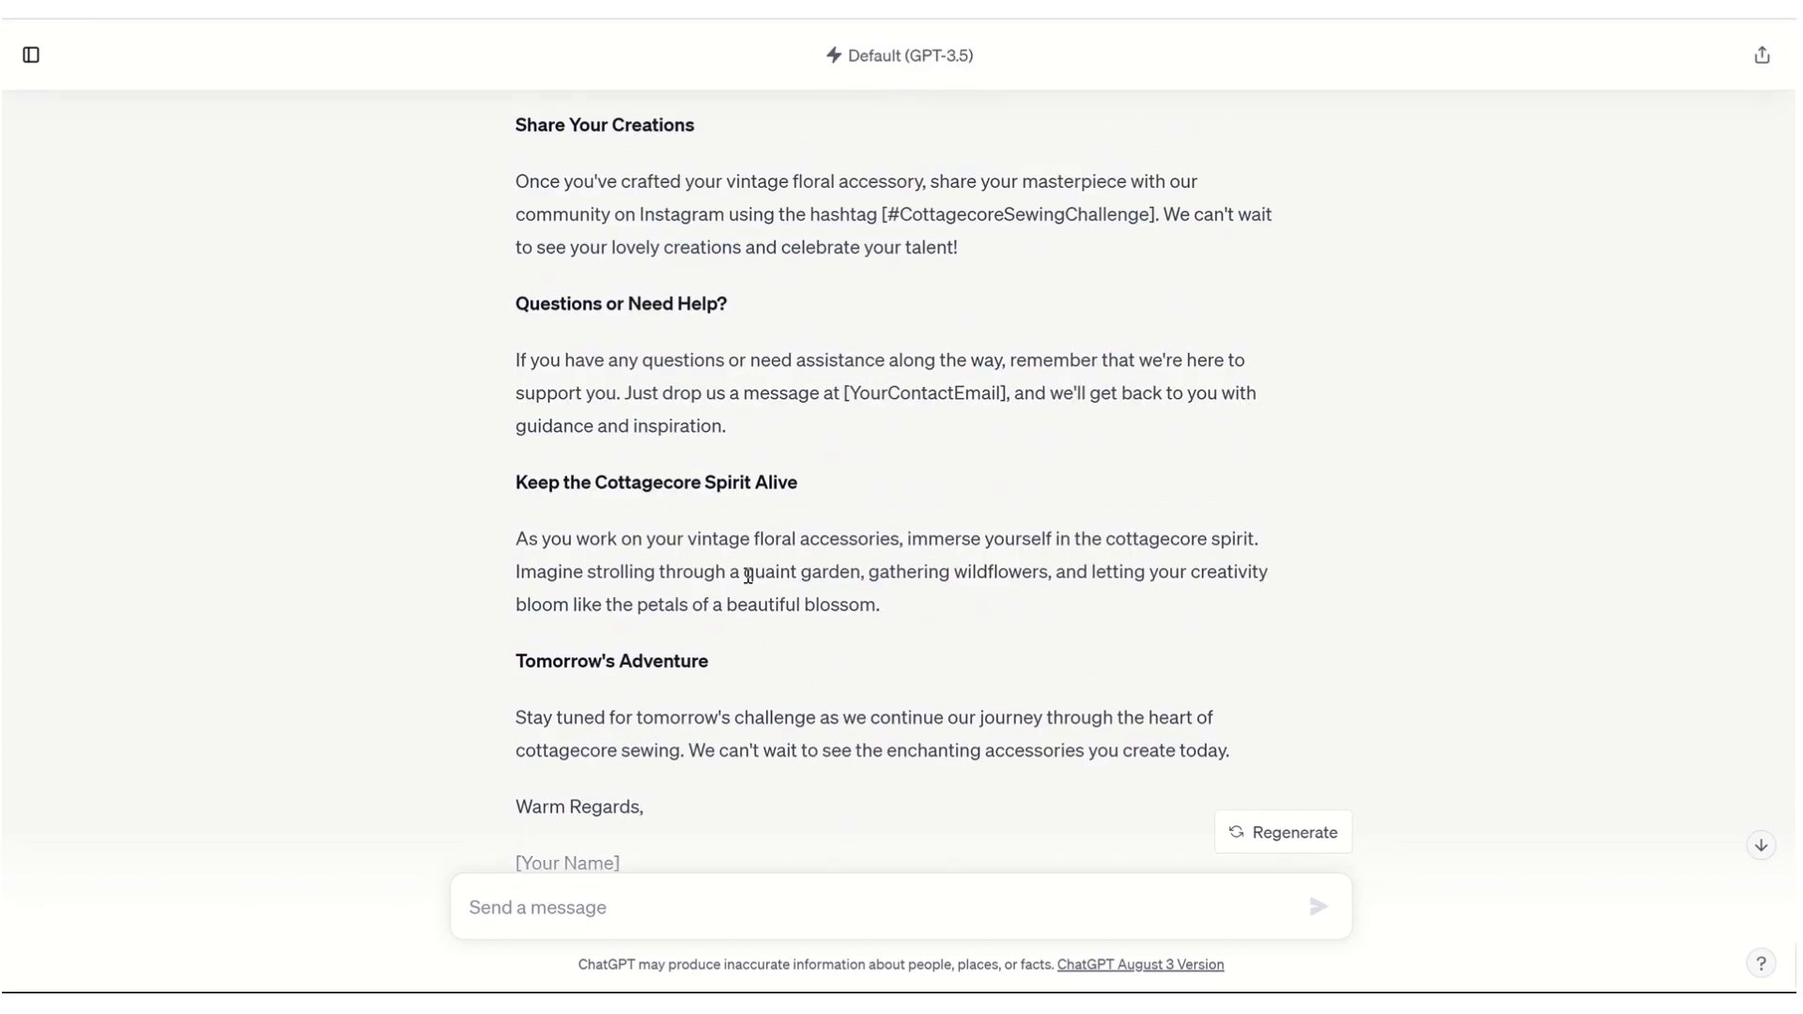
scroll(up, 3)
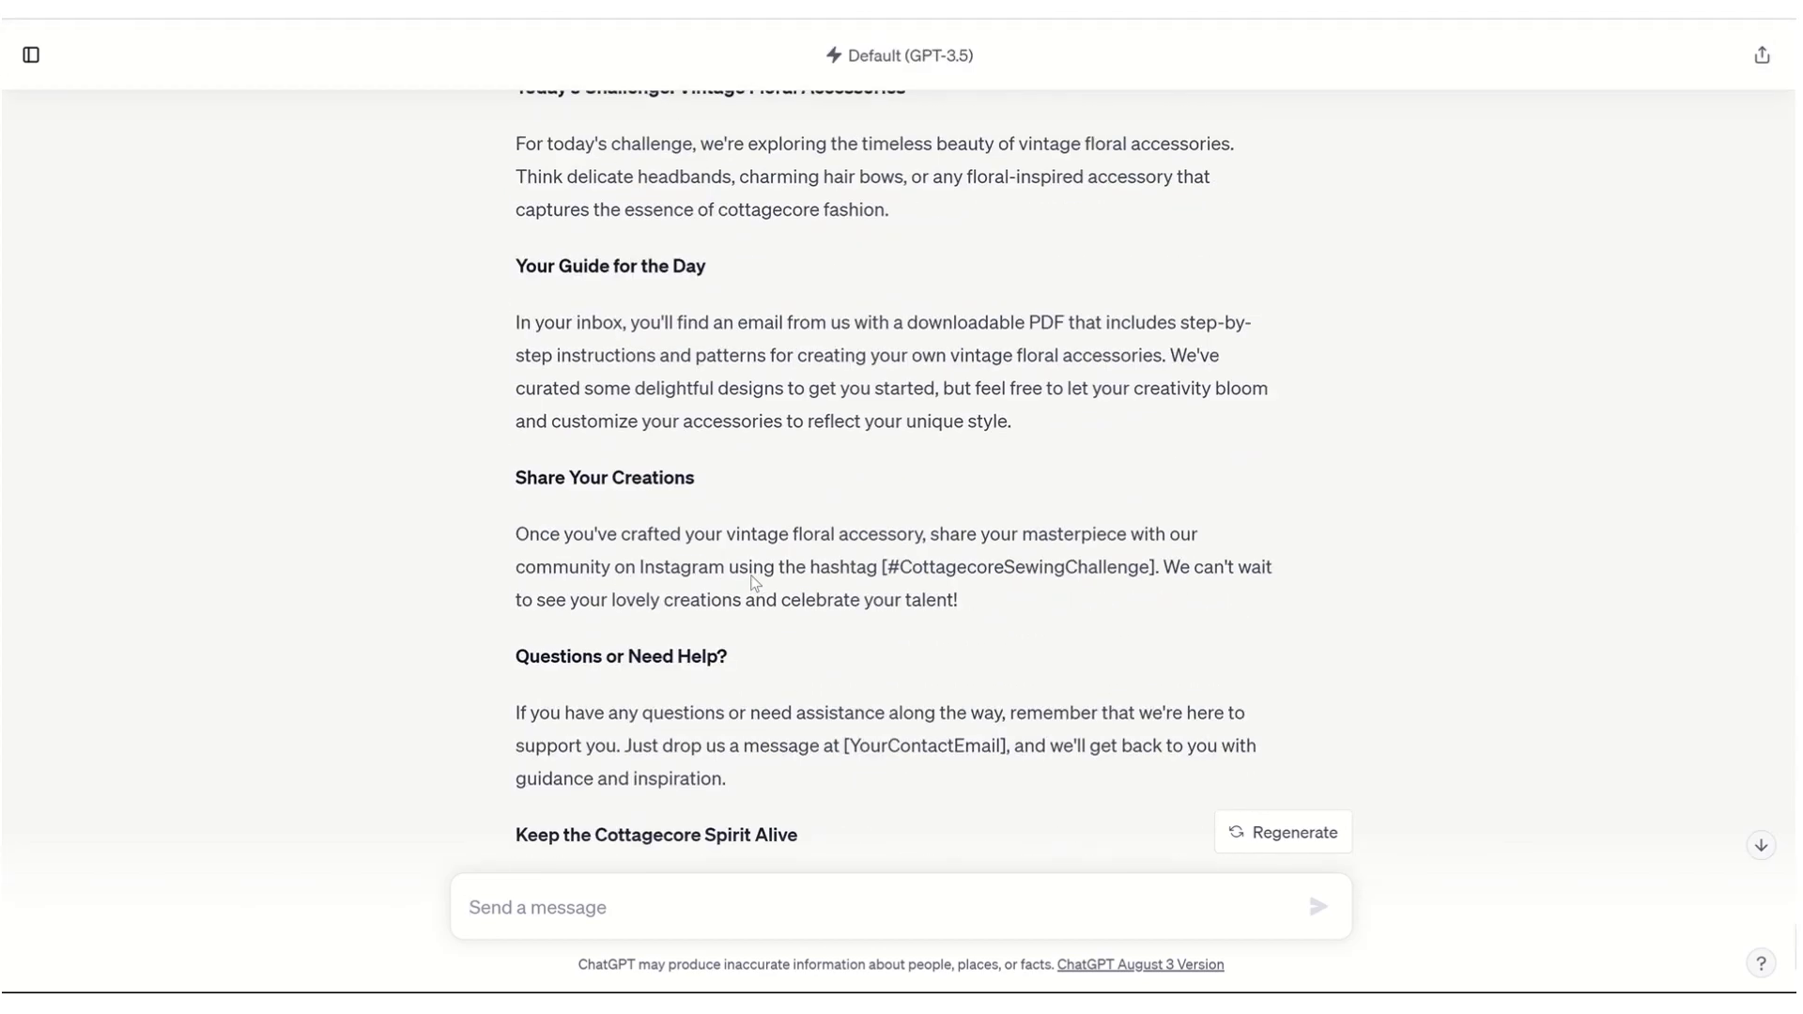
mouse_move(753, 577)
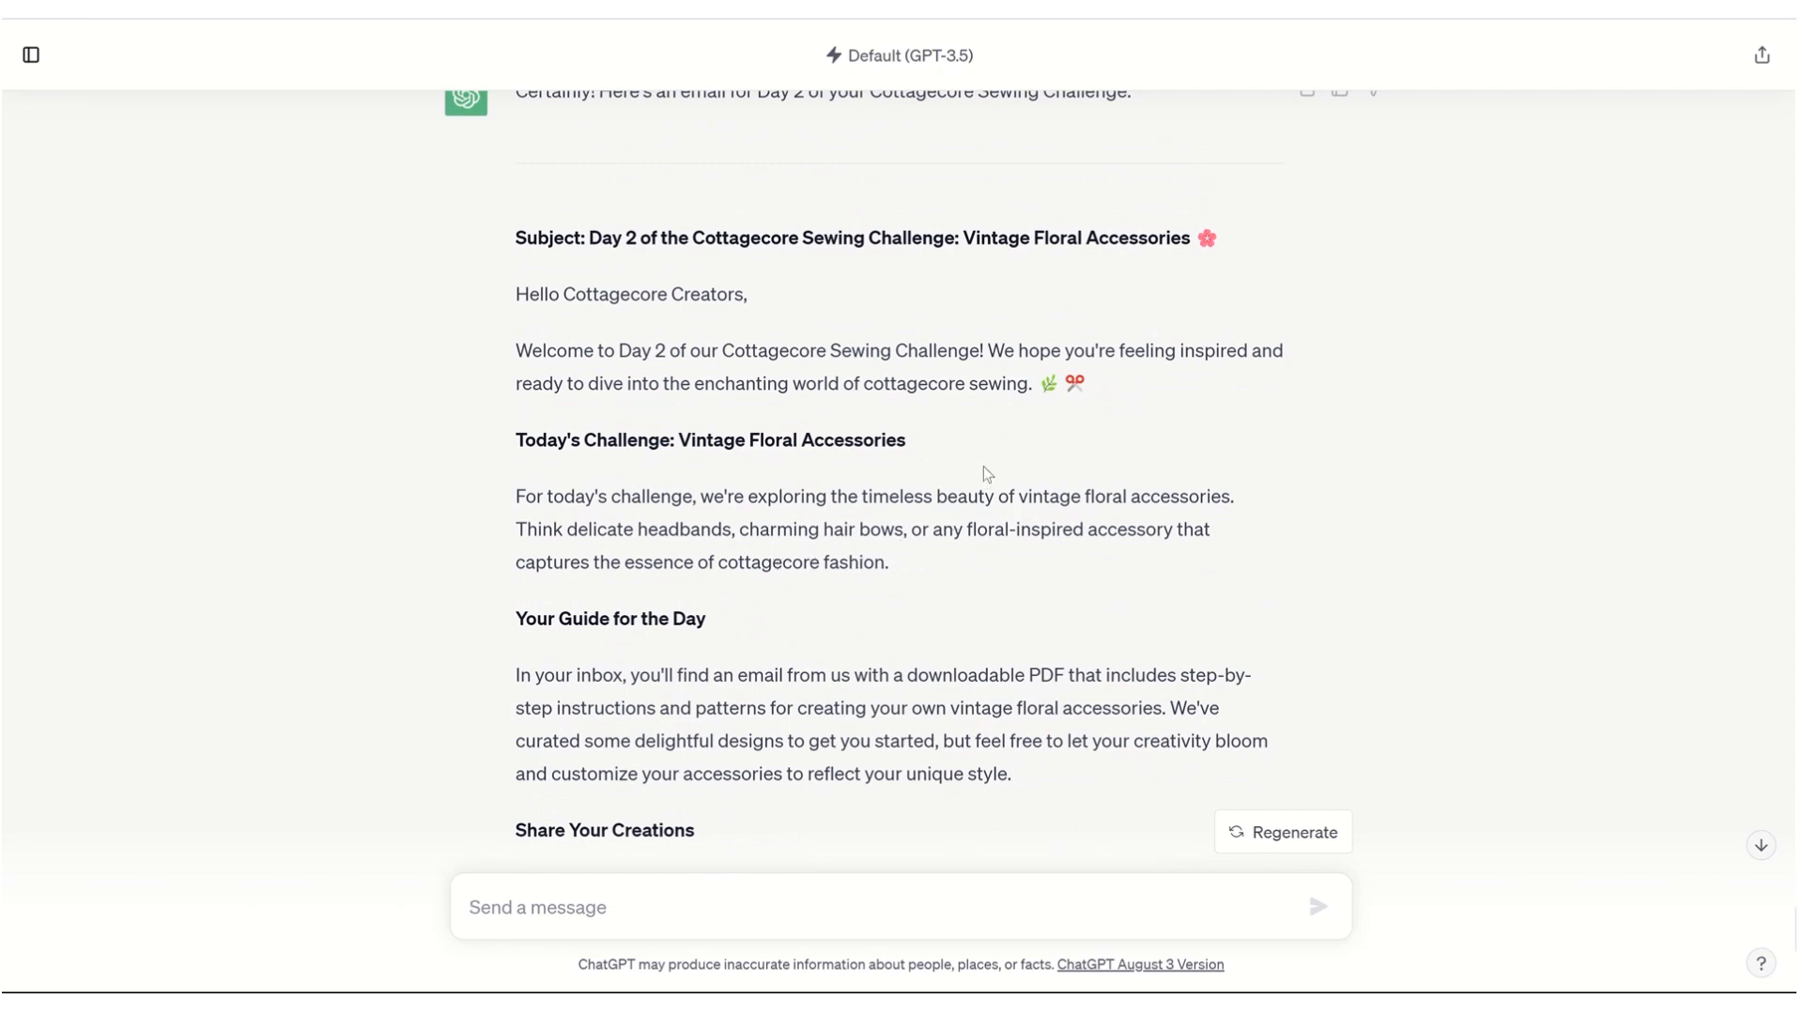
mouse_move(990, 473)
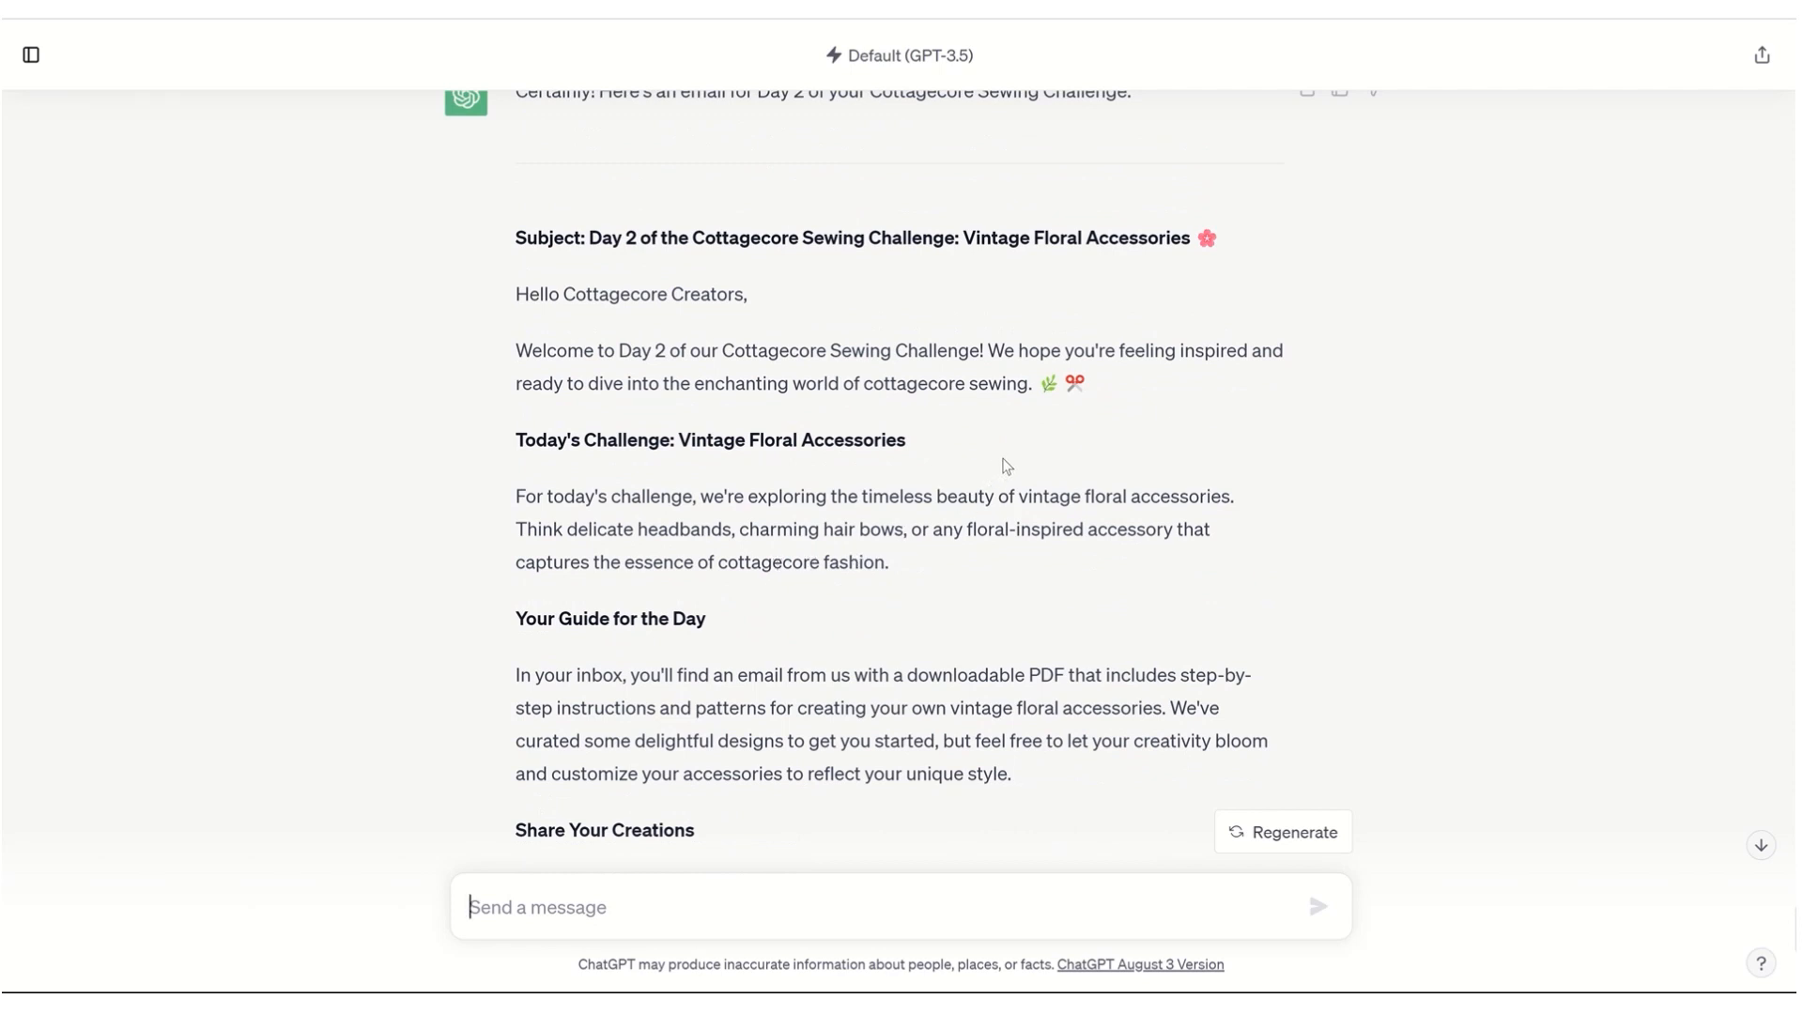
mouse_move(966, 421)
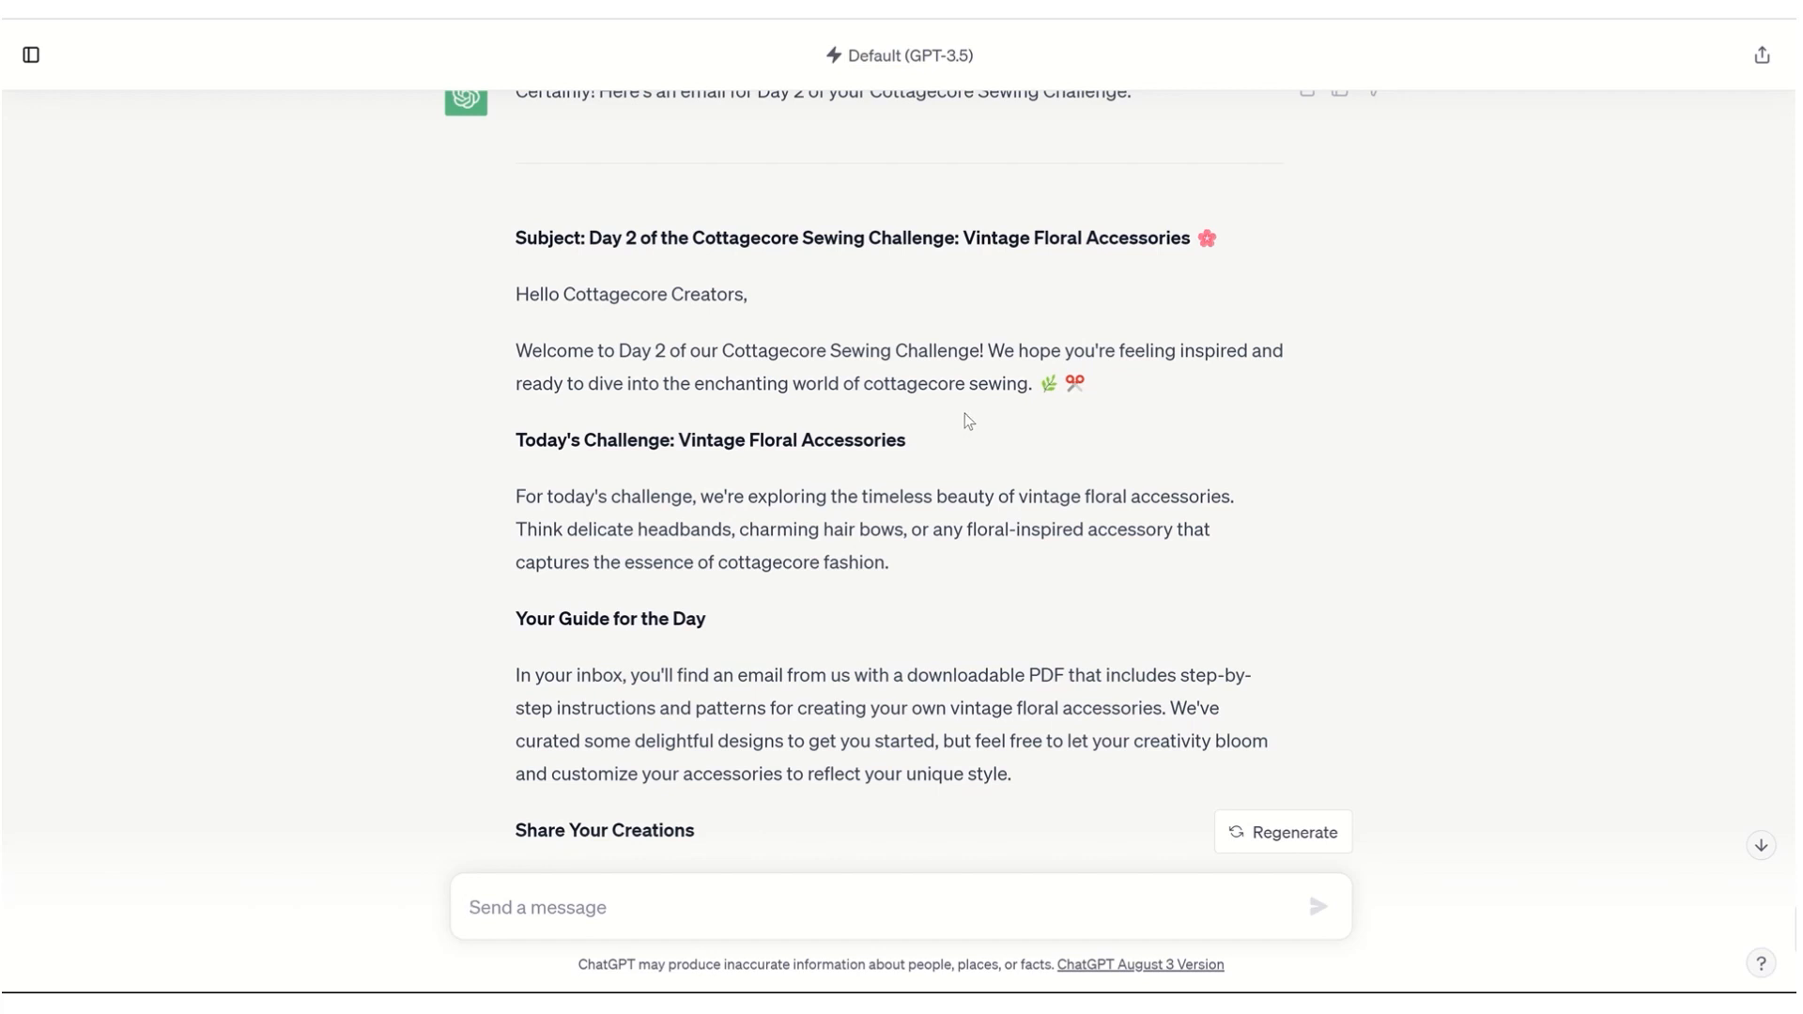
mouse_move(936, 462)
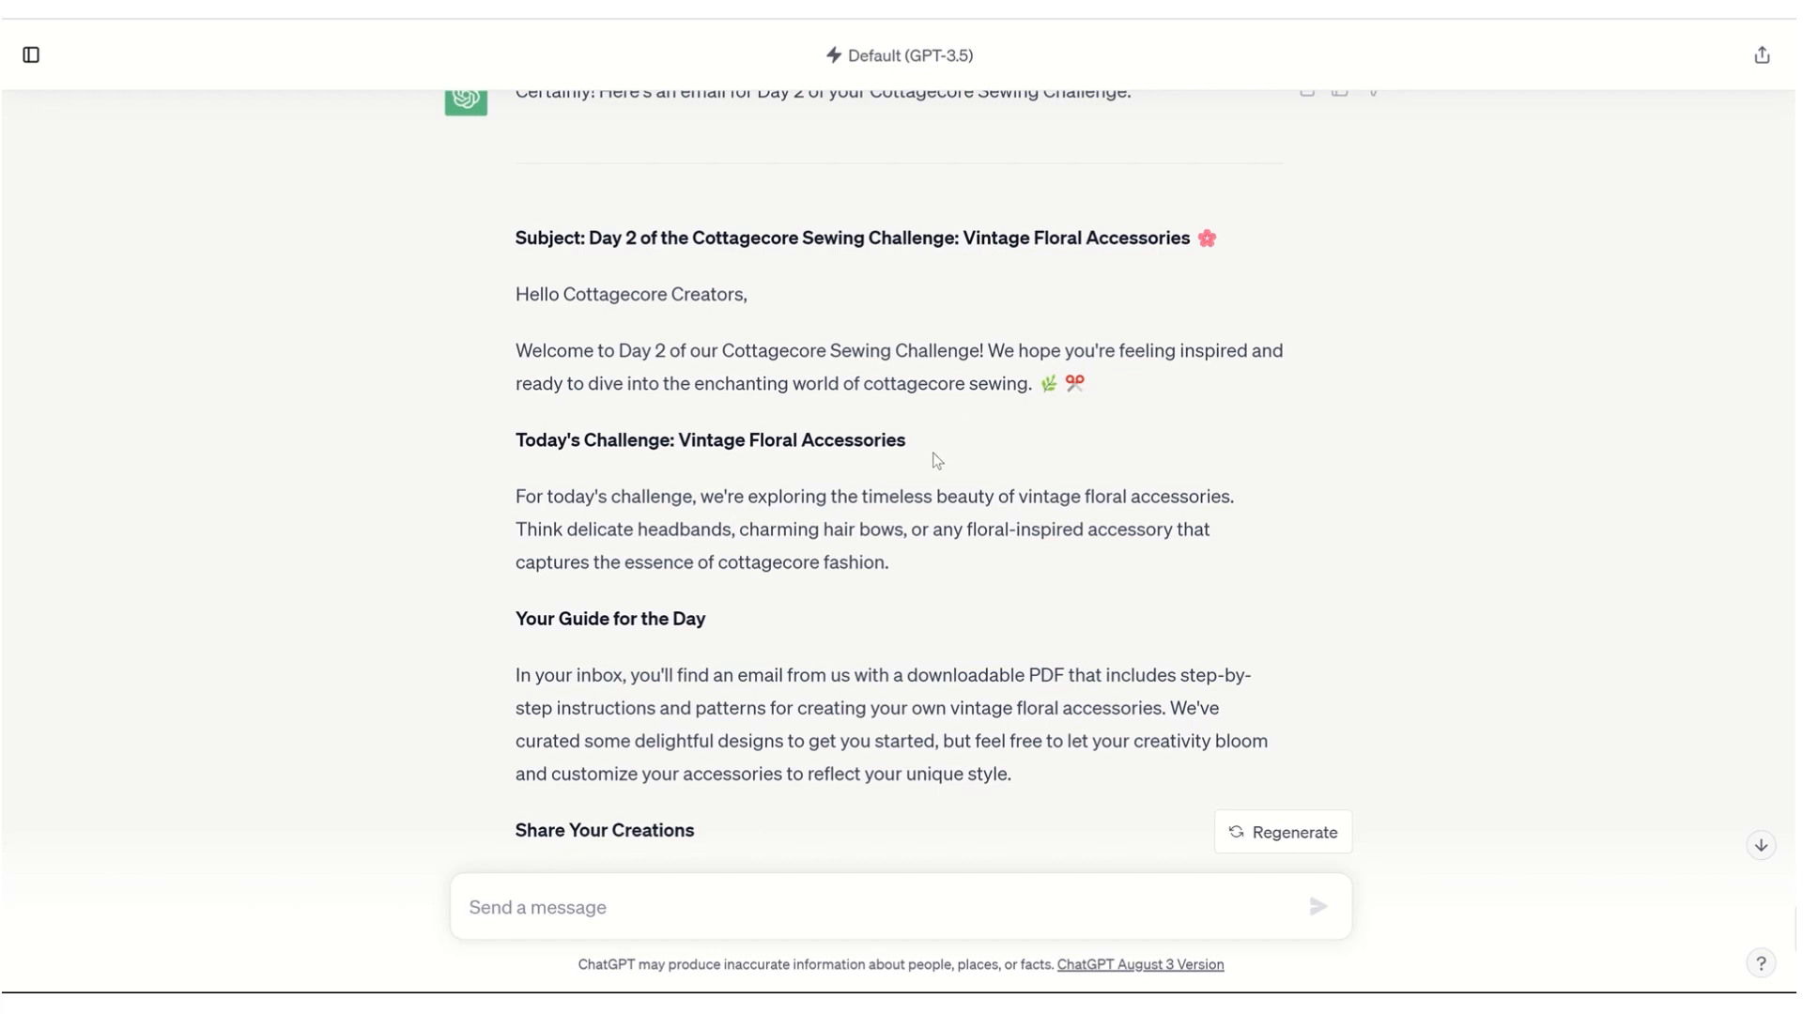
scroll(down, 3)
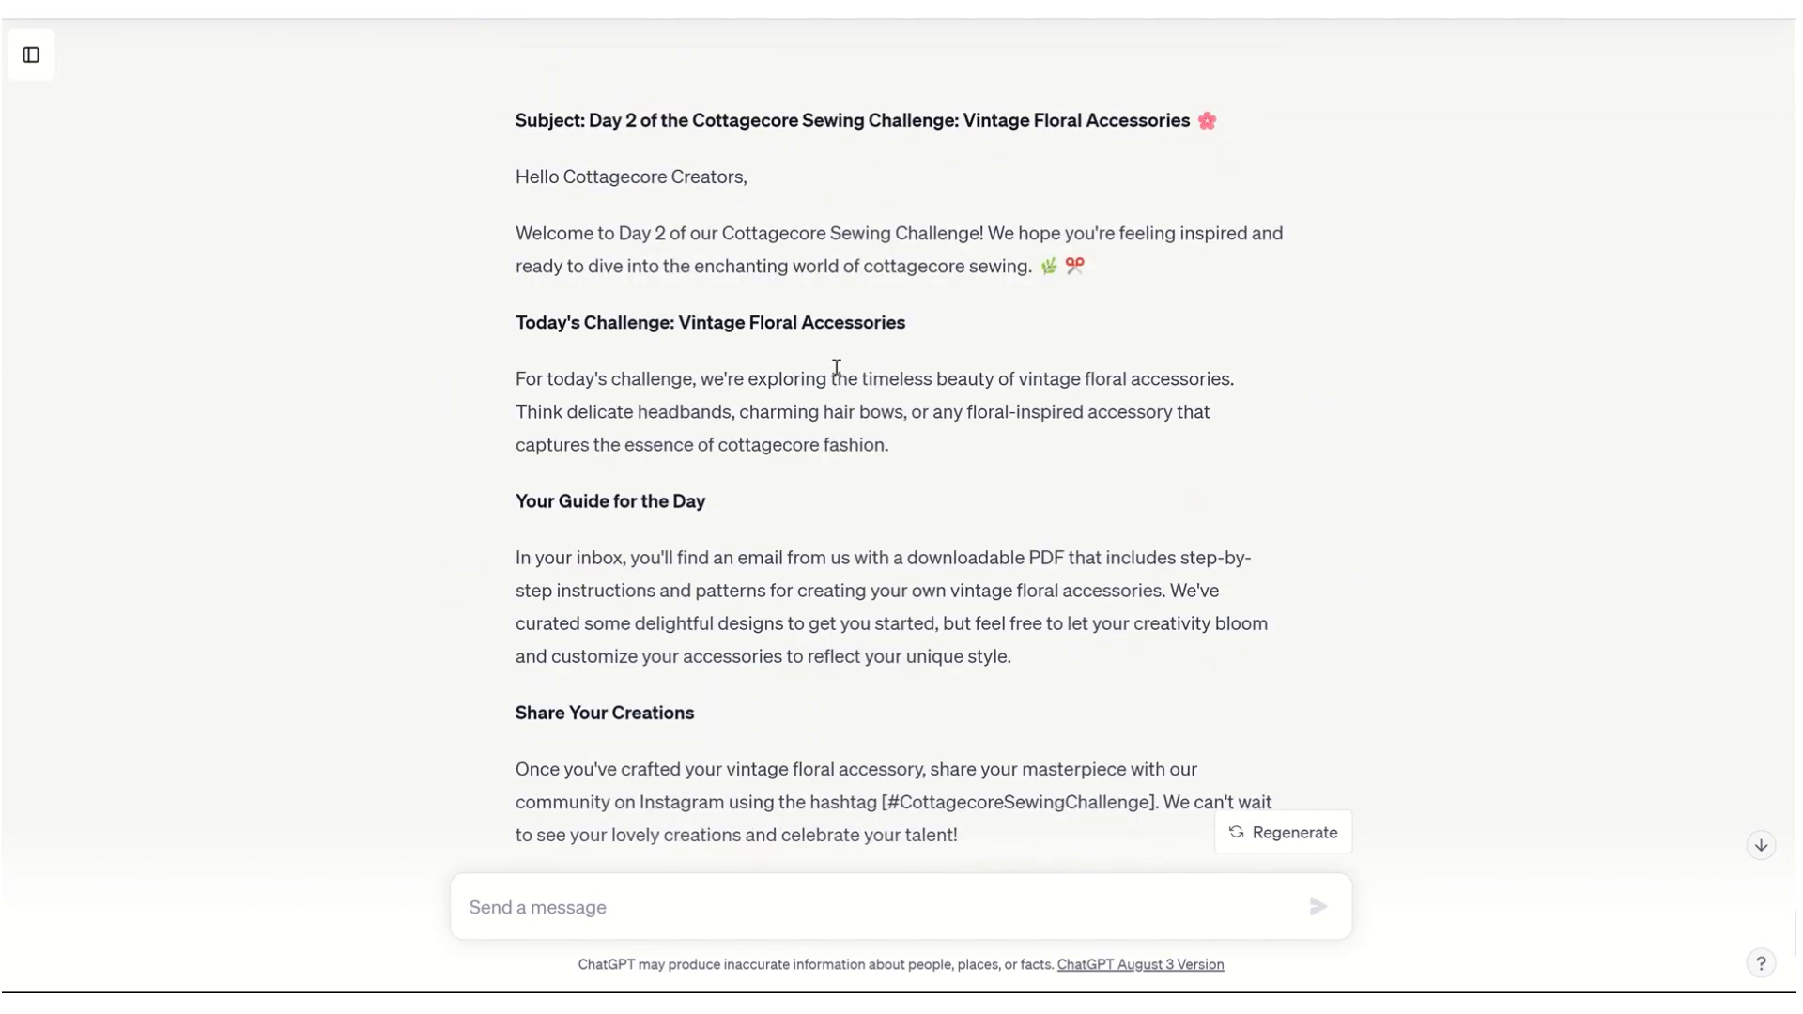
scroll(down, 3)
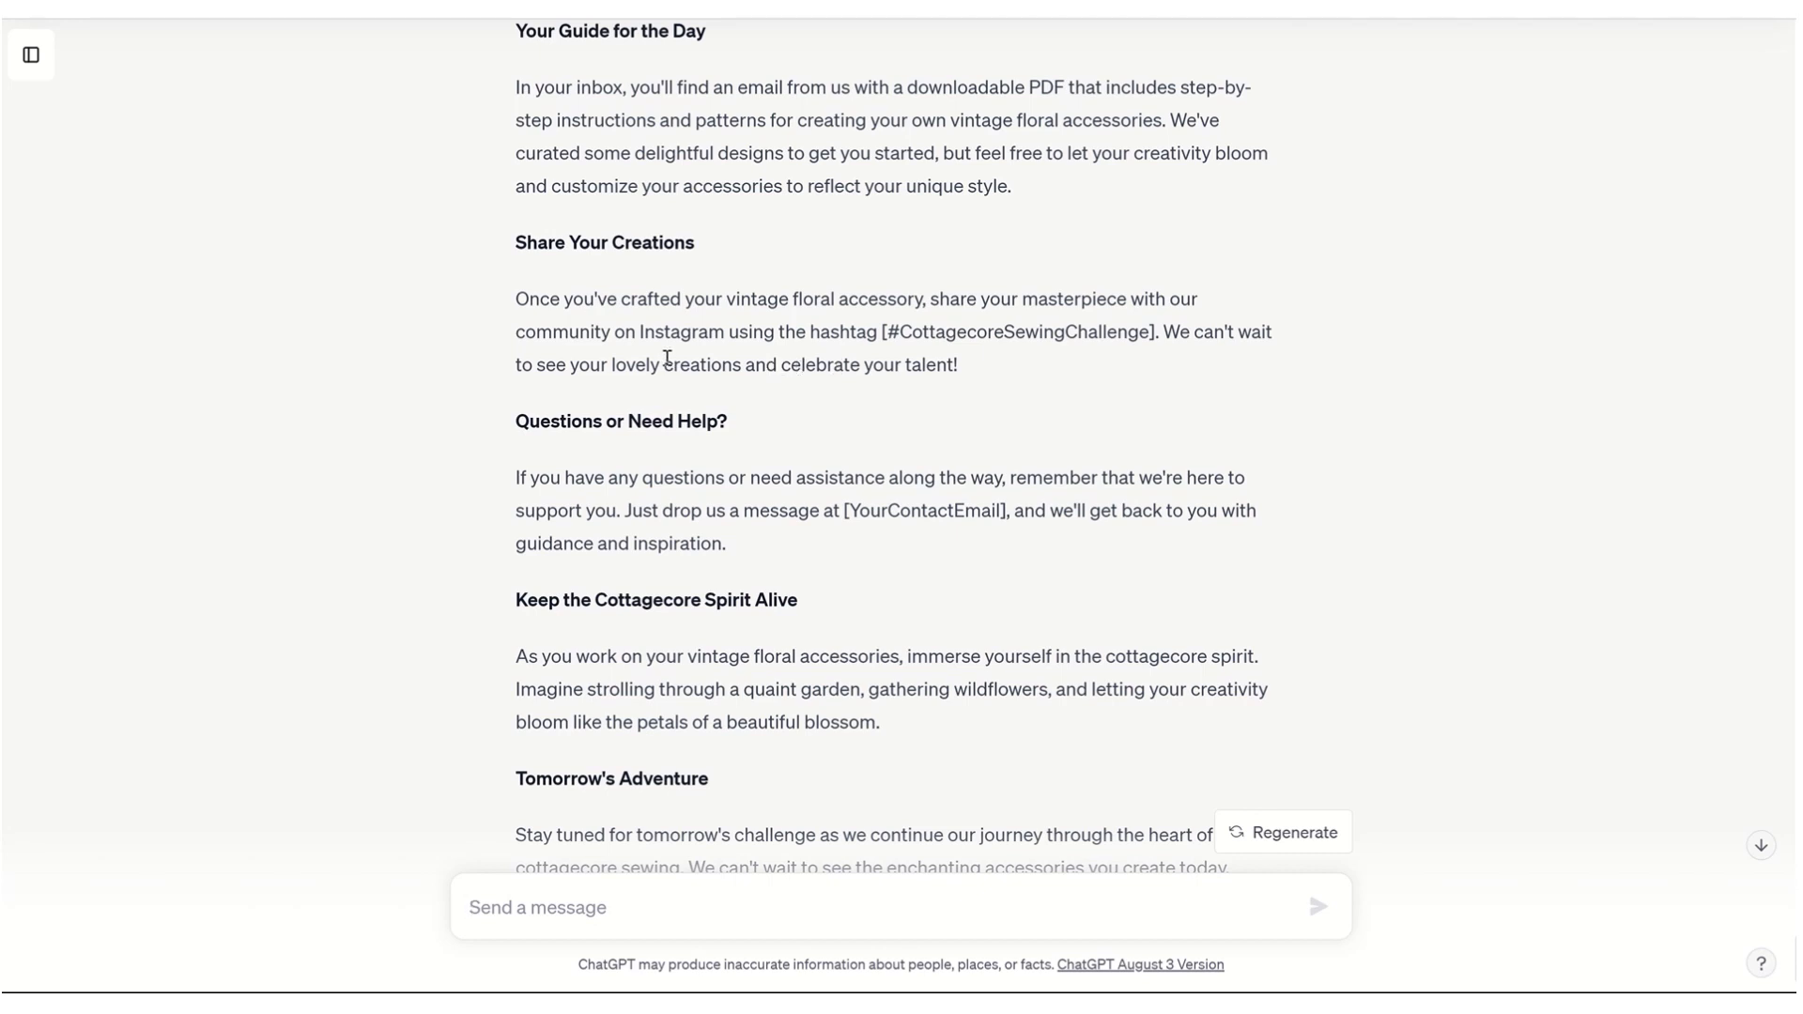
mouse_move(492, 363)
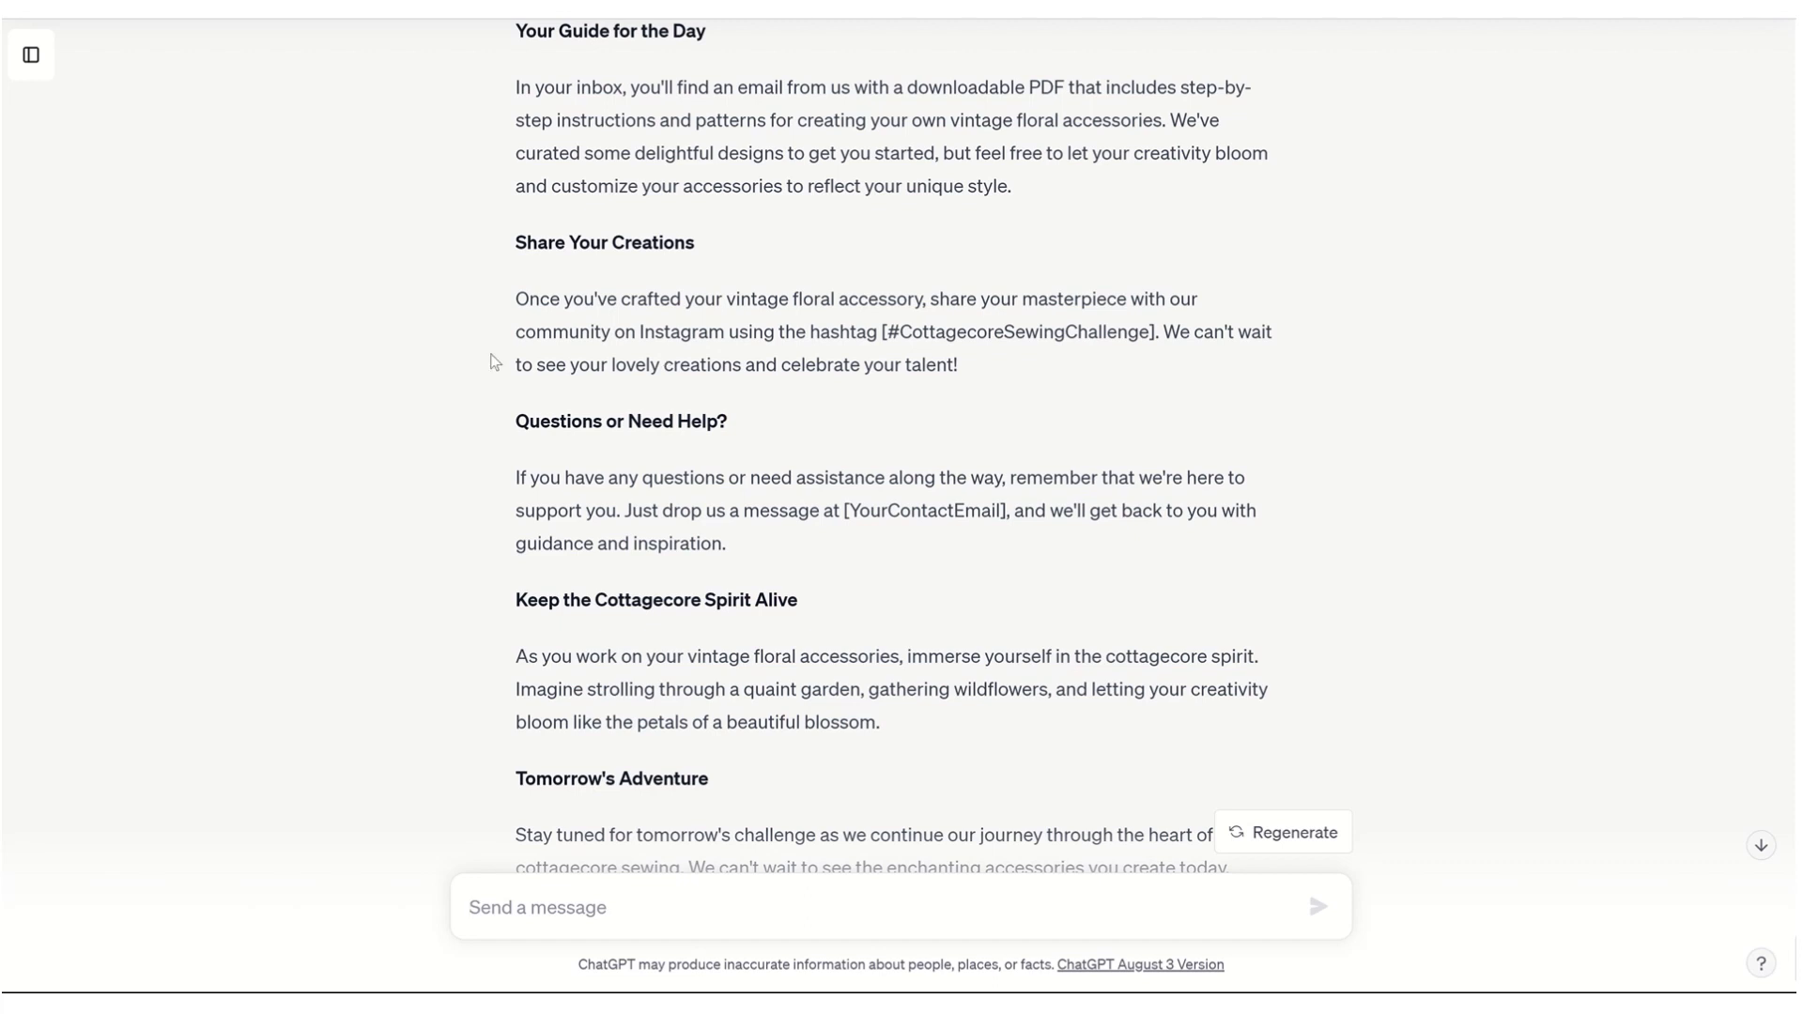
click(537, 907)
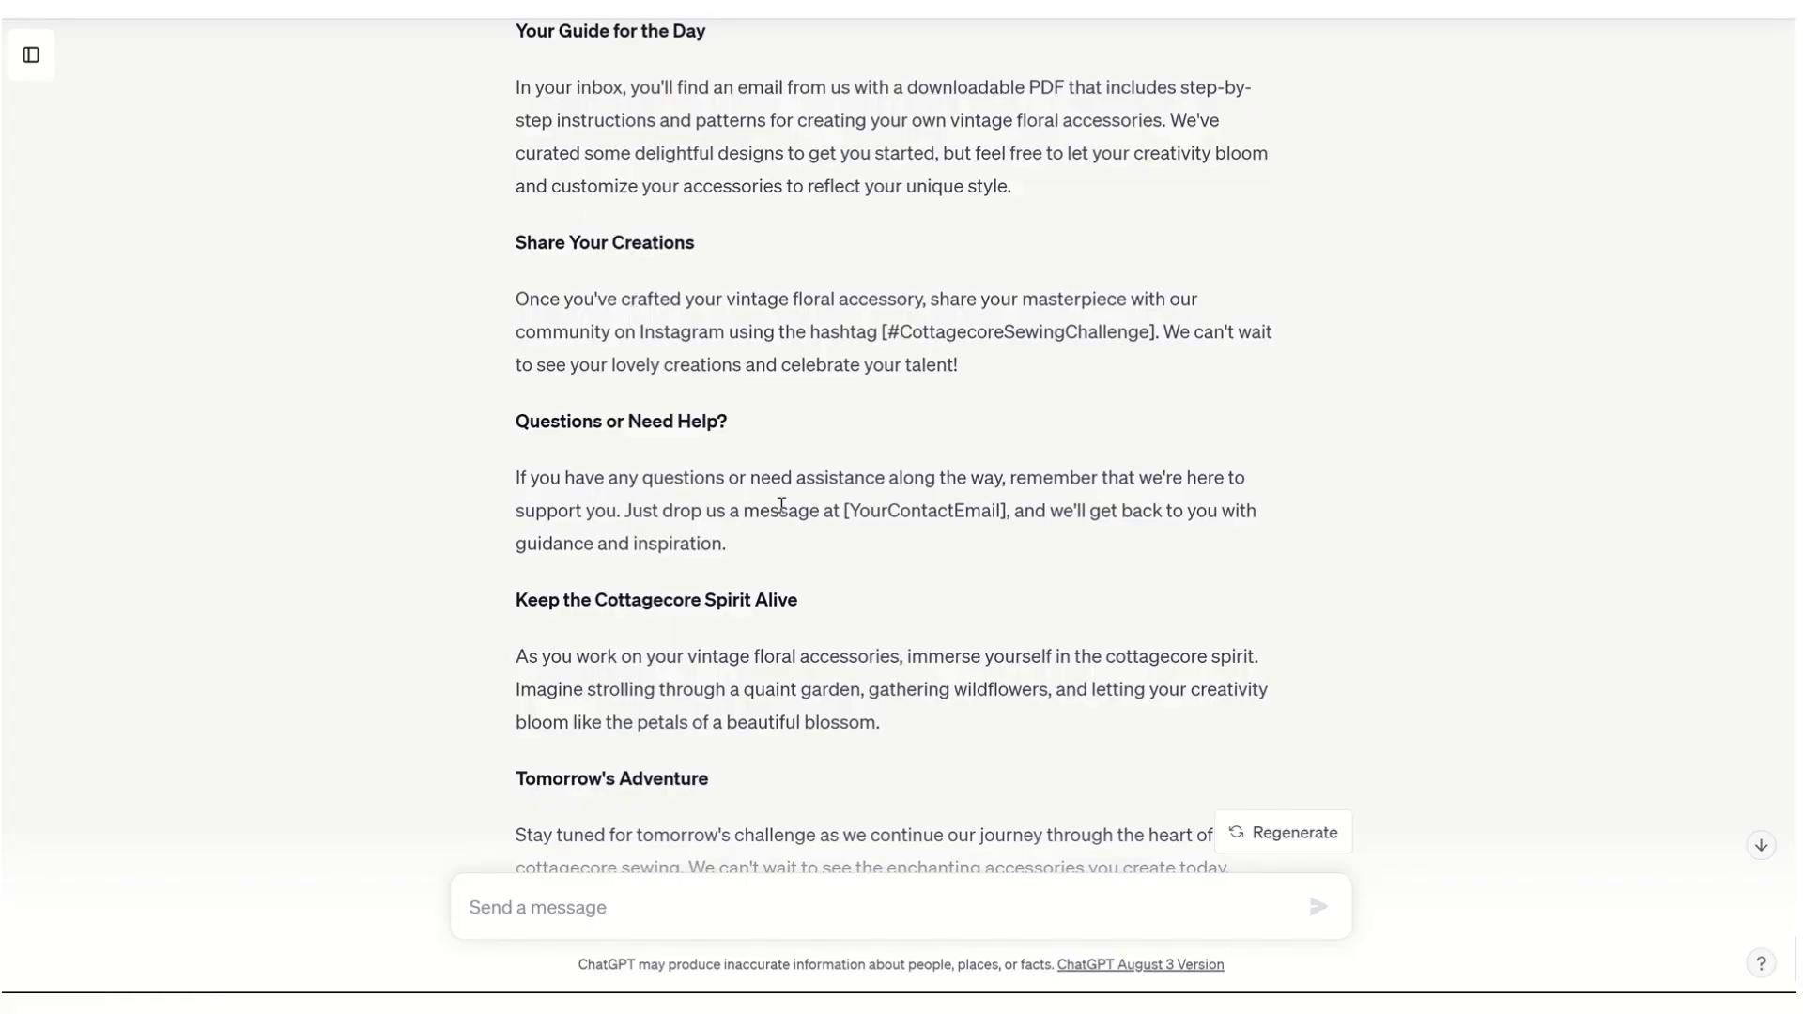
scroll(down, 3)
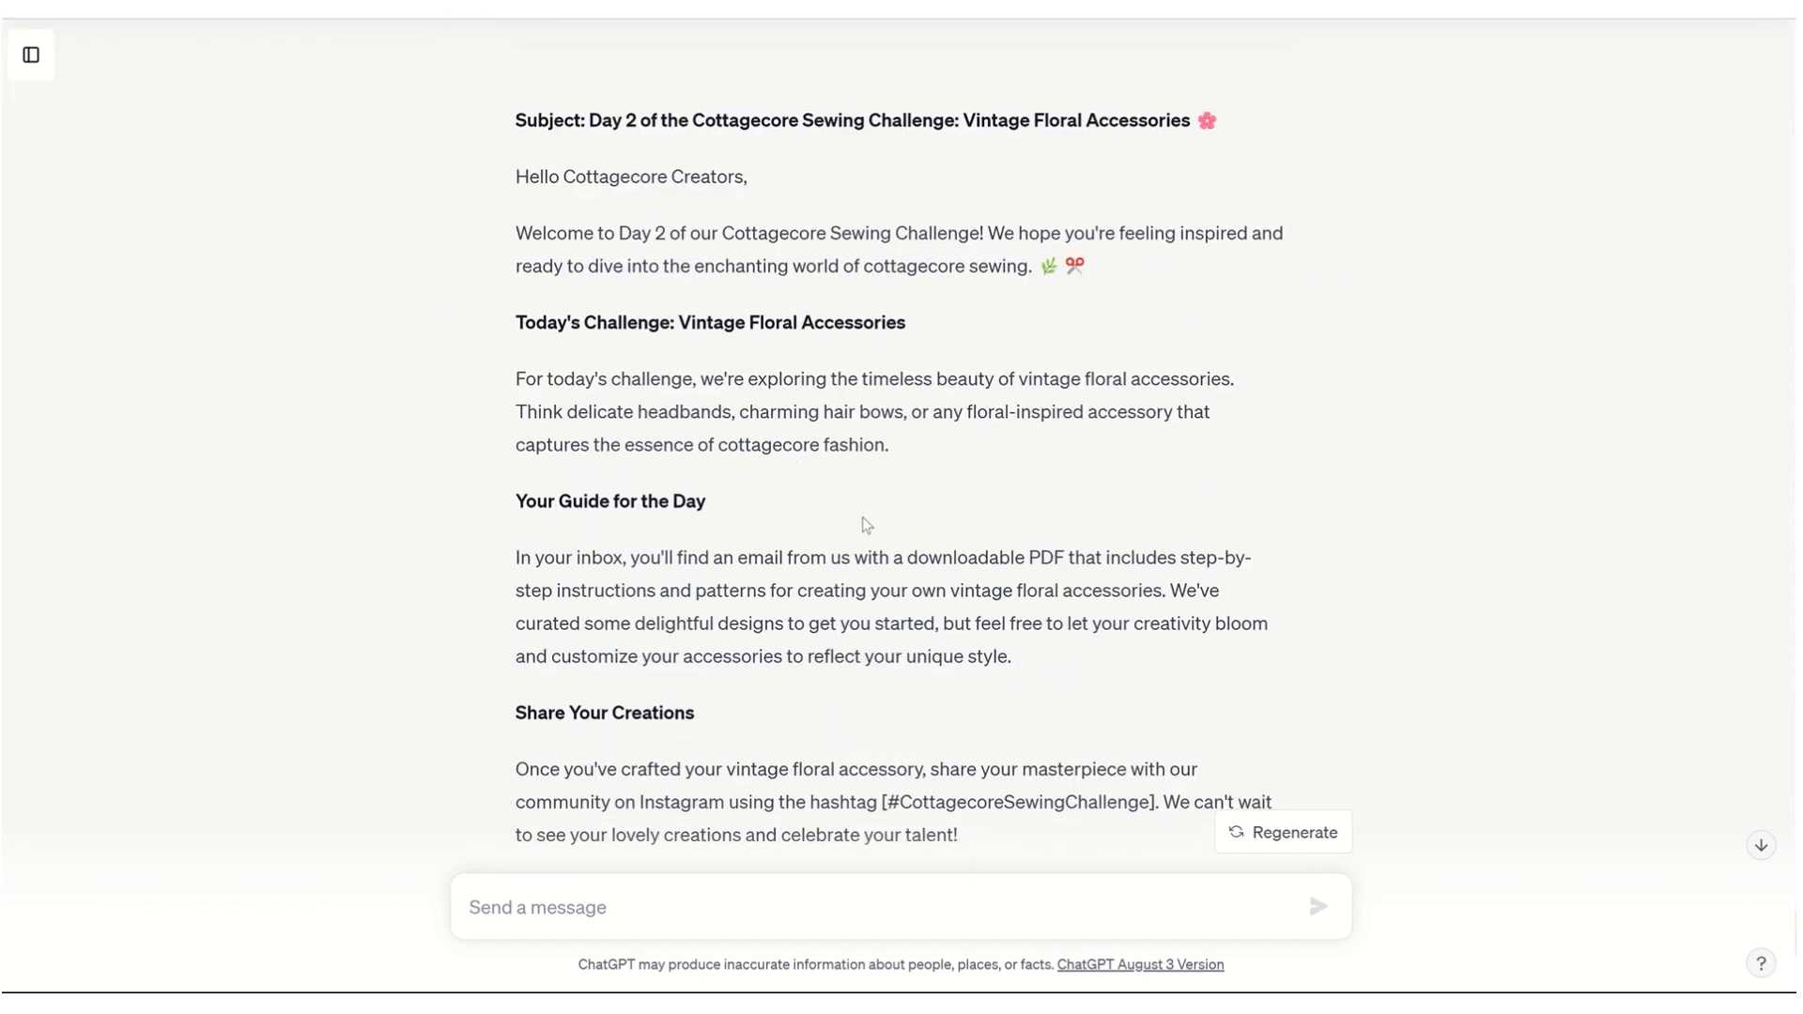
mouse_move(785, 547)
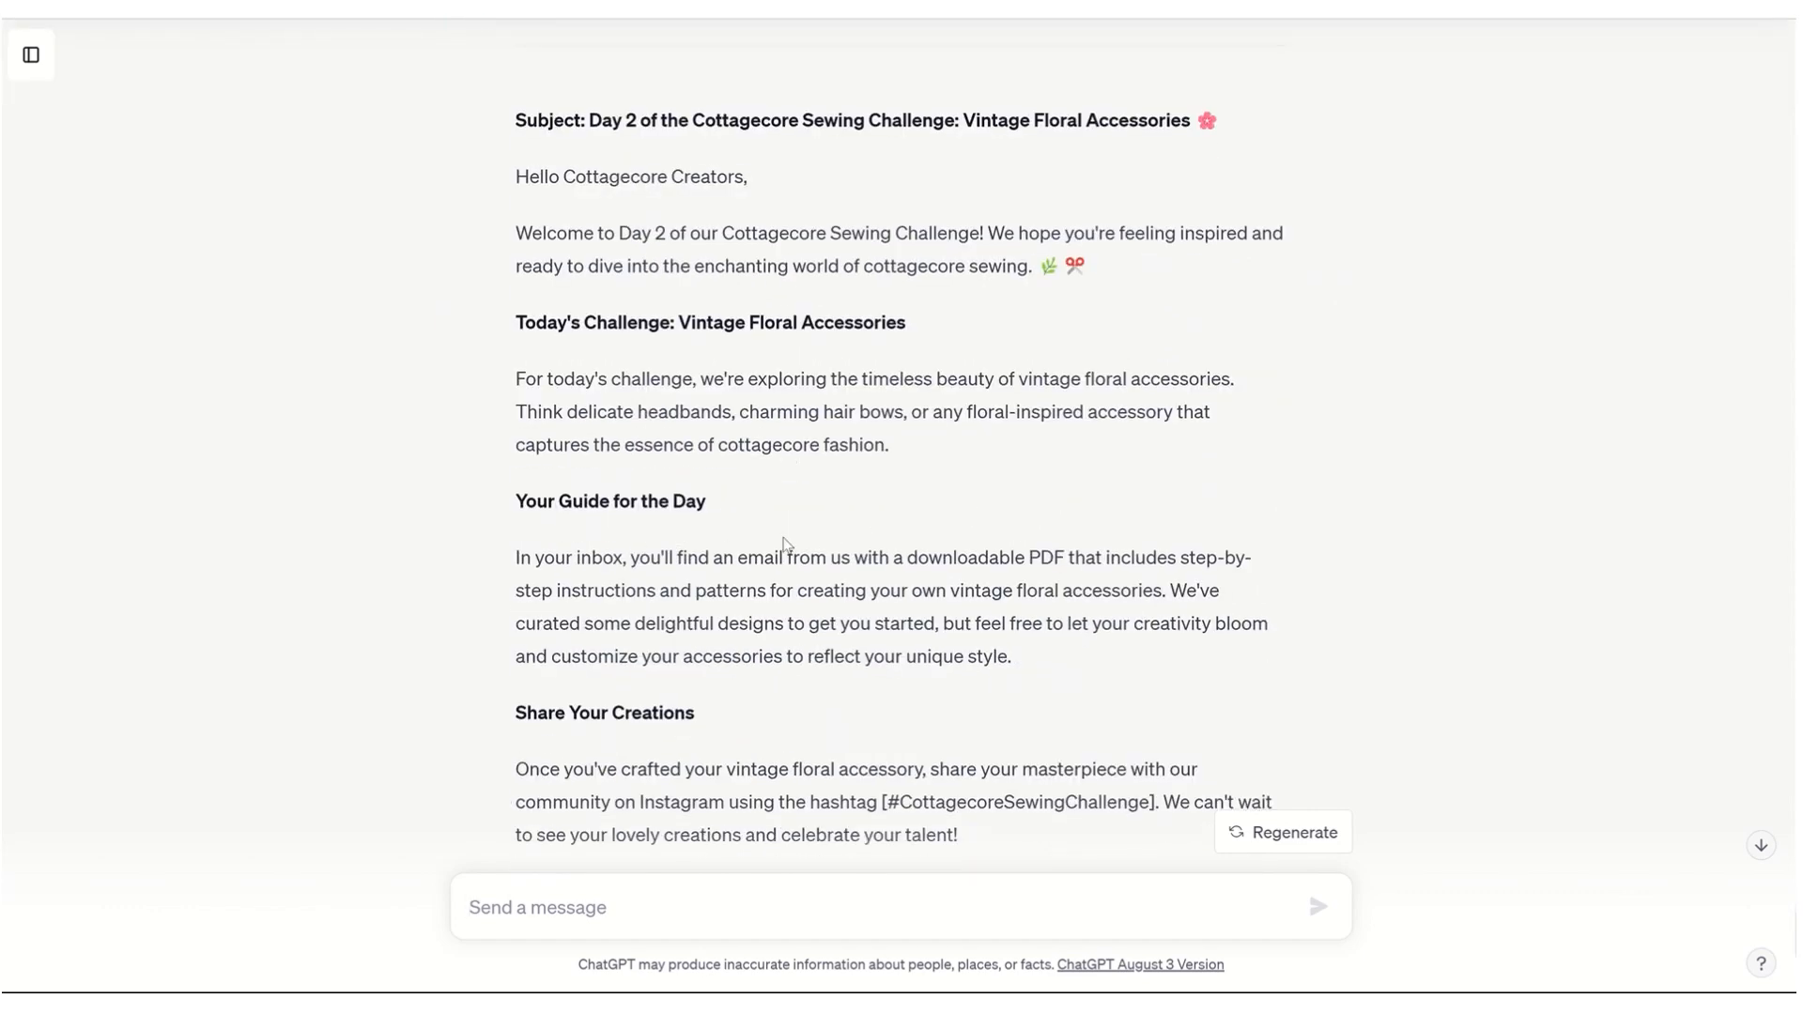
mouse_move(783, 539)
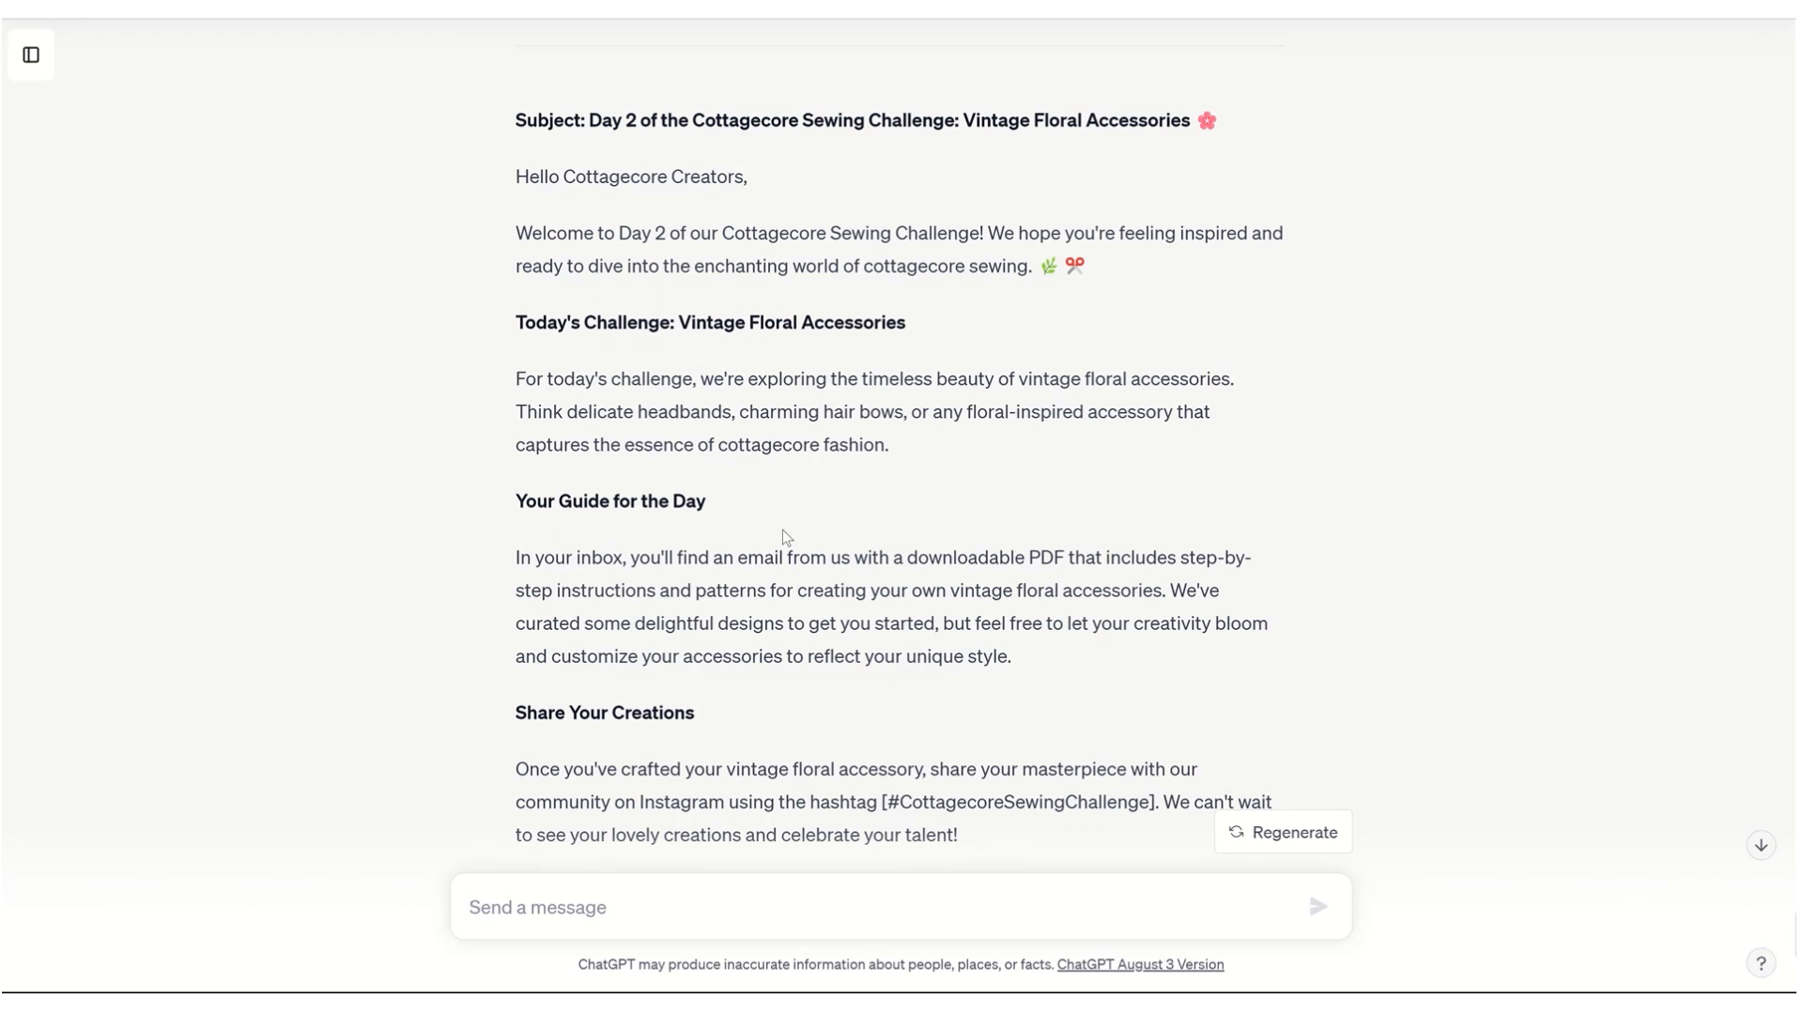
mouse_move(744, 541)
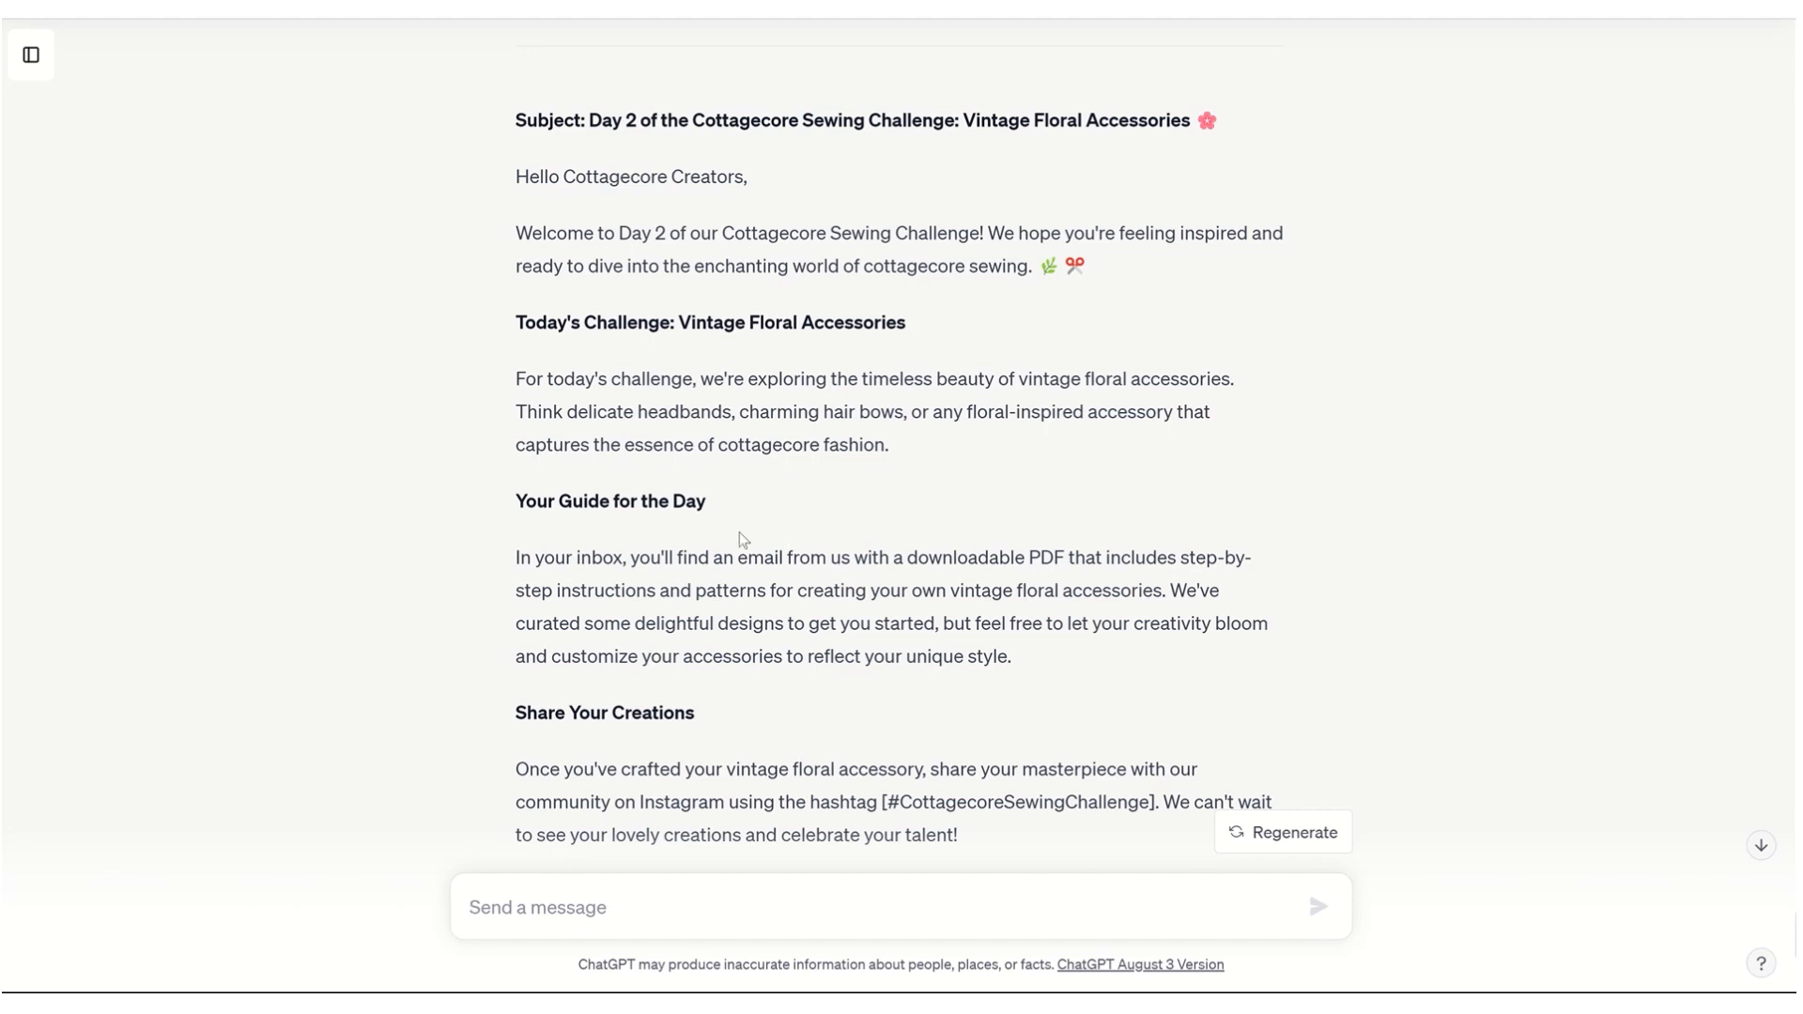
As an affiliate, ask for a Day 3 email sending subscribers to a presell page before the sewing program
click(737, 907)
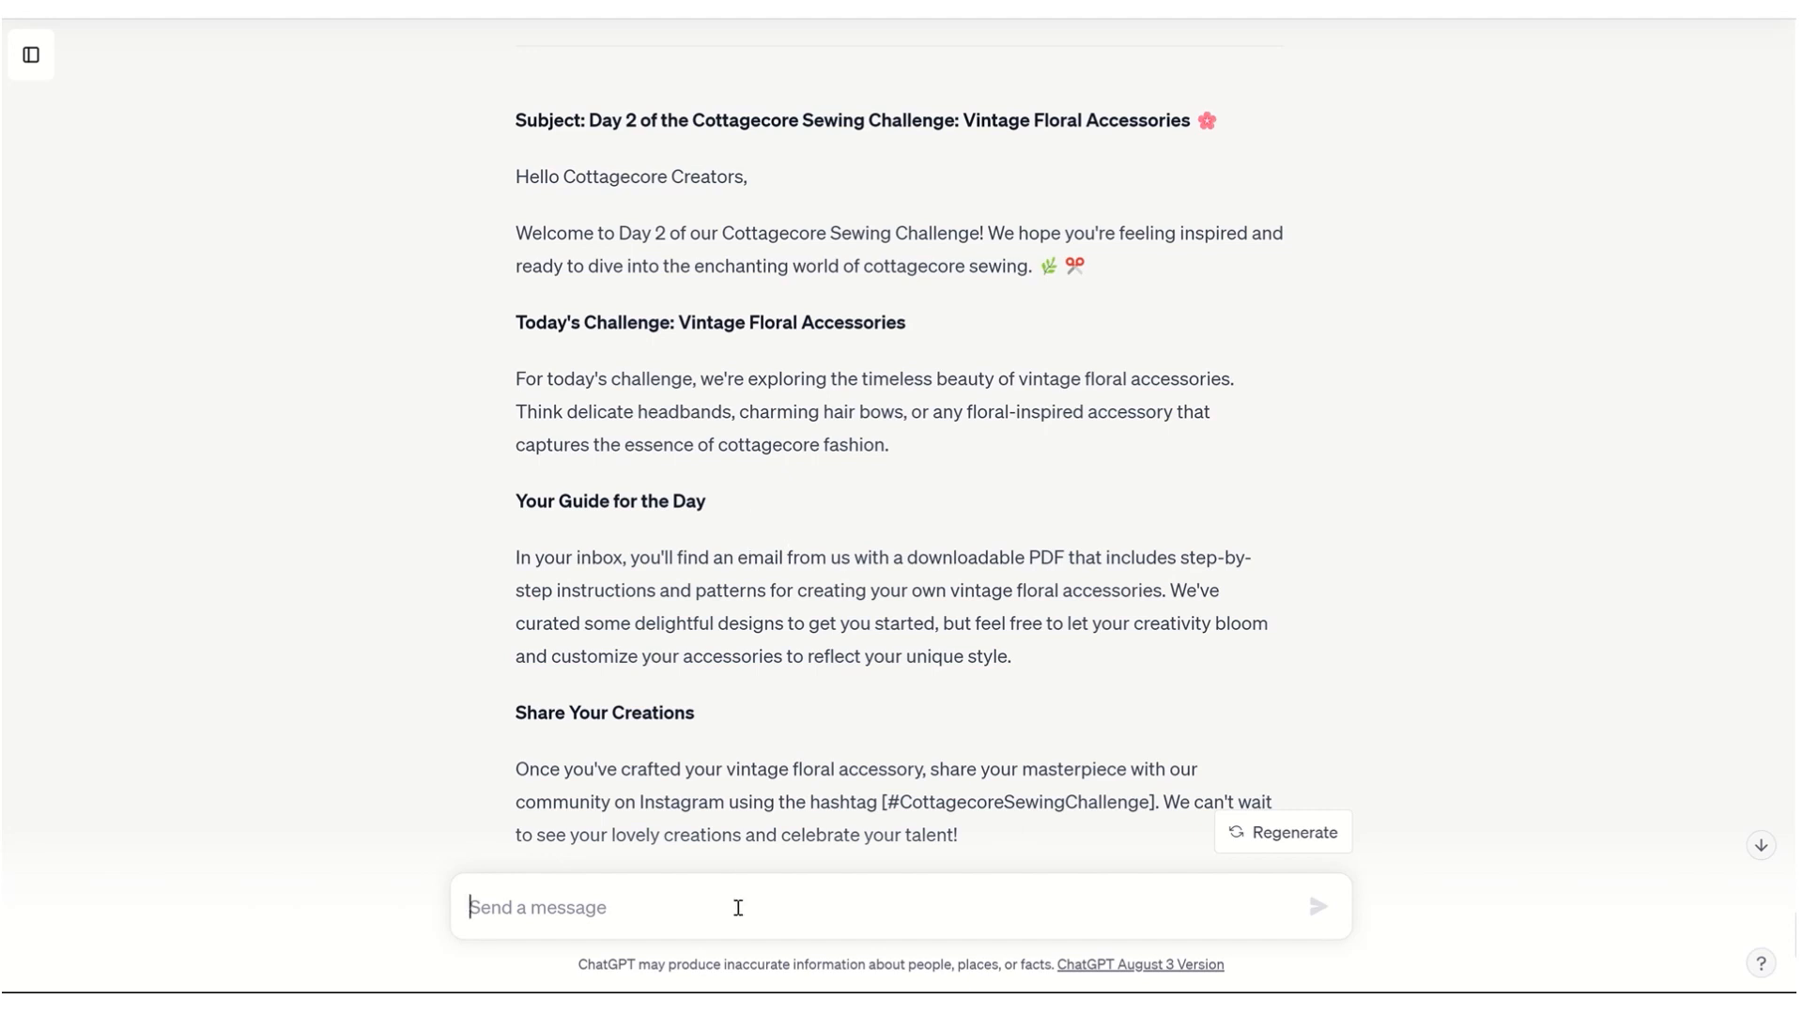
text(I am an affiliate for a Sewing program. I want to)
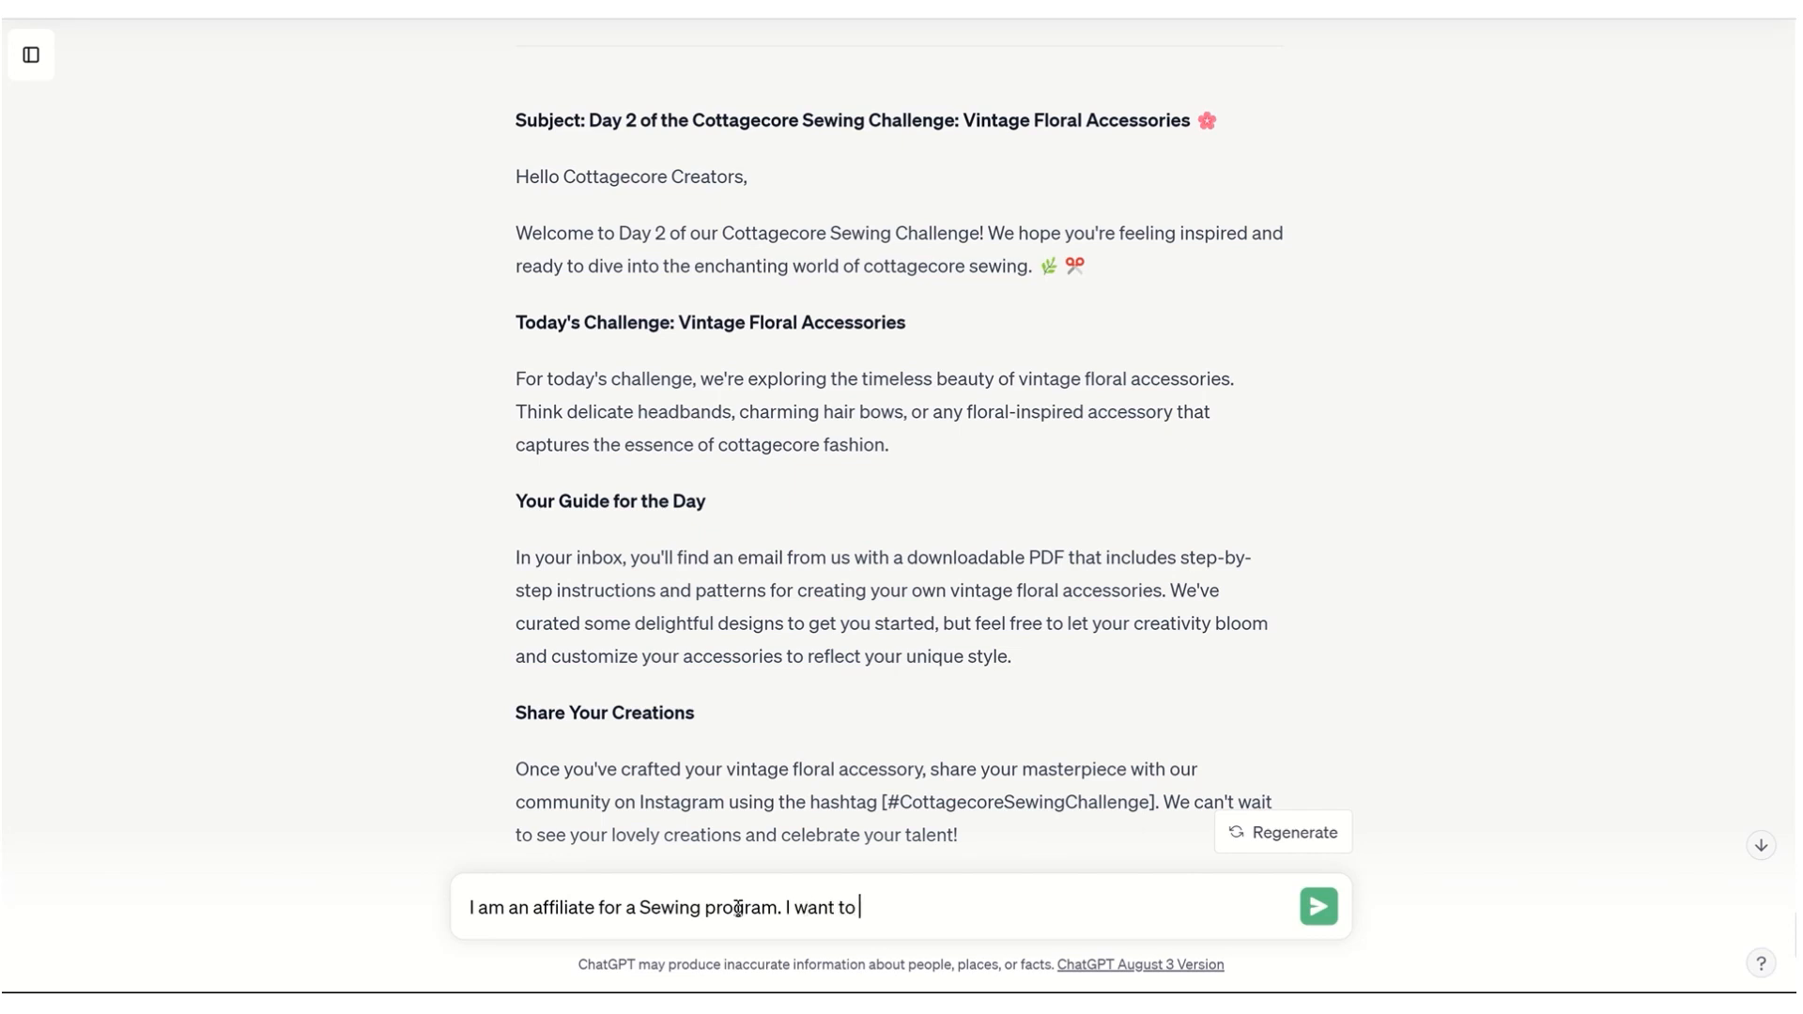
text(send my subscribers to the sales page. But I want to warm them up first with a presell page.)
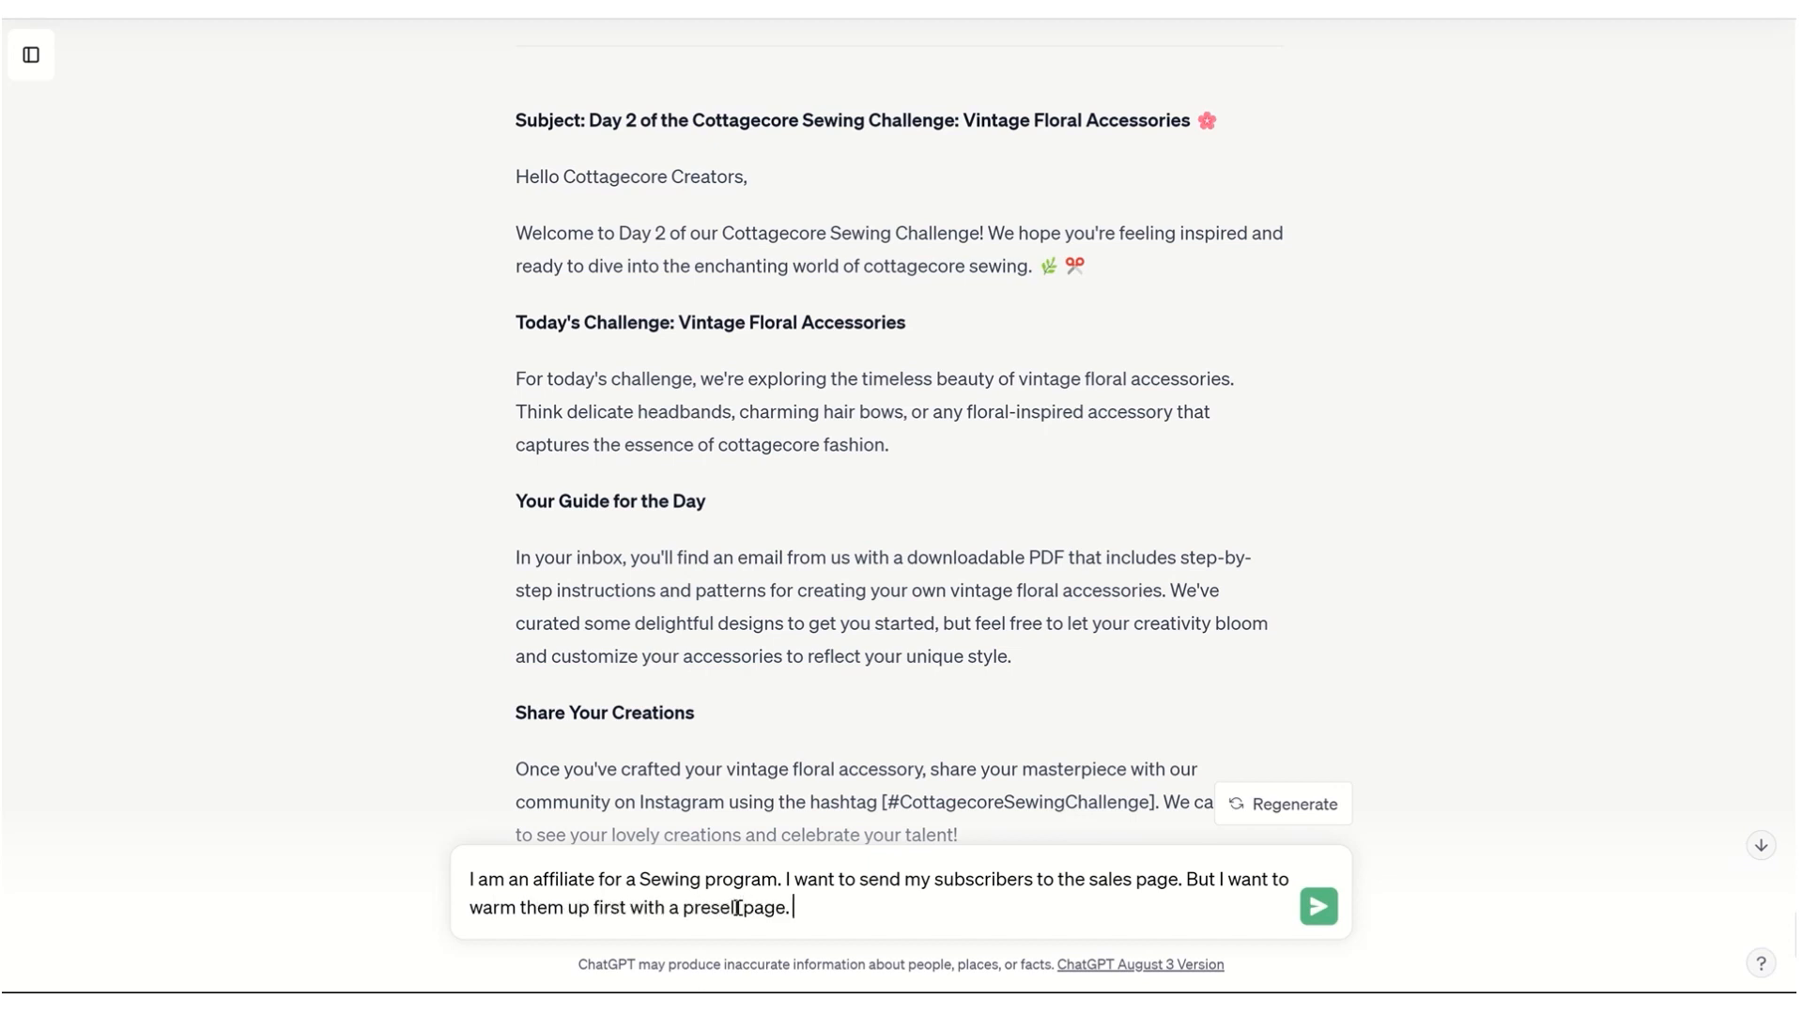
text(Please help me with that)
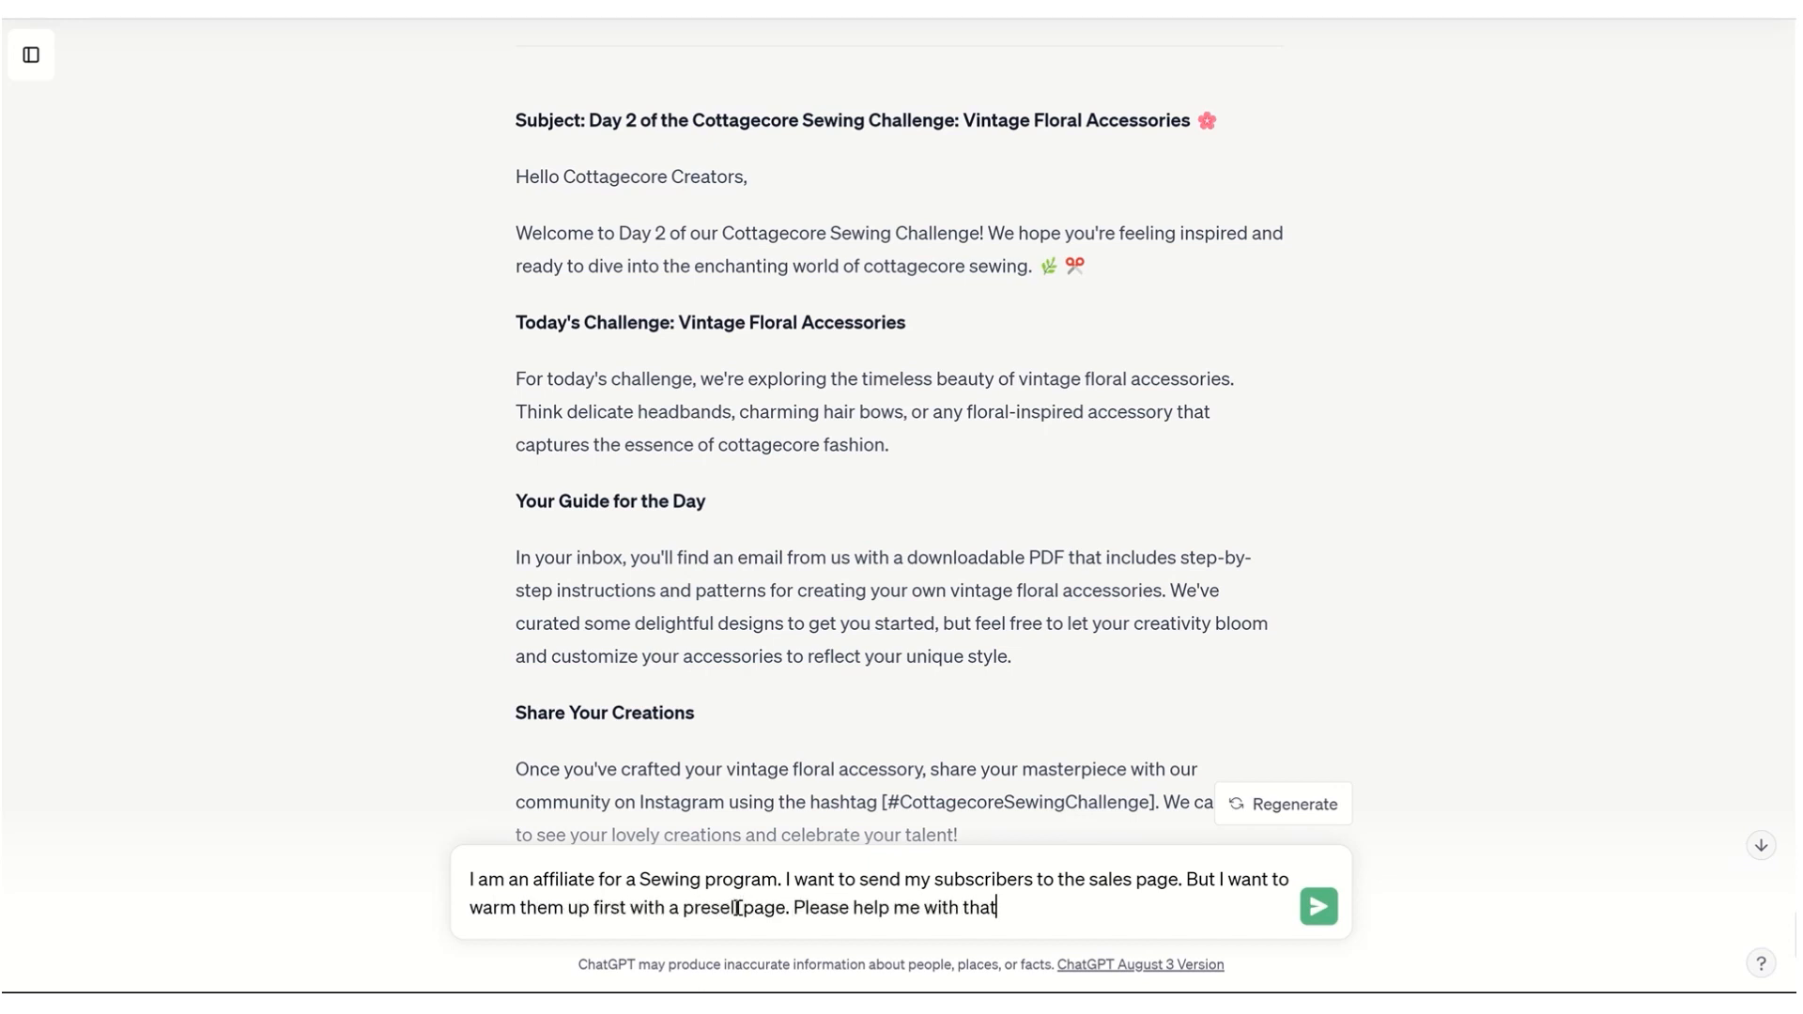
text(in Day 3 email.)
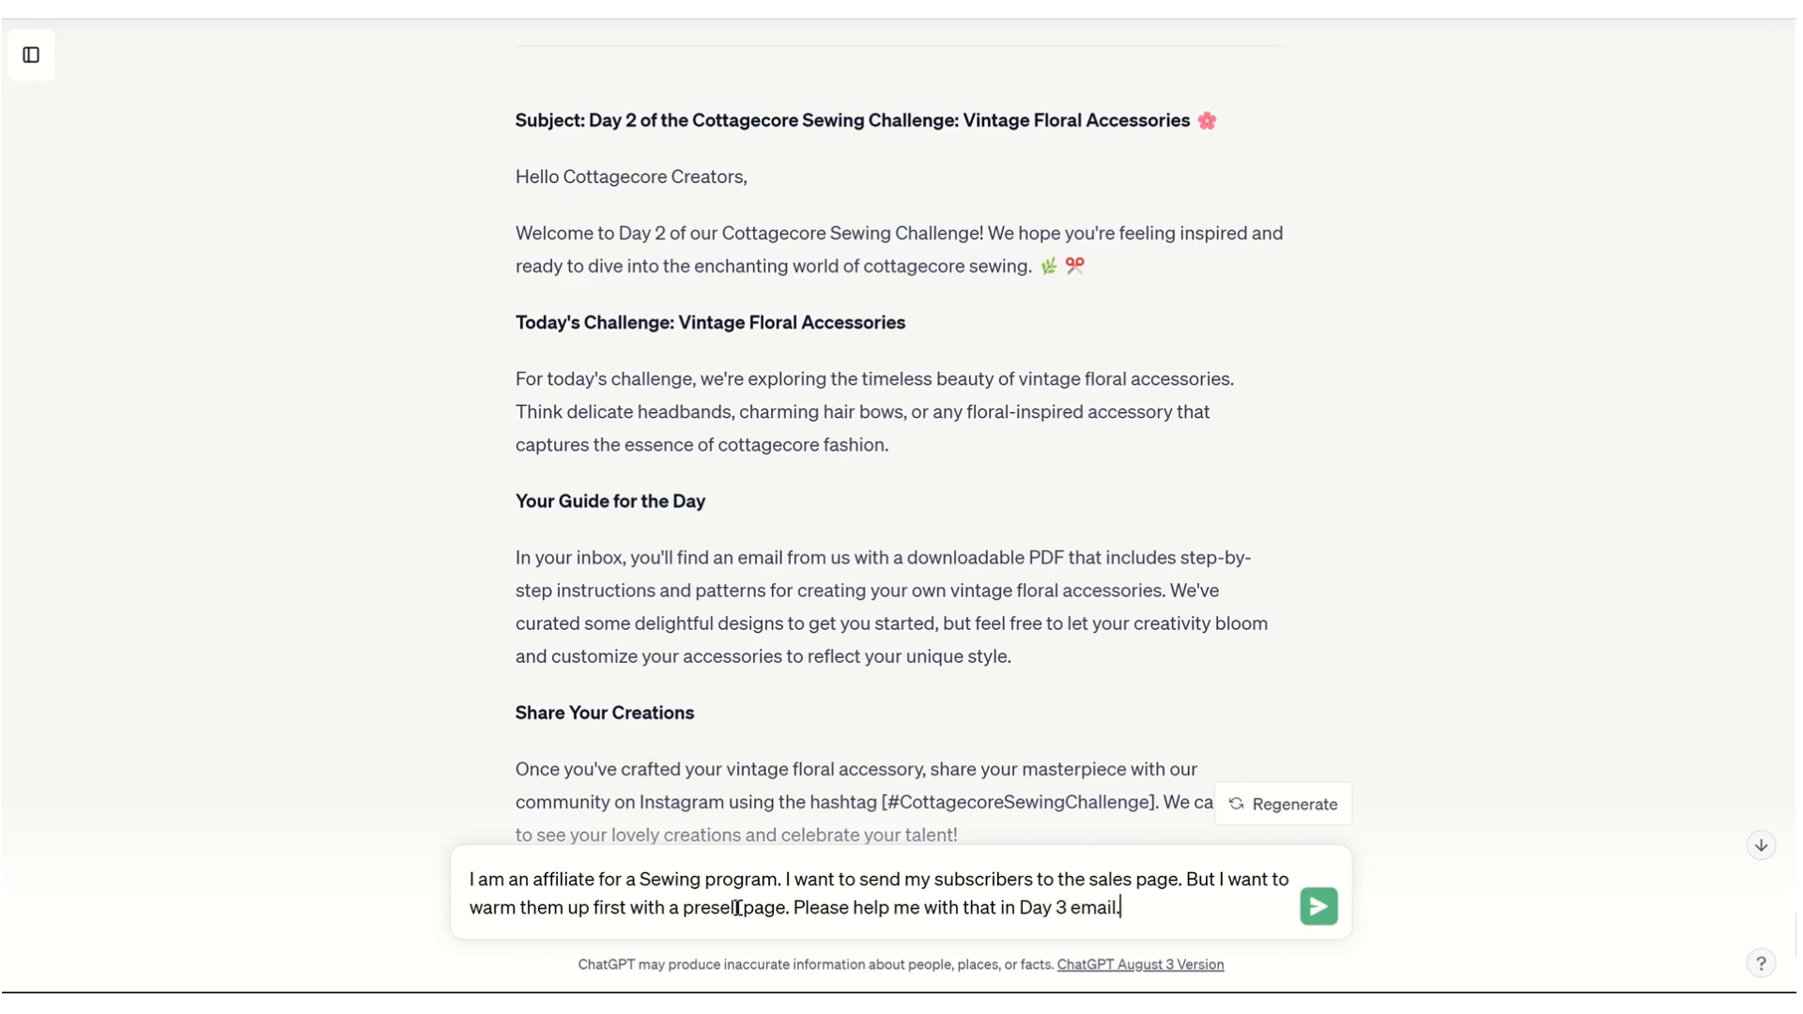
click(1319, 906)
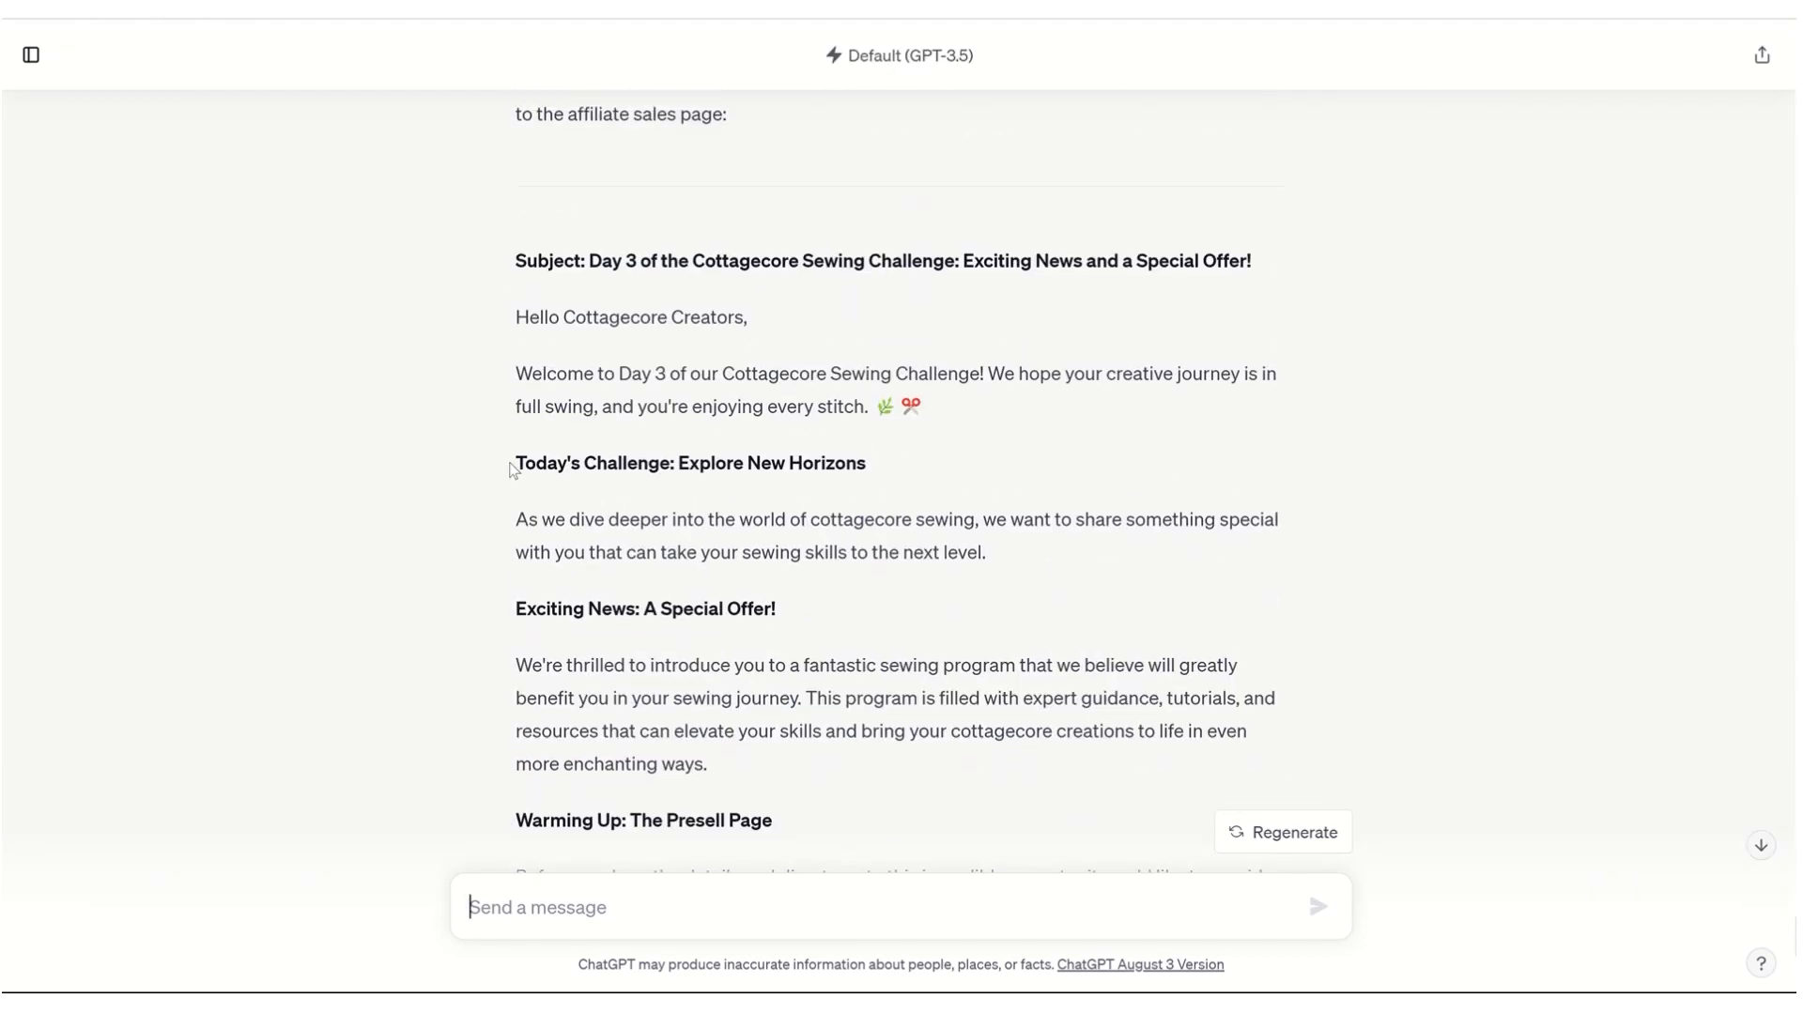
Read the Day 3 email introducing the affiliate sewing program with its presell page link section
scroll(down, 3)
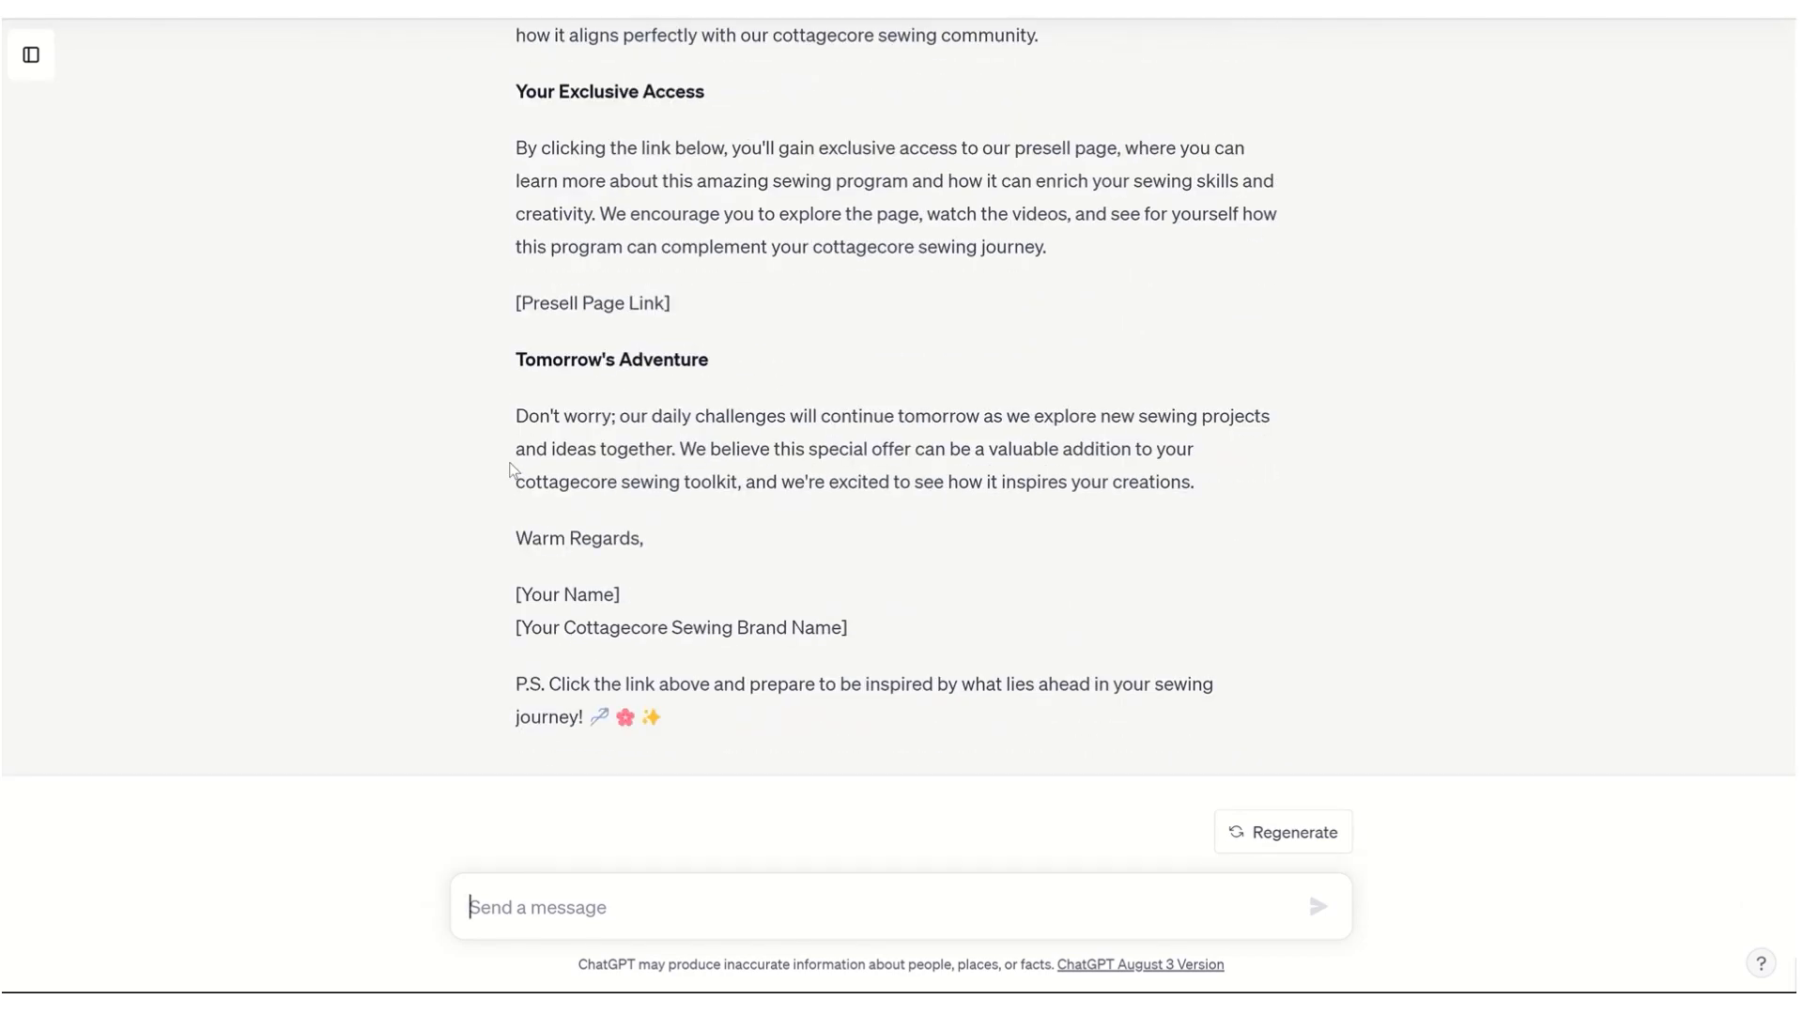
mouse_move(982, 526)
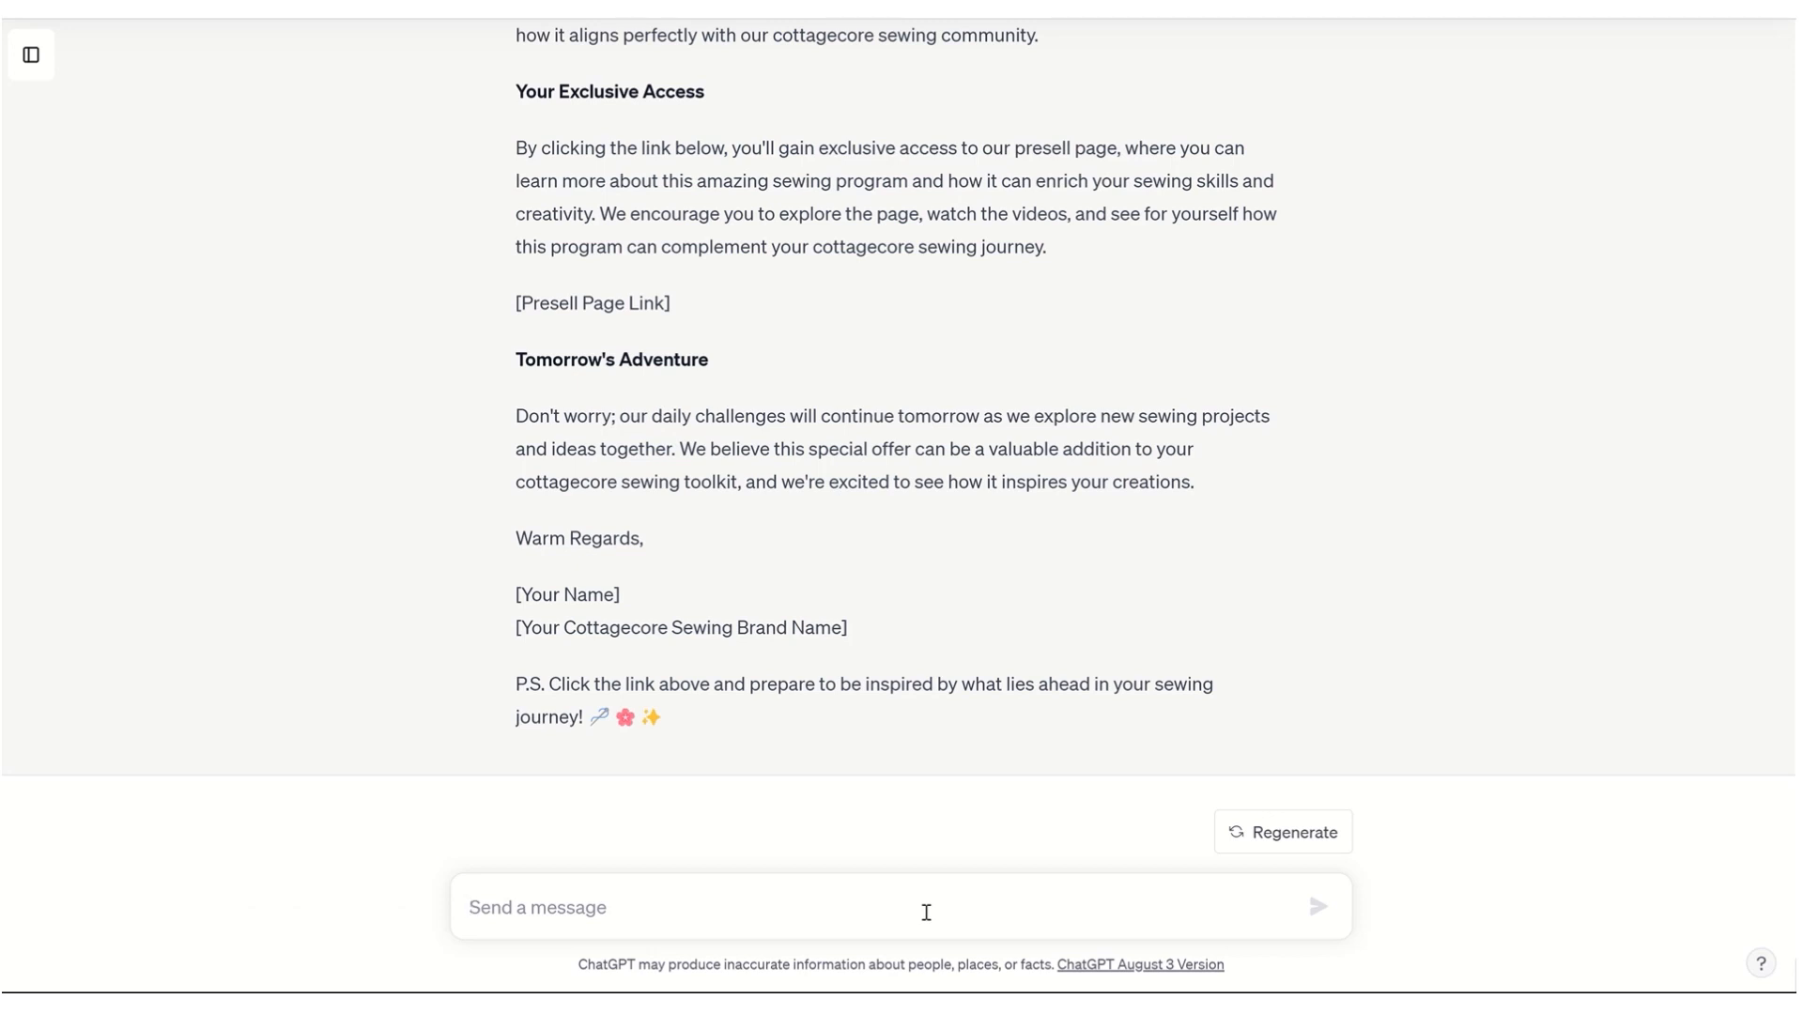
click(690, 907)
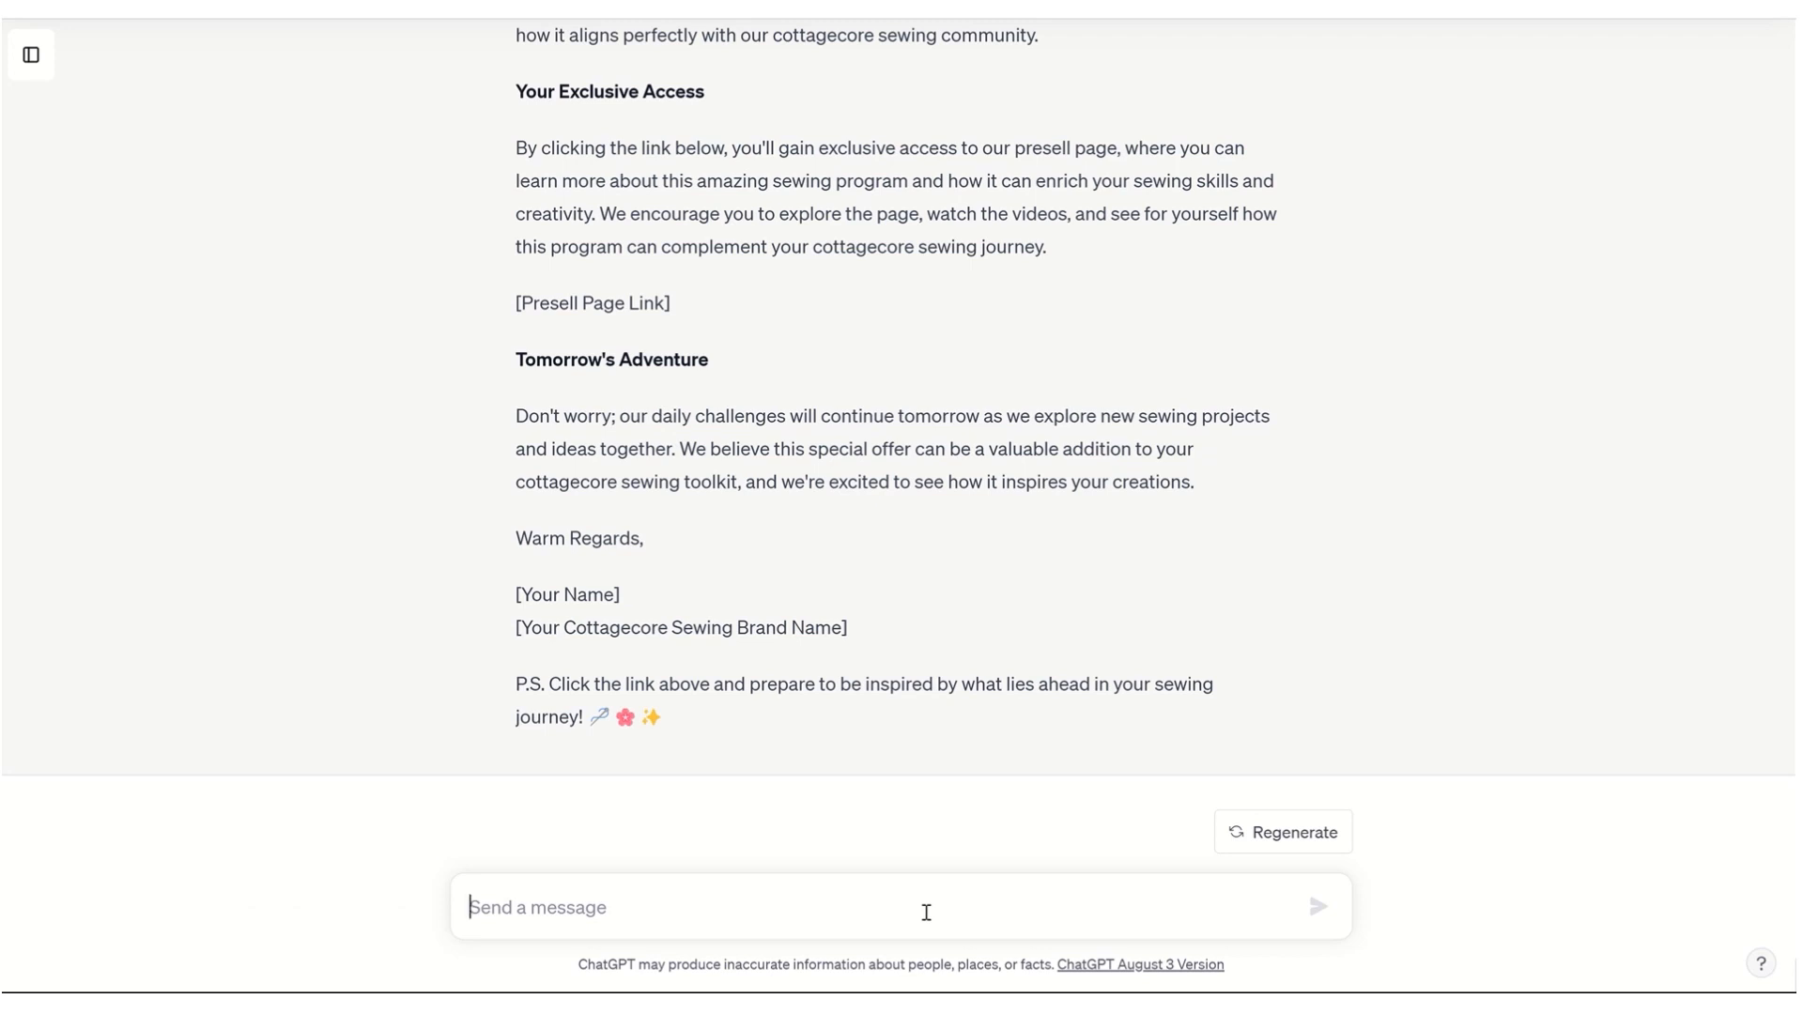
mouse_move(926, 900)
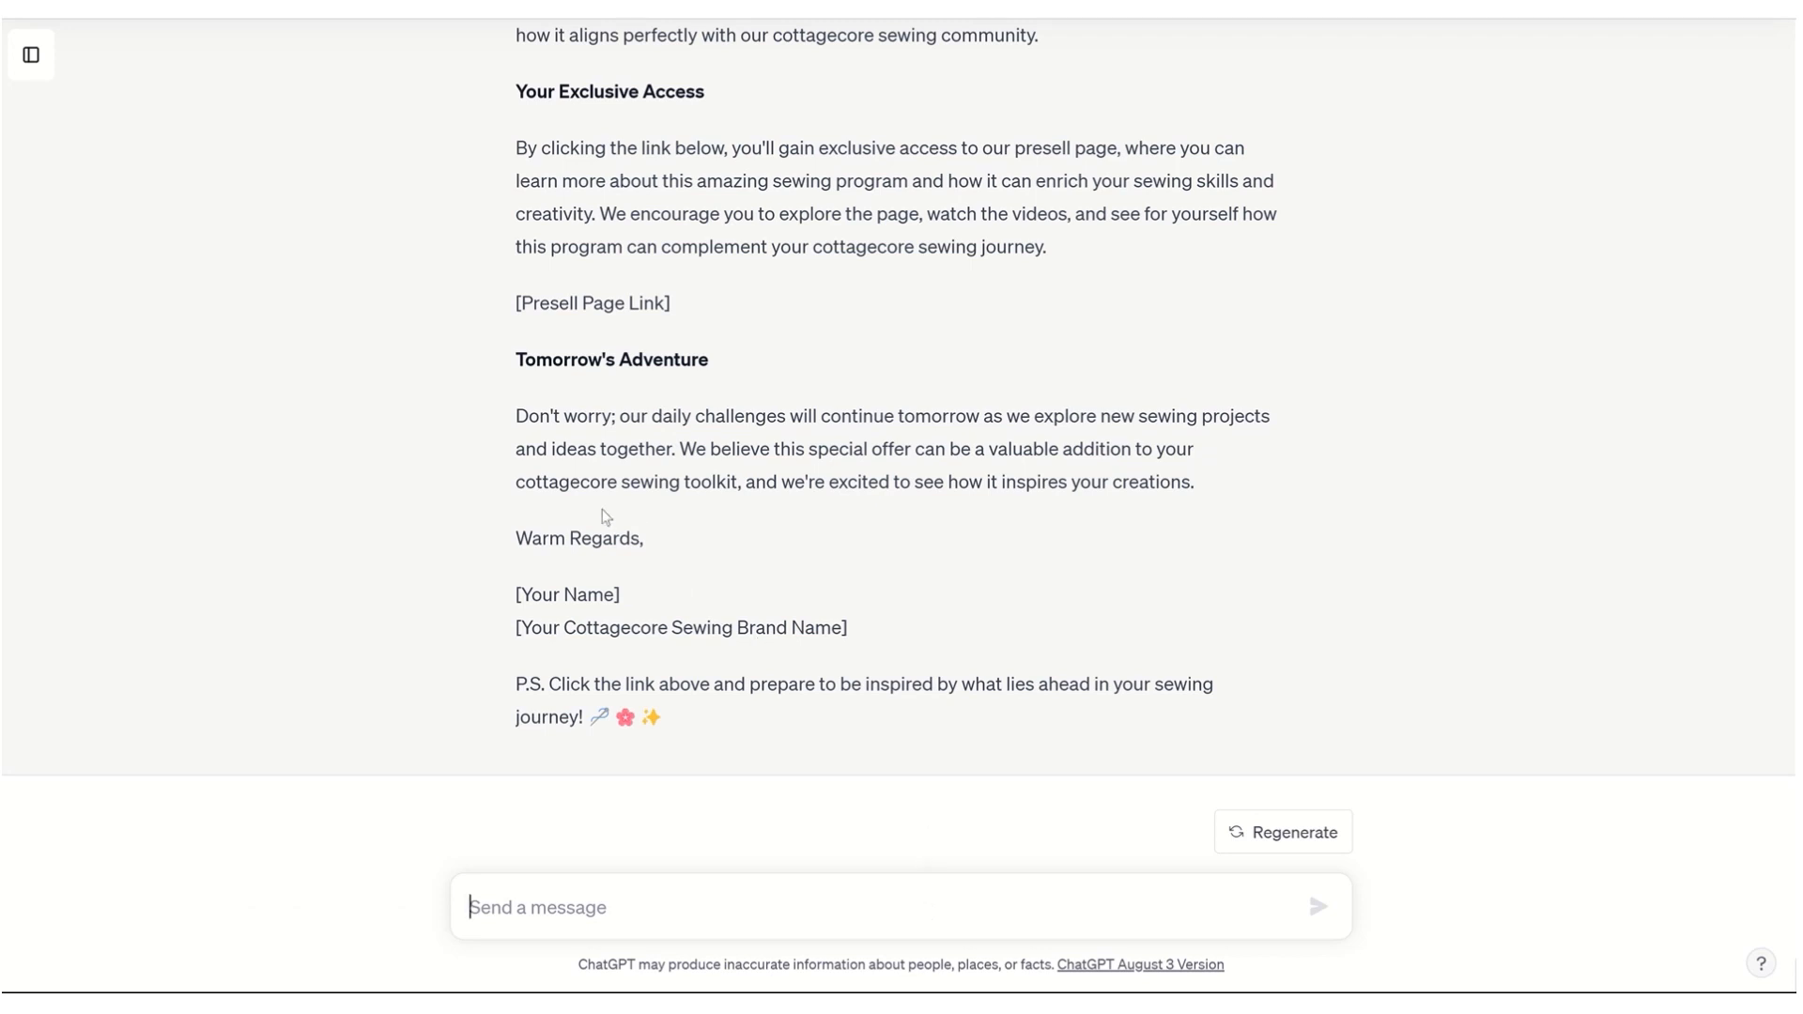
mouse_move(451, 441)
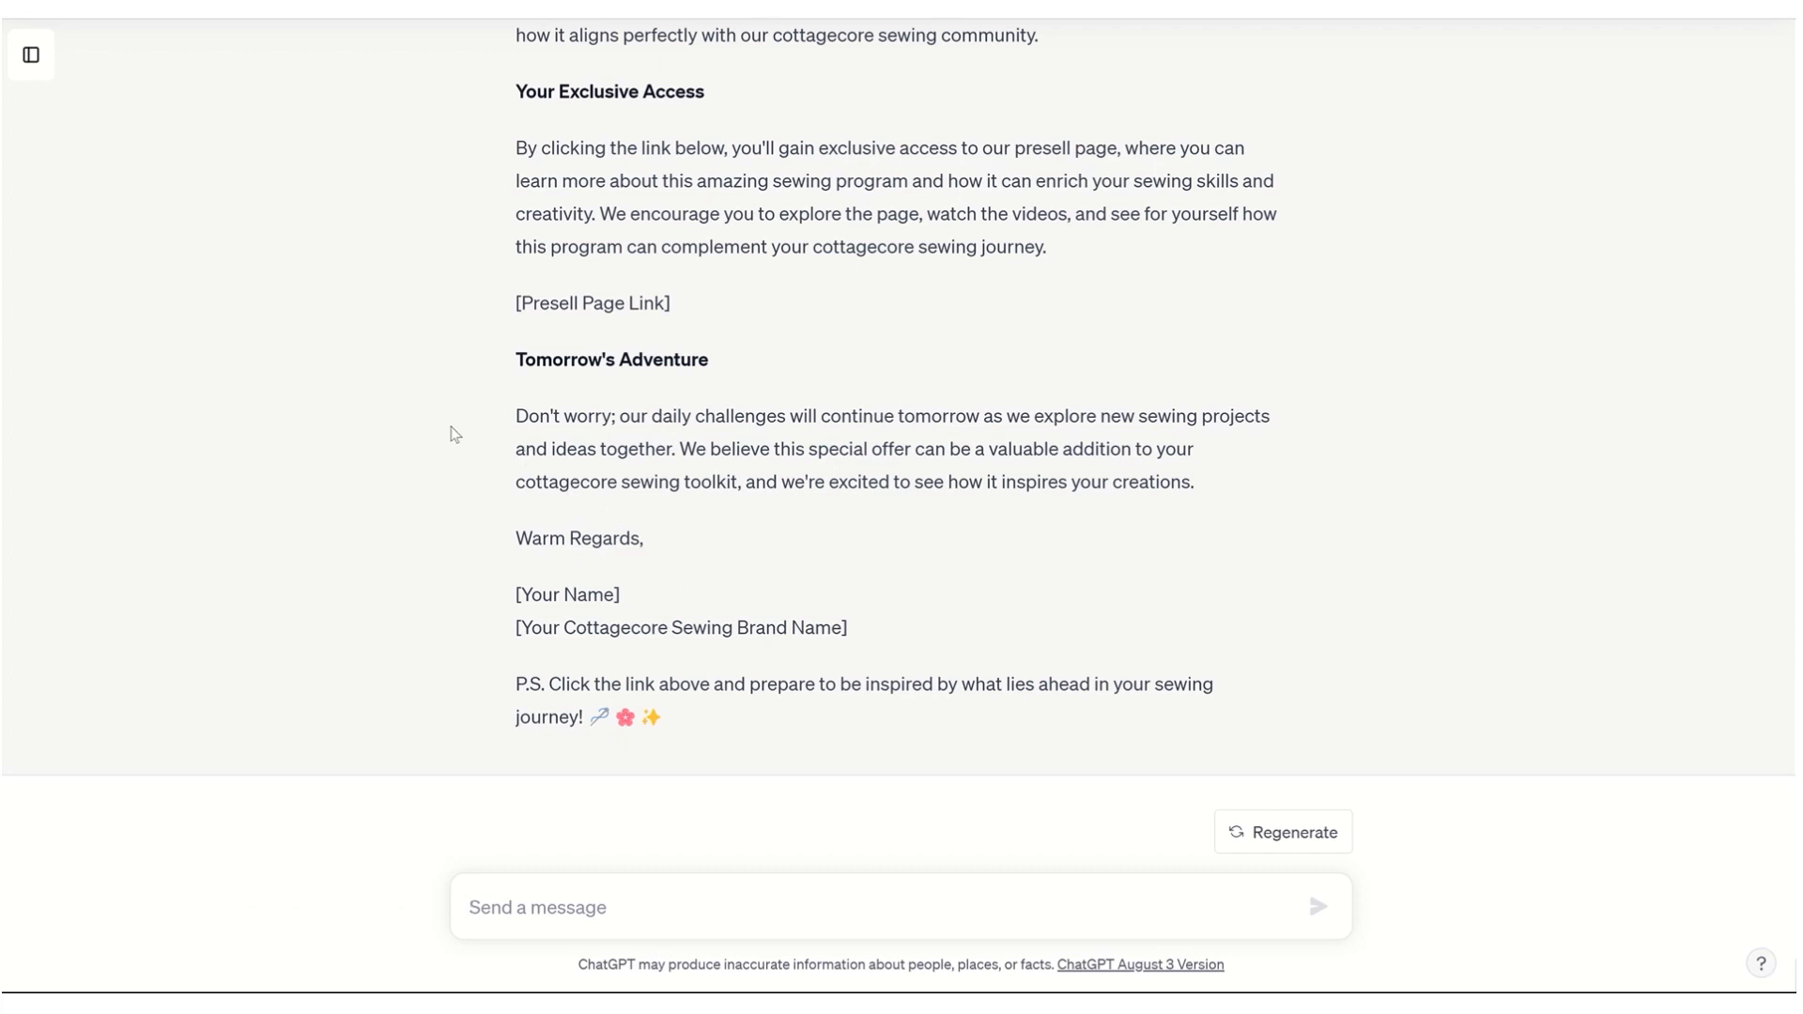
mouse_move(346, 206)
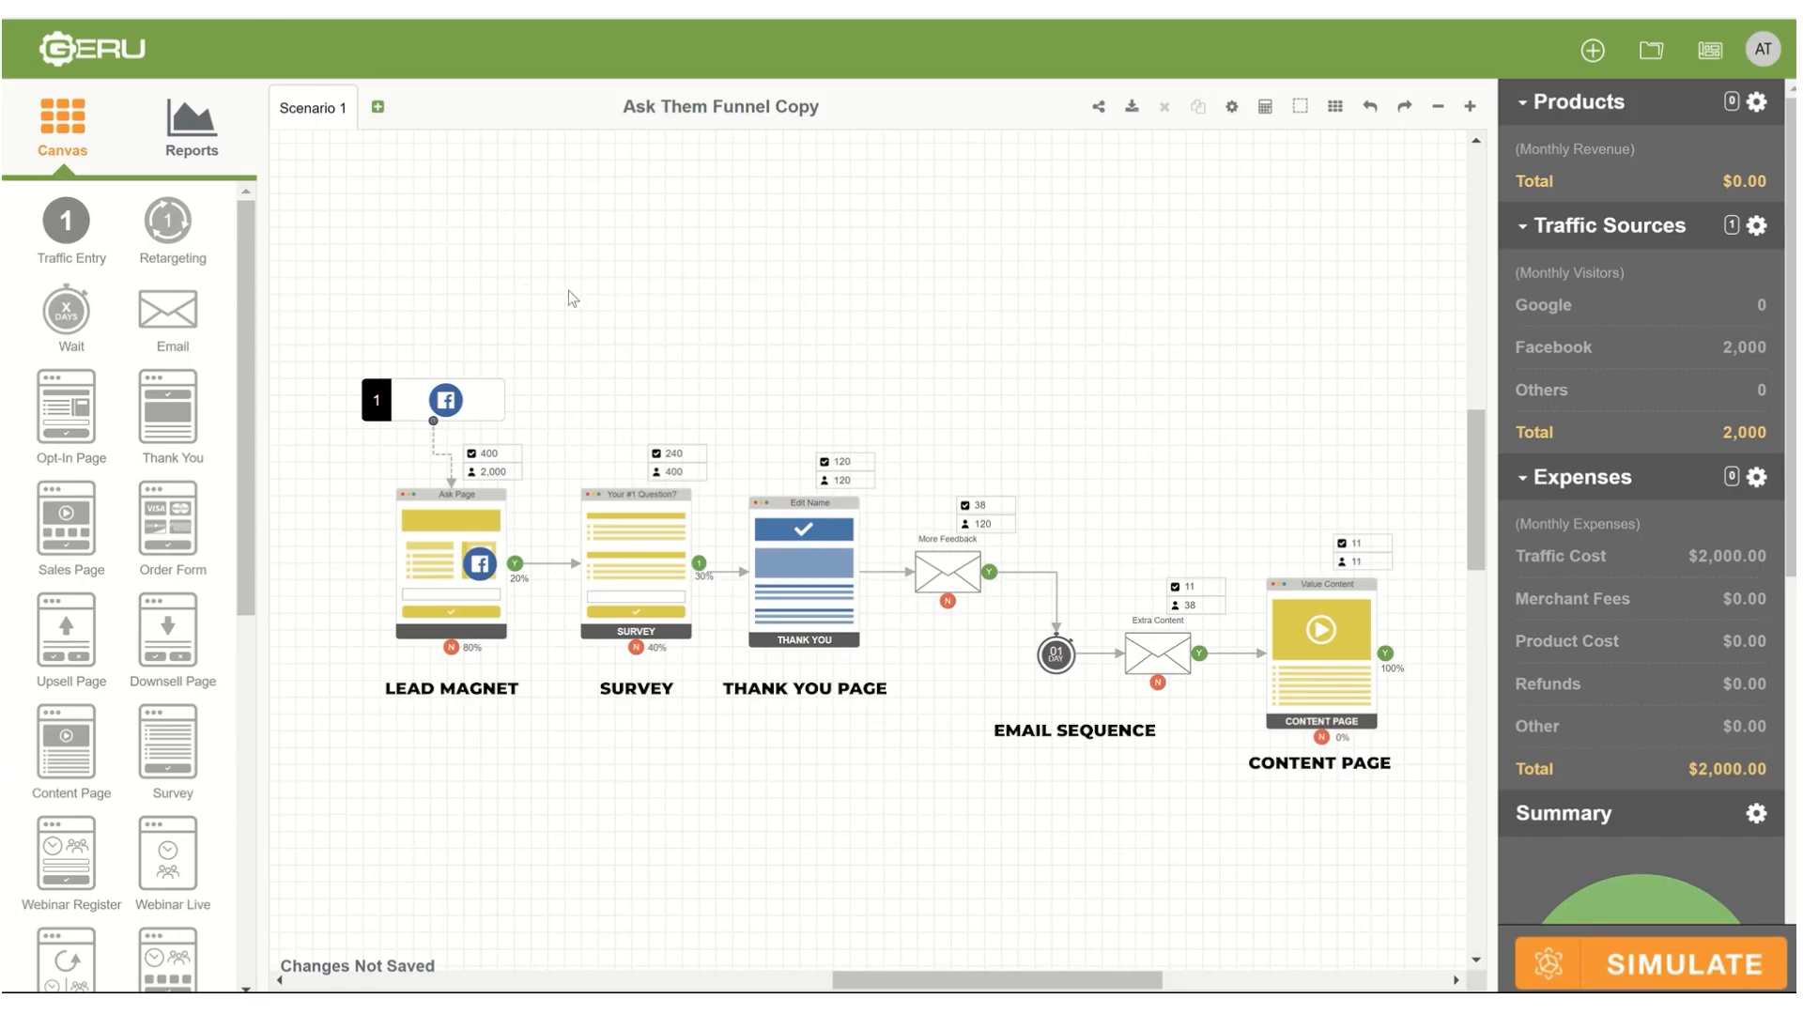
mouse_move(656, 306)
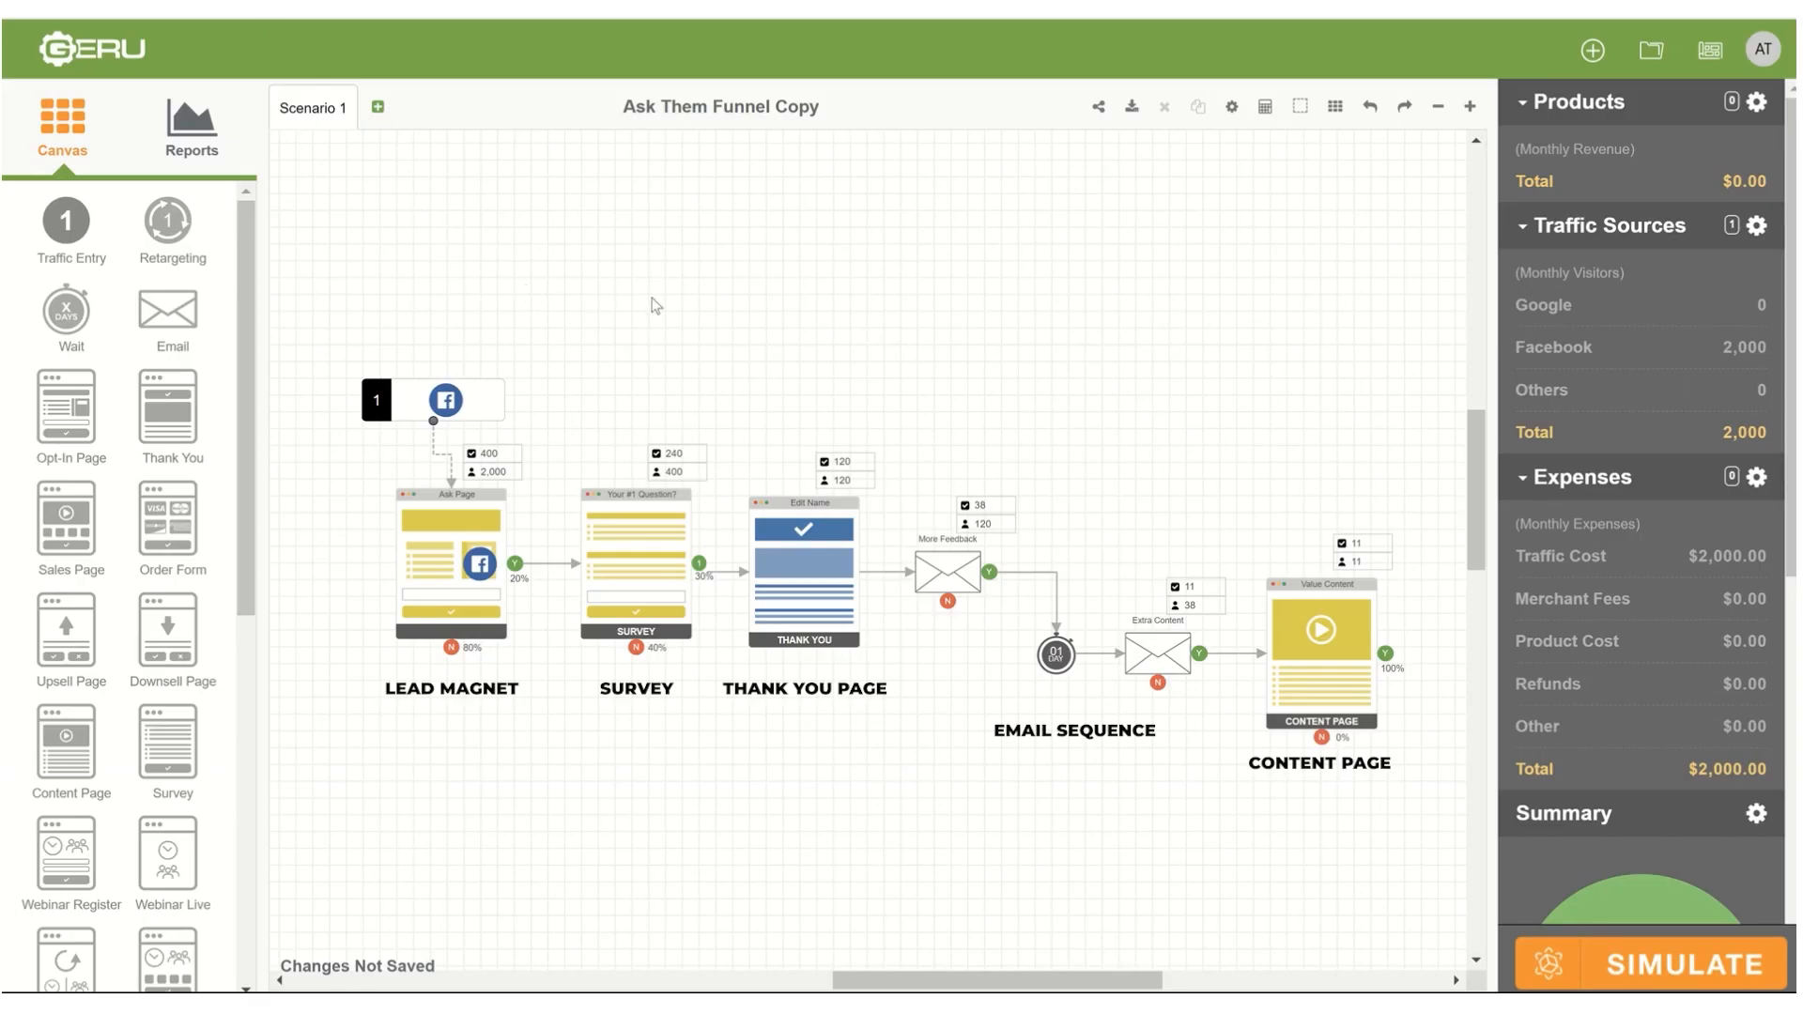